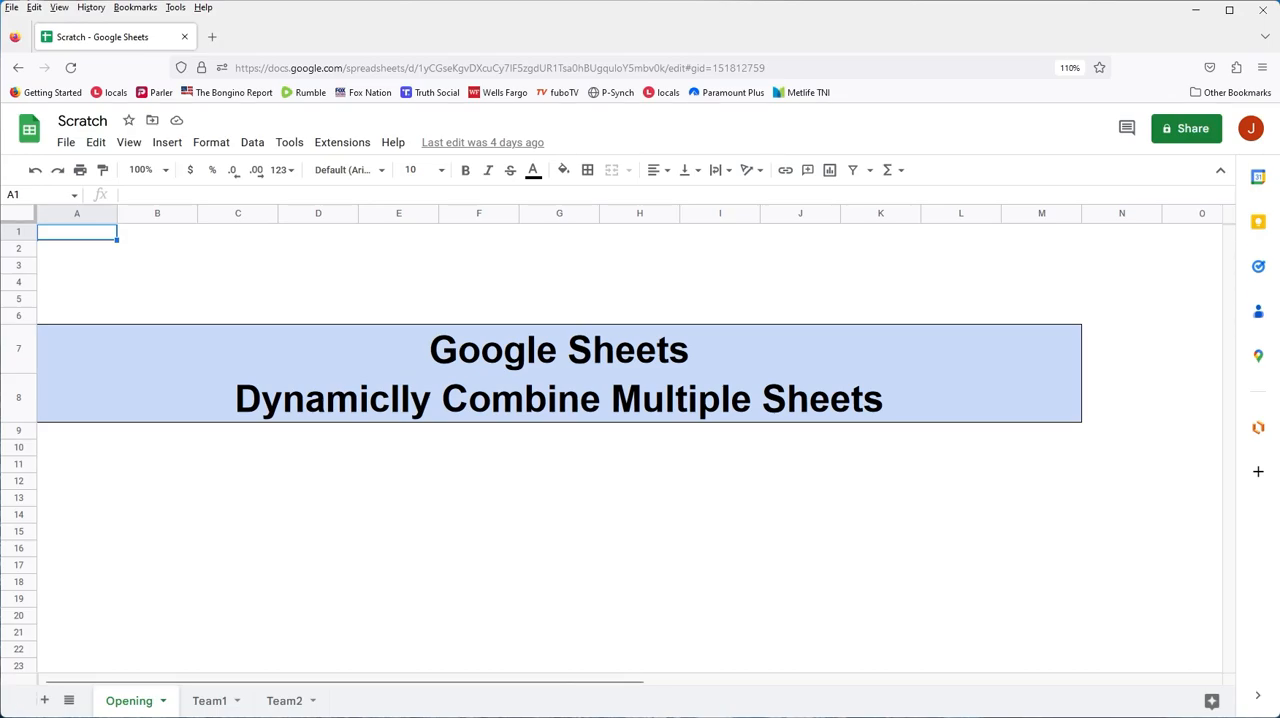
{"action": "mouse_move", "coordinate": [128, 700]}
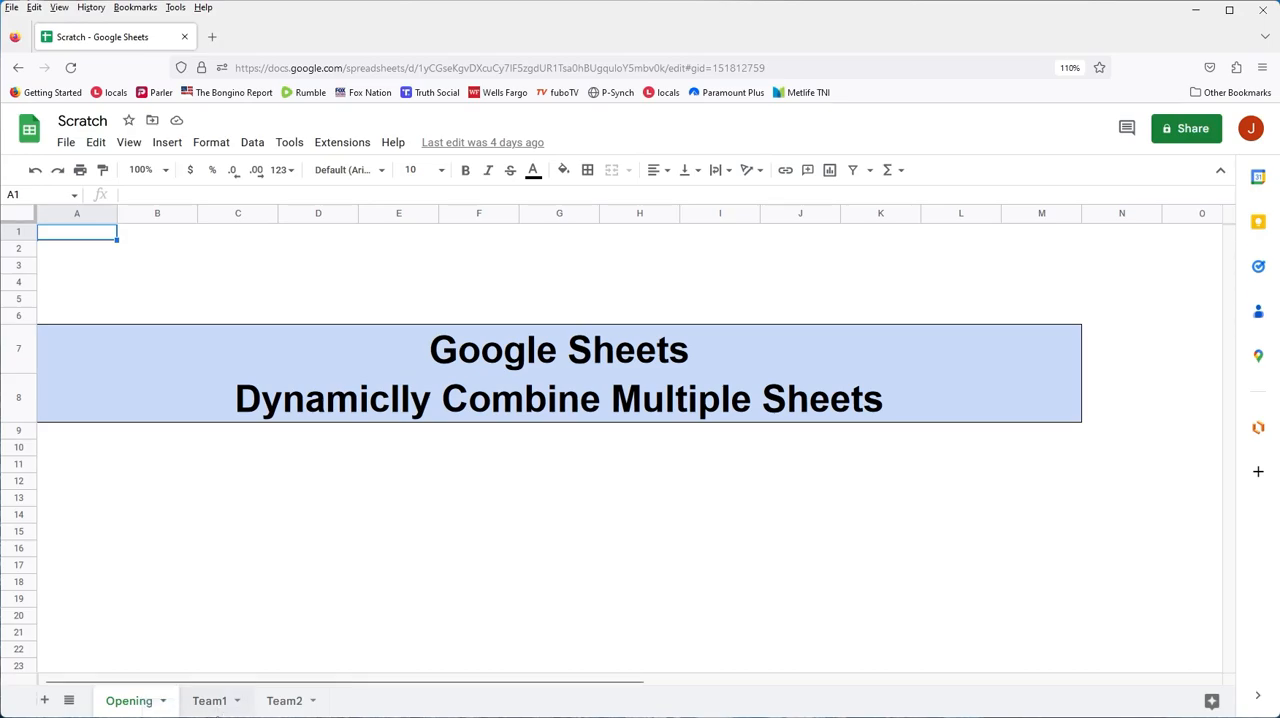
Review the Team1 sheet's sales reps and figures, then switch to the Team2 sheet
{"action": "left_click", "coordinate": [208, 700]}
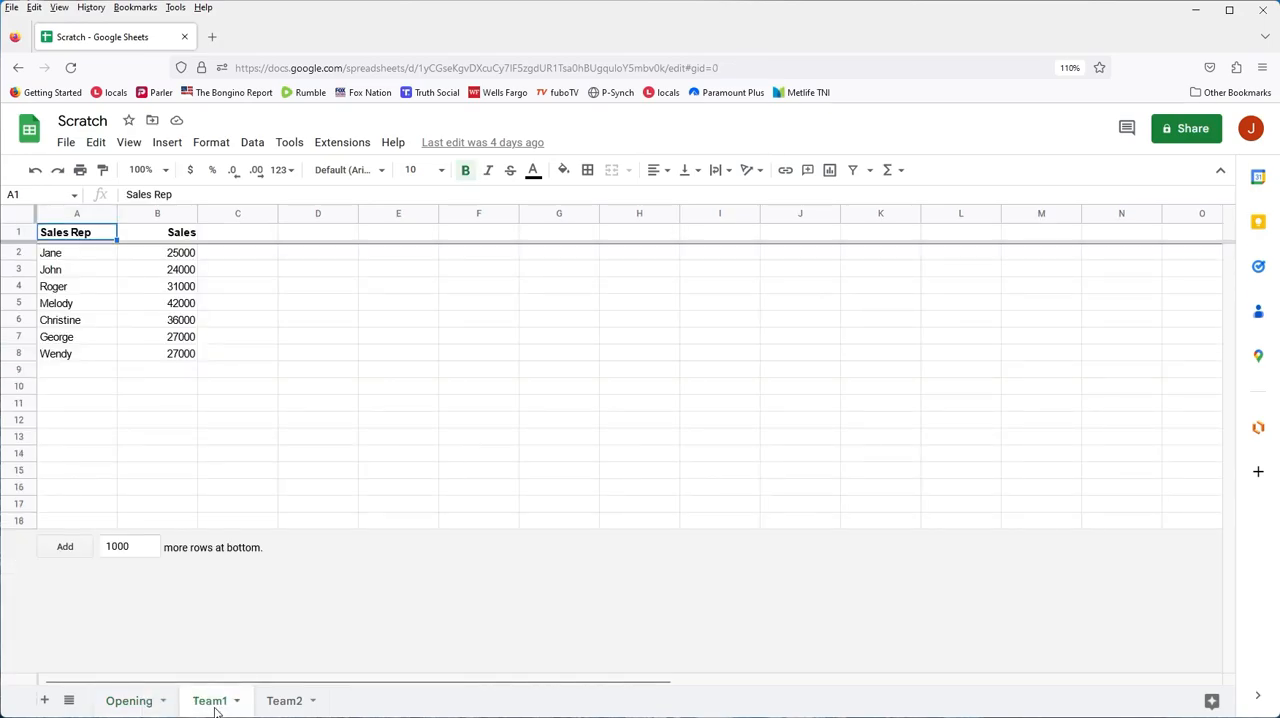
{"action": "left_click", "coordinate": [284, 700]}
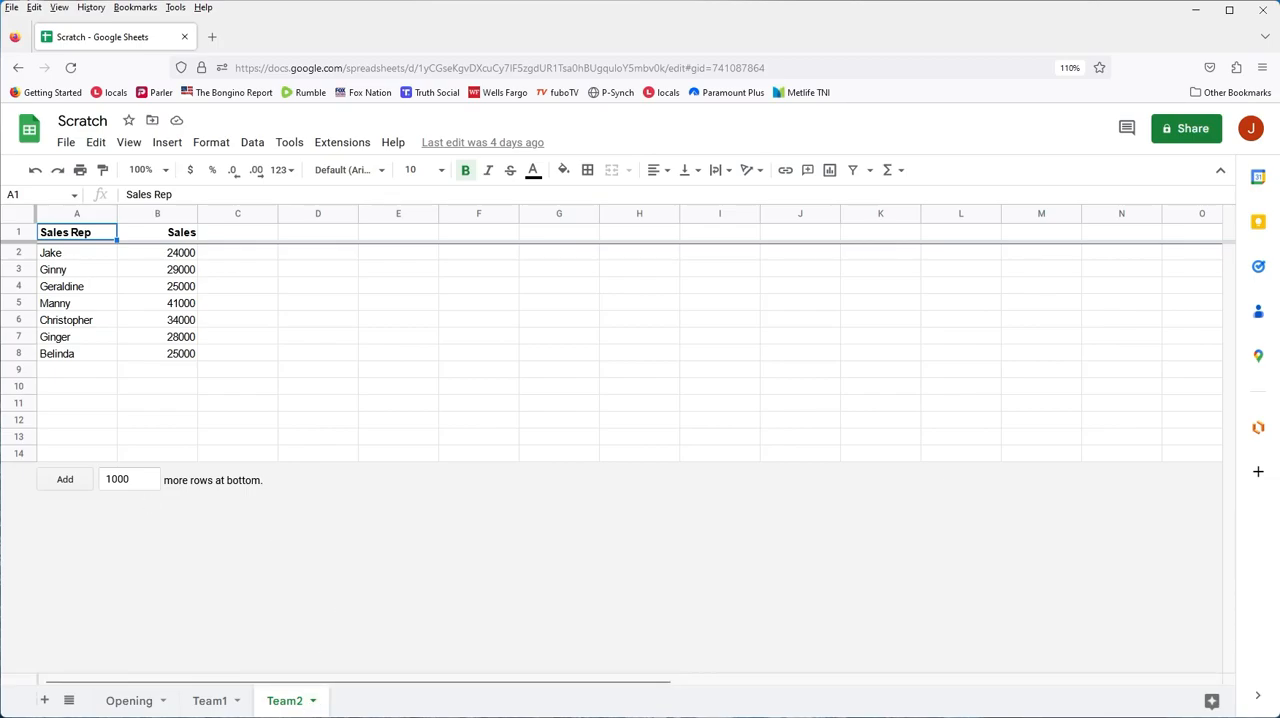
Add a new blank sheet and rename it 'Combined #1'
{"action": "left_click", "coordinate": [44, 700]}
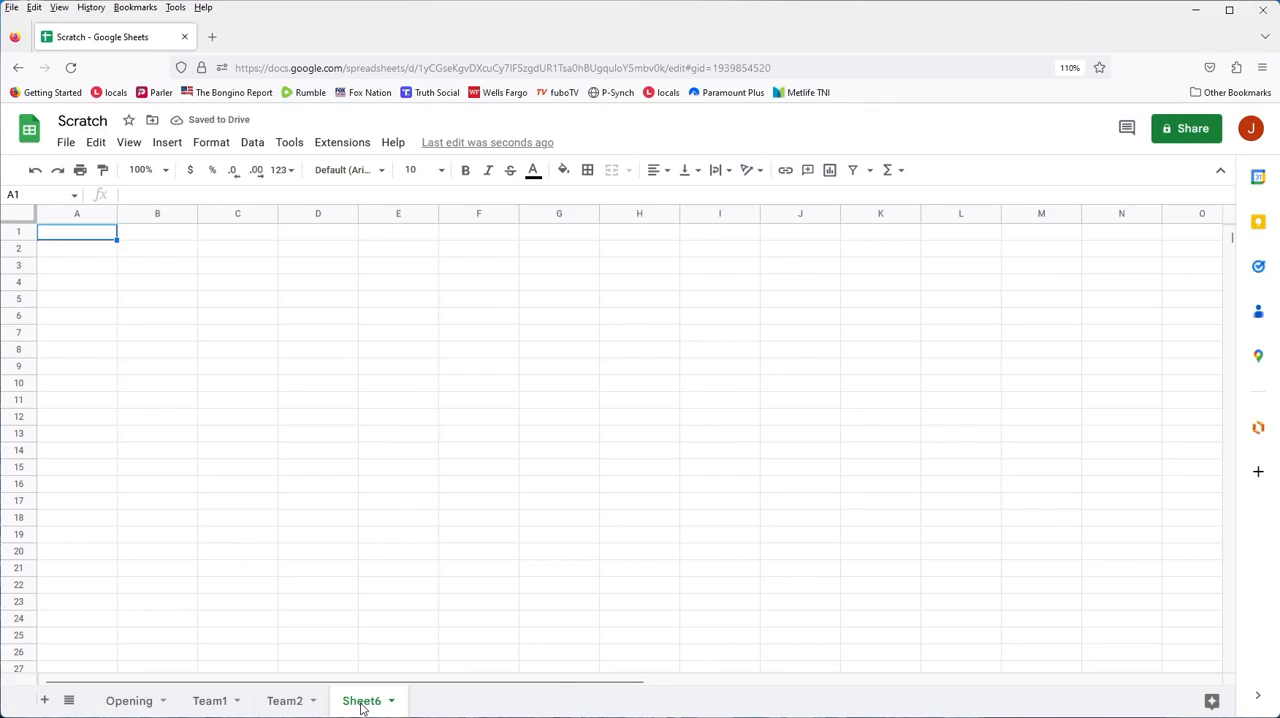
{"action": "right_click", "coordinate": [360, 700]}
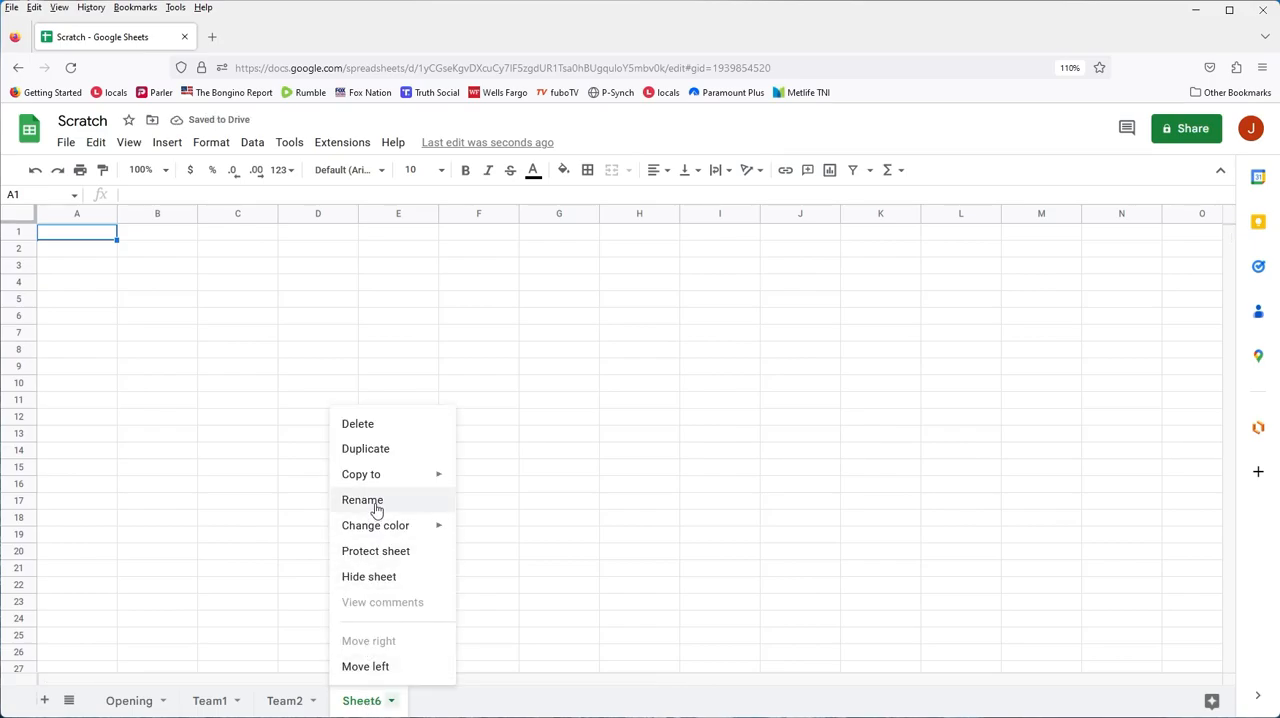
{"action": "left_click", "coordinate": [362, 500]}
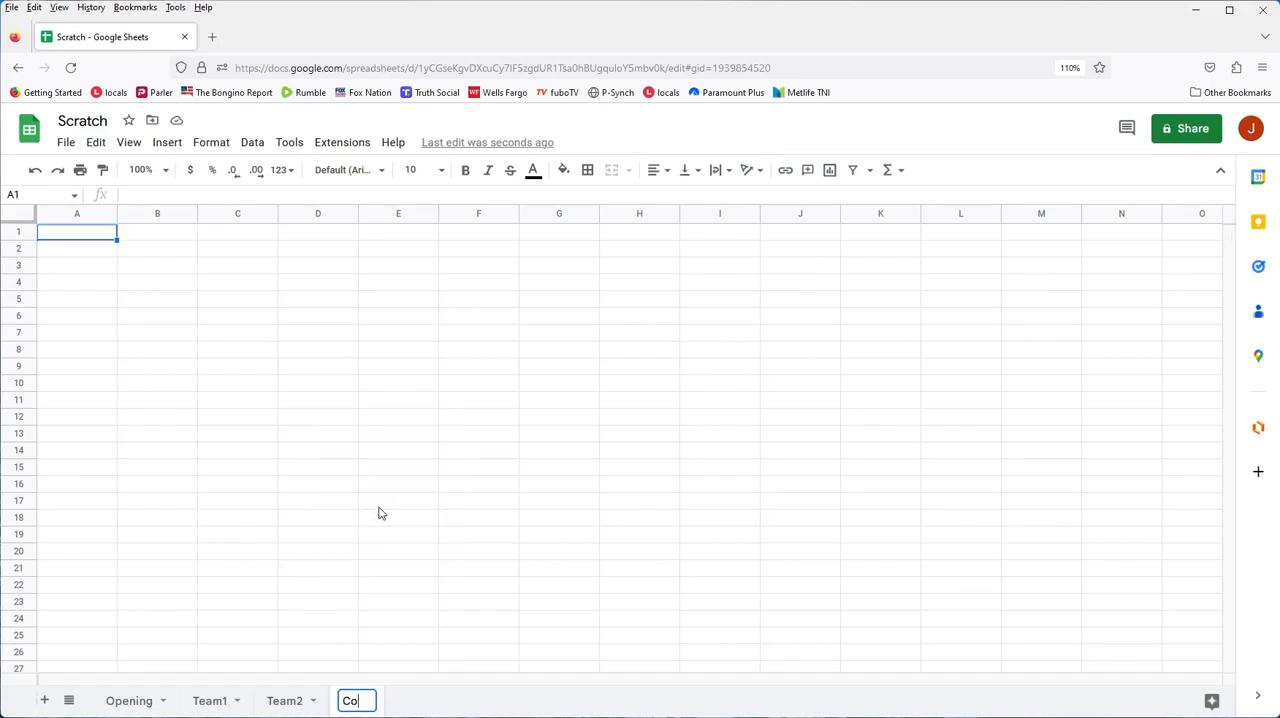
{"action": "type", "text": "mbined #1"}
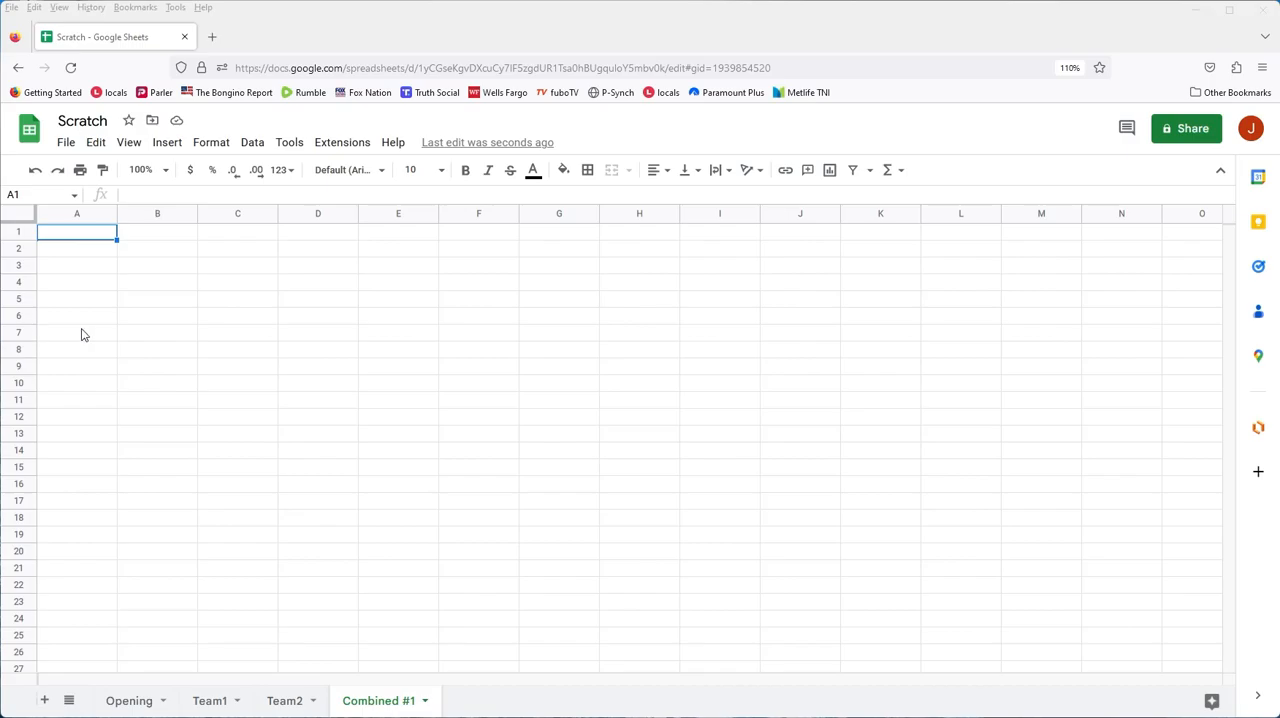
Enter ={Team1!A1:B; Team2!A2:B} in D1 with a leading apostrophe so it shows as text
{"action": "left_click", "coordinate": [318, 232]}
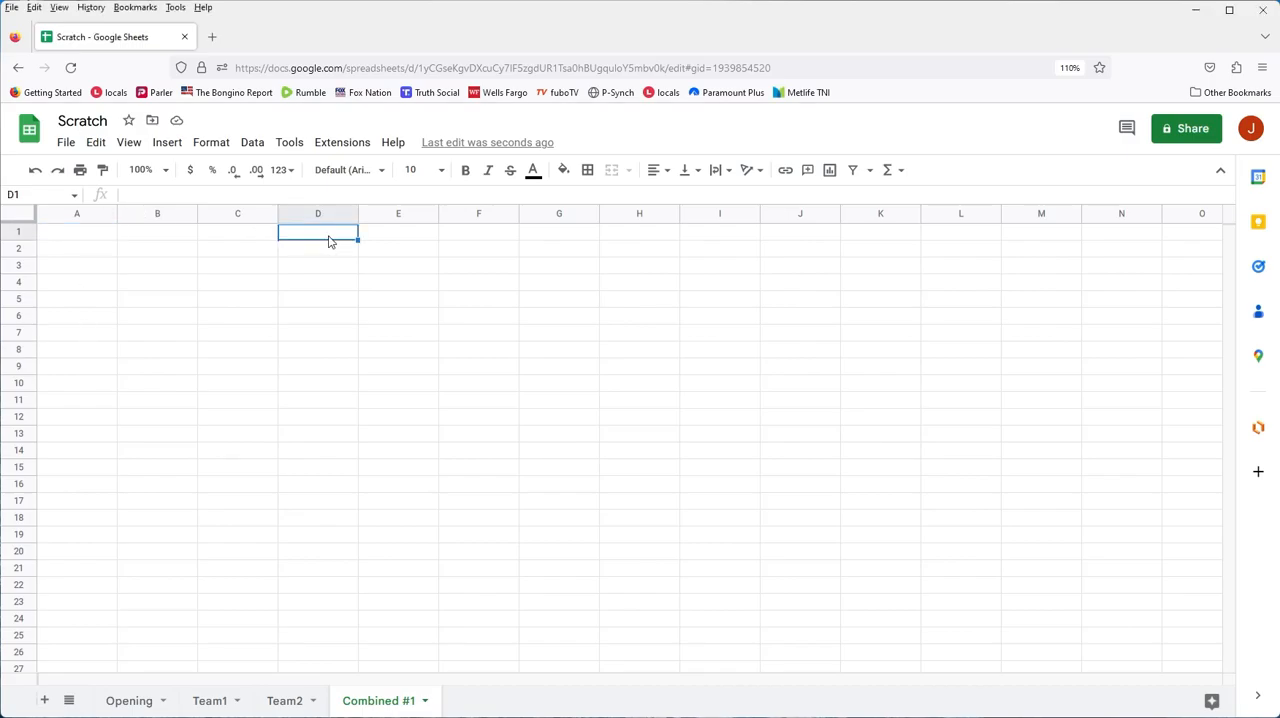
{"action": "type", "text": "'"}
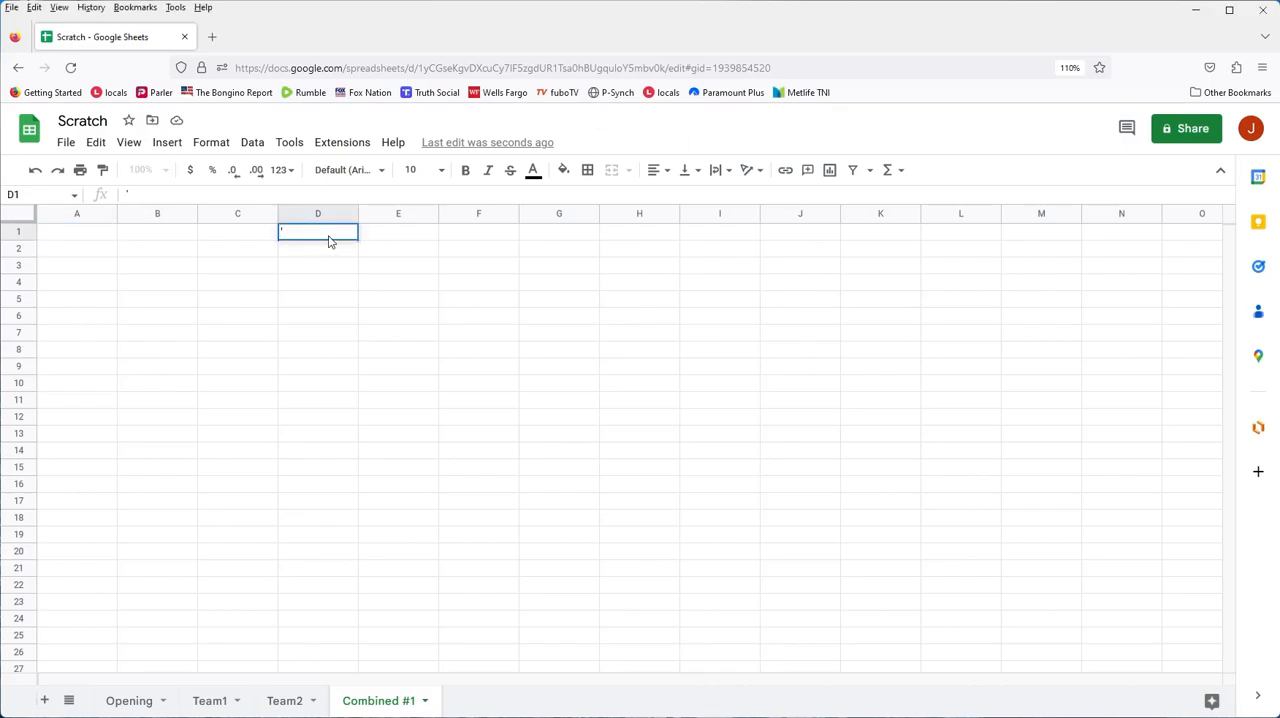
{"action": "type", "text": "={Team1!A1:B; Team2!A2:B}"}
{"action": "key", "text": "enter"}
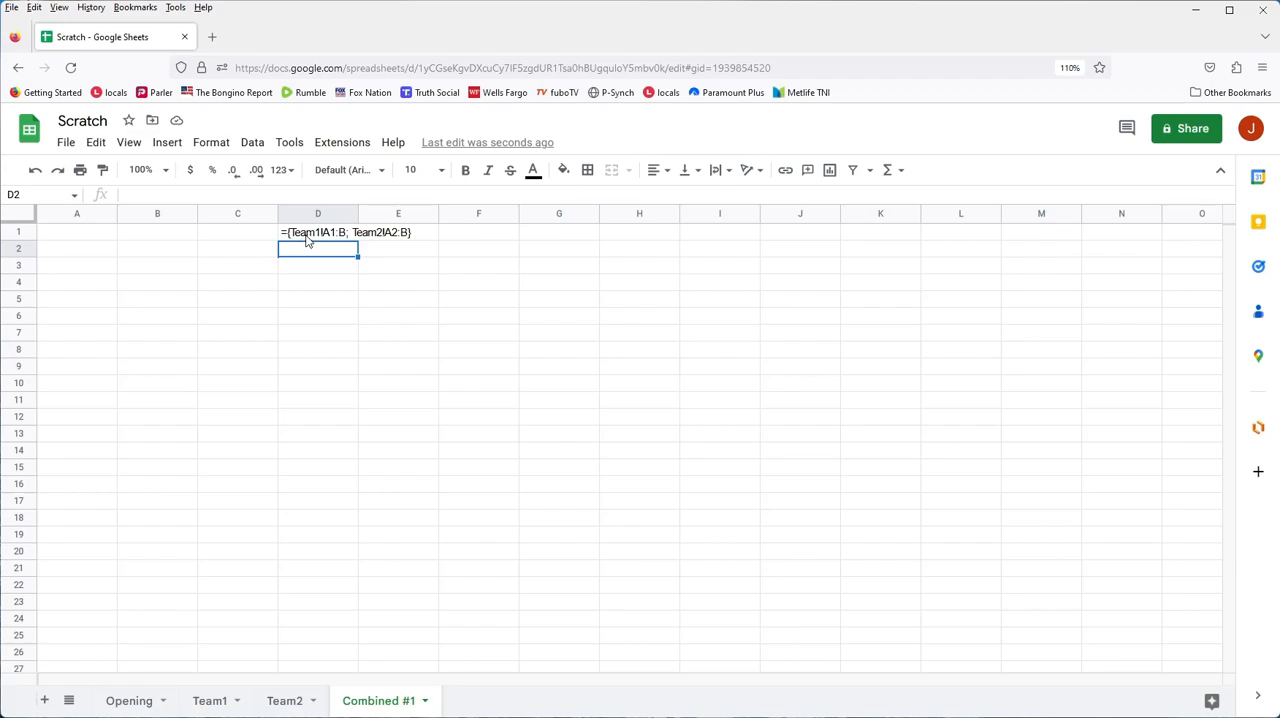
{"action": "mouse_move", "coordinate": [376, 240]}
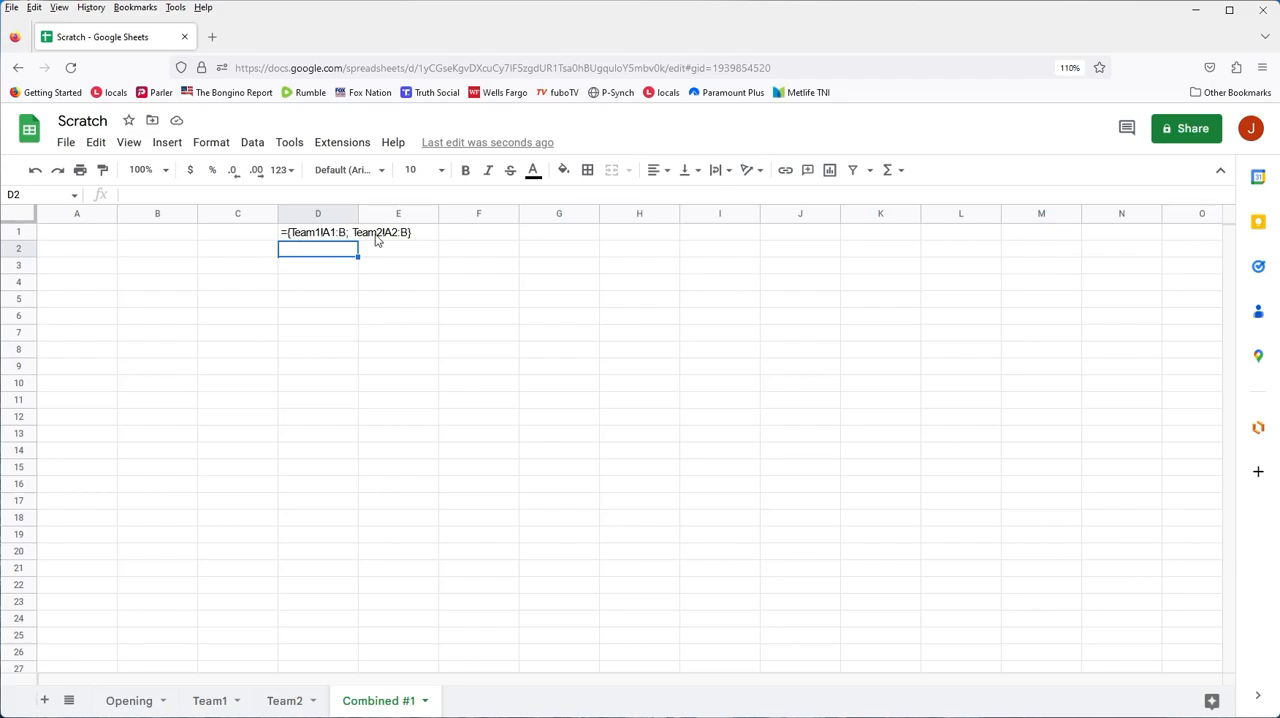
{"action": "mouse_move", "coordinate": [262, 264]}
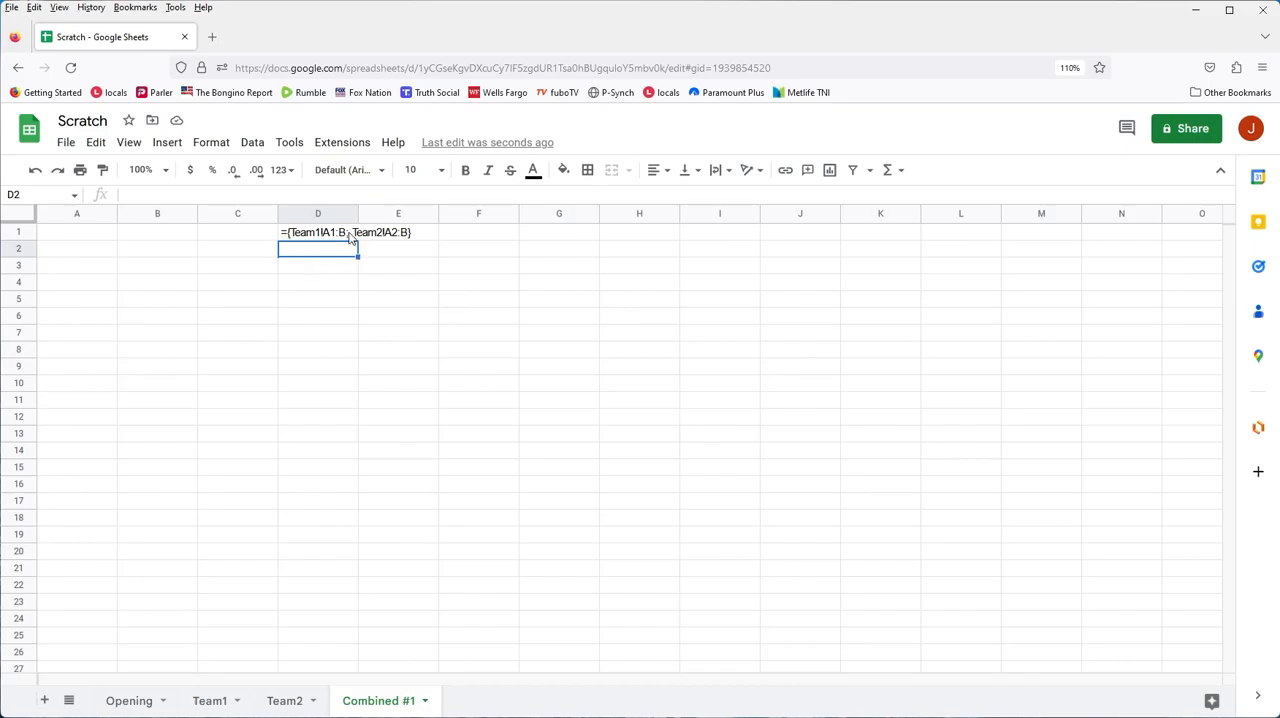
{"action": "mouse_move", "coordinate": [348, 236]}
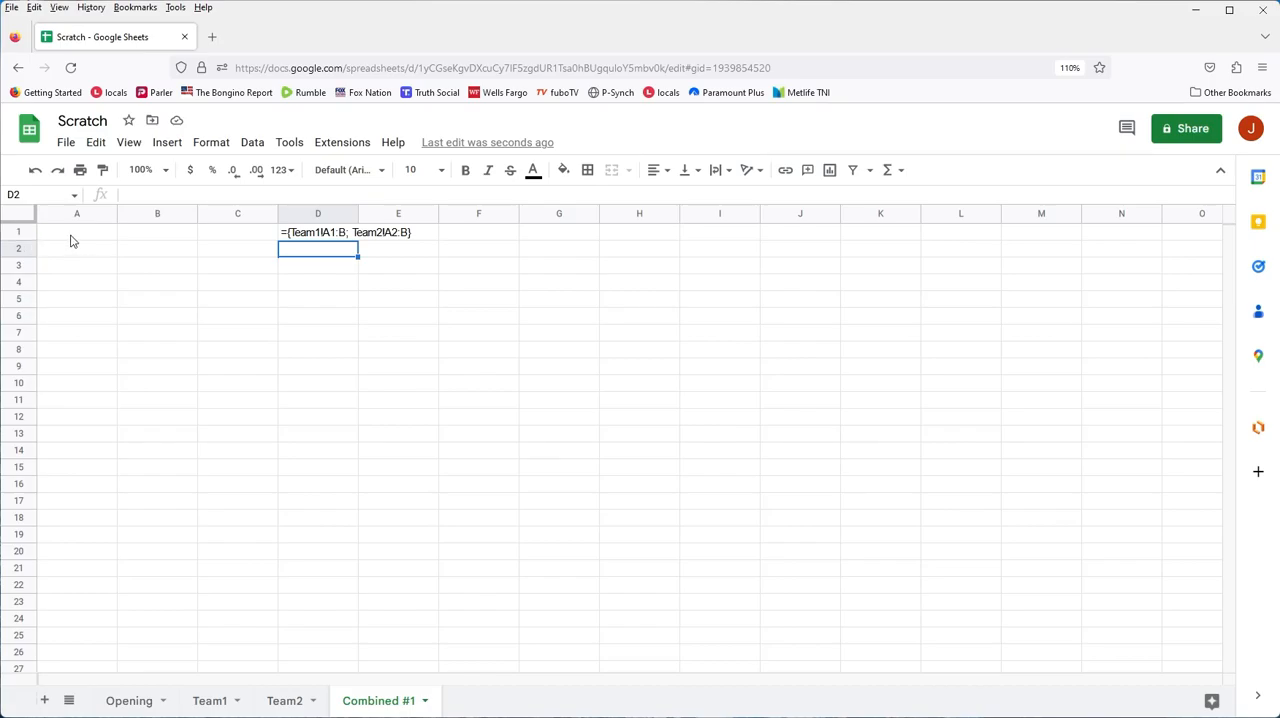
Select A1 to hold the stacking array formula ={Team1!A1:B; Team2!A2:B}
{"action": "left_click", "coordinate": [76, 232]}
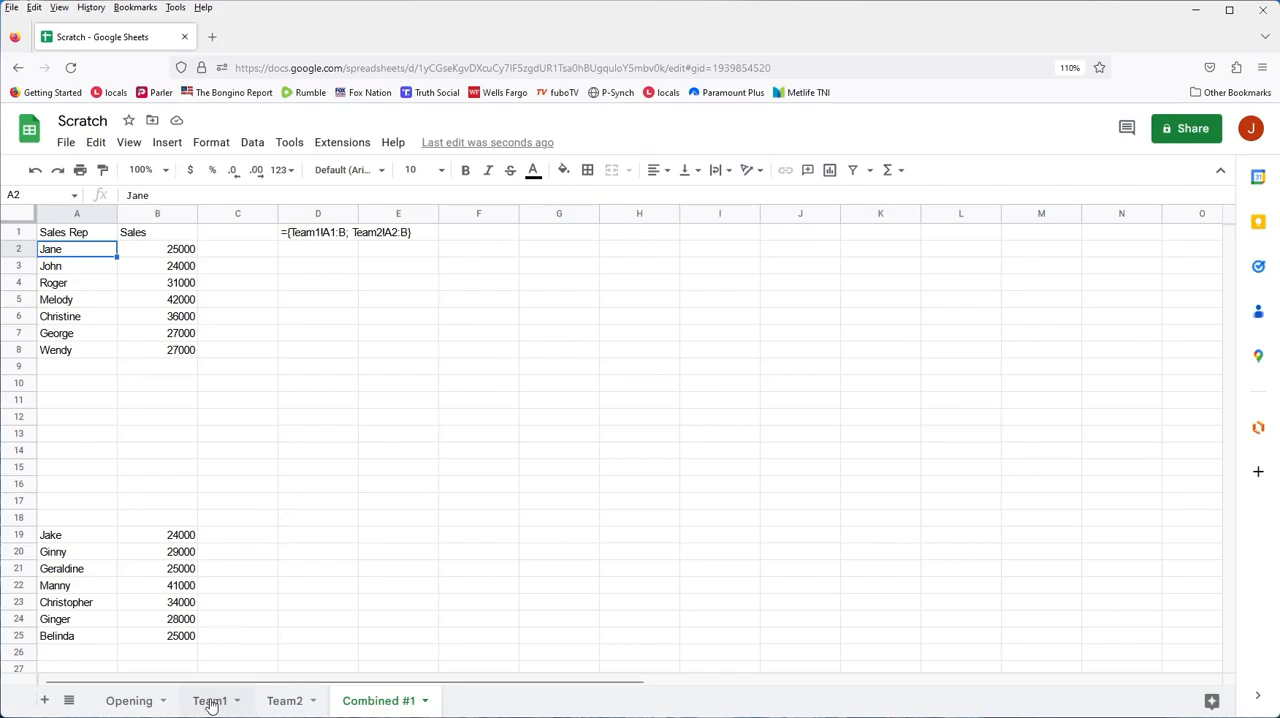
{"action": "left_click", "coordinate": [210, 700]}
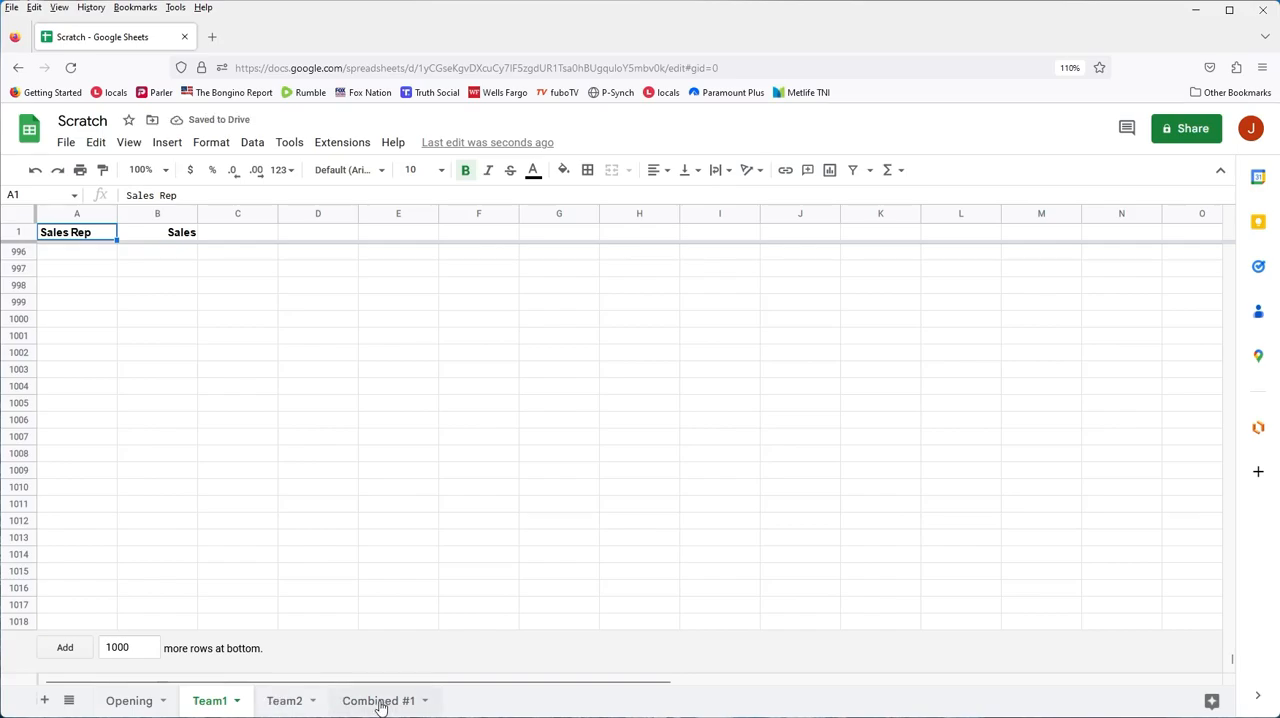
{"action": "left_click", "coordinate": [378, 700]}
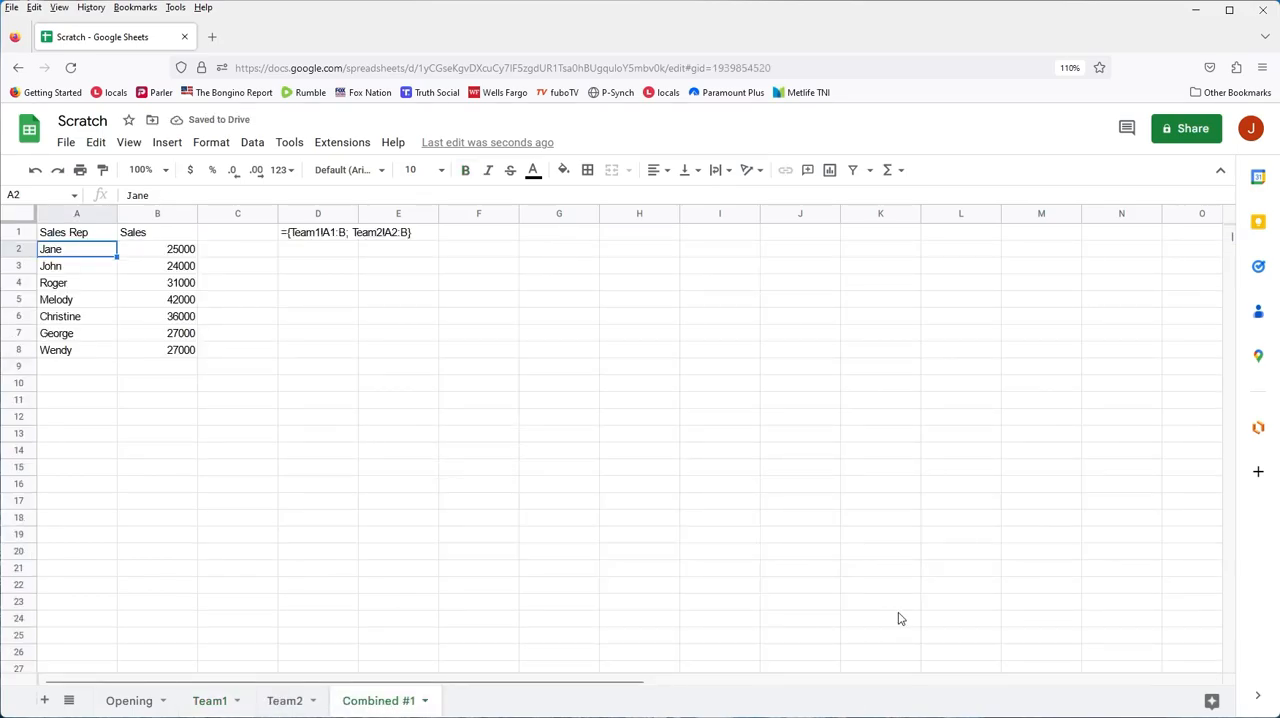
{"action": "mouse_move", "coordinate": [716, 566]}
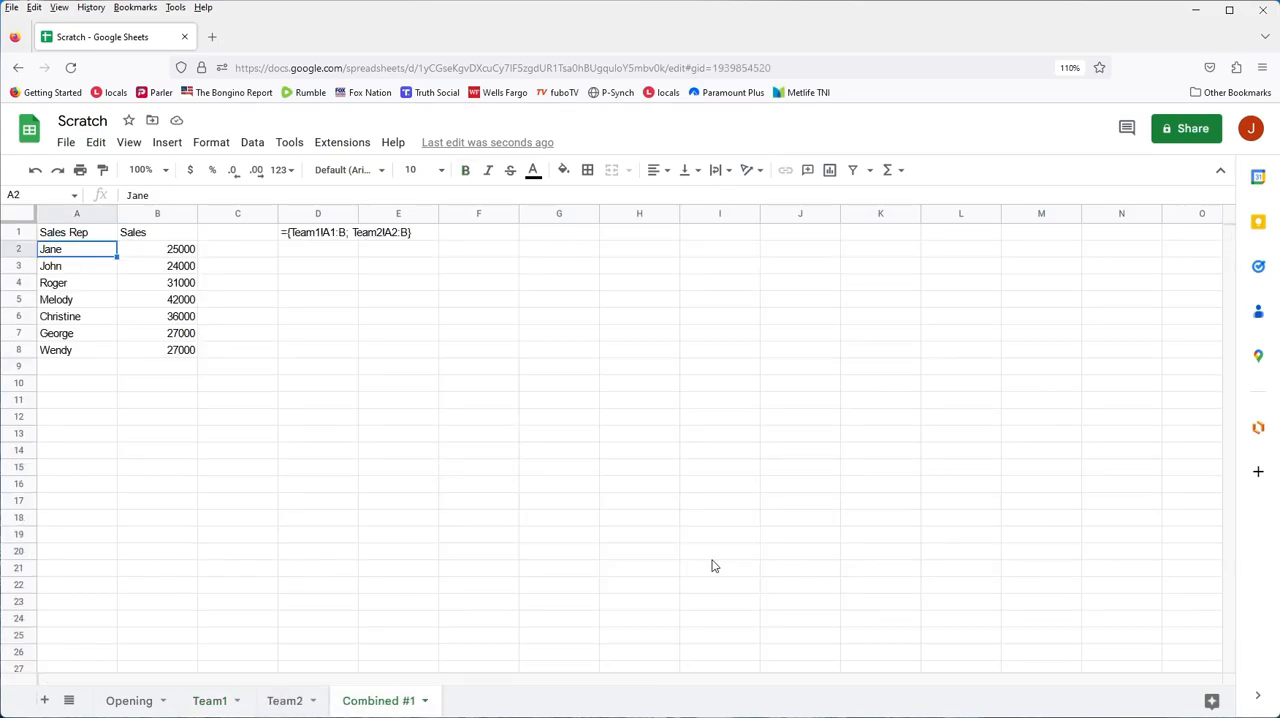
{"action": "left_click", "coordinate": [76, 400]}
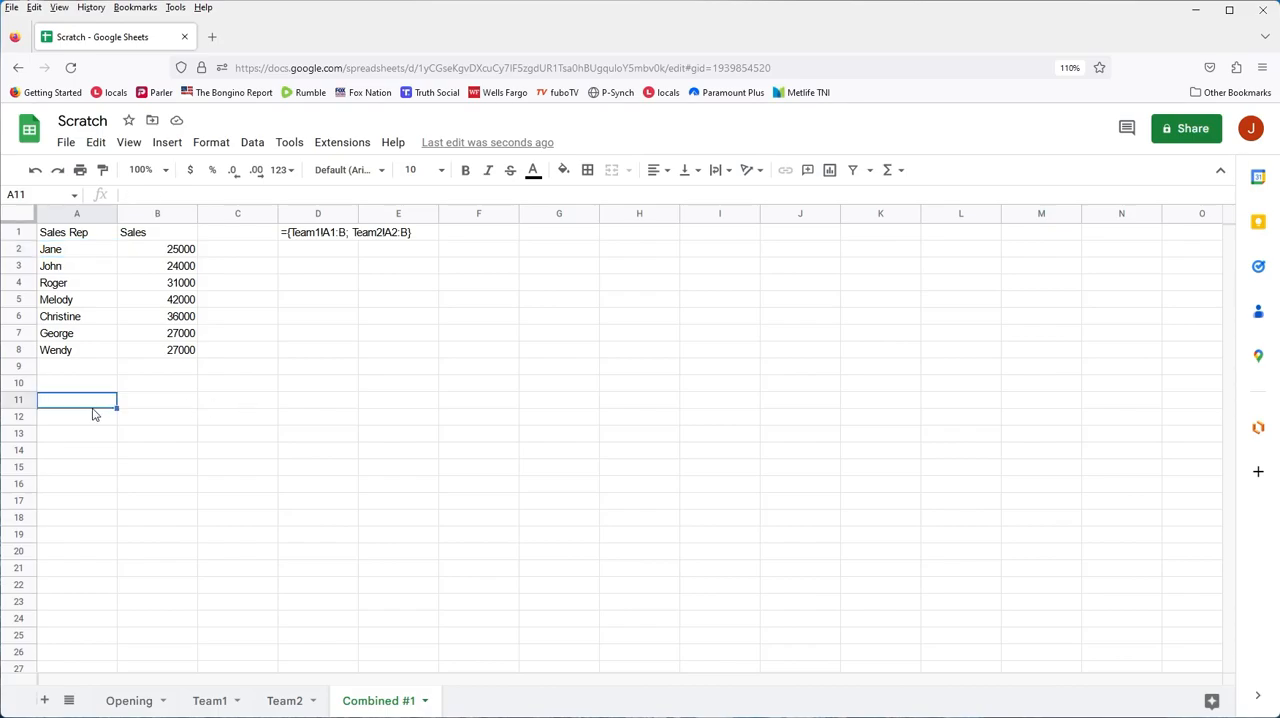
{"action": "scroll", "scroll_direction": "down", "scroll_amount": 3}
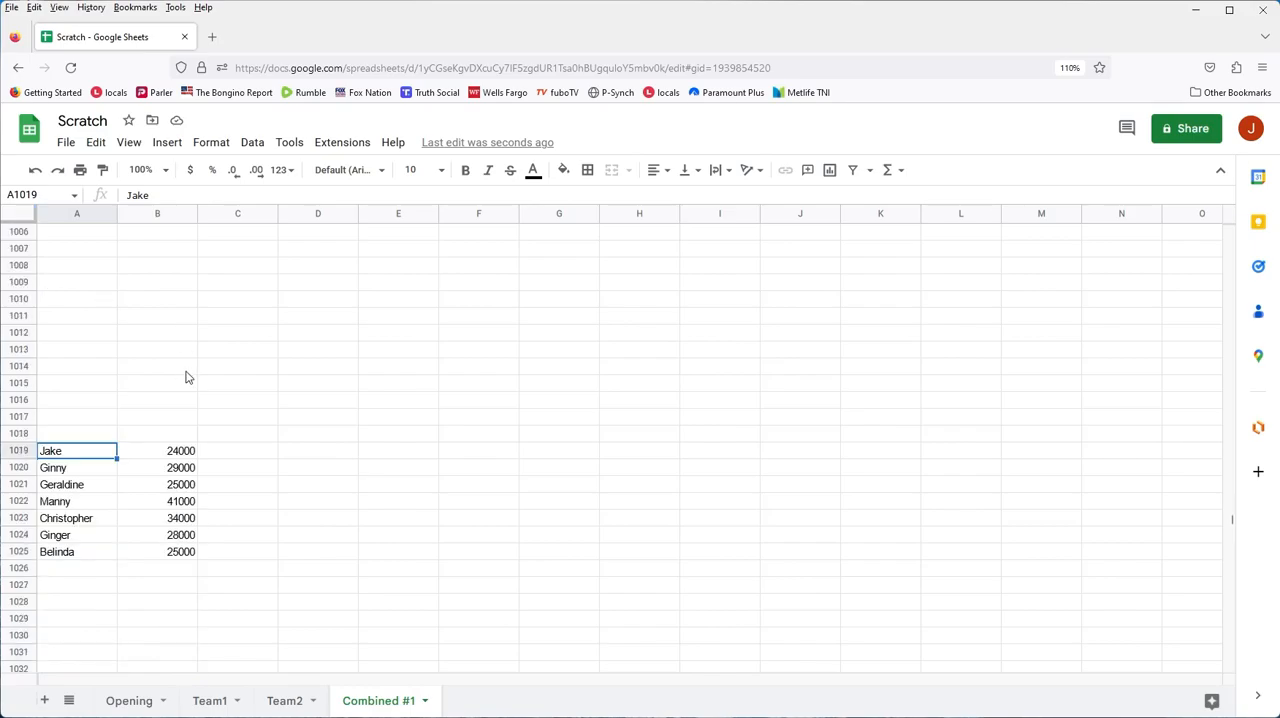
{"action": "key", "text": "ctrl+Home"}
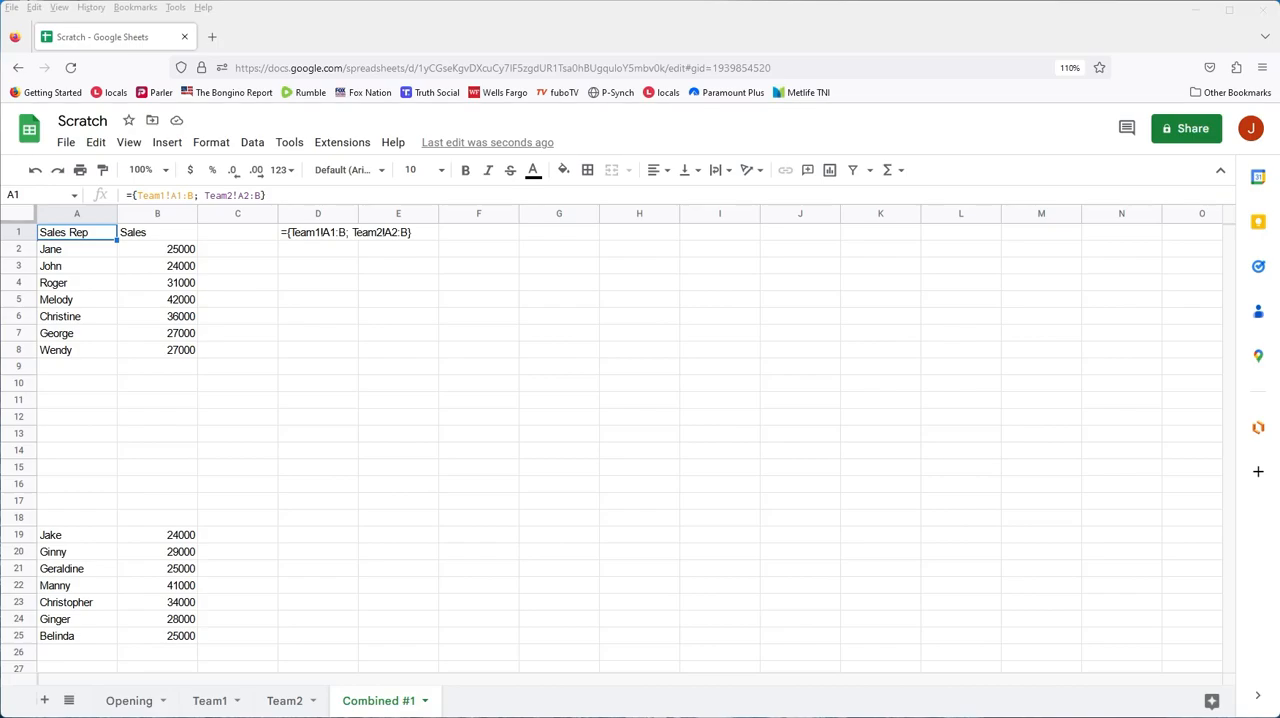
{"action": "mouse_move", "coordinate": [508, 278]}
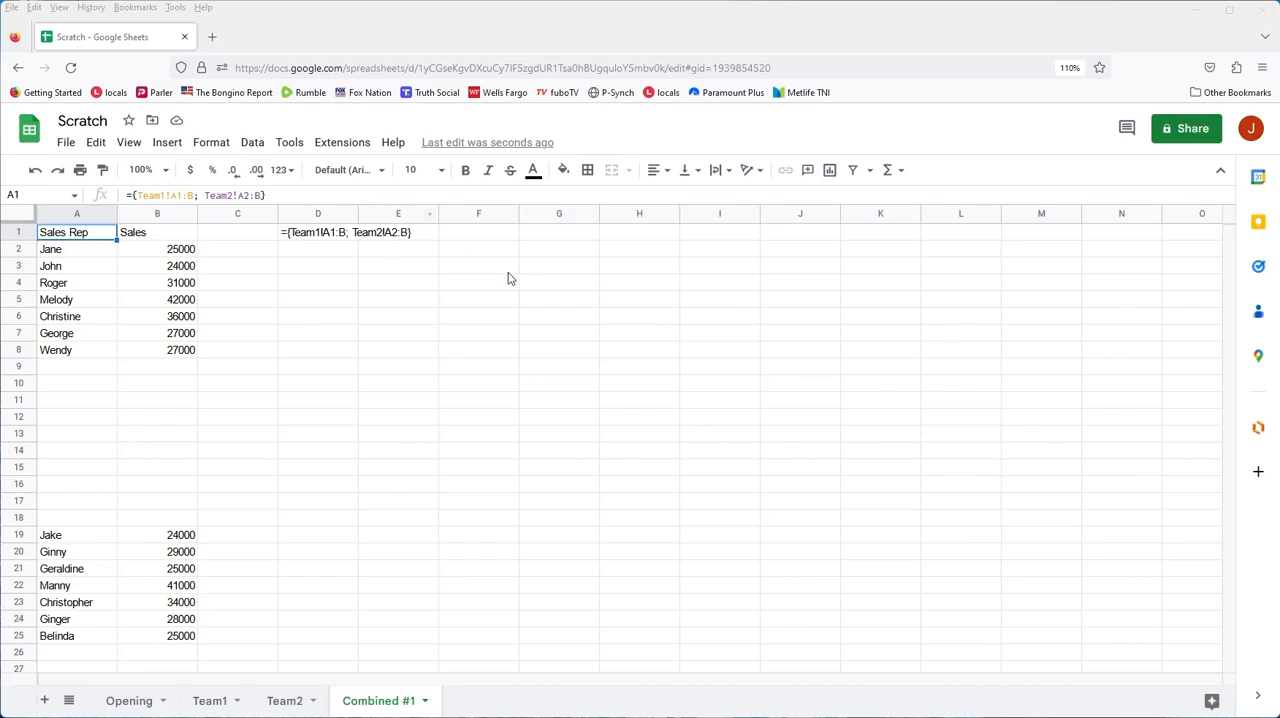
Enter =filter(A2:B24,A2:A24<>"") in F2 to list both teams without blank rows, then review it
{"action": "left_click", "coordinate": [478, 248]}
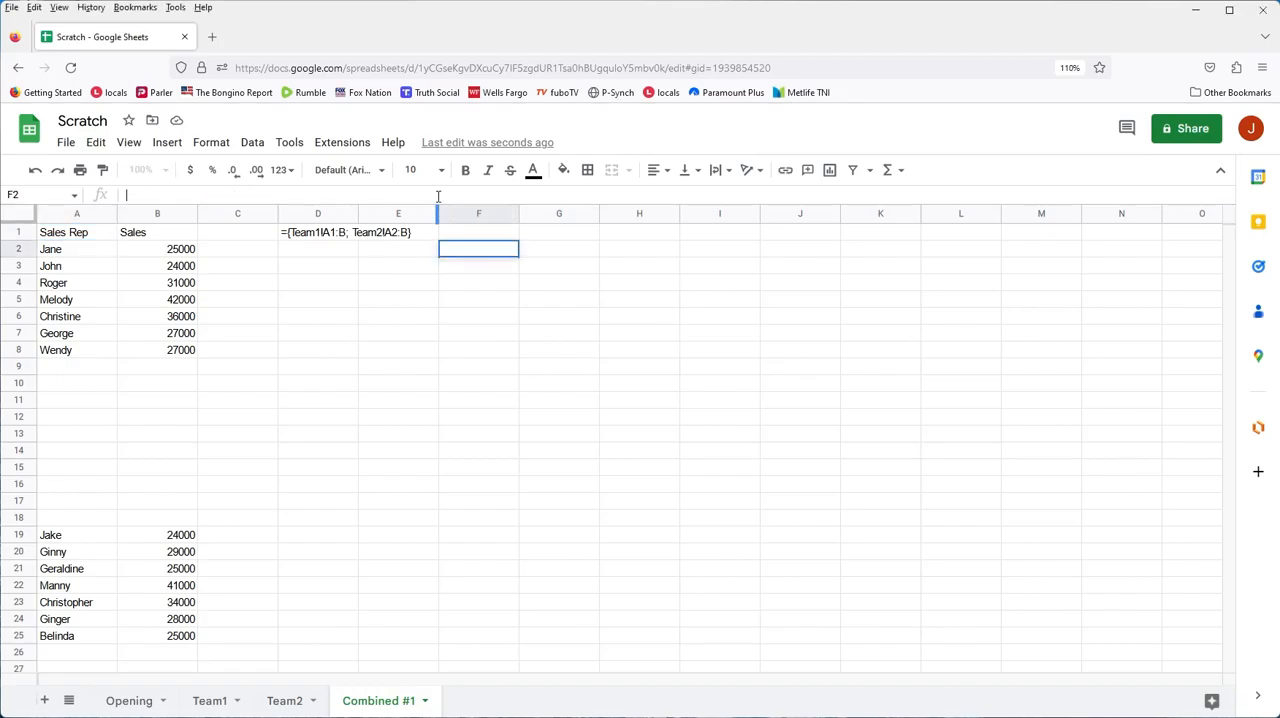
{"action": "type", "text": "=filter(A2:B24,A2:A24<>\"\")"}
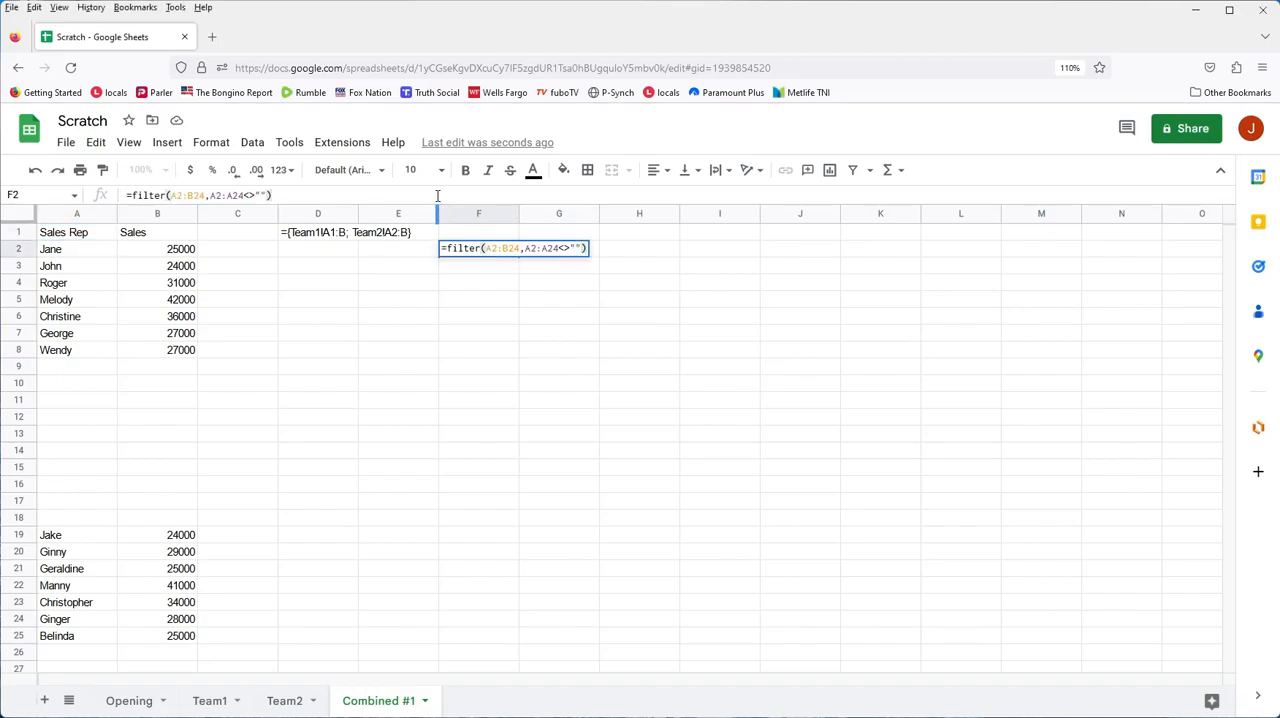
{"action": "key", "text": "Return"}
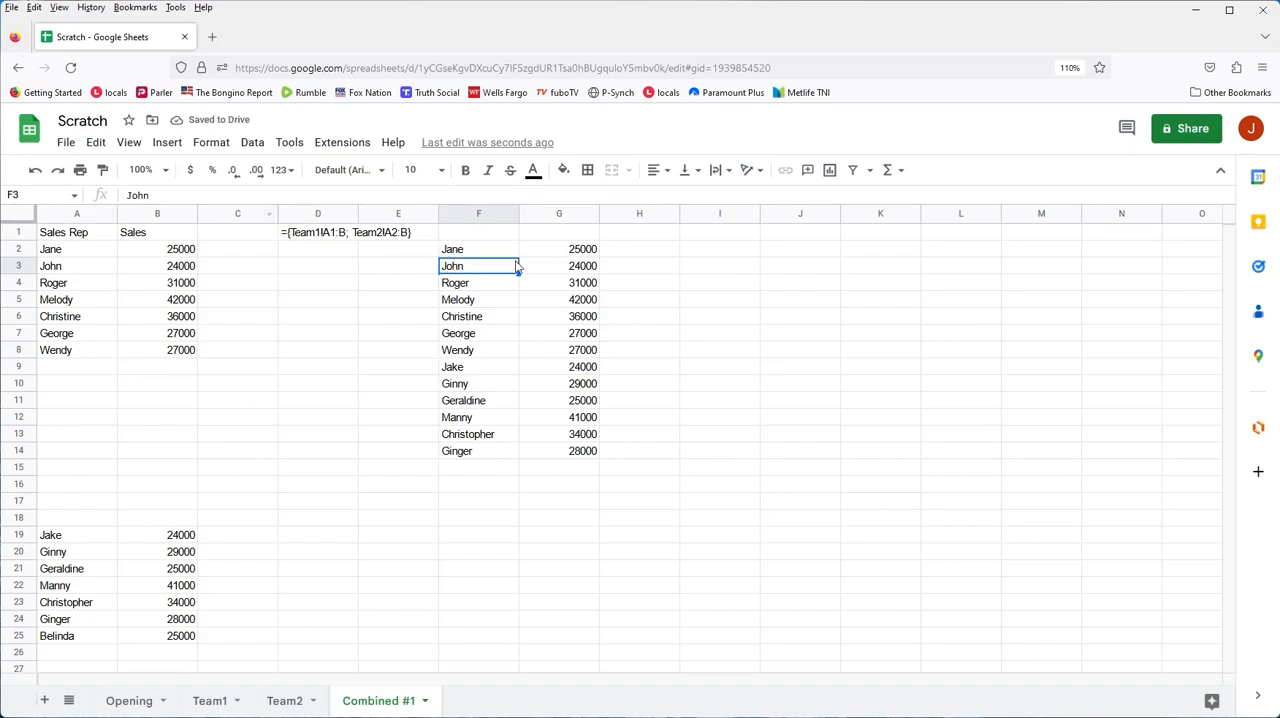
{"action": "left_click", "coordinate": [478, 248]}
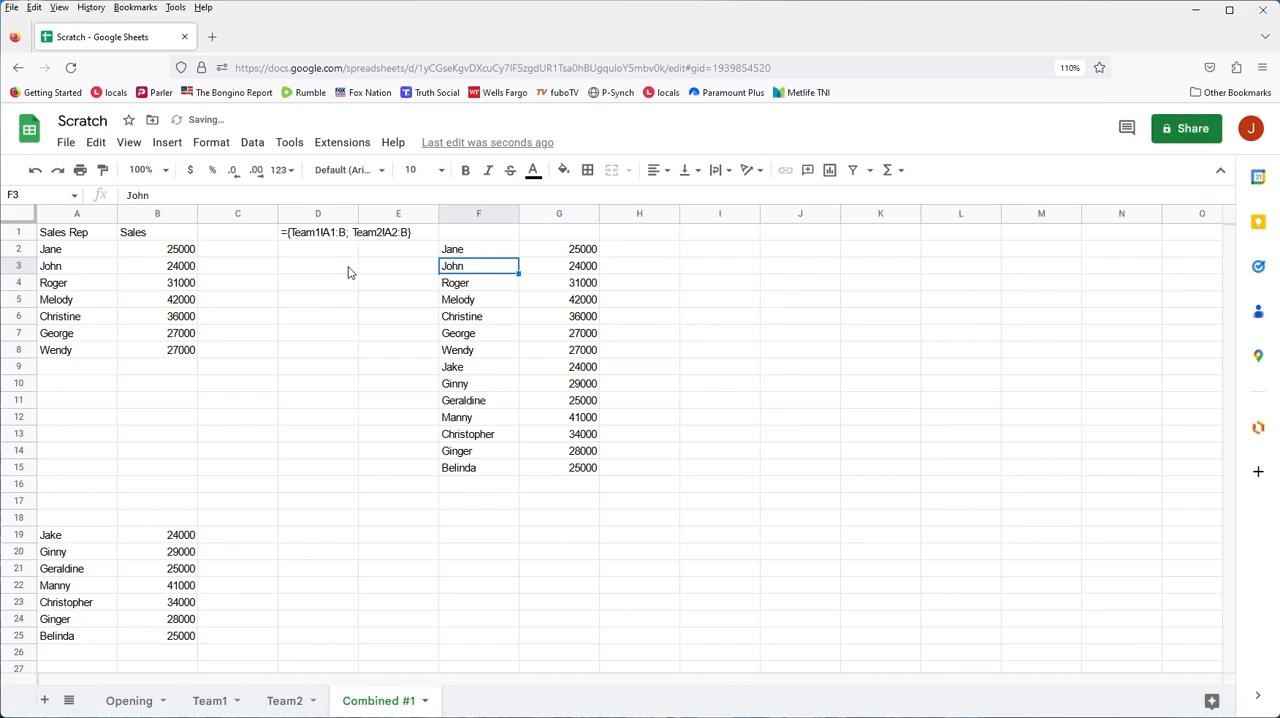
{"action": "left_click", "coordinate": [478, 248]}
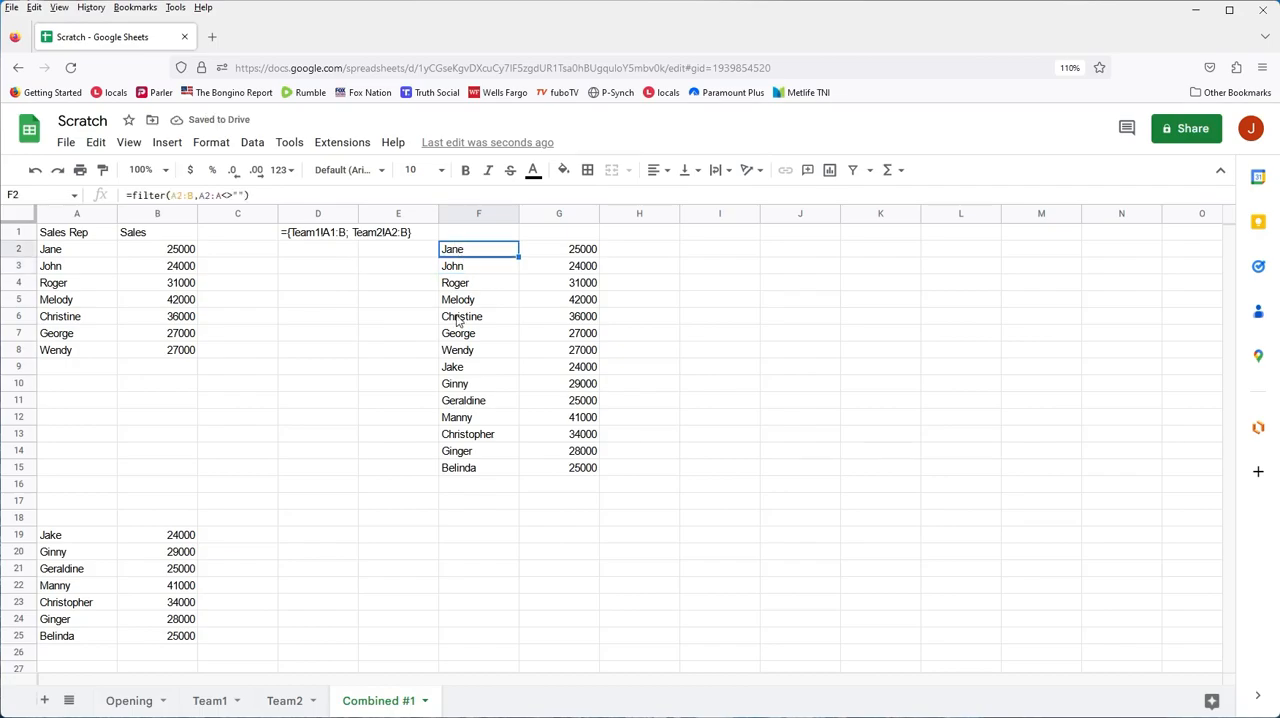
{"action": "mouse_move", "coordinate": [498, 358]}
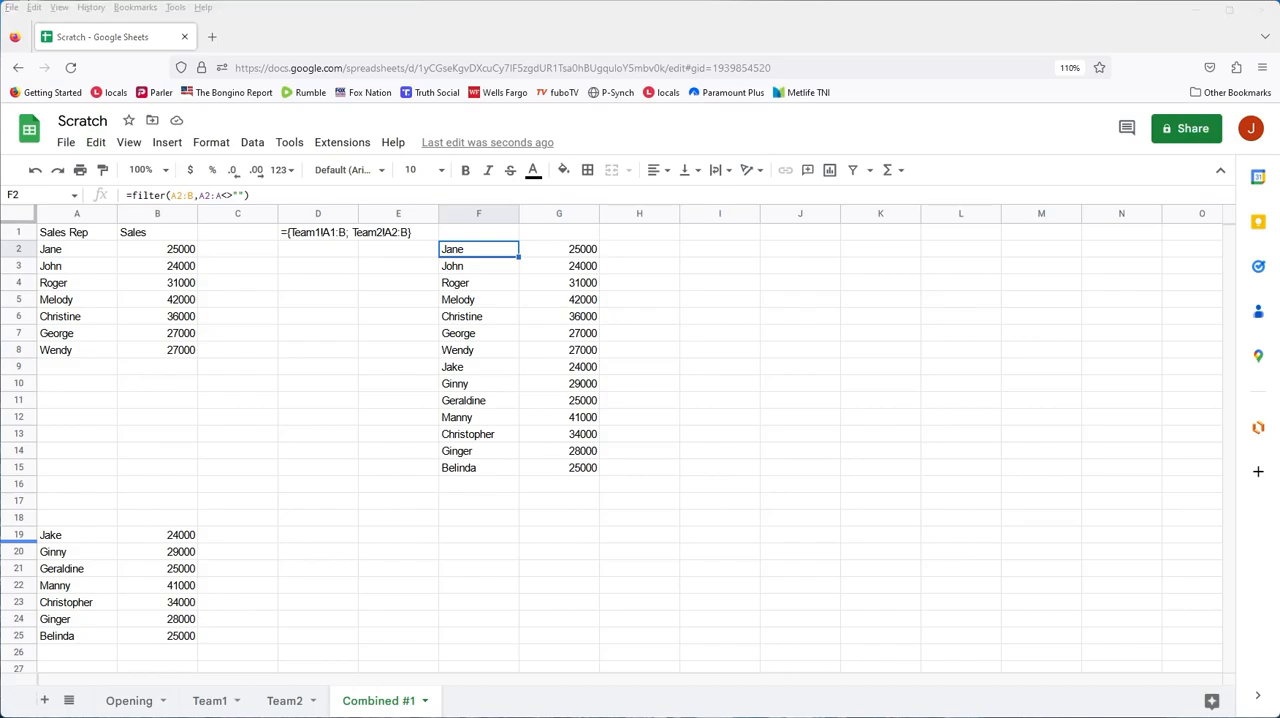
{"action": "mouse_move", "coordinate": [592, 564]}
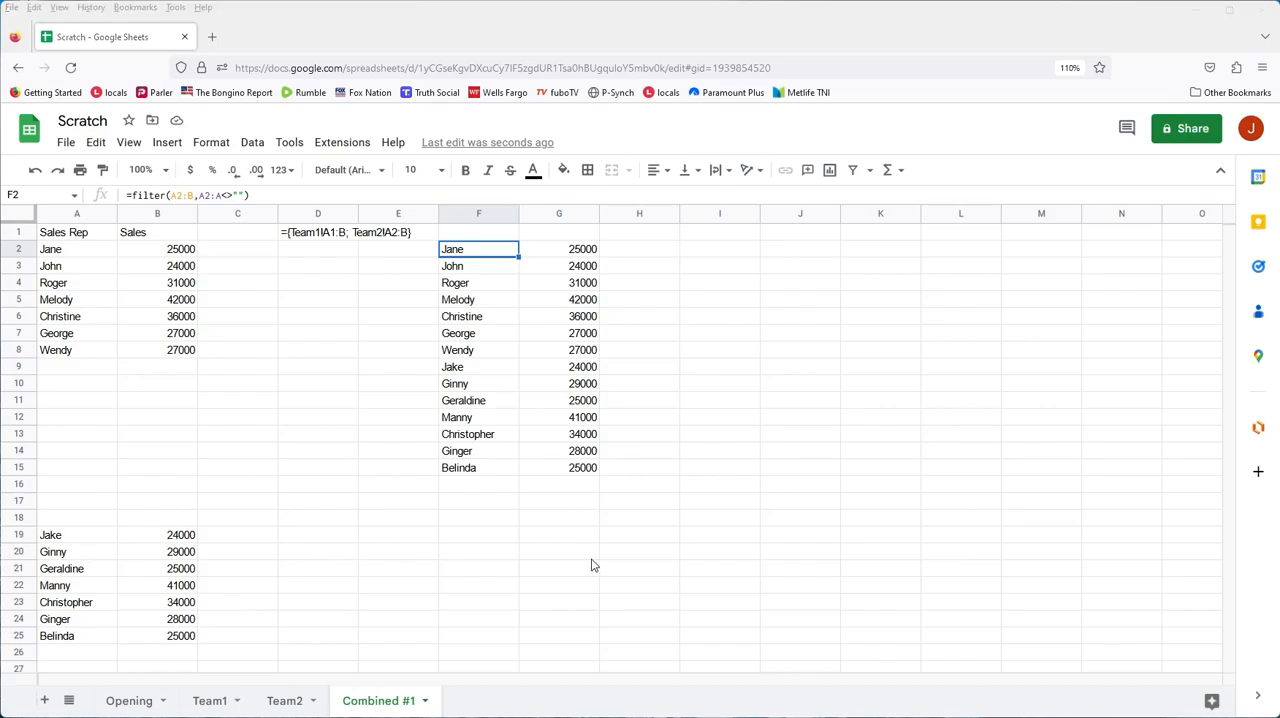
{"action": "mouse_move", "coordinate": [672, 540]}
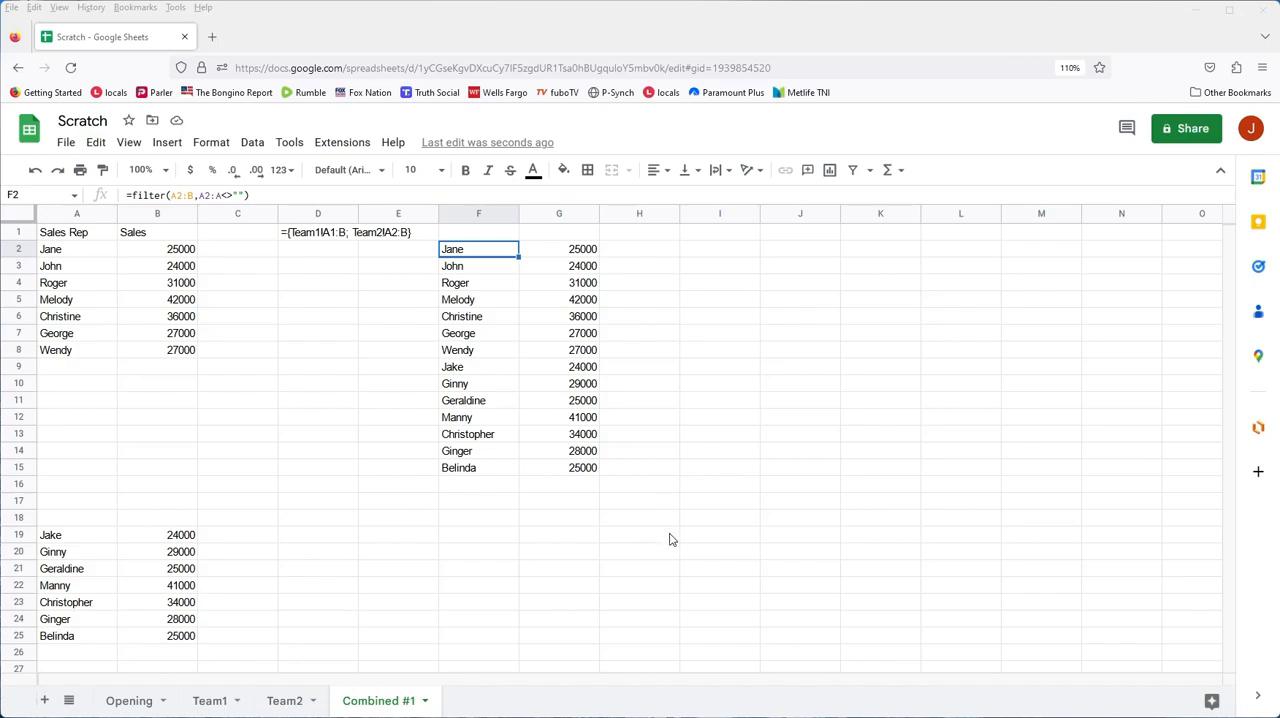
{"action": "mouse_move", "coordinate": [772, 580]}
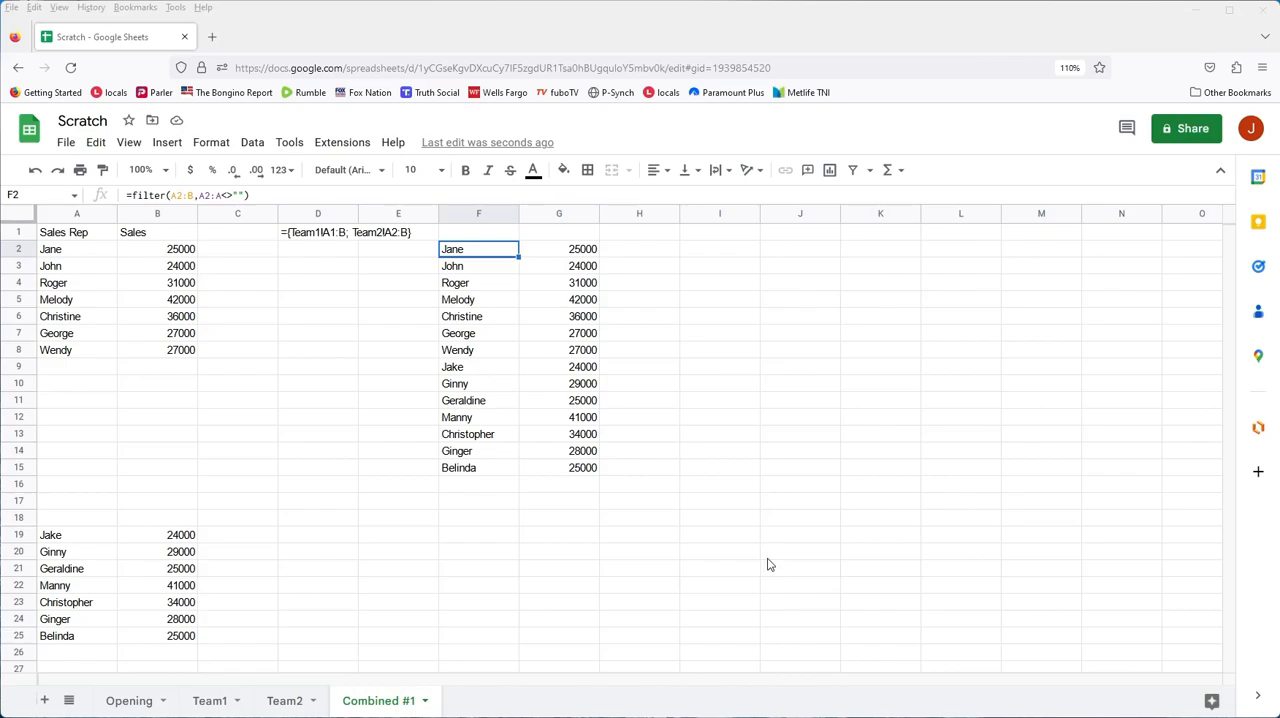
{"action": "mouse_move", "coordinate": [744, 588]}
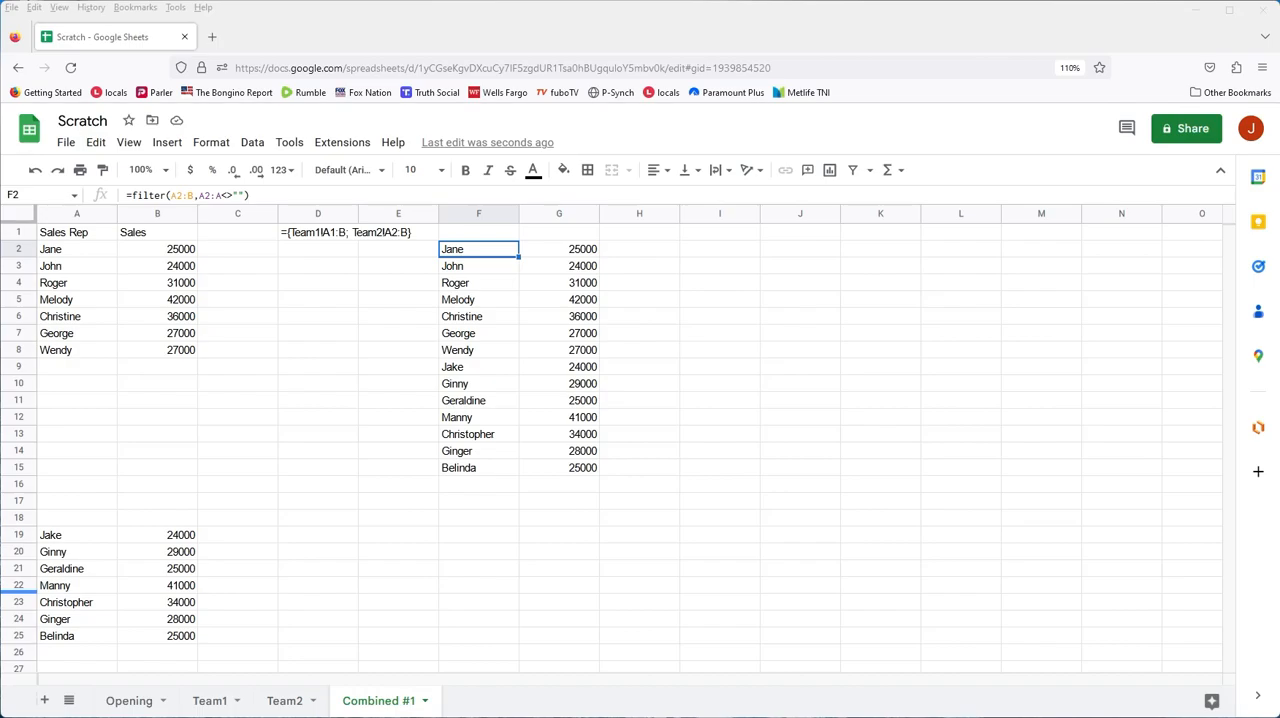
Add another blank sheet and start renaming it 'Lat Active Row'
{"action": "left_click", "coordinate": [44, 700]}
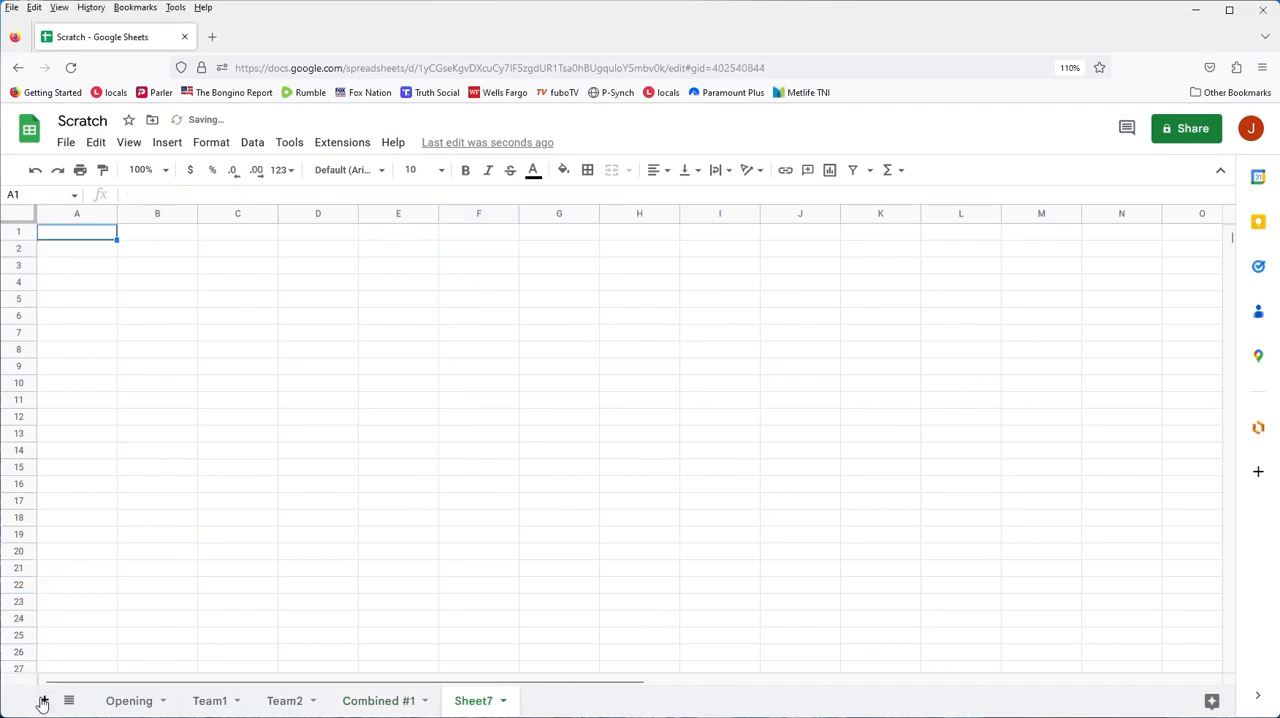
{"action": "right_click", "coordinate": [472, 700]}
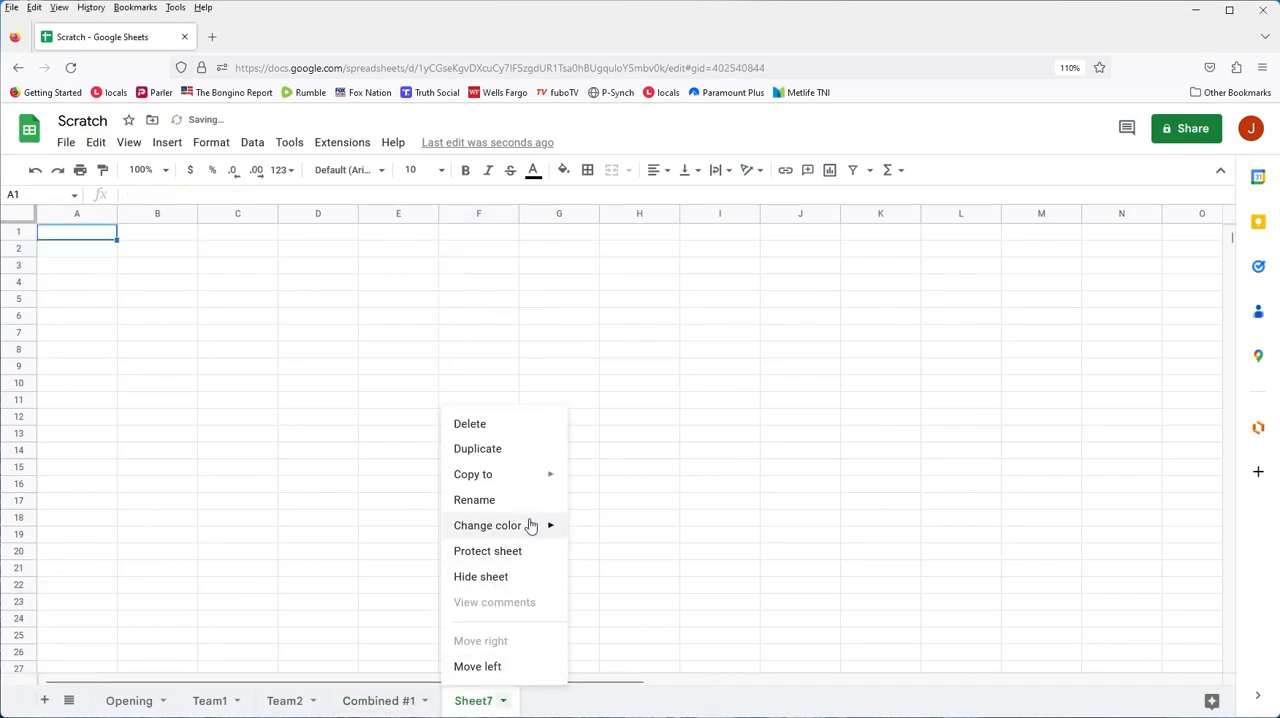
{"action": "left_click", "coordinate": [474, 500]}
{"action": "type", "text": "Lat Active Row"}
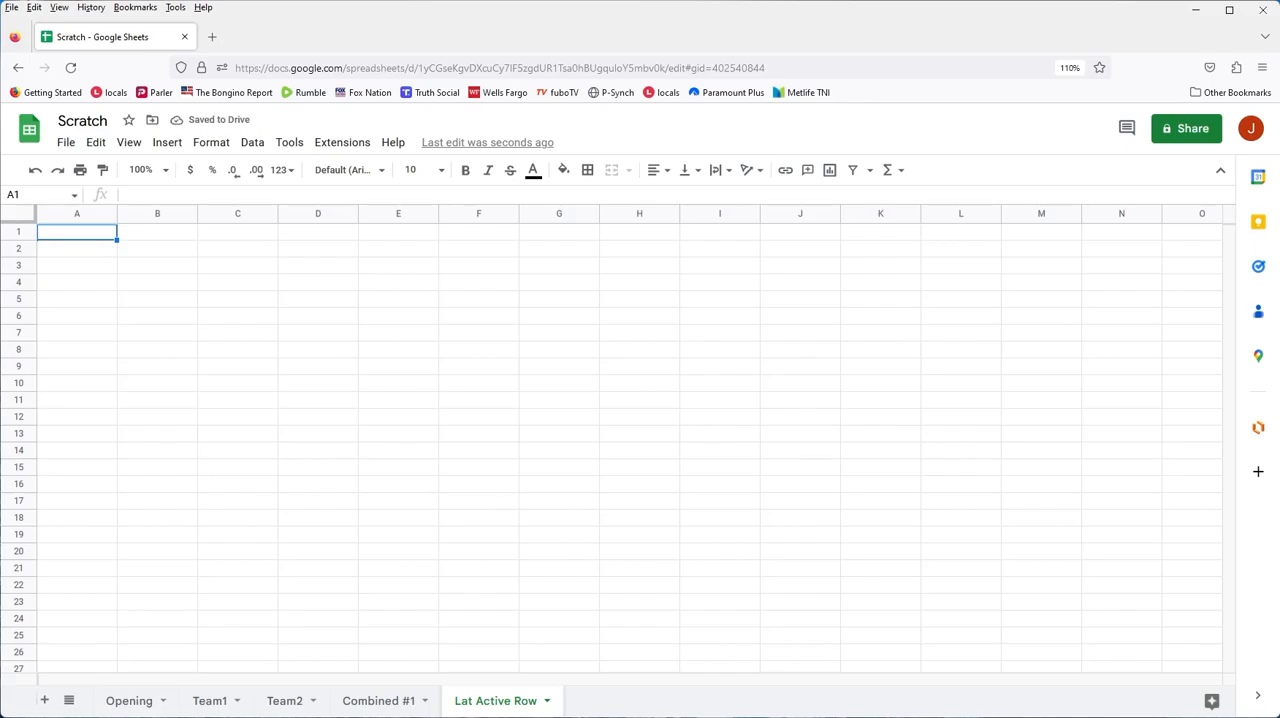
{"action": "mouse_move", "coordinate": [208, 700]}
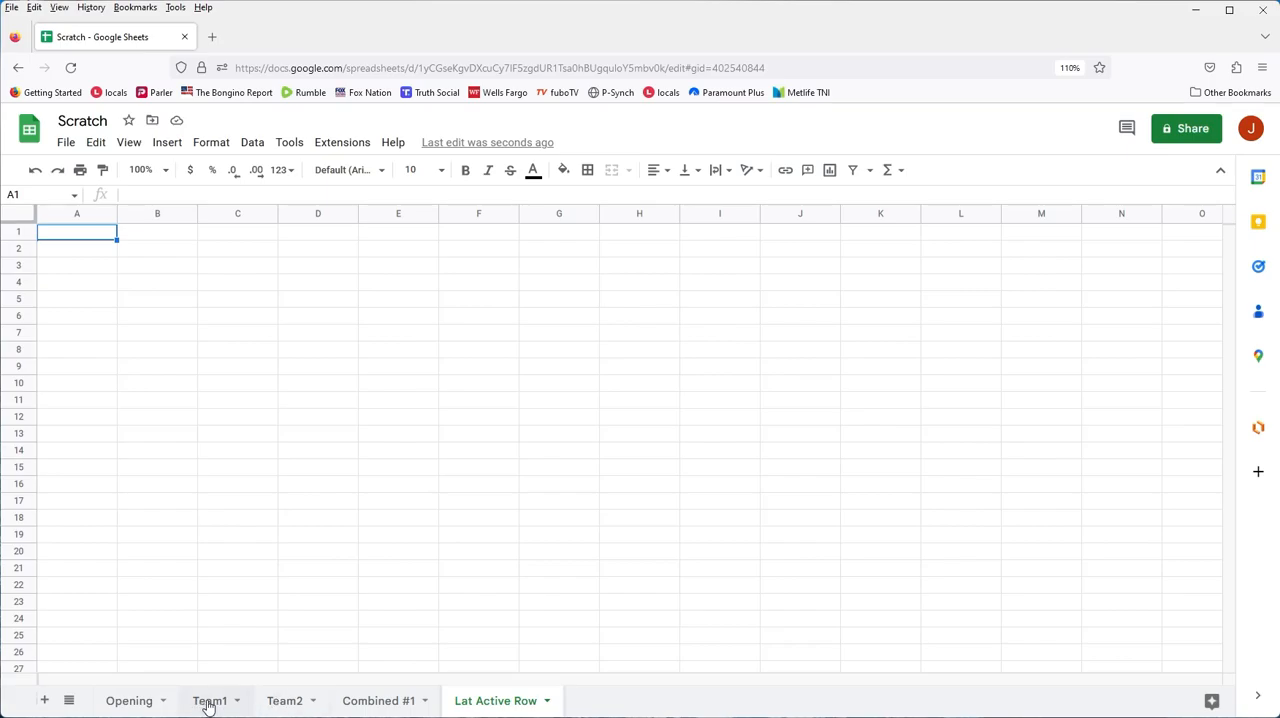
Copy the names Jane through Wendy from Team1 and paste them into column A of Lat Active Row
{"action": "left_click", "coordinate": [210, 700]}
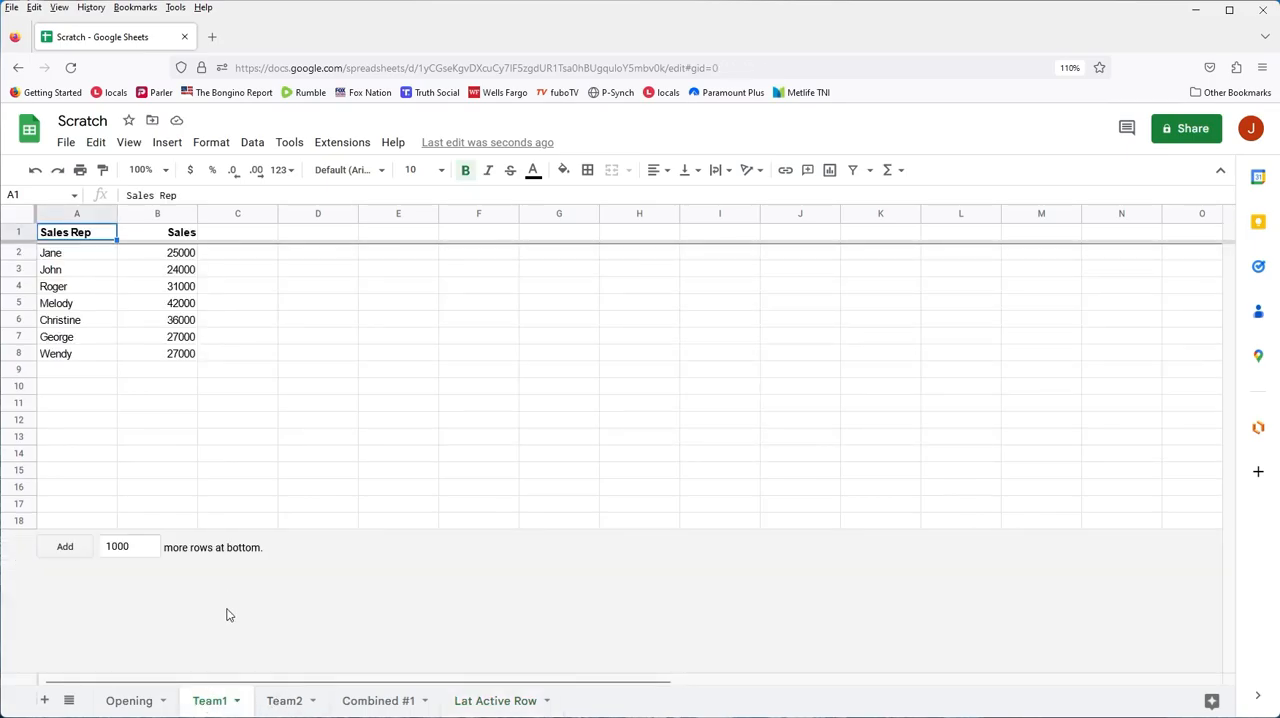
{"action": "left_click", "coordinate": [76, 252]}
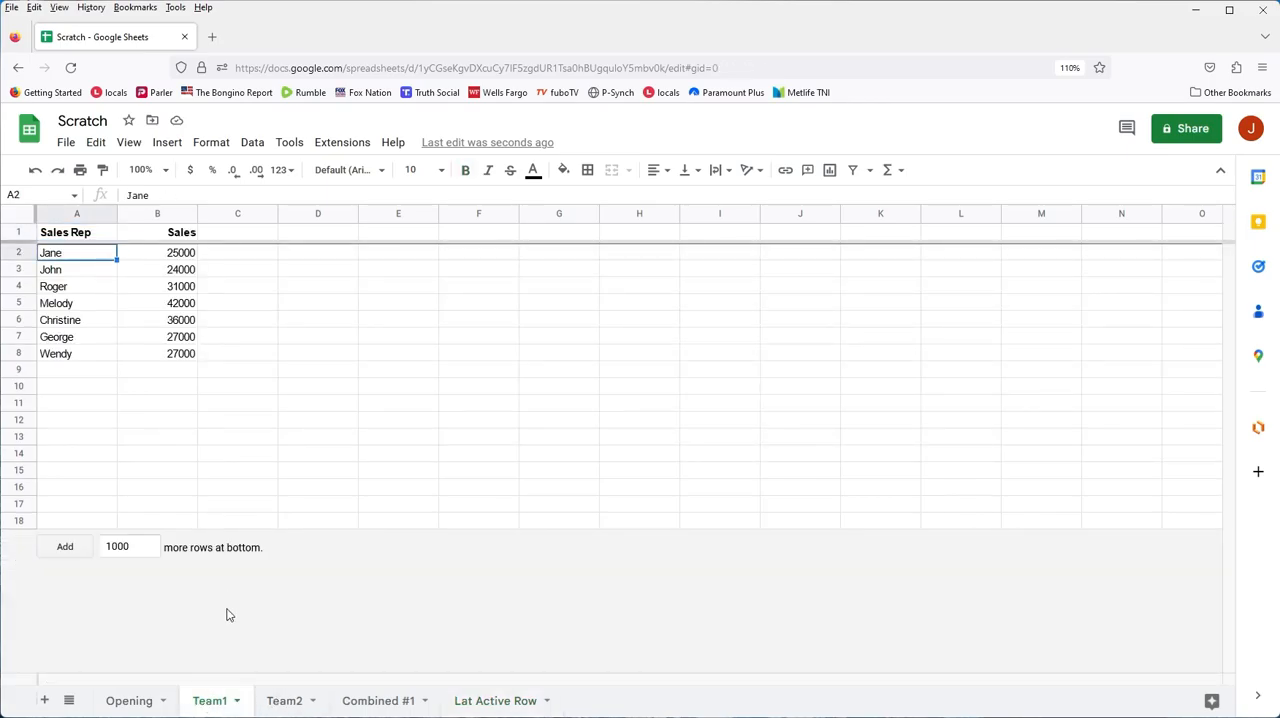
{"action": "left_click_drag", "start_coordinate": [76, 252], "coordinate": [76, 352]}
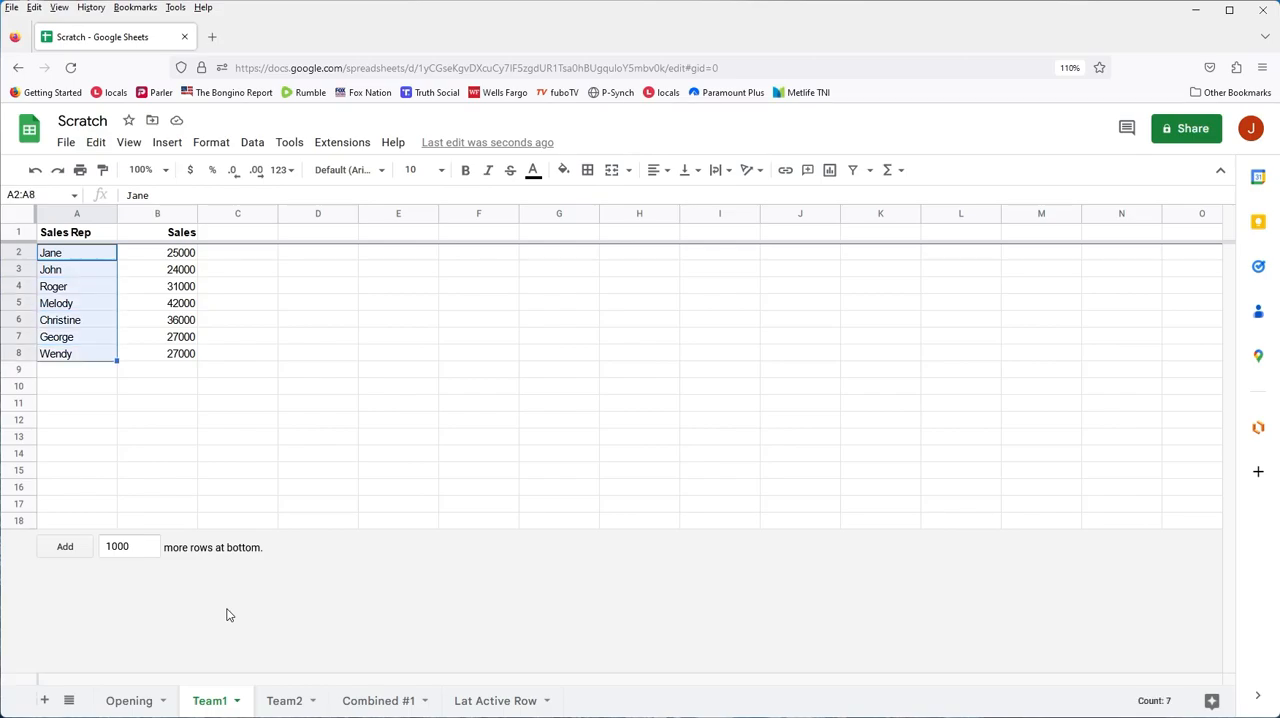
{"action": "left_click", "coordinate": [496, 700]}
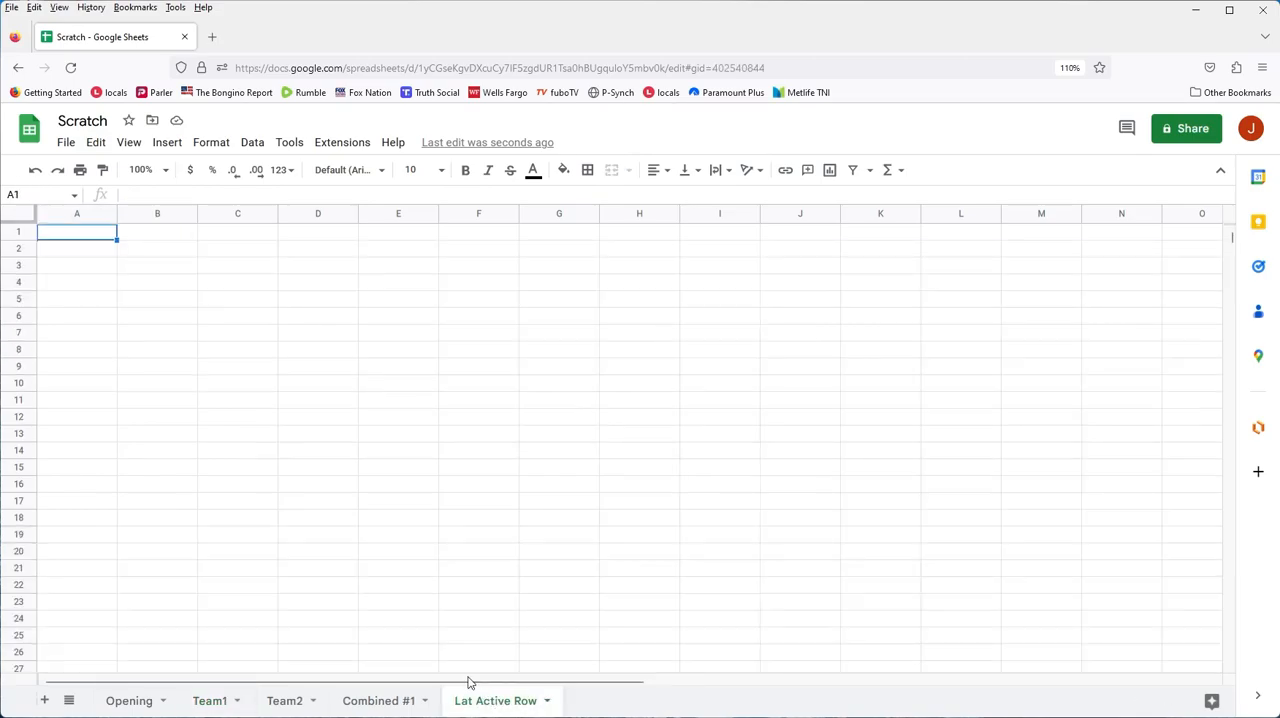
{"action": "key", "text": "ctrl+v"}
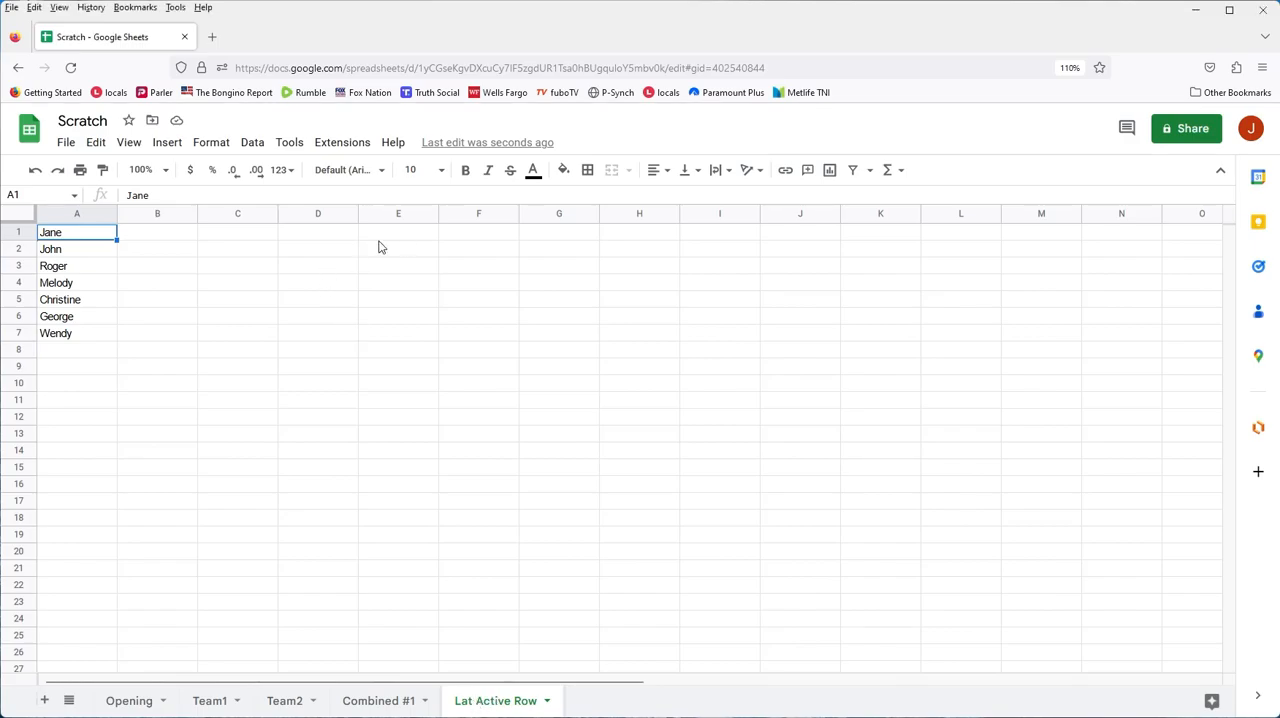
Insert a row above the names, enter the heading 'Sales Rep' in A1, and select E1
{"action": "right_click", "coordinate": [18, 232]}
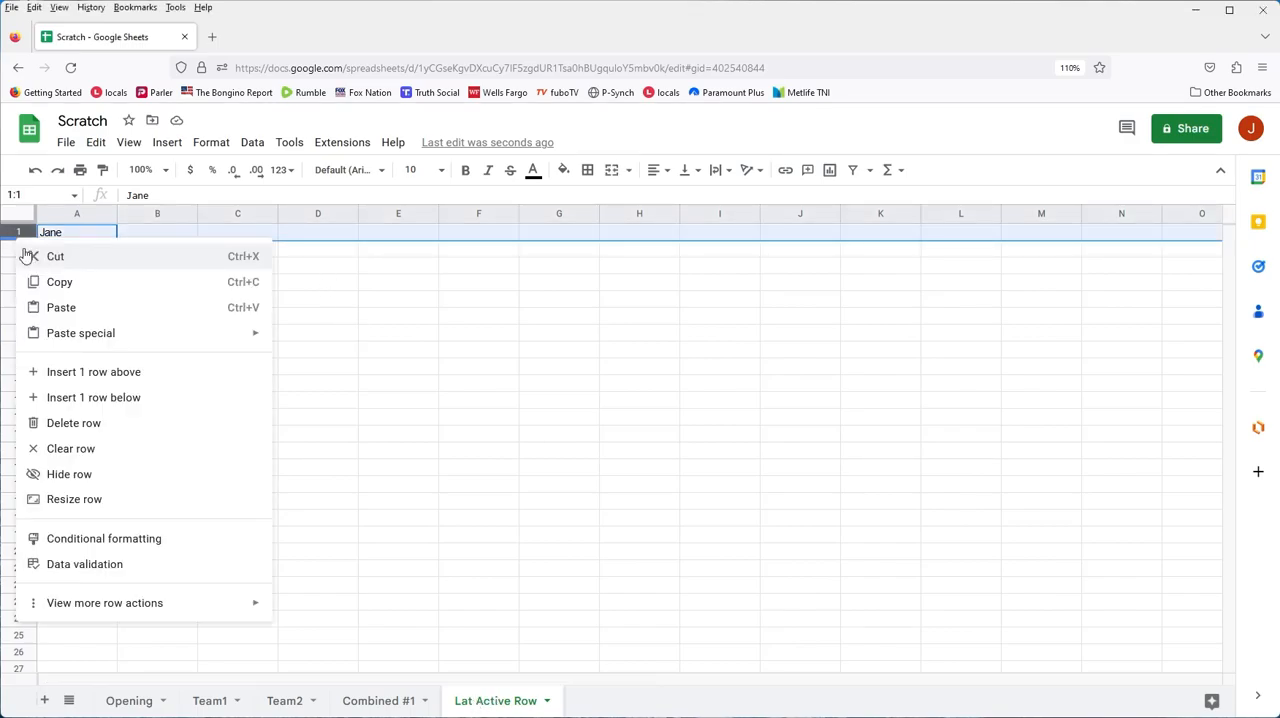
{"action": "left_click", "coordinate": [92, 372]}
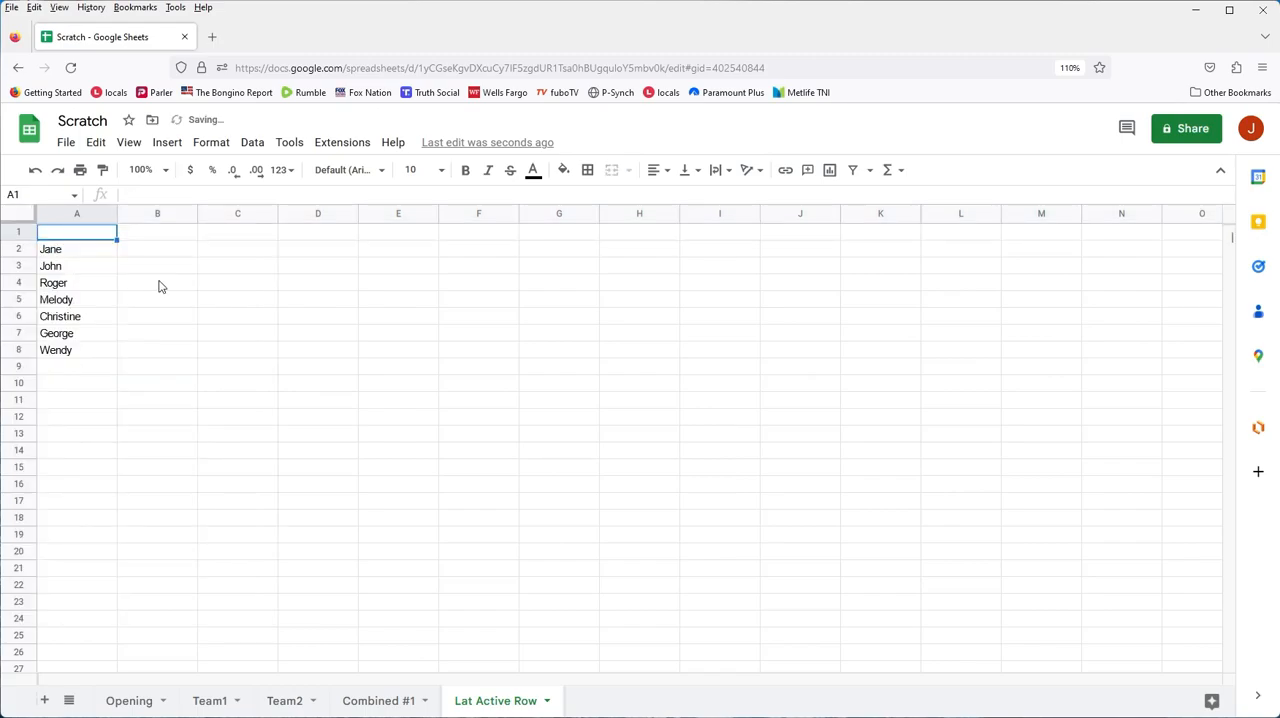
{"action": "type", "text": "Sales Rep"}
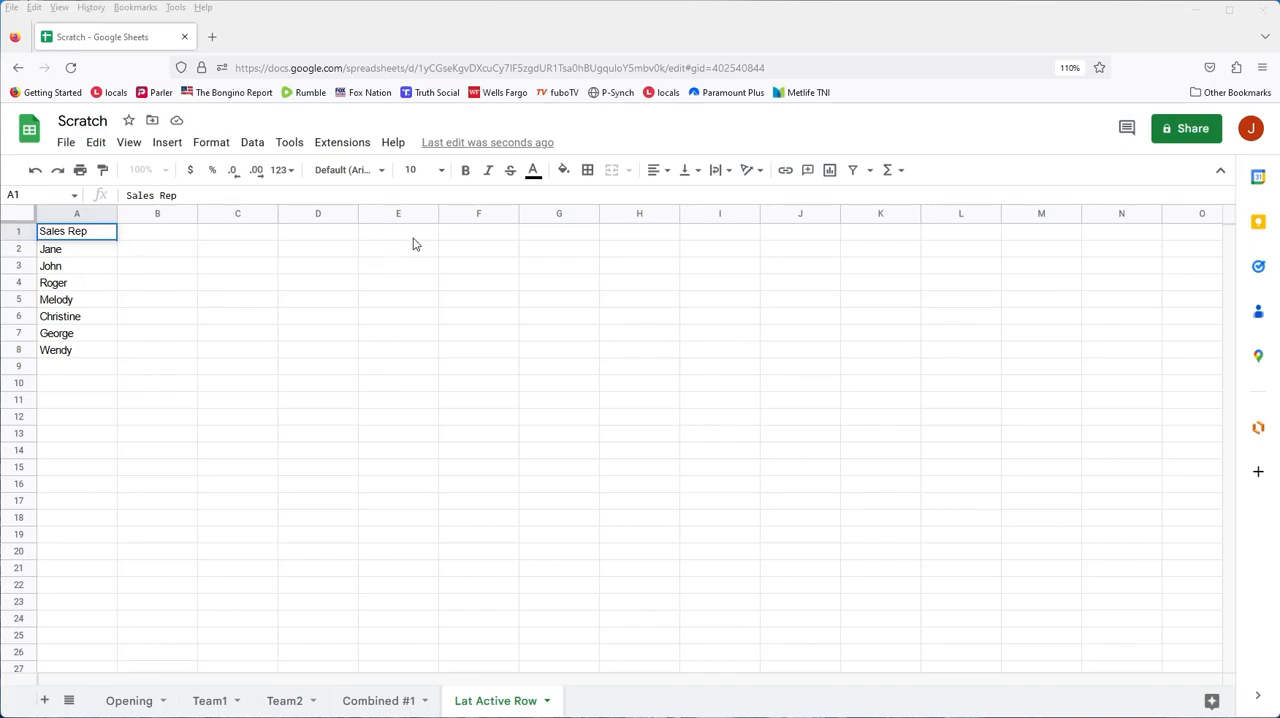
{"action": "mouse_move", "coordinate": [402, 232]}
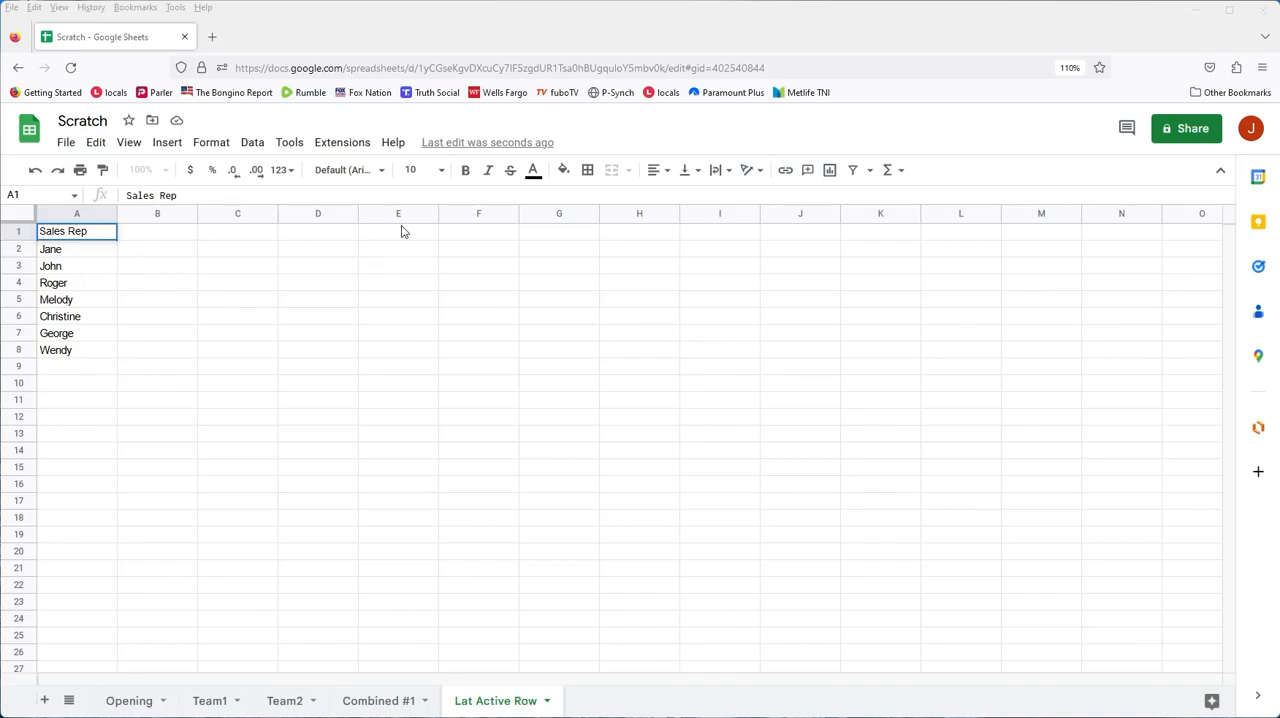
{"action": "left_click", "coordinate": [398, 232]}
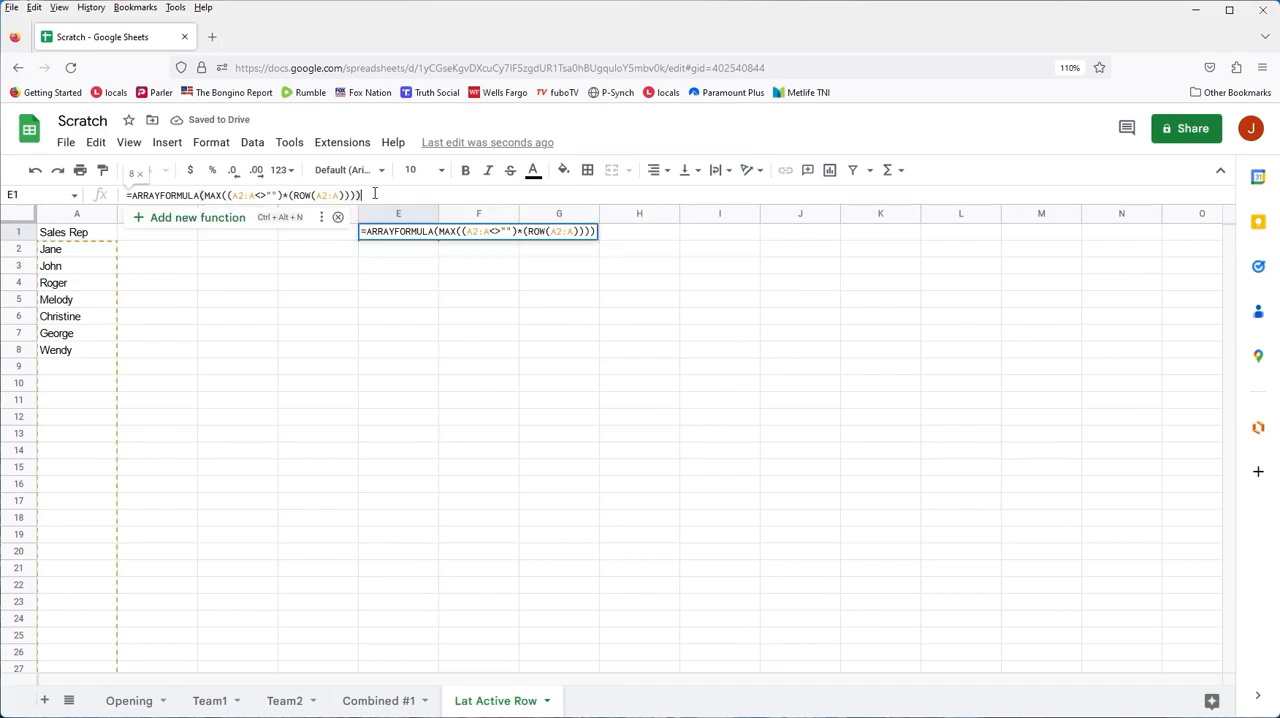
Confirm the ARRAYFORMULA(MAX((A2:A<>"")*(ROW(A2:A)))) reference text in E1
{"action": "key", "text": "Return"}
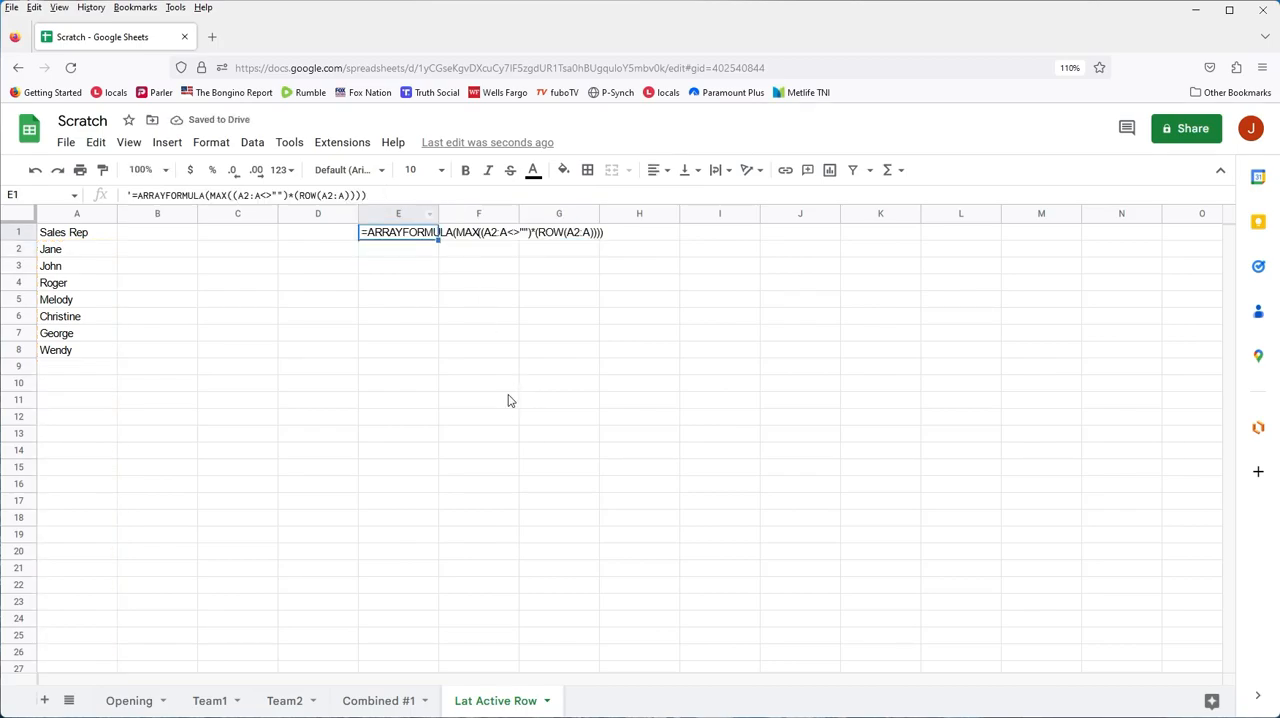
{"action": "mouse_move", "coordinate": [470, 284]}
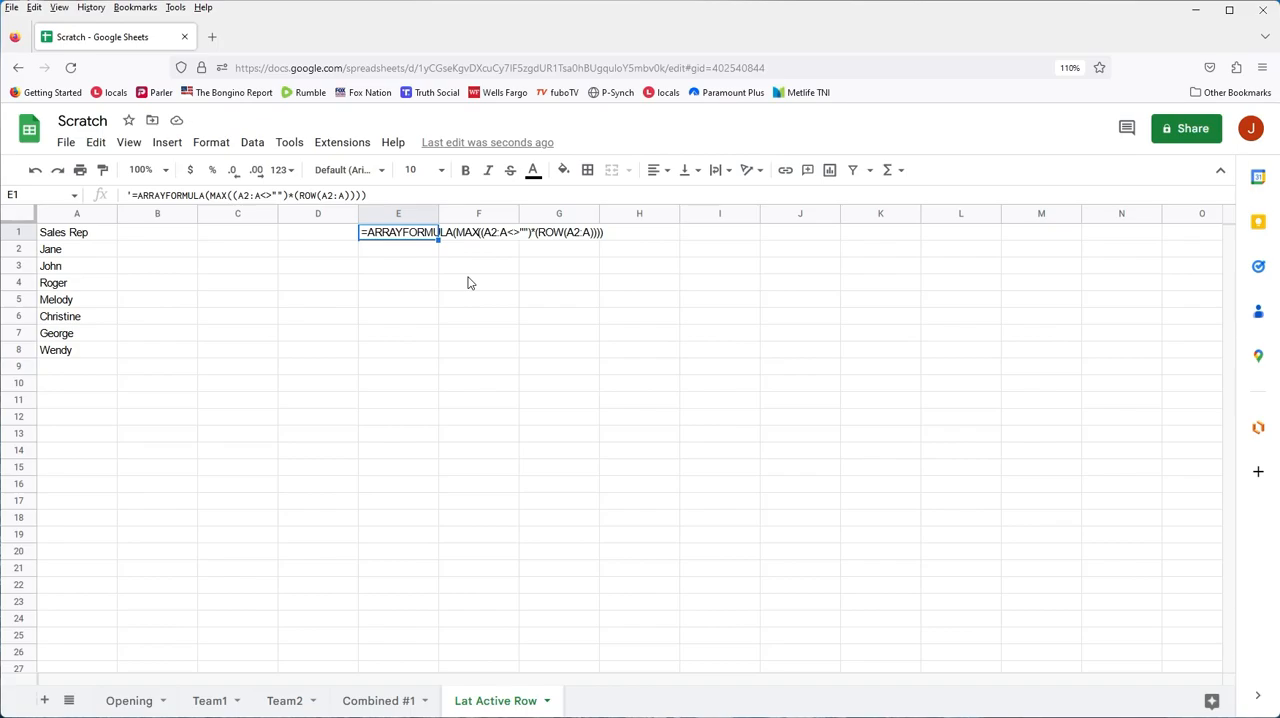
{"action": "mouse_move", "coordinate": [478, 246]}
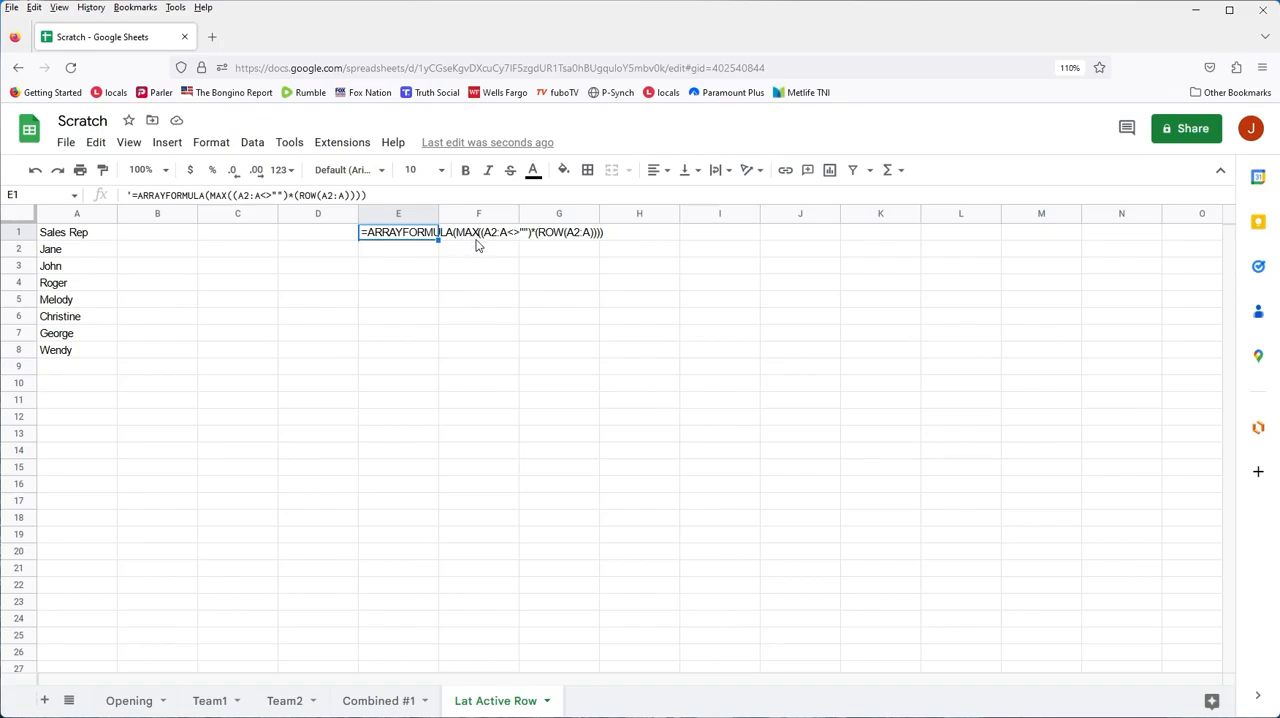
{"action": "mouse_move", "coordinate": [576, 274]}
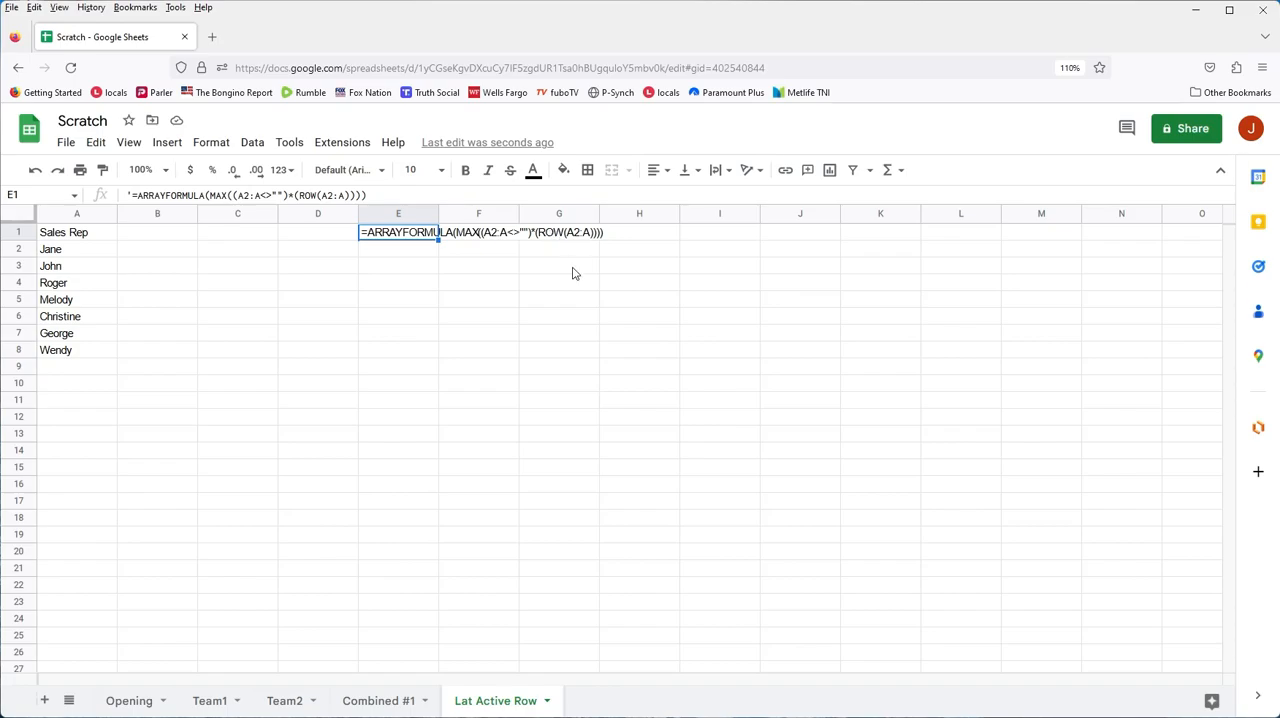
{"action": "mouse_move", "coordinate": [558, 348]}
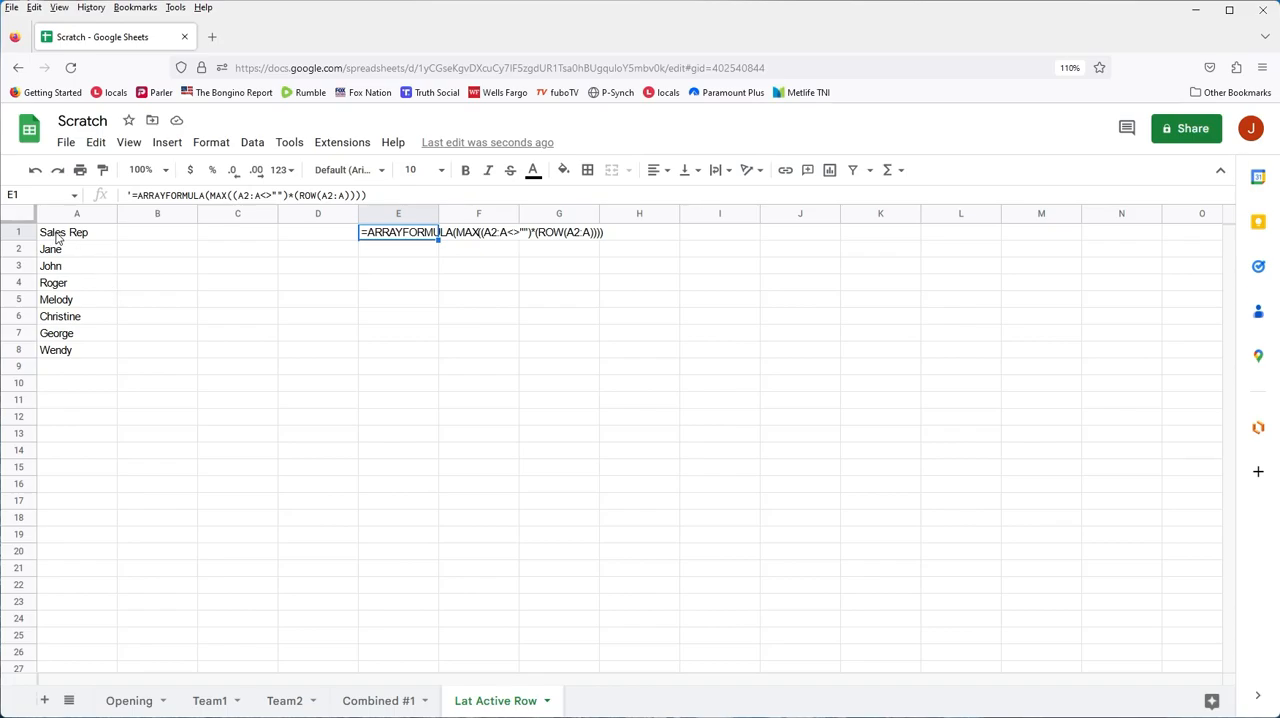
{"action": "mouse_move", "coordinate": [492, 242]}
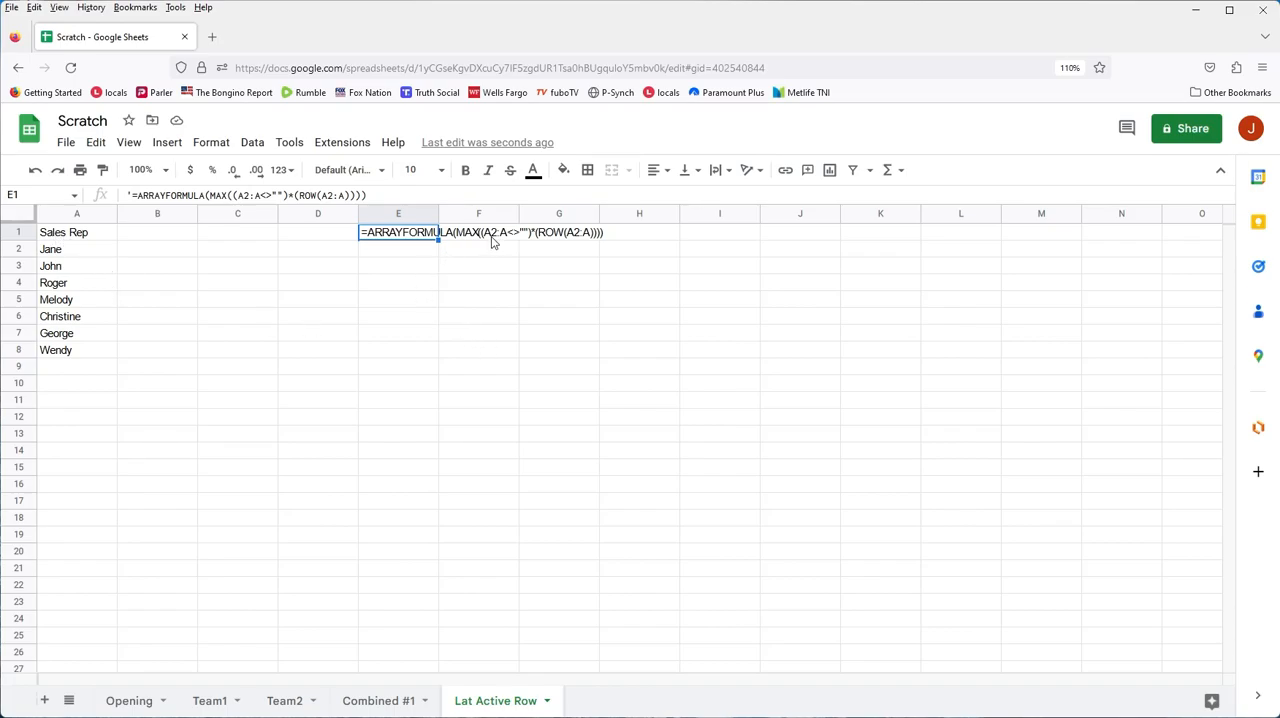
{"action": "mouse_move", "coordinate": [478, 236]}
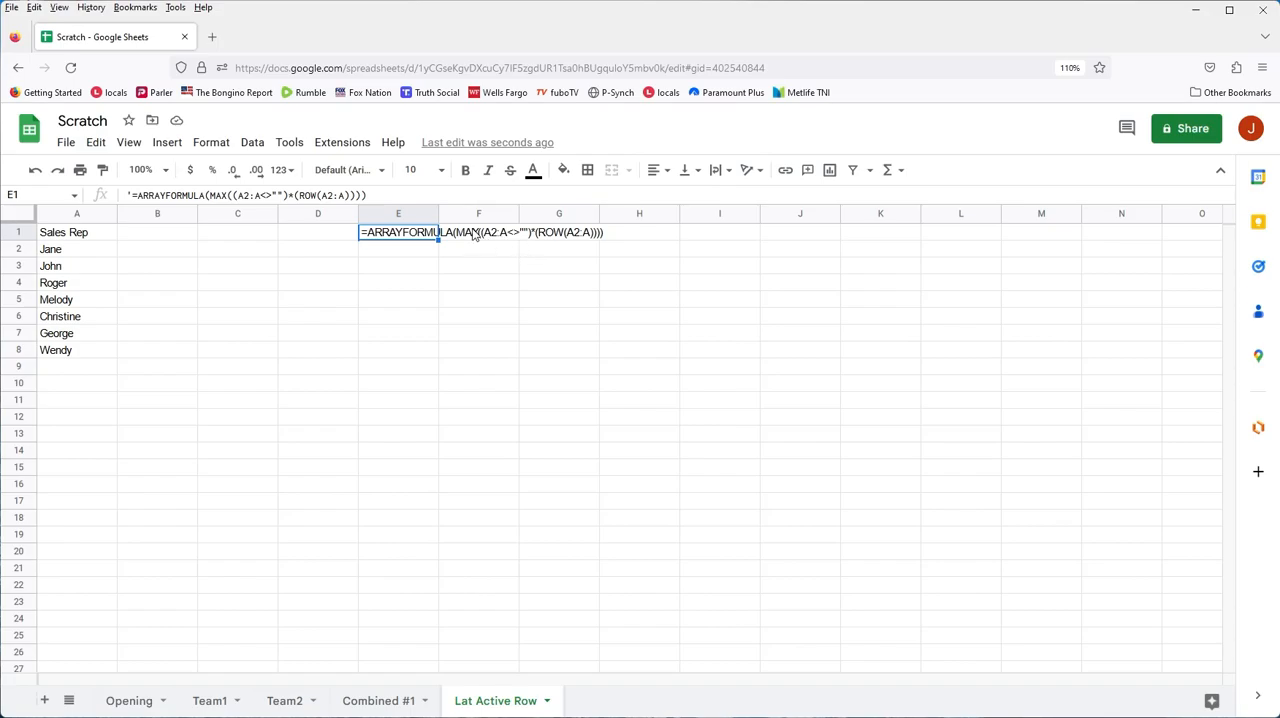
{"action": "mouse_move", "coordinate": [496, 240]}
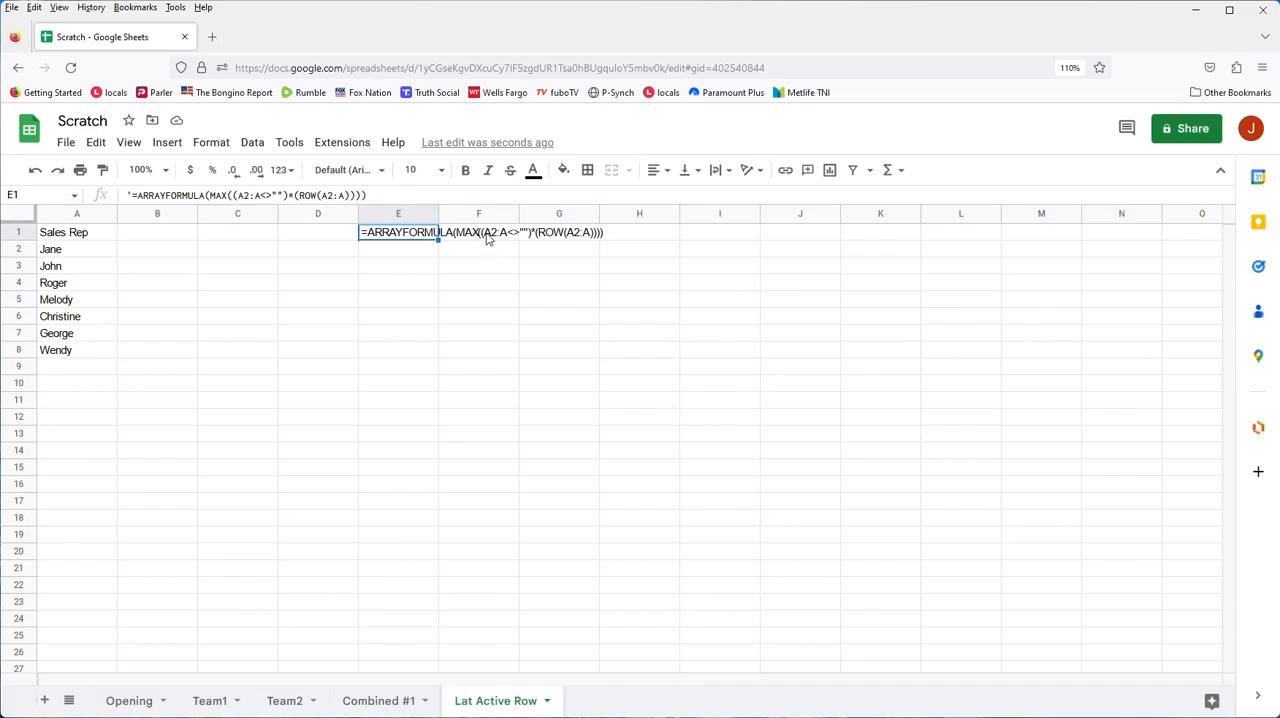
{"action": "mouse_move", "coordinate": [492, 240]}
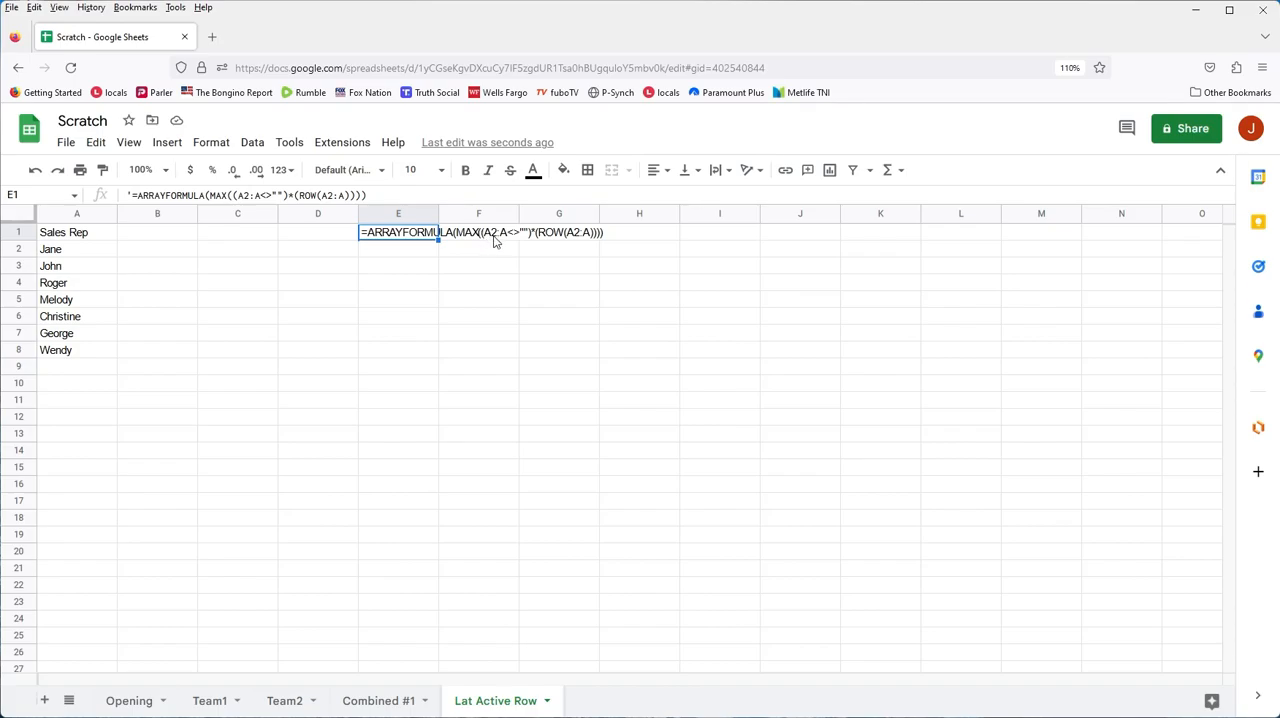
{"action": "mouse_move", "coordinate": [528, 240]}
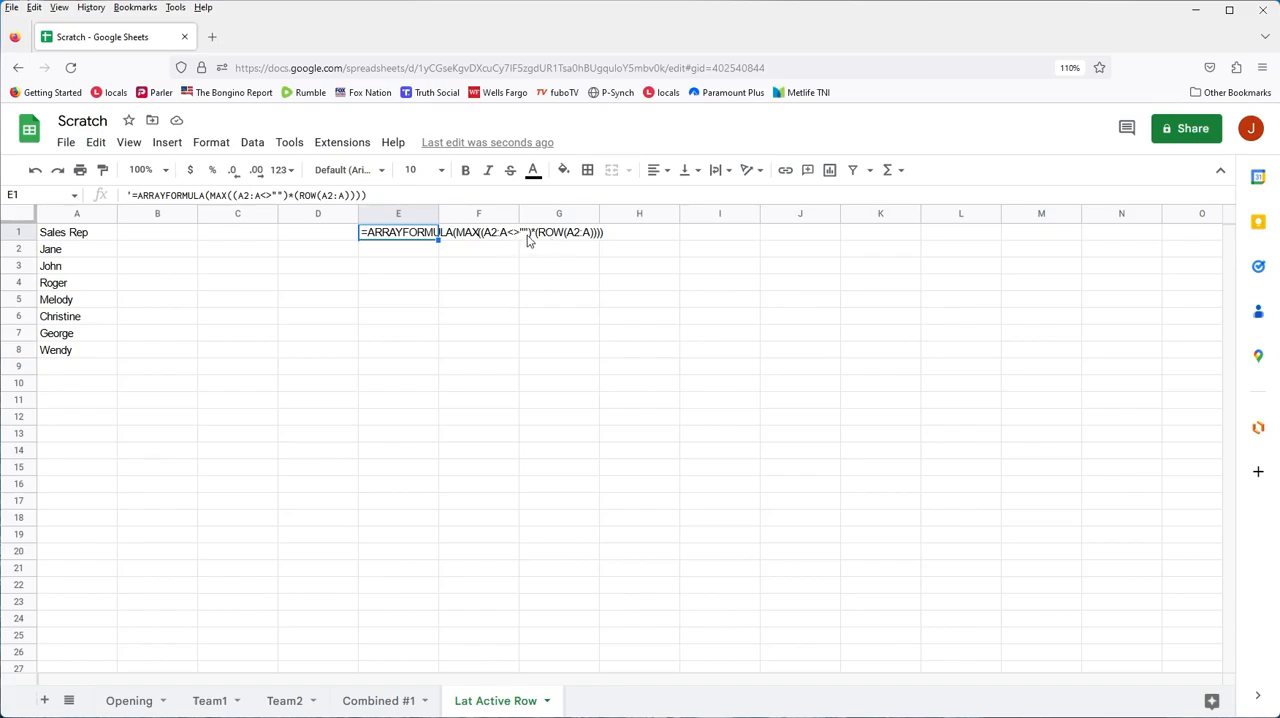
{"action": "mouse_move", "coordinate": [508, 240]}
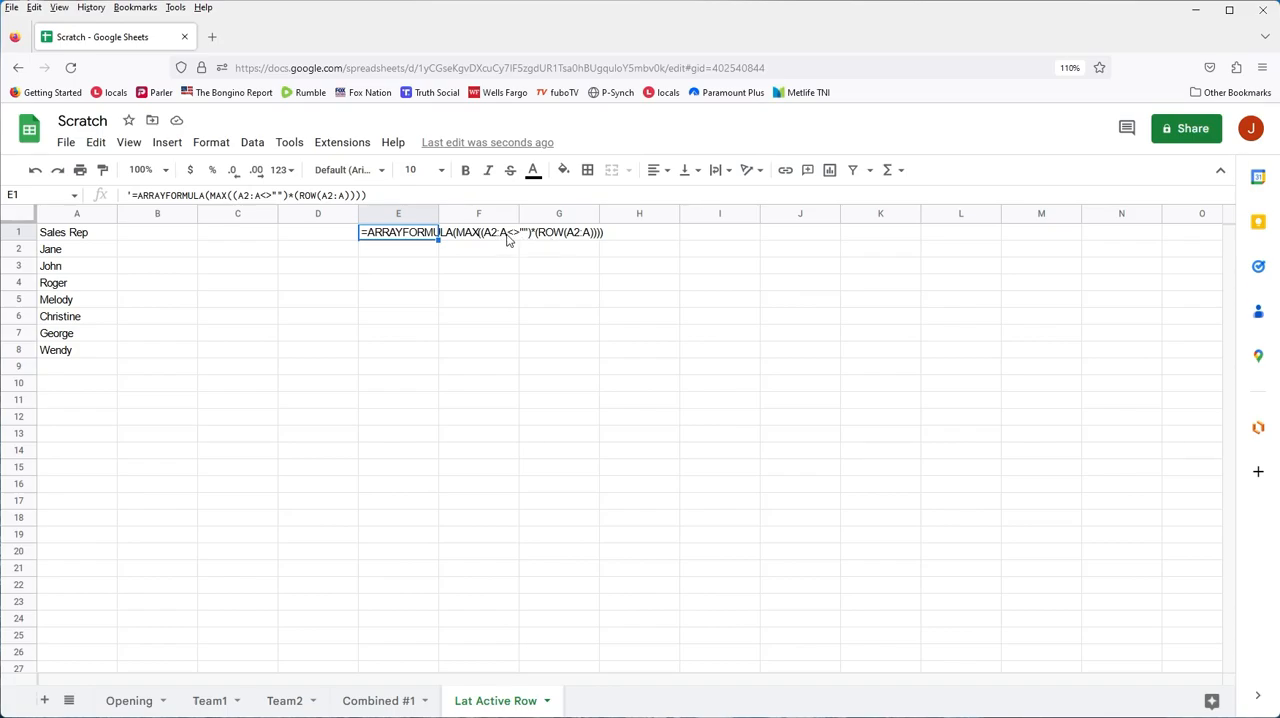
{"action": "mouse_move", "coordinate": [204, 248]}
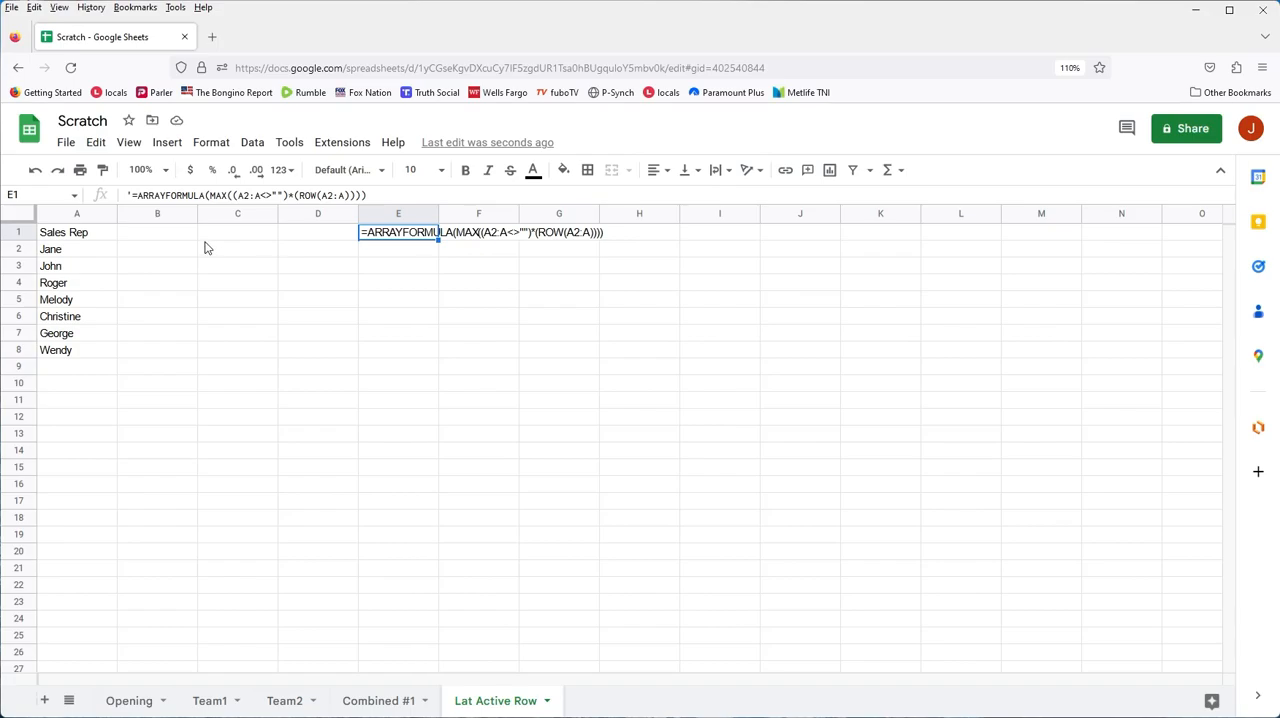
{"action": "mouse_move", "coordinate": [180, 238]}
{"action": "type", "text": "'"}
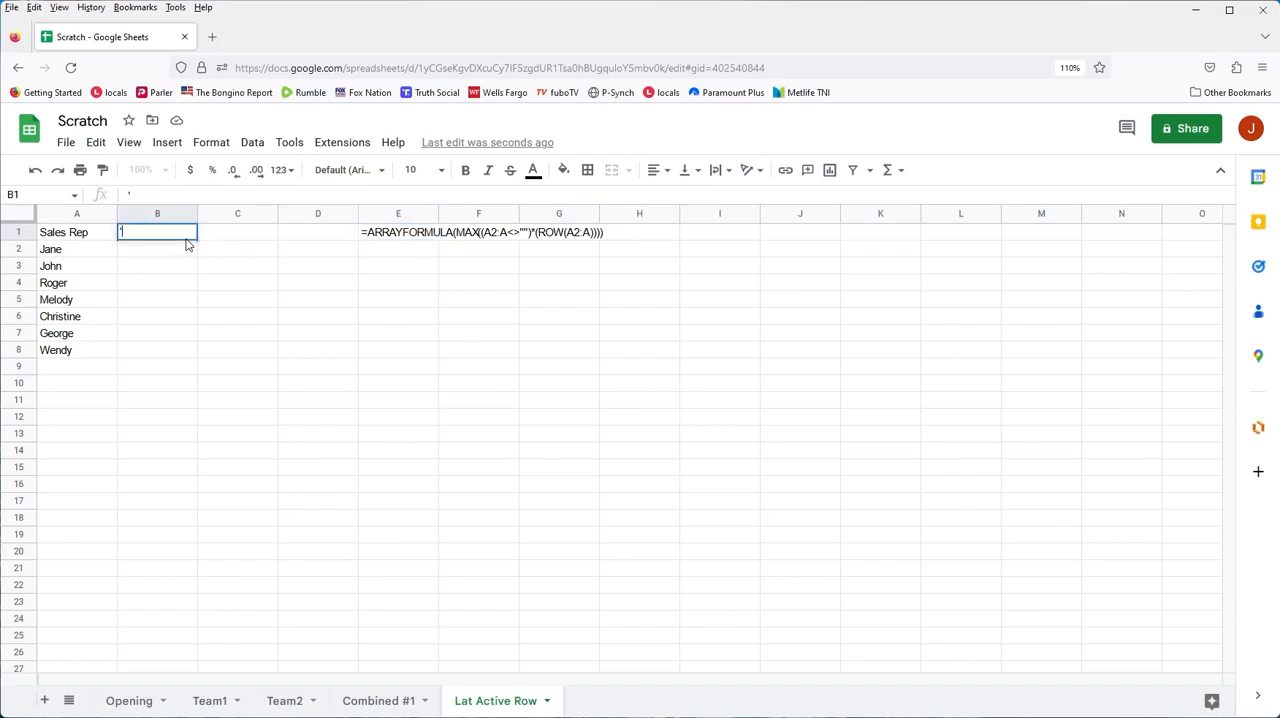
Enter =A2<>"" as text in B1, bold the headings A1:F1, and select B2
{"action": "type", "text": "=A2"}
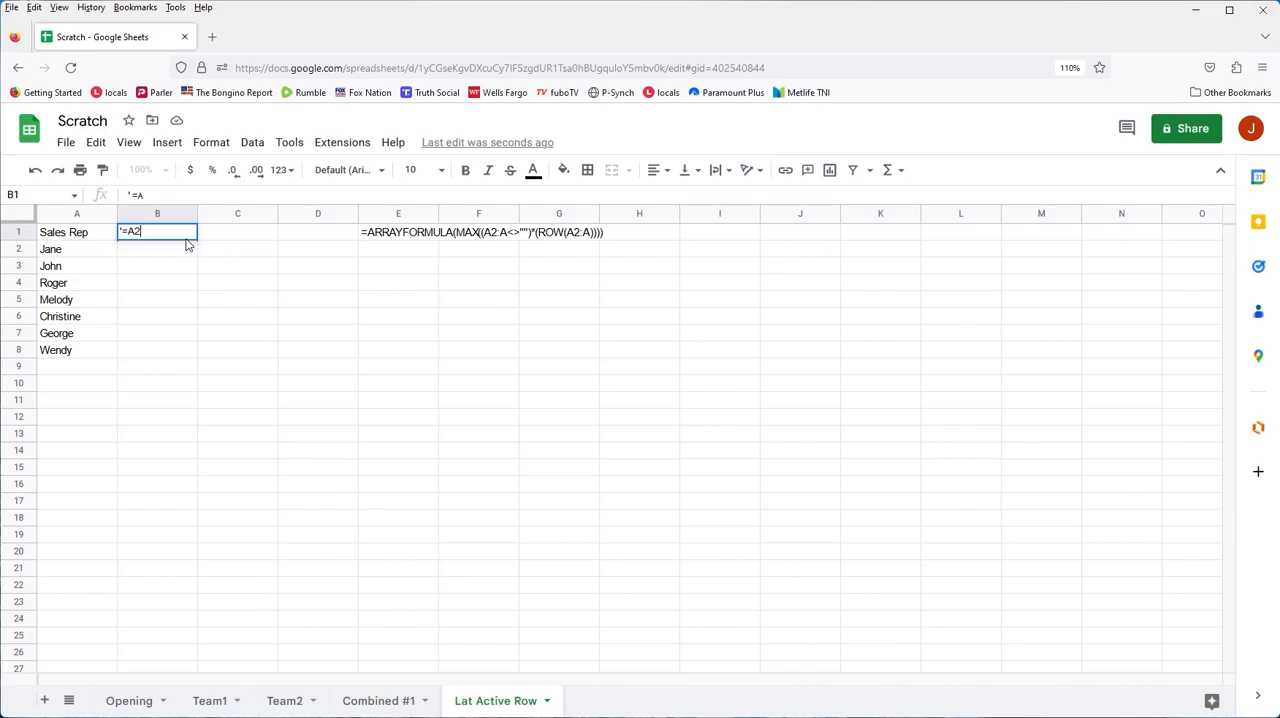
{"action": "type", "text": "<>\"\""}
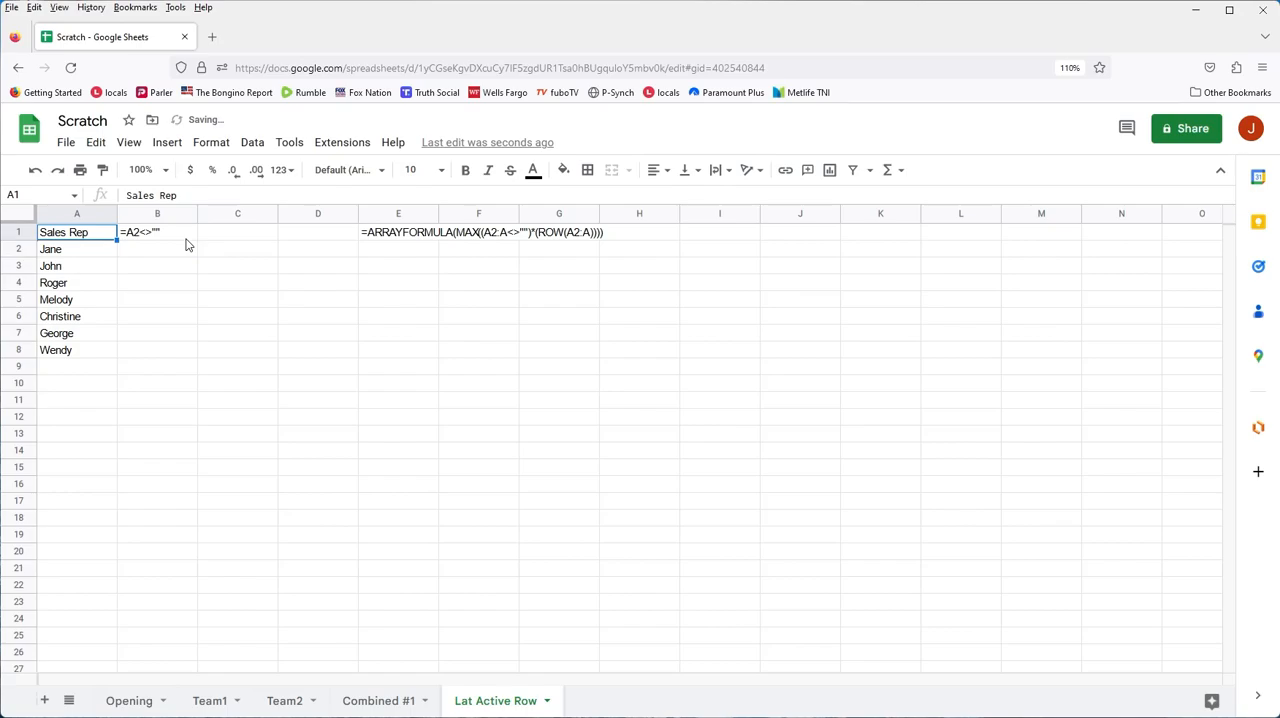
{"action": "left_click_drag", "start_coordinate": [76, 232], "coordinate": [318, 232]}
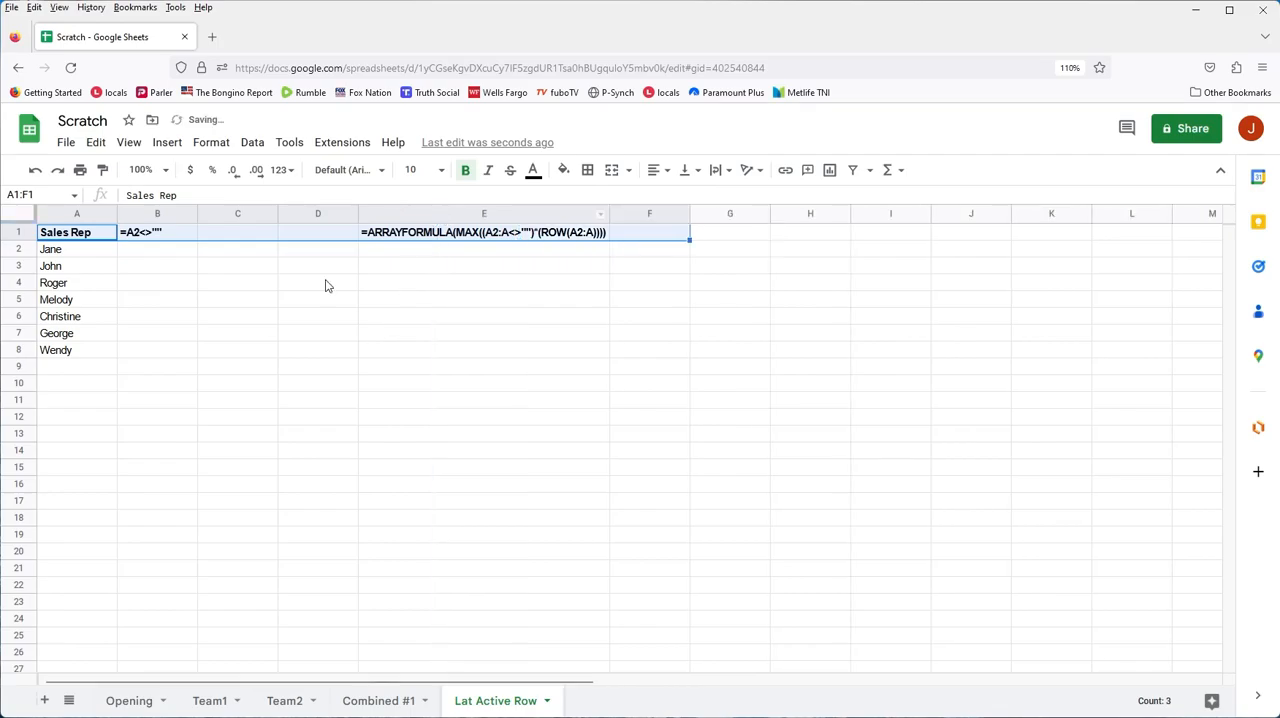
{"action": "left_click", "coordinate": [156, 248]}
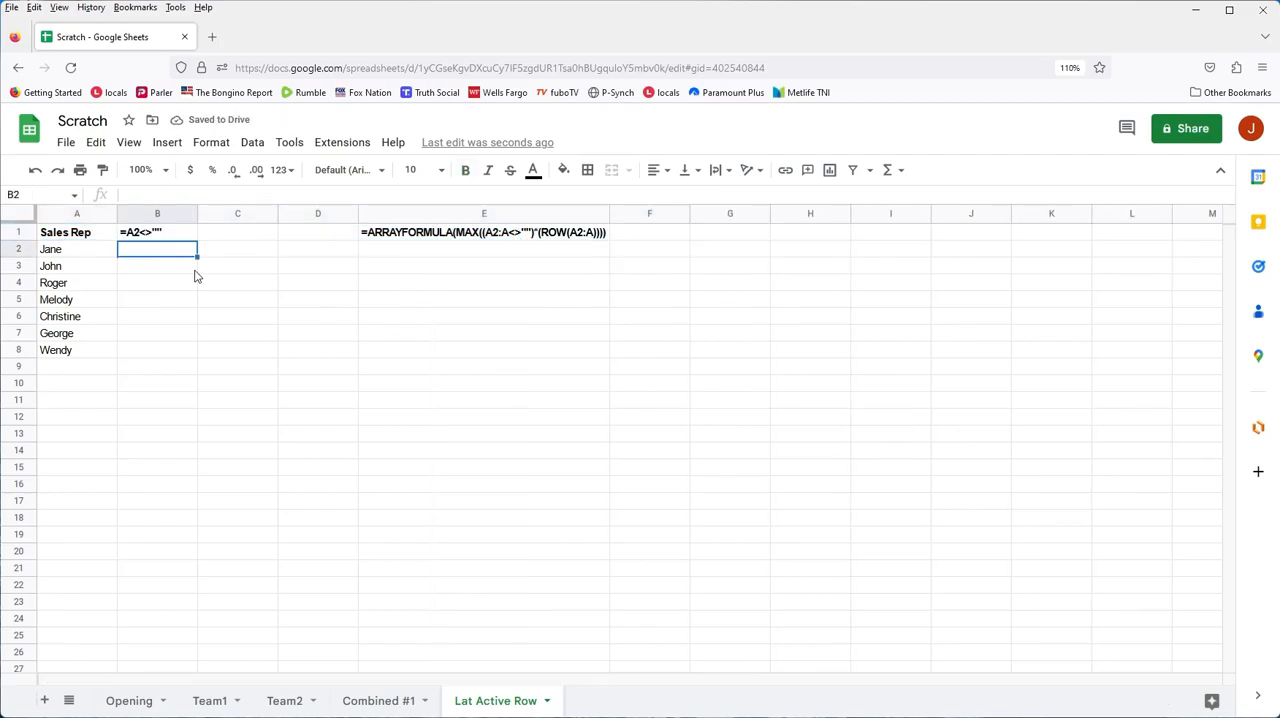
Fill the =A2<>"" not-blank check down column B to row 8 so every rep shows TRUE
{"action": "type", "text": "="}
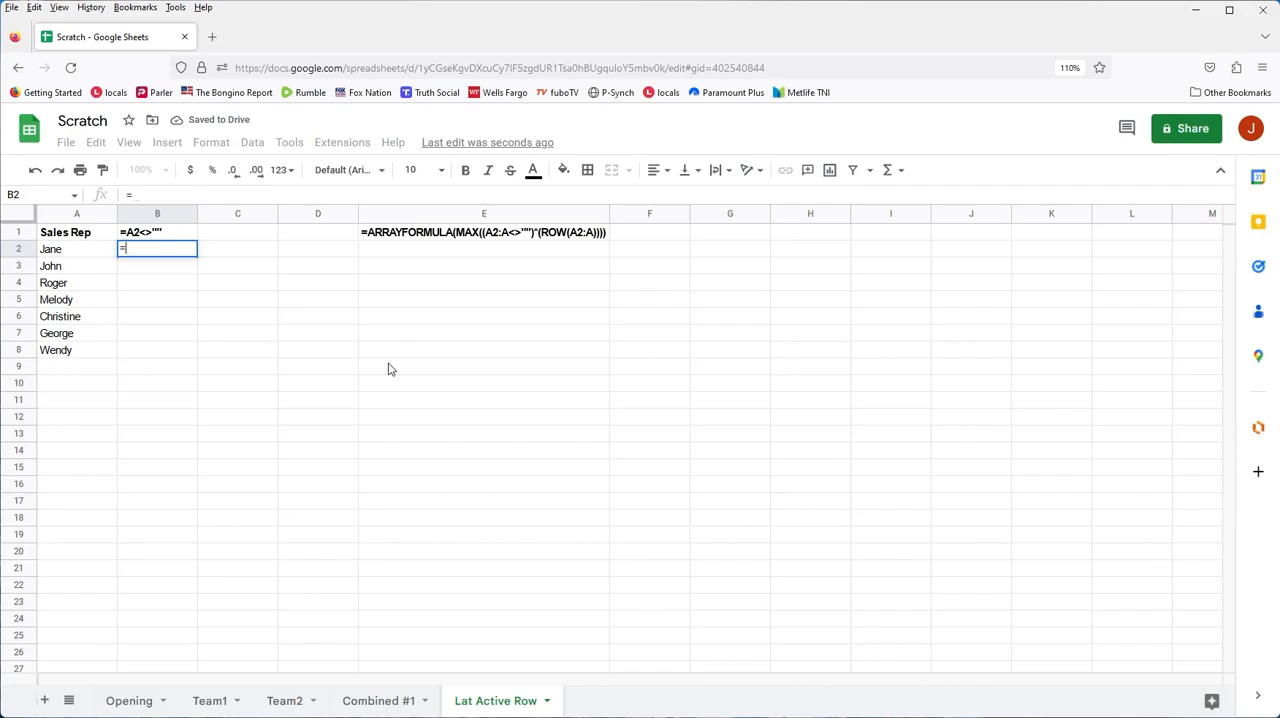
{"action": "type", "text": "=A2<>\""}
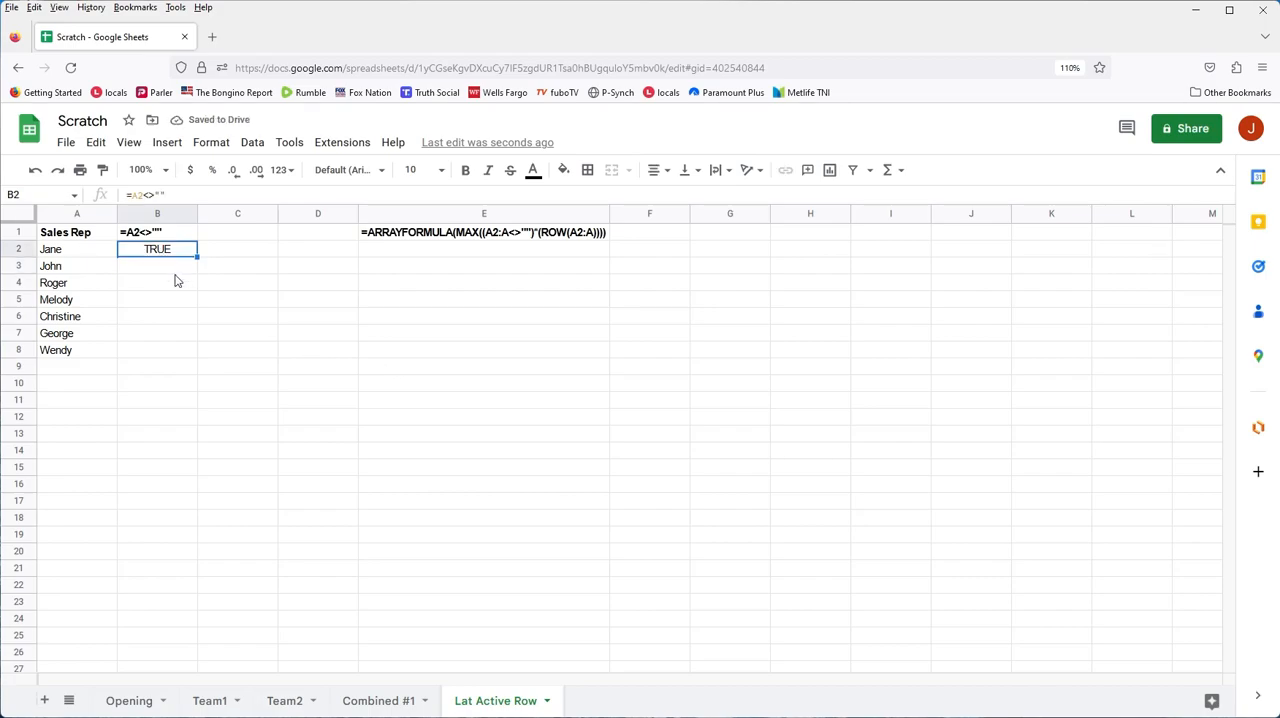
{"action": "left_click_drag", "start_coordinate": [156, 266], "coordinate": [156, 300]}
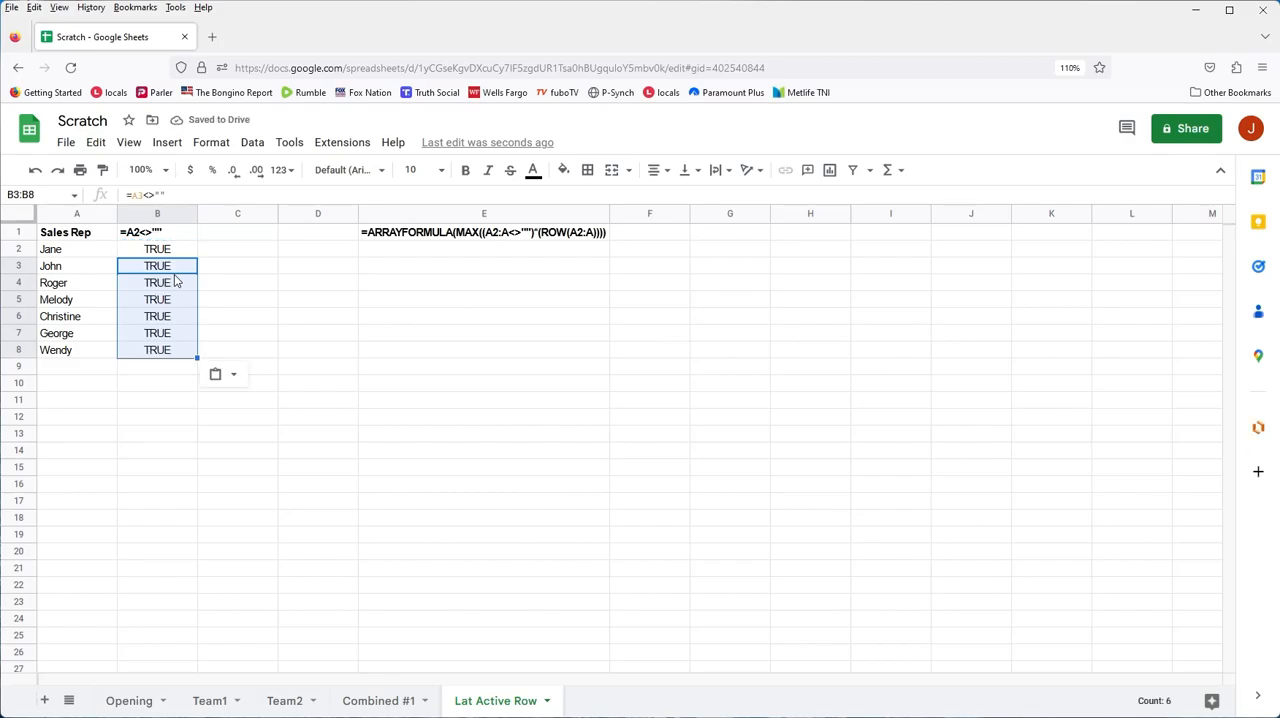
Clear Roger's name in A4 to see FALSE, then restore 'Roger'
{"action": "left_click", "coordinate": [76, 282]}
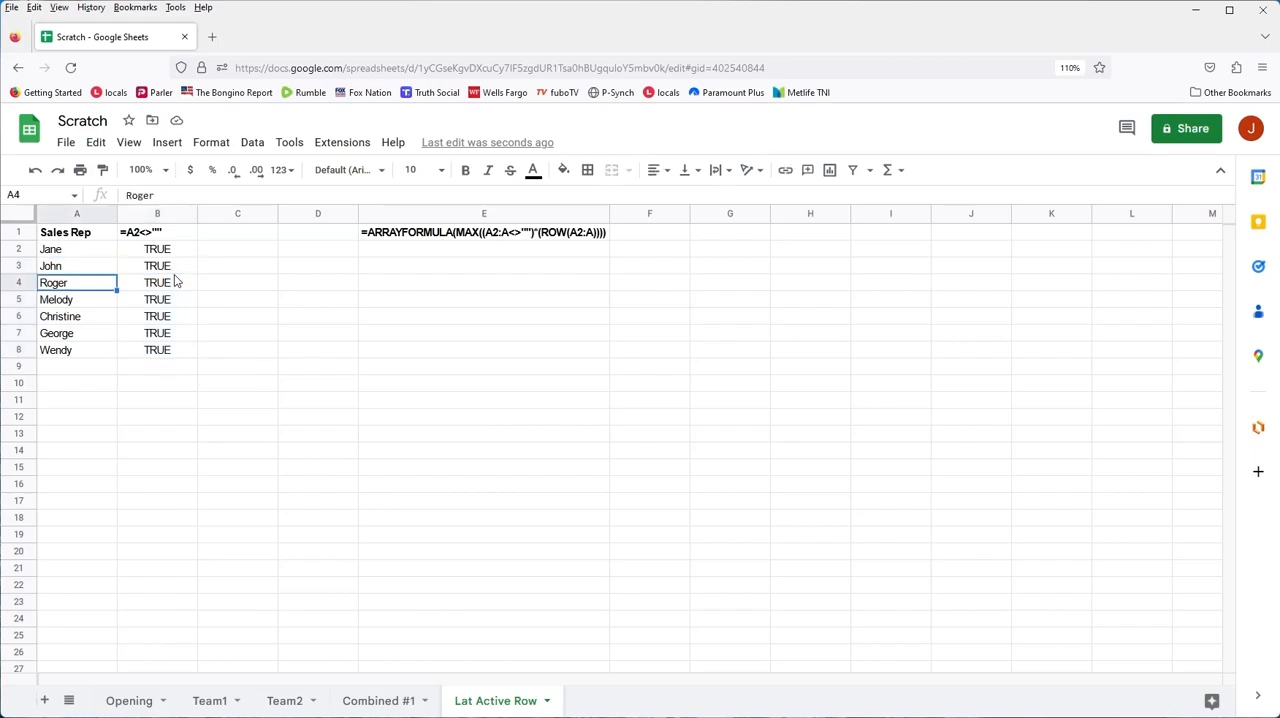
{"action": "key", "text": "Delete"}
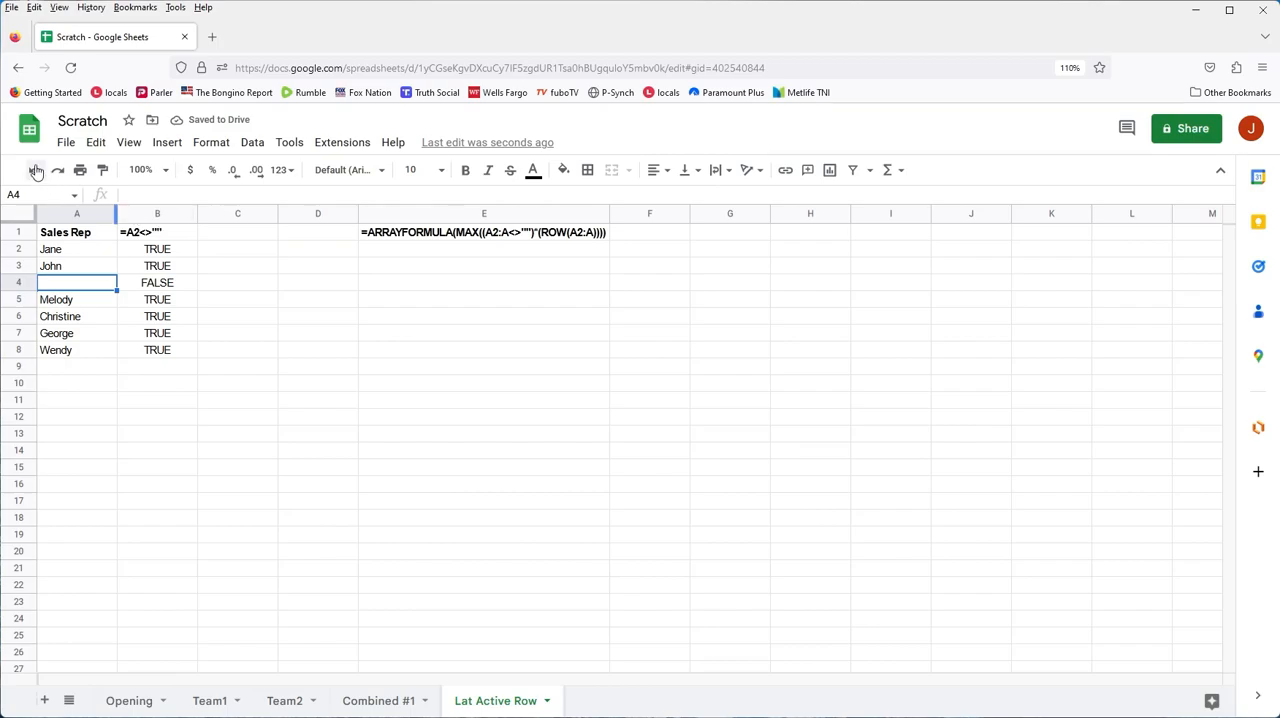
{"action": "type", "text": "Roger"}
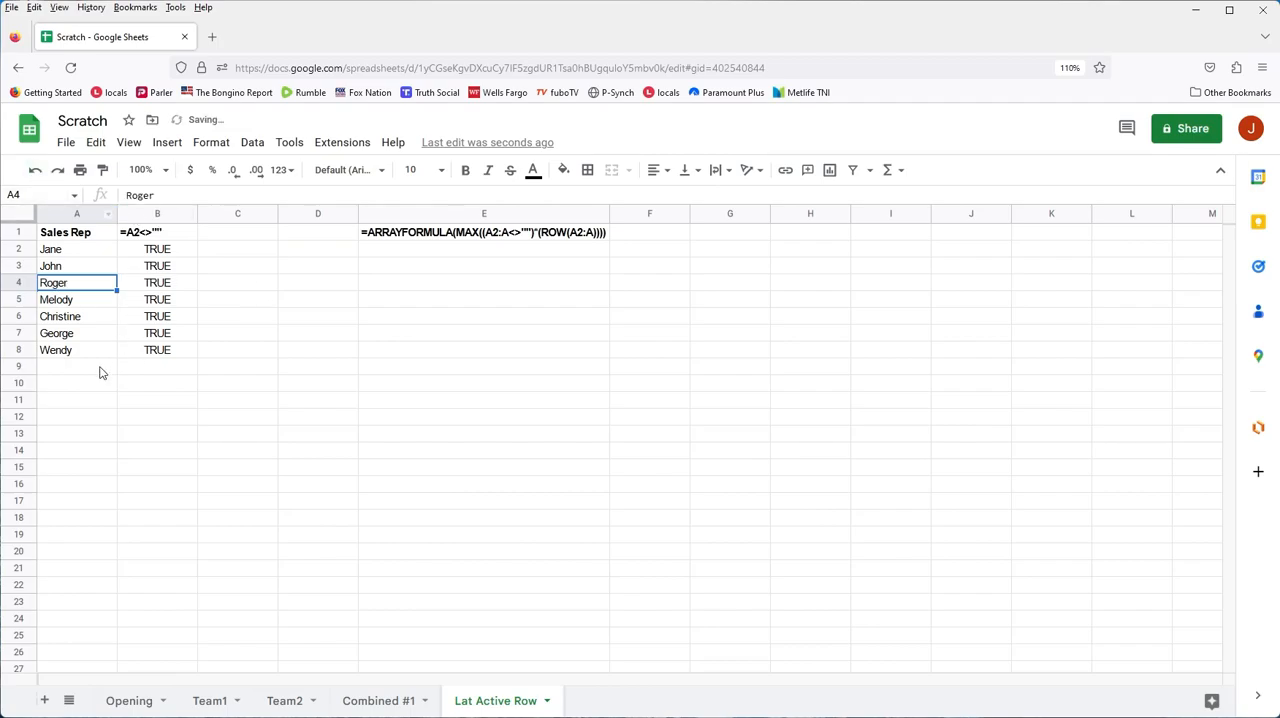
{"action": "mouse_move", "coordinate": [358, 410]}
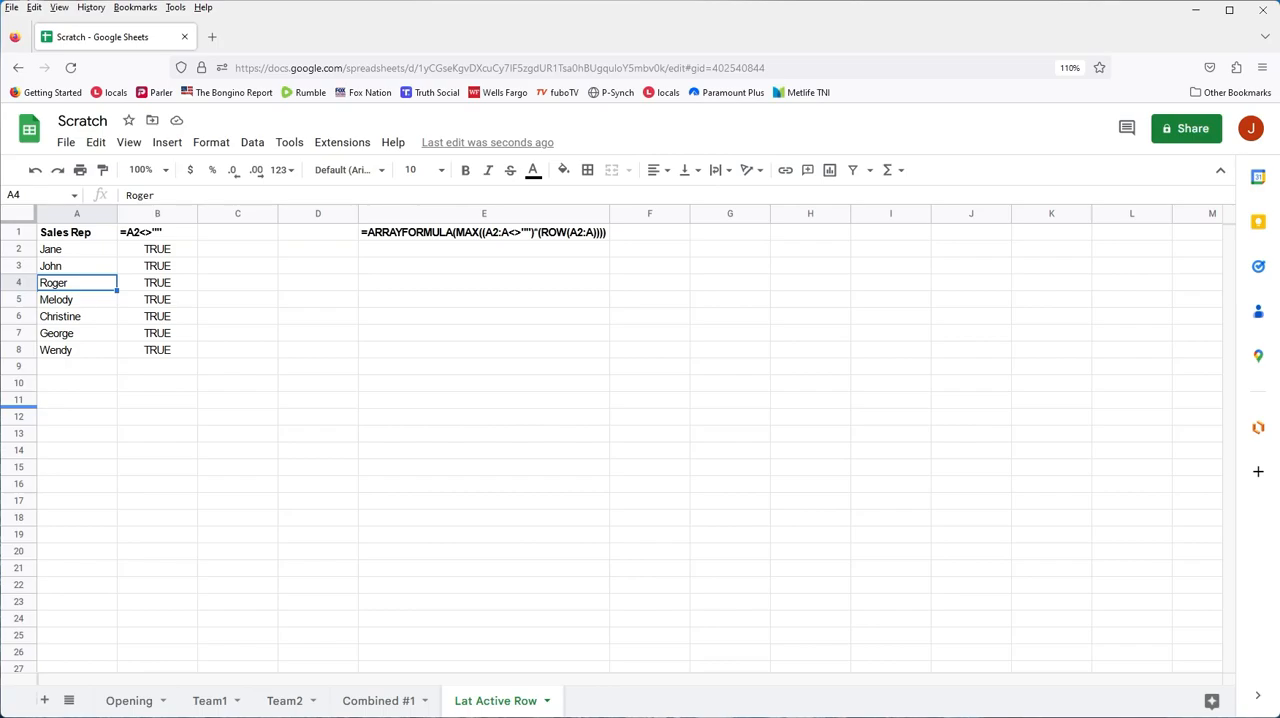
{"action": "mouse_move", "coordinate": [462, 306]}
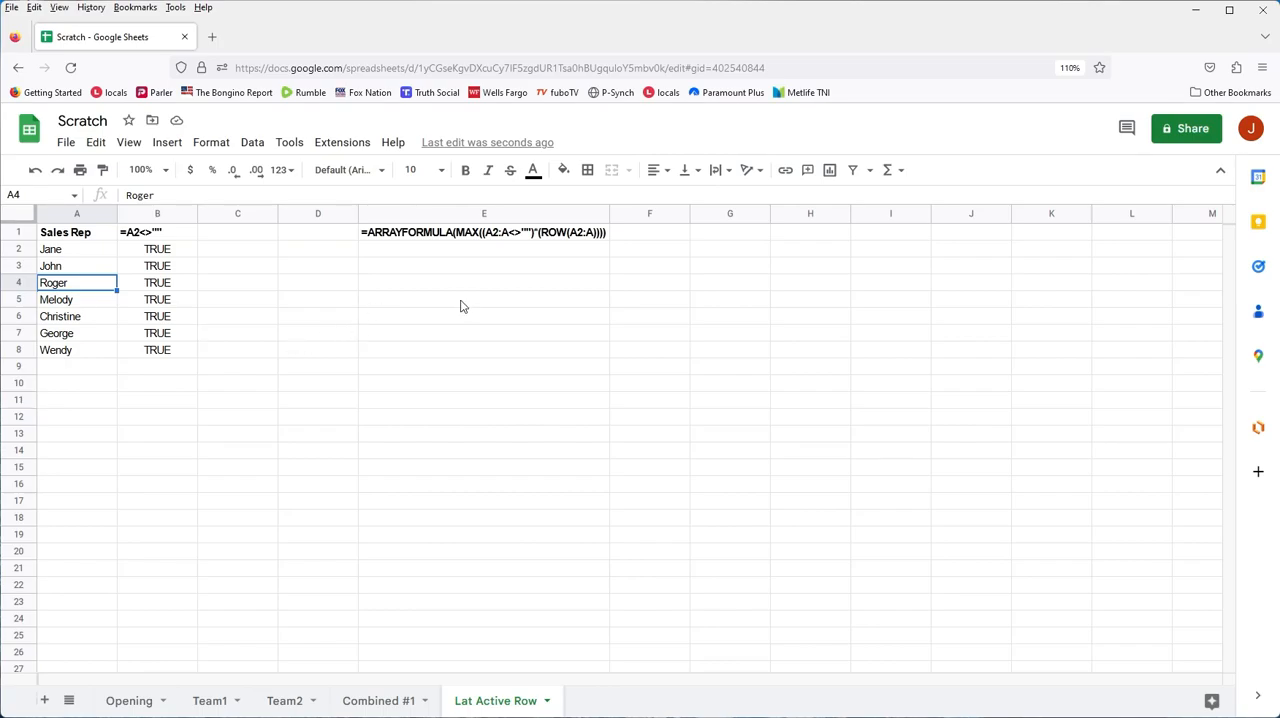
{"action": "mouse_move", "coordinate": [224, 236]}
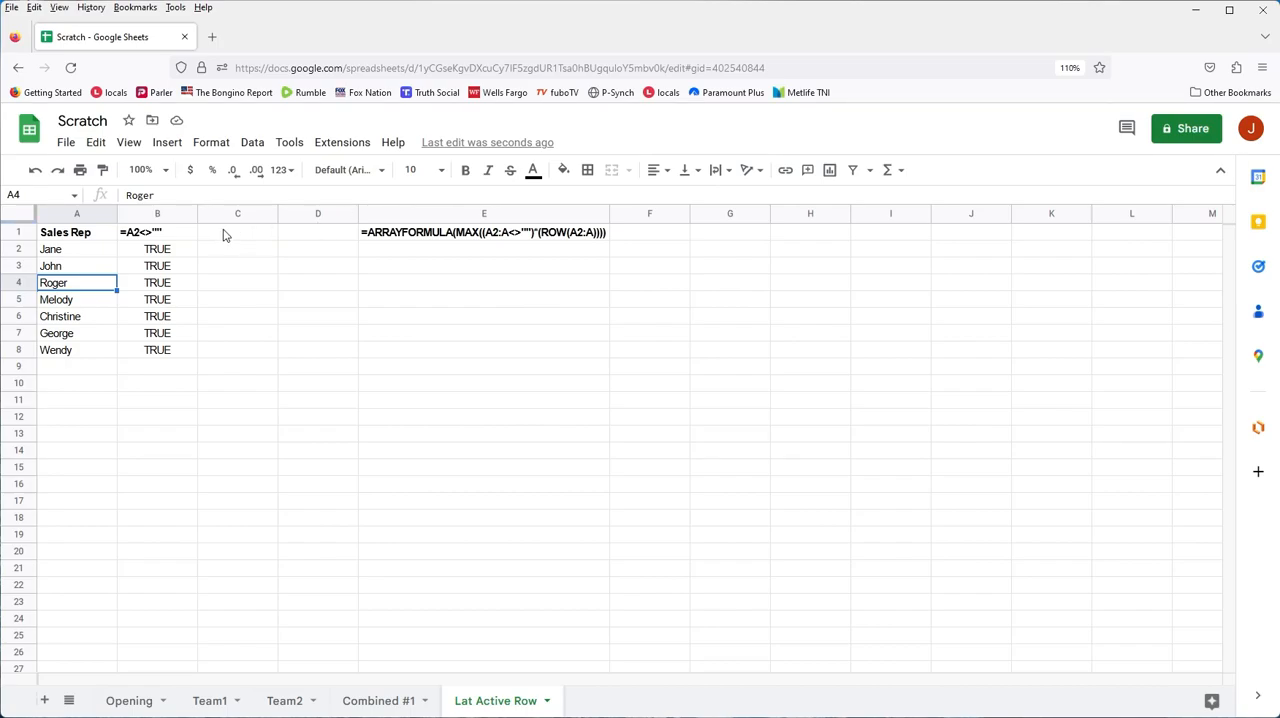
Label C1 with the =ROW(A2) reference text
{"action": "left_click", "coordinate": [236, 232]}
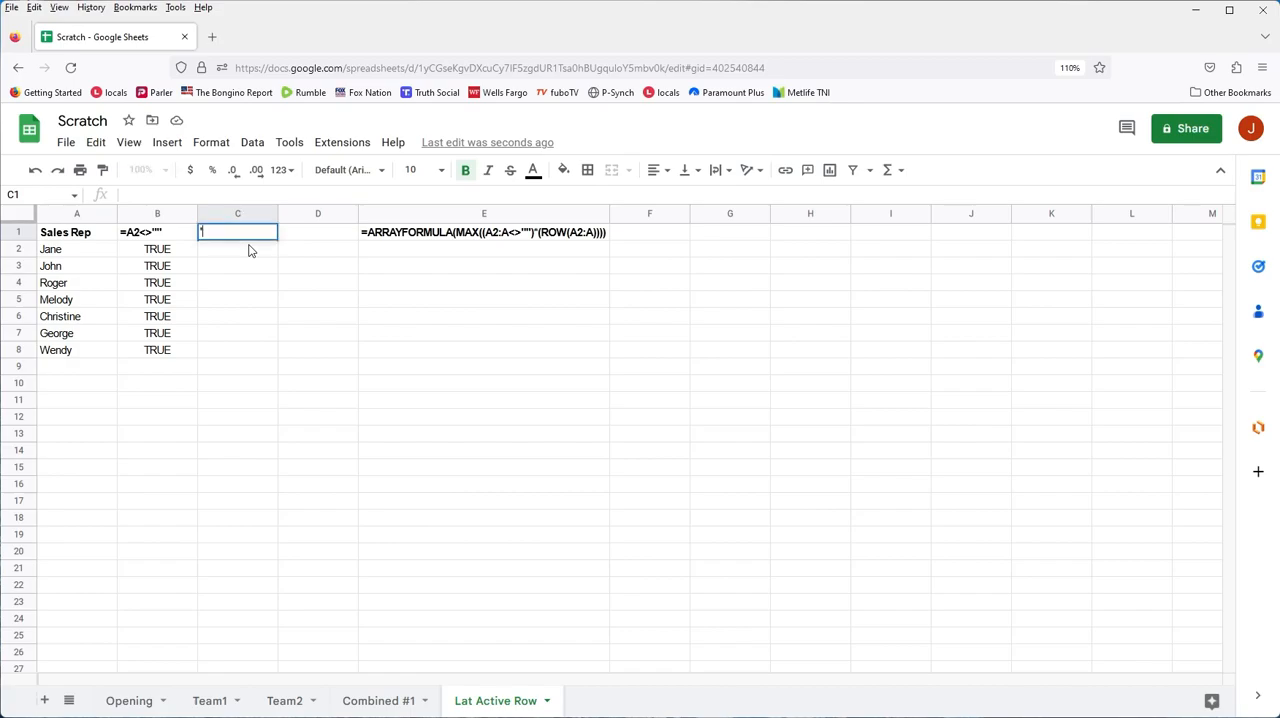
{"action": "type", "text": "=ROW"}
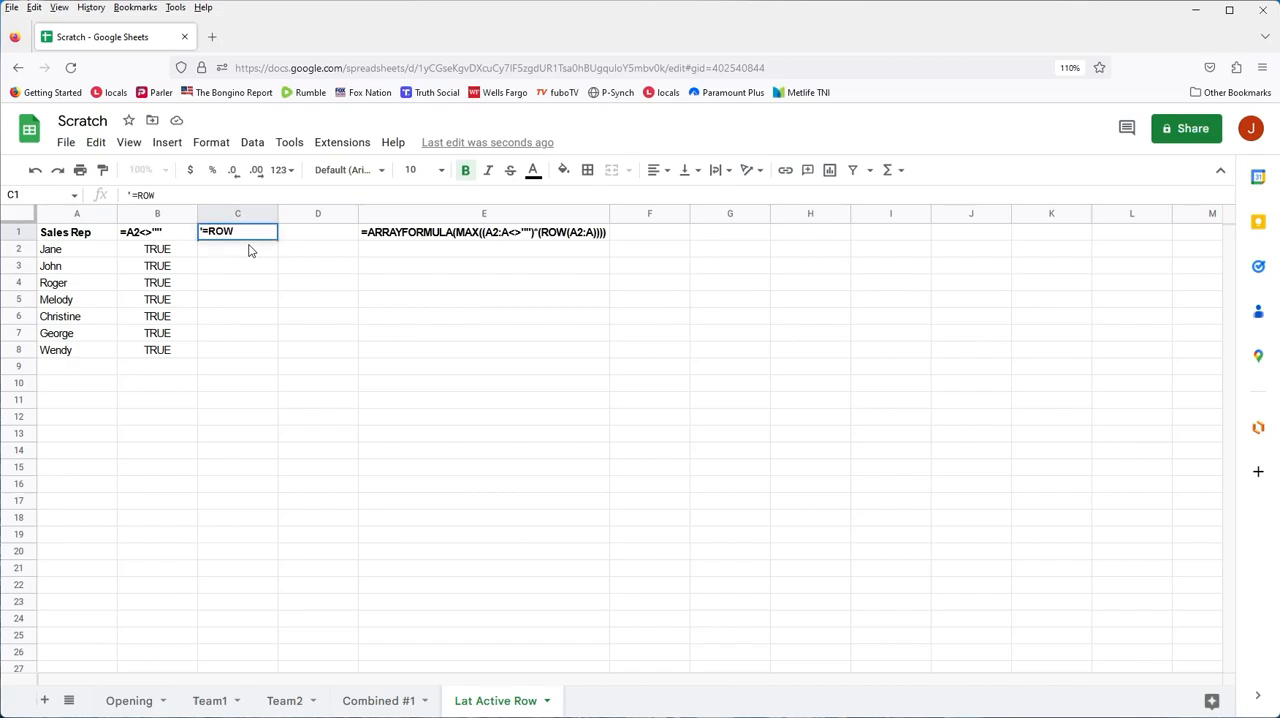
{"action": "type", "text": "("}
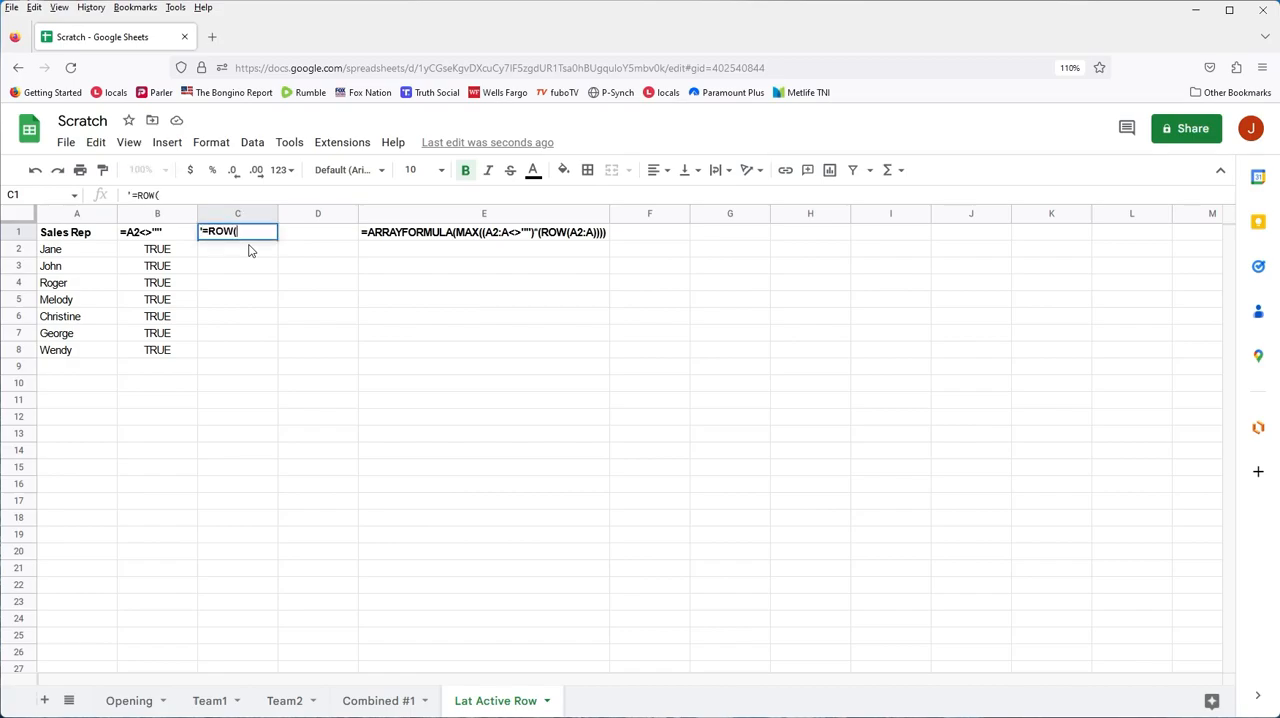
{"action": "type", "text": "A2"}
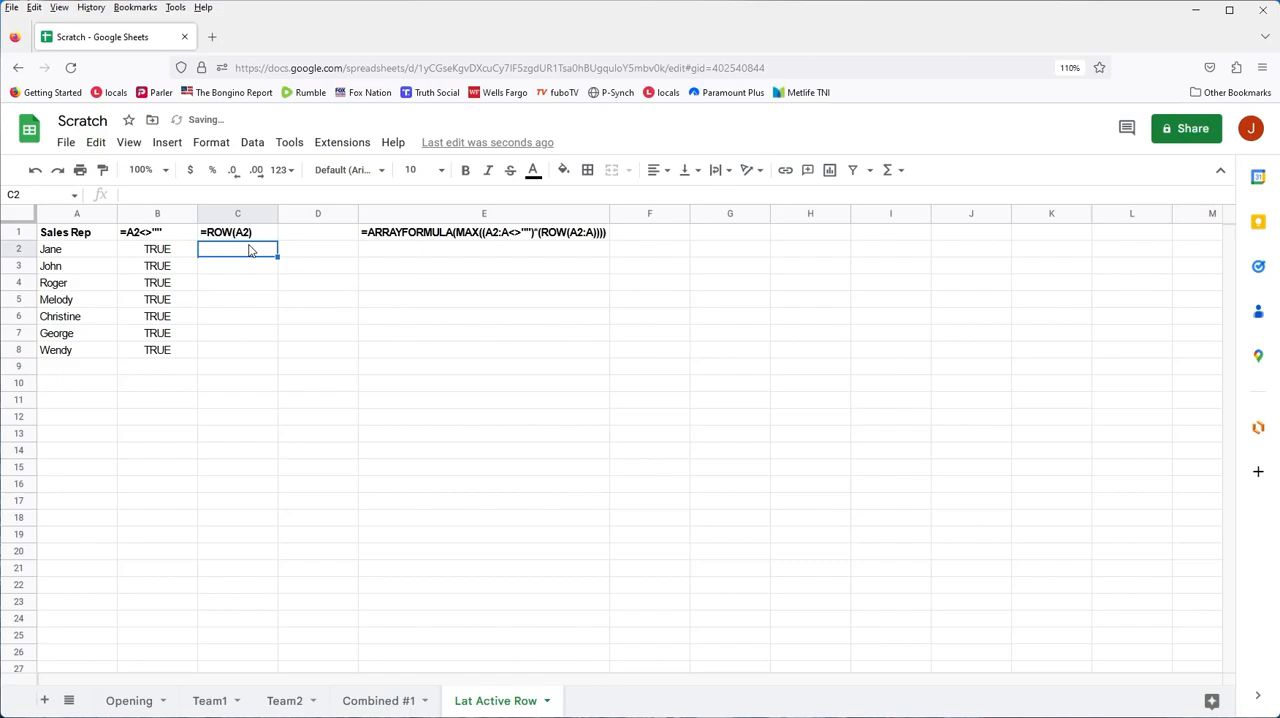
Enter =row(A2) in C2 and accept the autofill so column C lists rows 2 through 8
{"action": "type", "text": "=row("}
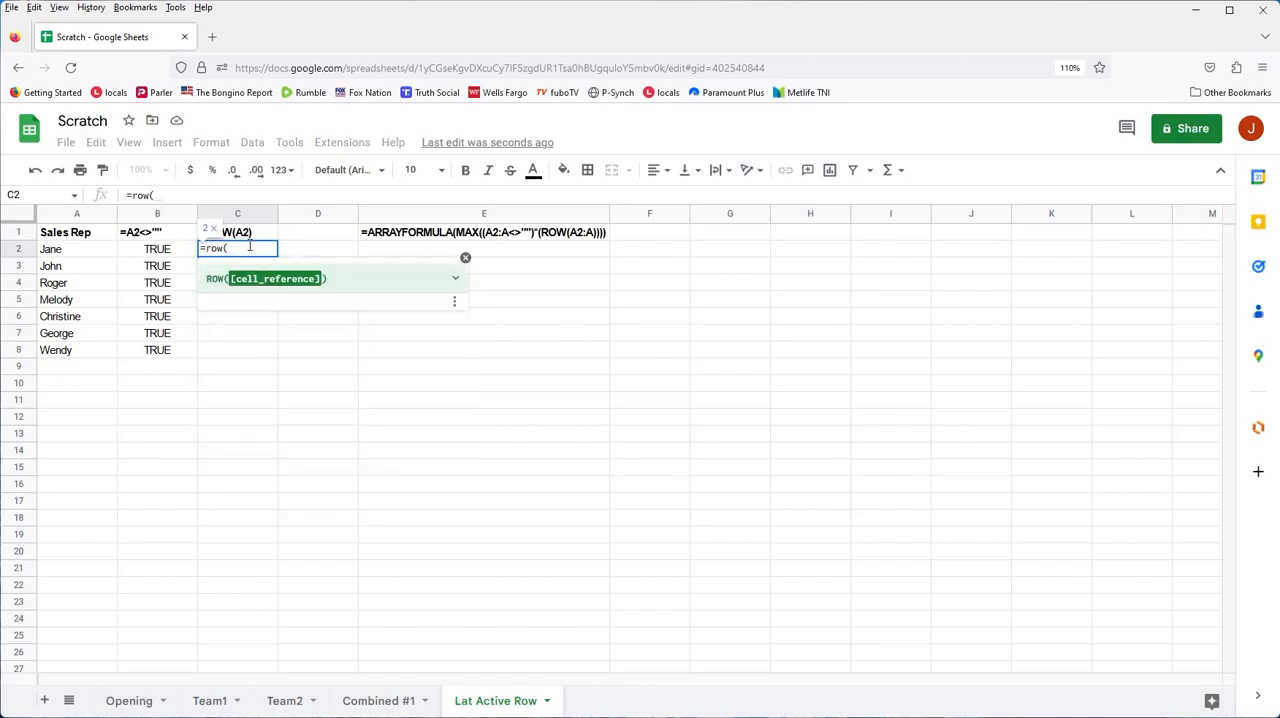
{"action": "type", "text": "A2)"}
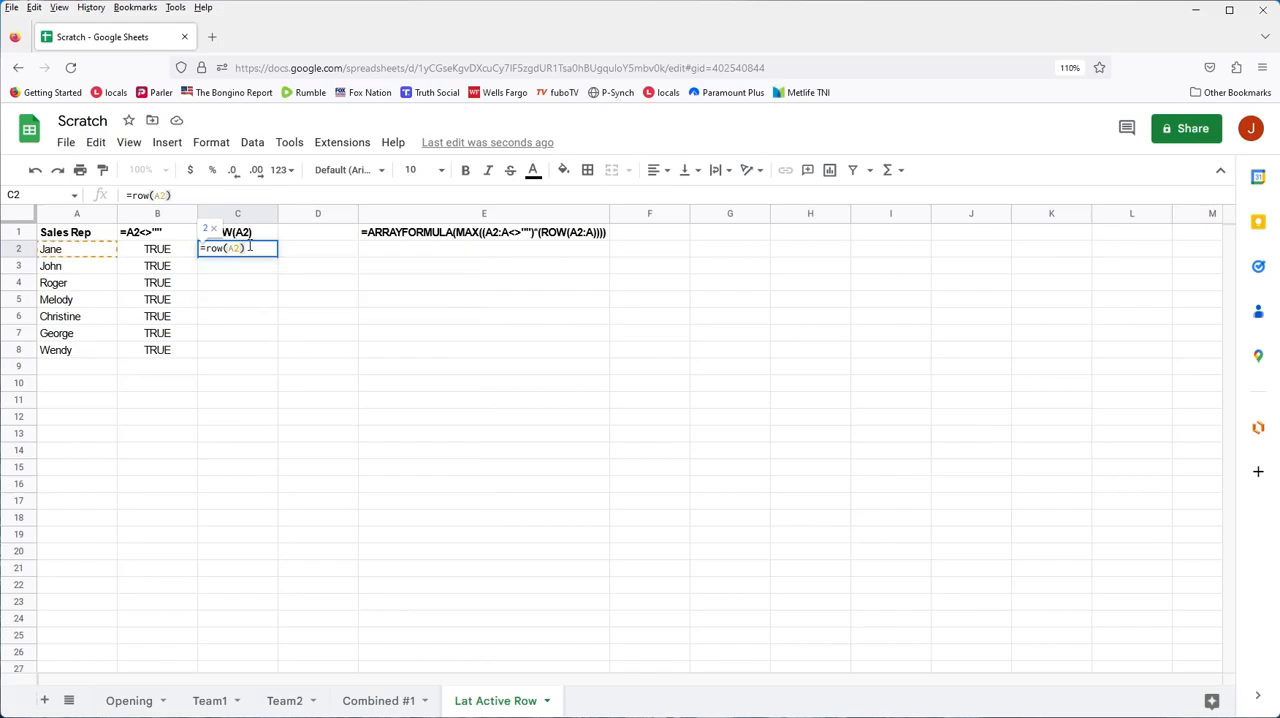
{"action": "key", "text": "Return"}
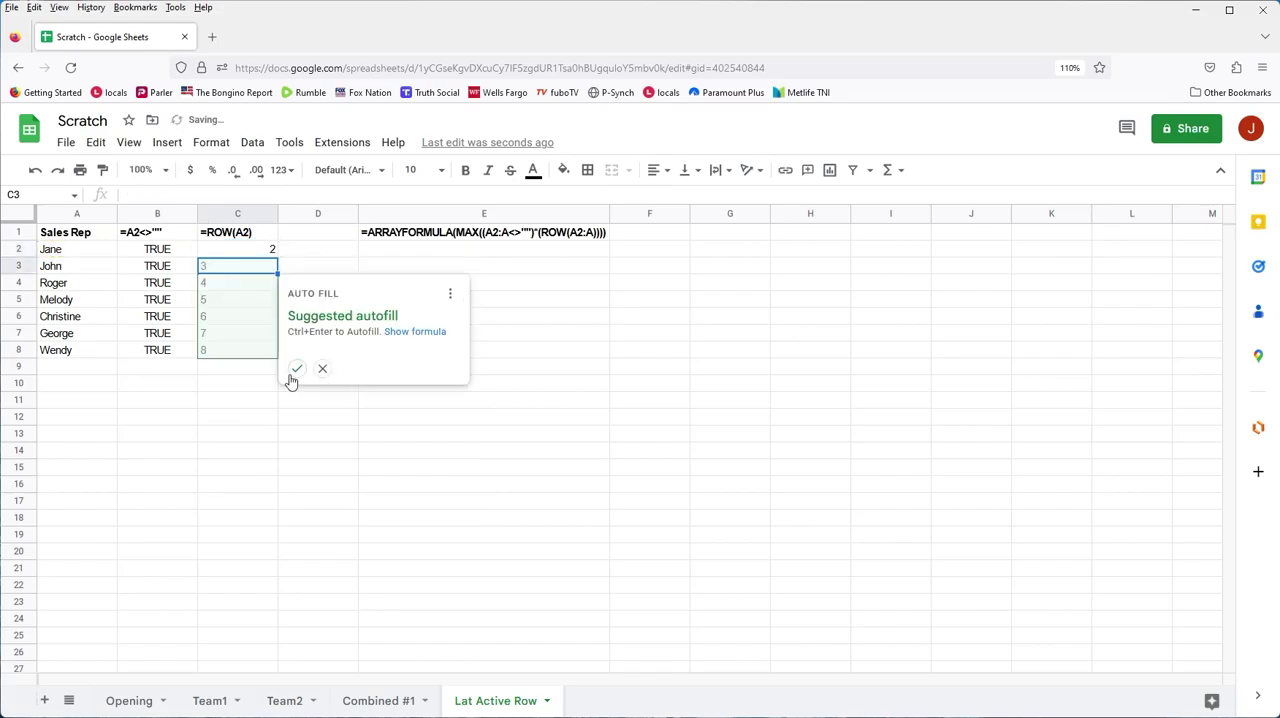
{"action": "left_click", "coordinate": [296, 368]}
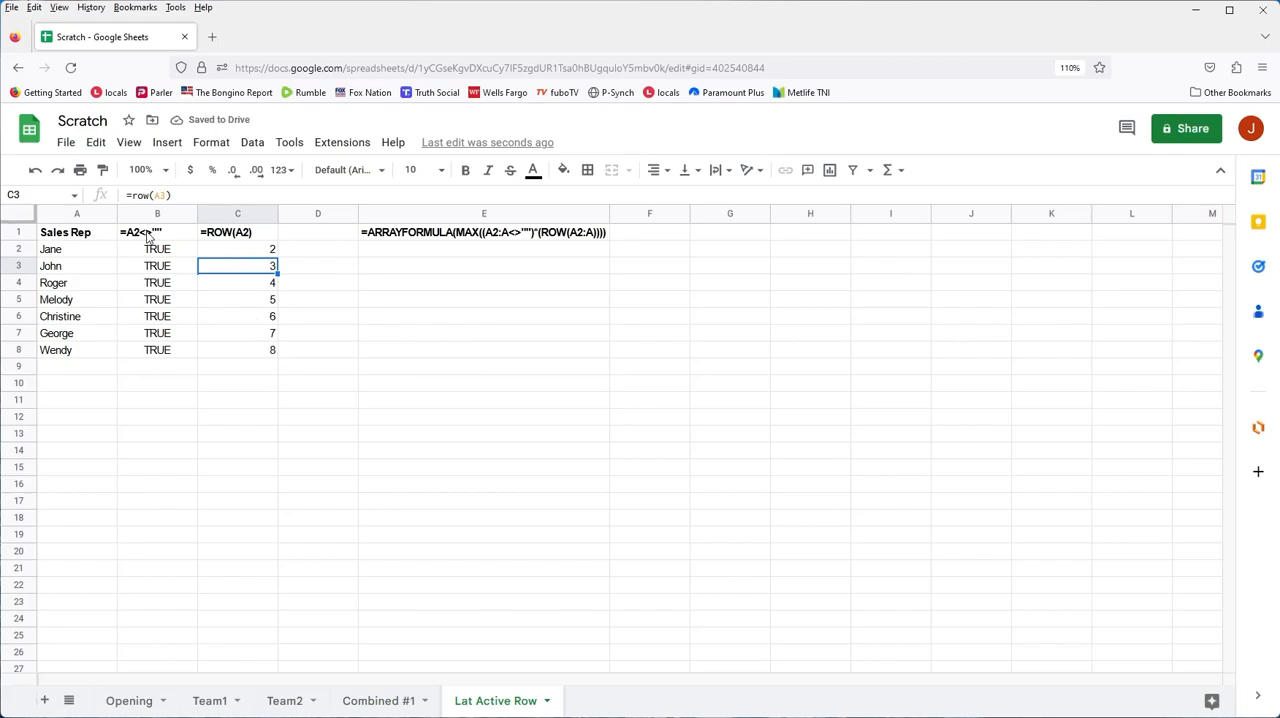
Right-align the B1 and C1 formula labels above their result columns
{"action": "left_click", "coordinate": [156, 232]}
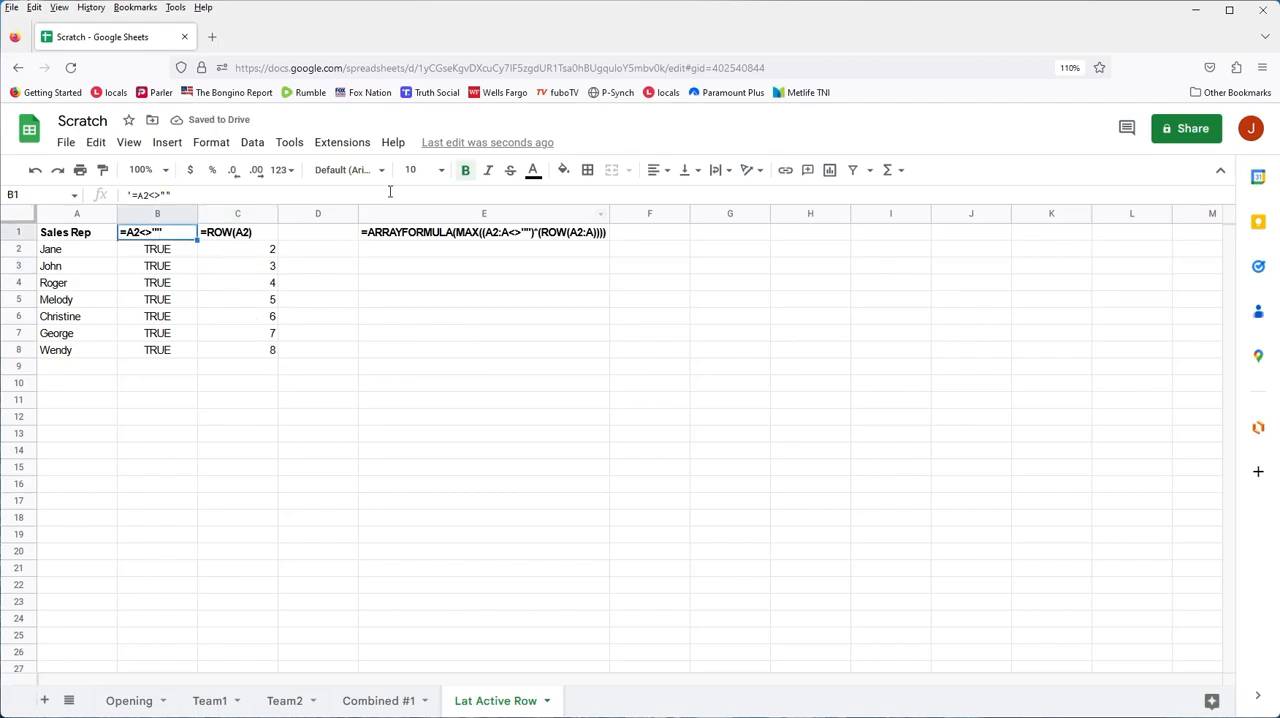
{"action": "left_click", "coordinate": [656, 168]}
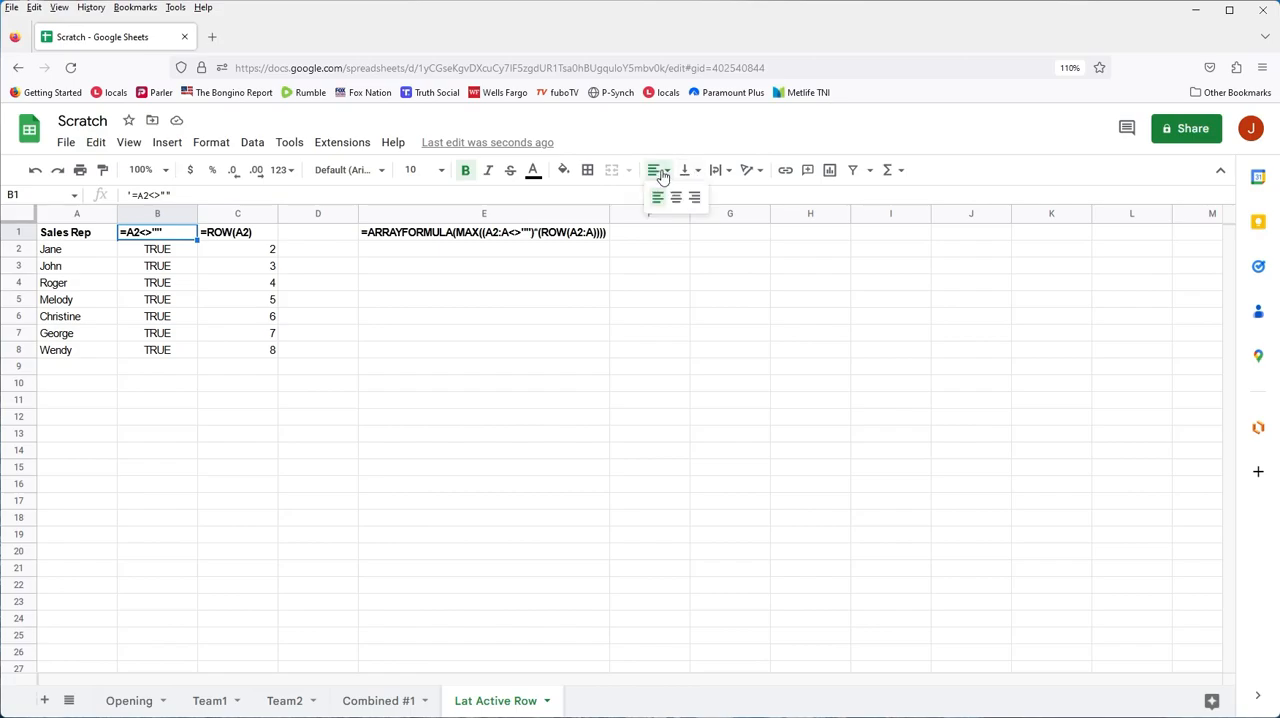
{"action": "left_click", "coordinate": [236, 232]}
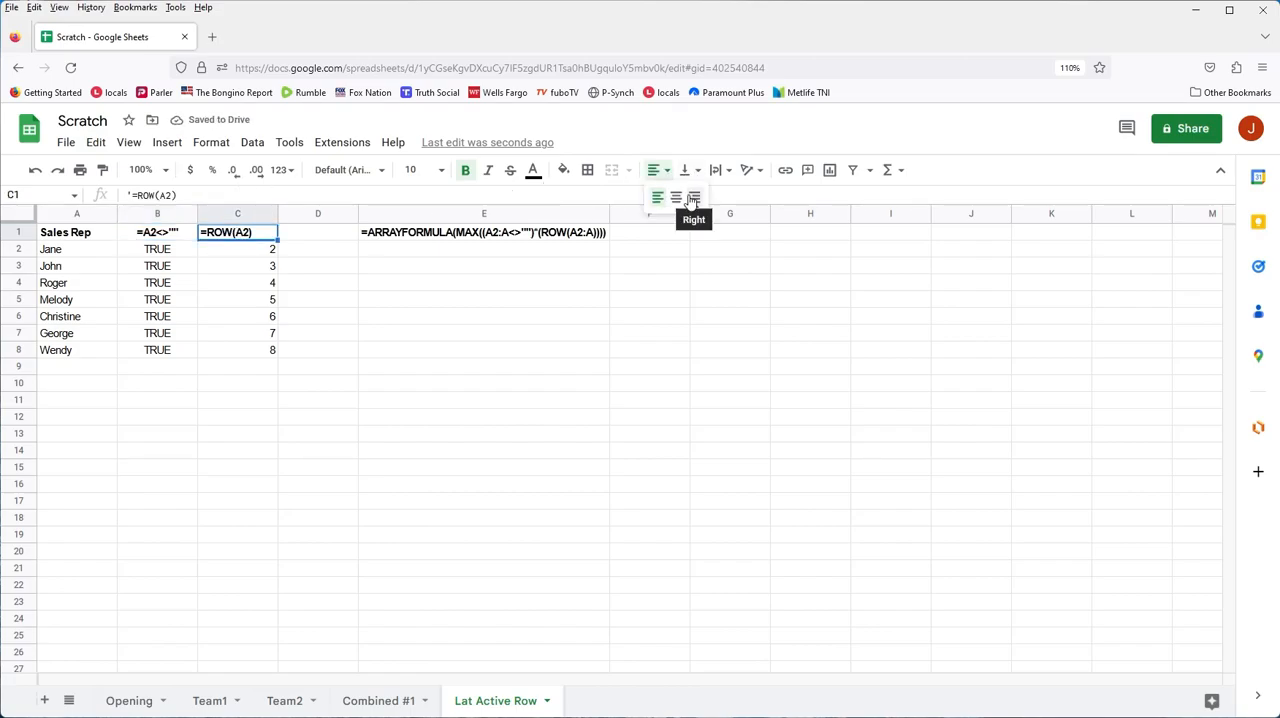
{"action": "left_click", "coordinate": [316, 232]}
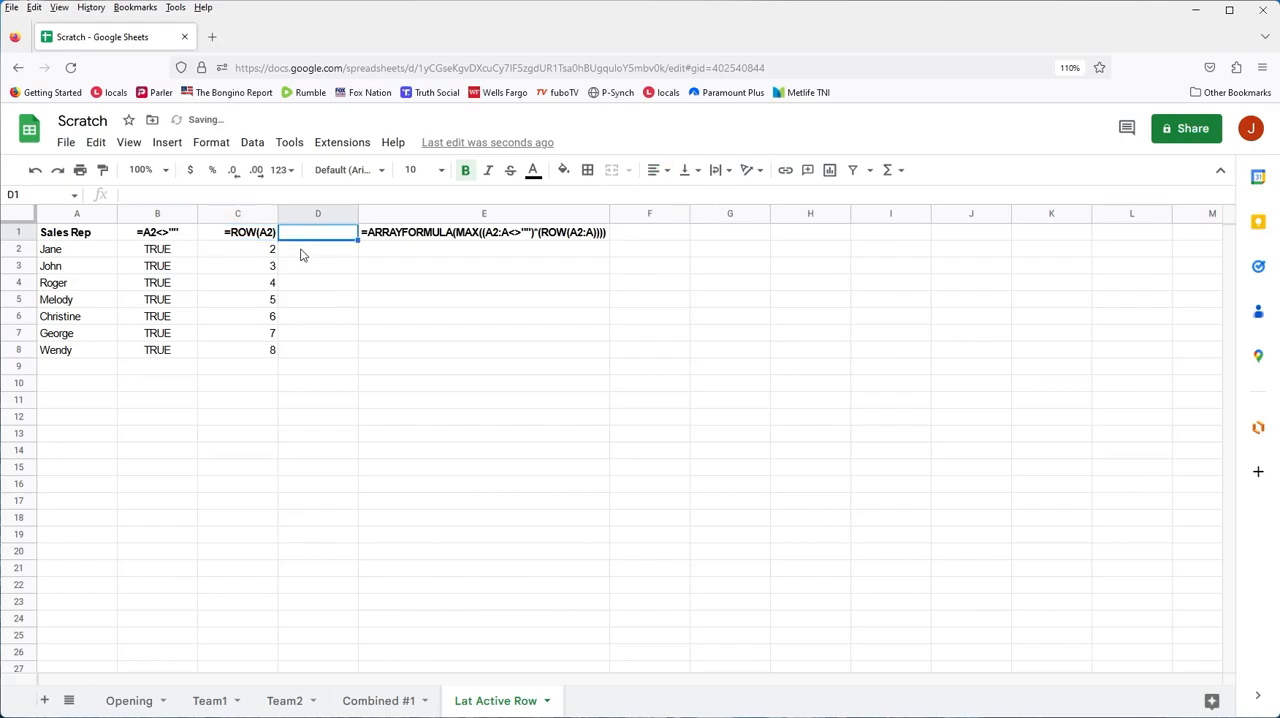
{"action": "mouse_move", "coordinate": [530, 262]}
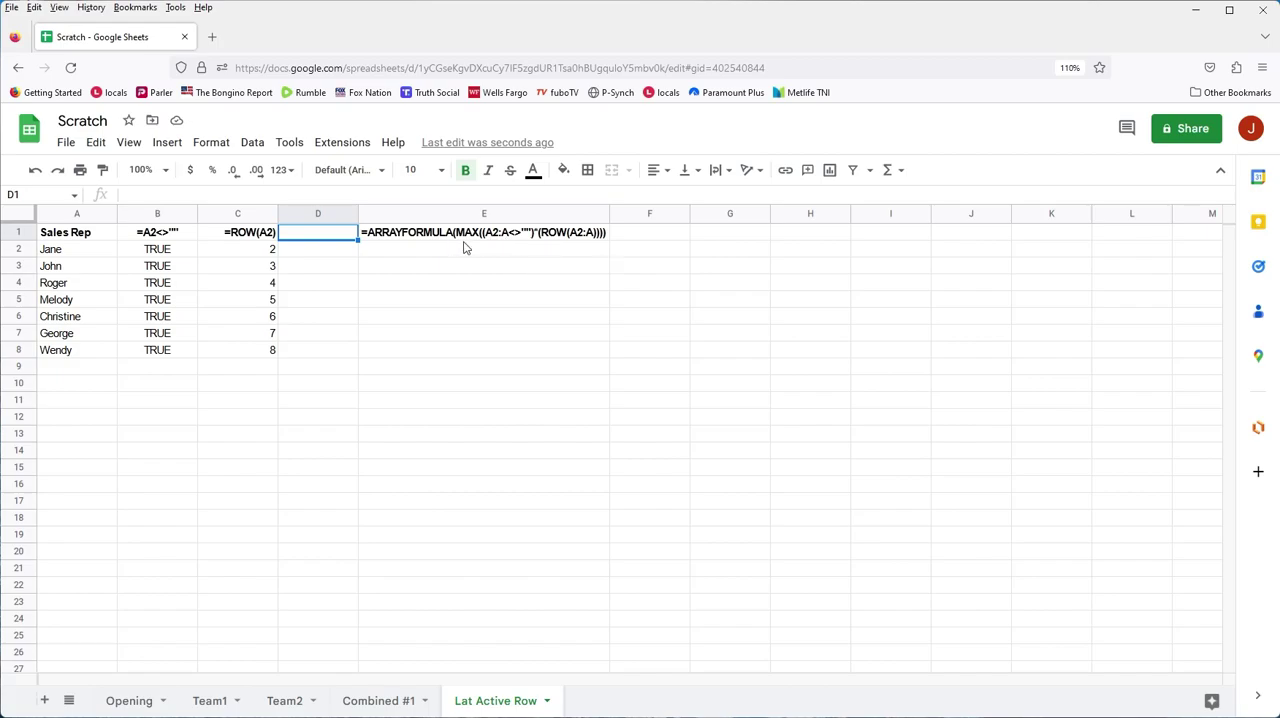
{"action": "mouse_move", "coordinate": [504, 284]}
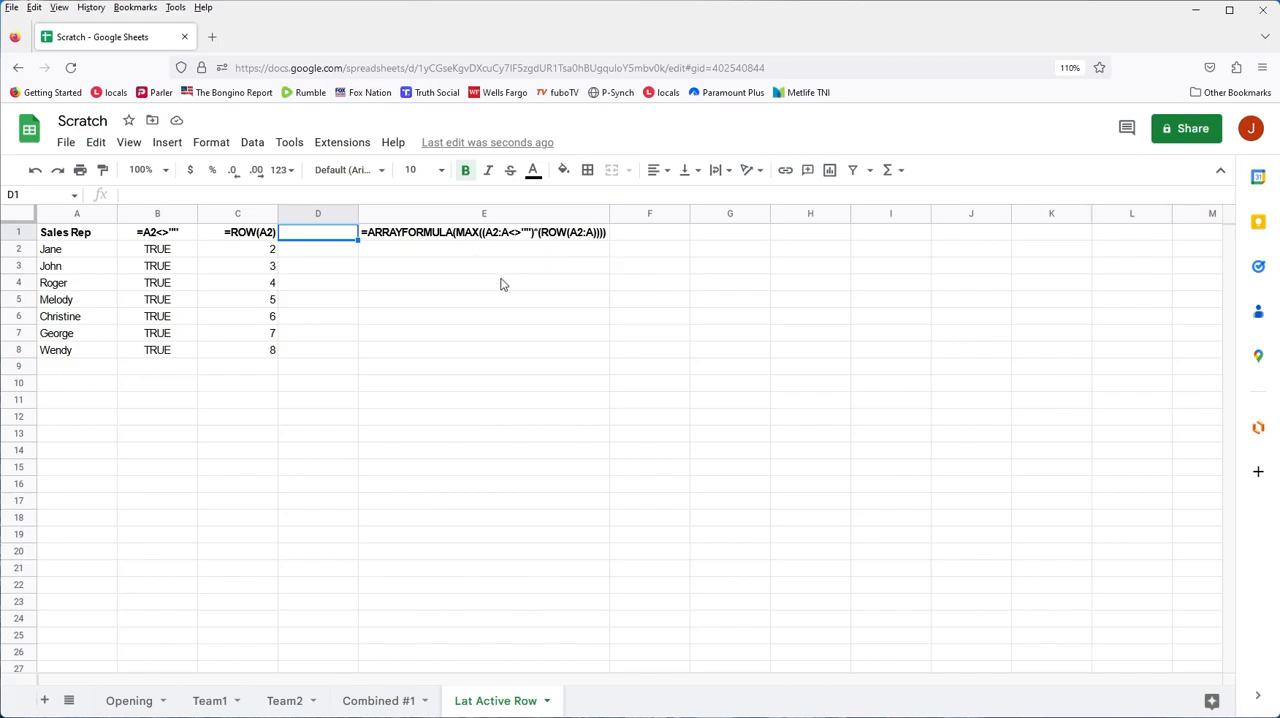
{"action": "mouse_move", "coordinate": [518, 288]}
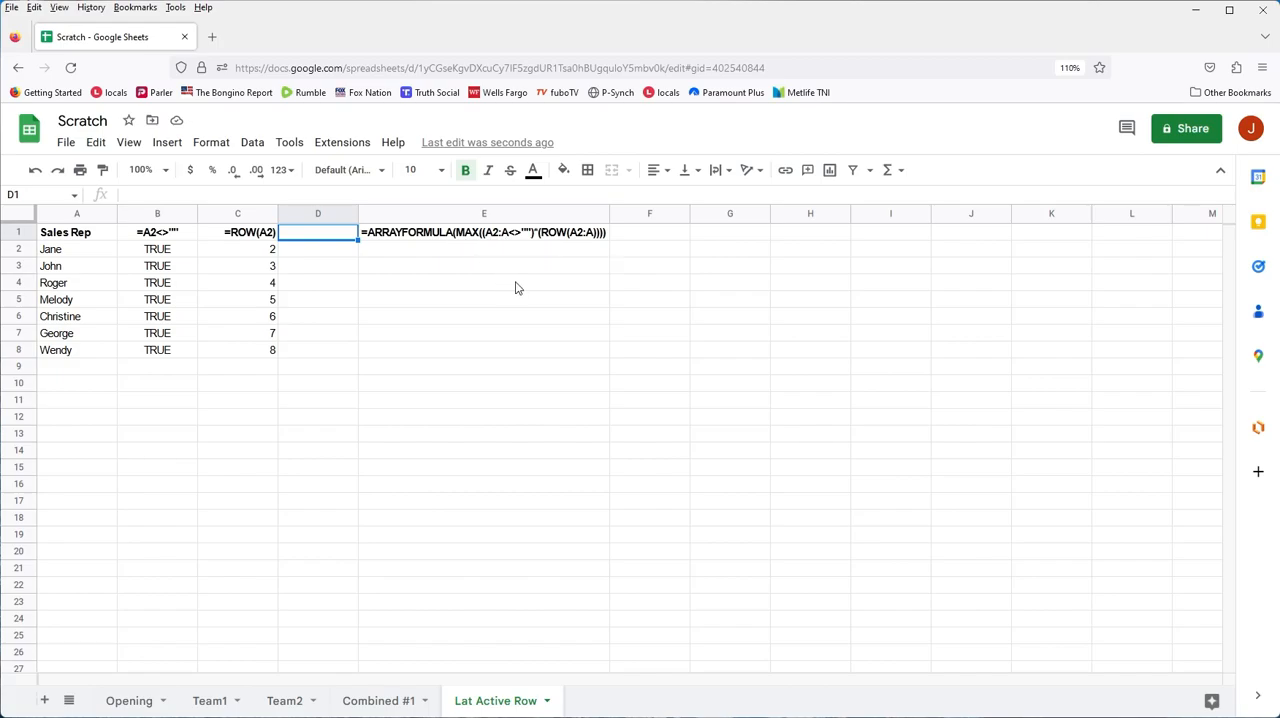
{"action": "mouse_move", "coordinate": [540, 288]}
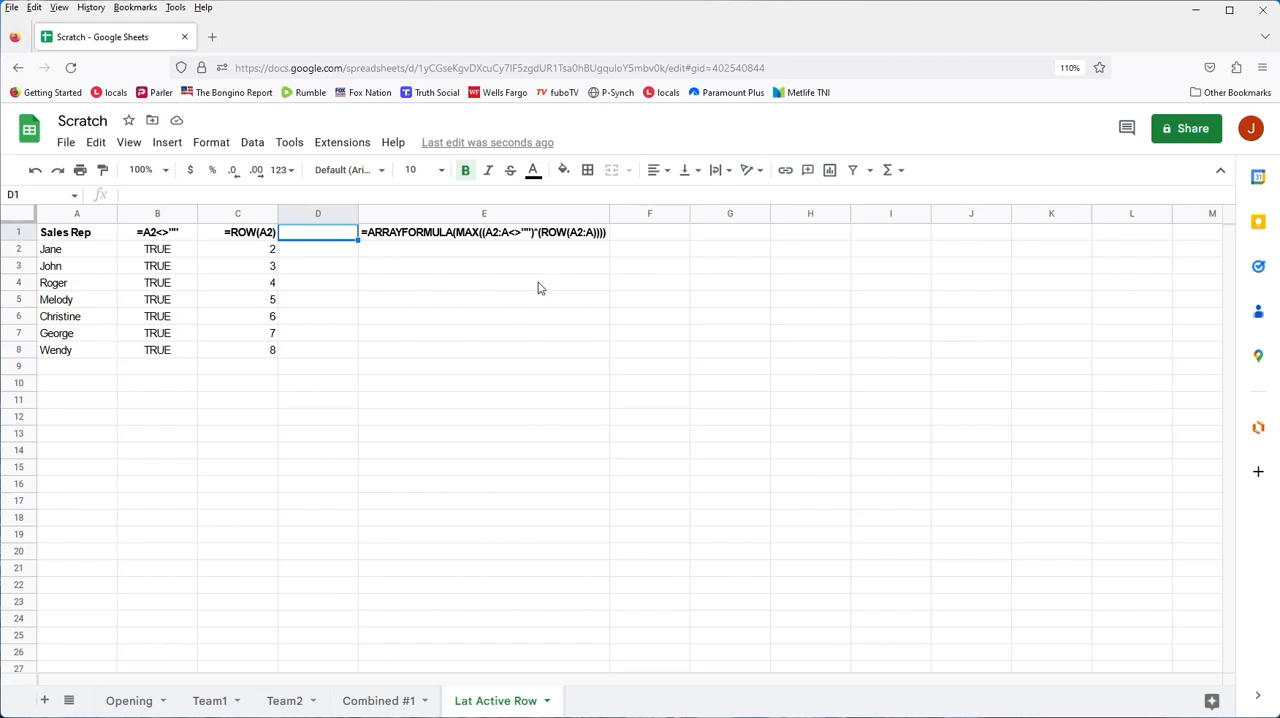
{"action": "mouse_move", "coordinate": [558, 300]}
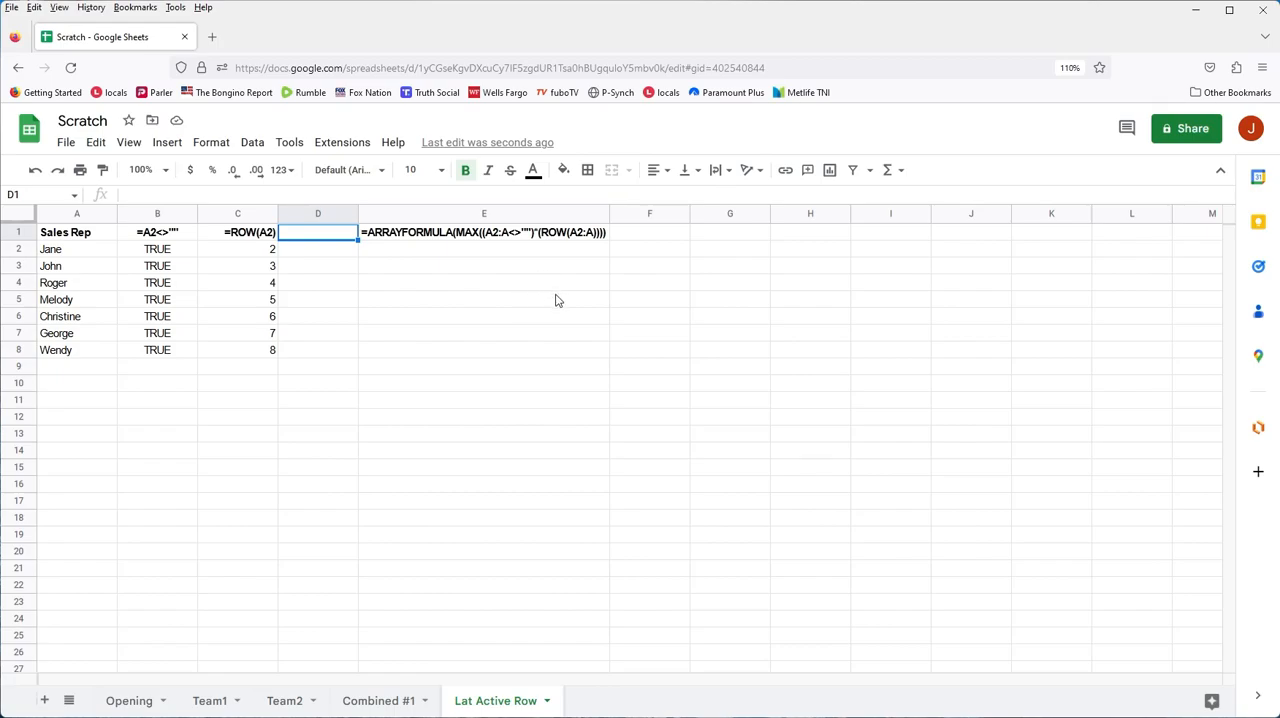
{"action": "mouse_move", "coordinate": [470, 240]}
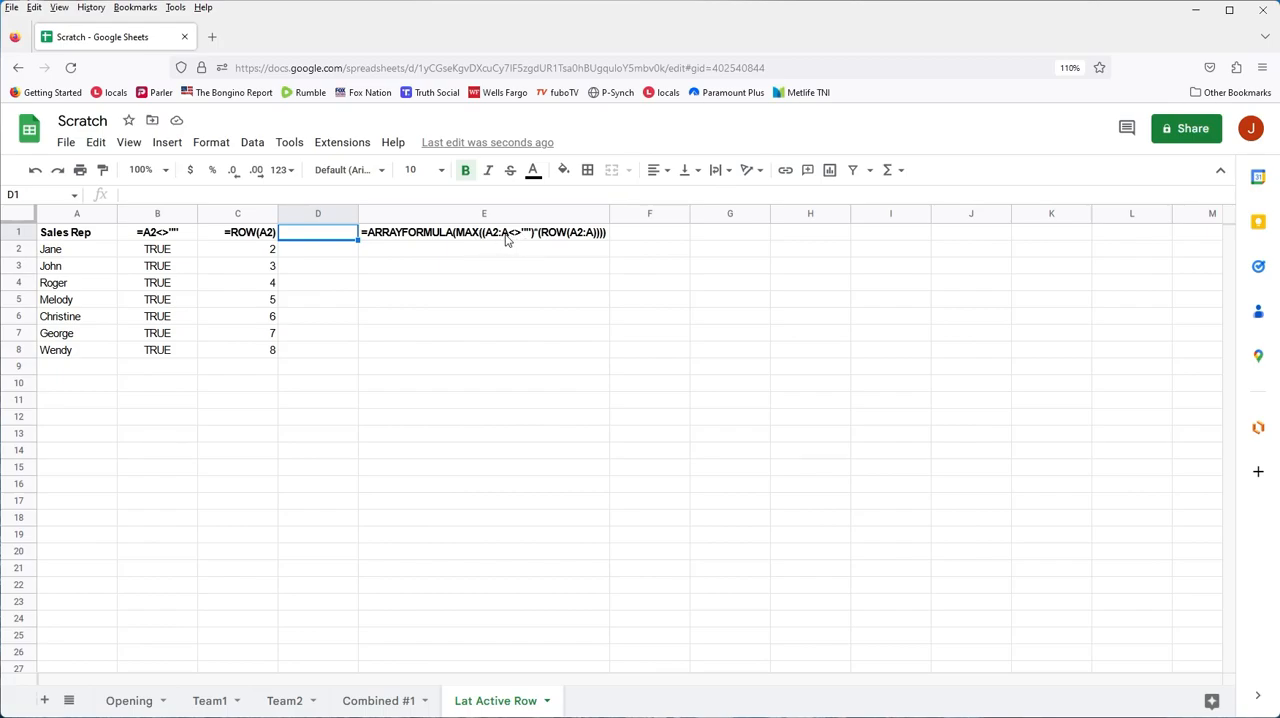
{"action": "mouse_move", "coordinate": [484, 240]}
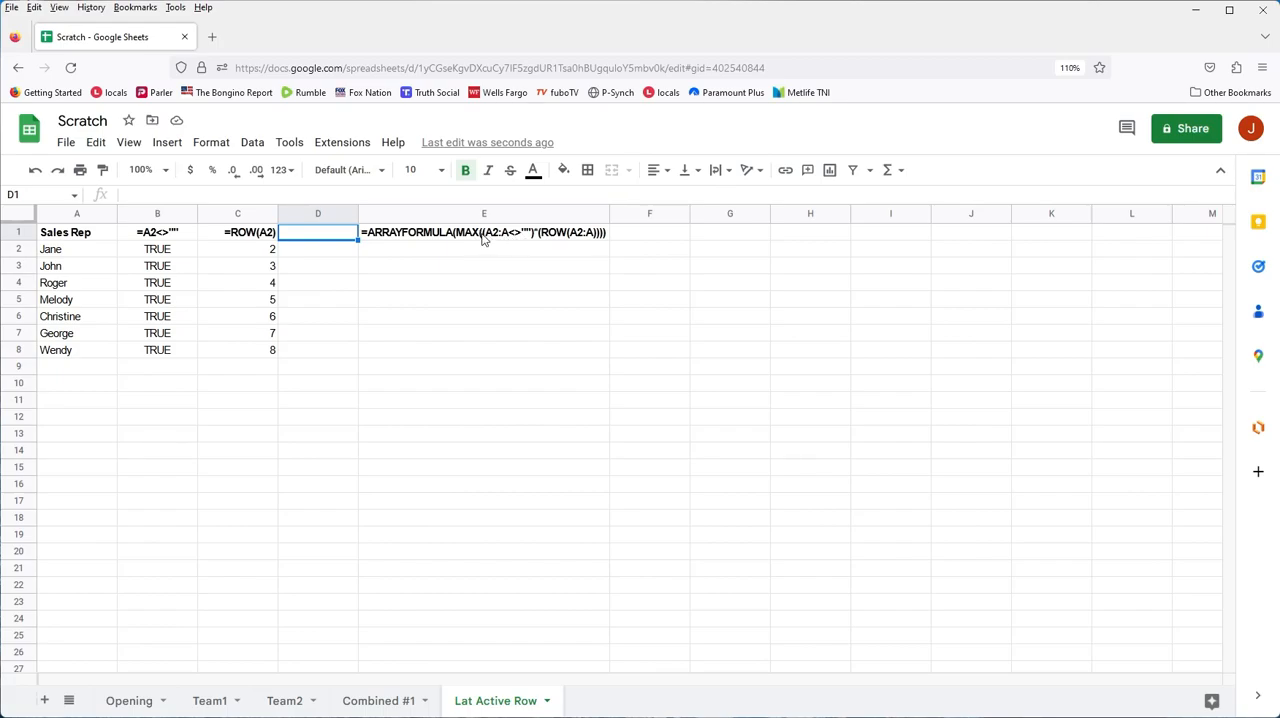
{"action": "mouse_move", "coordinate": [520, 240]}
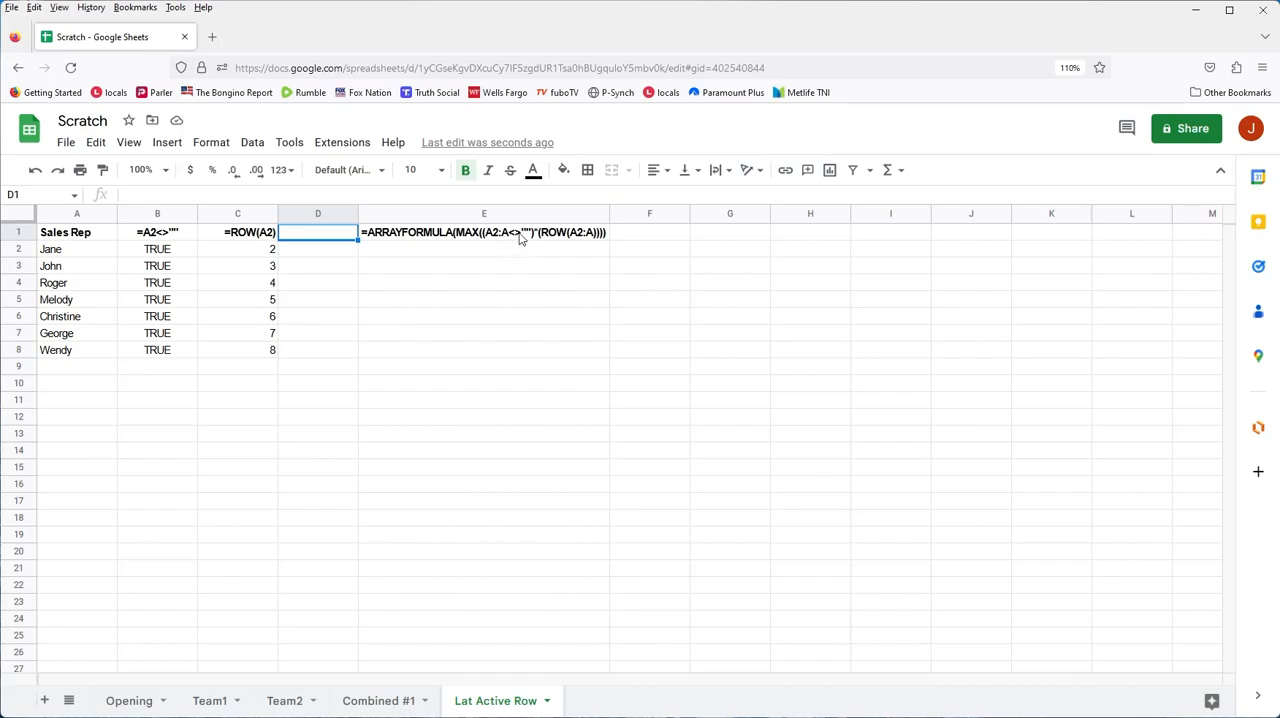
{"action": "mouse_move", "coordinate": [532, 240]}
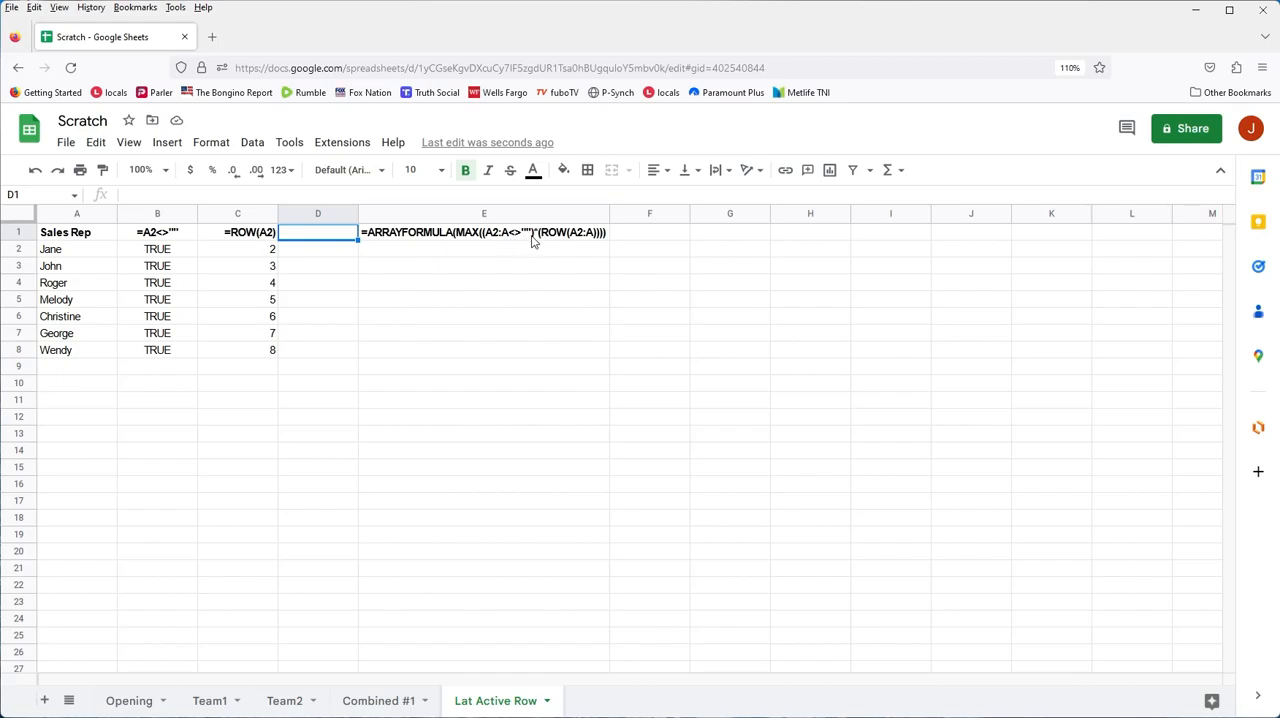
{"action": "mouse_move", "coordinate": [268, 280]}
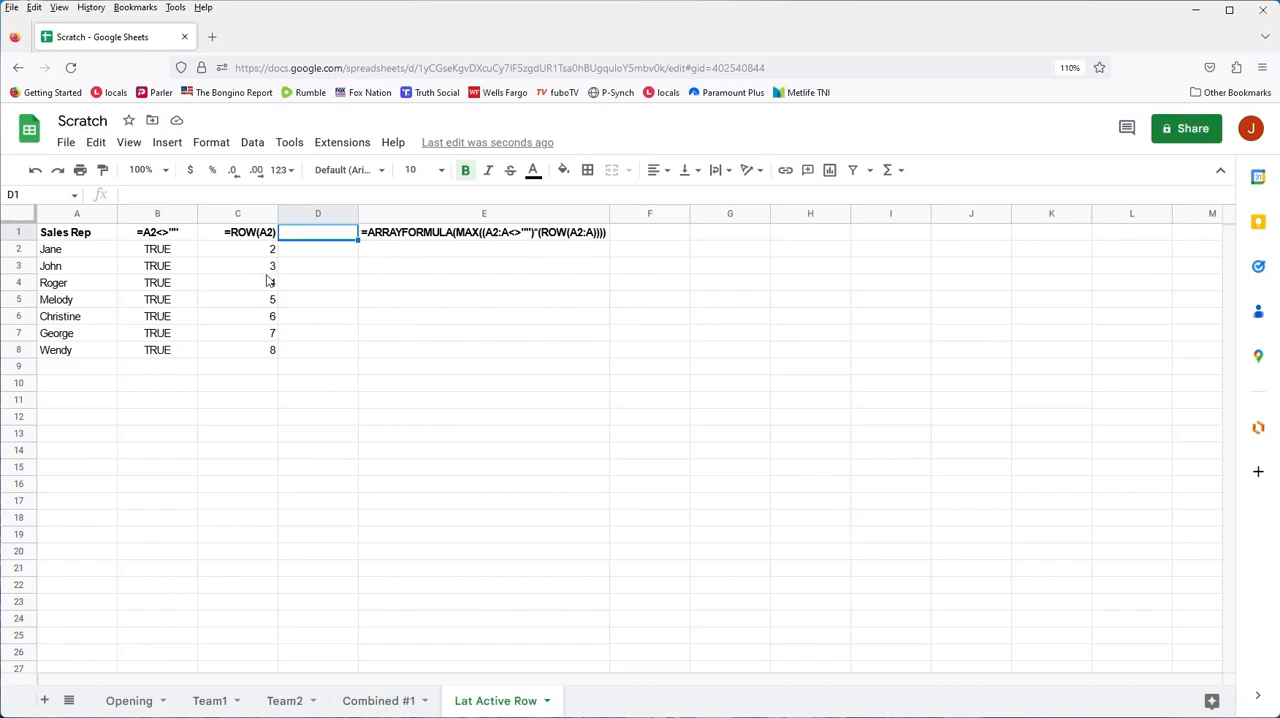
{"action": "mouse_move", "coordinate": [420, 330]}
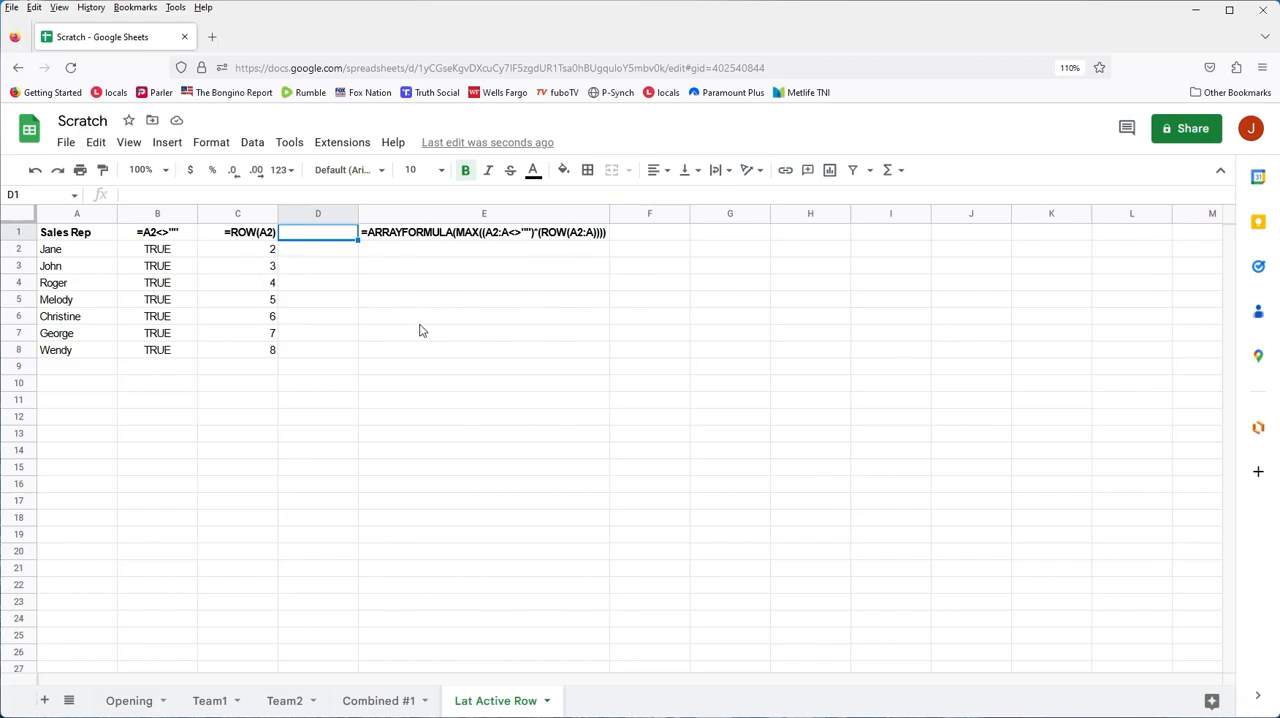
{"action": "mouse_move", "coordinate": [444, 332]}
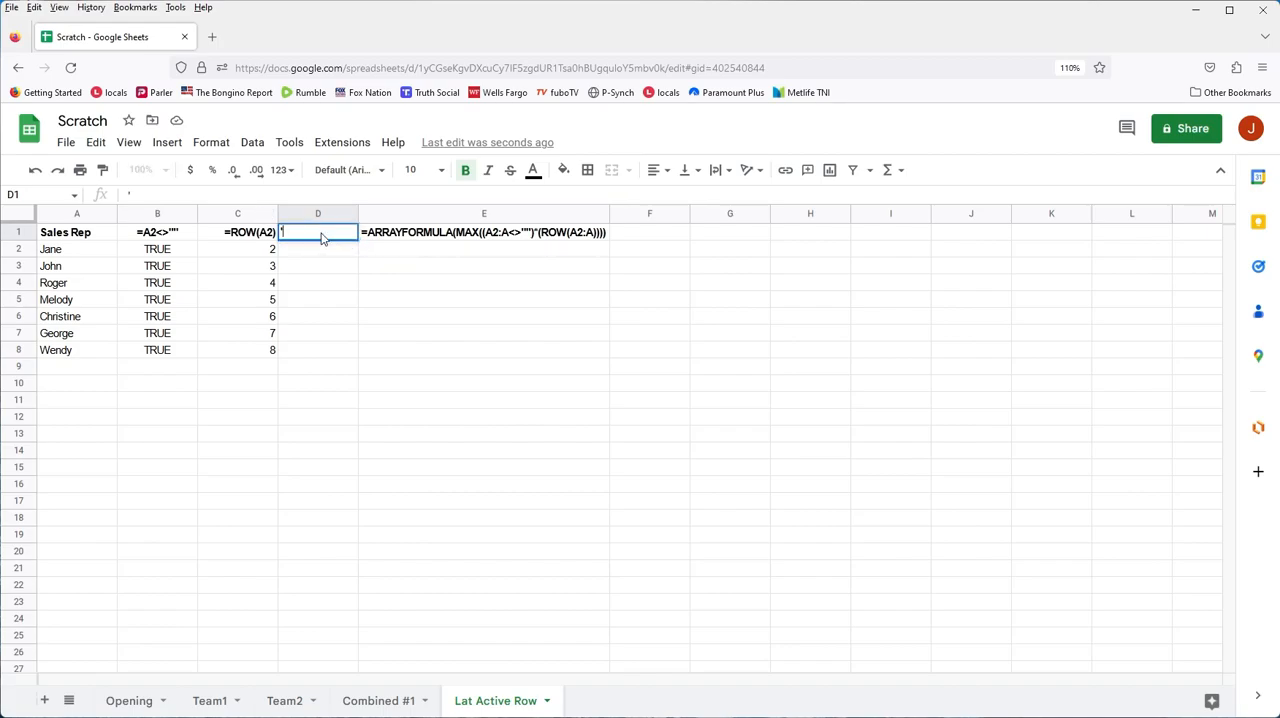
Label D1 with the text 'B2*C2
{"action": "type", "text": "'B"}
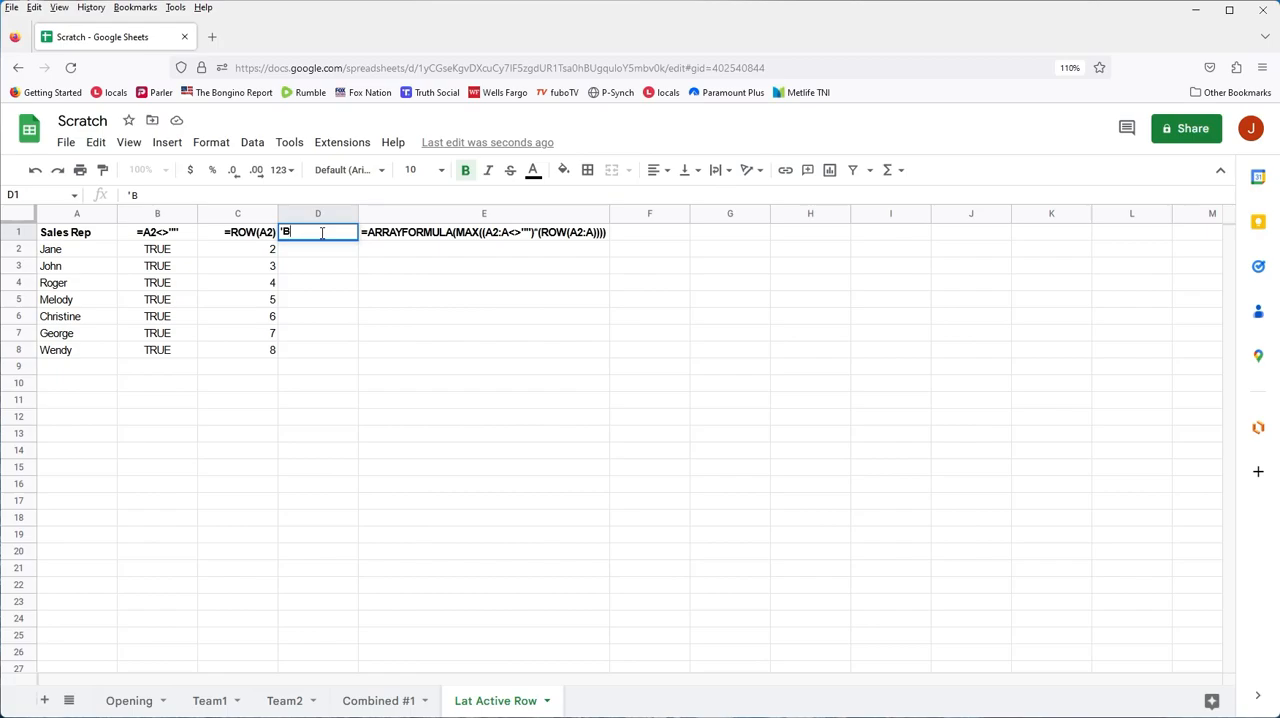
{"action": "type", "text": "2*"}
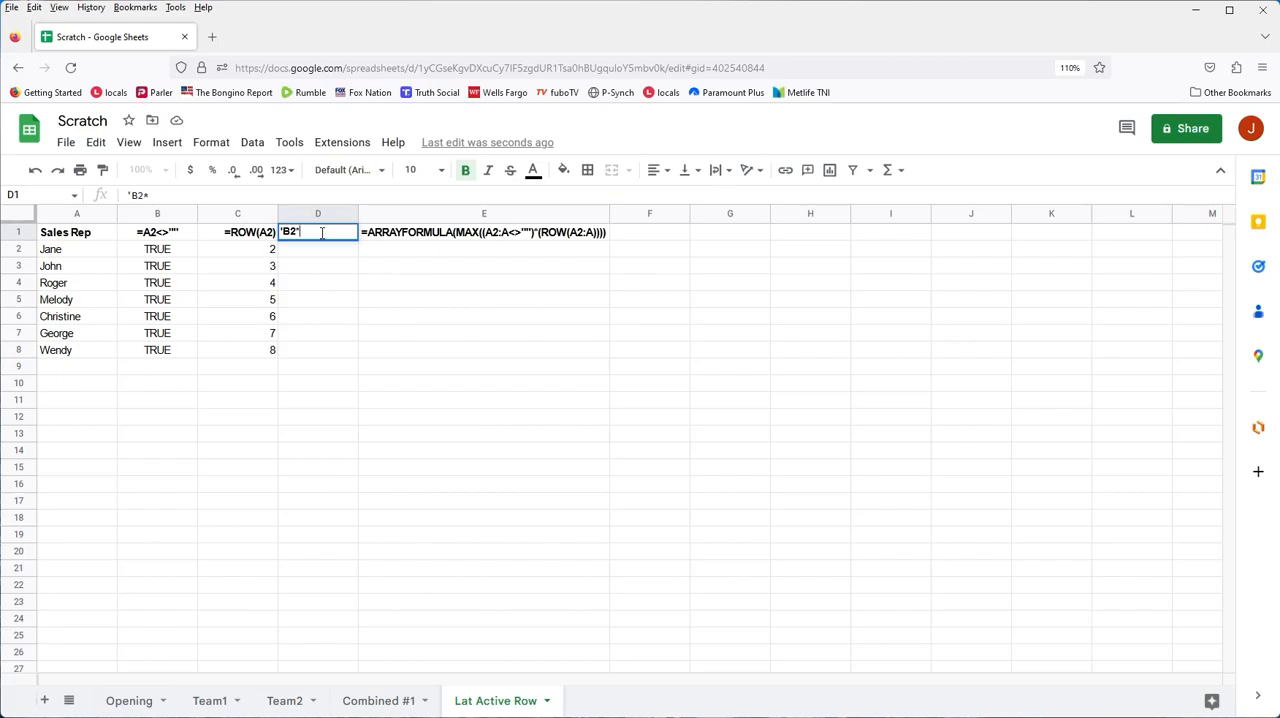
{"action": "type", "text": "C2"}
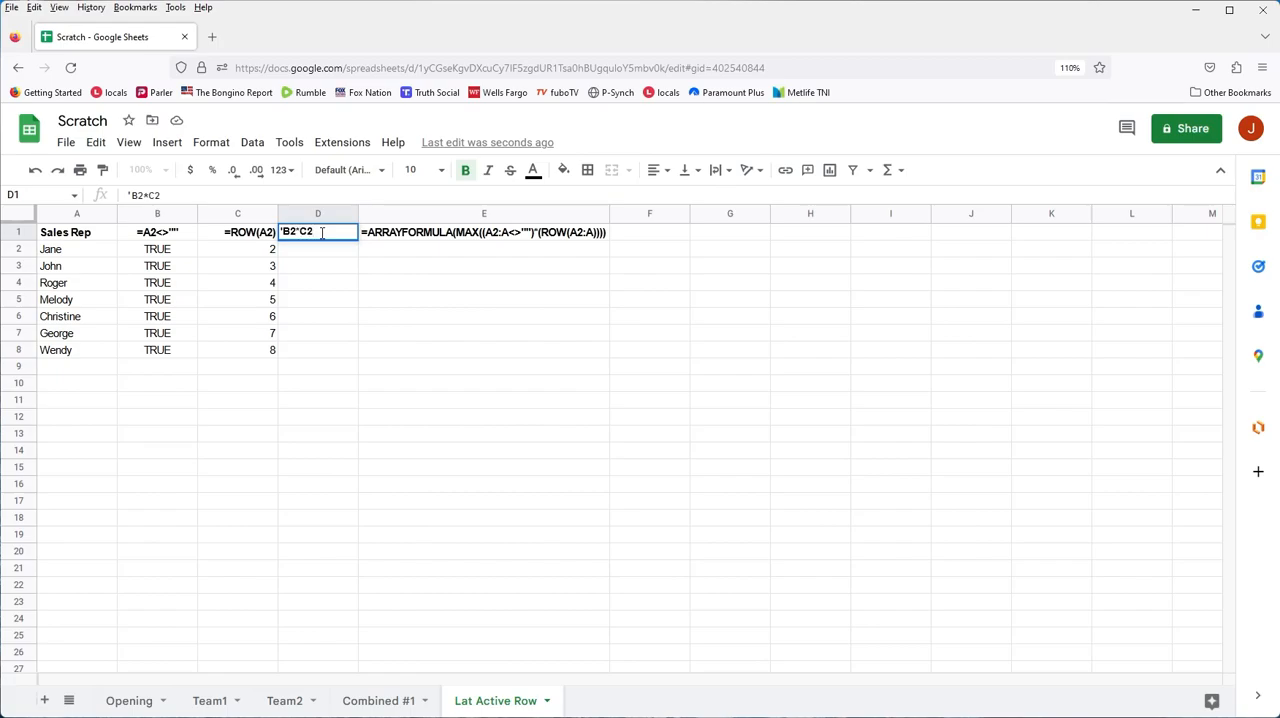
{"action": "key", "text": "Return"}
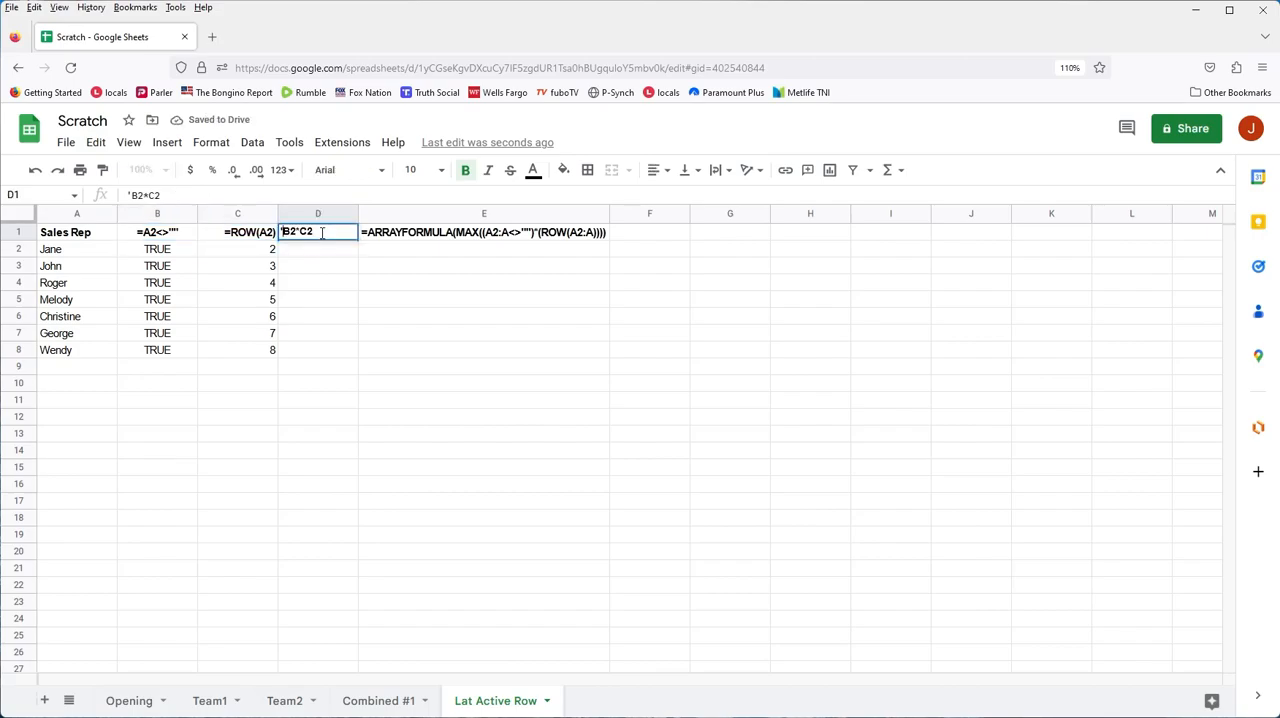
Fill =B2*C2 down column D, then delete Melody's name in A5 so row 5 shows FALSE and 0
{"action": "key", "text": "Return"}
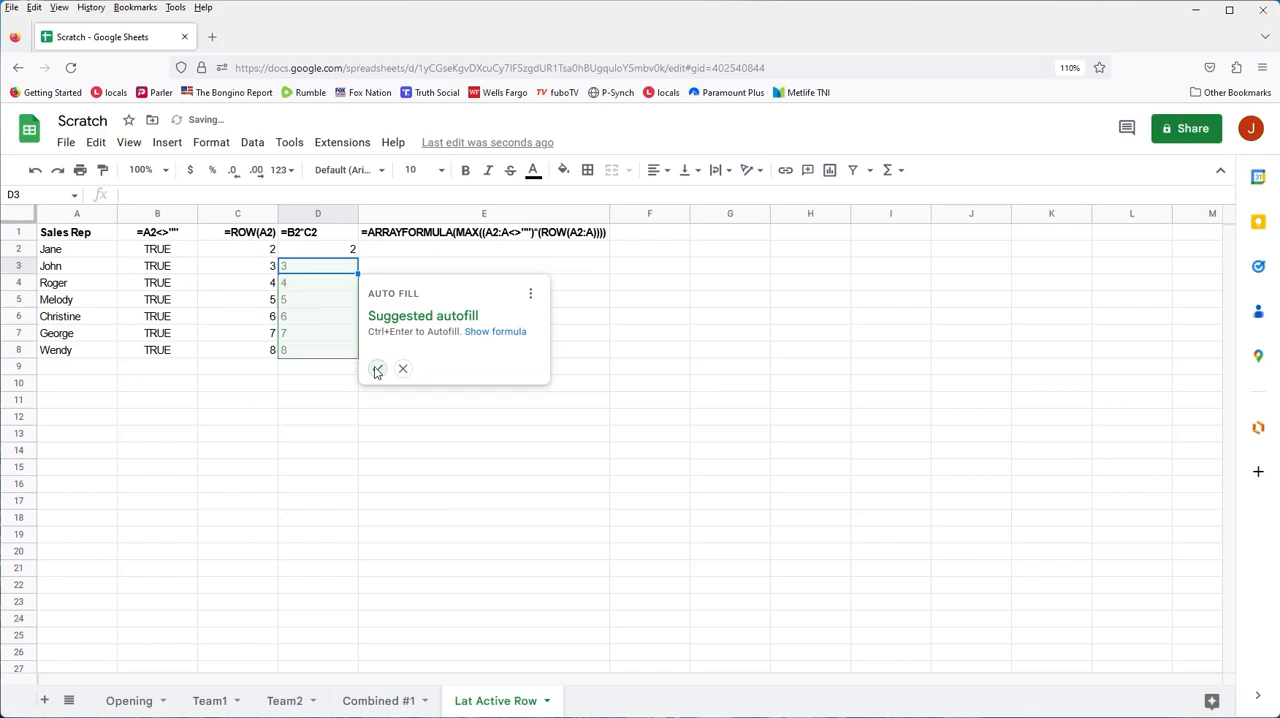
{"action": "left_click", "coordinate": [376, 368]}
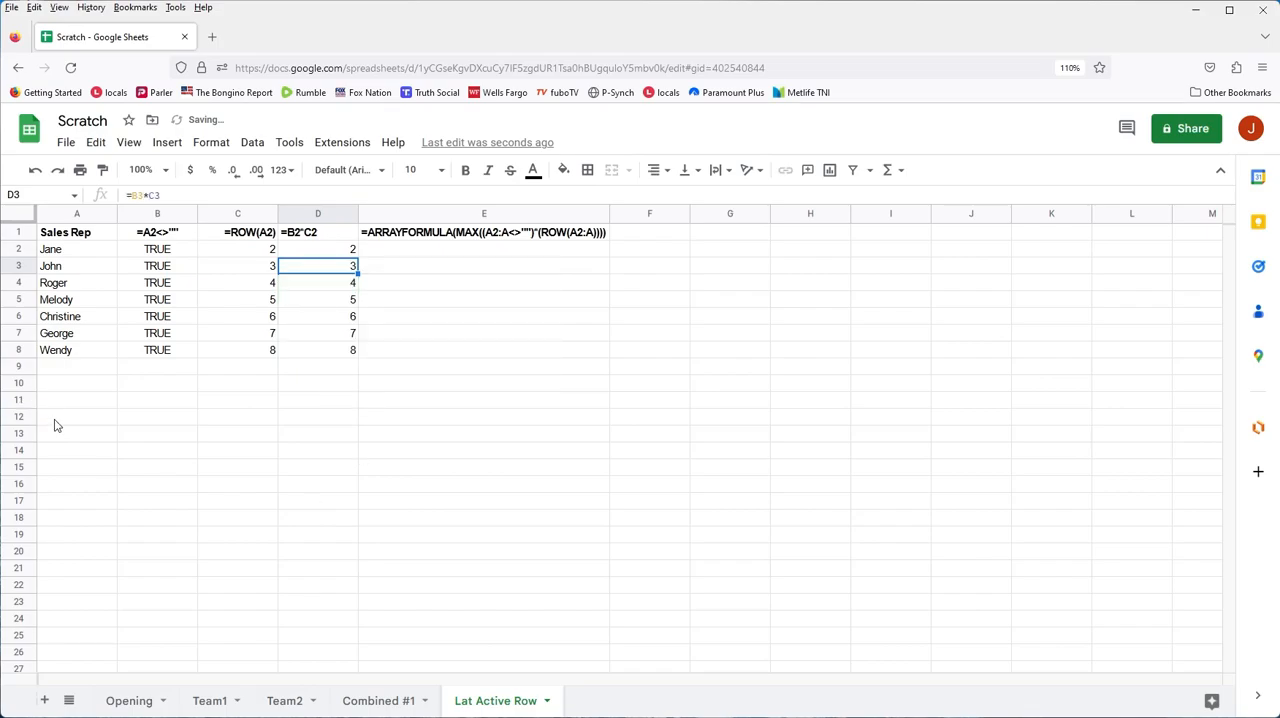
{"action": "left_click", "coordinate": [76, 300]}
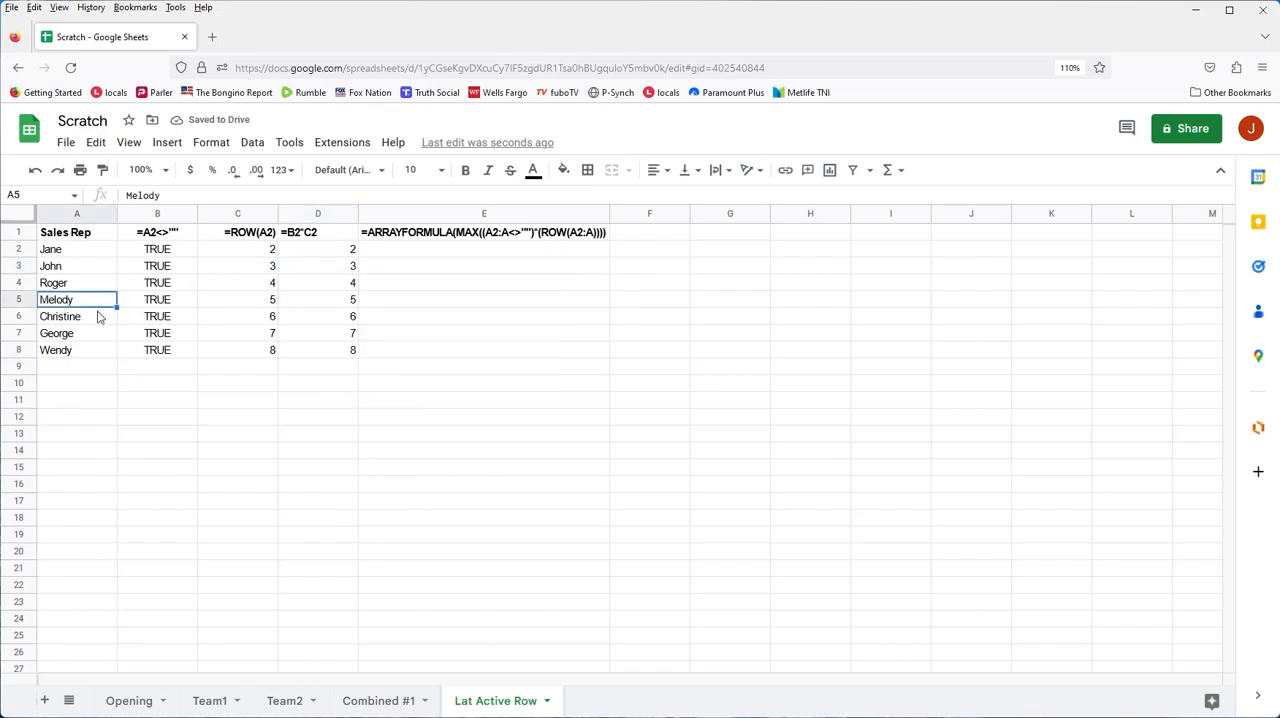
{"action": "key", "text": "Delete"}
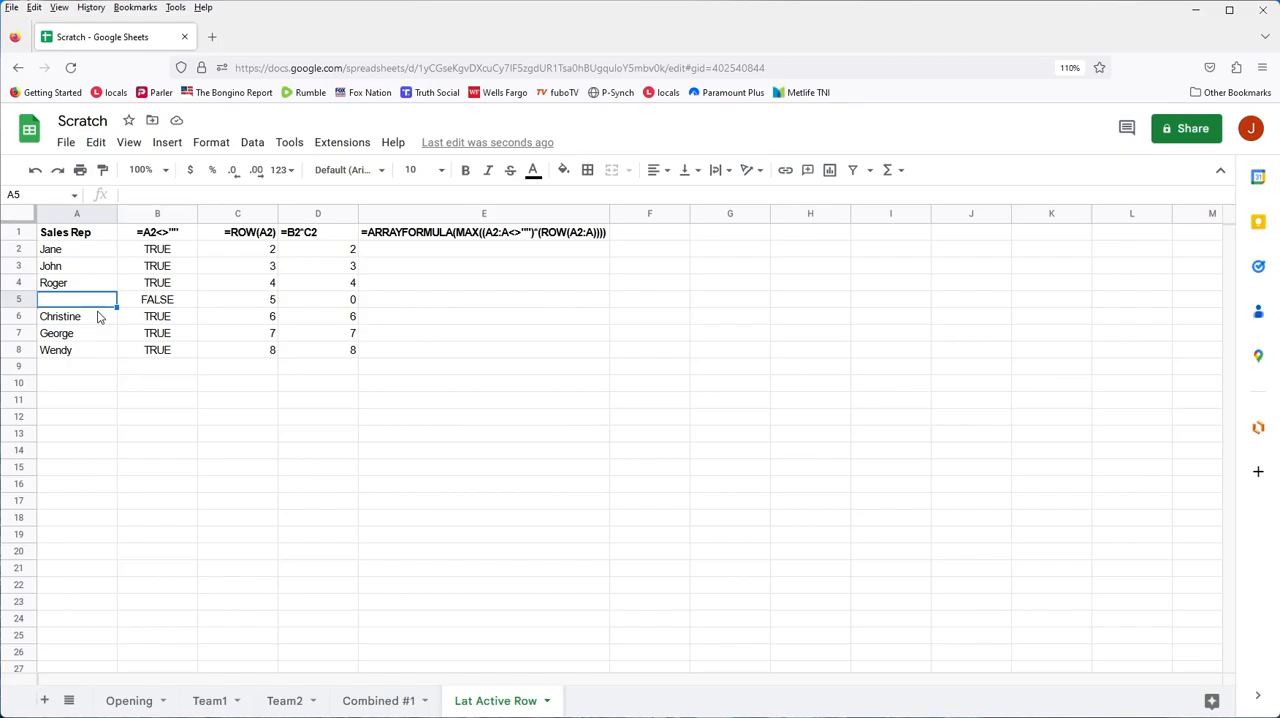
{"action": "mouse_move", "coordinate": [192, 370]}
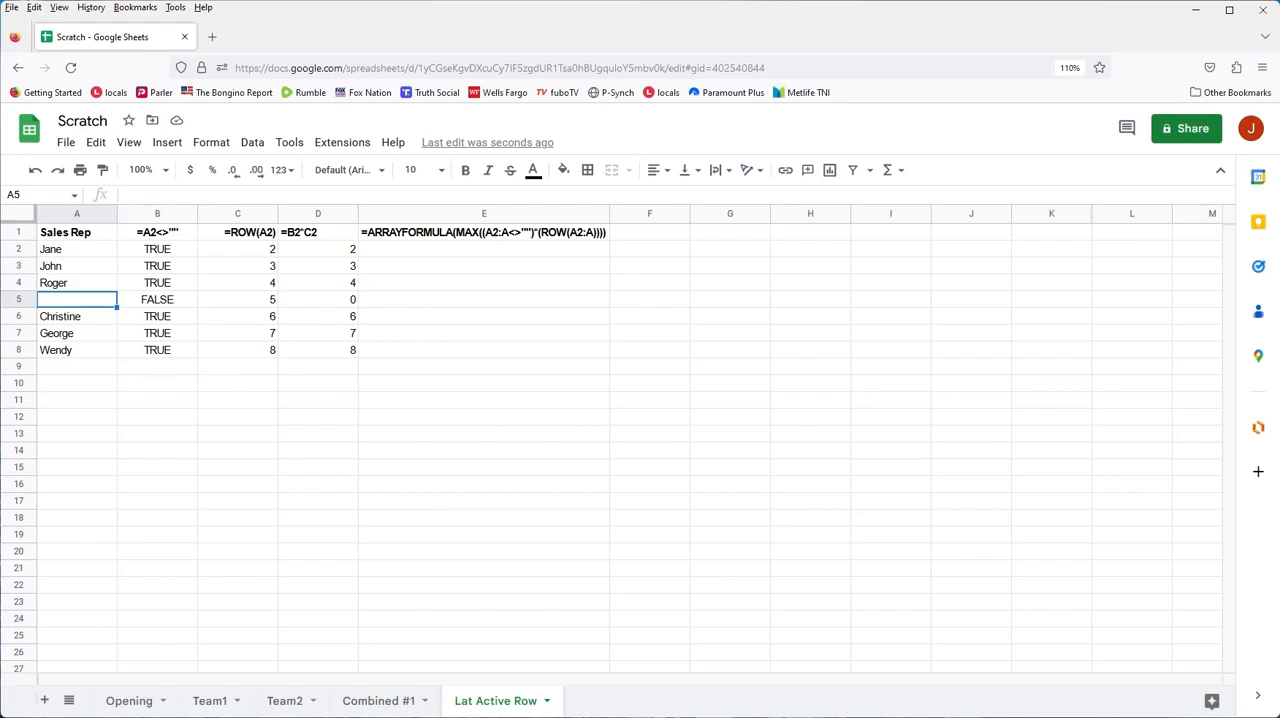
{"action": "mouse_move", "coordinate": [220, 304]}
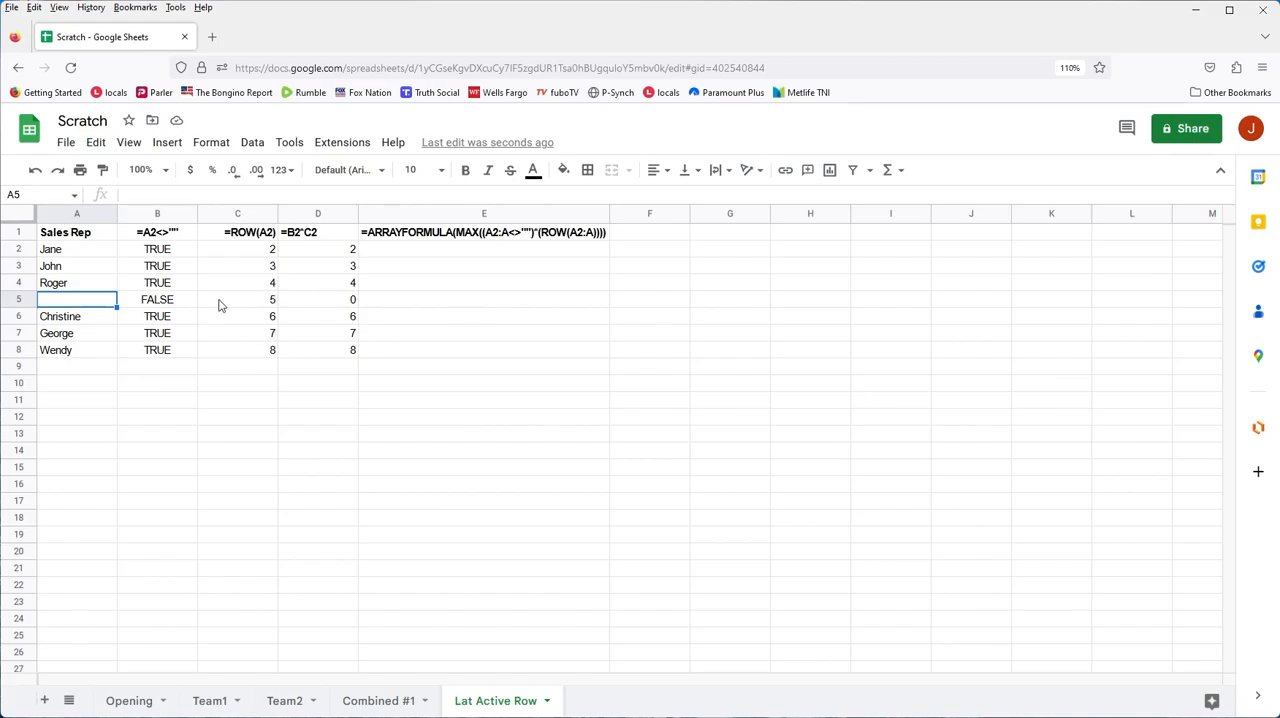
{"action": "mouse_move", "coordinate": [394, 280]}
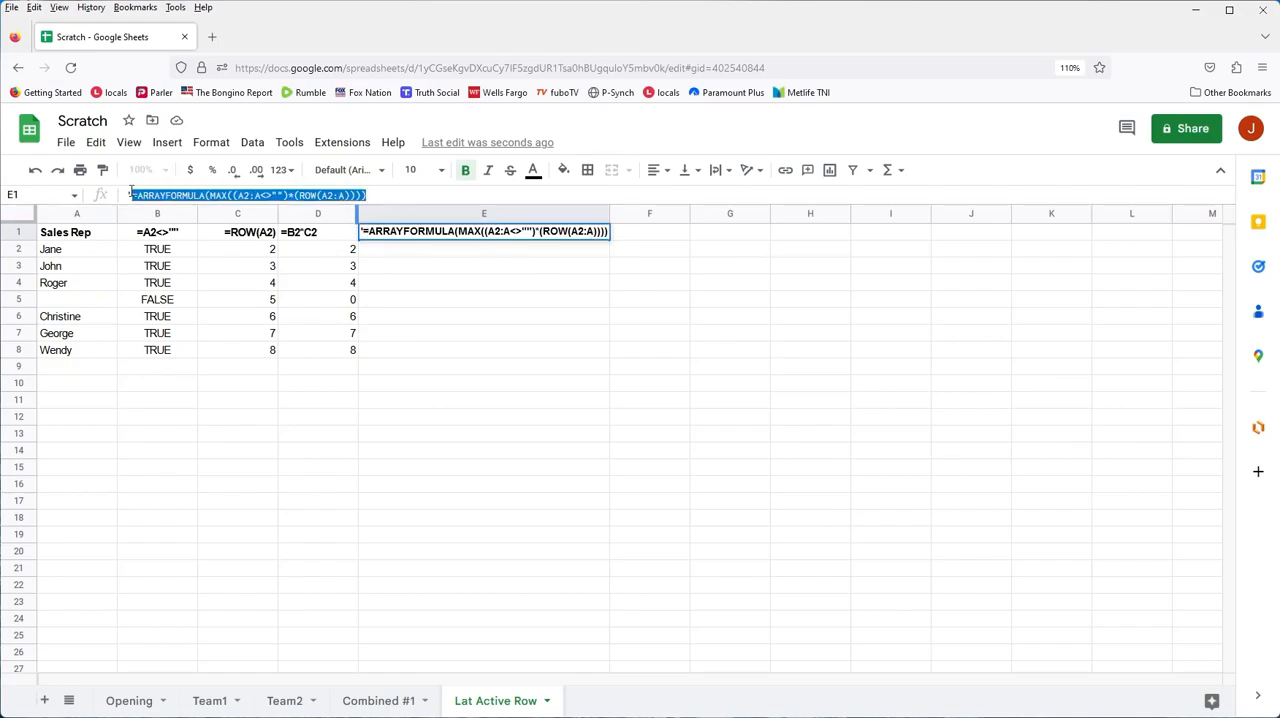
{"action": "mouse_move", "coordinate": [362, 316]}
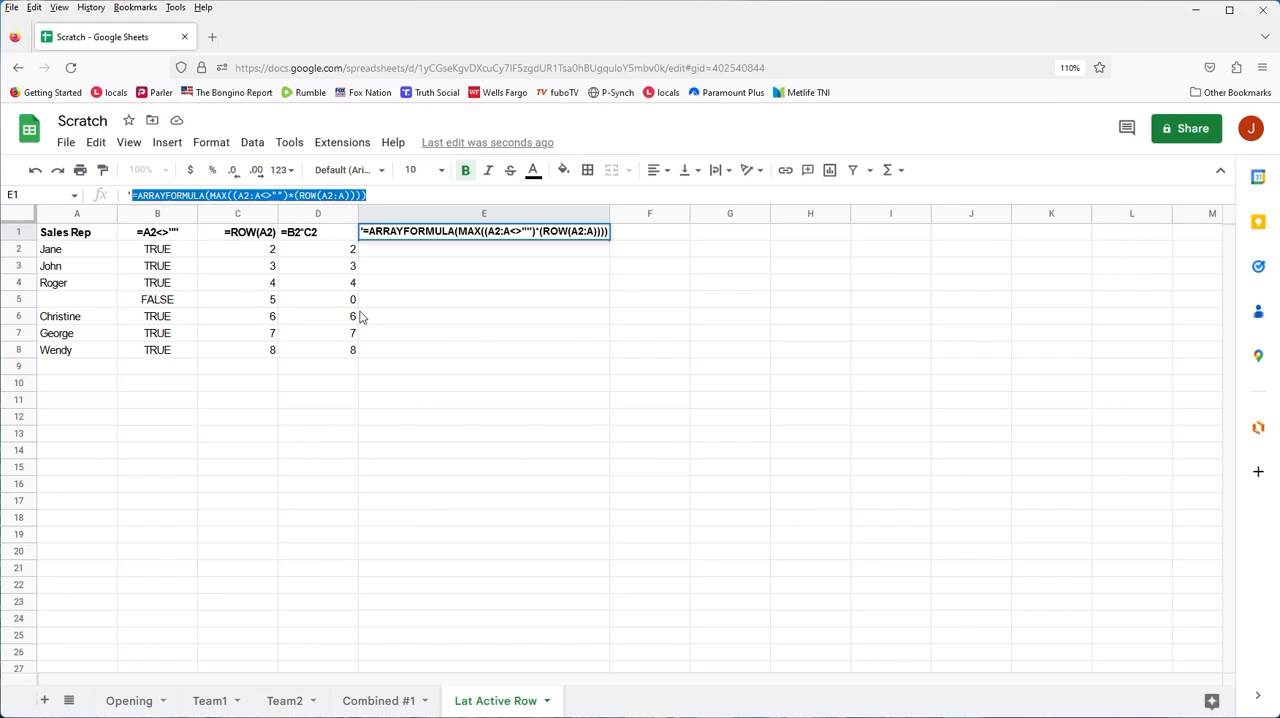
Paste the last-row ARRAYFORMULA into E2 so it returns 8, then select empty A9
{"action": "left_click", "coordinate": [484, 248]}
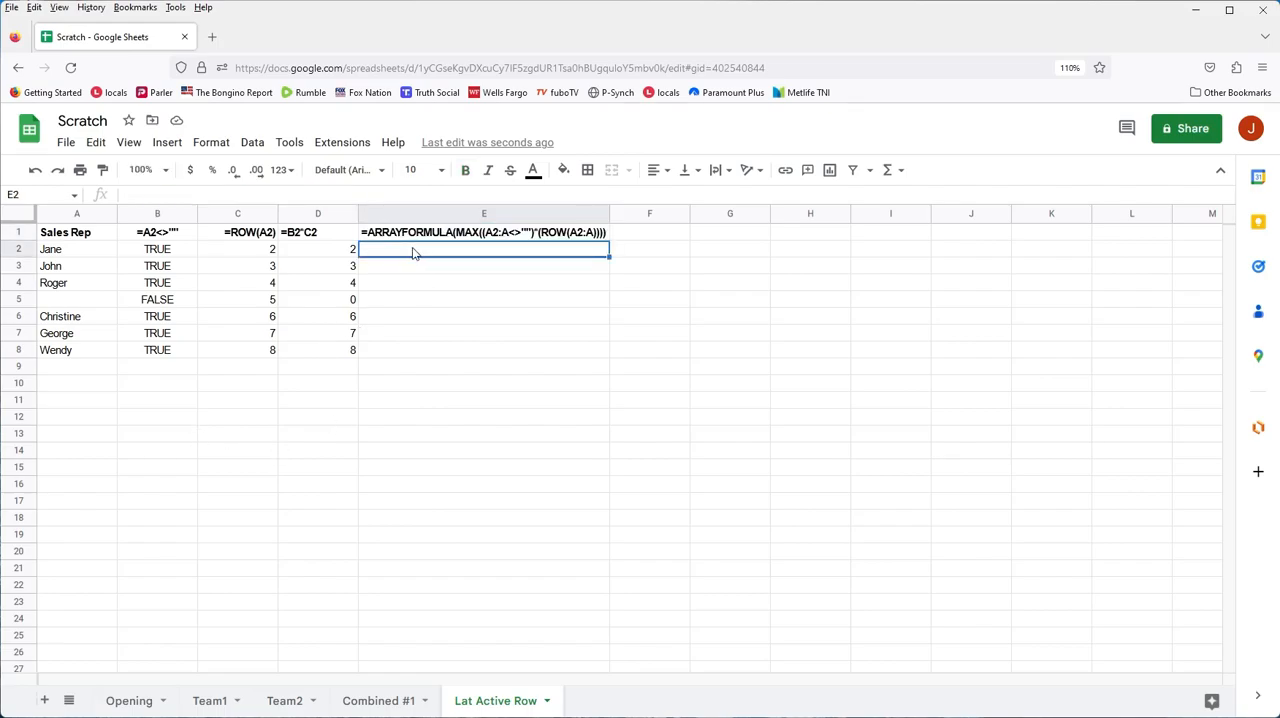
{"action": "key", "text": "Return"}
{"action": "type", "text": "=ARRAYFORMULA(MAX((A2:A<>\"\")*(ROW(A2:A))))"}
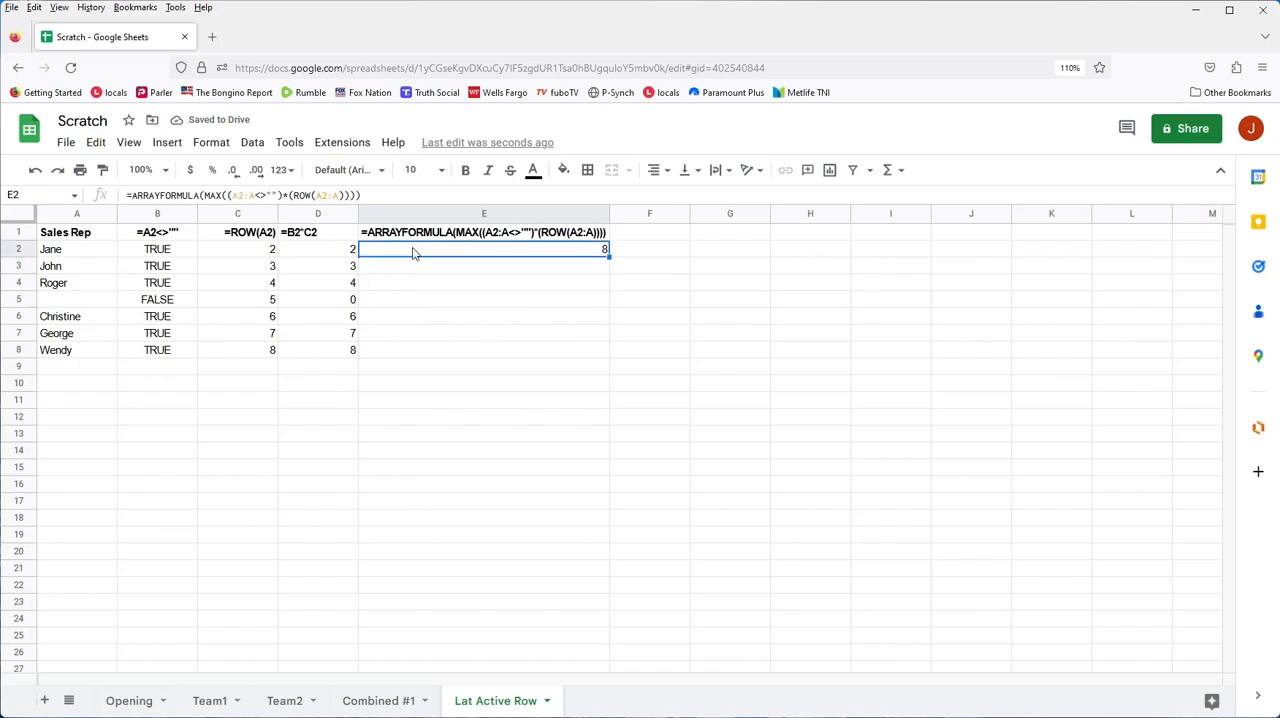
{"action": "mouse_move", "coordinate": [48, 376]}
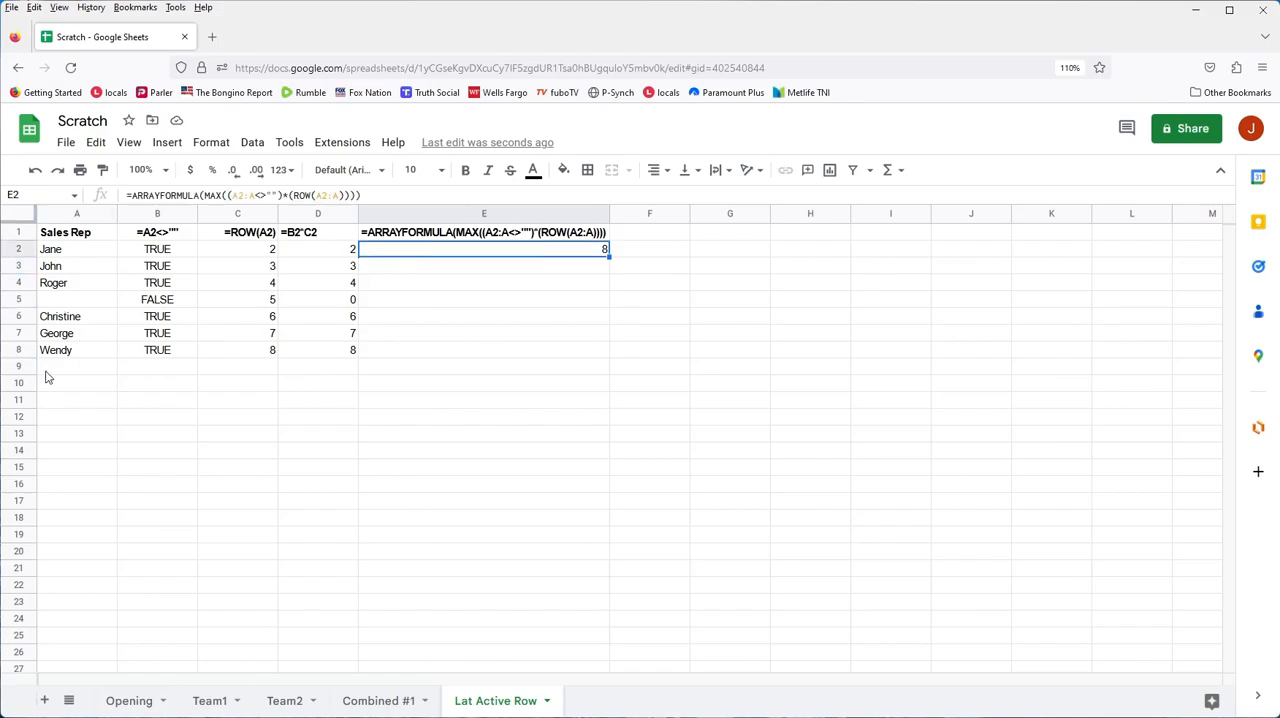
{"action": "left_click", "coordinate": [76, 366]}
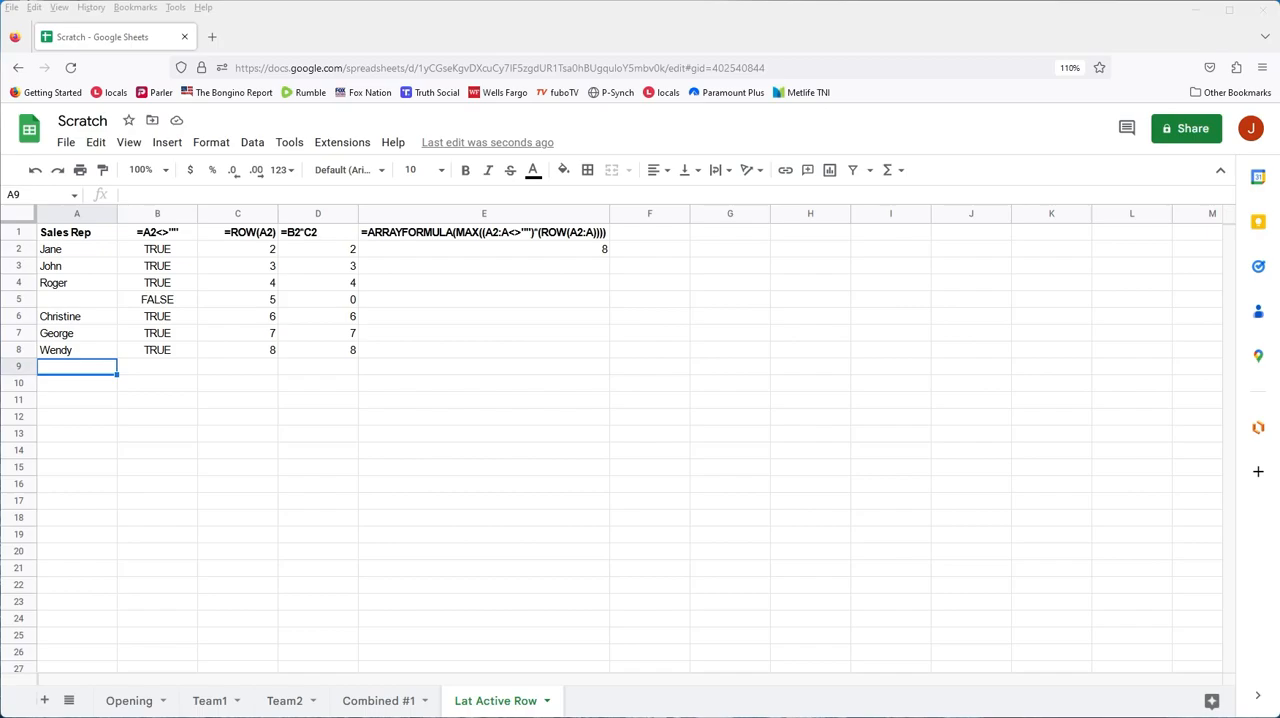
{"action": "mouse_move", "coordinate": [78, 368]}
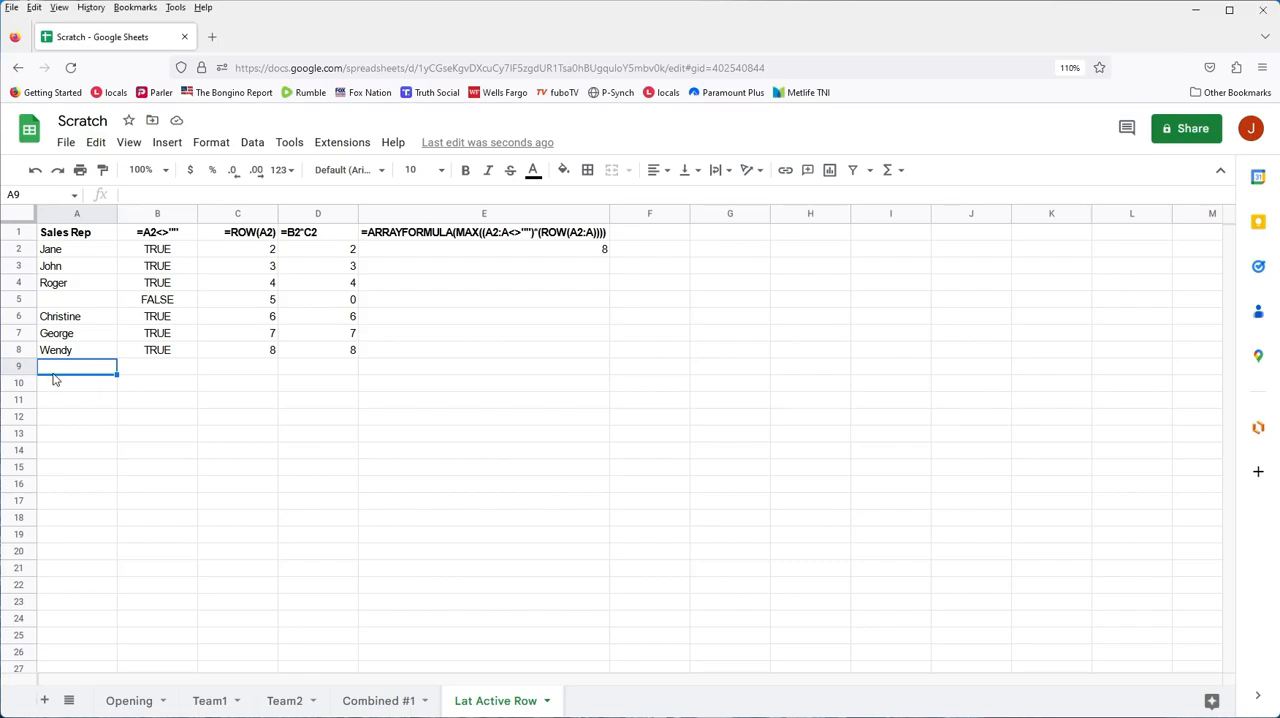
Add 'Blake' in A9 so the last-row result in E2 updates to 9
{"action": "type", "text": "Blake"}
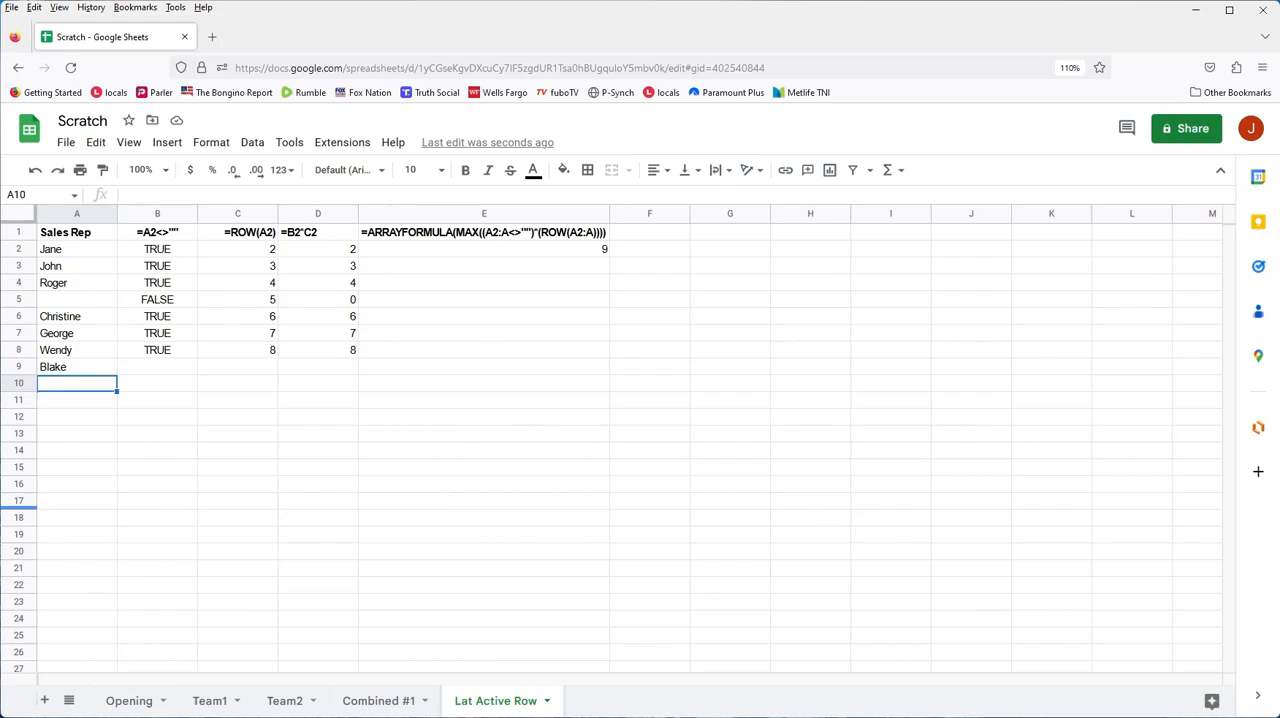
{"action": "mouse_move", "coordinate": [528, 256]}
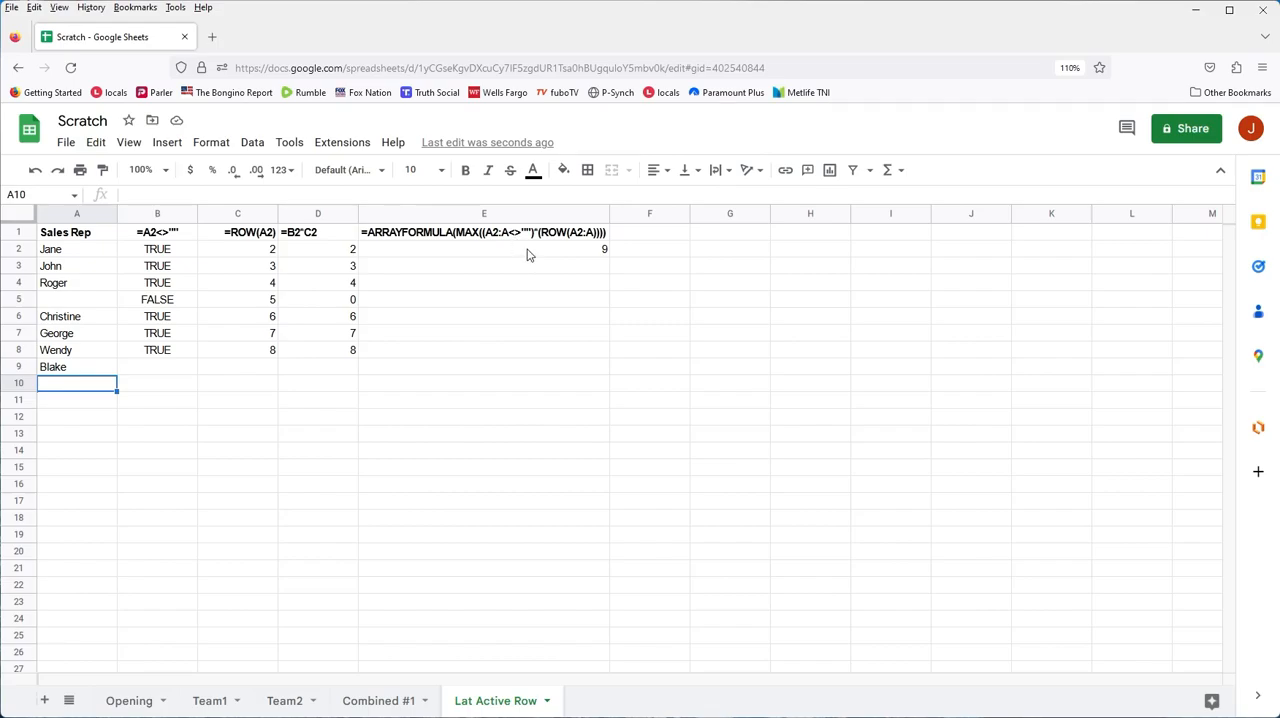
{"action": "mouse_move", "coordinate": [226, 362]}
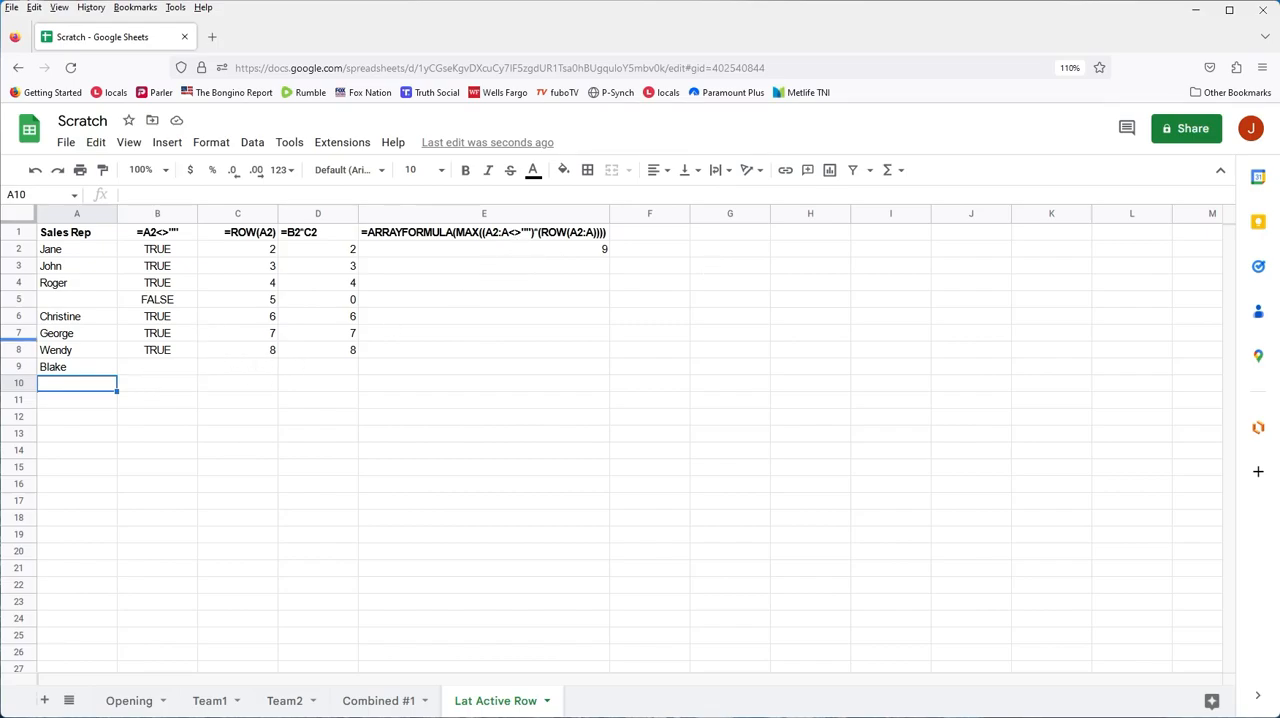
{"action": "mouse_move", "coordinate": [322, 252]}
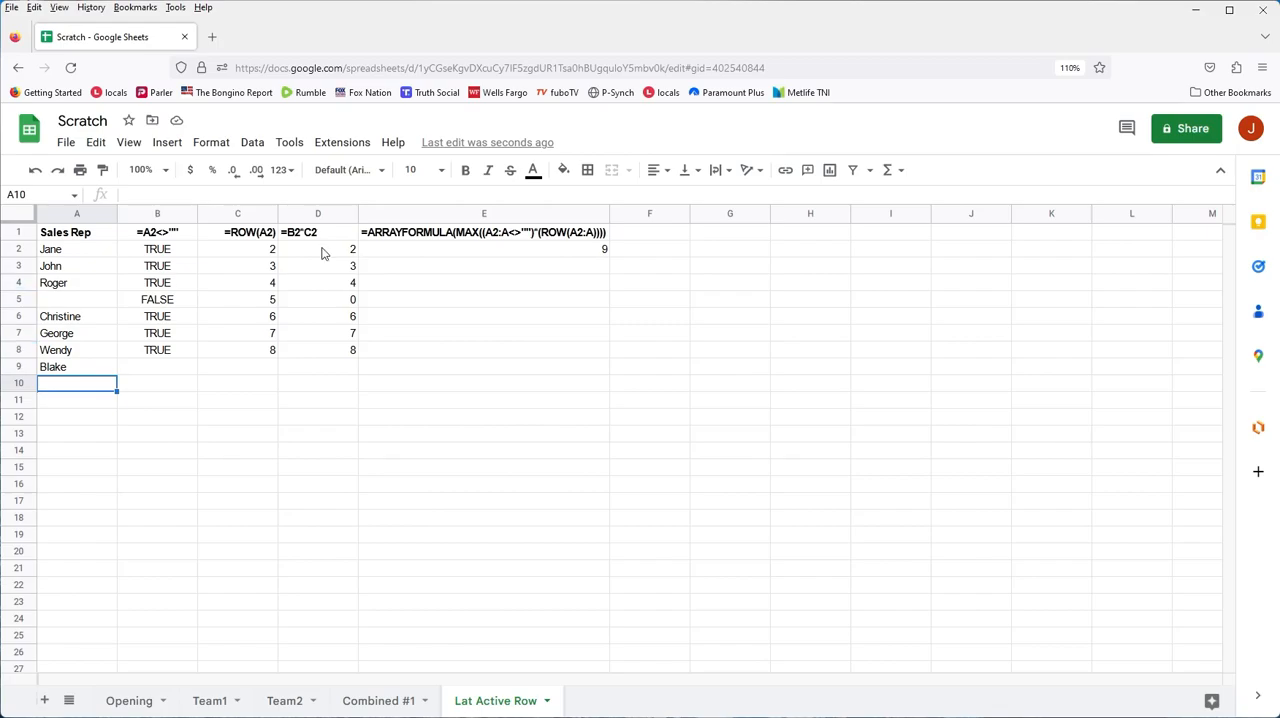
{"action": "mouse_move", "coordinate": [400, 444]}
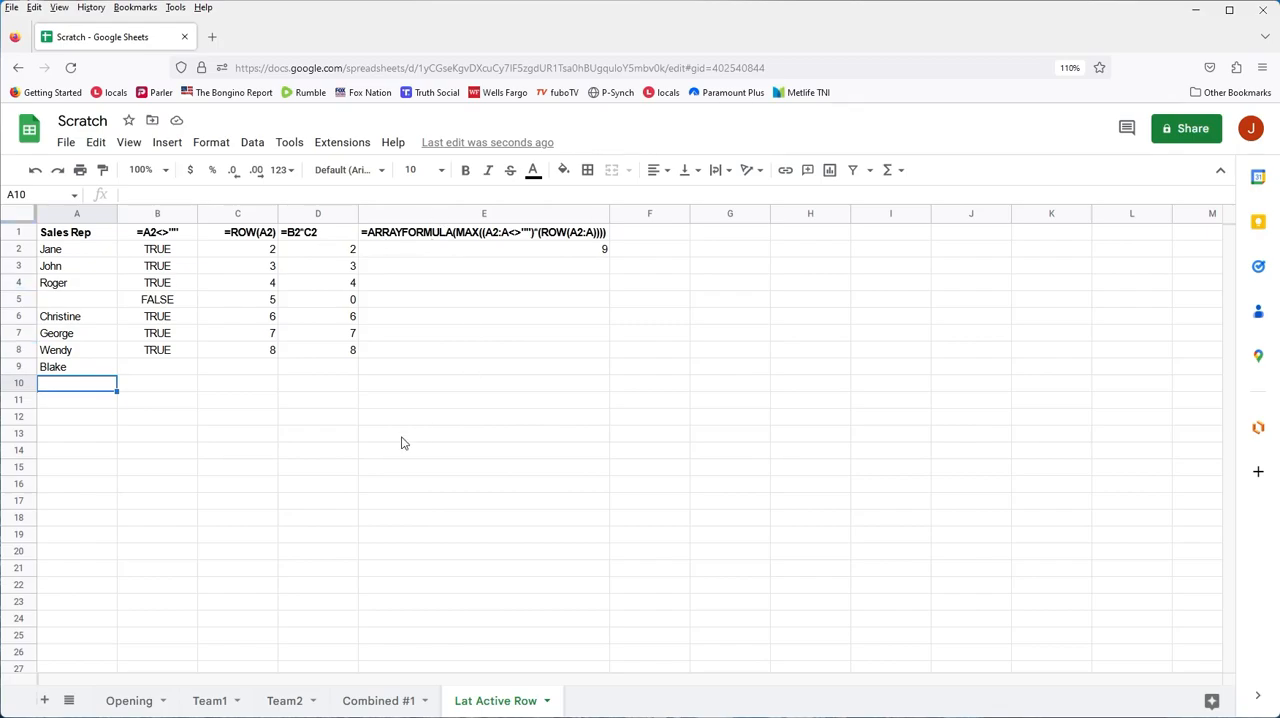
{"action": "mouse_move", "coordinate": [380, 290]}
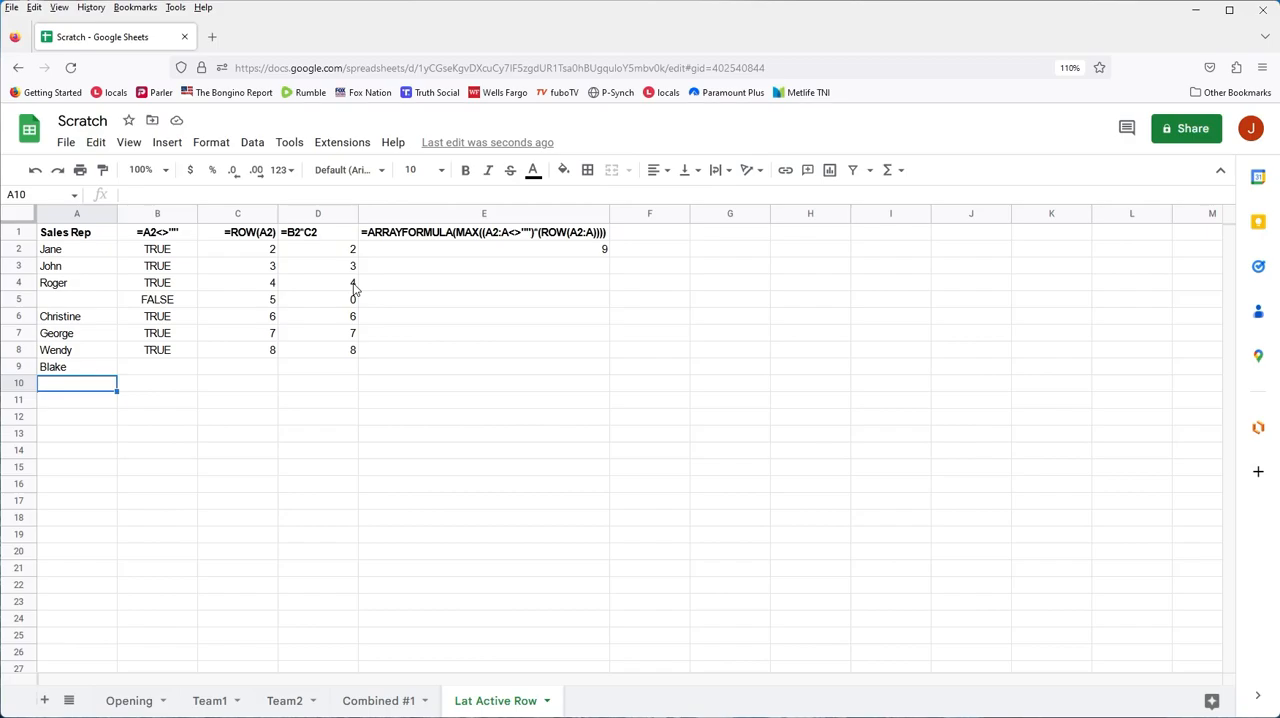
{"action": "mouse_move", "coordinate": [352, 288]}
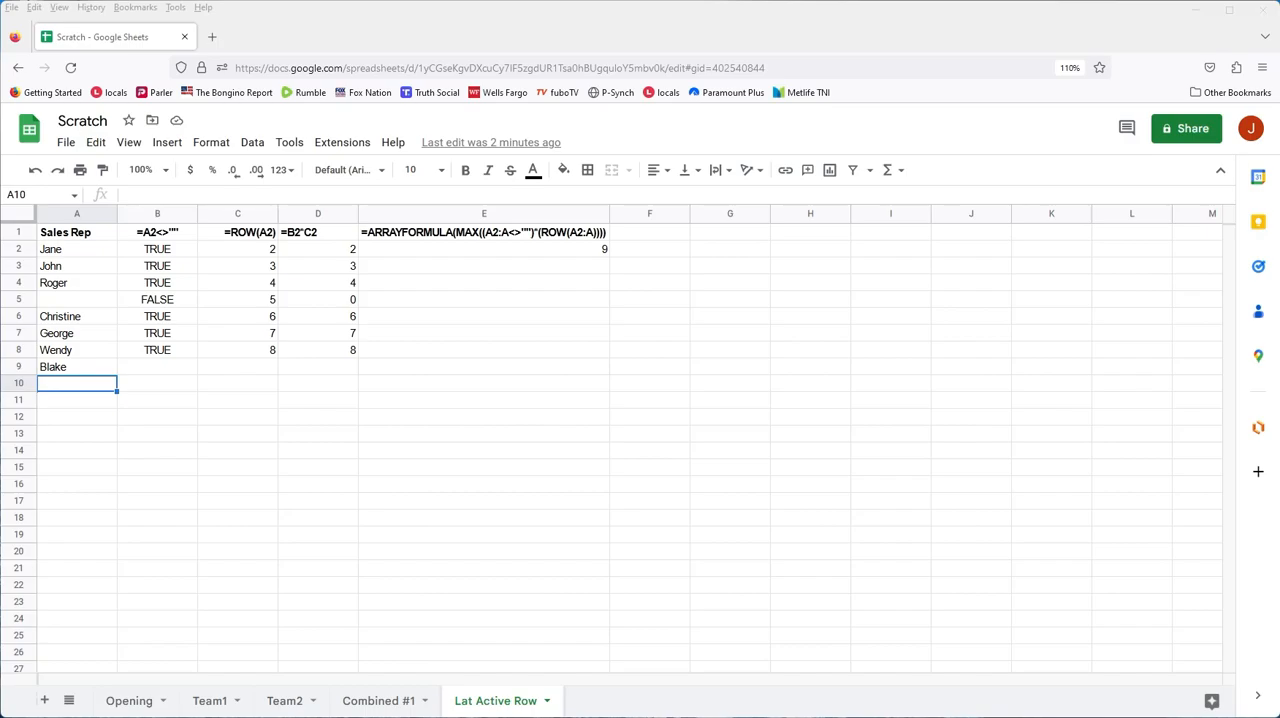
{"action": "mouse_move", "coordinate": [290, 160]}
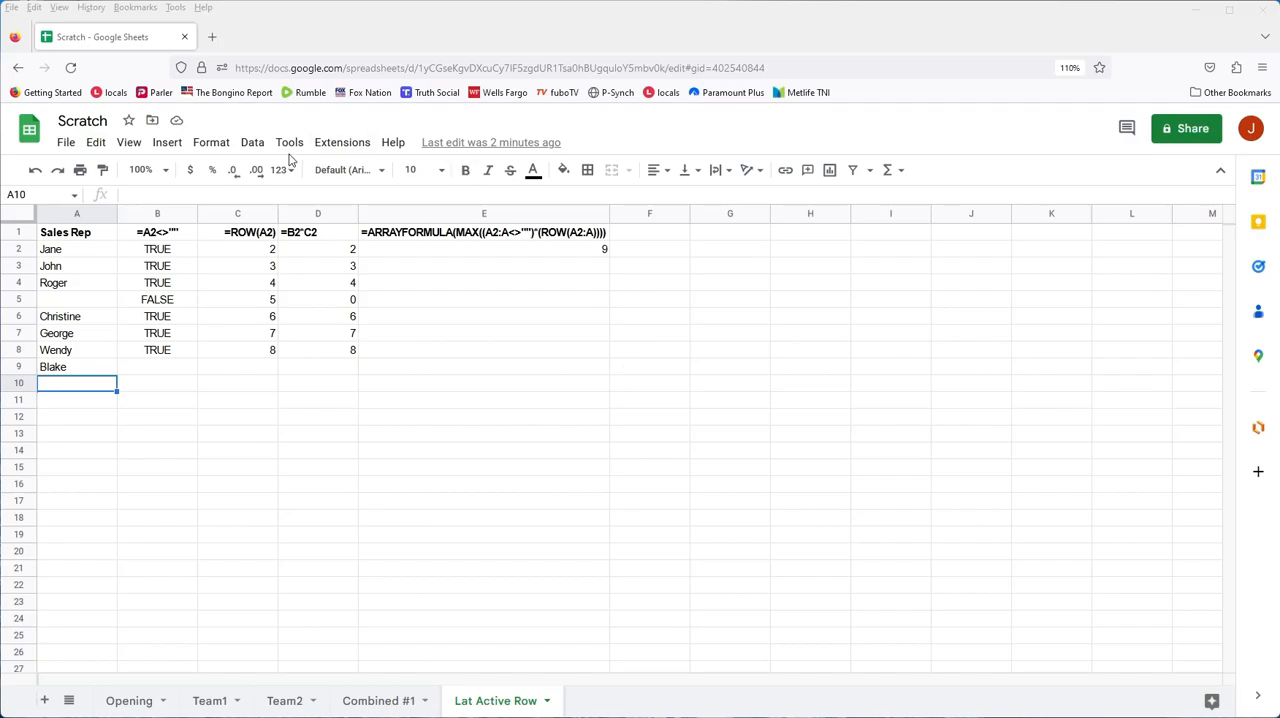
Open the Named functions panel from the Data menu
{"action": "left_click", "coordinate": [252, 142]}
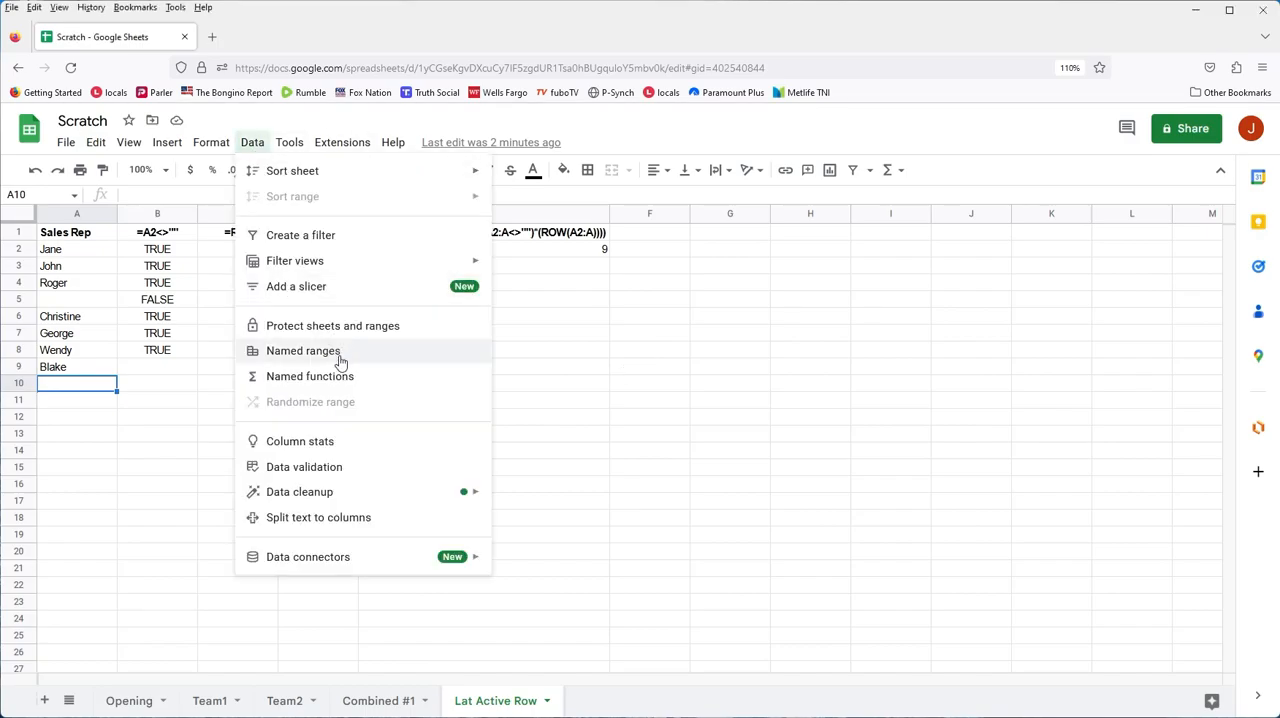
{"action": "left_click", "coordinate": [310, 376]}
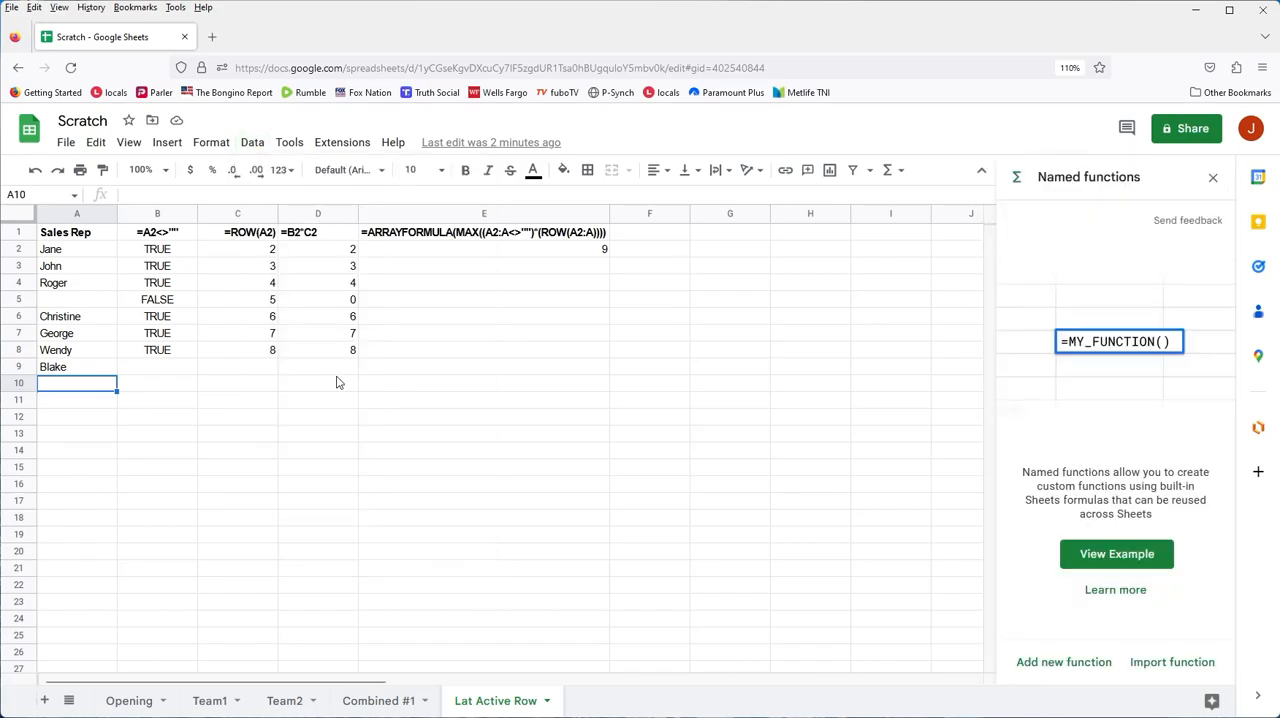
{"action": "mouse_move", "coordinate": [1190, 520]}
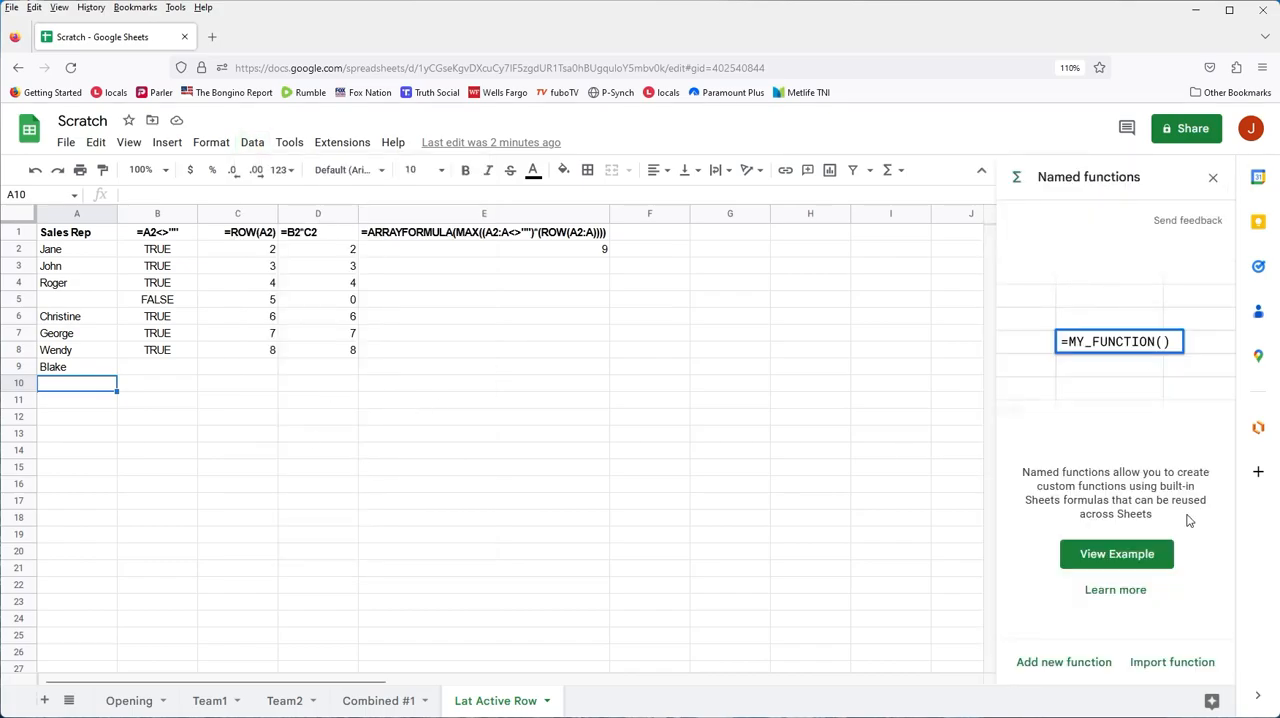
{"action": "mouse_move", "coordinate": [1108, 622]}
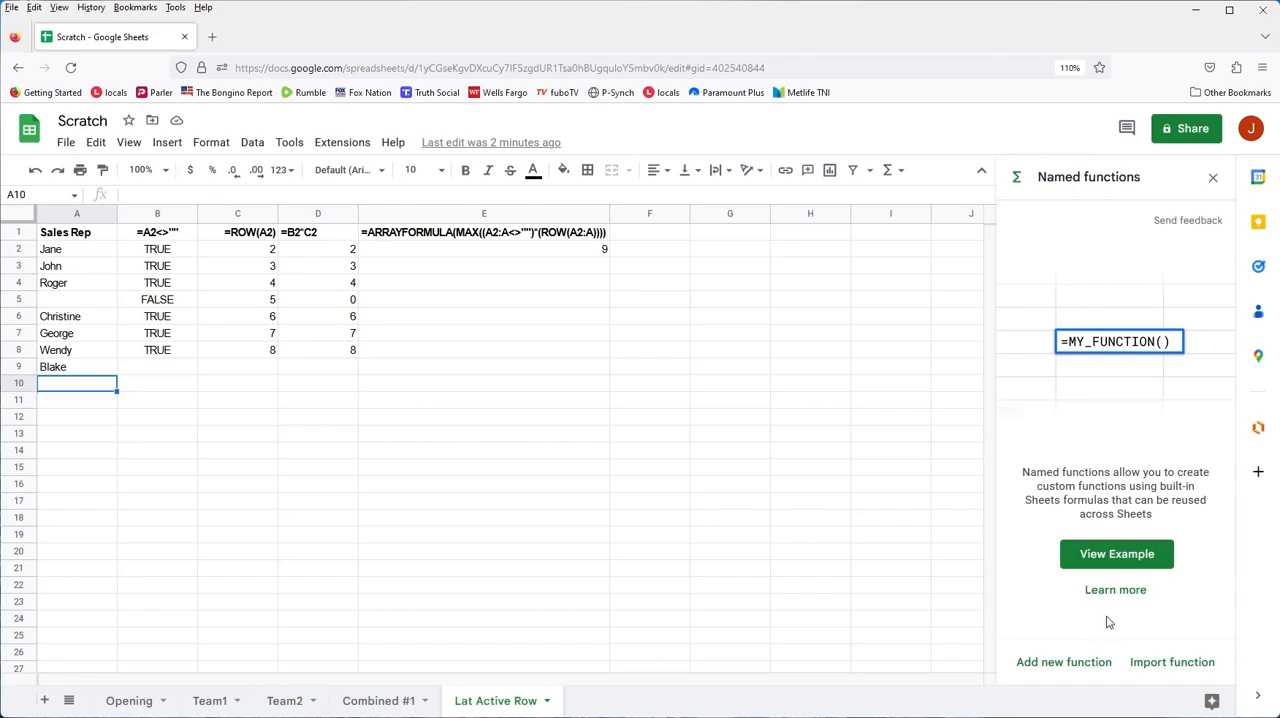
{"action": "mouse_move", "coordinate": [1116, 554]}
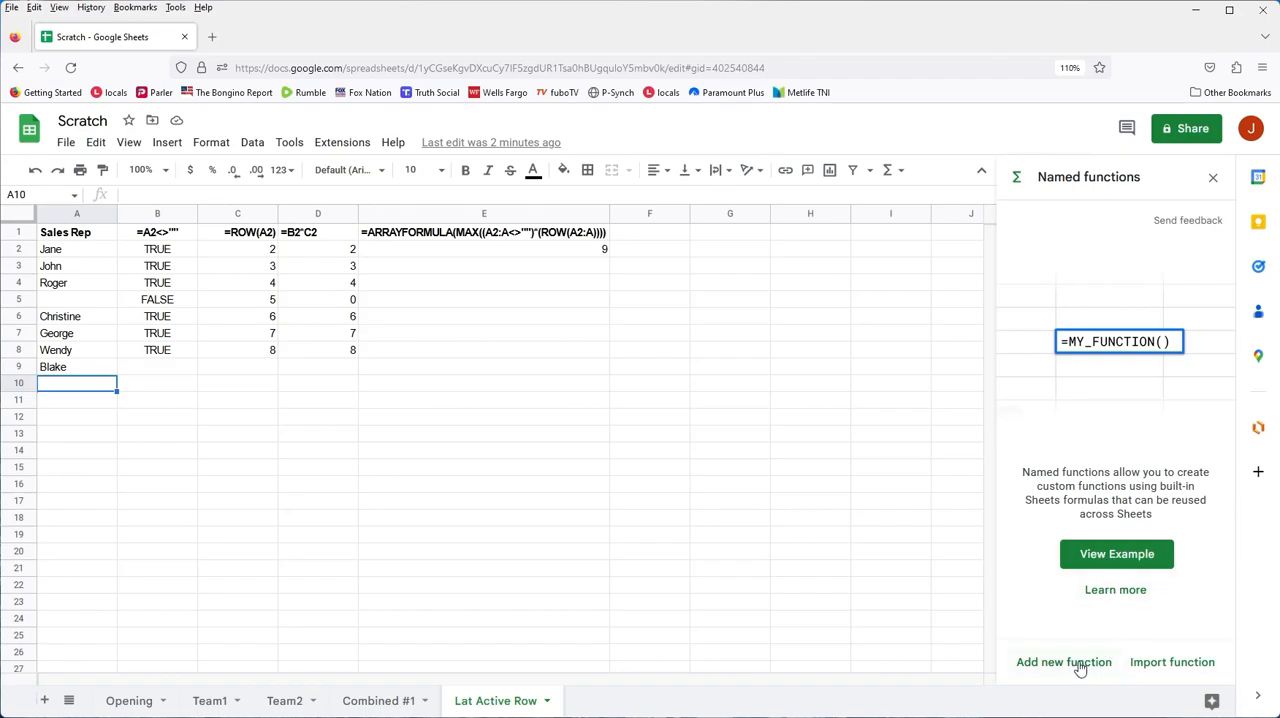
{"action": "mouse_move", "coordinate": [1070, 662]}
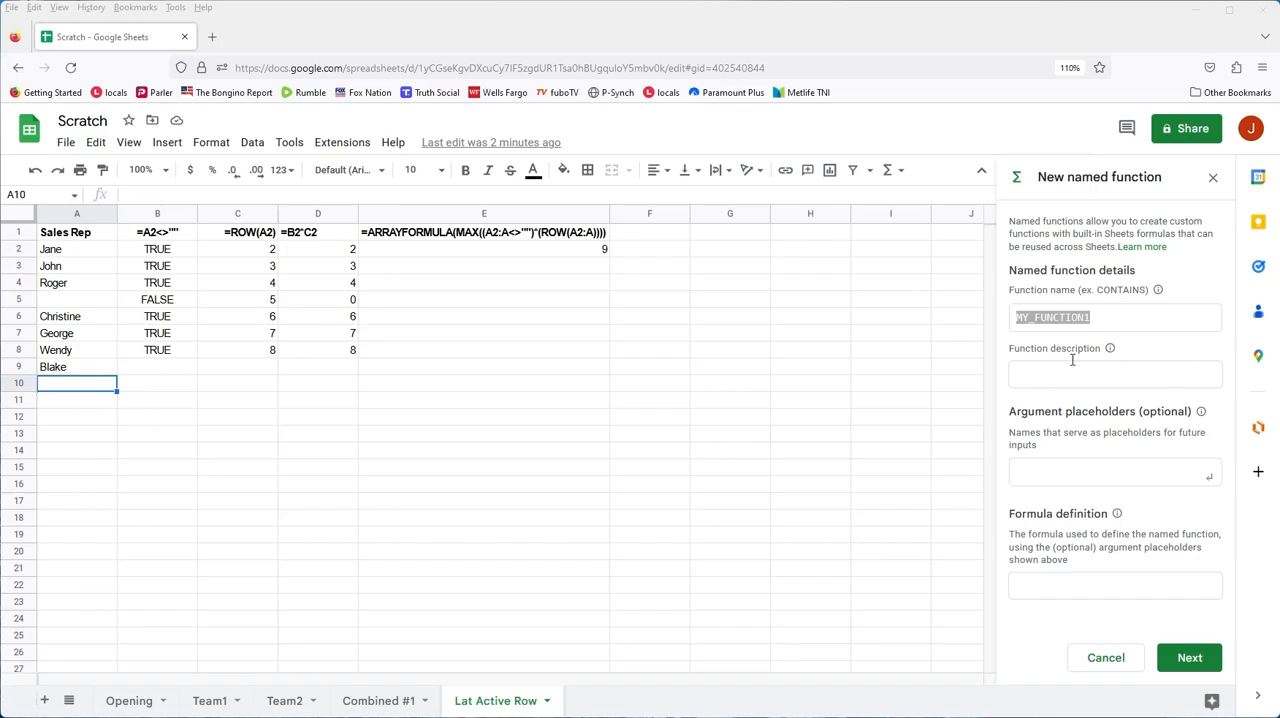
Name the new function GETLASTROW and add a 'range' argument placeholder
{"action": "left_click", "coordinate": [1114, 316]}
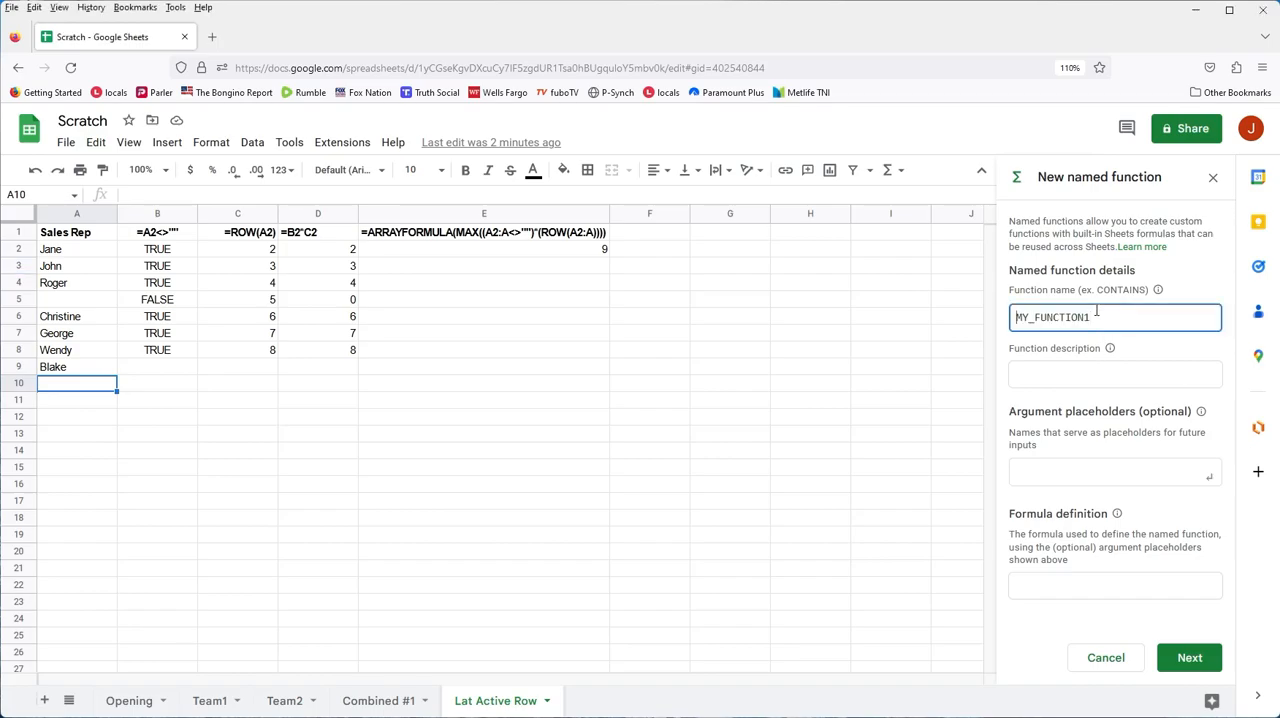
{"action": "type", "text": "GETLASTROW"}
{"action": "left_click", "coordinate": [1114, 374]}
{"action": "type", "text": "Return the last active row in a specified sheet, gaps in data are accounted for"}
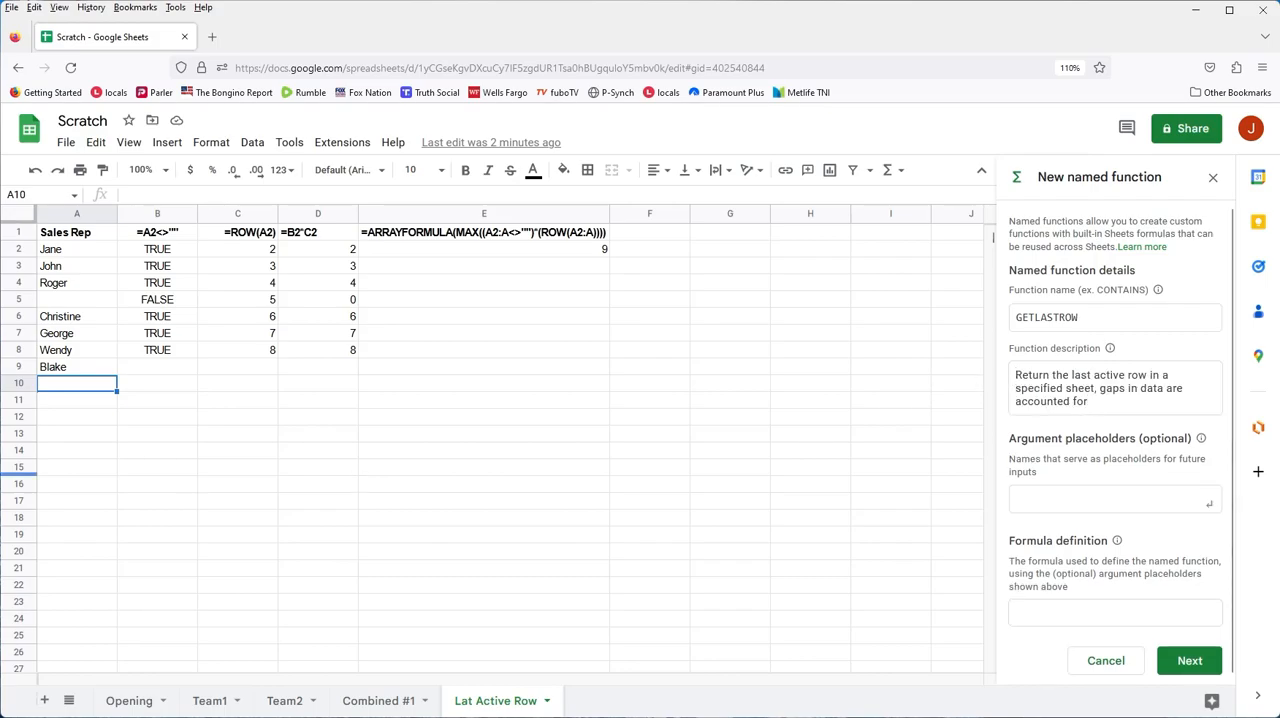
{"action": "mouse_move", "coordinate": [976, 572]}
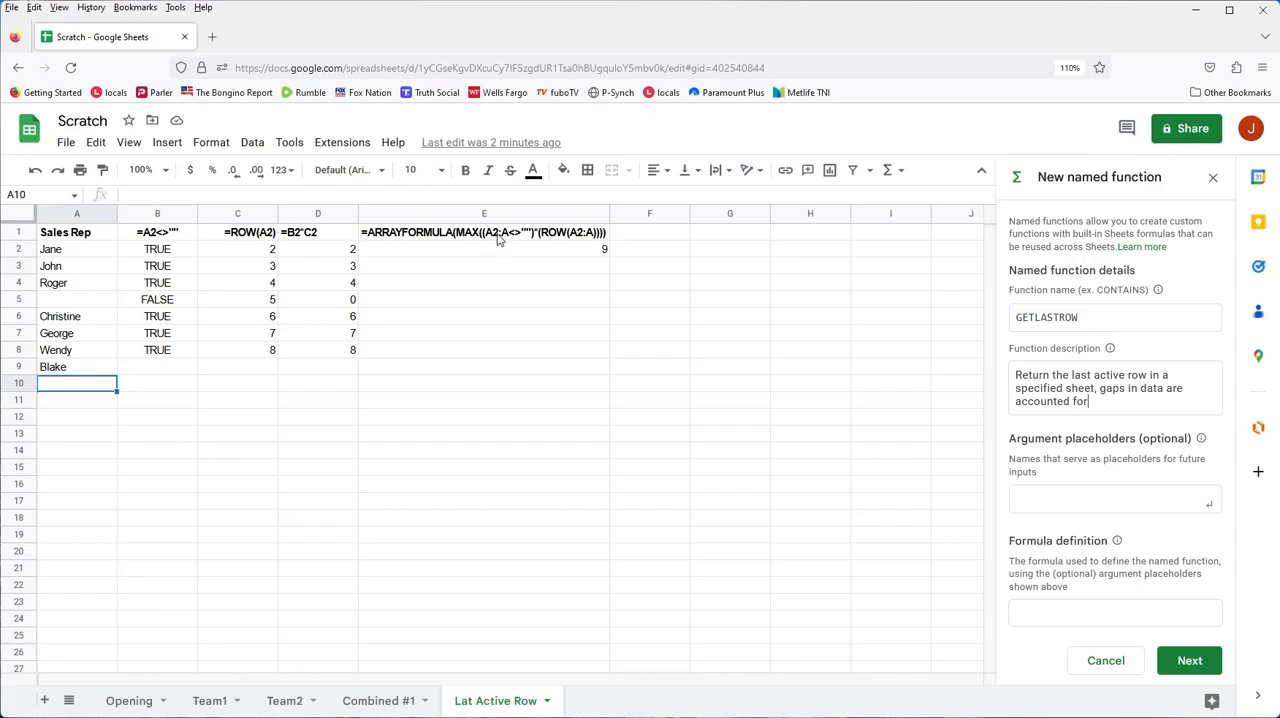
{"action": "left_click", "coordinate": [1112, 500]}
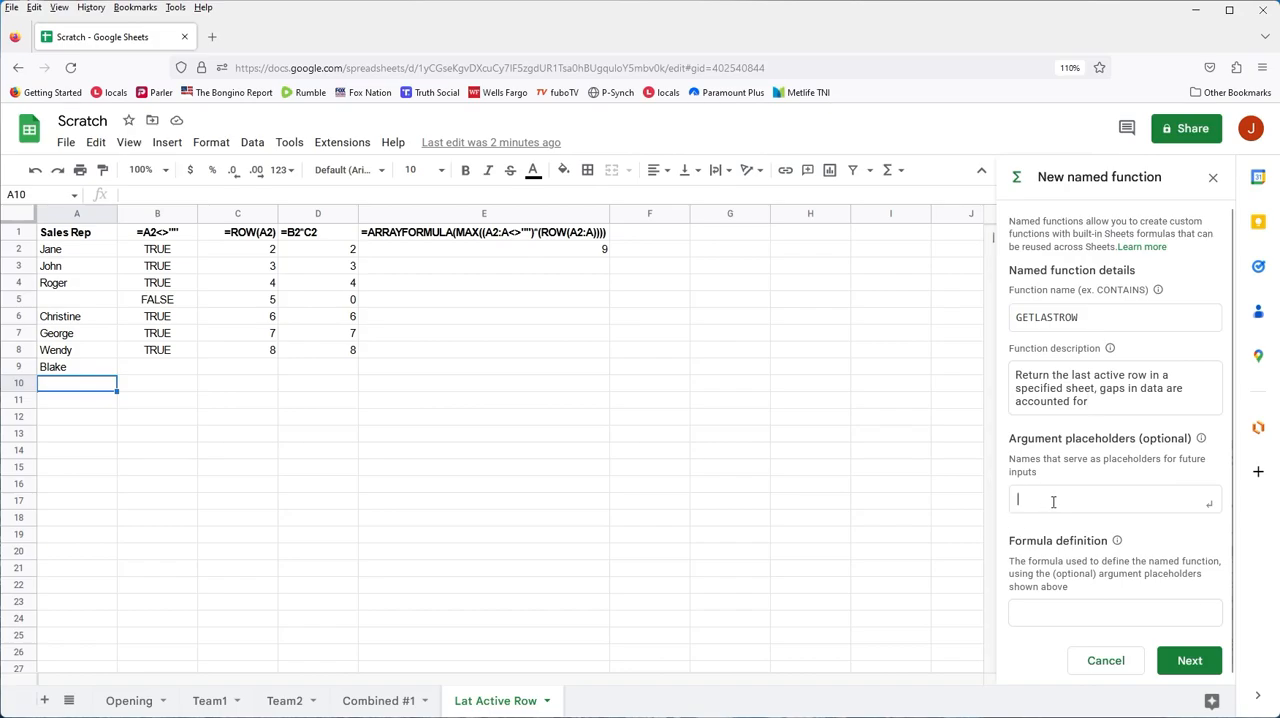
{"action": "type", "text": "range"}
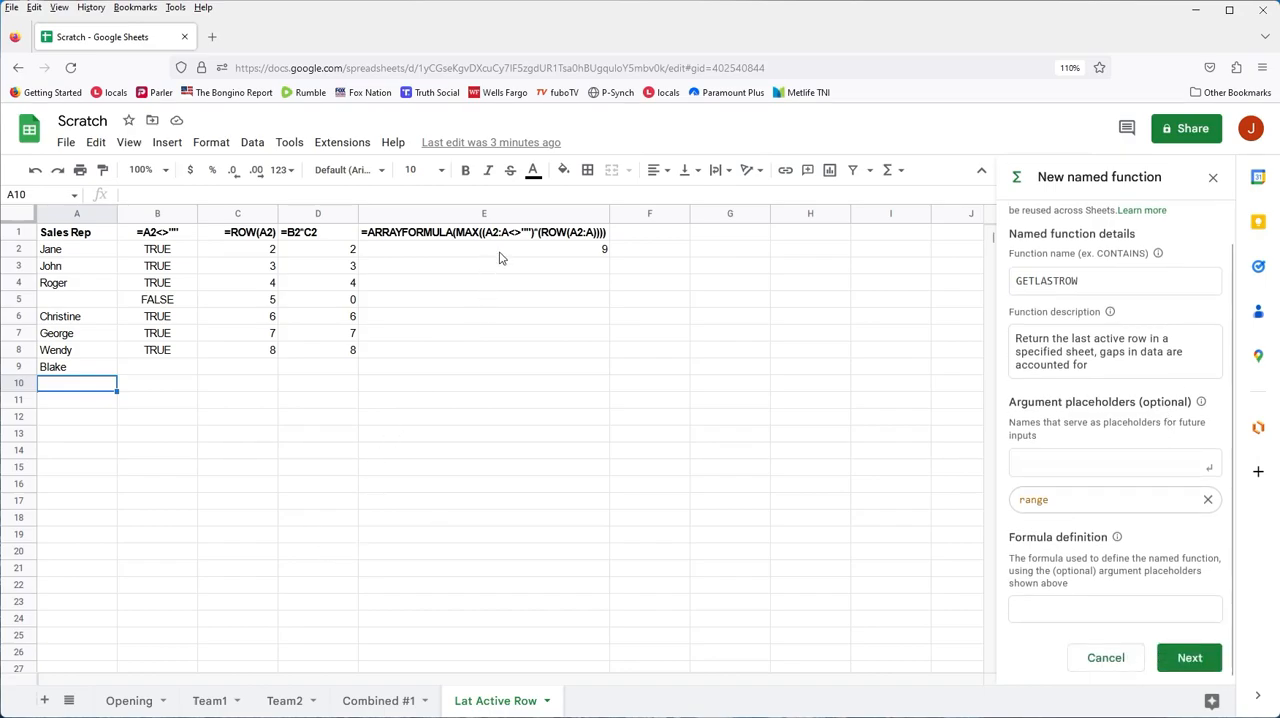
Define GETLASTROW as =ARRAYFORMULA(MAX((range<>"")*(ROW(range))))
{"action": "left_click", "coordinate": [484, 232]}
{"action": "type", "text": "=ARRAYFORMULA(MAX((range<>\"\")*(ROW(range))))"}
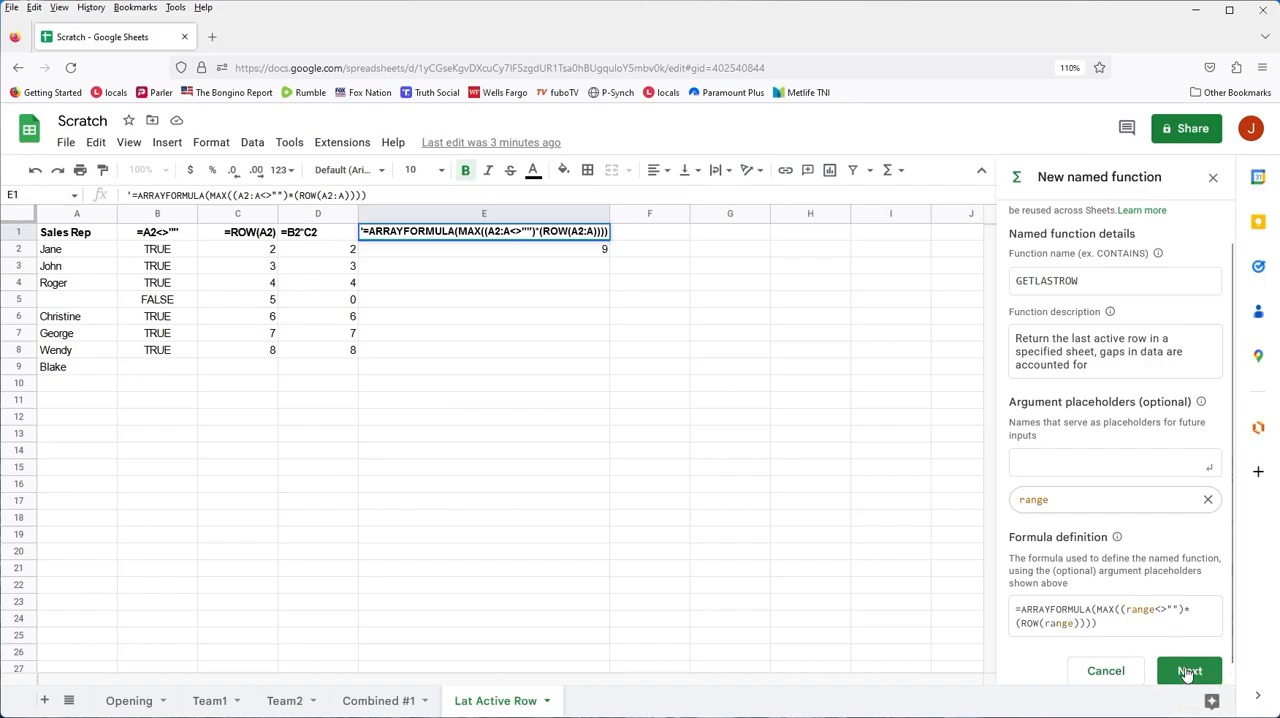
Move to the preview, describe the range argument and give A1:A as its example
{"action": "left_click", "coordinate": [1188, 672]}
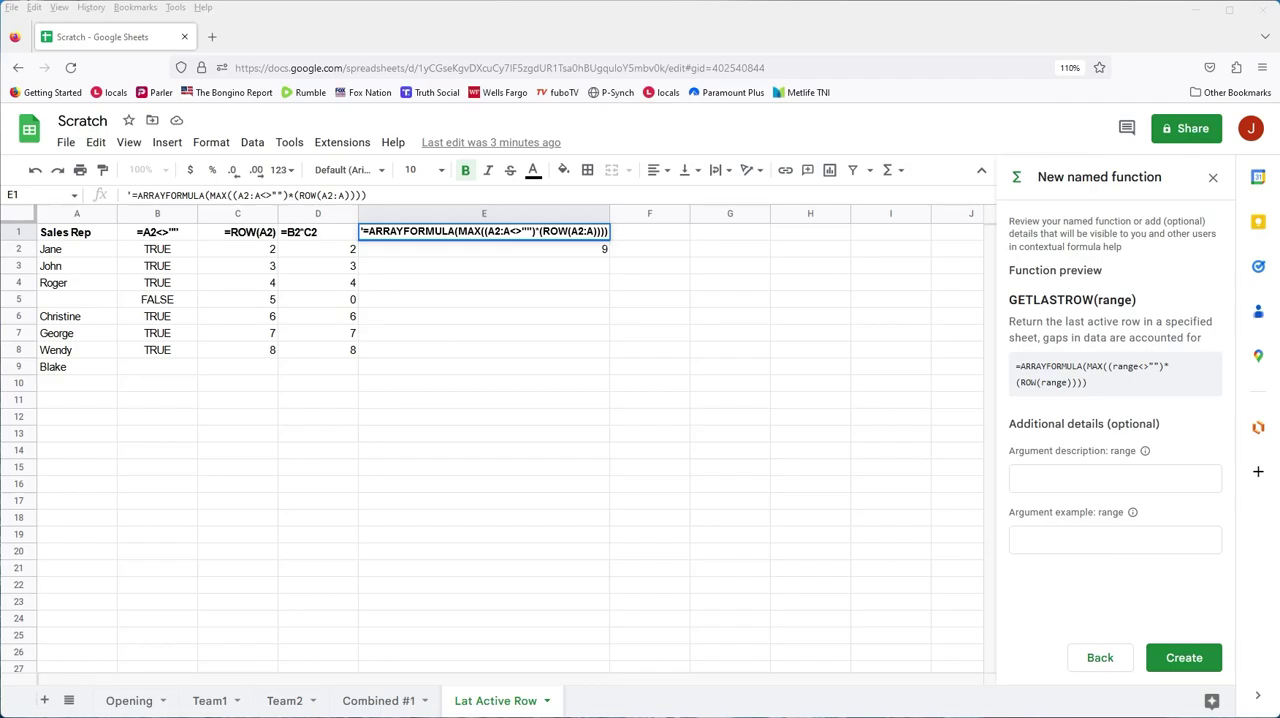
{"action": "mouse_move", "coordinate": [1048, 504]}
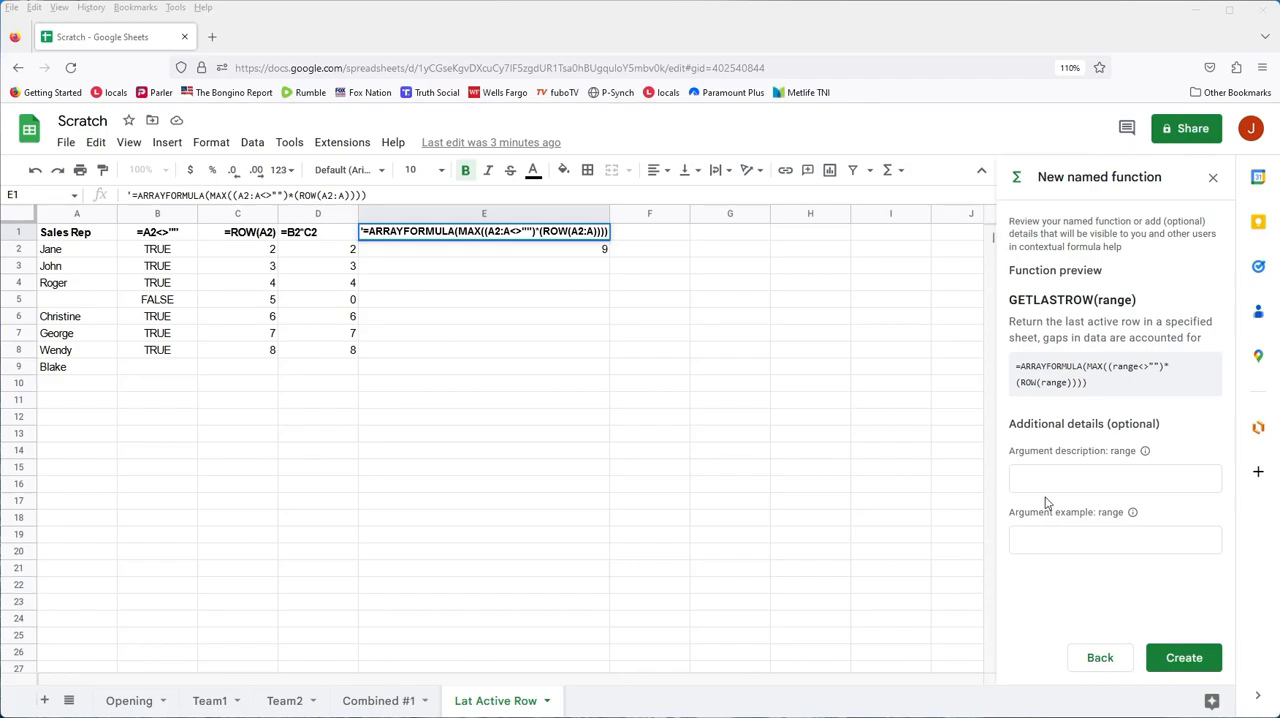
{"action": "left_click", "coordinate": [1114, 478]}
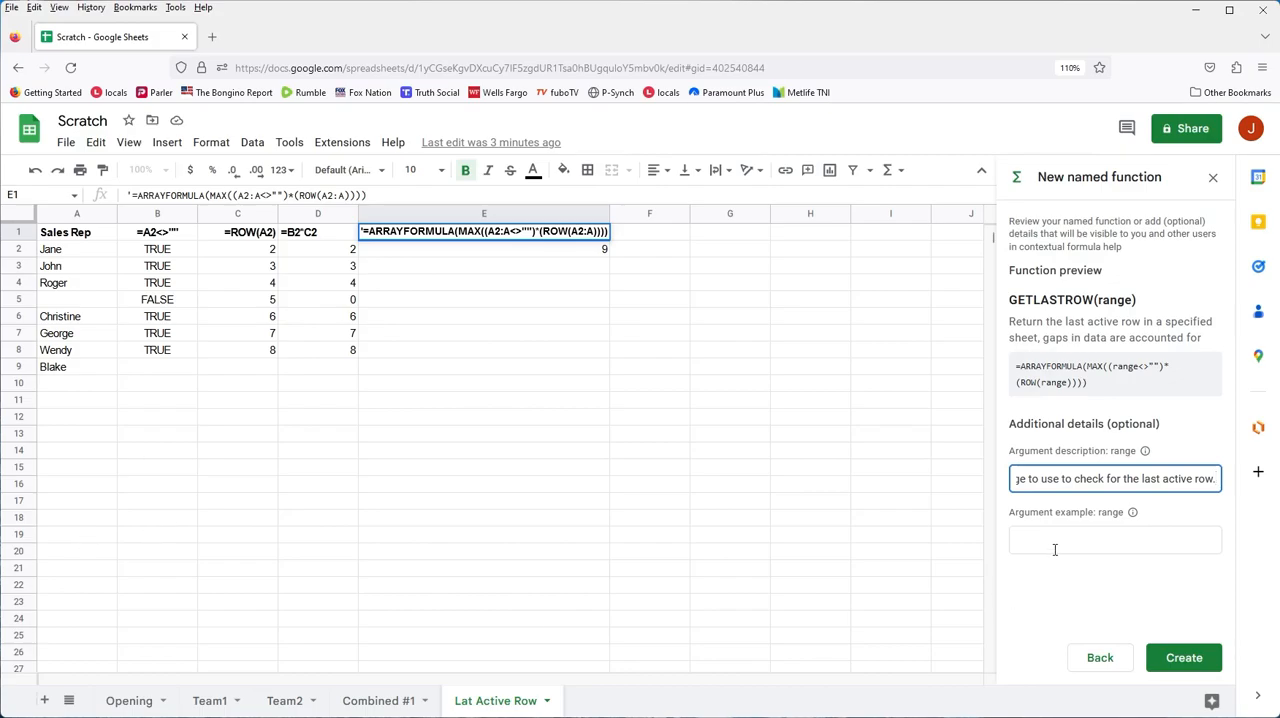
{"action": "type", "text": "A"}
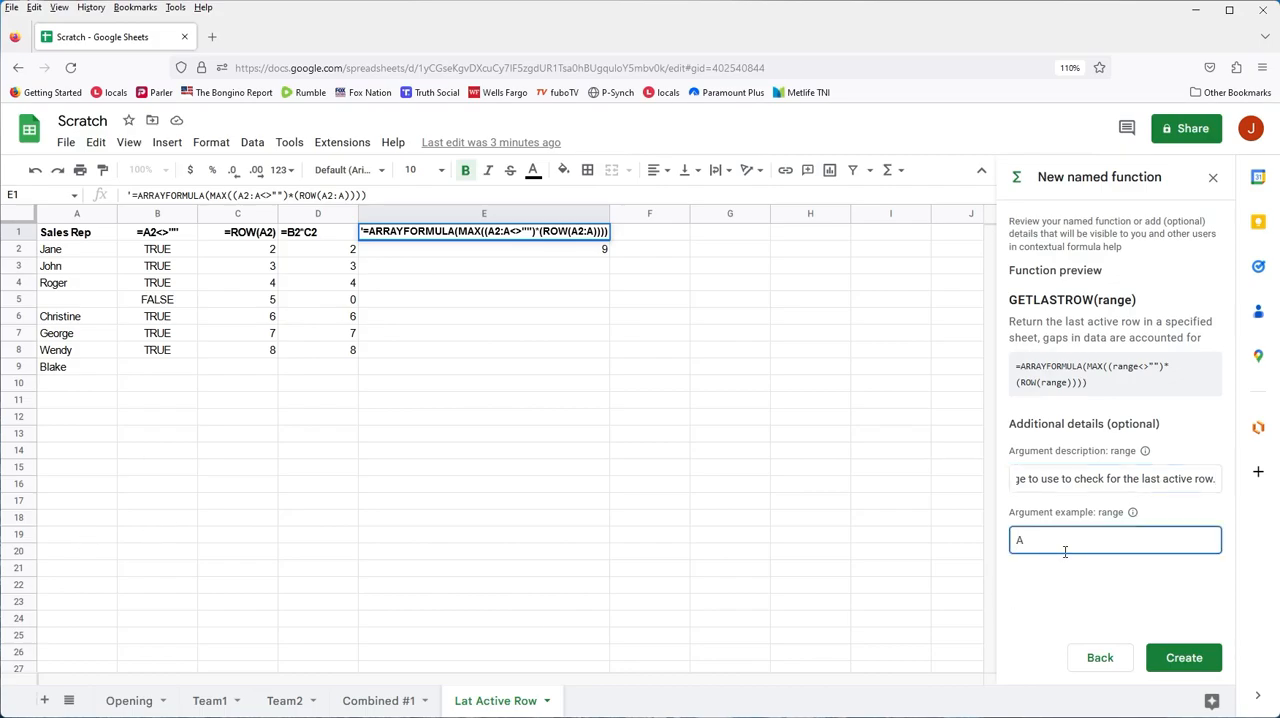
{"action": "type", "text": "1:A"}
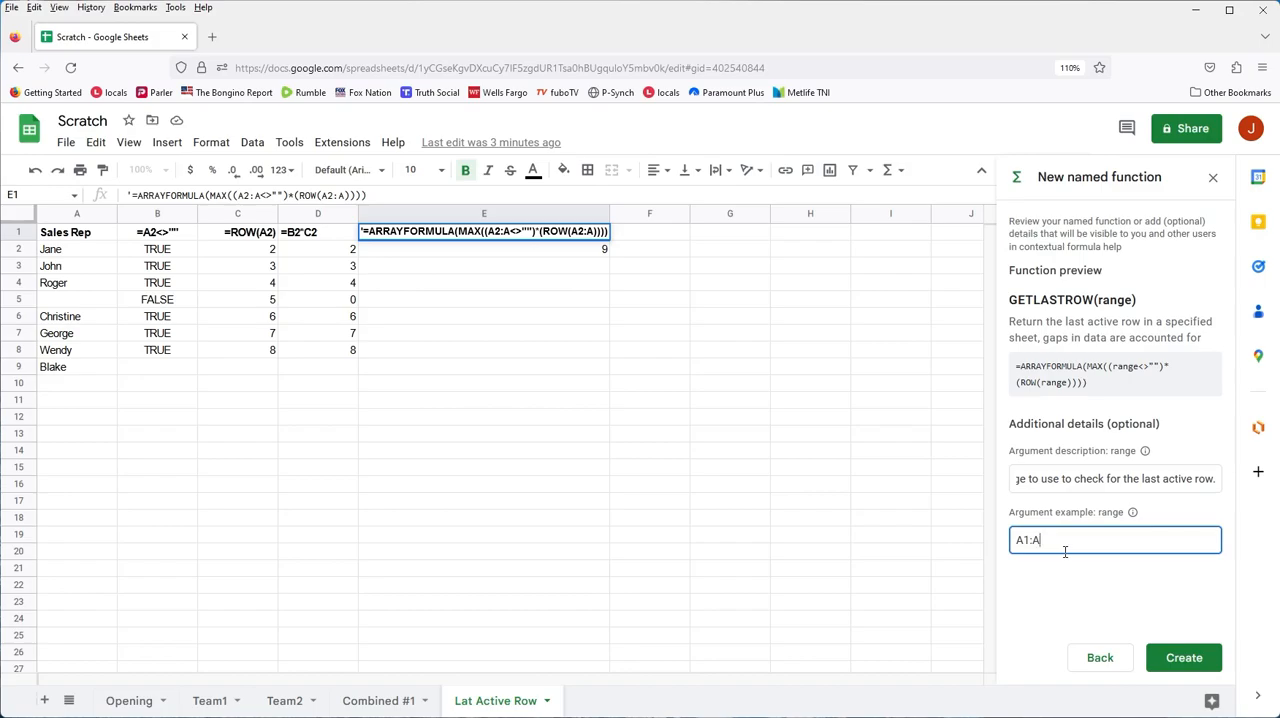
{"action": "mouse_move", "coordinate": [1060, 610]}
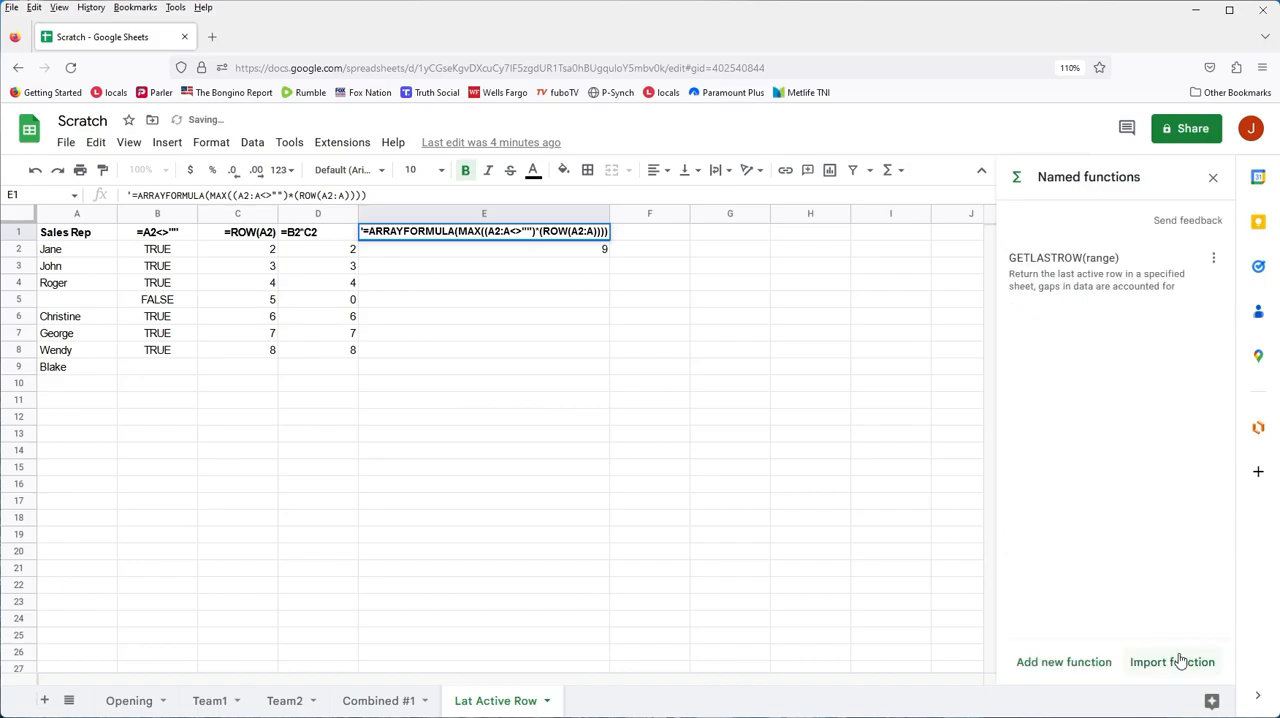
{"action": "mouse_move", "coordinate": [644, 316]}
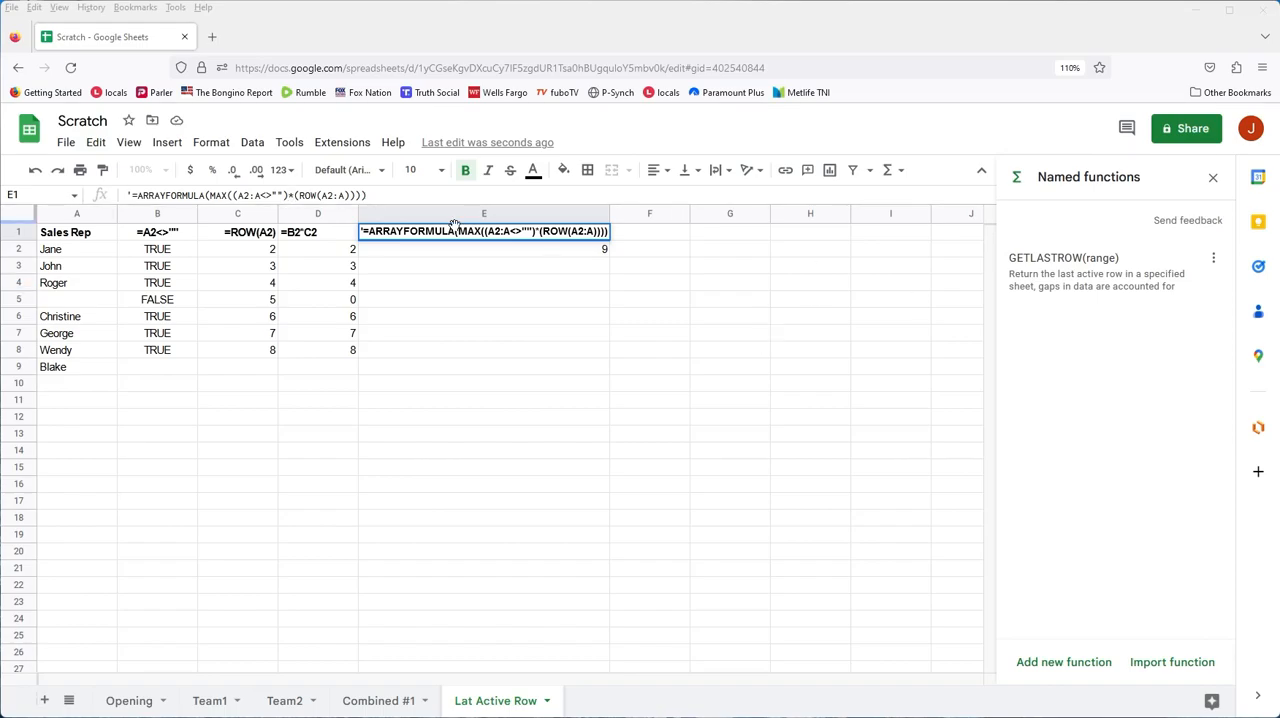
Enter the text label '=GETLASTROW(A1:A) in cell F1 beside the existing formula label
{"action": "left_click", "coordinate": [648, 232]}
{"action": "type", "text": "=GETLASTROW(A1:A"}
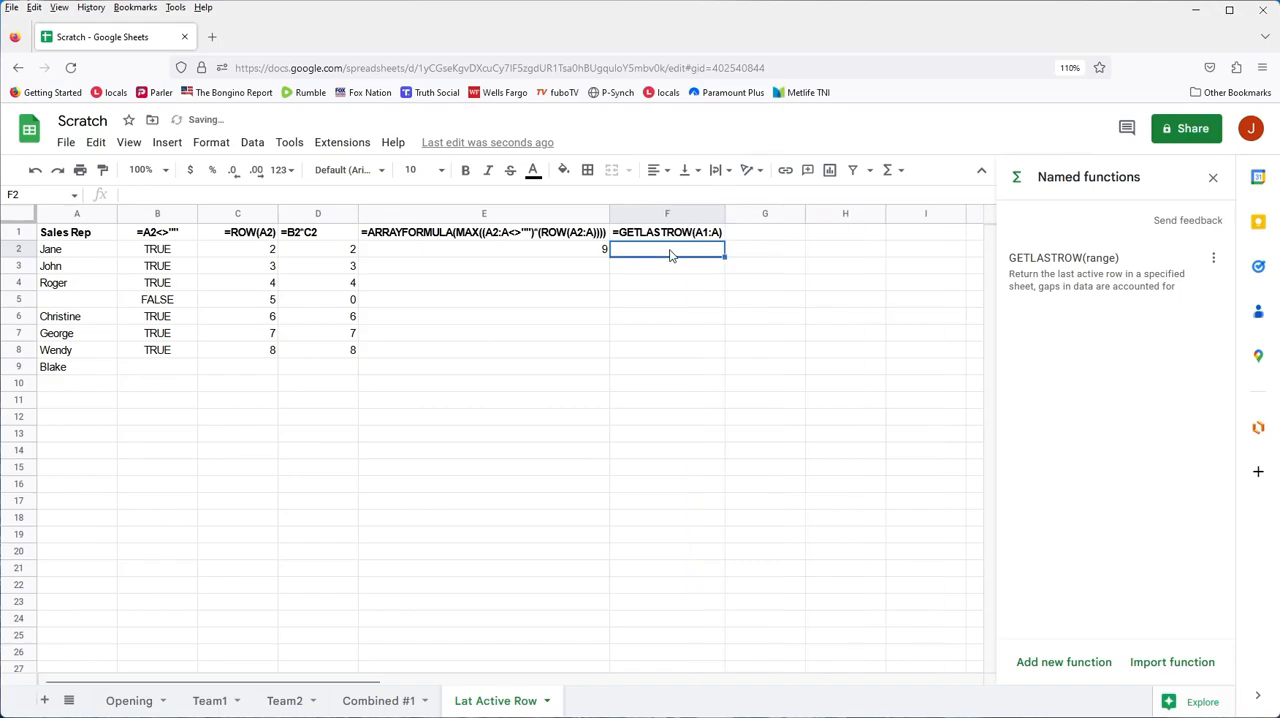
Enter =GETLASTROW(A1:A) in F2 via autocomplete, returning 9 as the last active row
{"action": "type", "text": "=get"}
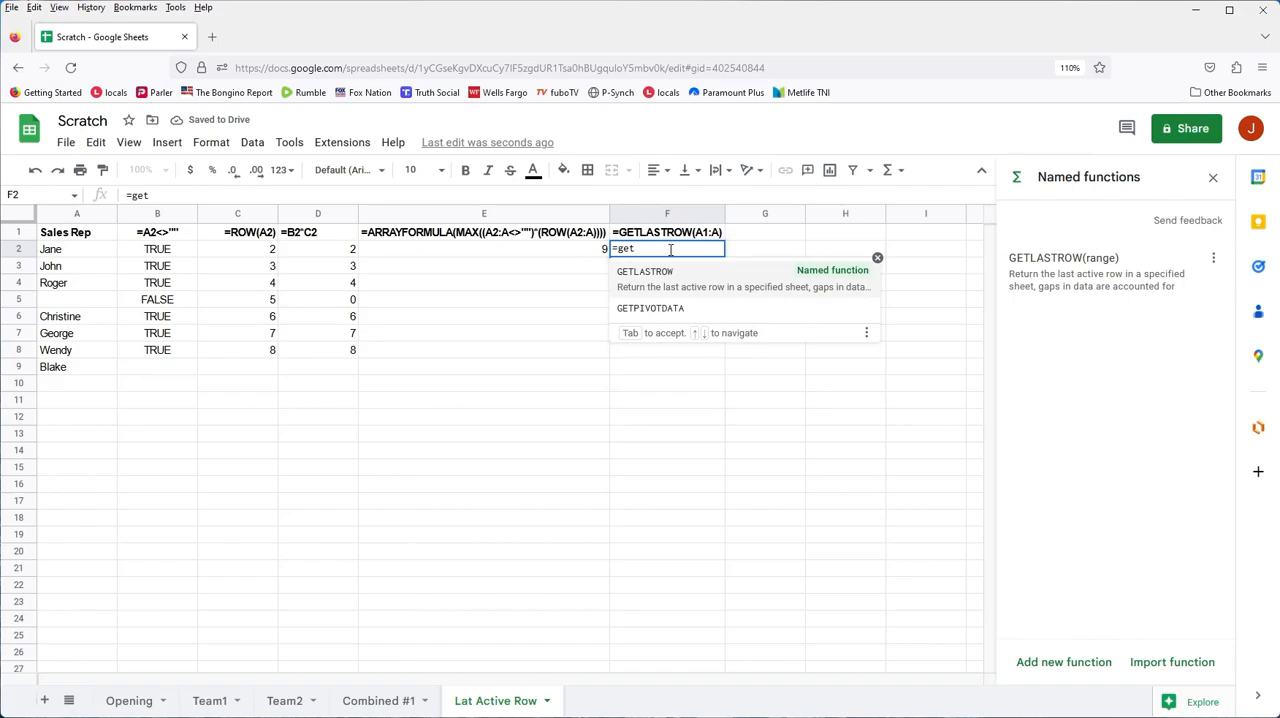
{"action": "type", "text": "la"}
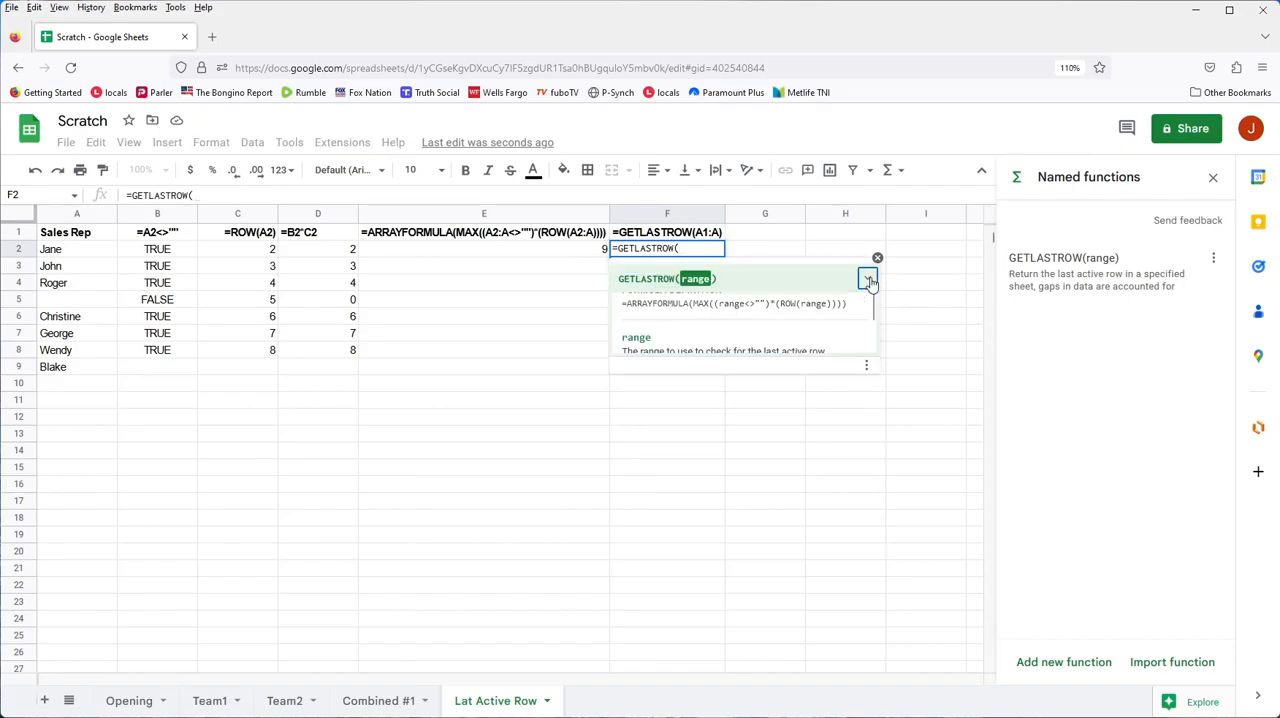
{"action": "left_click", "coordinate": [868, 280]}
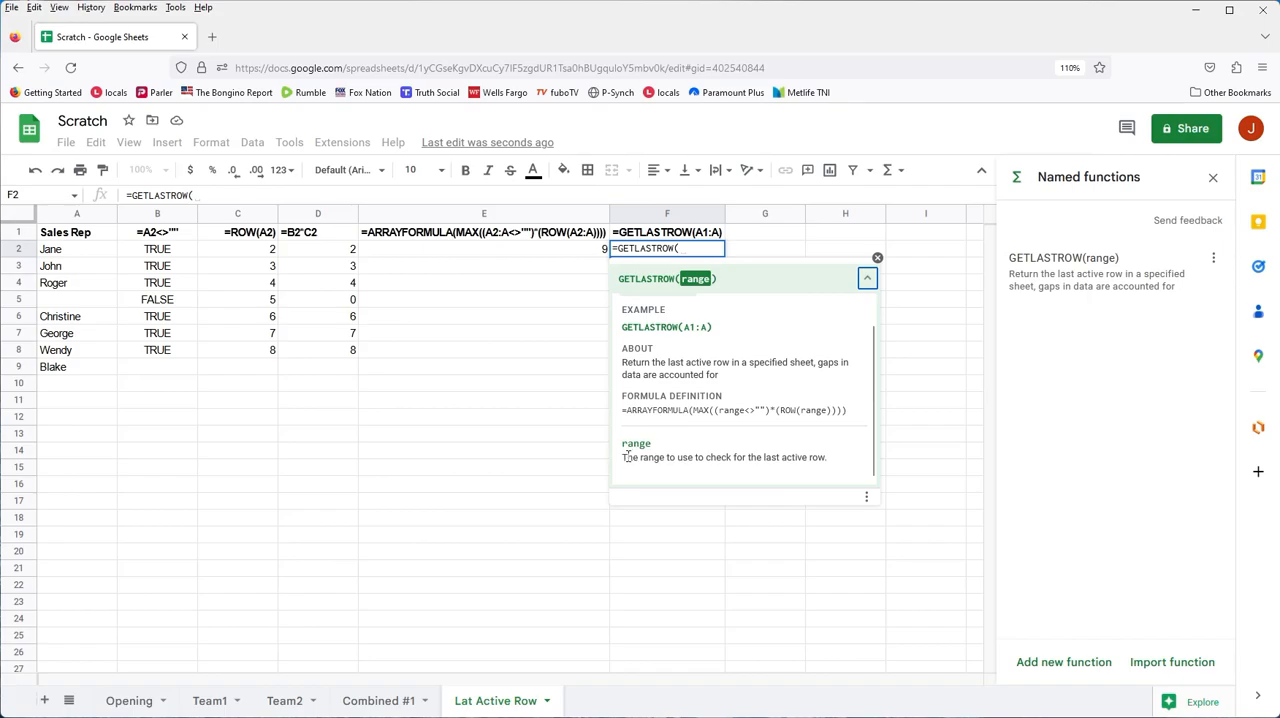
{"action": "mouse_move", "coordinate": [616, 504]}
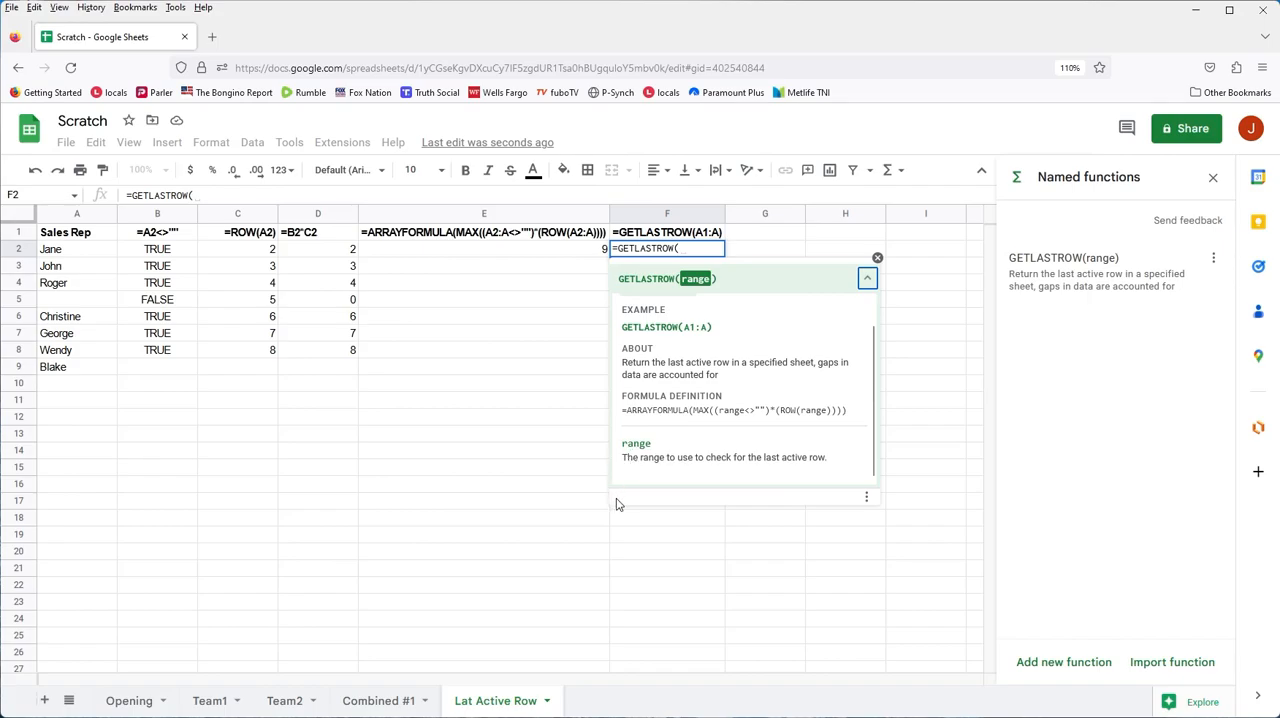
{"action": "mouse_move", "coordinate": [618, 512]}
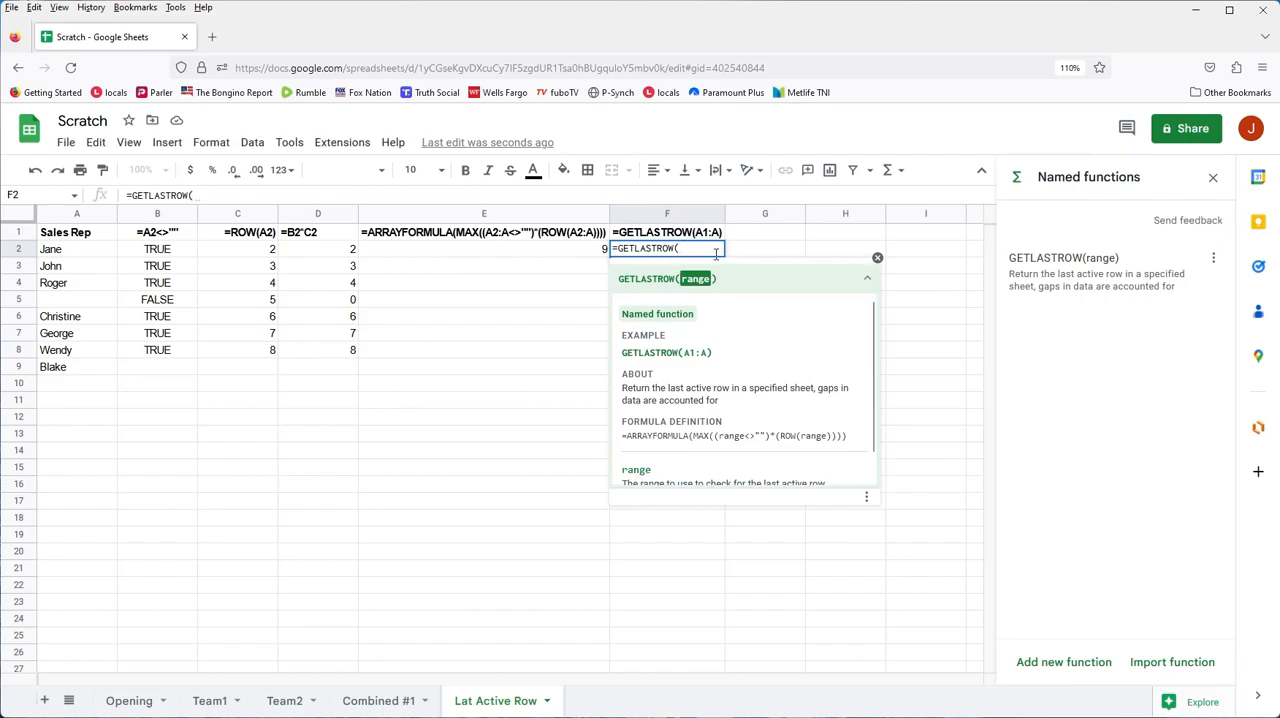
{"action": "type", "text": "A"}
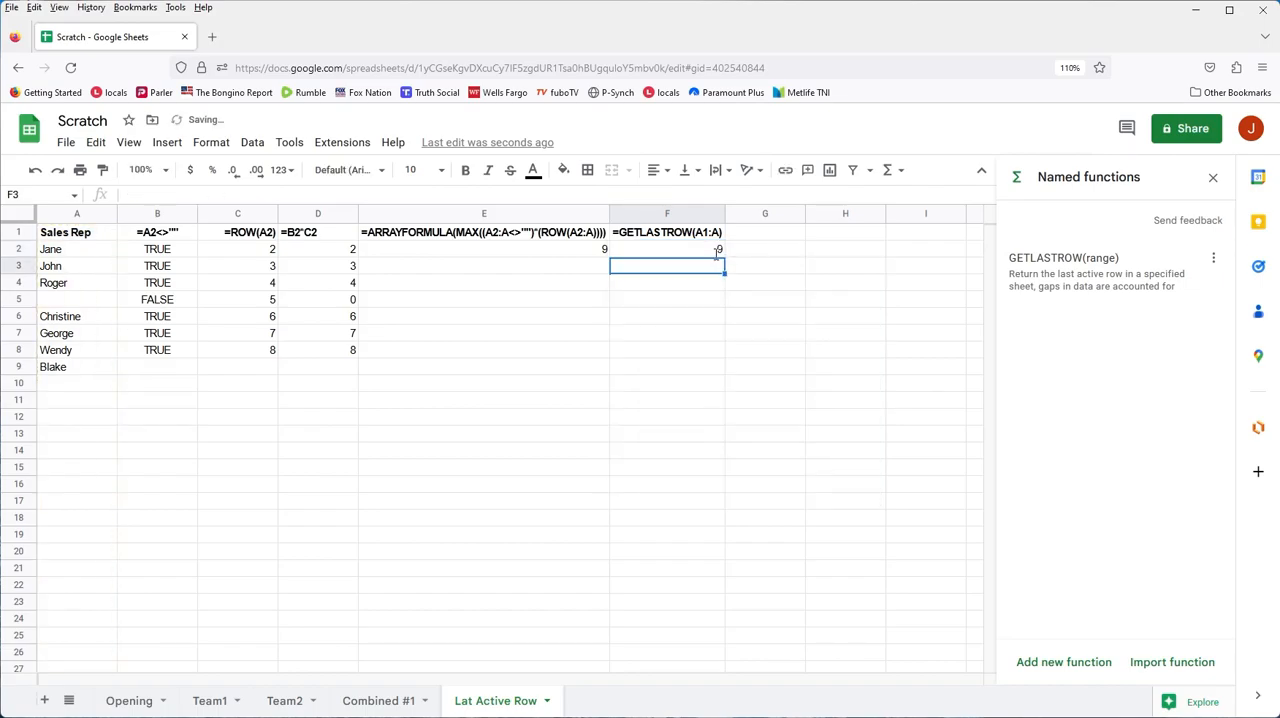
{"action": "left_click", "coordinate": [484, 248]}
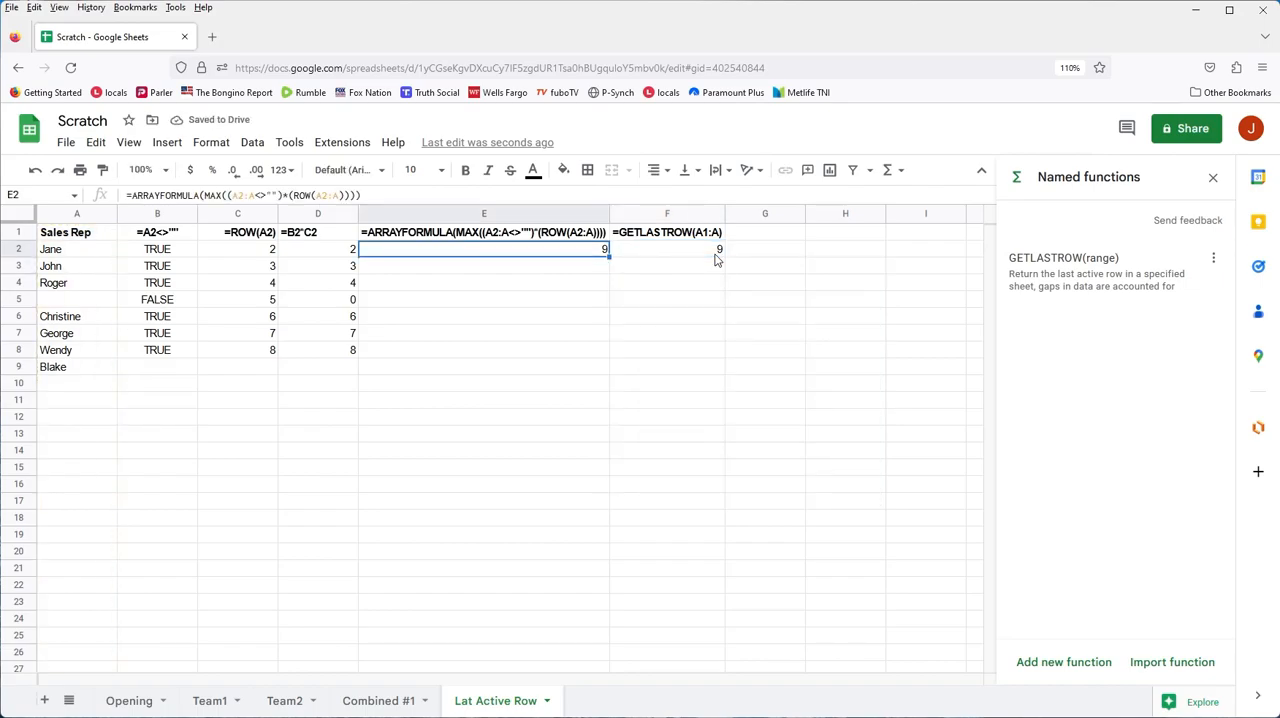
{"action": "left_click", "coordinate": [668, 232]}
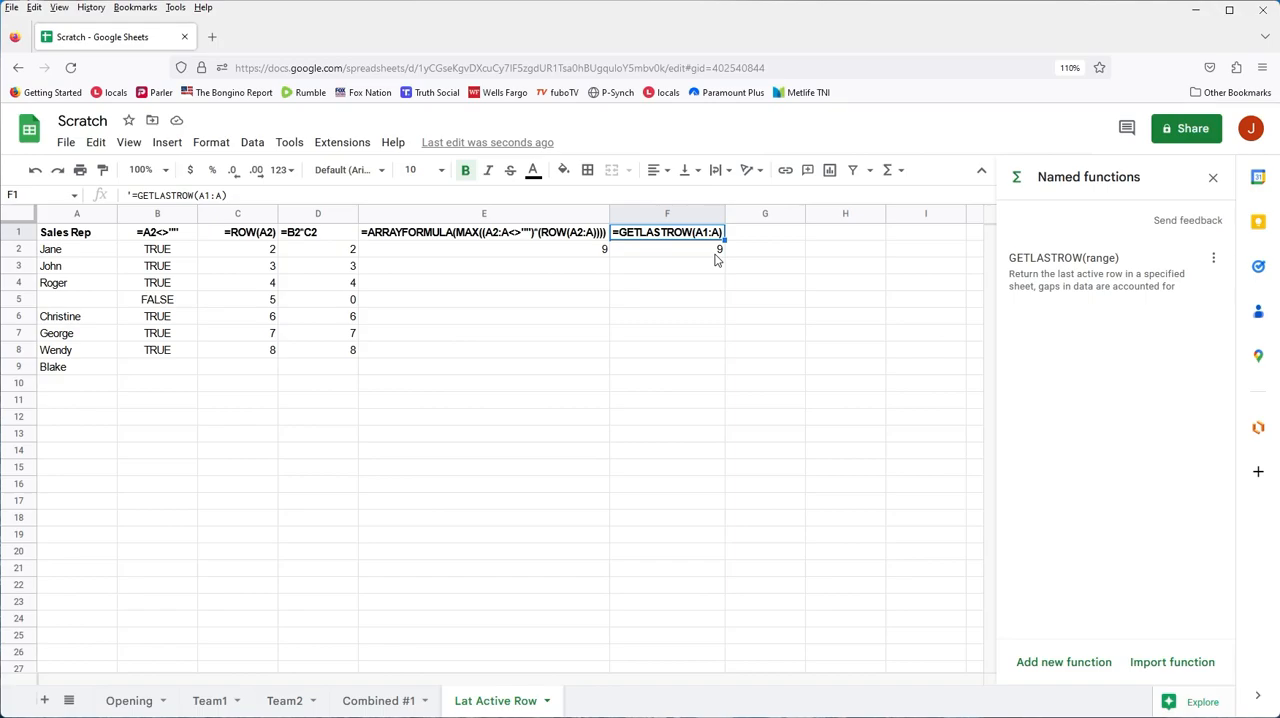
{"action": "left_click", "coordinate": [484, 232]}
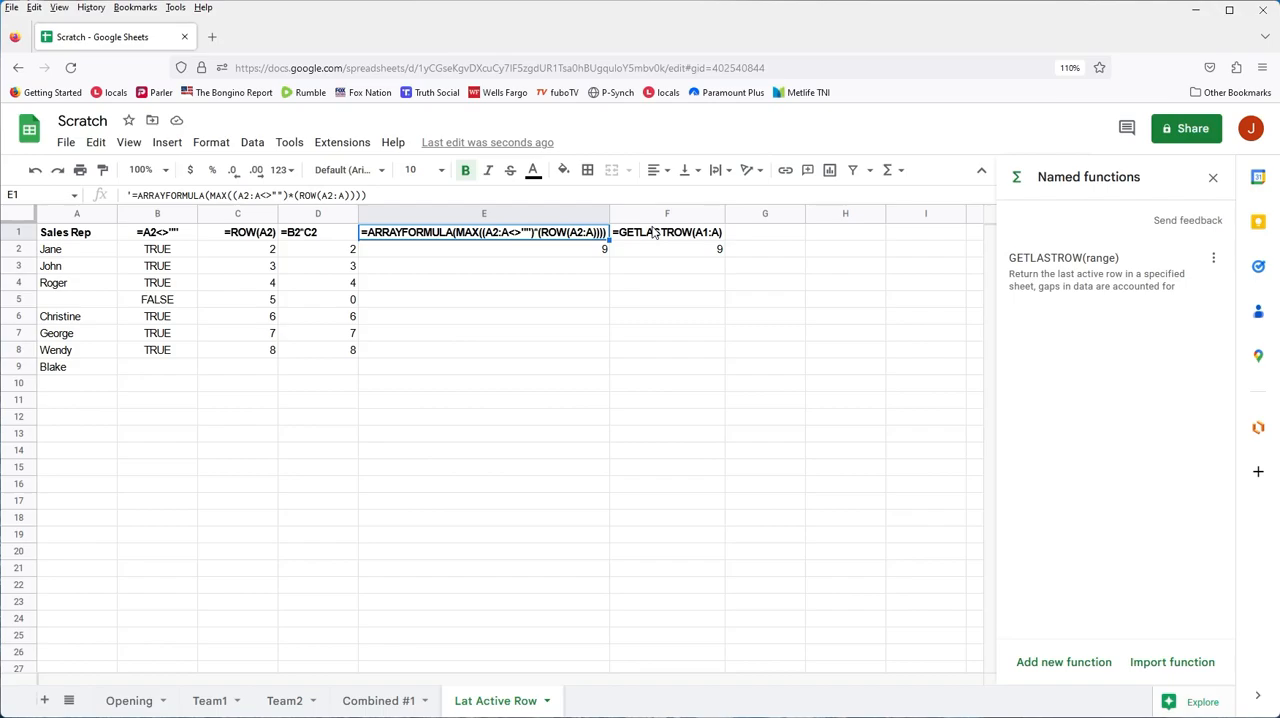
{"action": "mouse_move", "coordinate": [508, 328]}
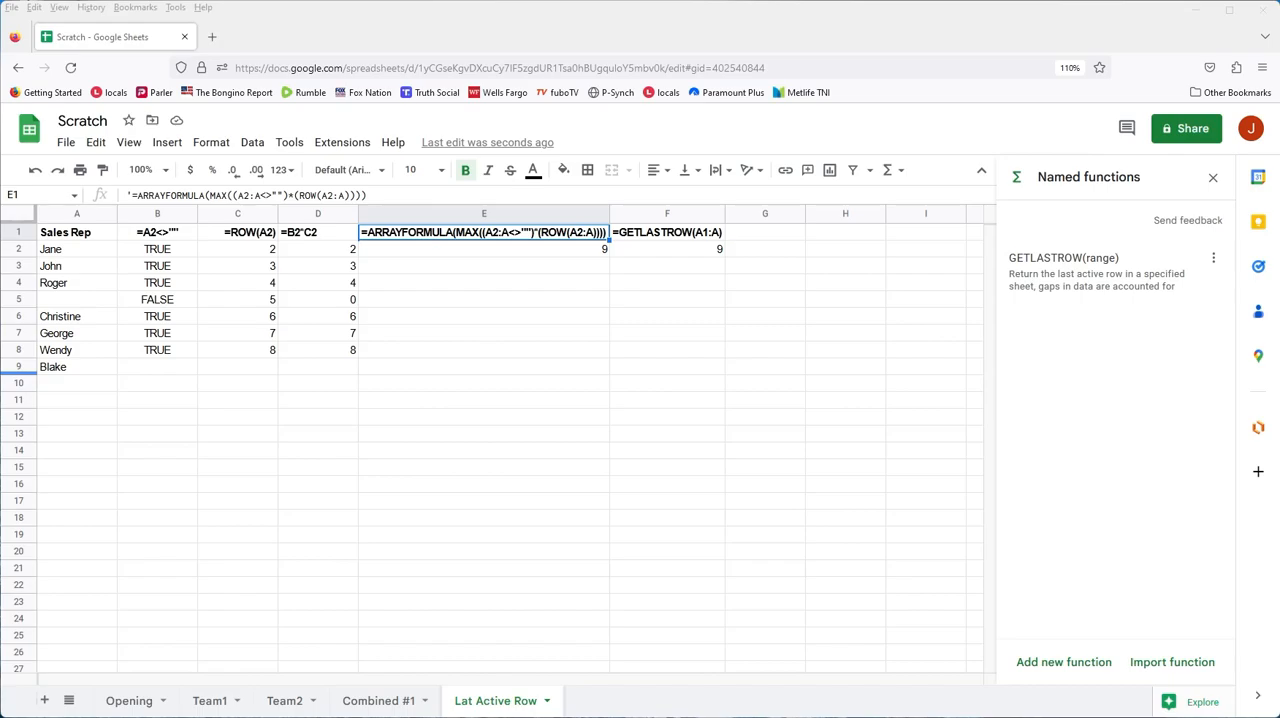
{"action": "mouse_move", "coordinate": [128, 700]}
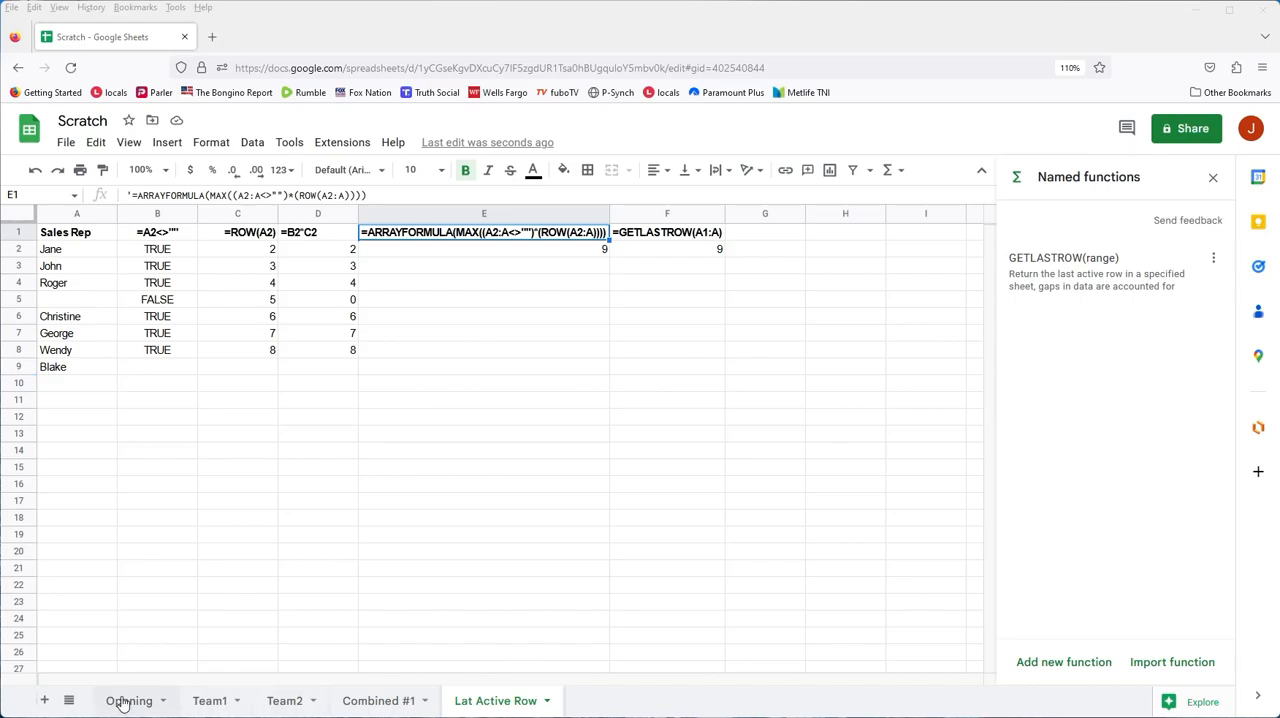
Add a new blank sheet and rename it Combined #2
{"action": "left_click", "coordinate": [44, 700]}
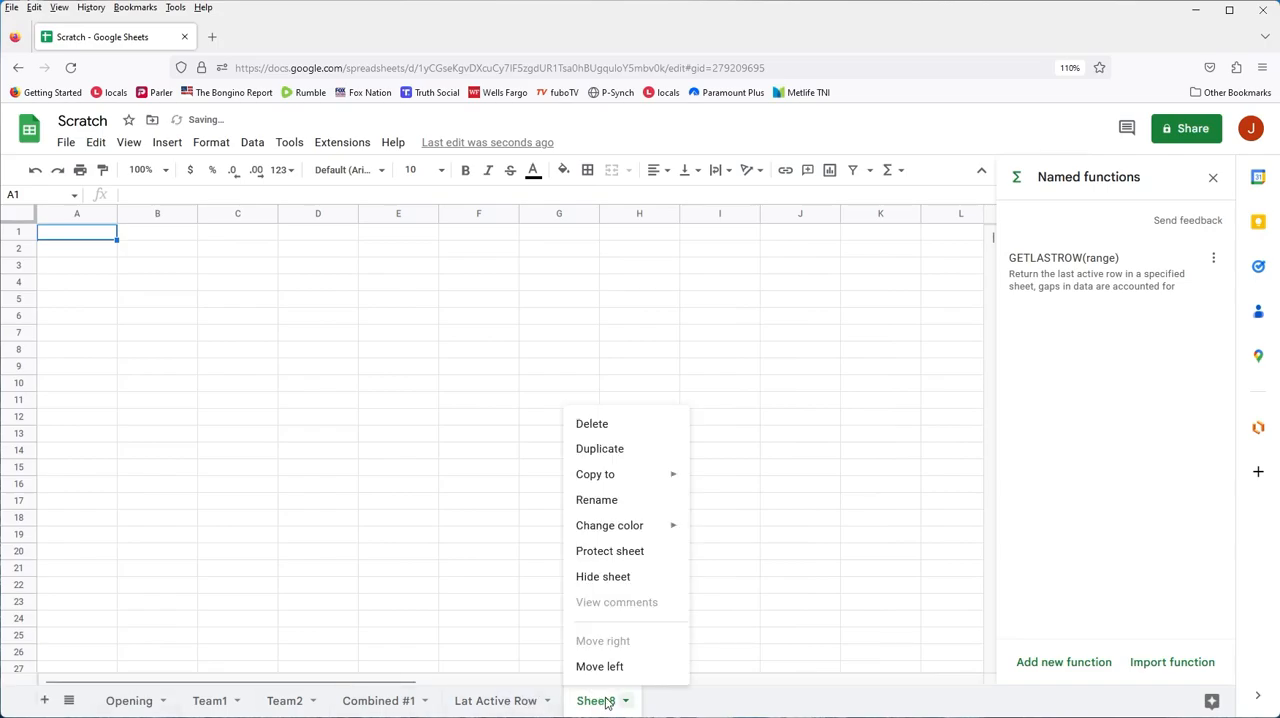
{"action": "left_click", "coordinate": [596, 500]}
{"action": "type", "text": "Combined #2"}
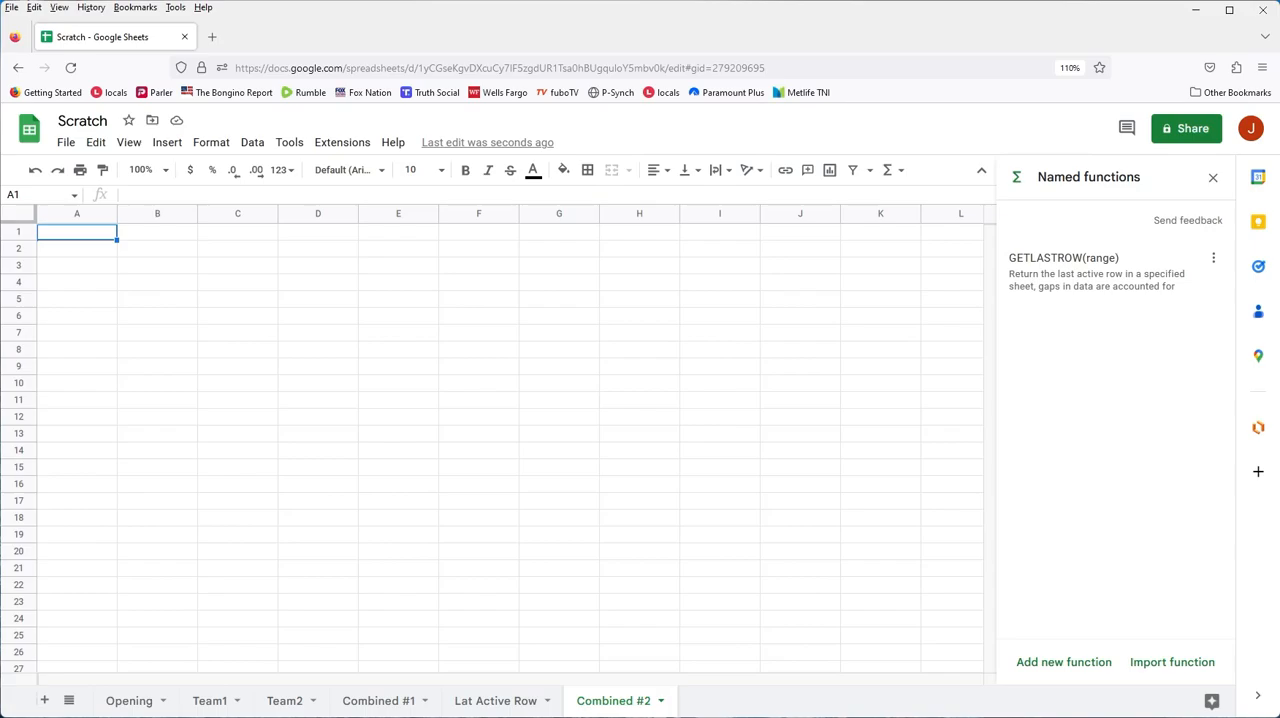
{"action": "mouse_move", "coordinate": [432, 696]}
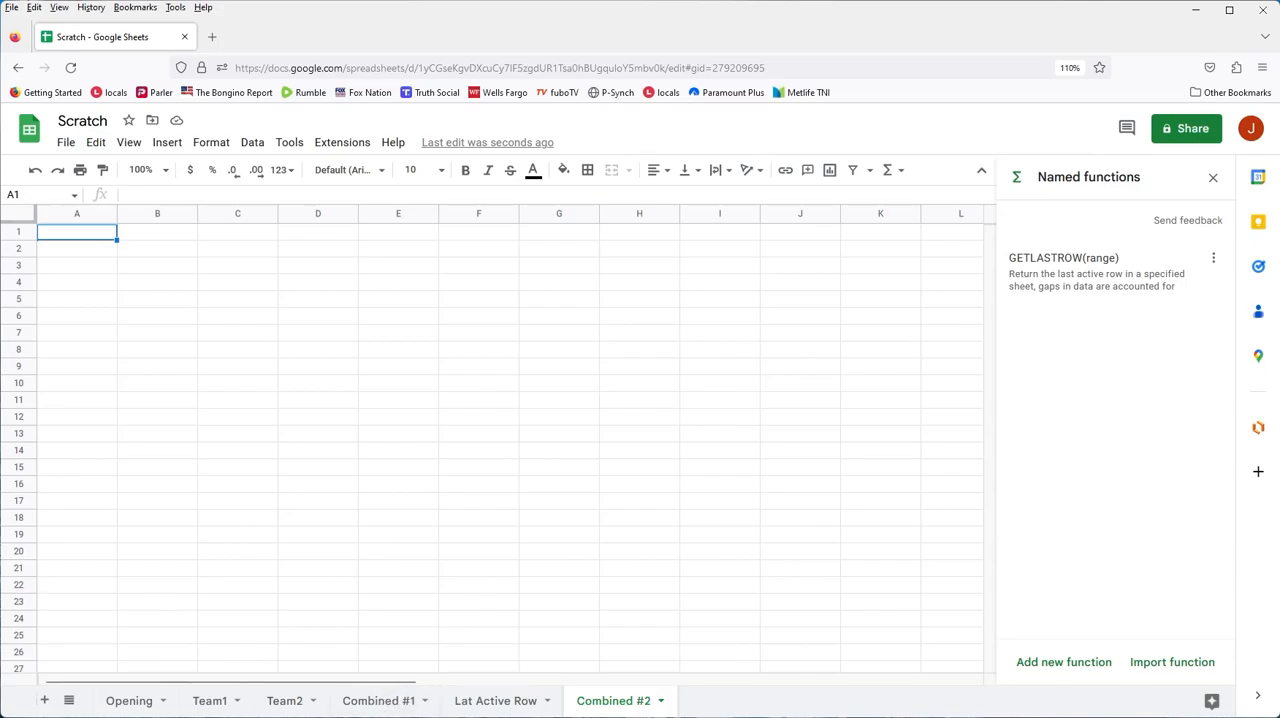
{"action": "mouse_move", "coordinate": [496, 700]}
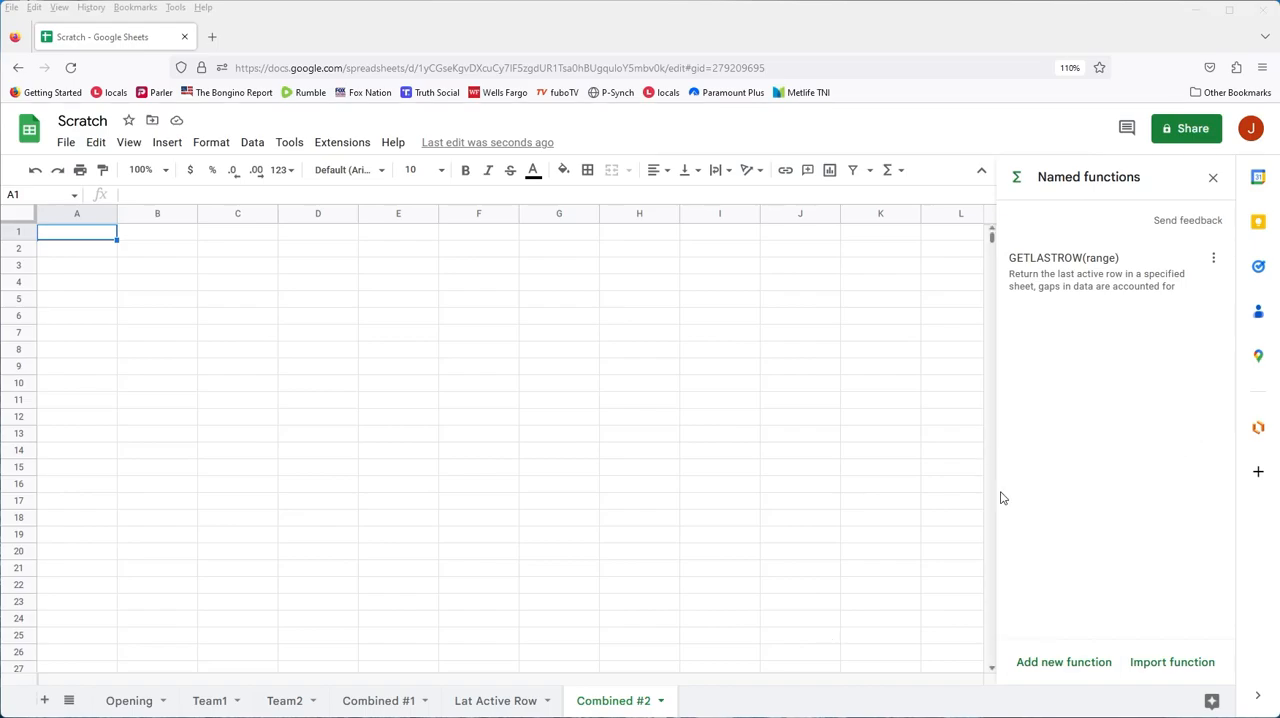
{"action": "mouse_move", "coordinate": [1008, 488]}
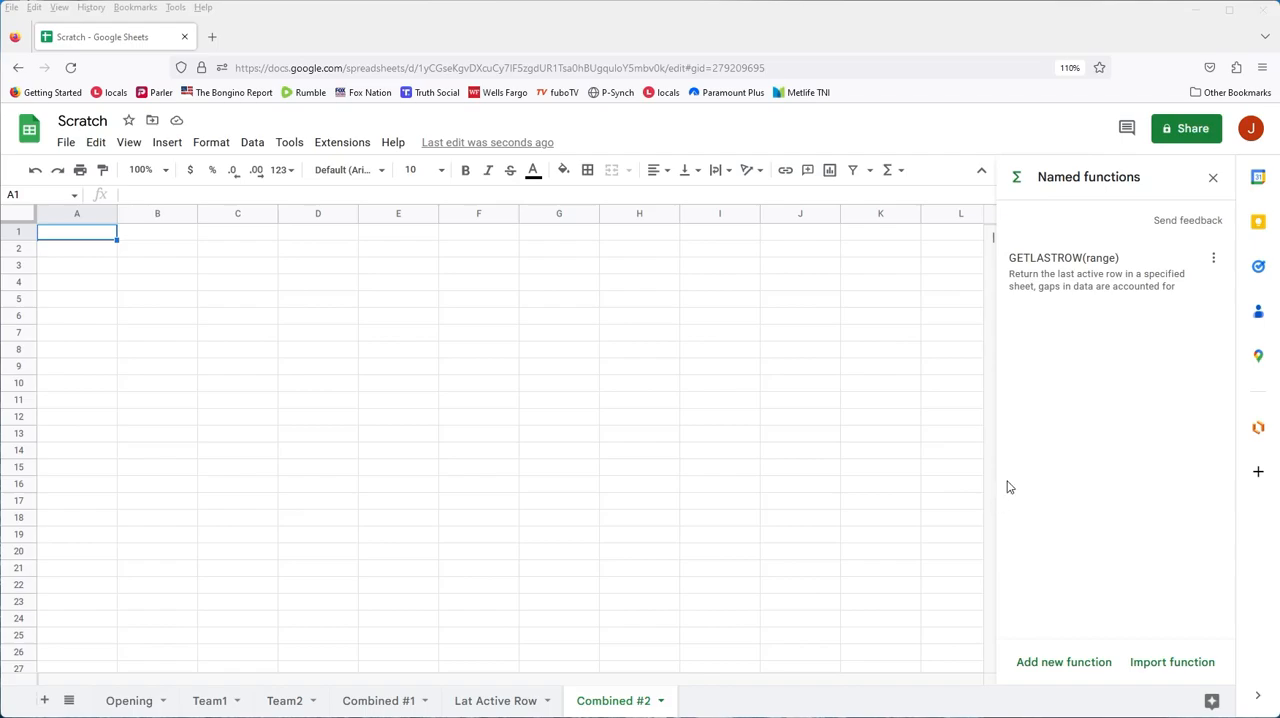
{"action": "mouse_move", "coordinate": [1056, 474]}
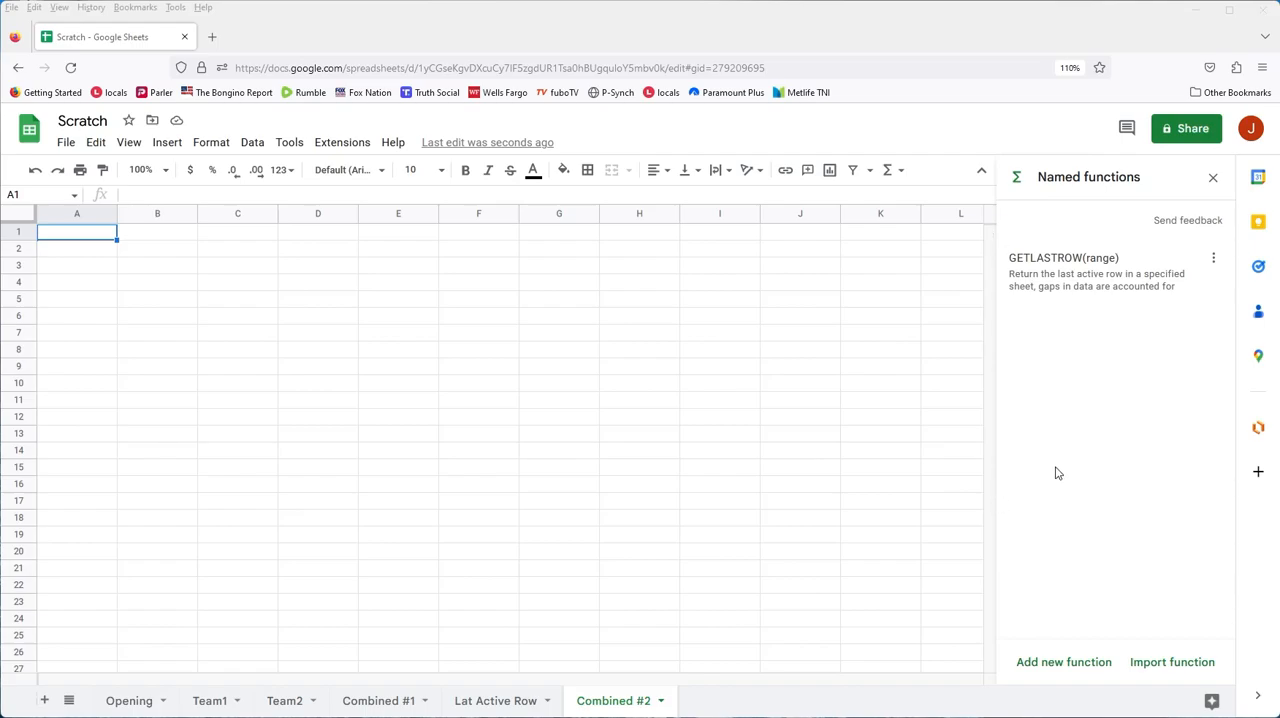
{"action": "mouse_move", "coordinate": [196, 392]}
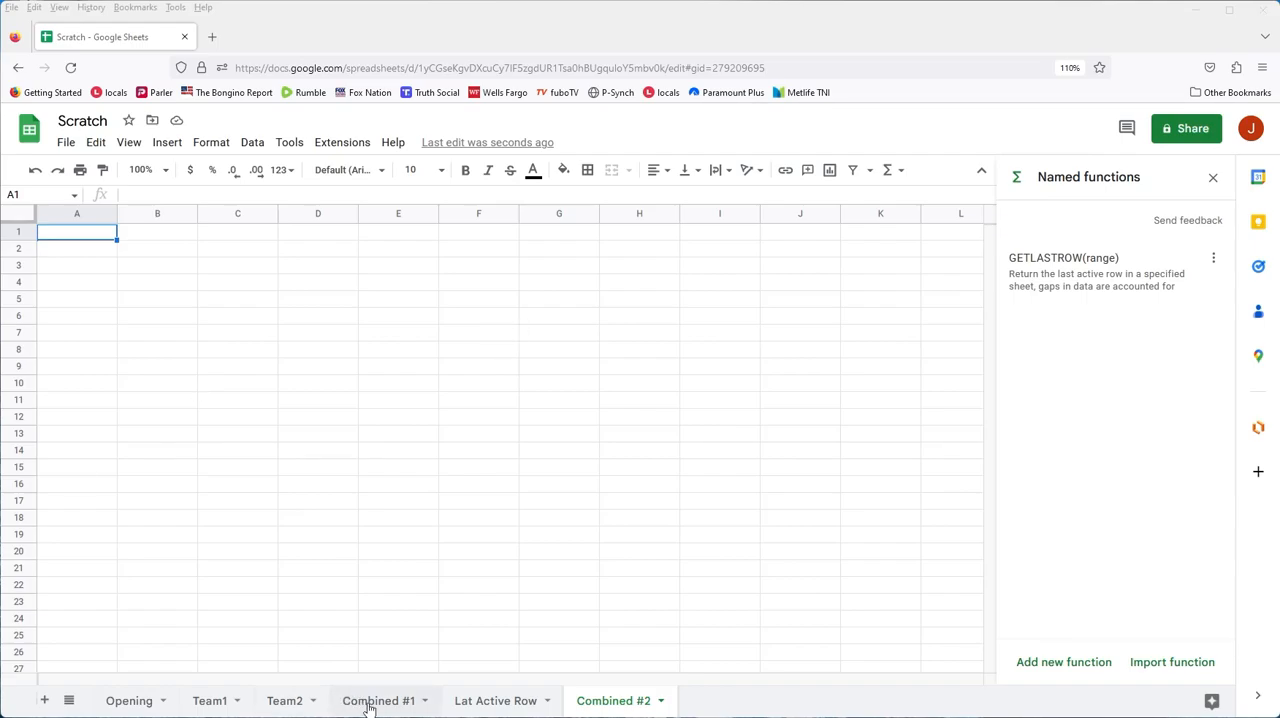
Check the Last Active Row sheet, return to Combined #2 and select F4 for a test formula
{"action": "left_click", "coordinate": [496, 700]}
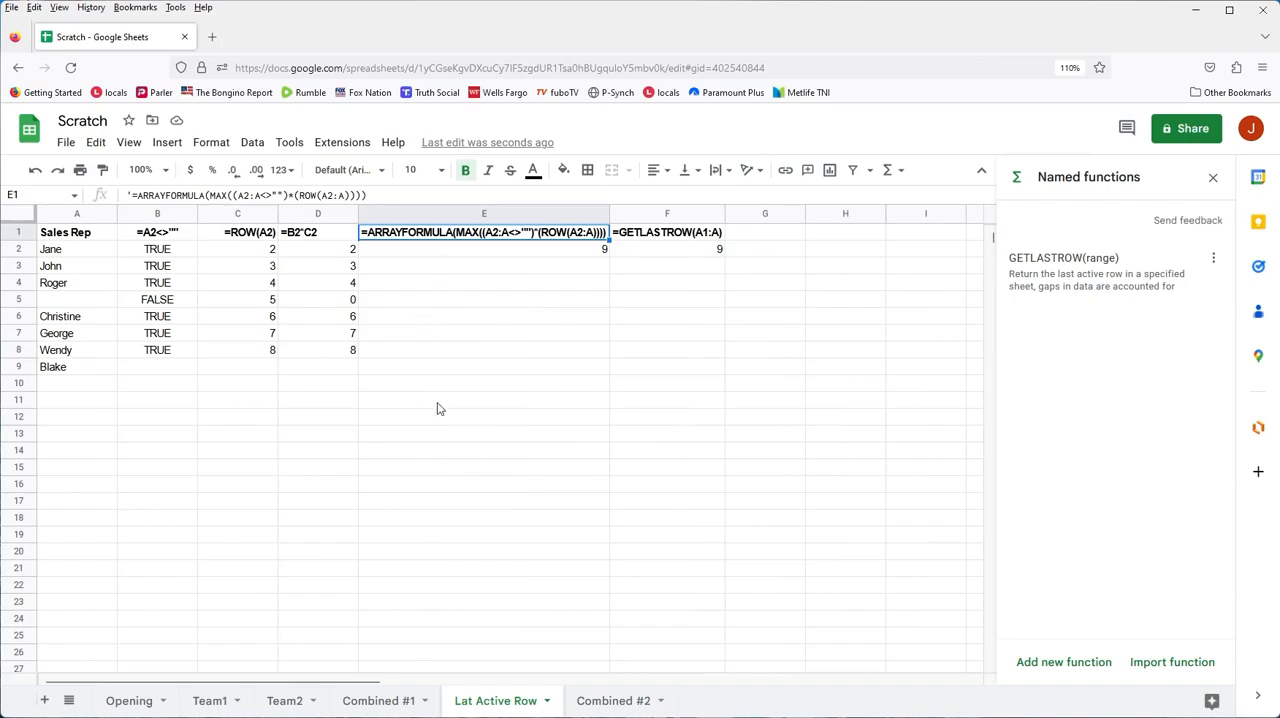
{"action": "left_click", "coordinate": [612, 700]}
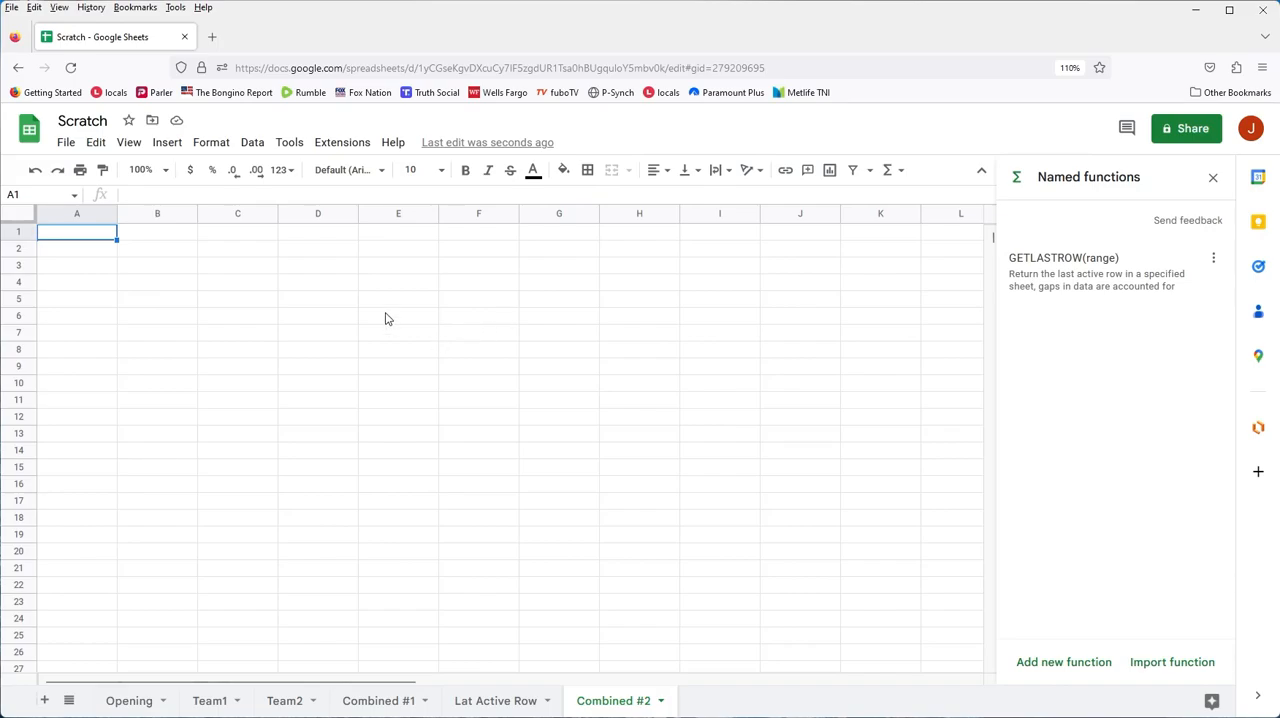
{"action": "left_click", "coordinate": [478, 282]}
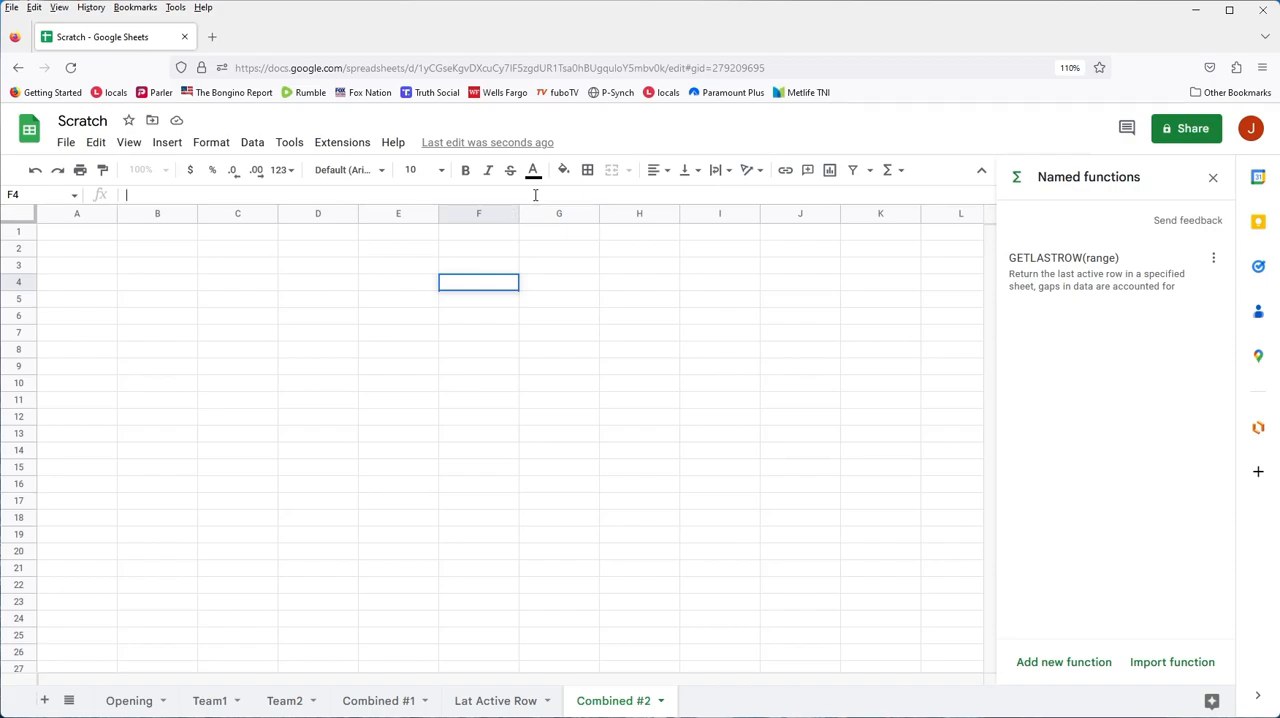
Enter =ARRAYFORMULA(MAX((Team1!A2:A<>"")*(ROW(Team1!A2:A)))) in F4, returning 8
{"action": "type", "text": "=ARRAYFORMULA(MAX((A2:A<>\"\")*(ROW(A2:A))))"}
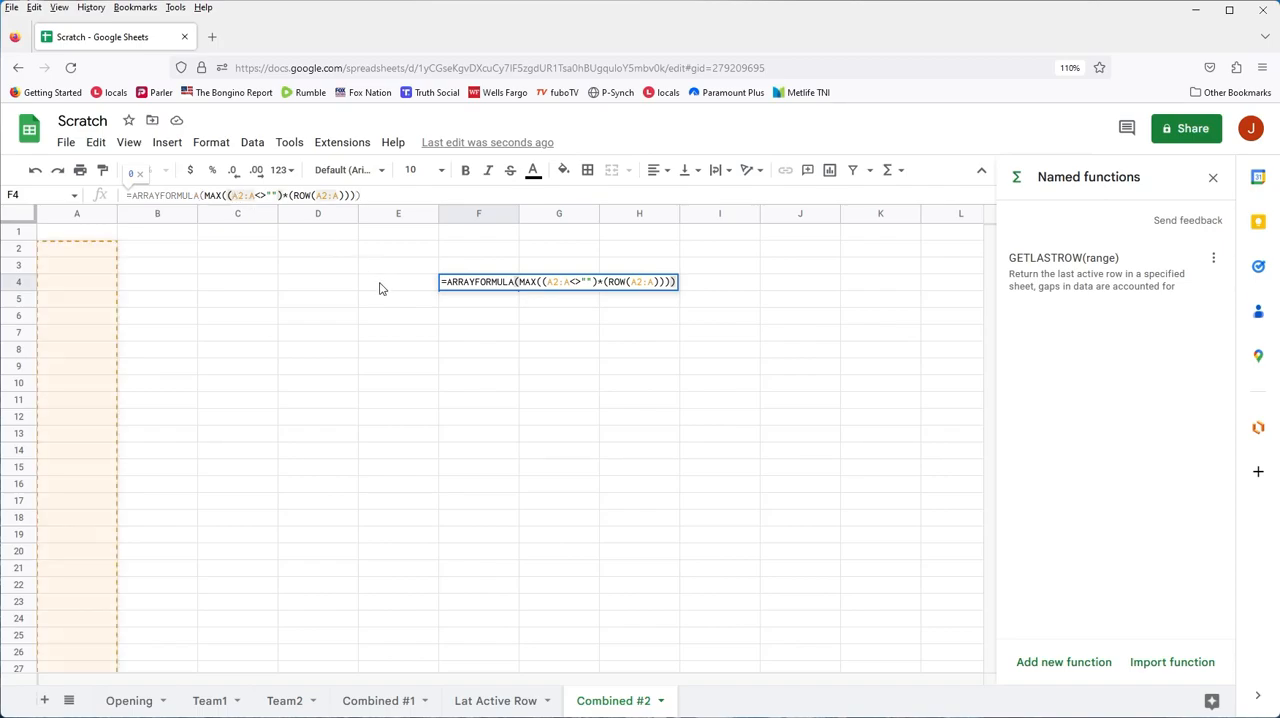
{"action": "type", "text": "Team1!"}
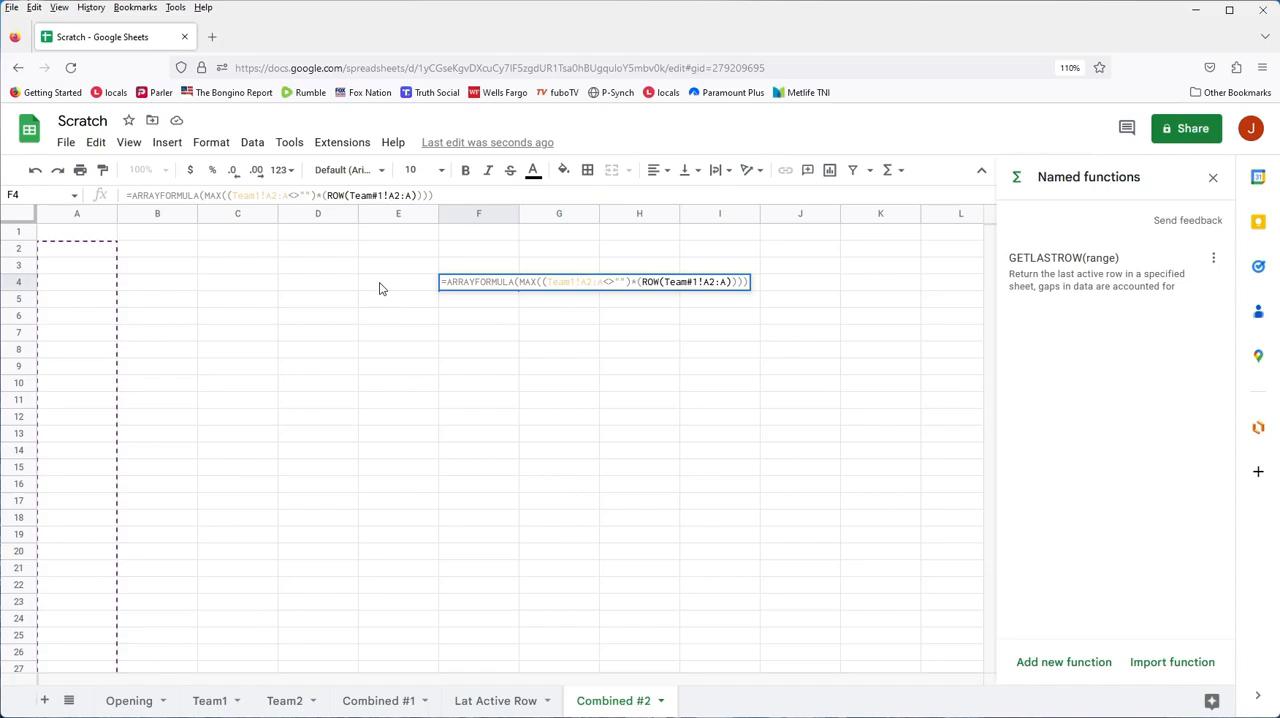
{"action": "key", "text": "Return"}
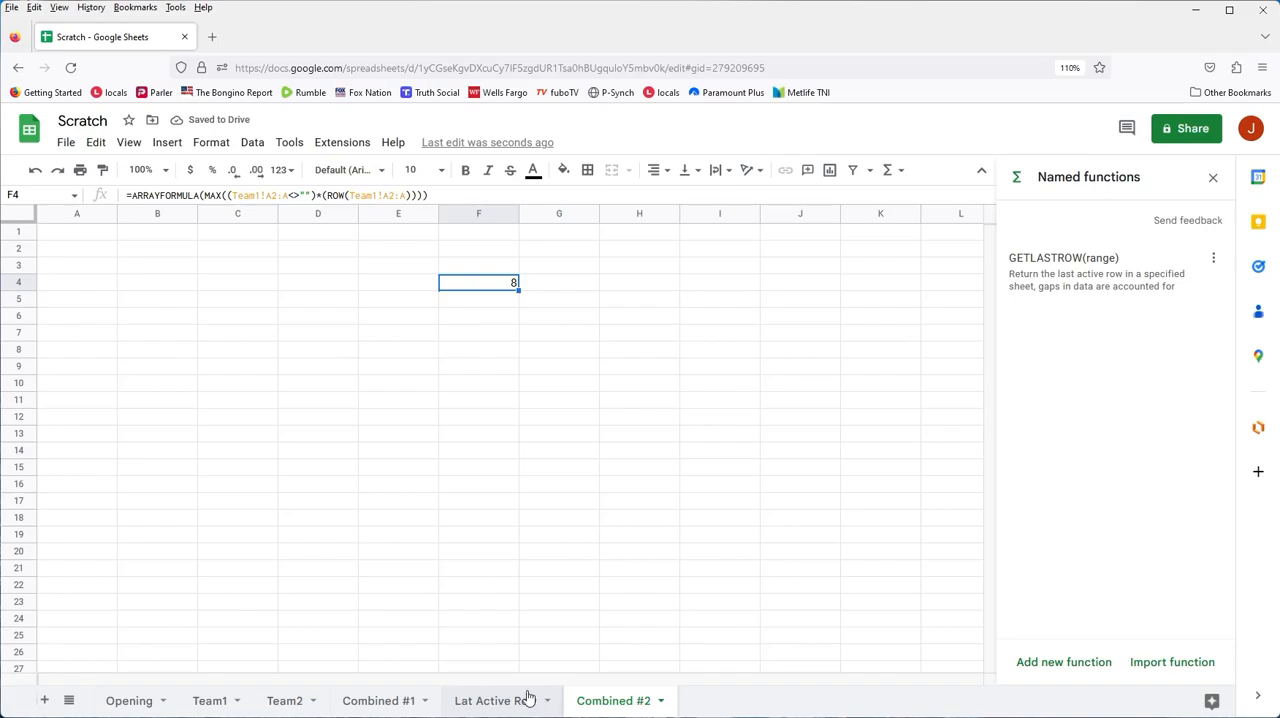
Delete Blake from A9 on the Last Active Row sheet so its results drop to 8
{"action": "left_click", "coordinate": [496, 700]}
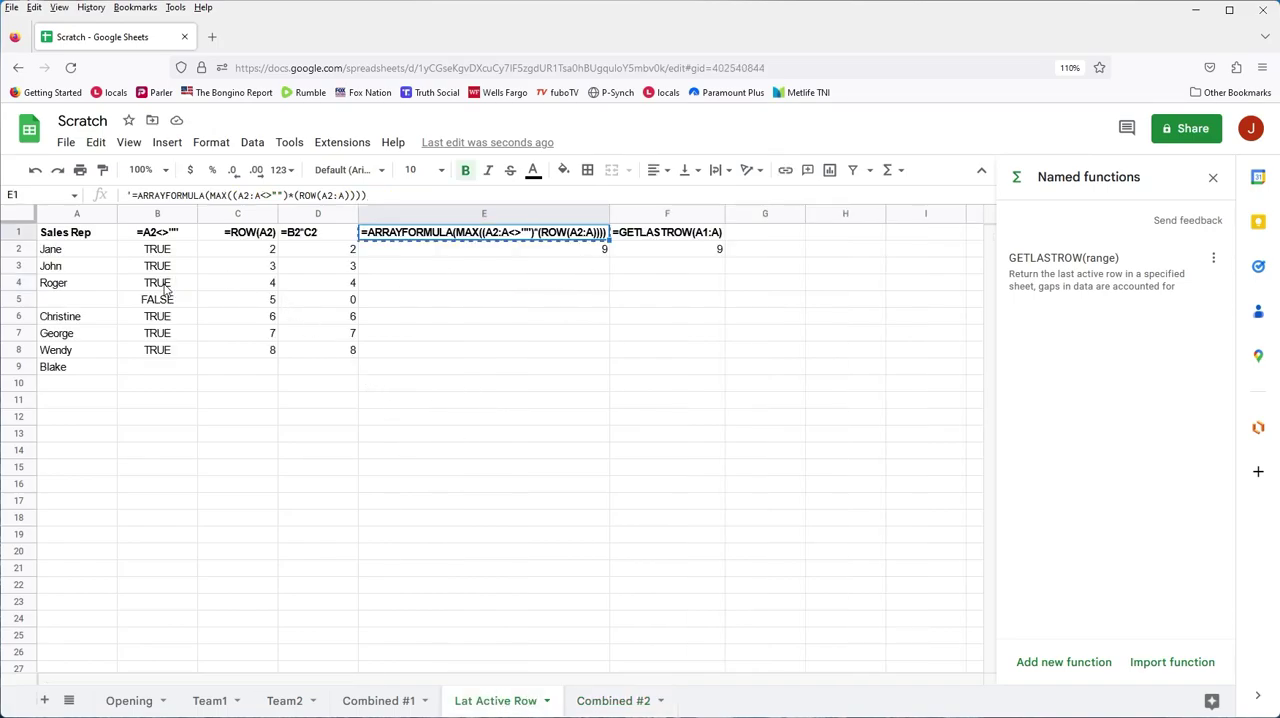
{"action": "left_click", "coordinate": [52, 366]}
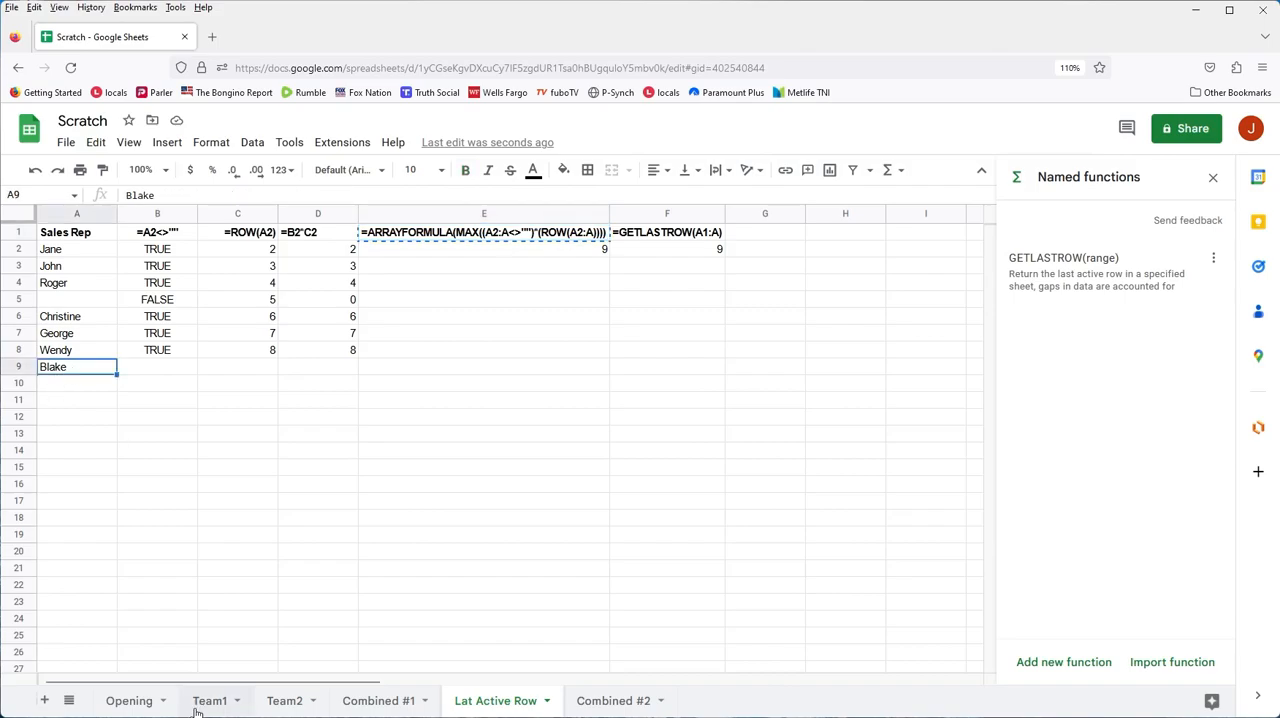
{"action": "mouse_move", "coordinate": [296, 488]}
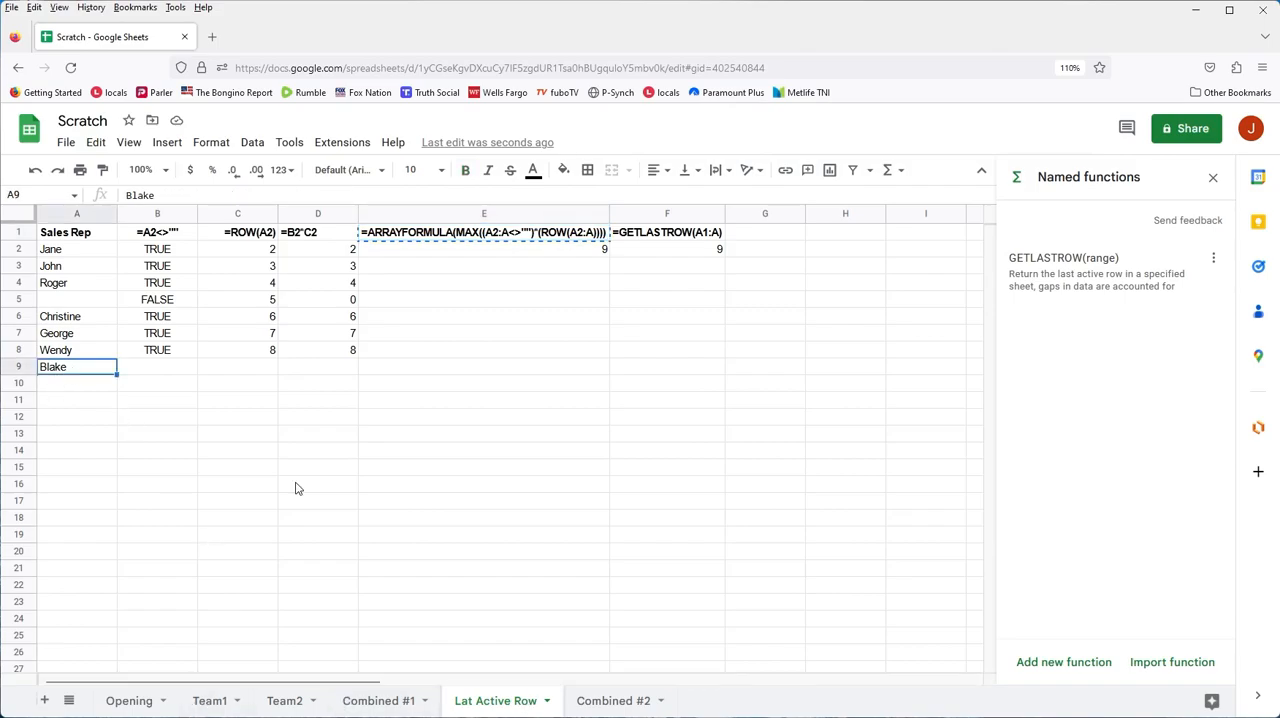
{"action": "key", "text": "Delete"}
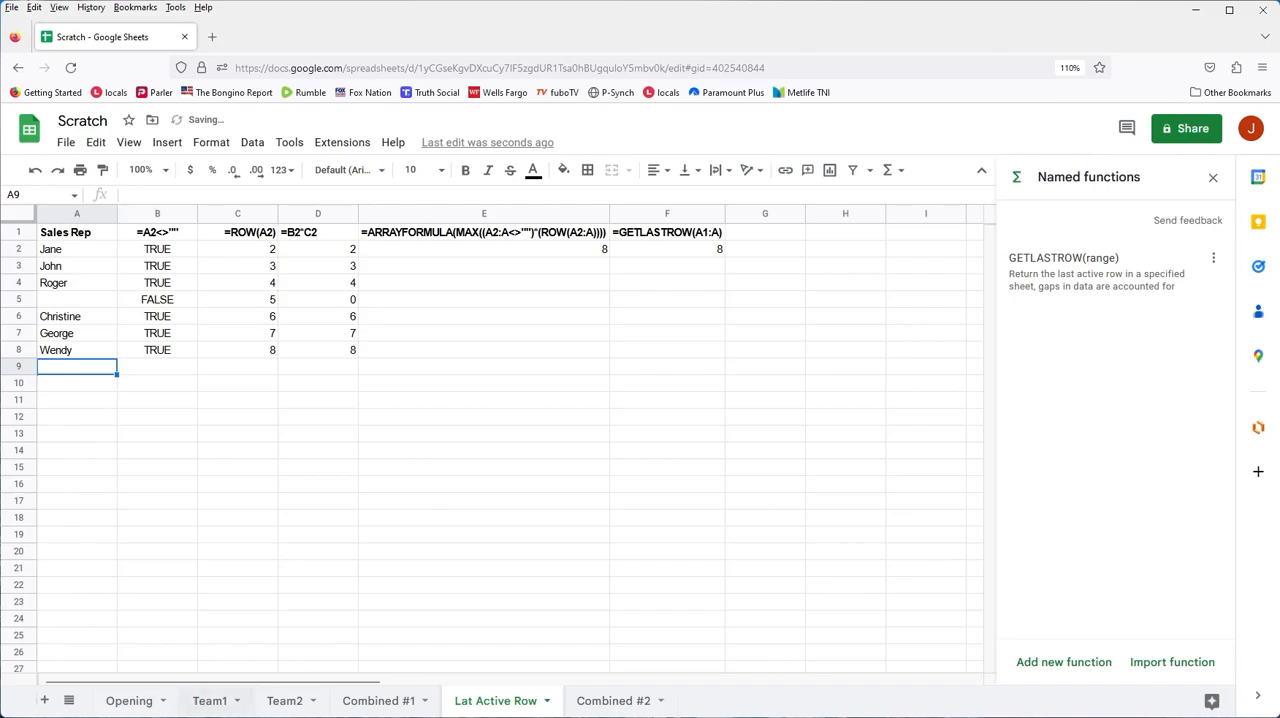
Check the Team1 sheet, return to Combined #2 and select F3 for a header
{"action": "left_click", "coordinate": [208, 700]}
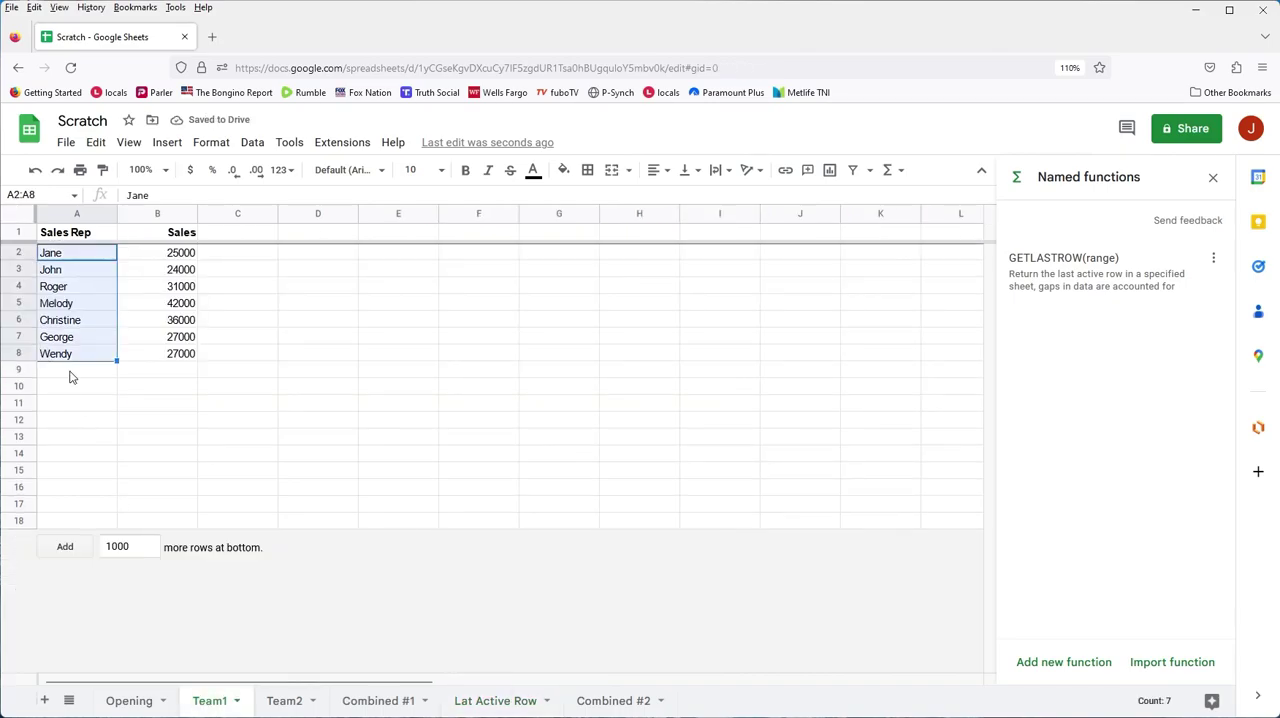
{"action": "left_click", "coordinate": [76, 402]}
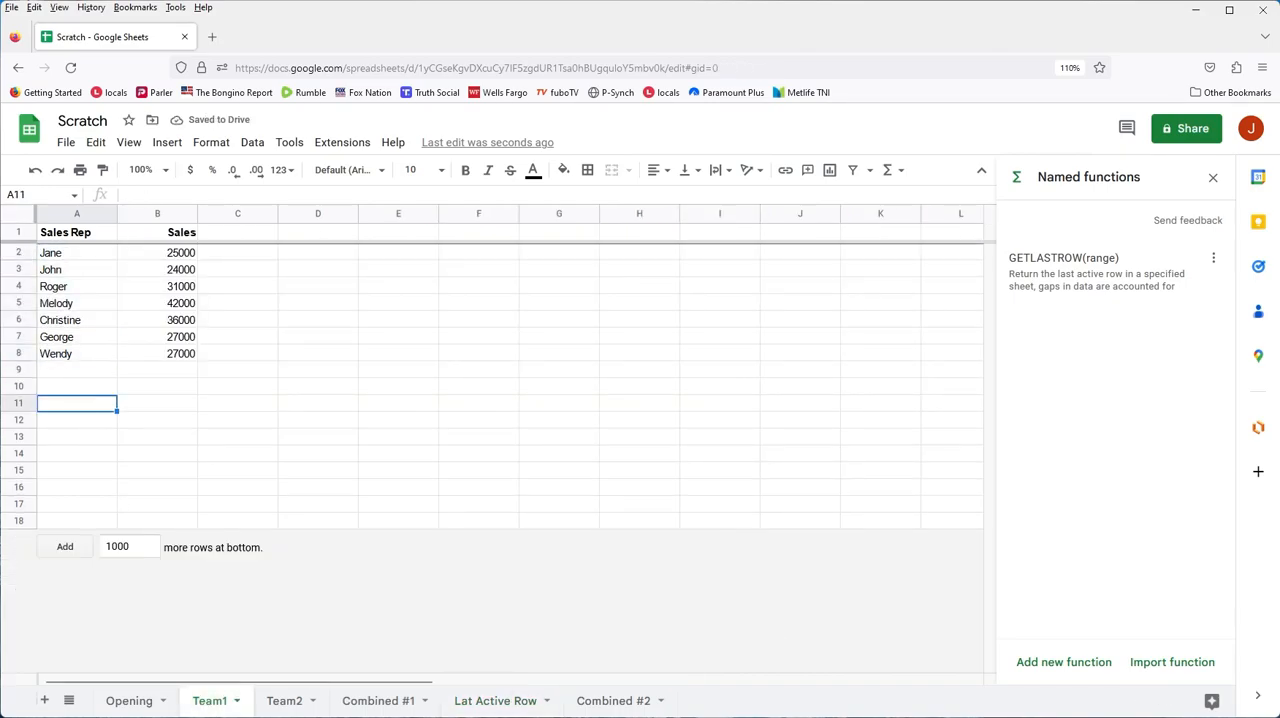
{"action": "left_click", "coordinate": [612, 700]}
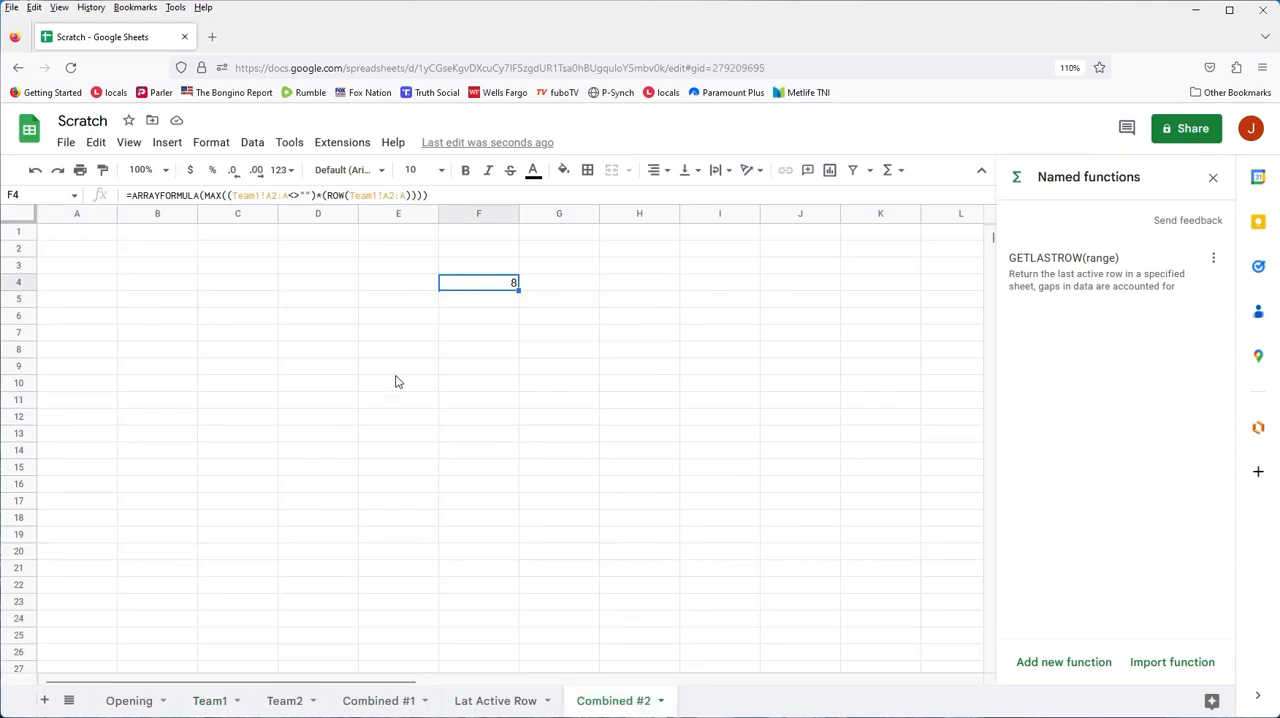
{"action": "left_click", "coordinate": [478, 264]}
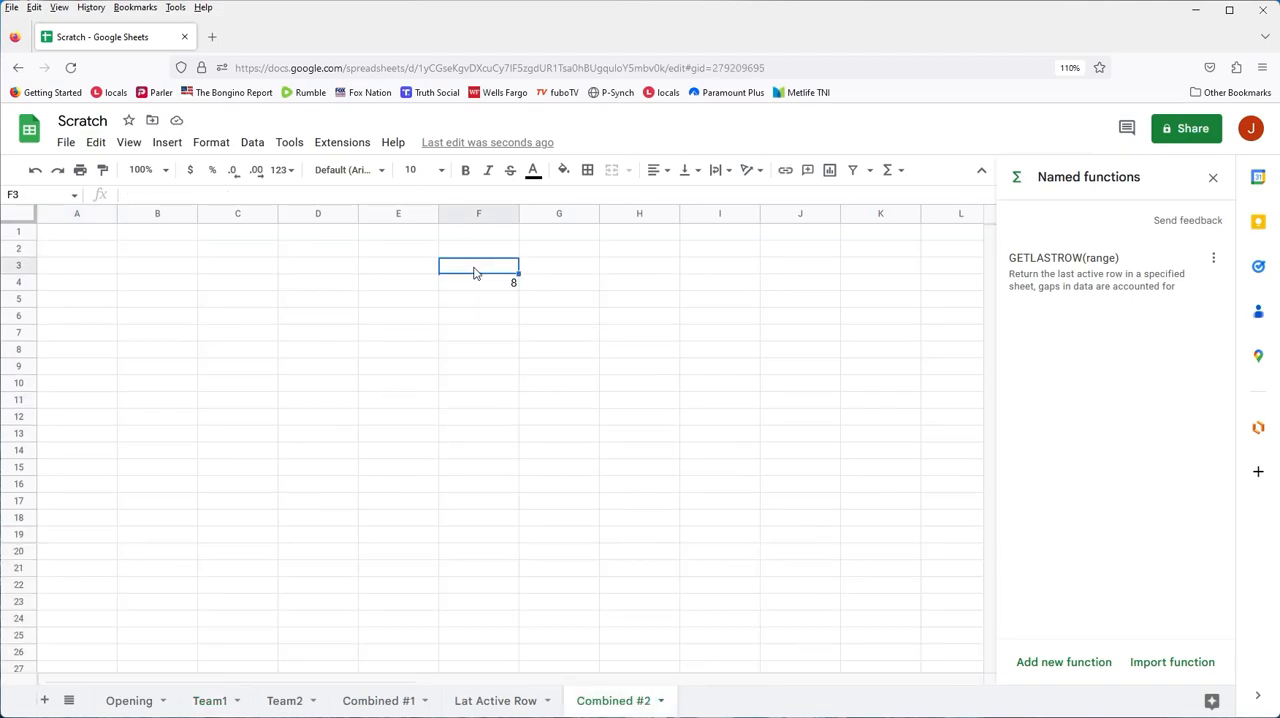
Label F3 'Std Formula' and G3 'Named Function'
{"action": "type", "text": "Std Formula"}
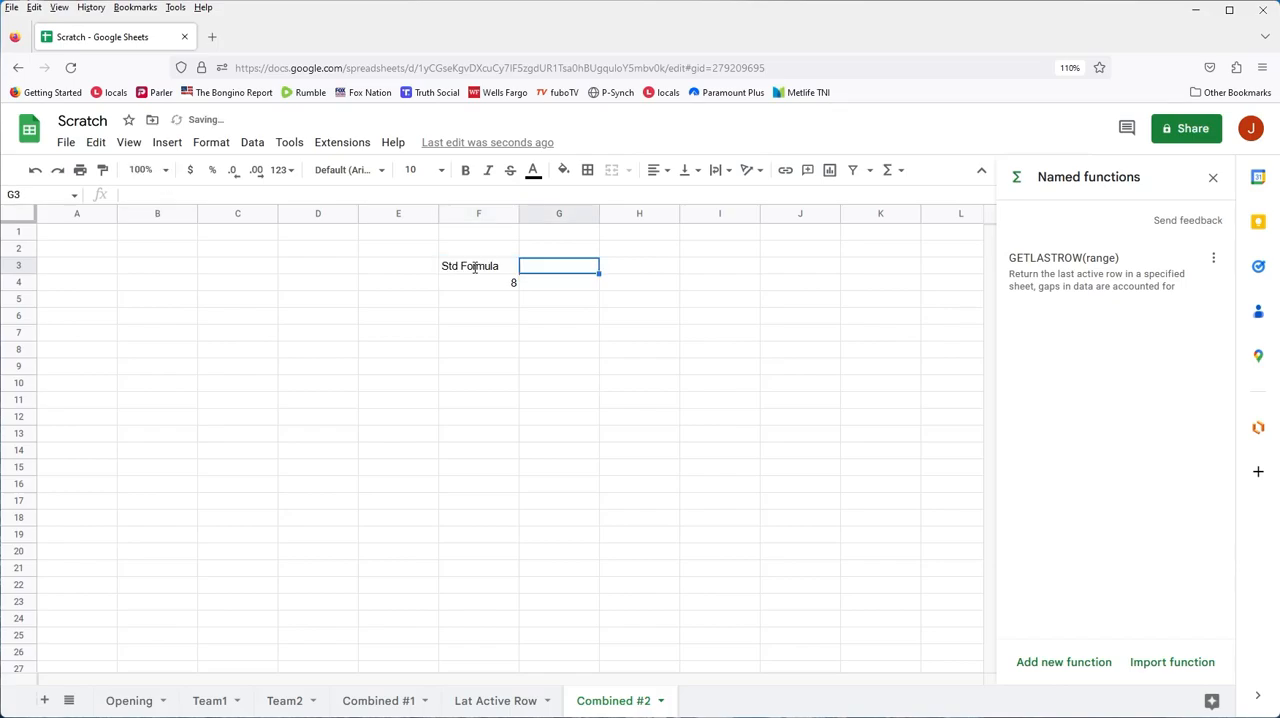
{"action": "type", "text": "Named"}
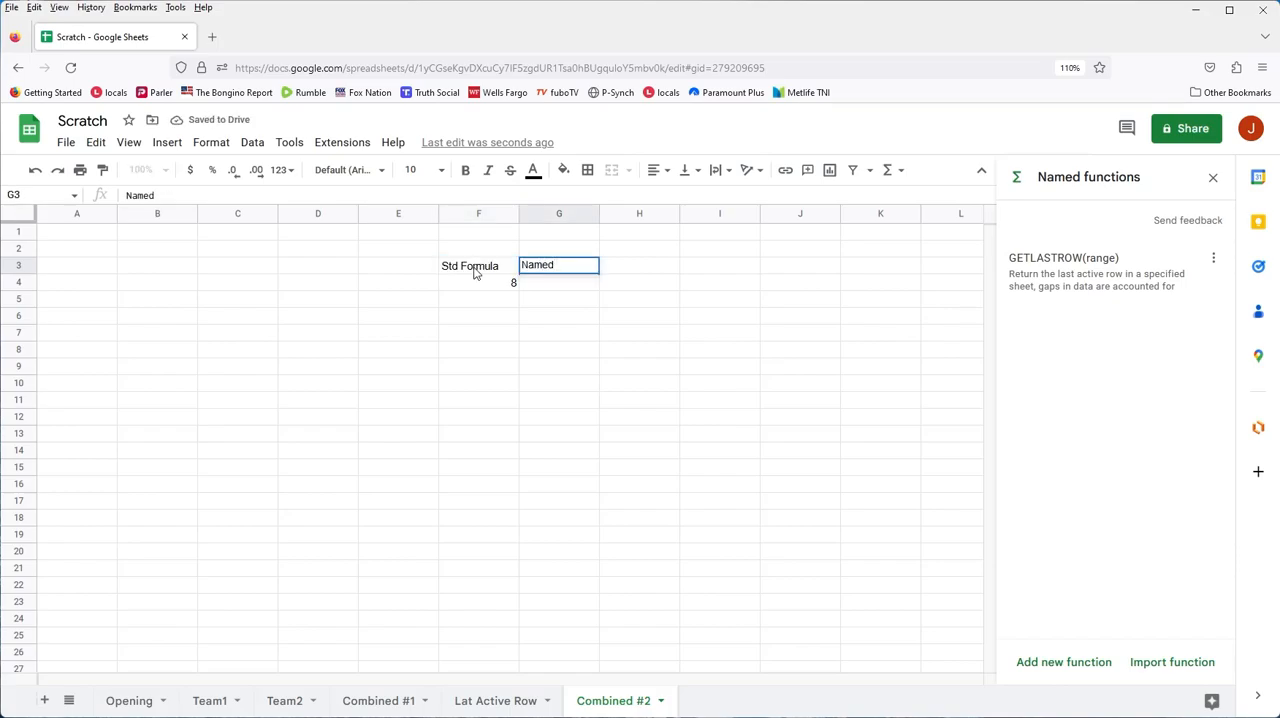
{"action": "type", "text": "Function"}
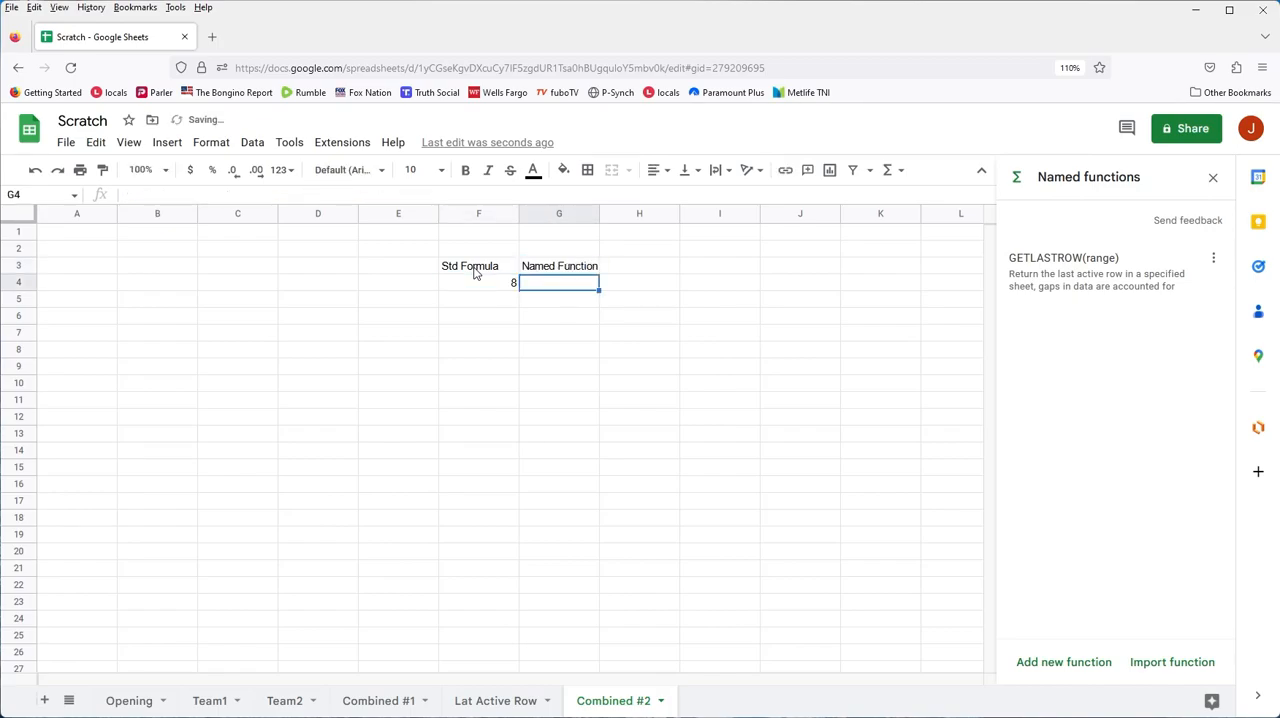
Enter =GETLASTROW(Team1!A2:A) in G4, fixing the Tame1 typo so it returns 8
{"action": "type", "text": "=GETLASTROW("}
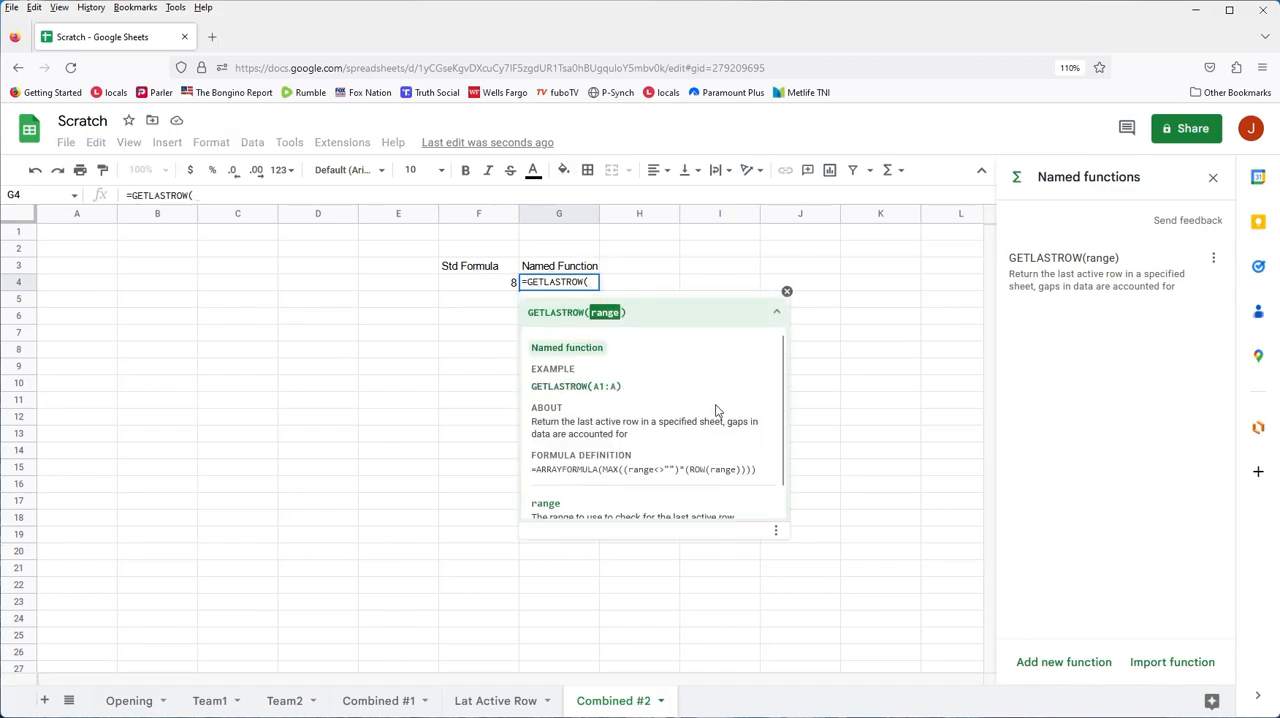
{"action": "type", "text": "Ta"}
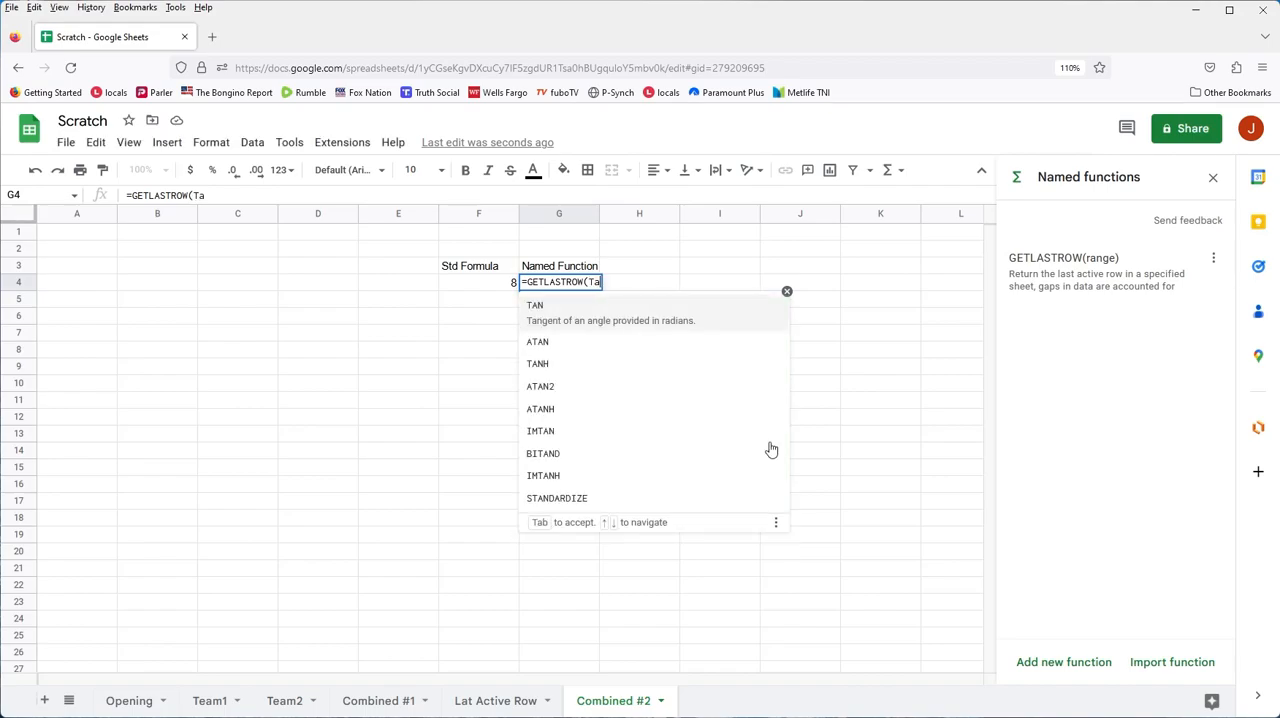
{"action": "type", "text": "me1!"}
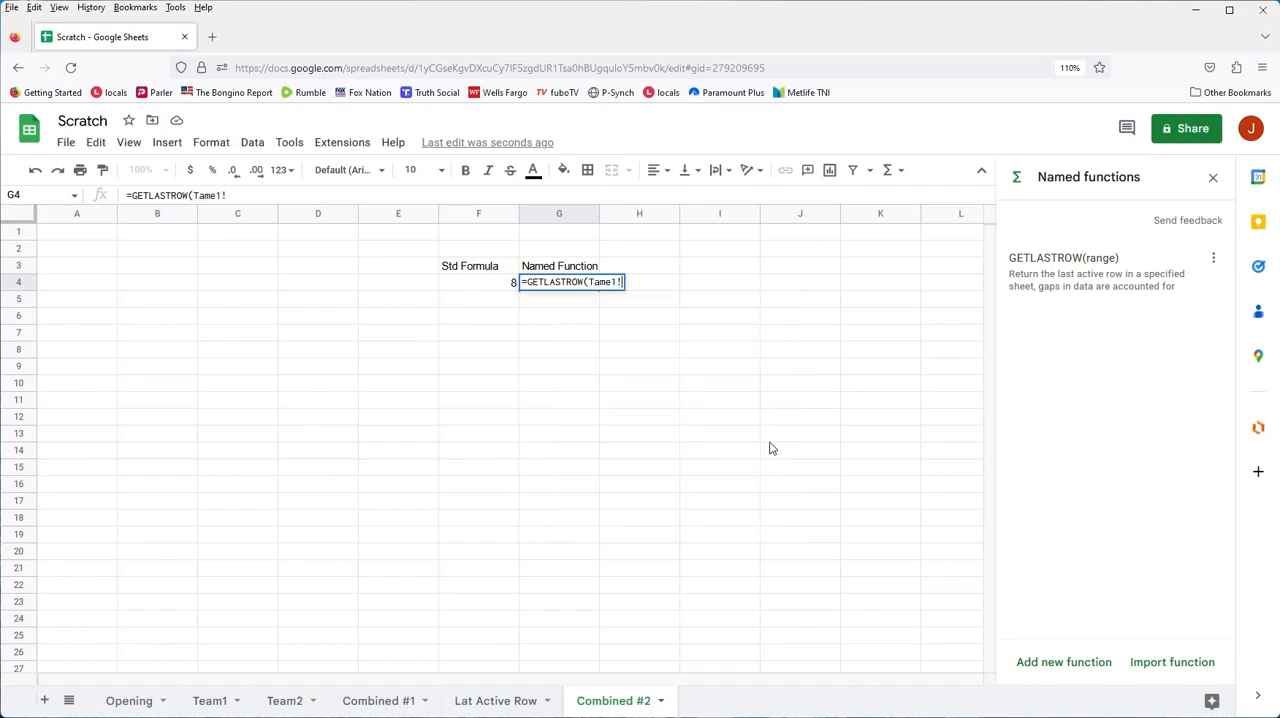
{"action": "type", "text": "A2:"}
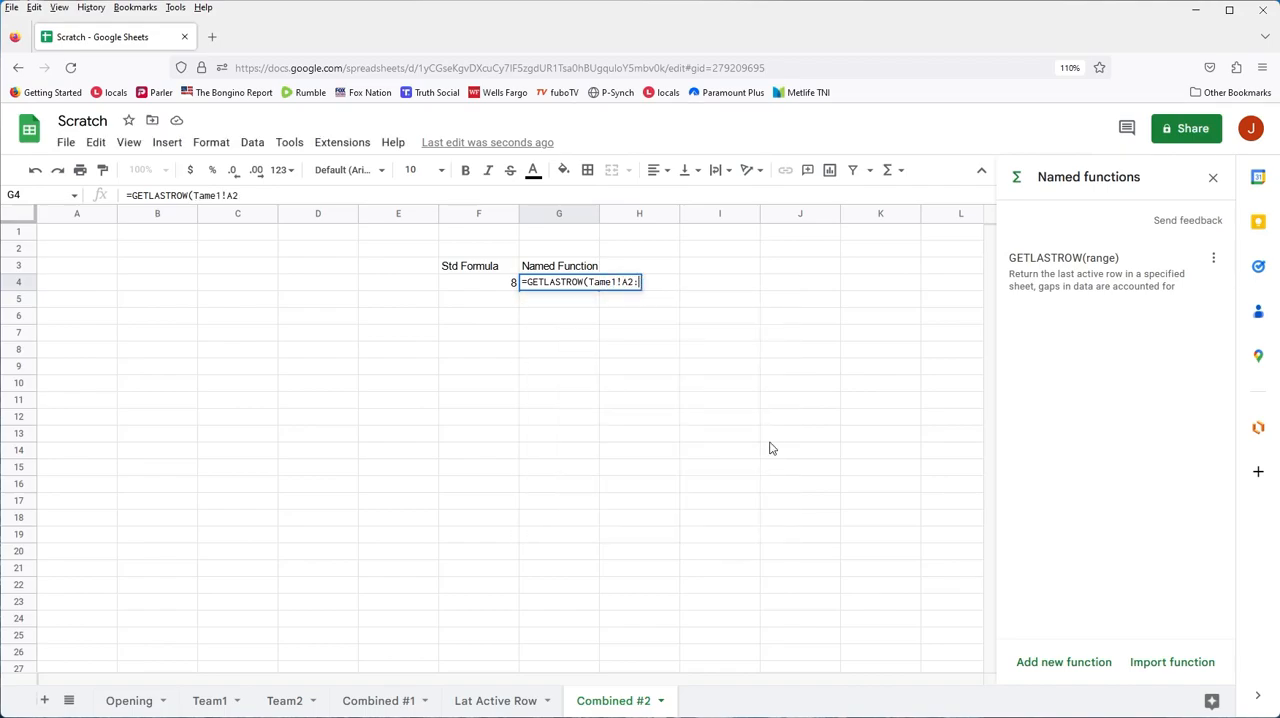
{"action": "key", "text": "Return"}
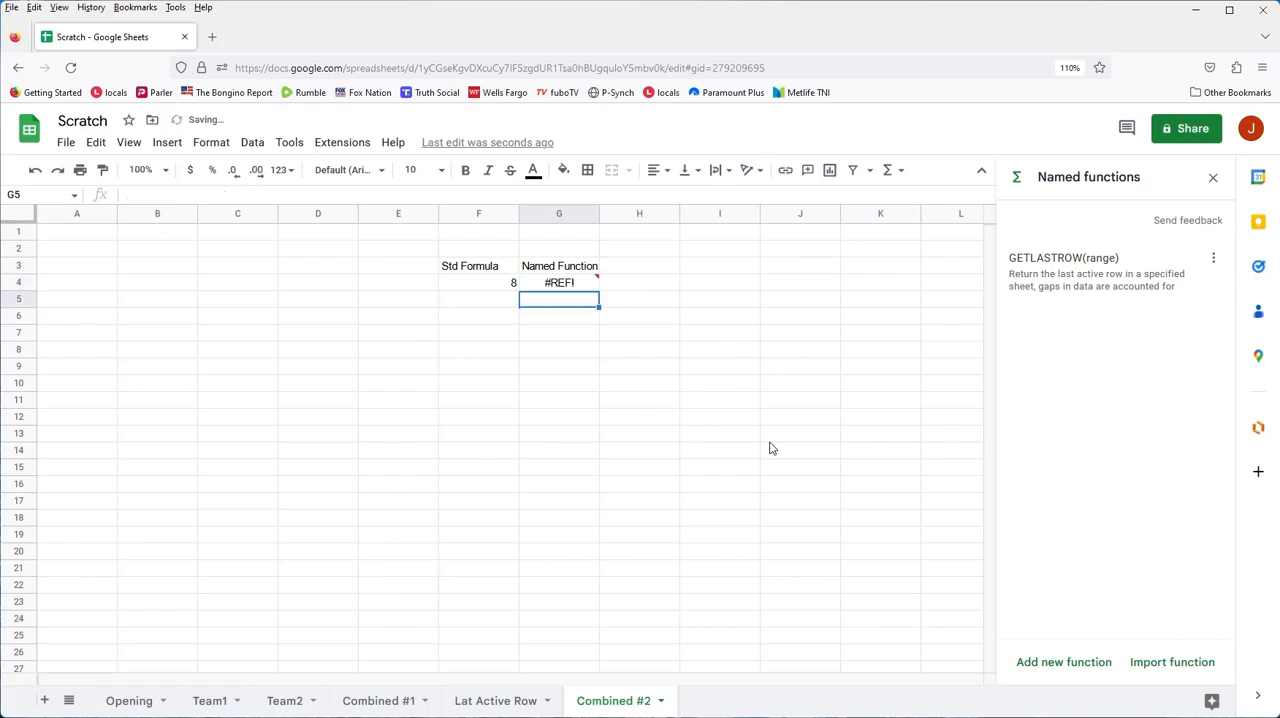
{"action": "left_click", "coordinate": [560, 282]}
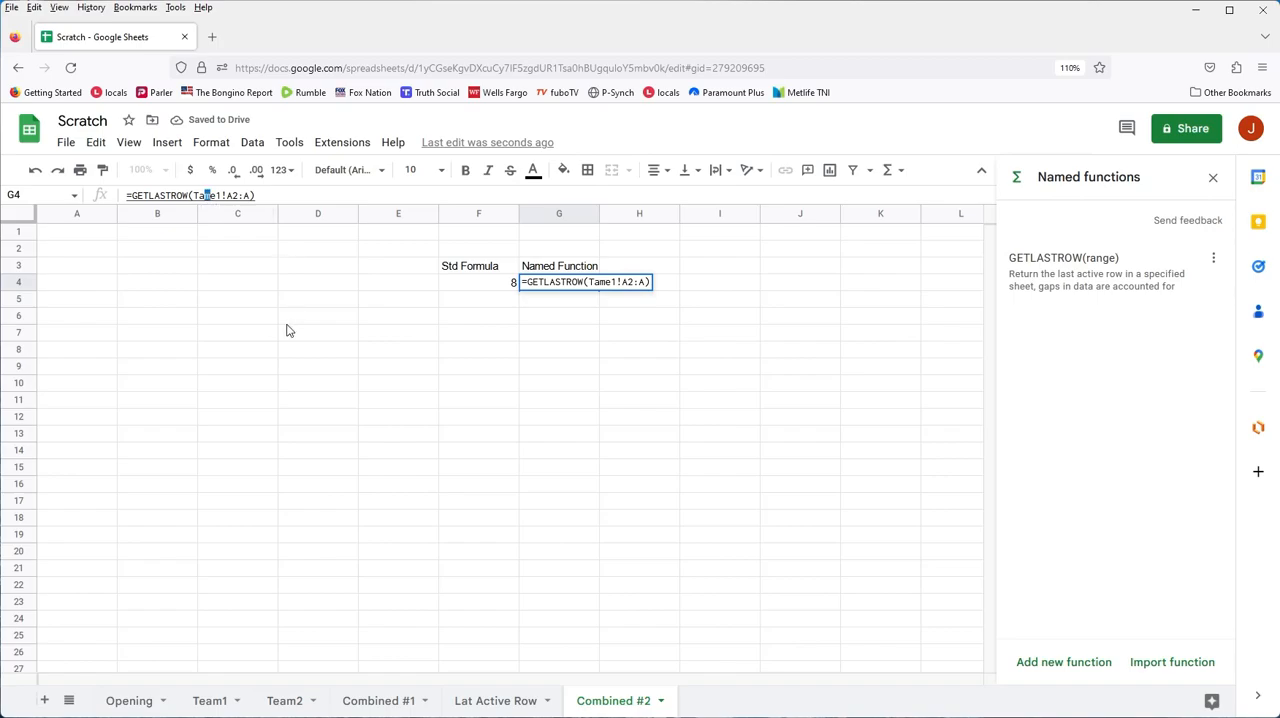
{"action": "type", "text": "e"}
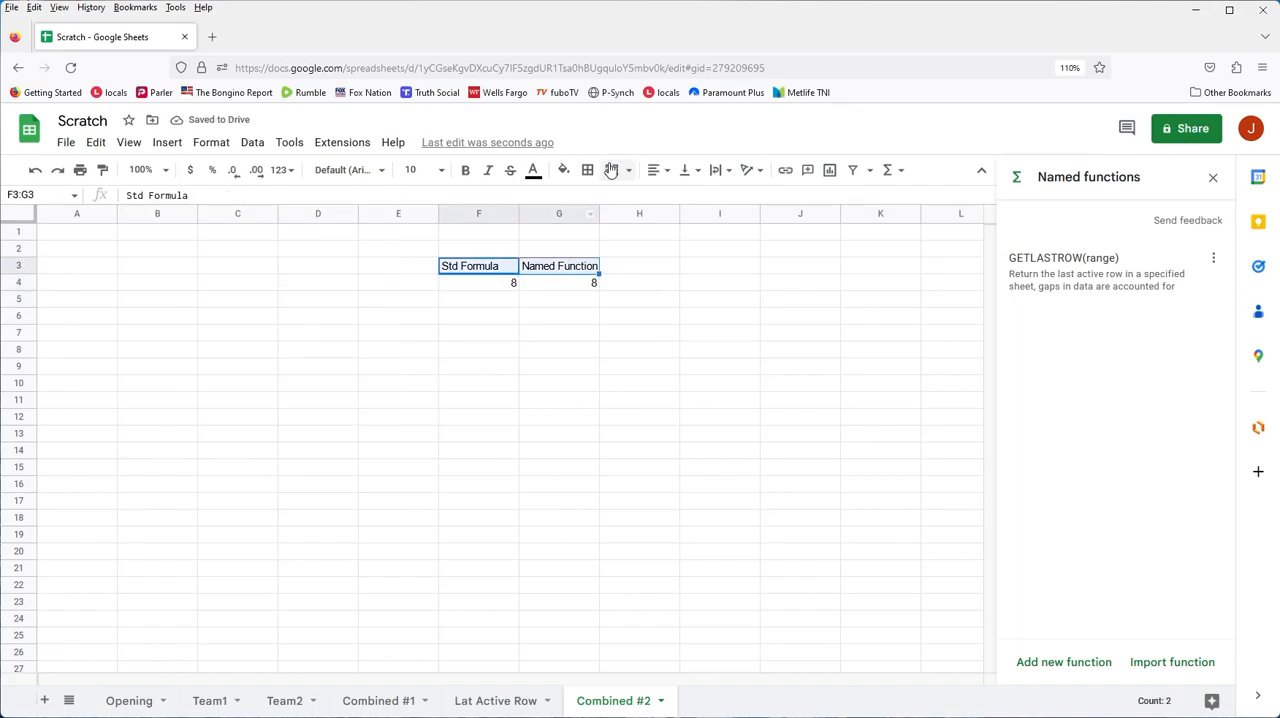
{"action": "left_click", "coordinate": [656, 168]}
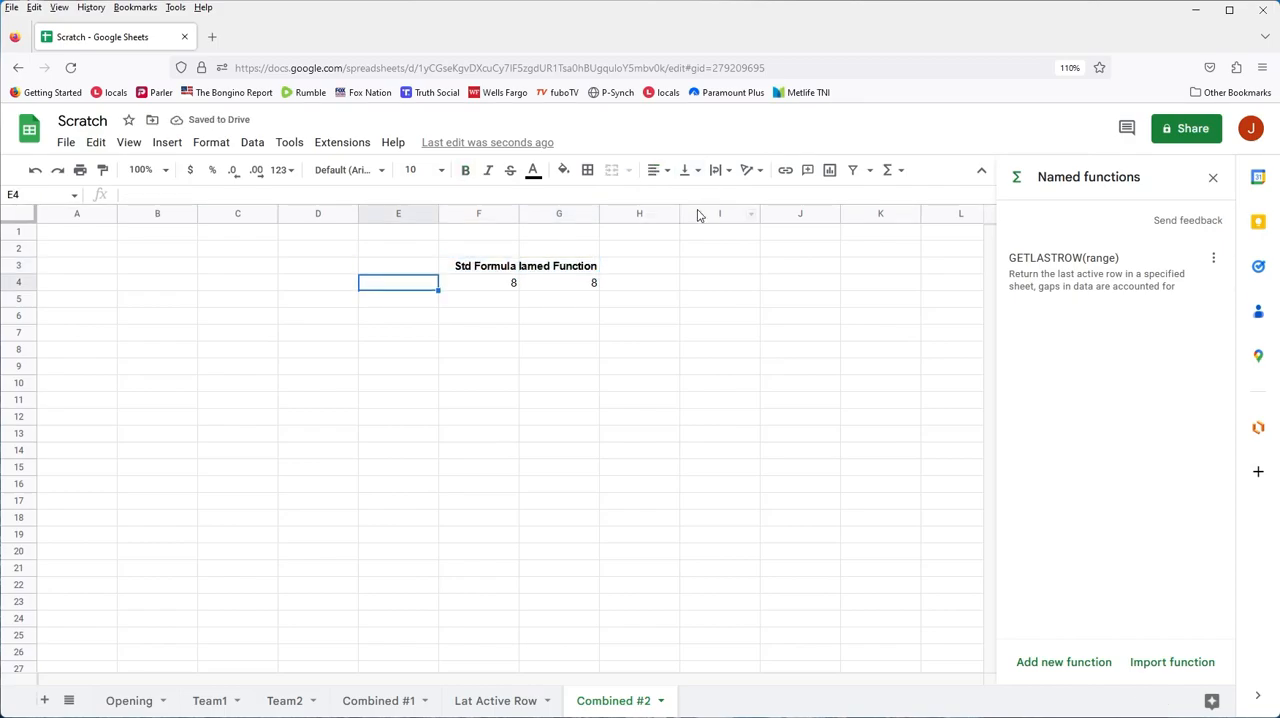
Add a bold 'Team1 Last Row' label in E4 beside the two results of 8
{"action": "type", "text": "Team 1"}
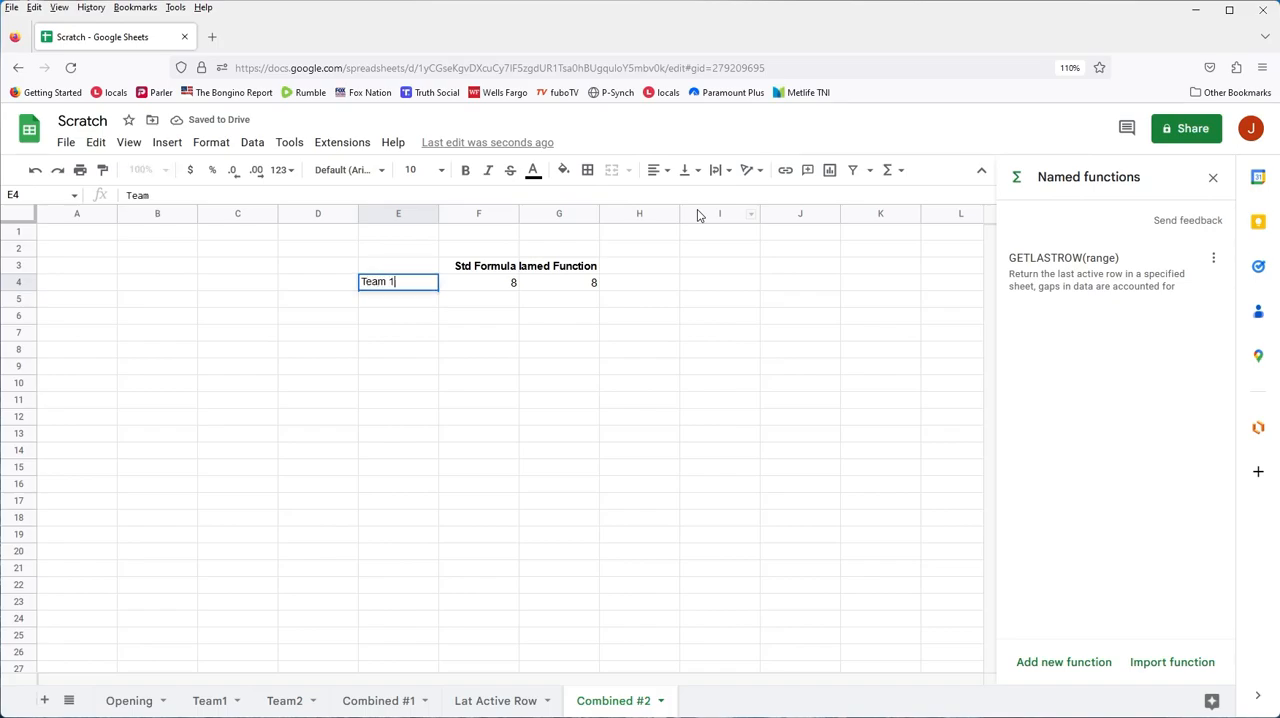
{"action": "key", "text": "Backspace"}
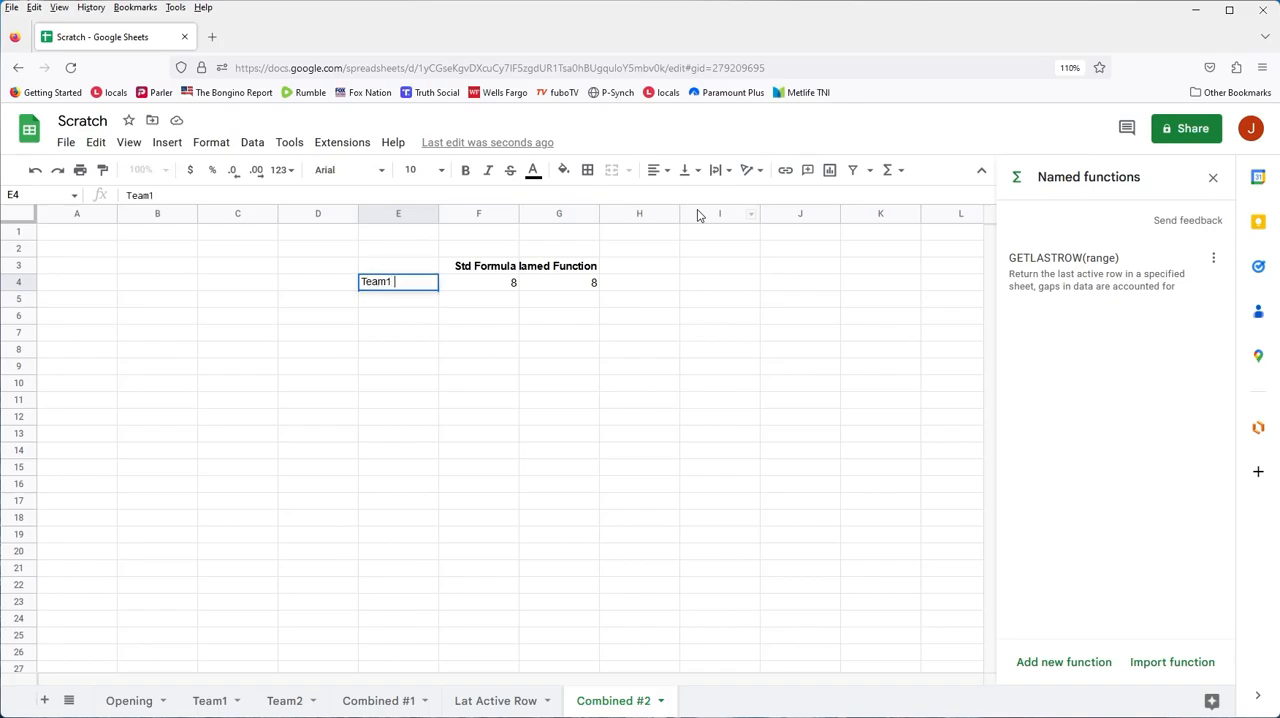
{"action": "type", "text": "Last Row"}
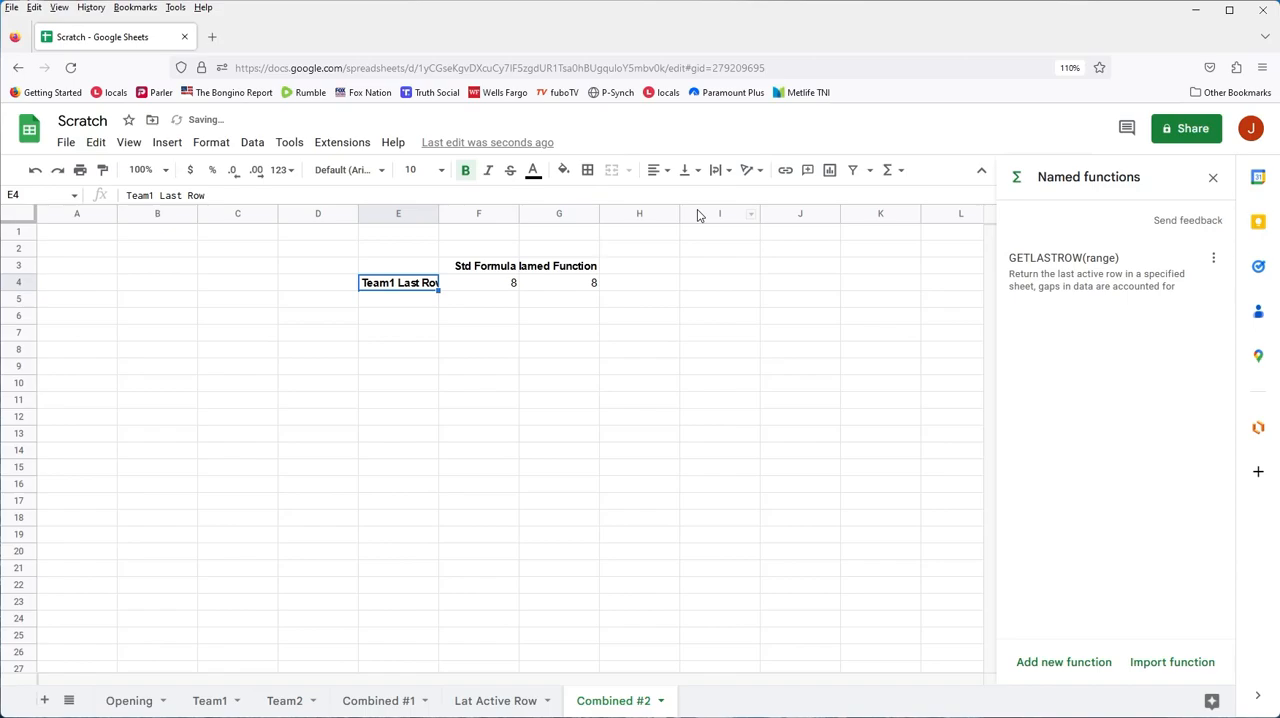
{"action": "left_click", "coordinate": [398, 264]}
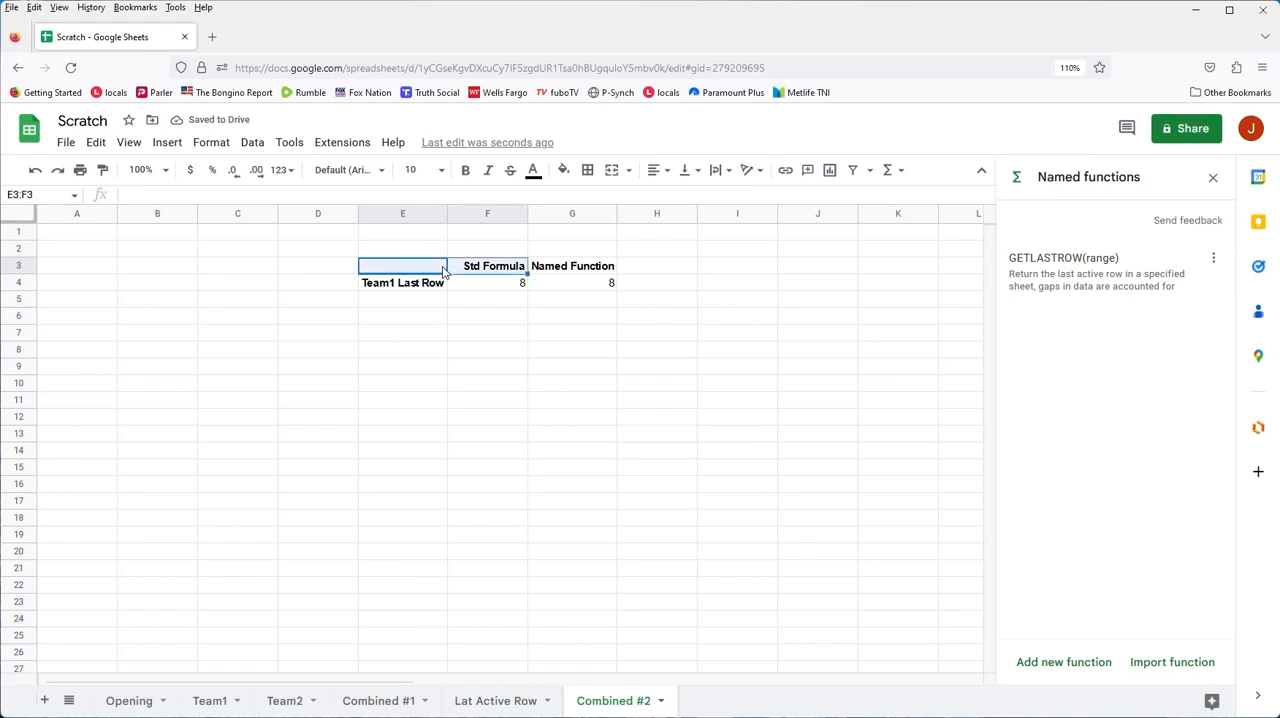
Copy the Std Formula / Named Function headers down below and select E5 for the Team1 string label
{"action": "left_click", "coordinate": [572, 264]}
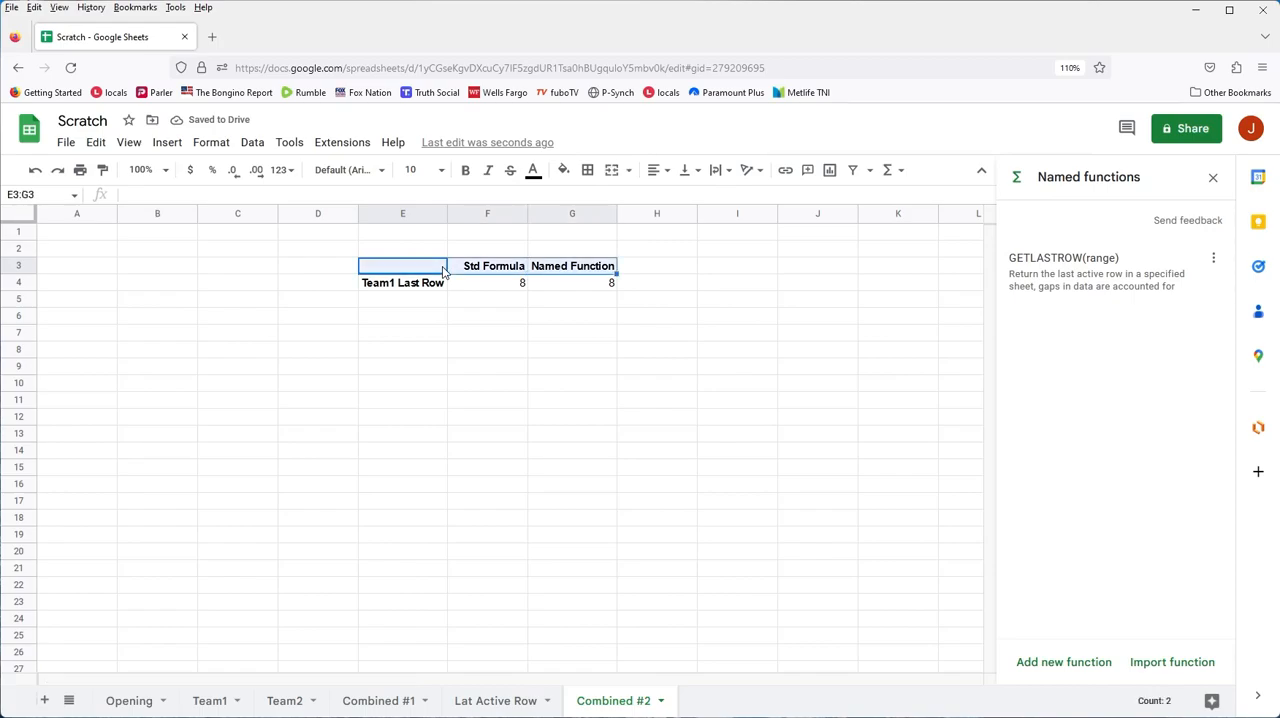
{"action": "left_click", "coordinate": [402, 316]}
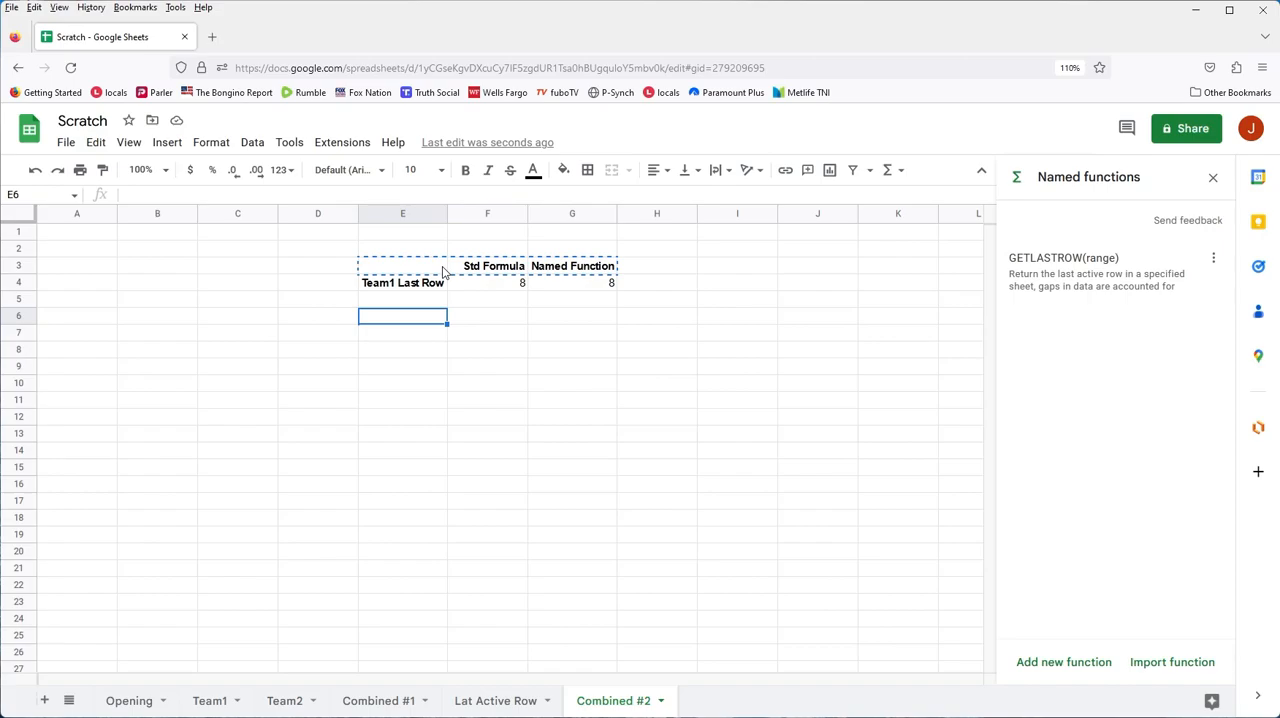
{"action": "key", "text": "ctrl+v"}
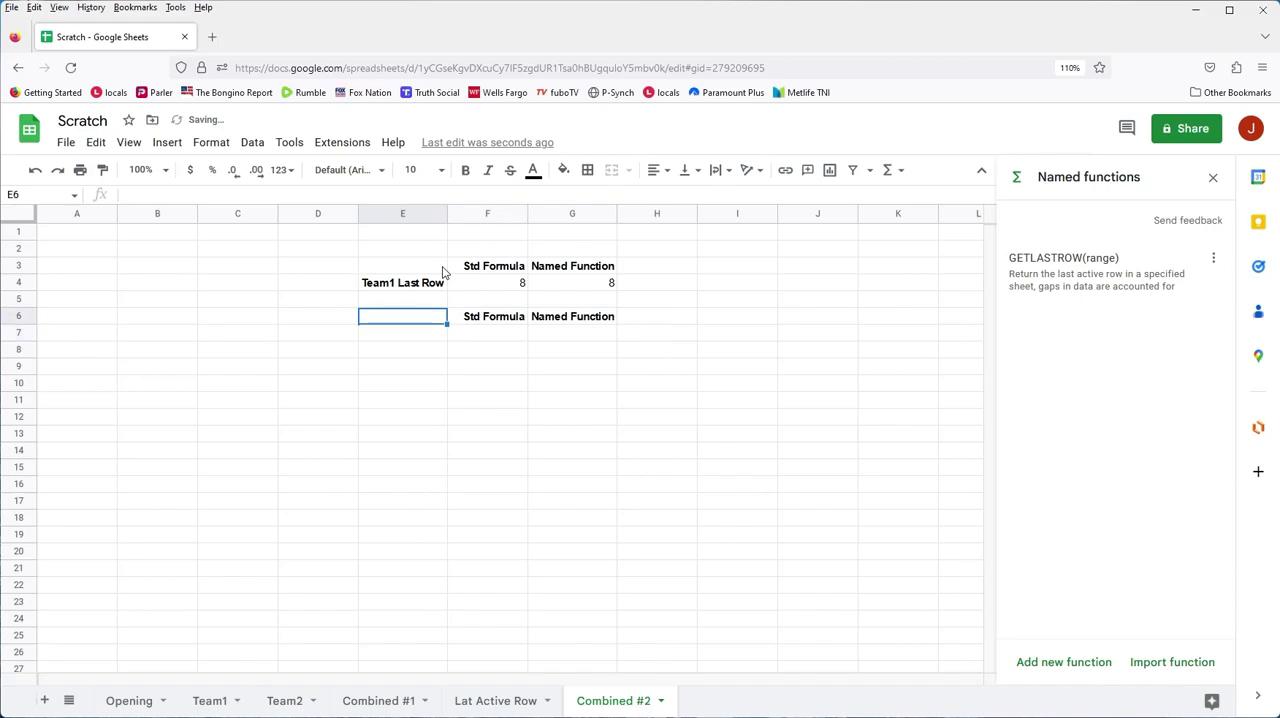
{"action": "left_click", "coordinate": [488, 316]}
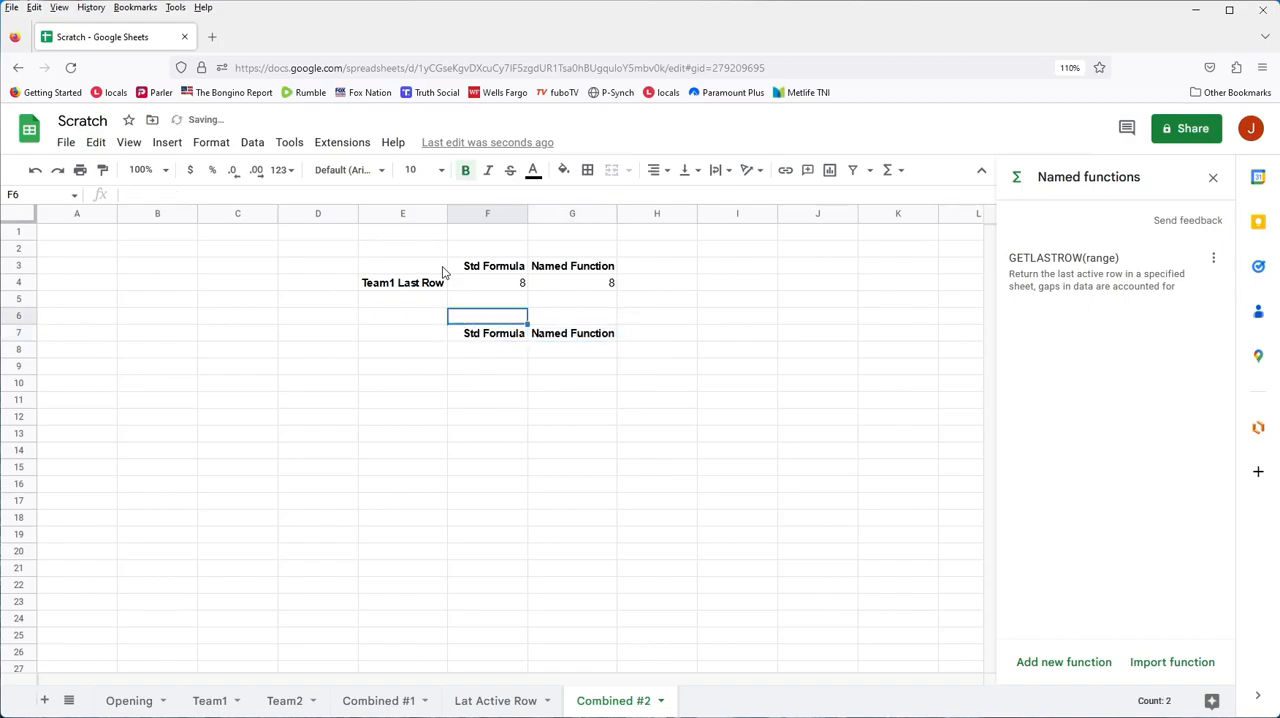
{"action": "left_click", "coordinate": [402, 298]}
{"action": "type", "text": "Team1 Strin"}
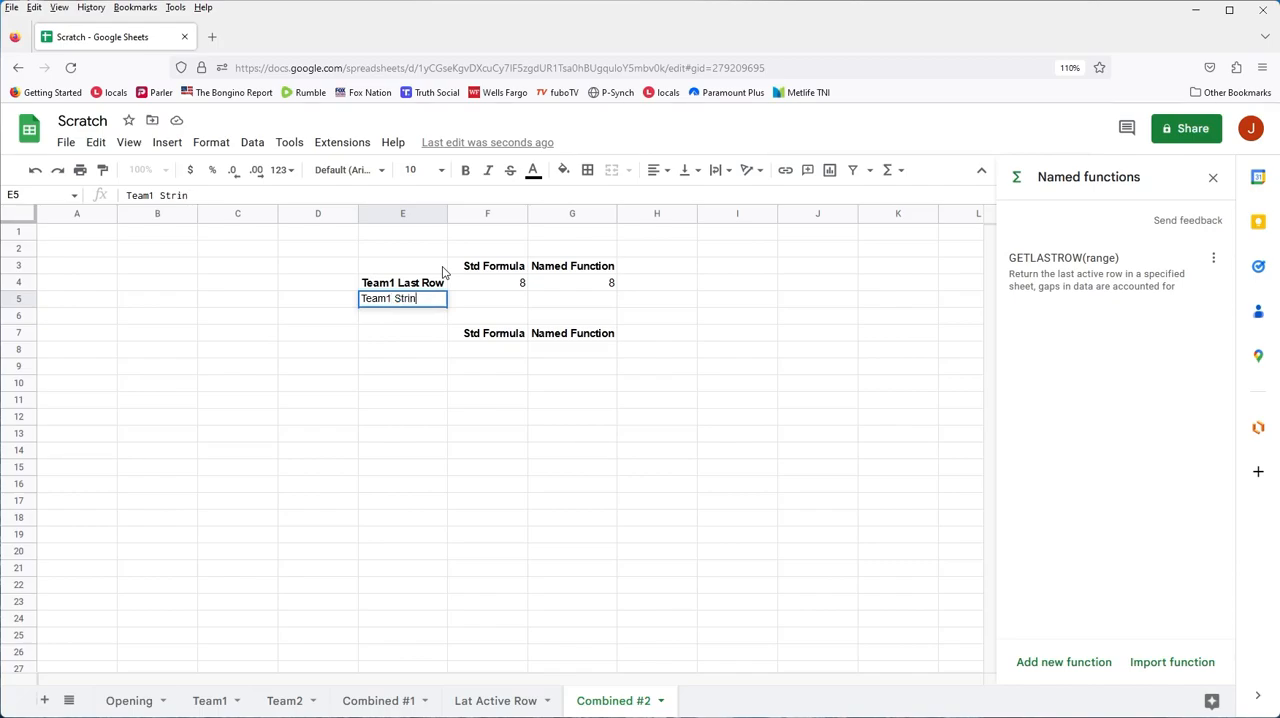
Finish the 'Team1 String for INDIRECT()' label in E5 and widen column E to fit
{"action": "type", "text": "g for"}
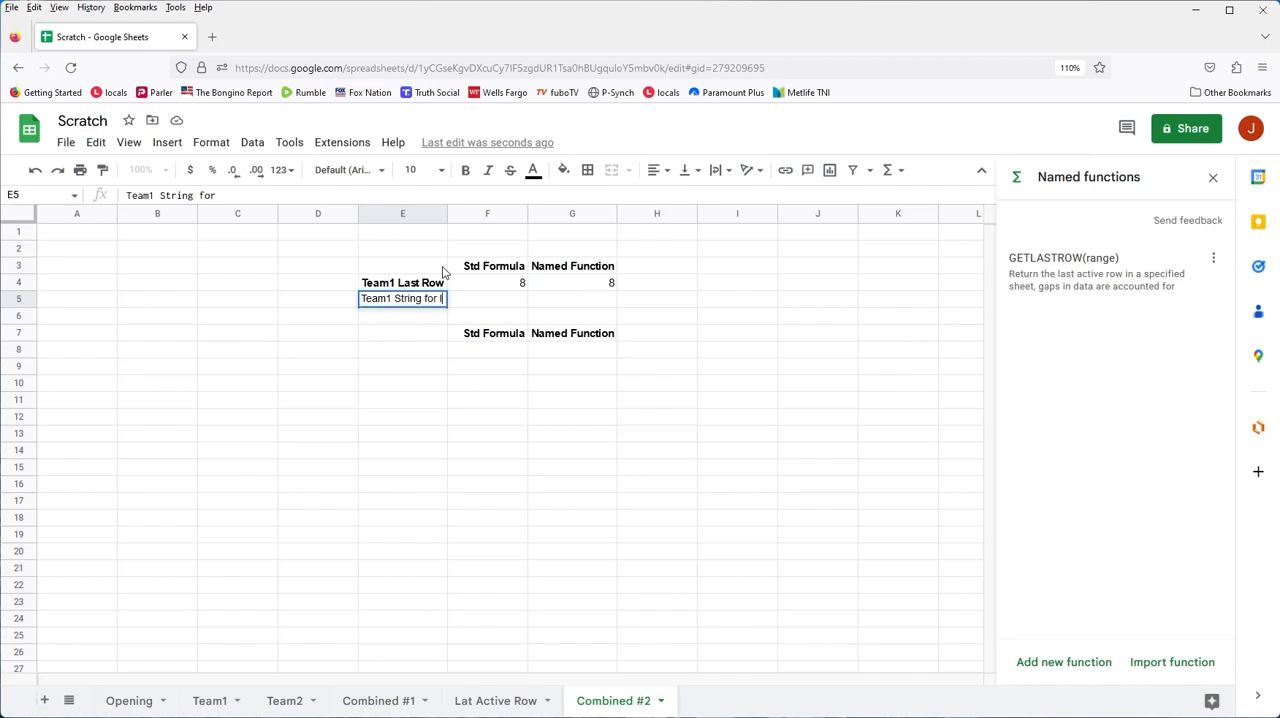
{"action": "type", "text": "INDIRECT("}
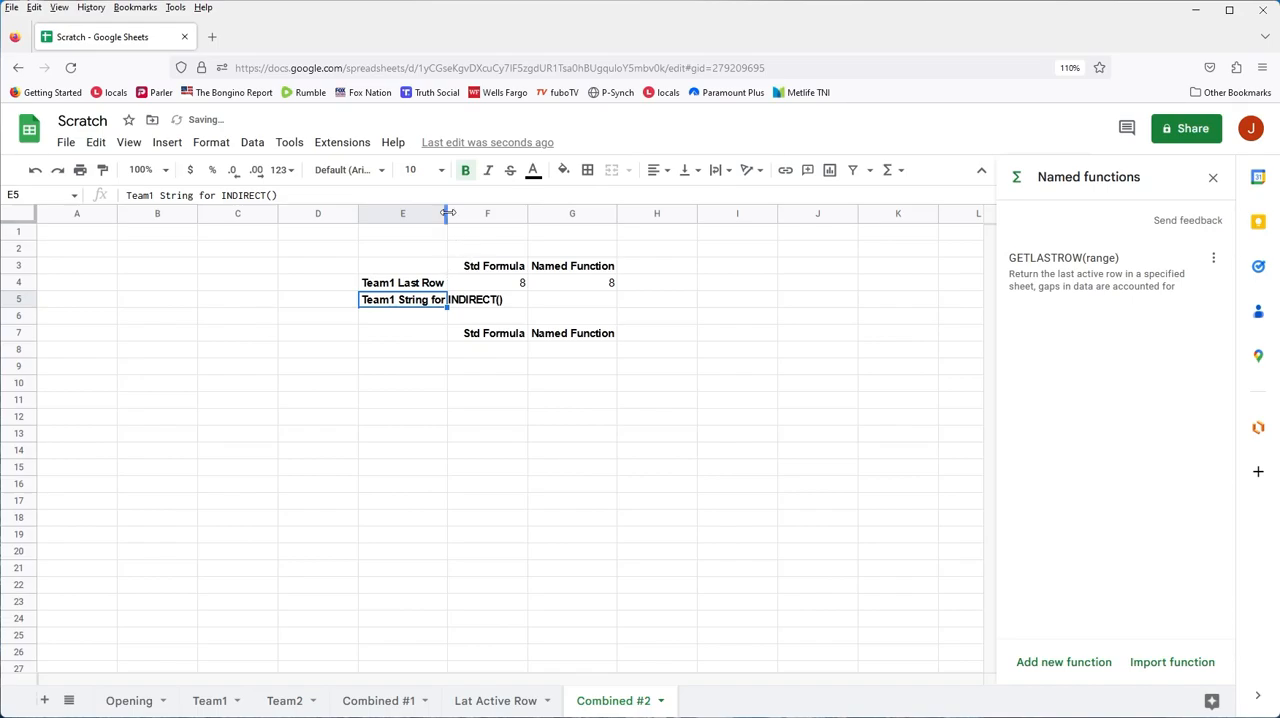
{"action": "left_click_drag", "start_coordinate": [448, 212], "coordinate": [506, 212]}
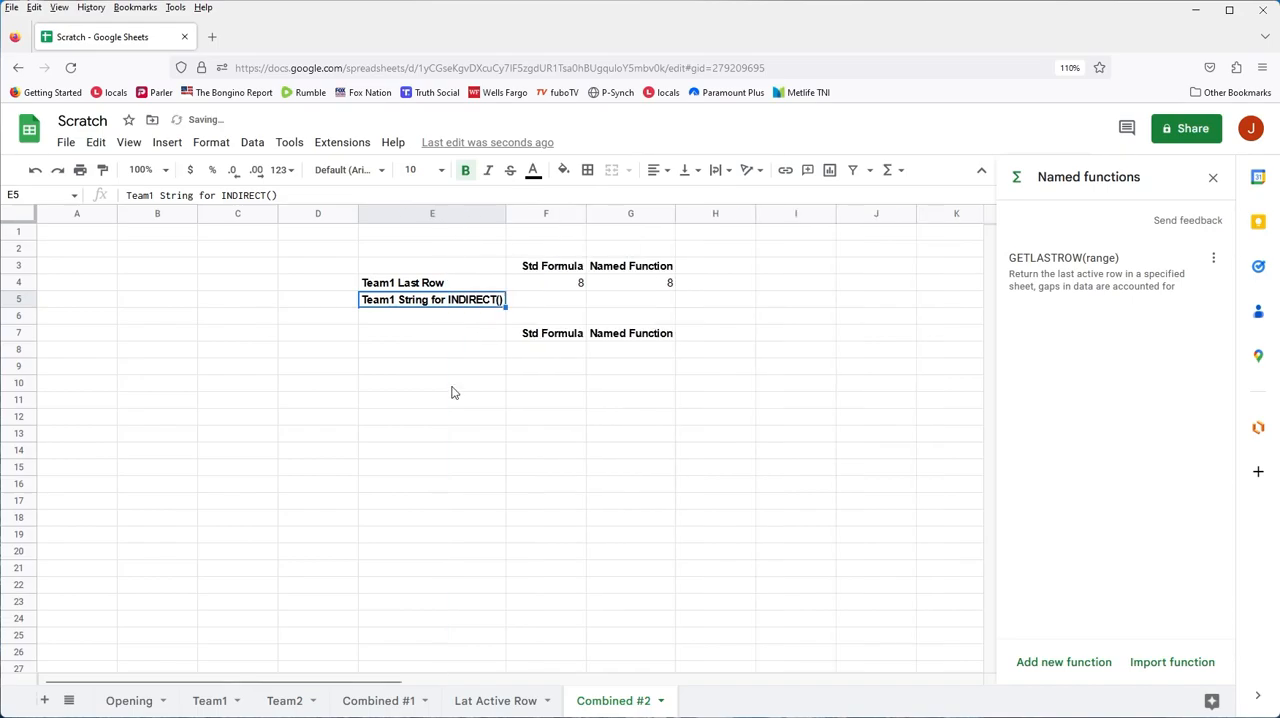
Copy both labels into E8:E9 and rename them for Team2
{"action": "left_click", "coordinate": [432, 282]}
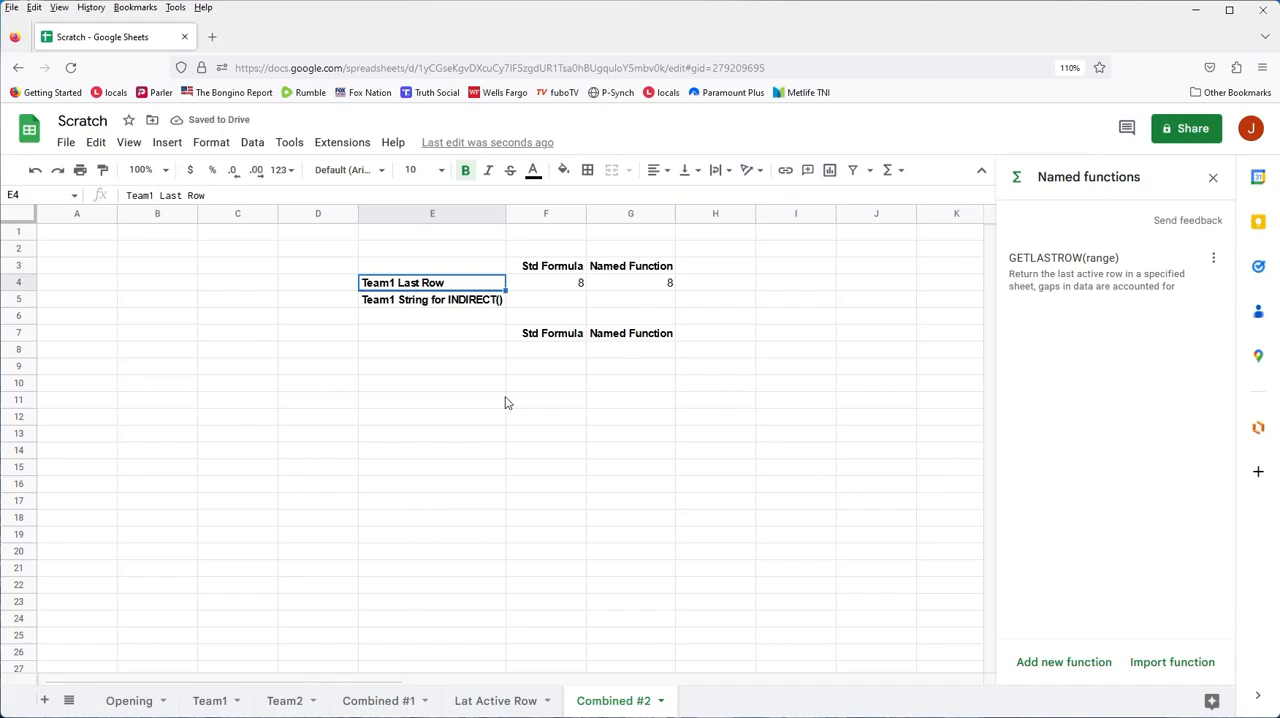
{"action": "left_click", "coordinate": [432, 348]}
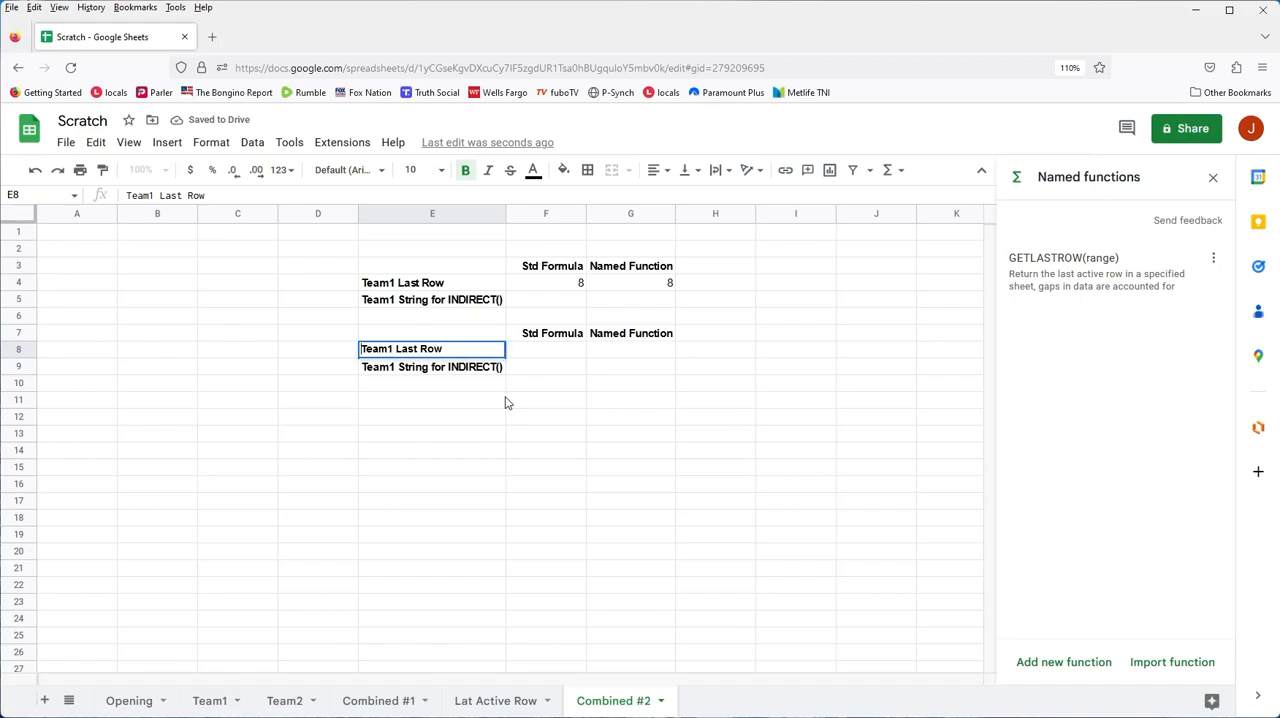
{"action": "type", "text": "2"}
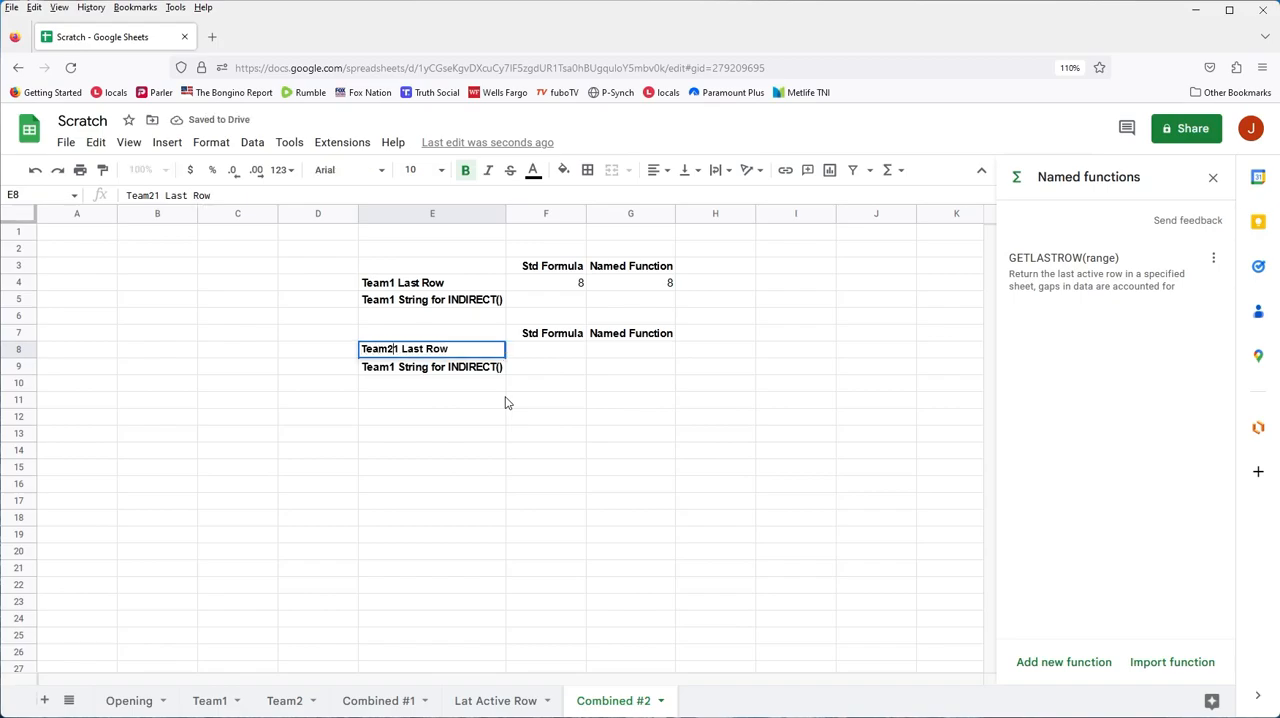
{"action": "key", "text": "enter"}
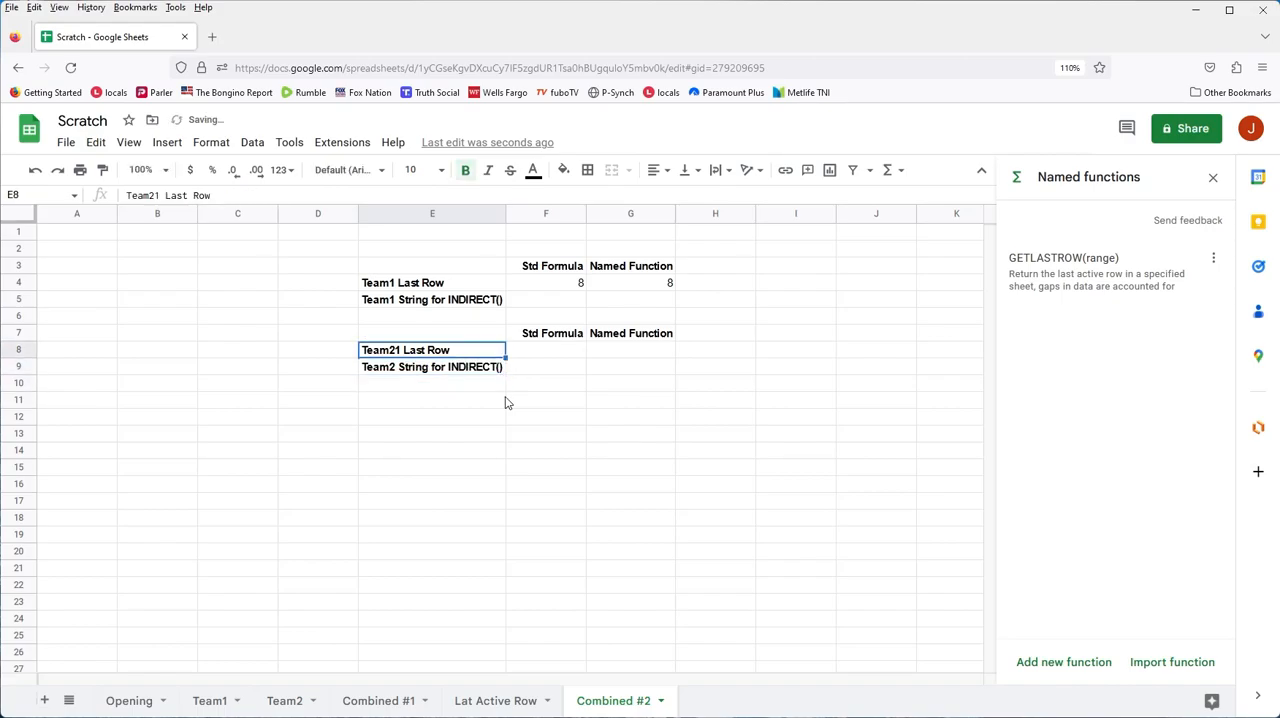
Copy F4's last-row array formula text into F8, which currently returns 8
{"action": "left_click", "coordinate": [544, 282]}
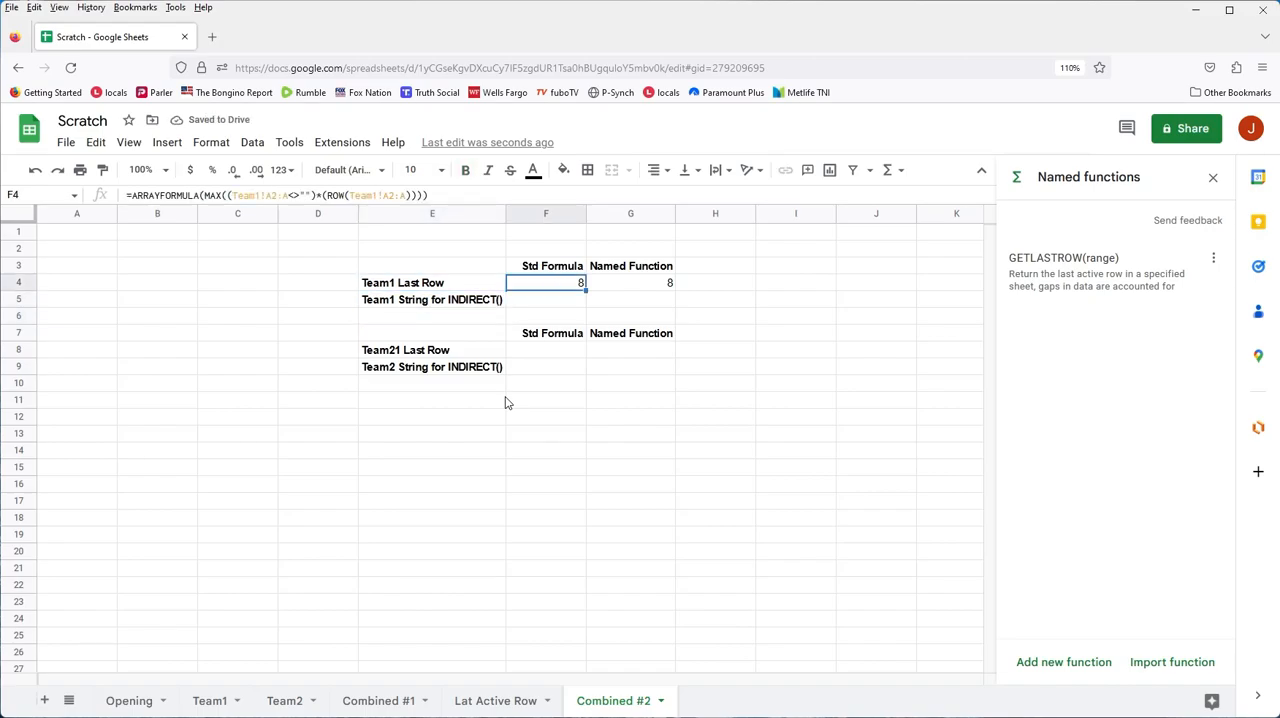
{"action": "left_click", "coordinate": [430, 196]}
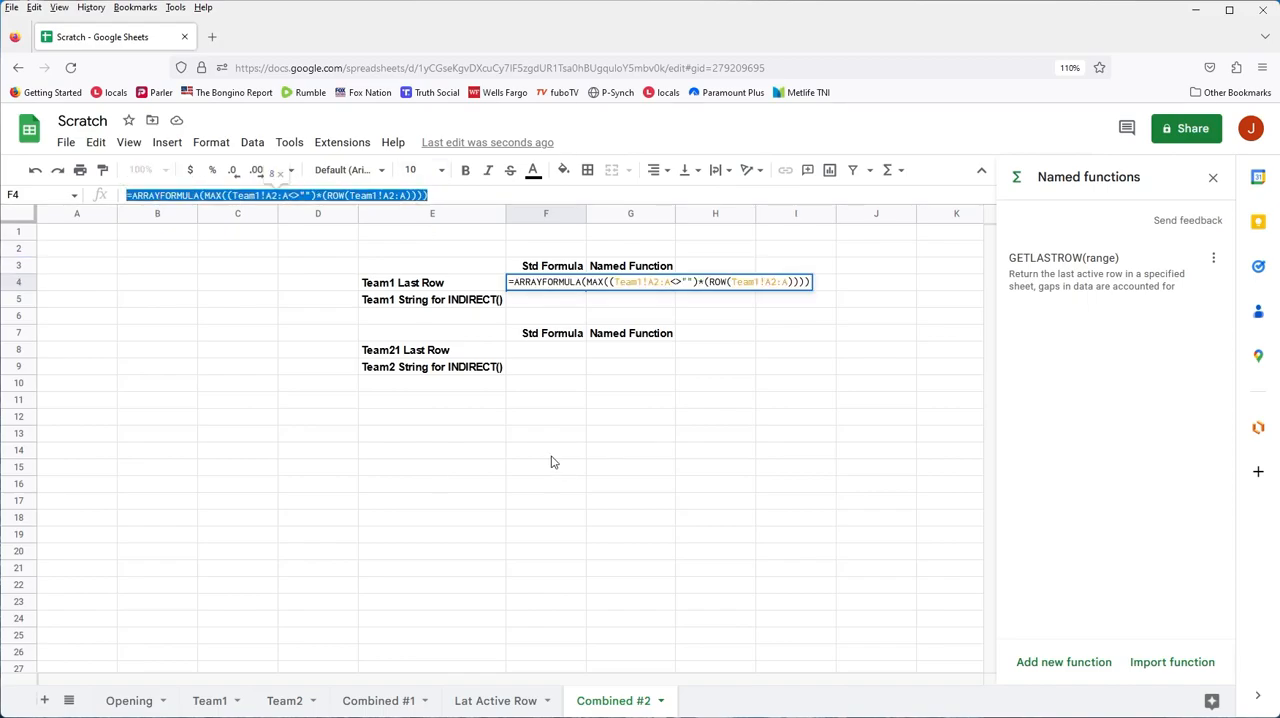
{"action": "key", "text": "Return"}
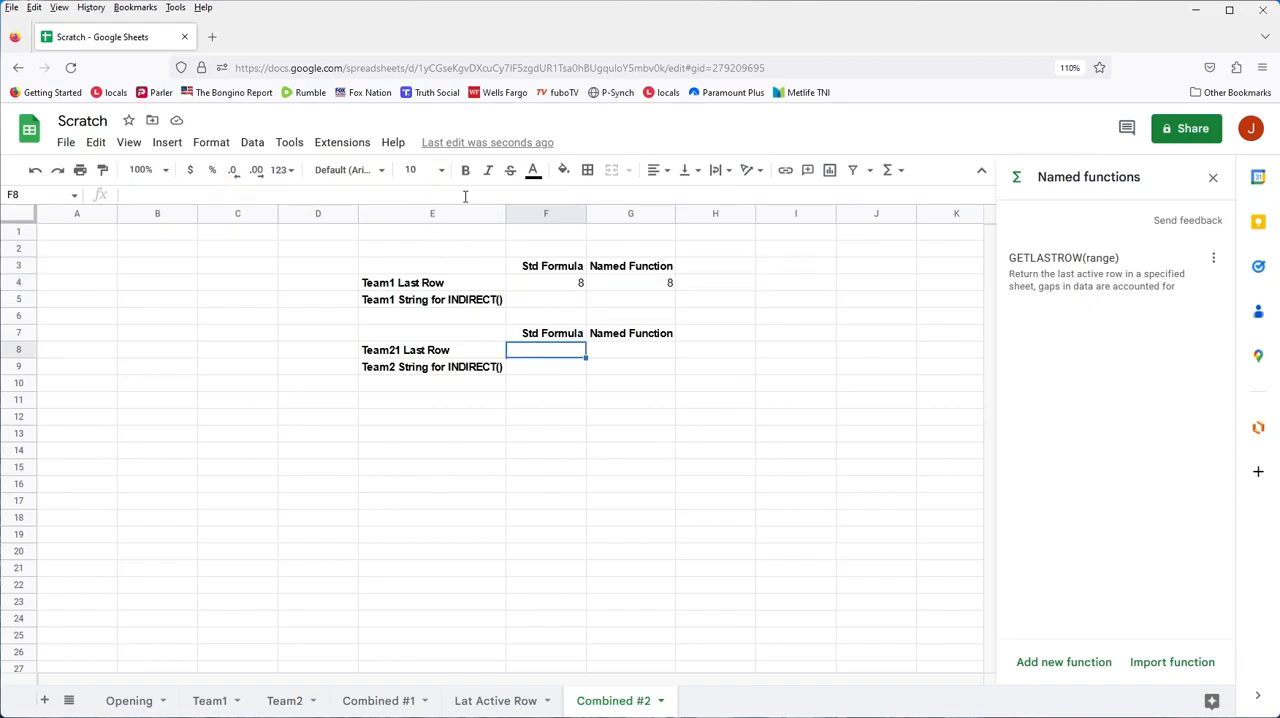
{"action": "type", "text": "=ARRAYFORMULA(MAX((Team1!A2:A<>\"\")*(ROW(Team1!A2:A))))"}
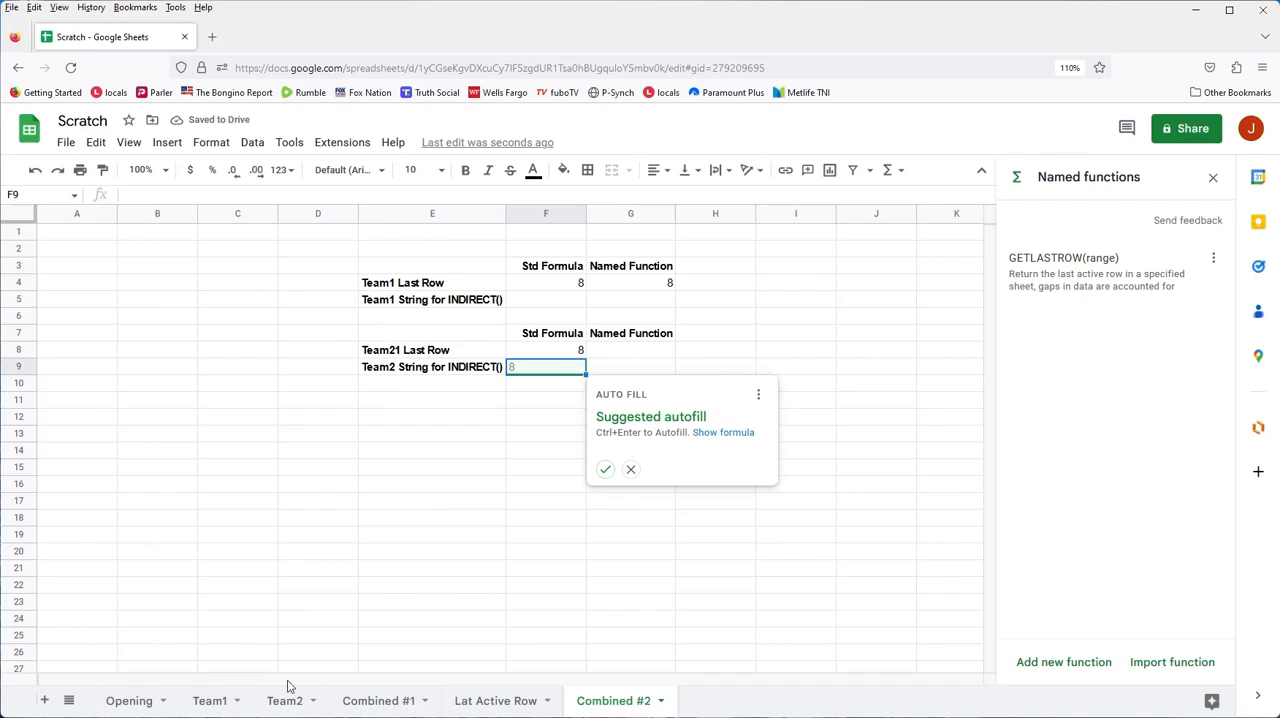
Add Blake with 24000 sales in row 9 of Team2, then return to Combined #2
{"action": "left_click", "coordinate": [284, 700]}
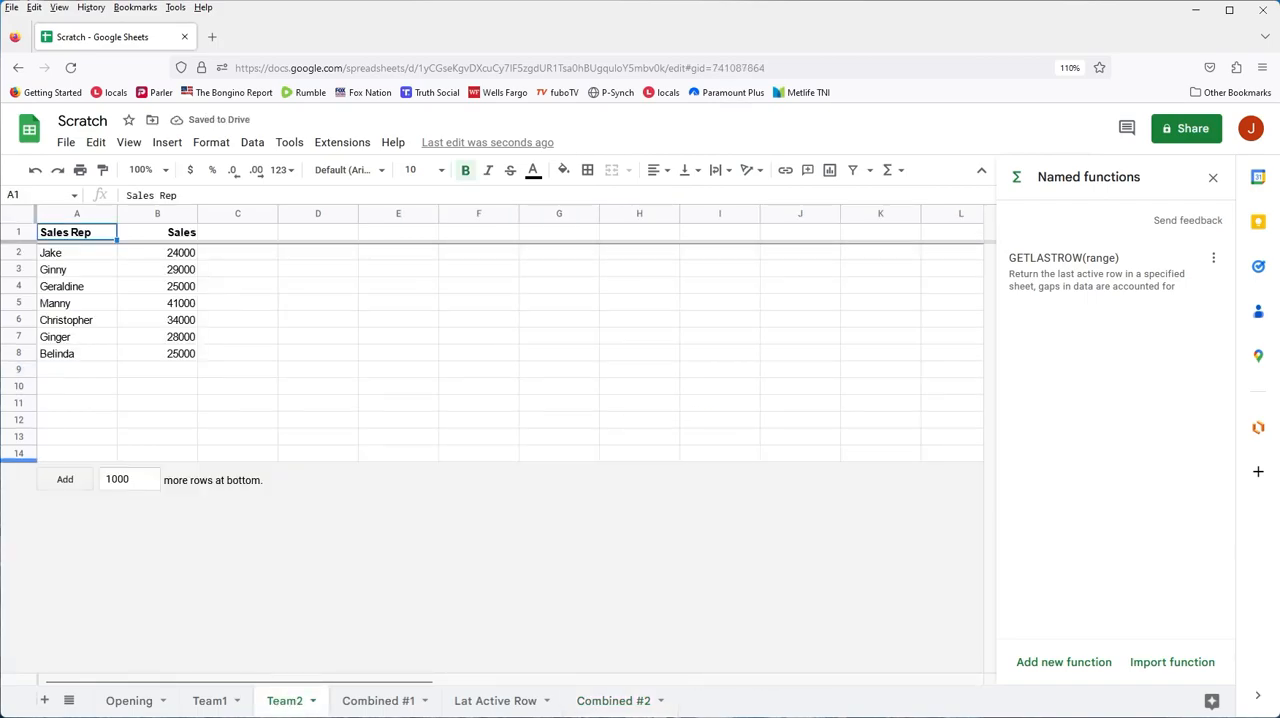
{"action": "left_click", "coordinate": [76, 368]}
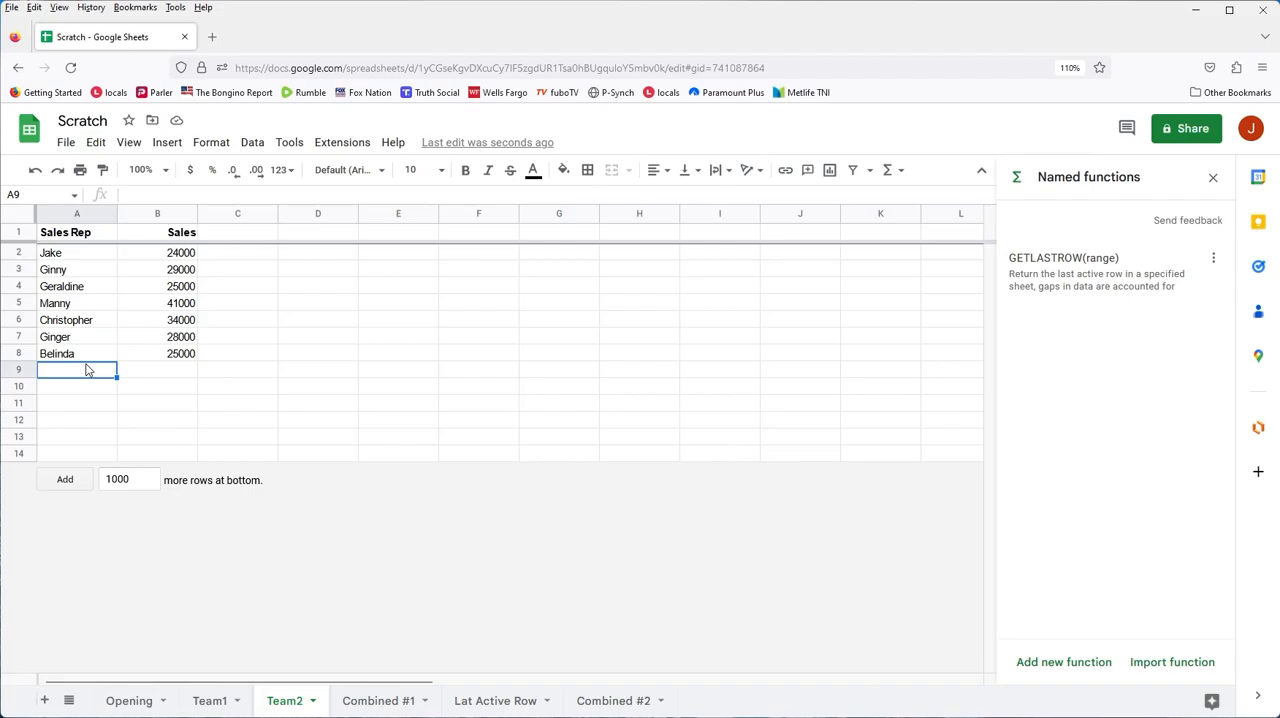
{"action": "type", "text": "Blake"}
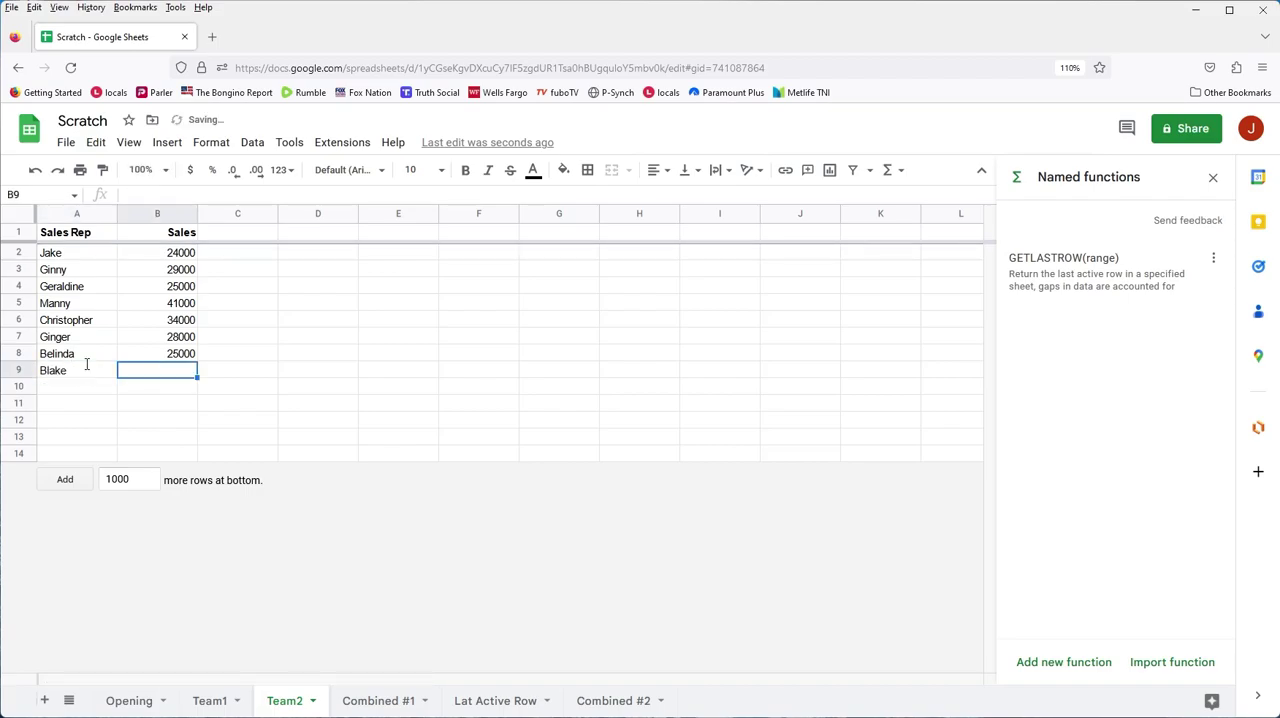
{"action": "type", "text": "24000"}
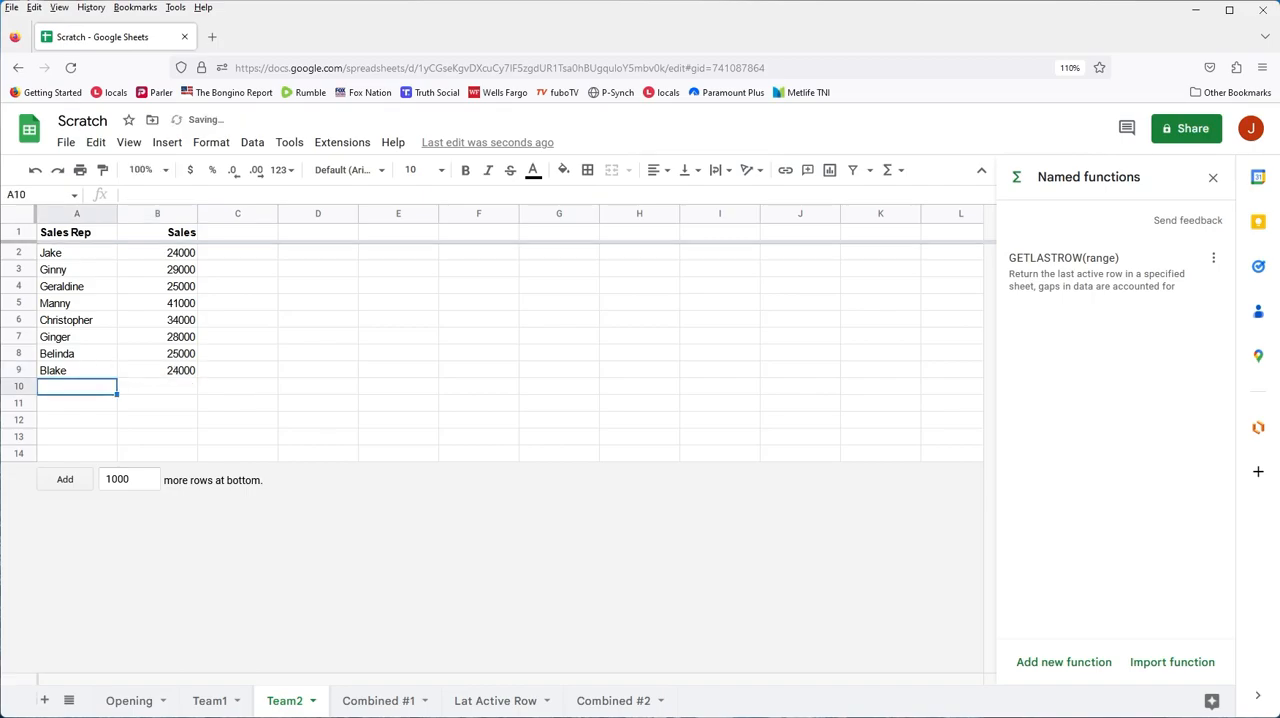
{"action": "left_click", "coordinate": [612, 700]}
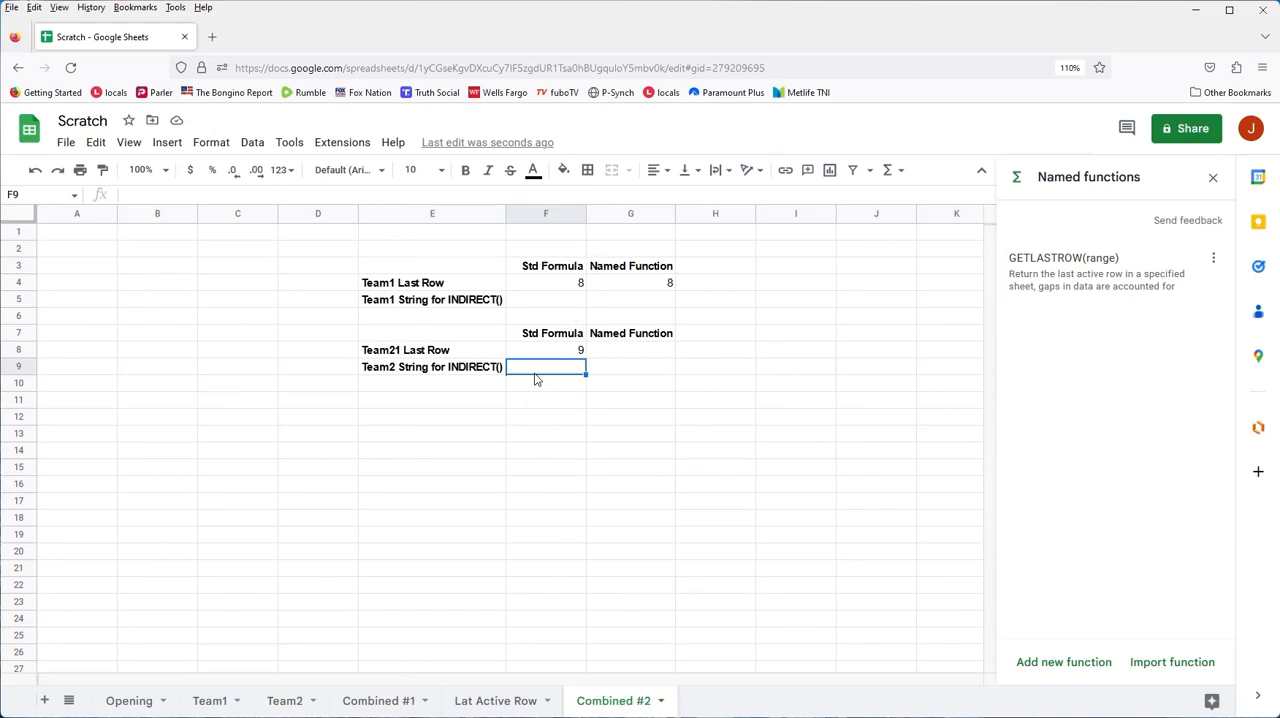
Copy G4's =GETLASTROW(Team1!A2:A) formula to reuse it in G8 for Team2, returning 9
{"action": "left_click", "coordinate": [544, 348]}
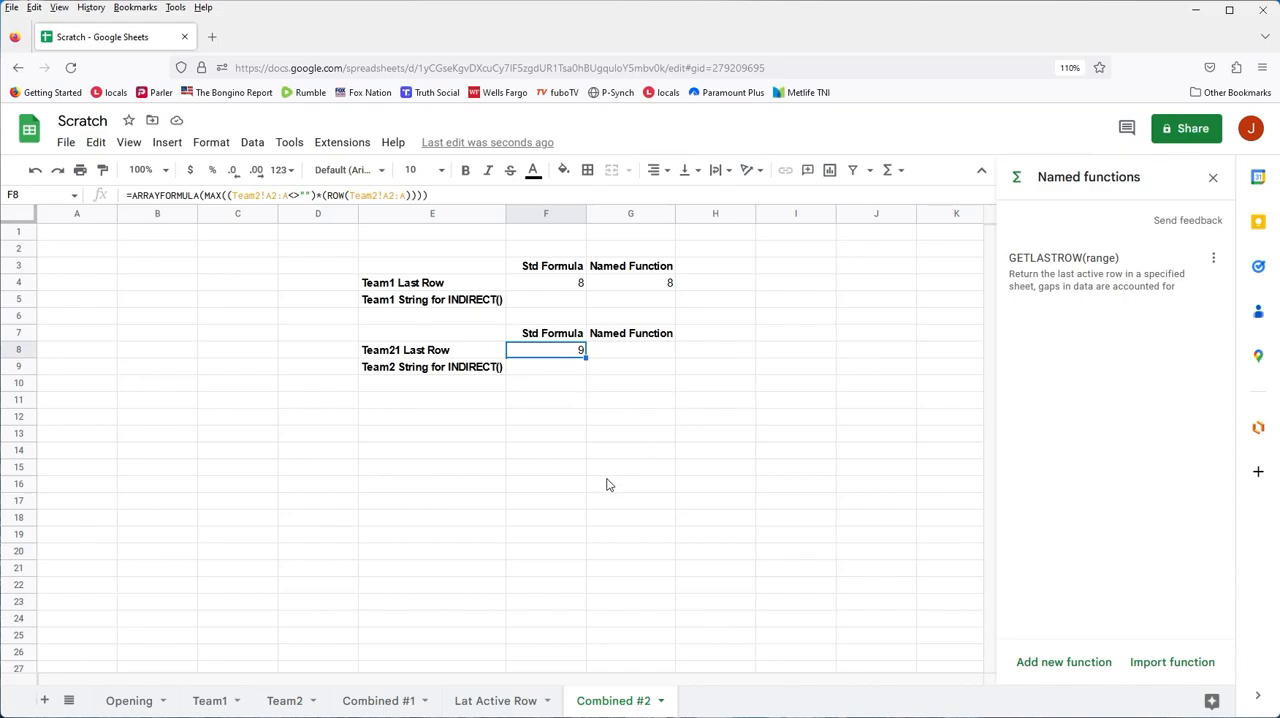
{"action": "mouse_move", "coordinate": [596, 356]}
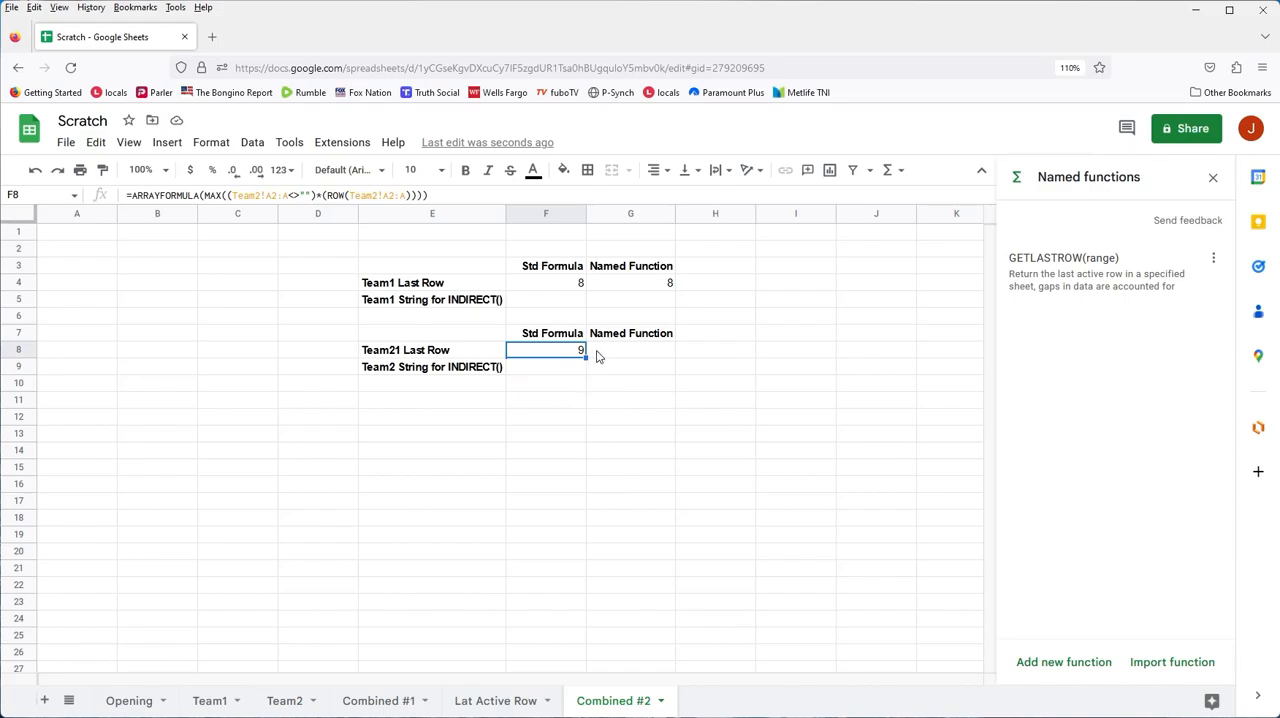
{"action": "left_click", "coordinate": [630, 282]}
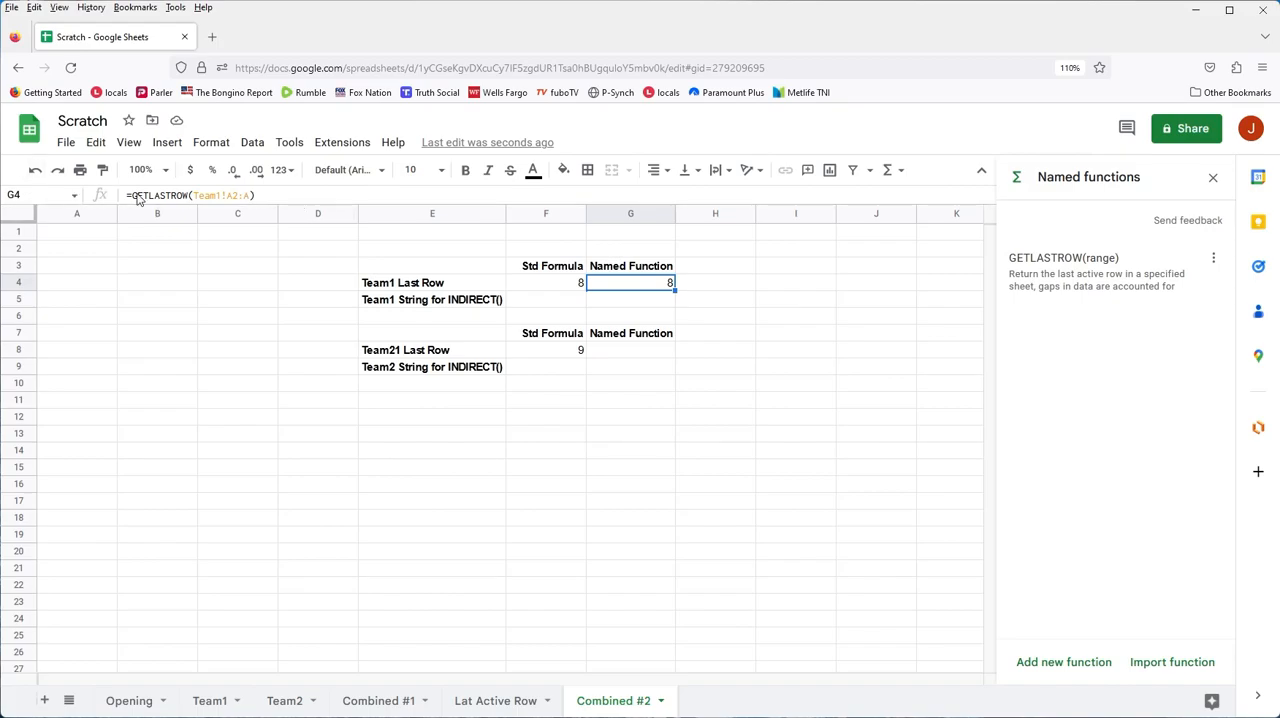
{"action": "double_click", "coordinate": [630, 282]}
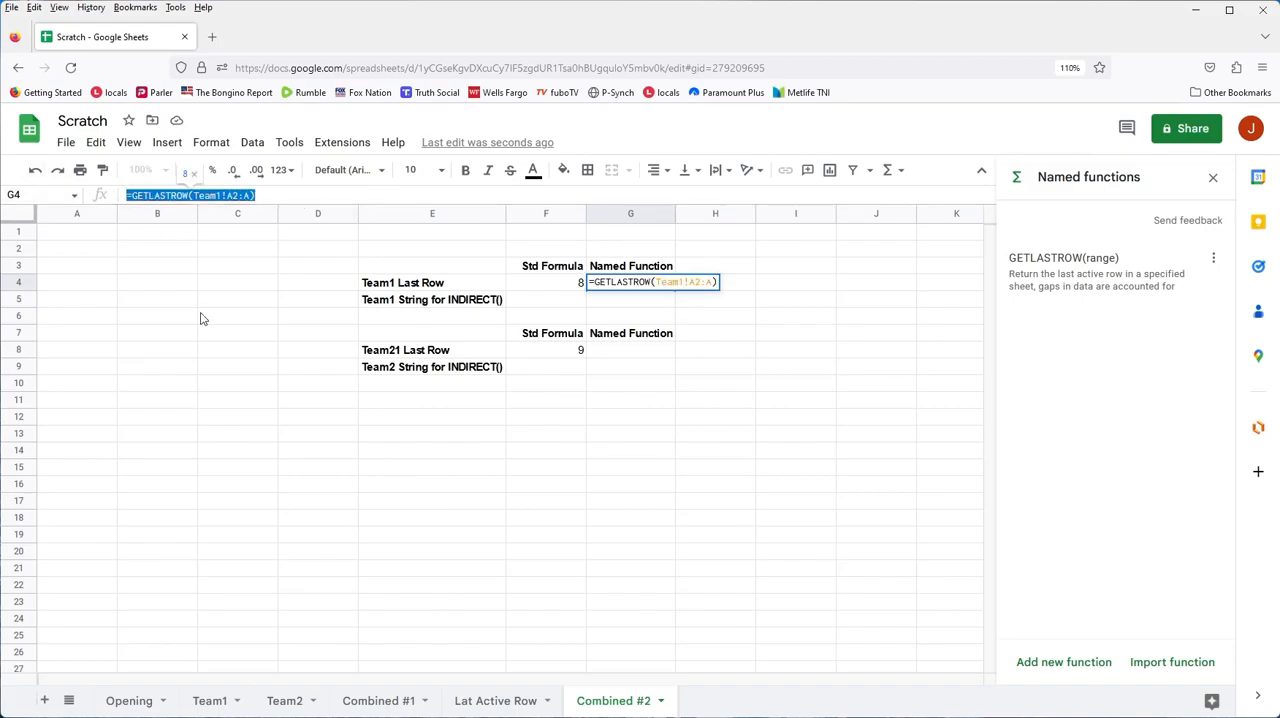
{"action": "mouse_move", "coordinate": [696, 448]}
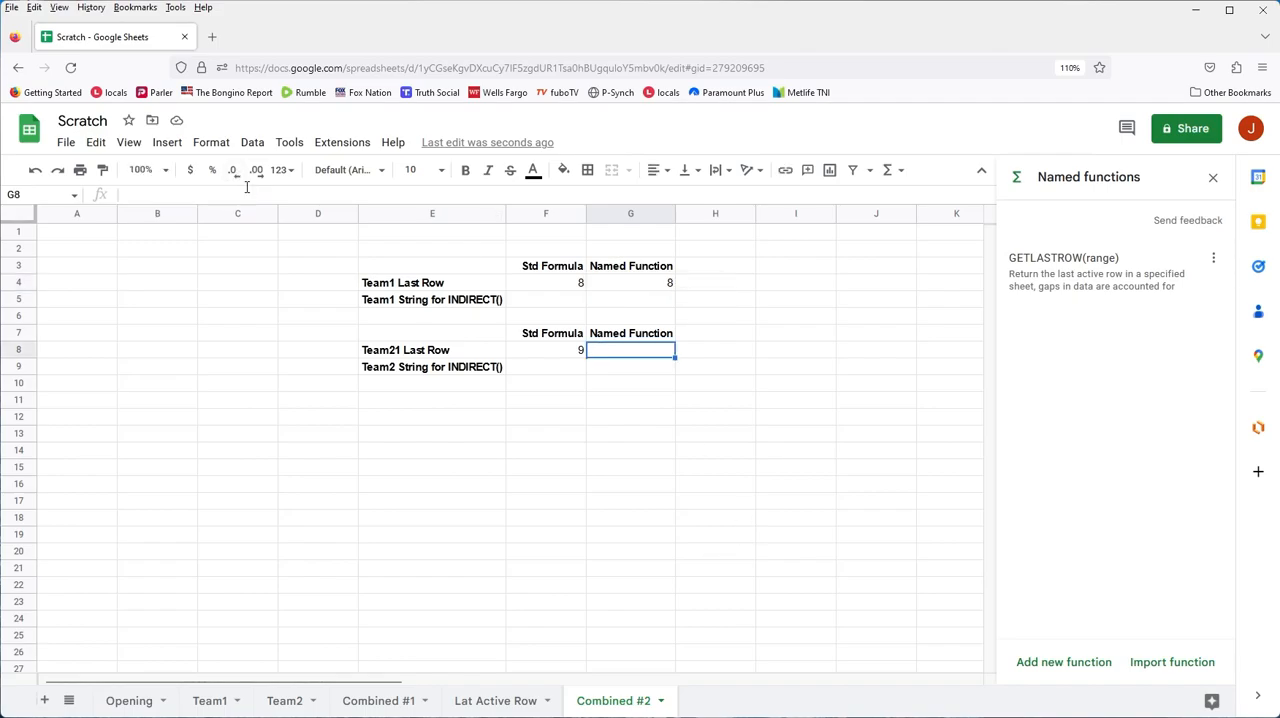
{"action": "type", "text": "=GETLASTROW(Team1!A2:A)"}
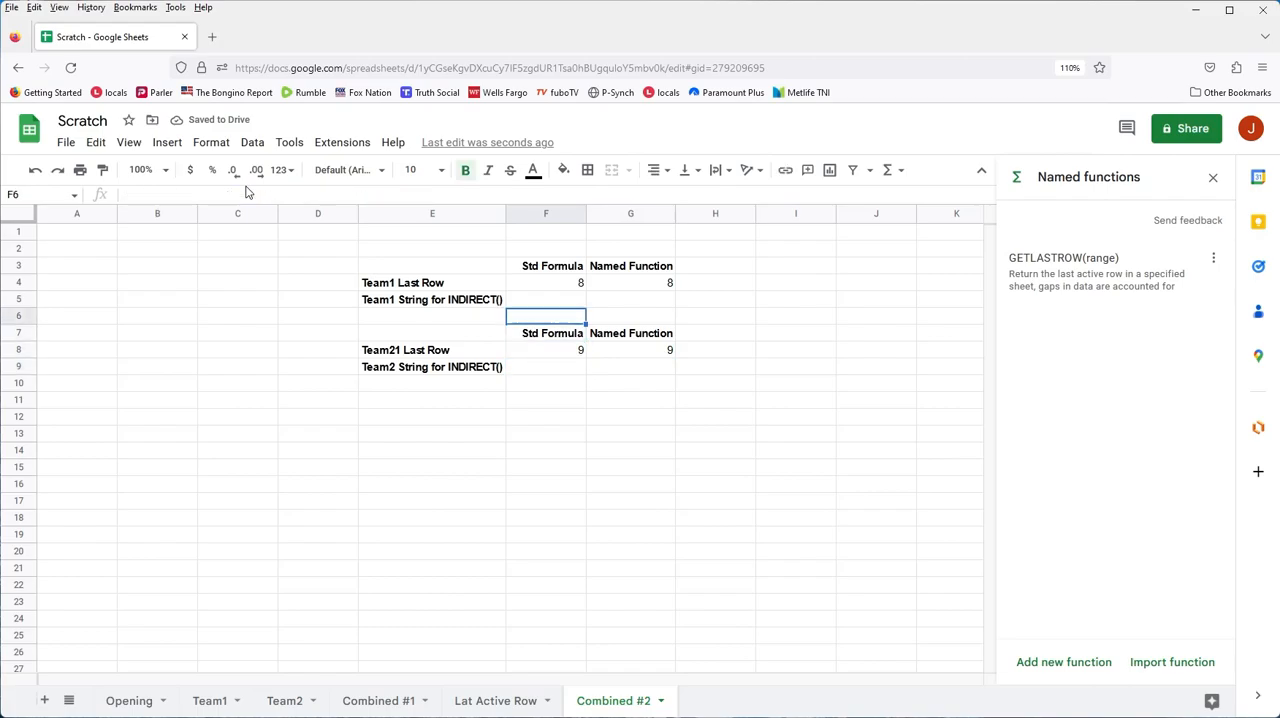
{"action": "left_click", "coordinate": [544, 298]}
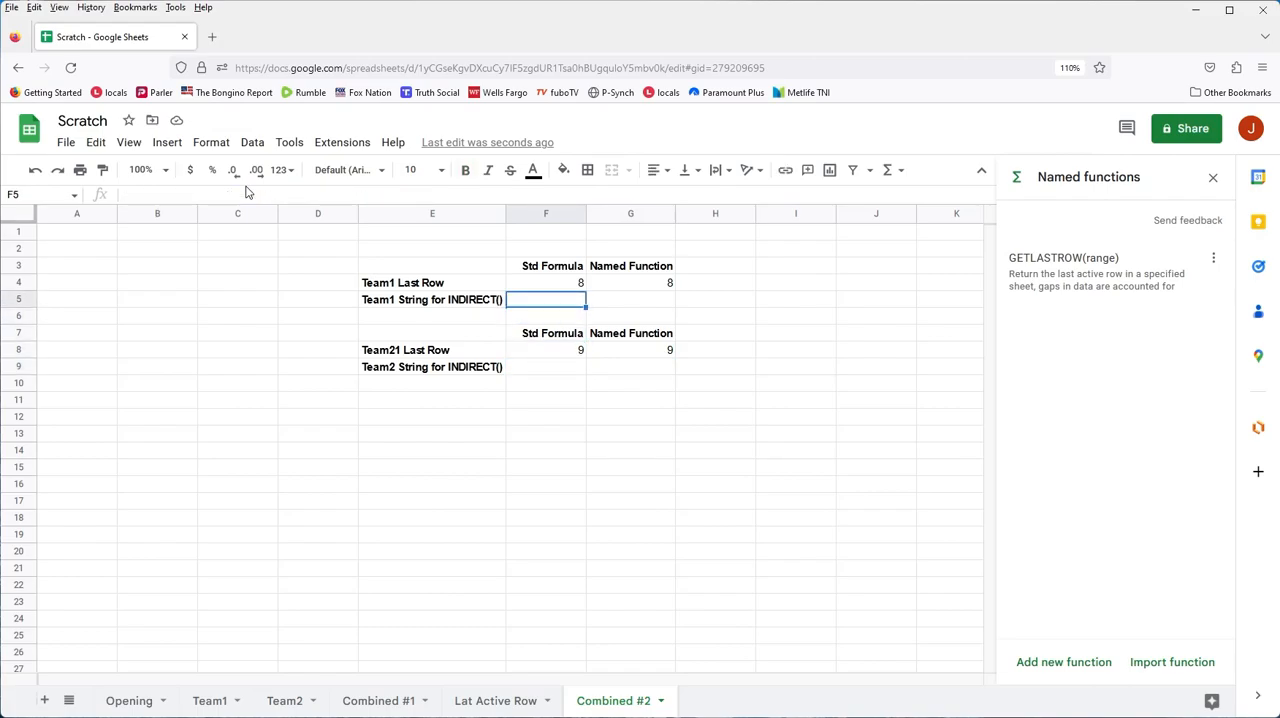
{"action": "mouse_move", "coordinate": [250, 222]}
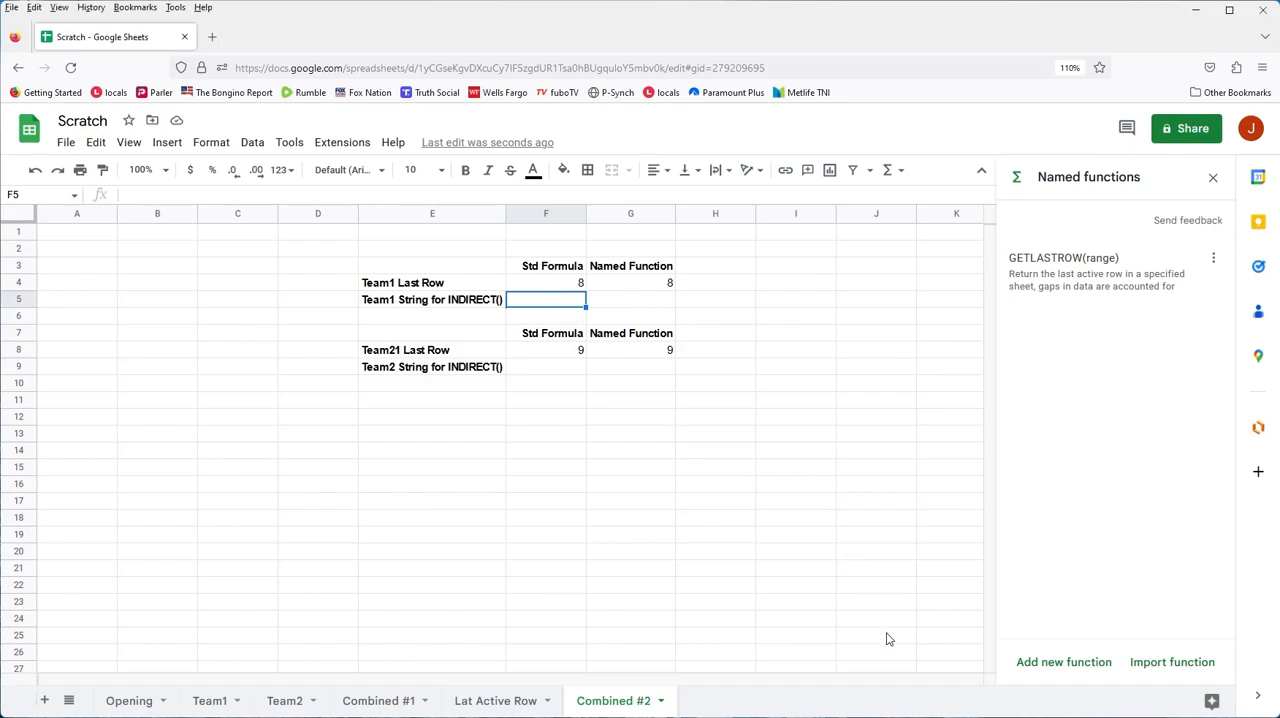
{"action": "mouse_move", "coordinate": [852, 672]}
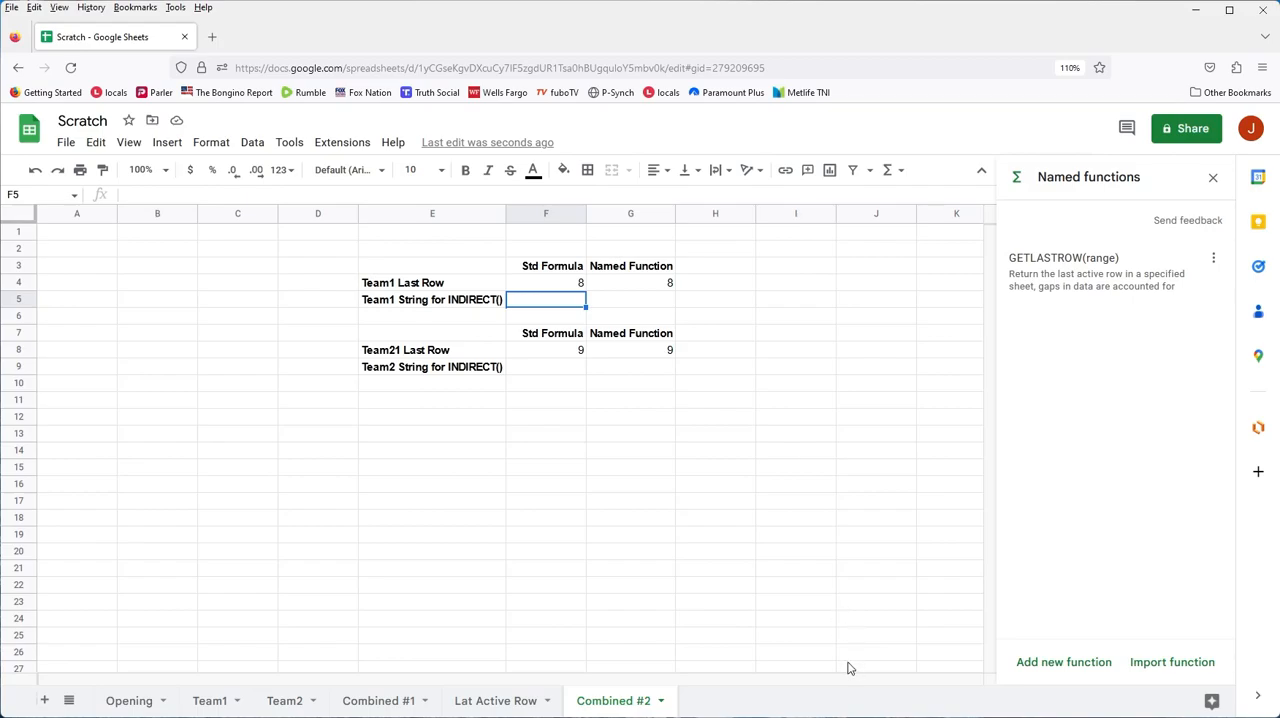
Enter ="Team1!A1:B"&F4 in F5 to produce the text Team1!A1:B8, then verify it
{"action": "type", "text": "=ARRAYFORMULA(MAX((Team1!A3:A<>\"\")*(ROW(Team1!A3:A))))"}
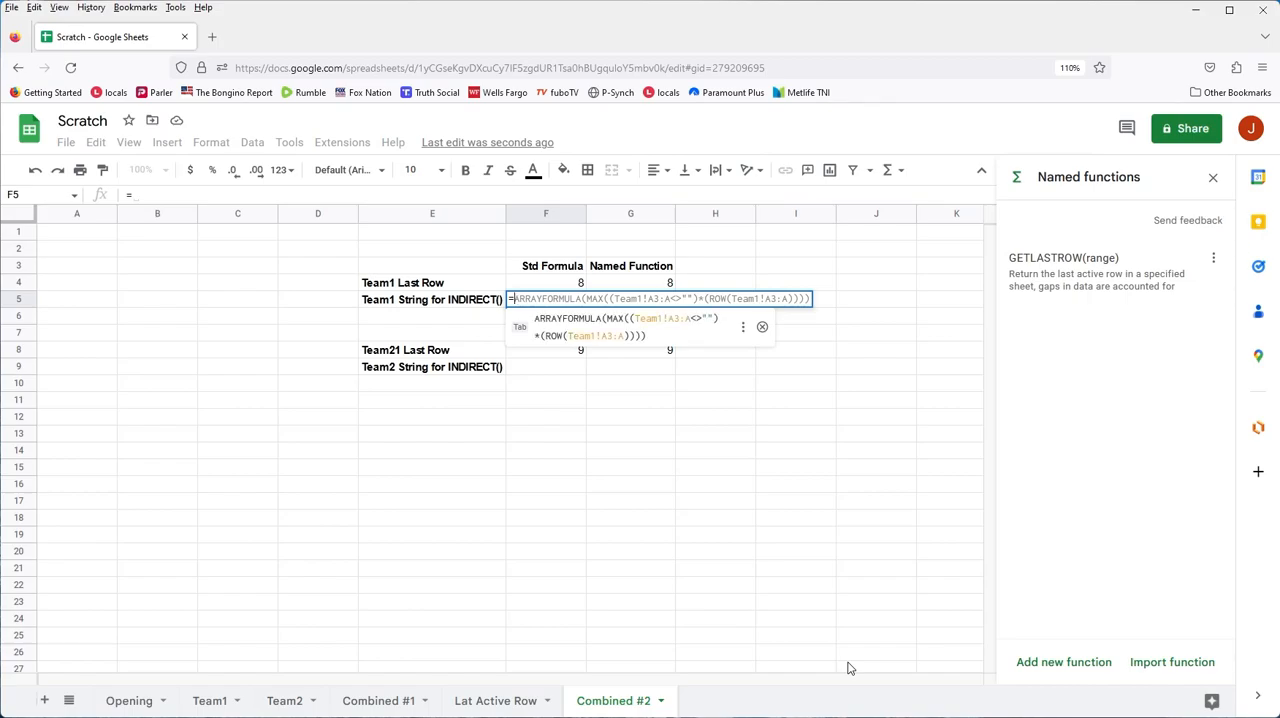
{"action": "type", "text": "=\"Te"}
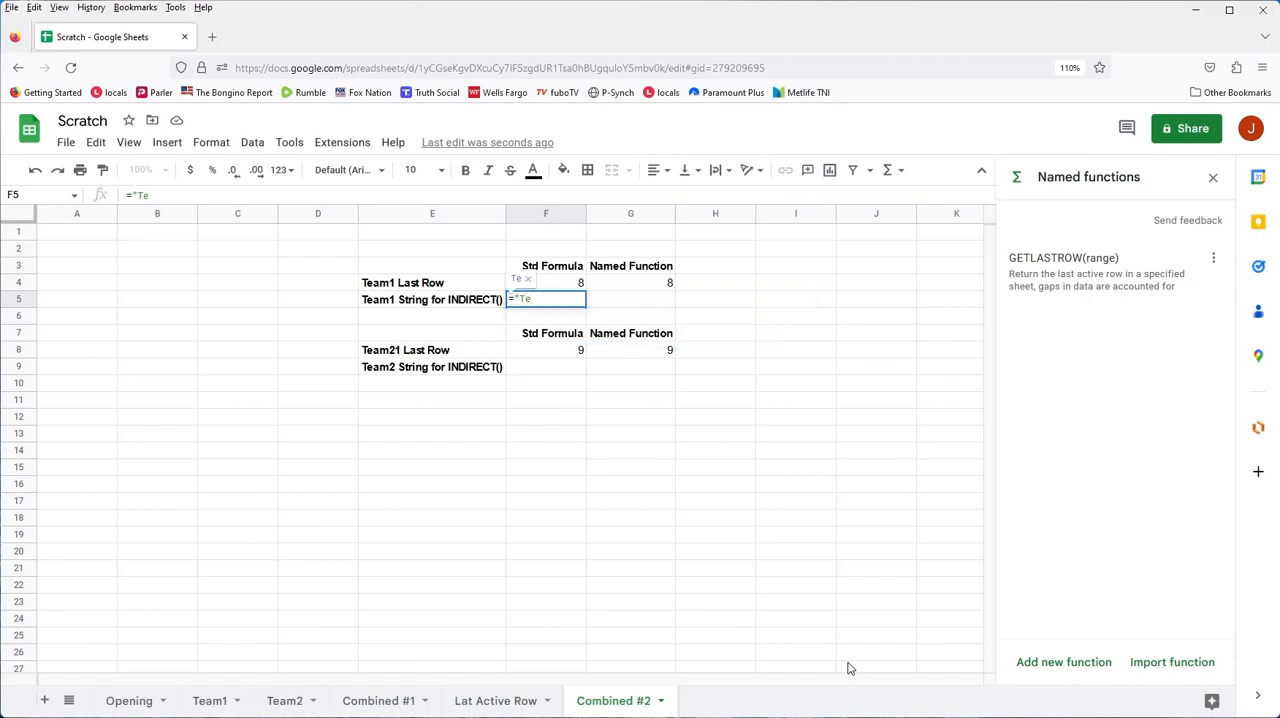
{"action": "type", "text": "am1"}
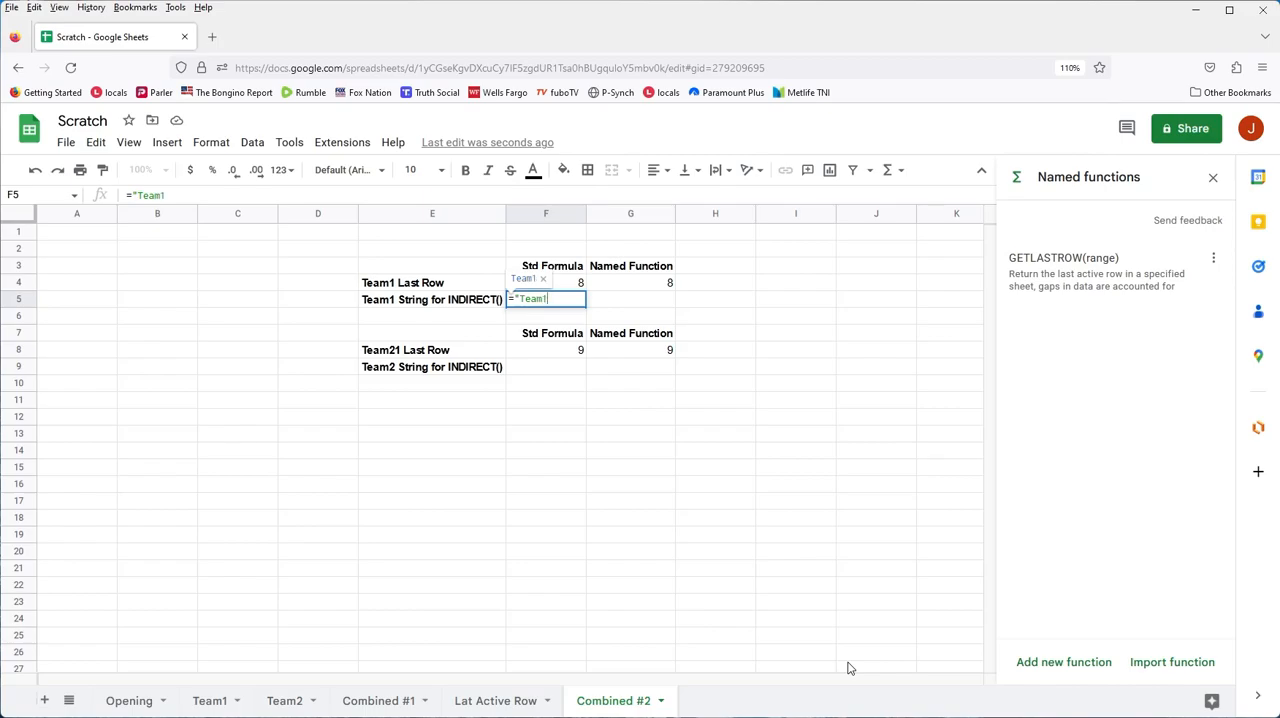
{"action": "type", "text": "!"}
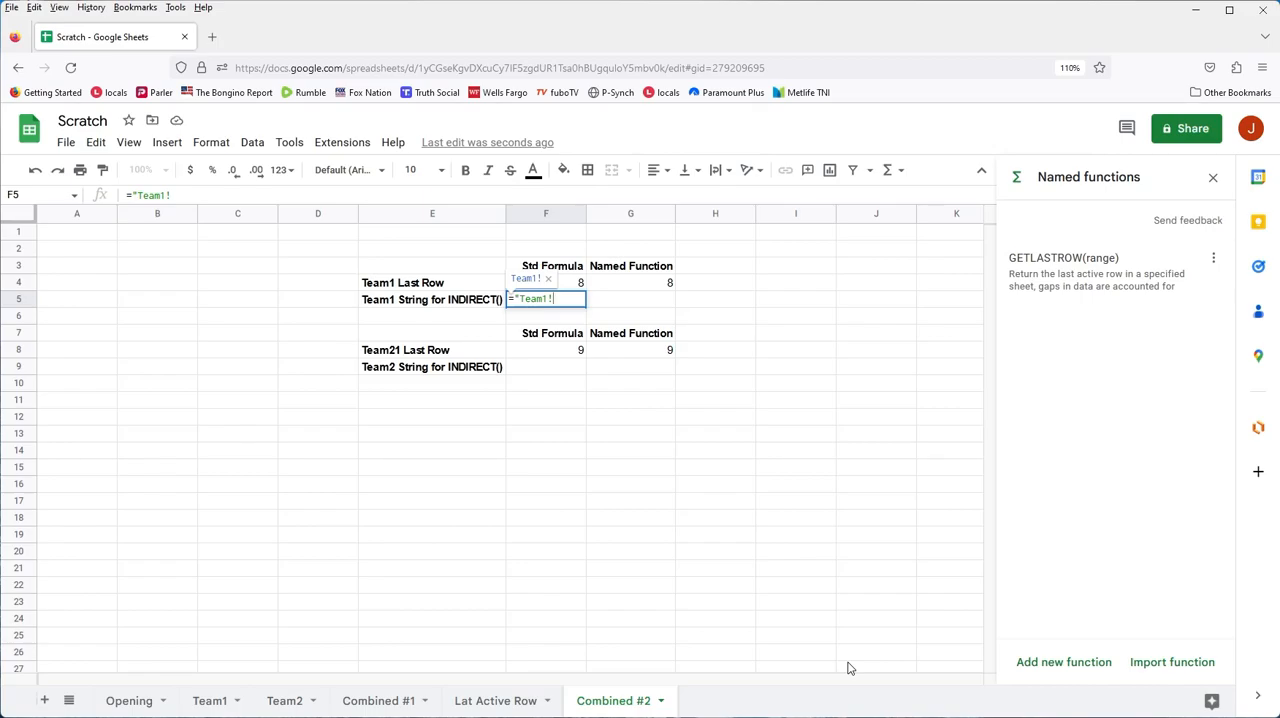
{"action": "type", "text": "A1"}
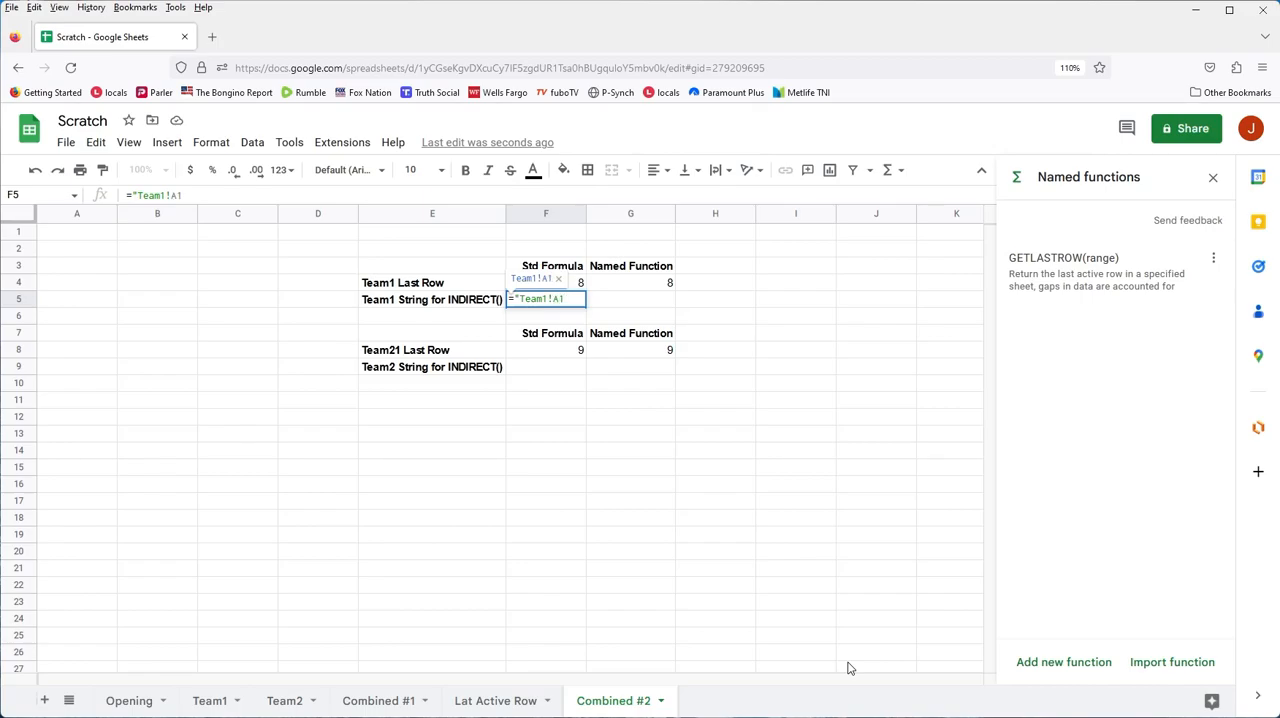
{"action": "type", "text": ":B"}
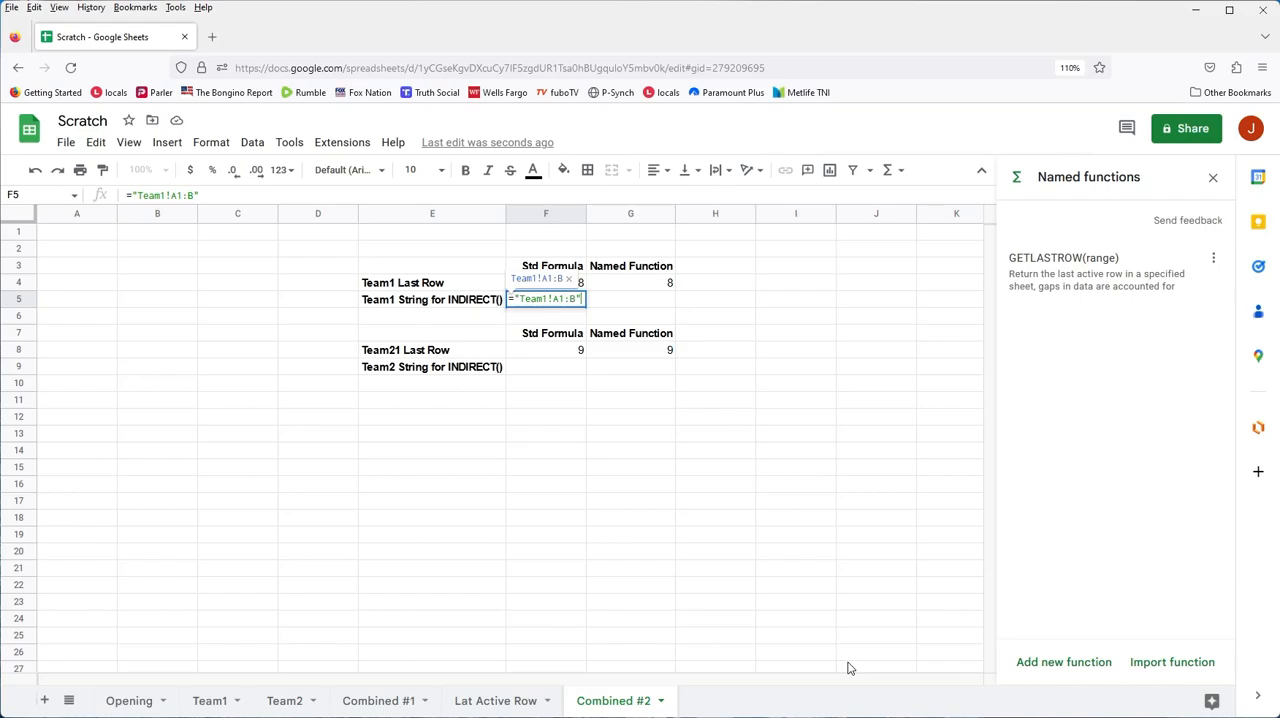
{"action": "type", "text": "&"}
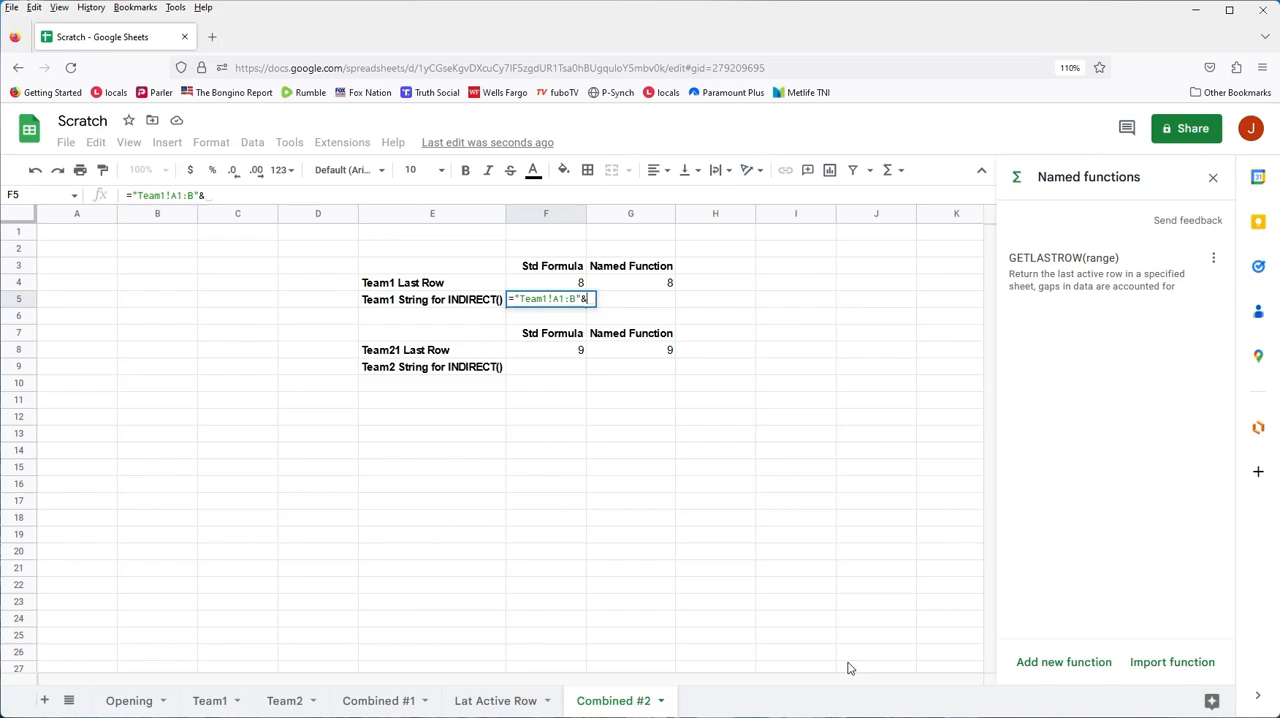
{"action": "key", "text": "Return"}
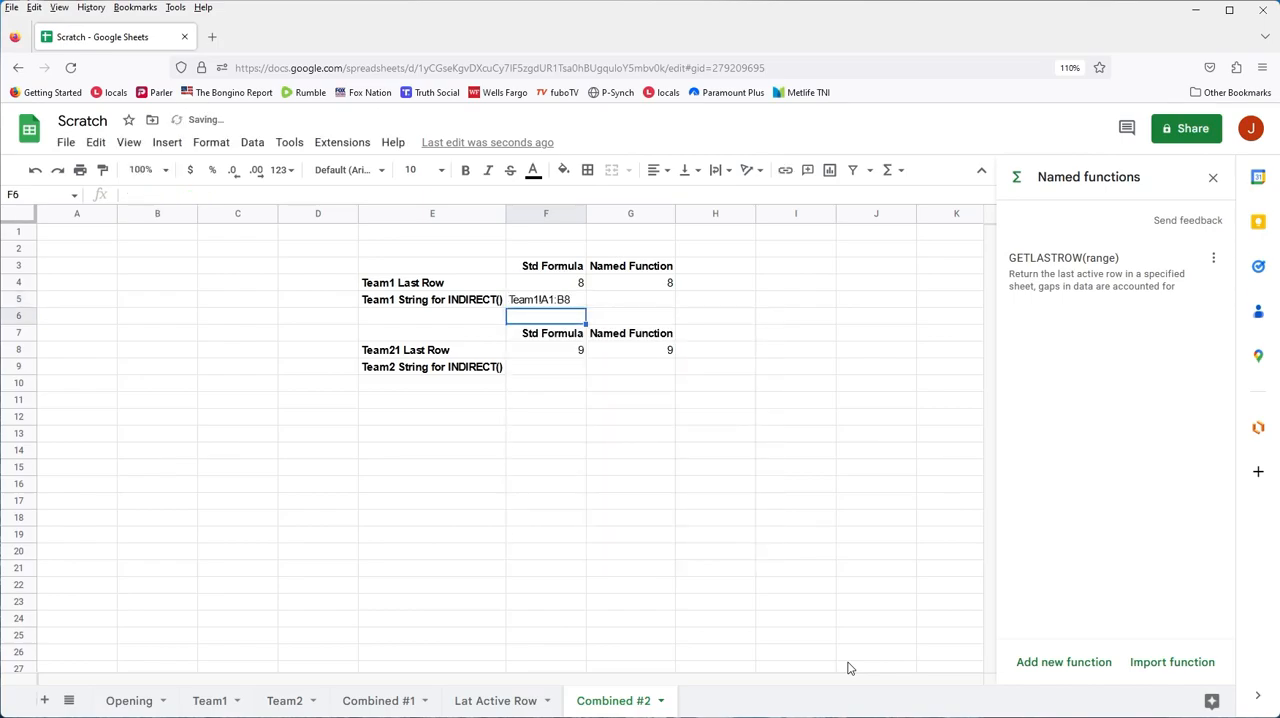
{"action": "left_click", "coordinate": [544, 300]}
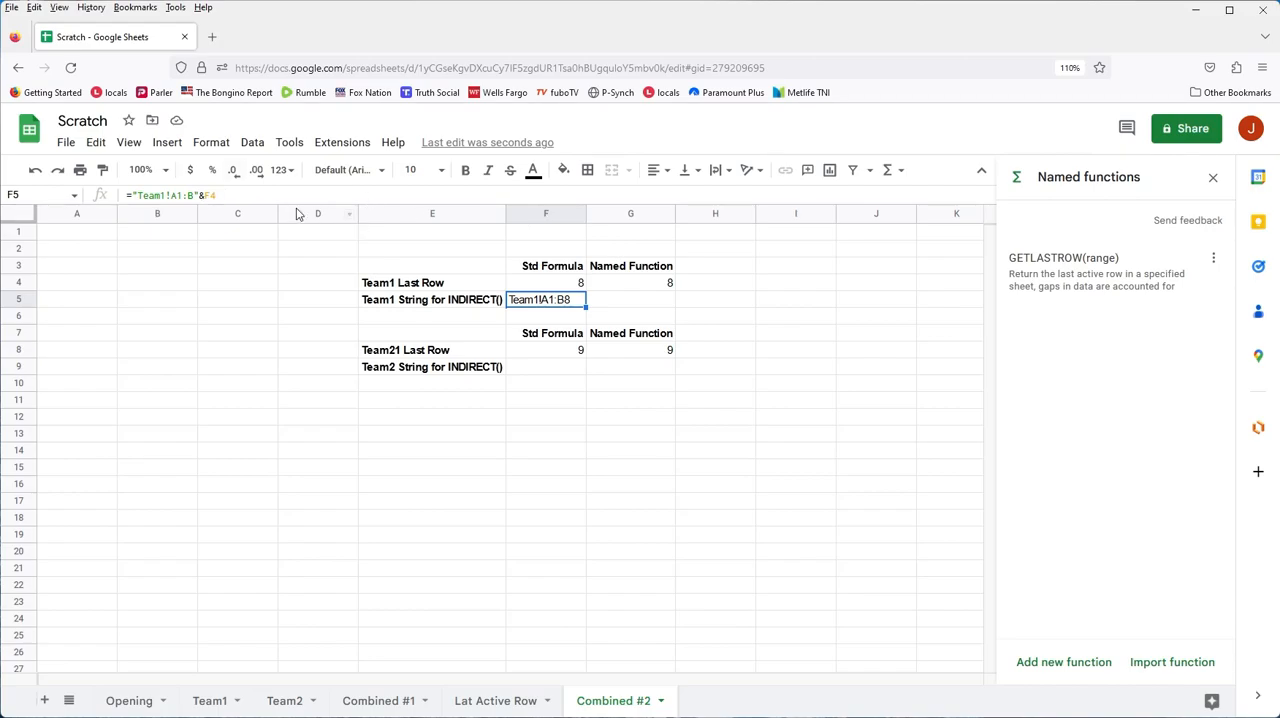
{"action": "mouse_move", "coordinate": [308, 320]}
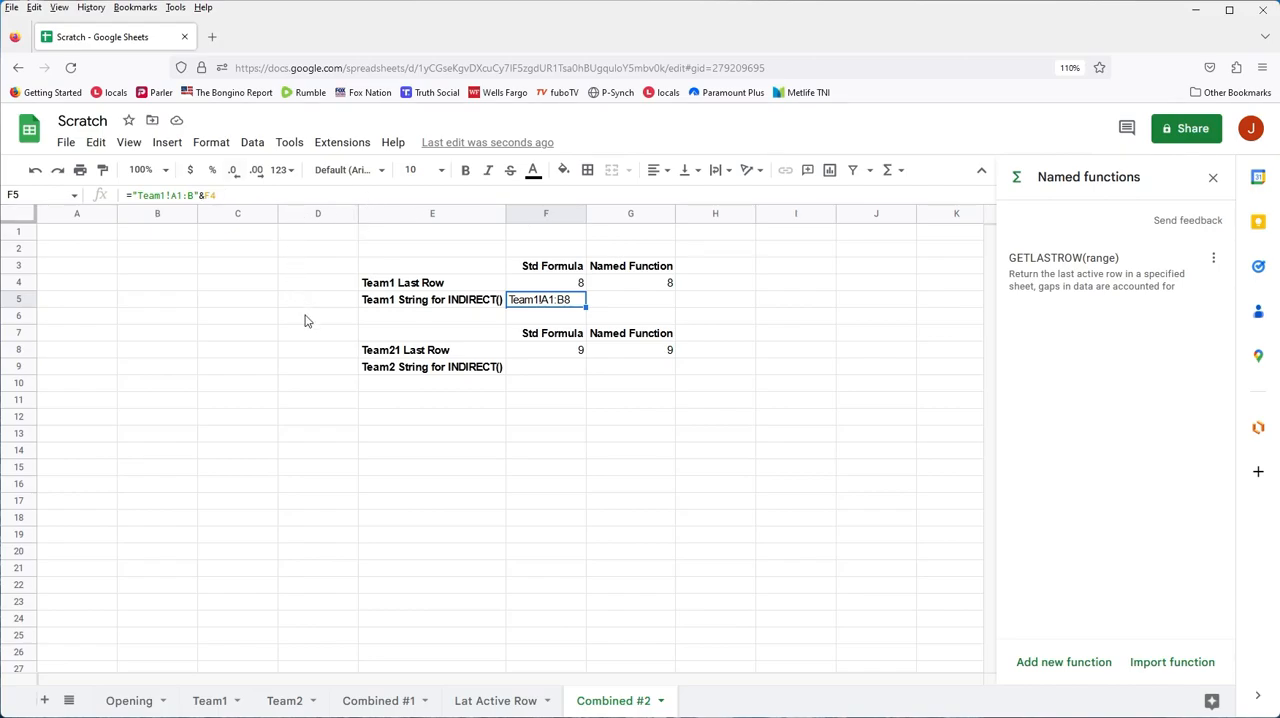
{"action": "mouse_move", "coordinate": [552, 412]}
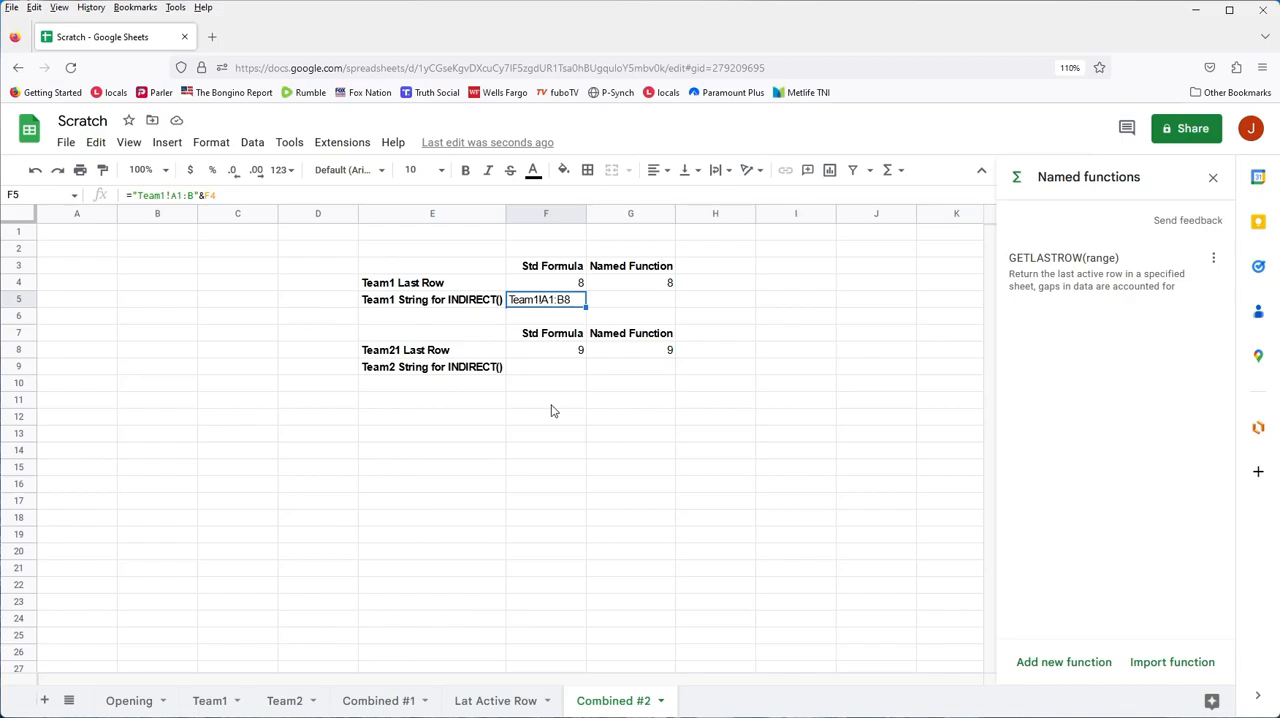
{"action": "mouse_move", "coordinate": [192, 458]}
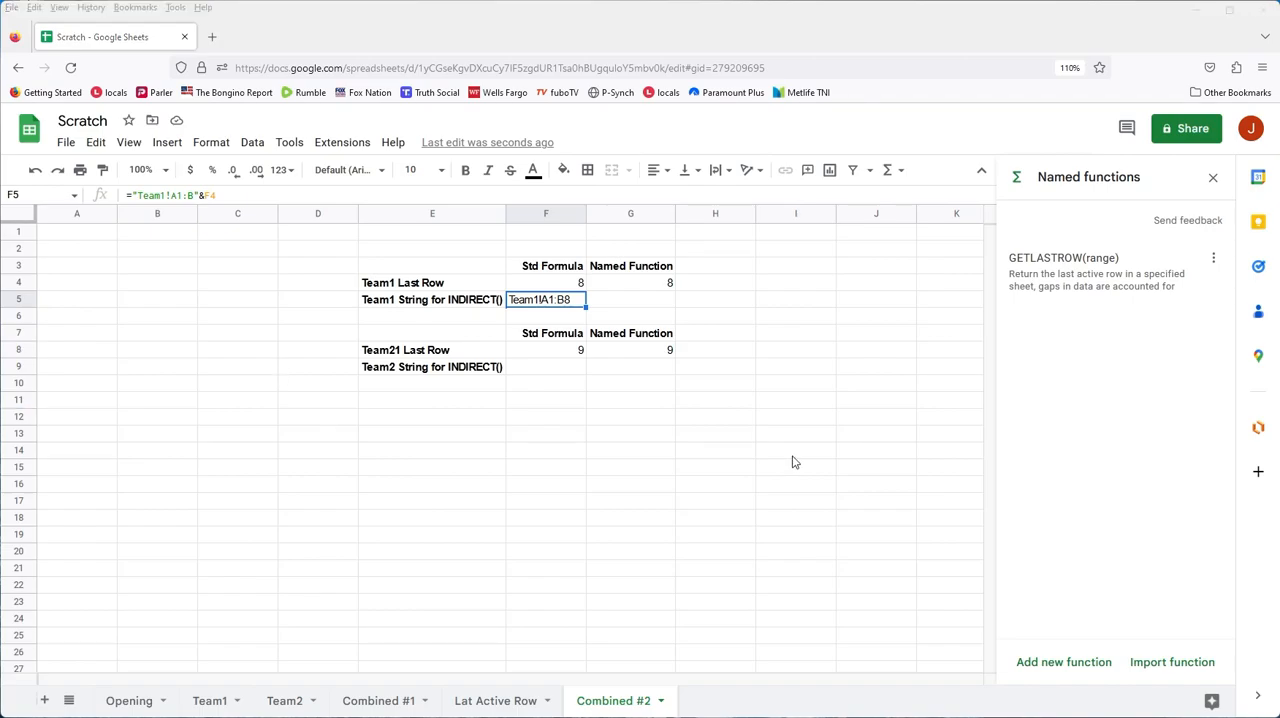
{"action": "mouse_move", "coordinate": [540, 376]}
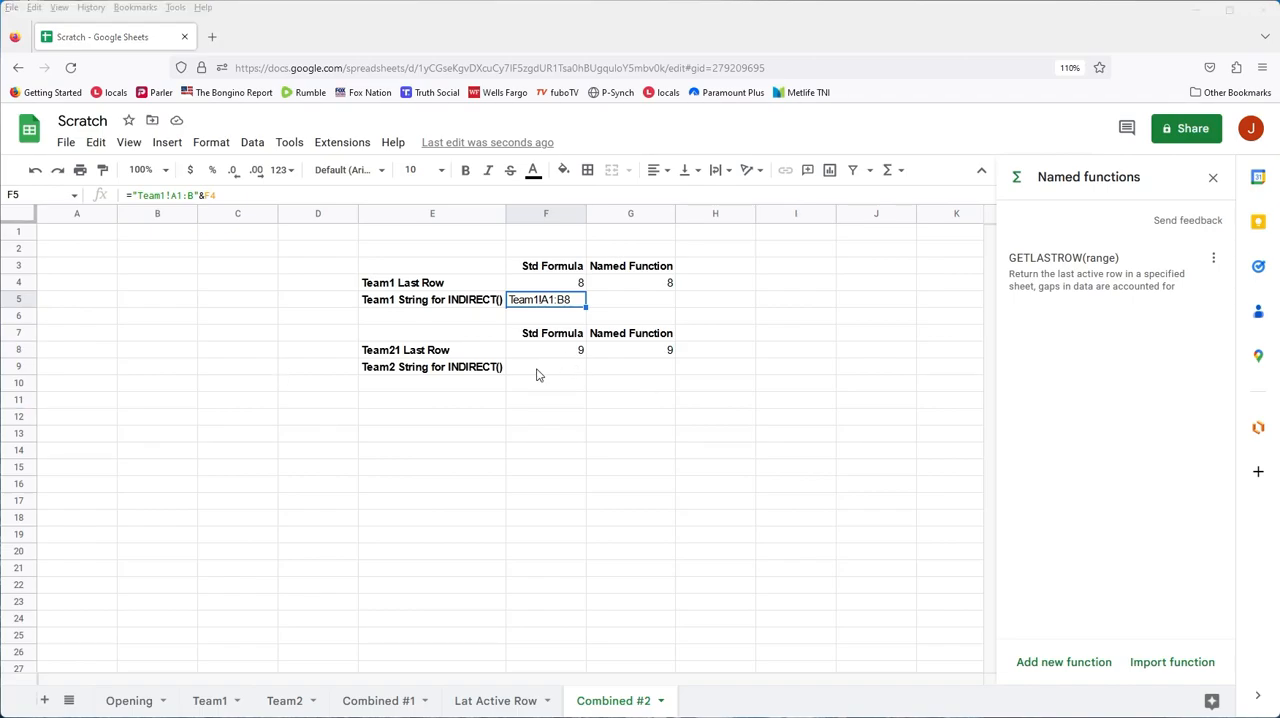
Enter ="Team2!A2:B"&F8 in F9 to produce the text Team2!A2:B9, then verify it
{"action": "left_click", "coordinate": [544, 368]}
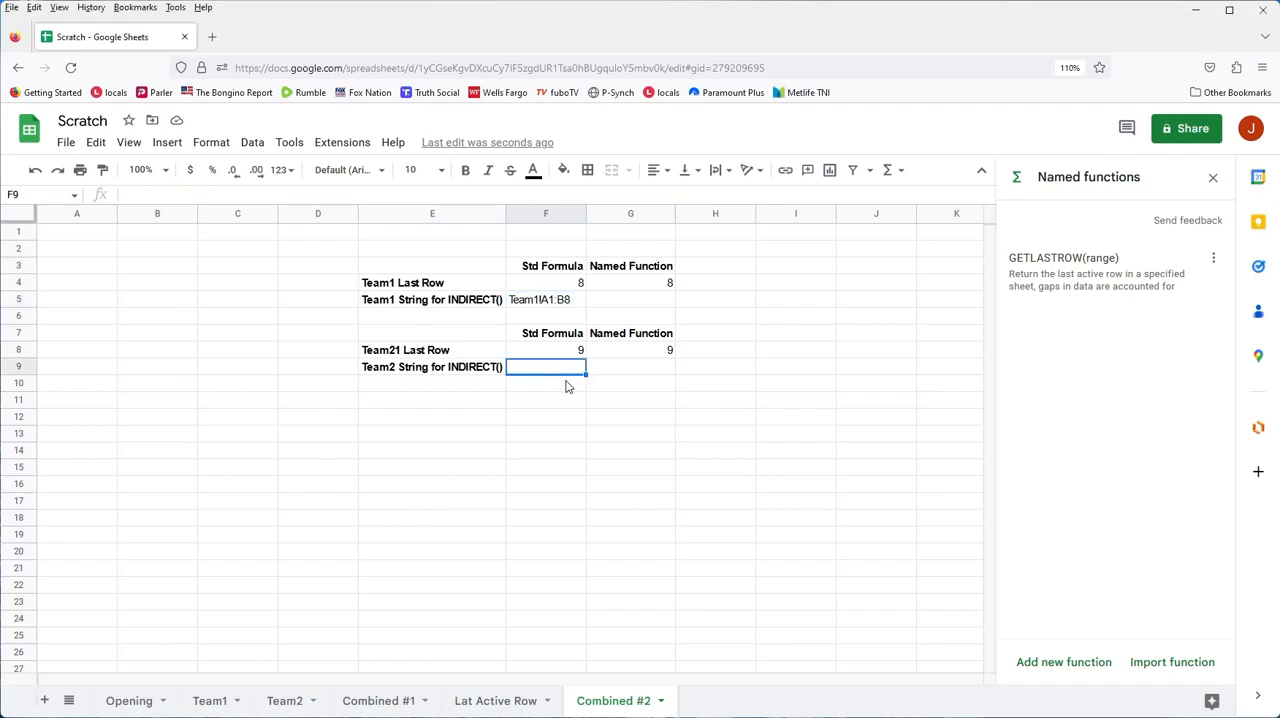
{"action": "type", "text": "=ARRAYFORMULA(MAX((Team2!A3:A<>\"\")*(ROW(Team2!A3:A))))"}
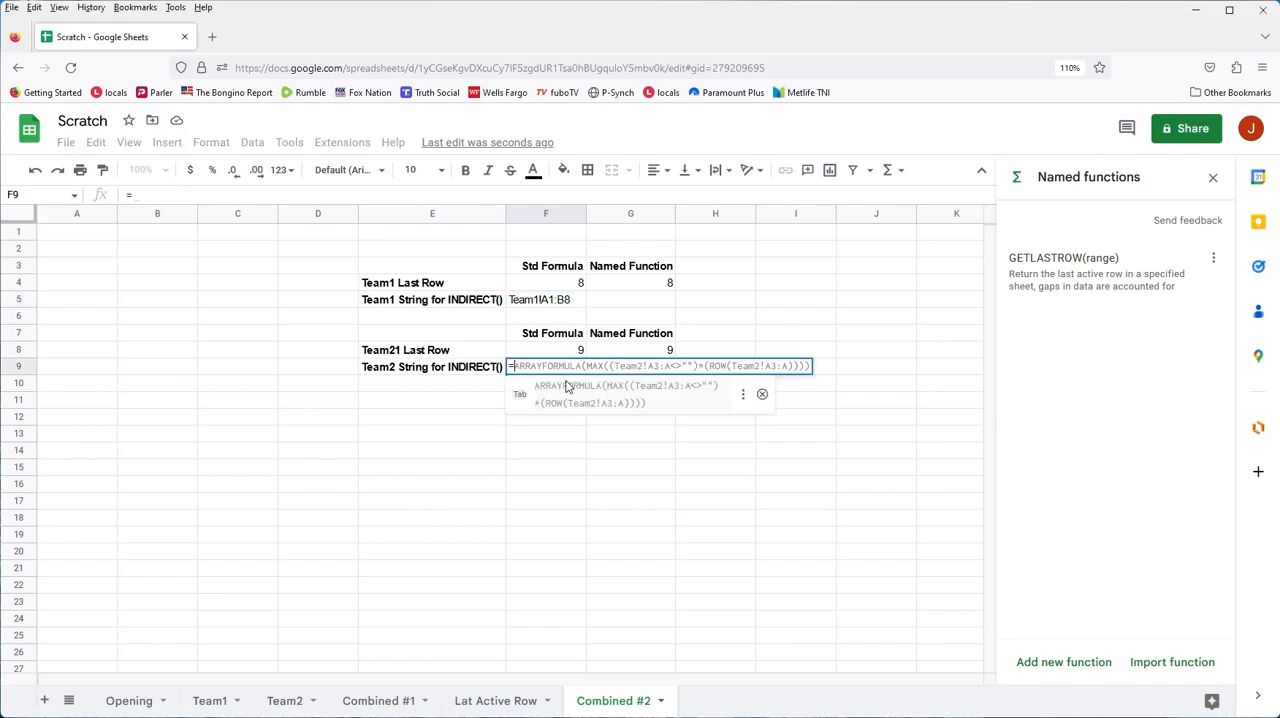
{"action": "type", "text": "=\"Te"}
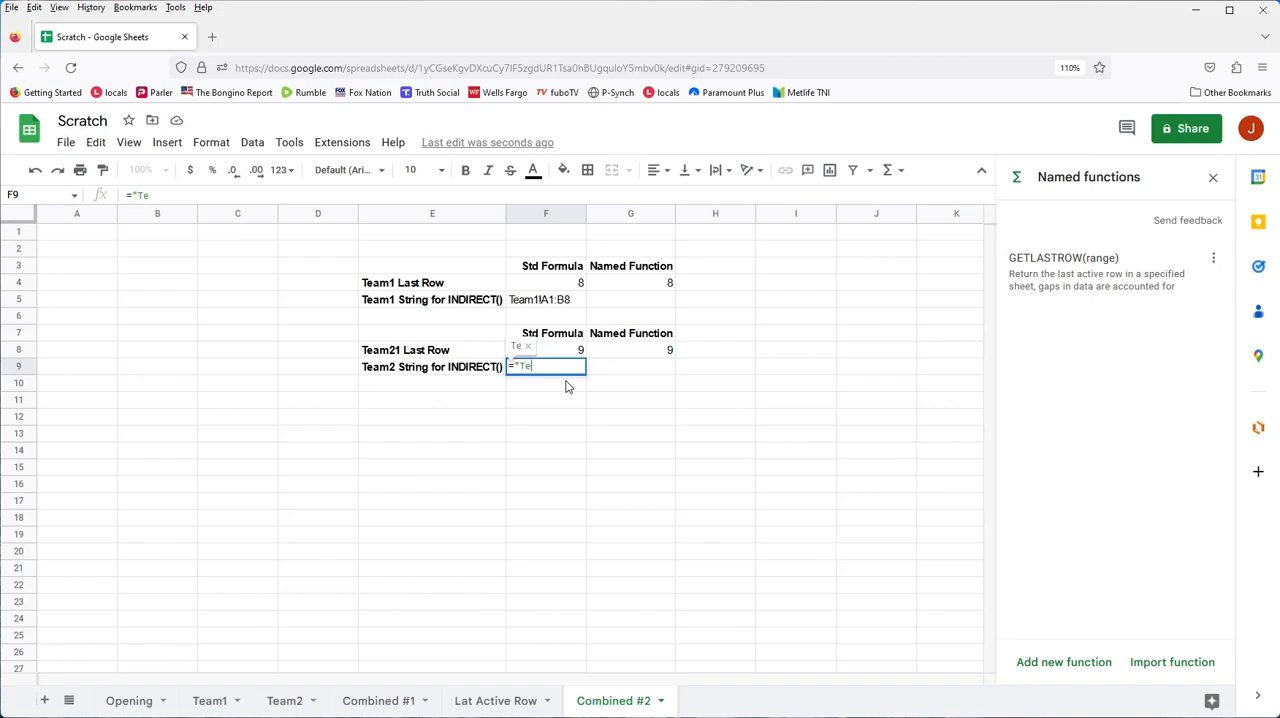
{"action": "type", "text": "am2"}
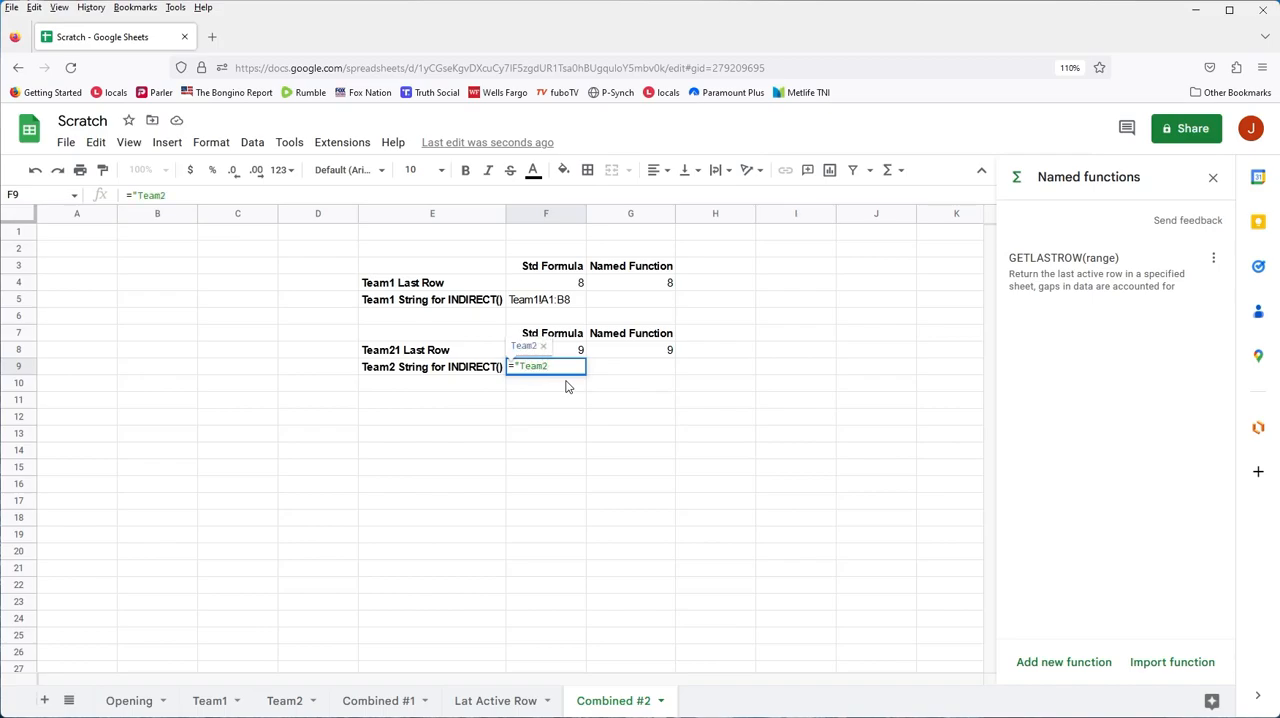
{"action": "type", "text": "!"}
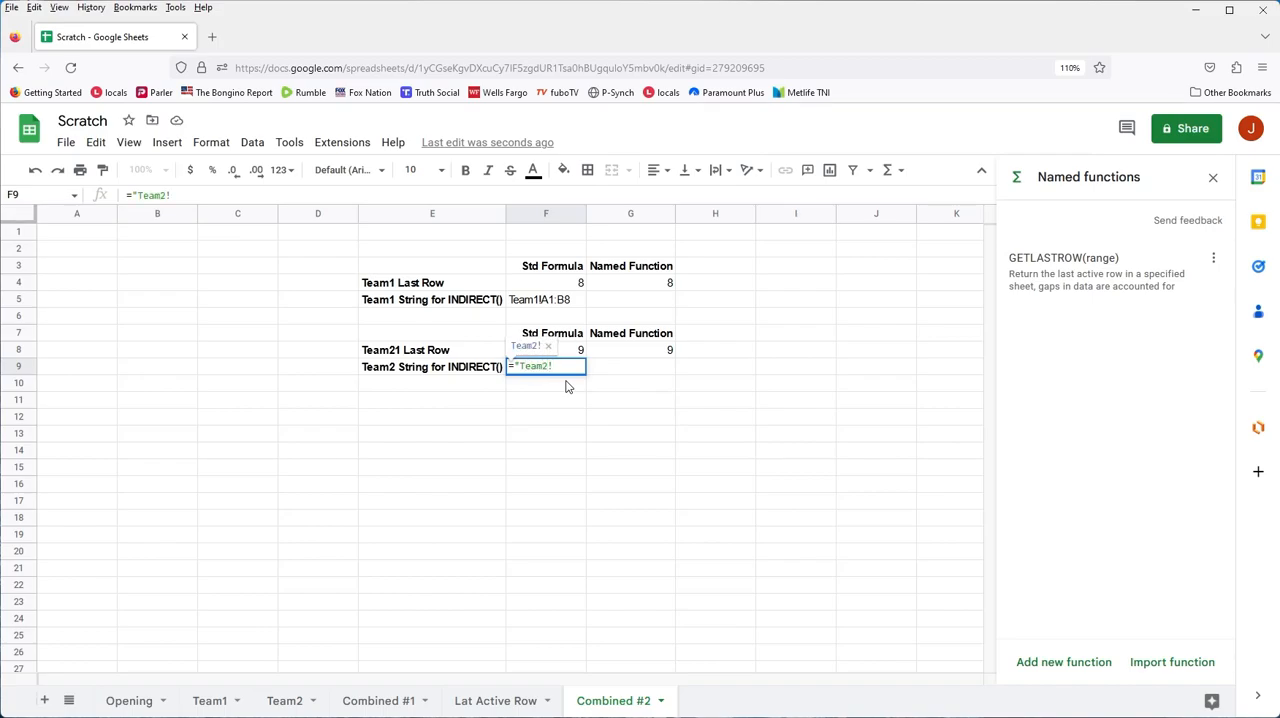
{"action": "type", "text": "A"}
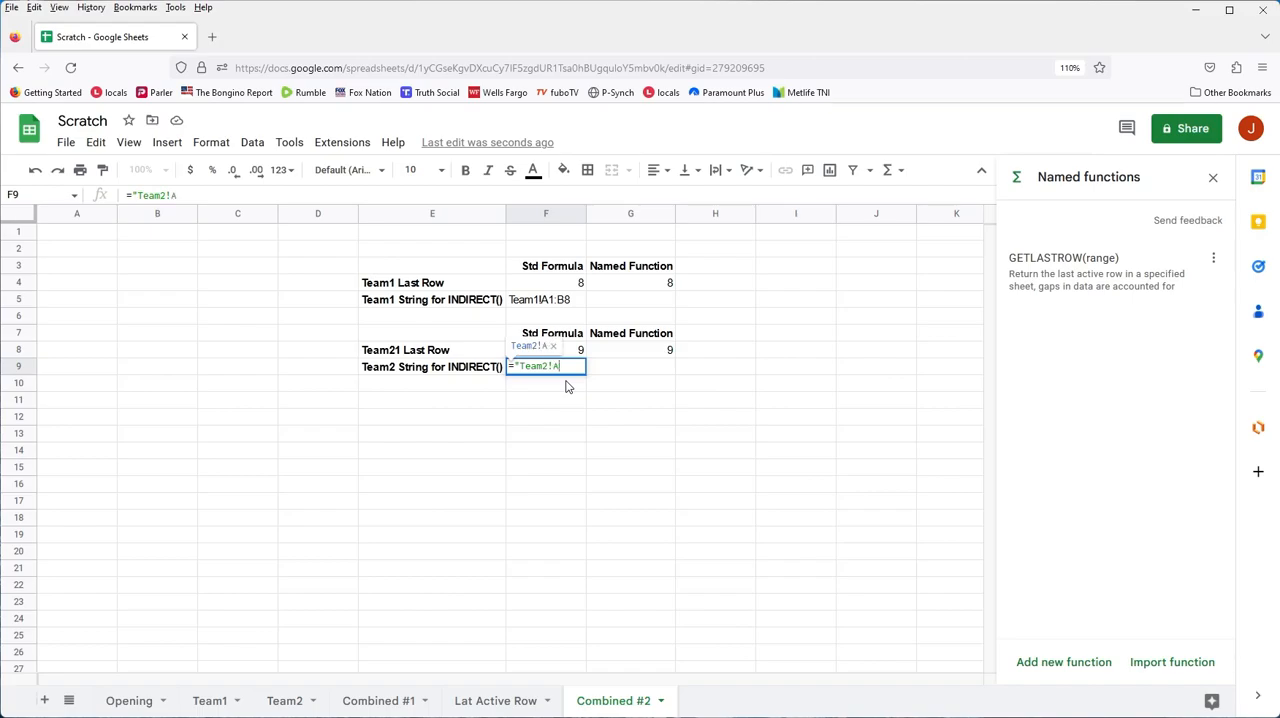
{"action": "type", "text": "2"}
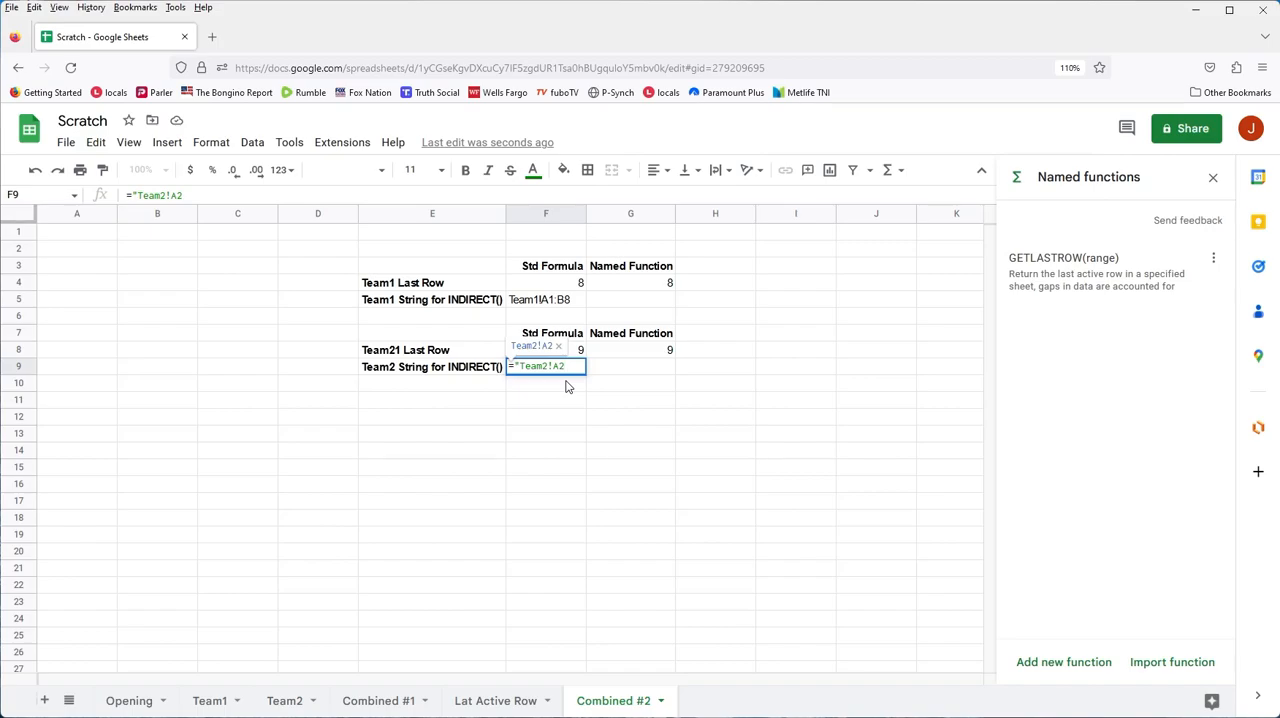
{"action": "type", "text": ":"}
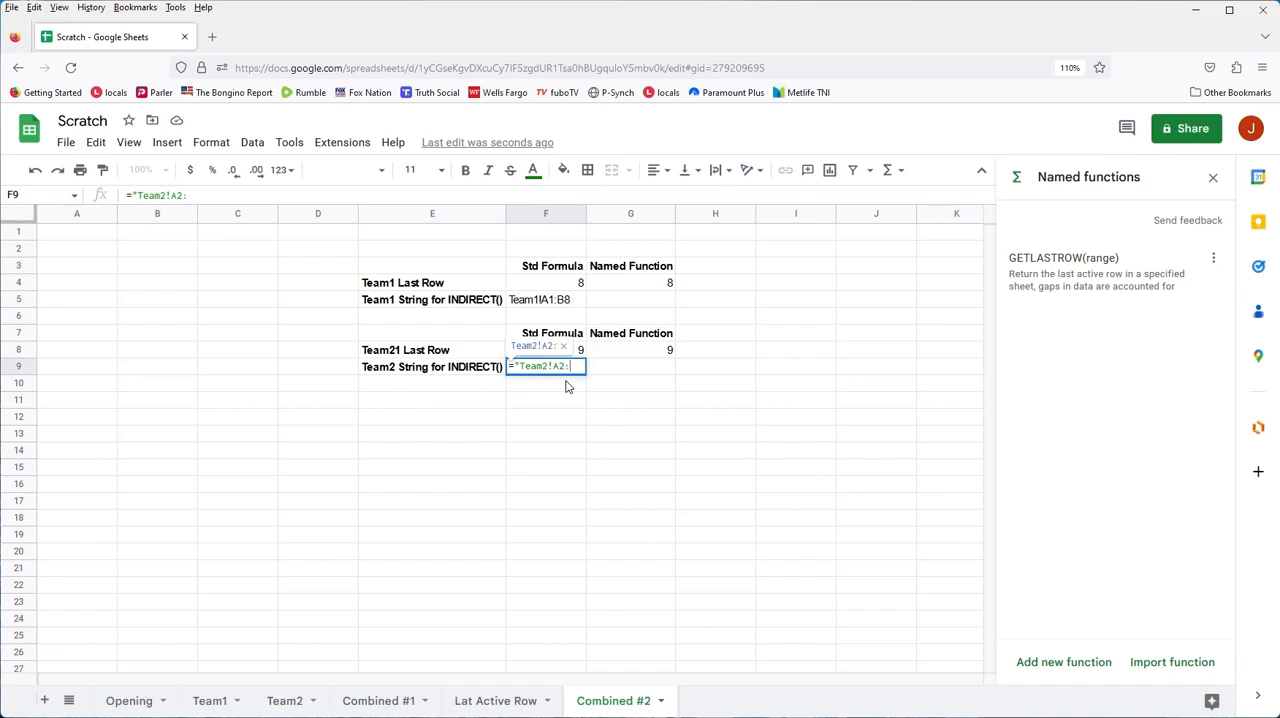
{"action": "type", "text": "B9"}
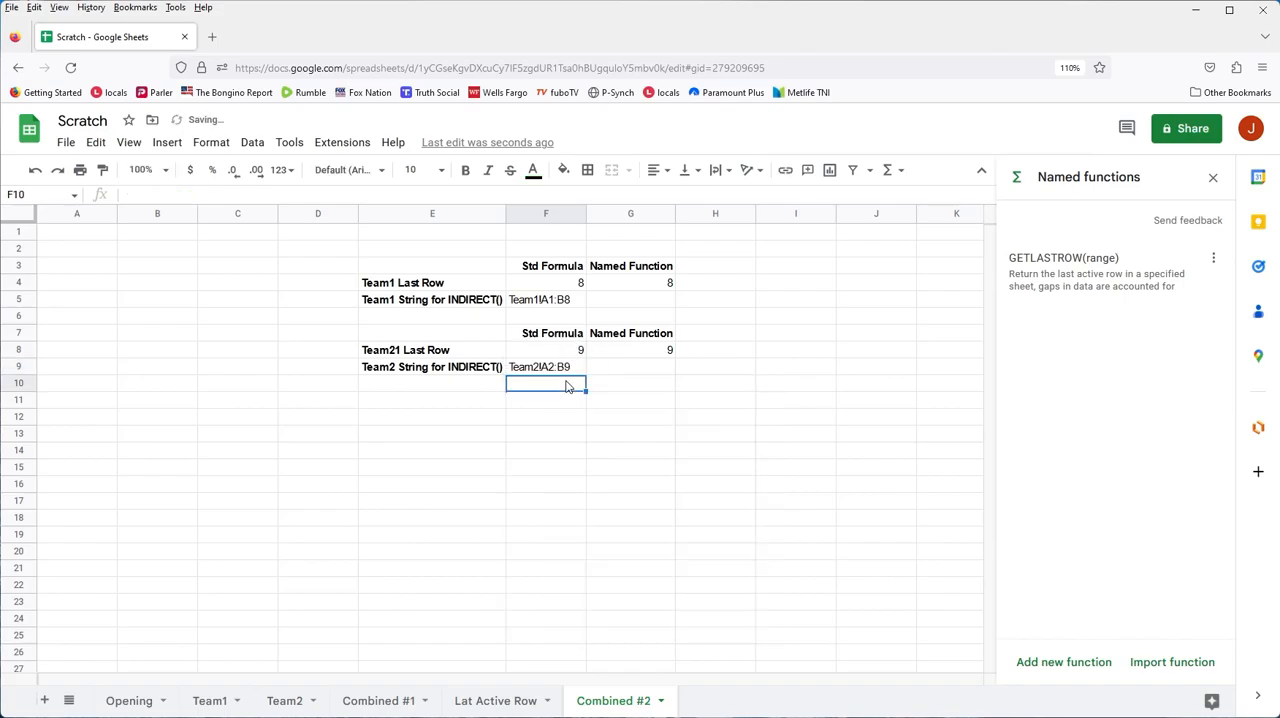
{"action": "left_click", "coordinate": [544, 366]}
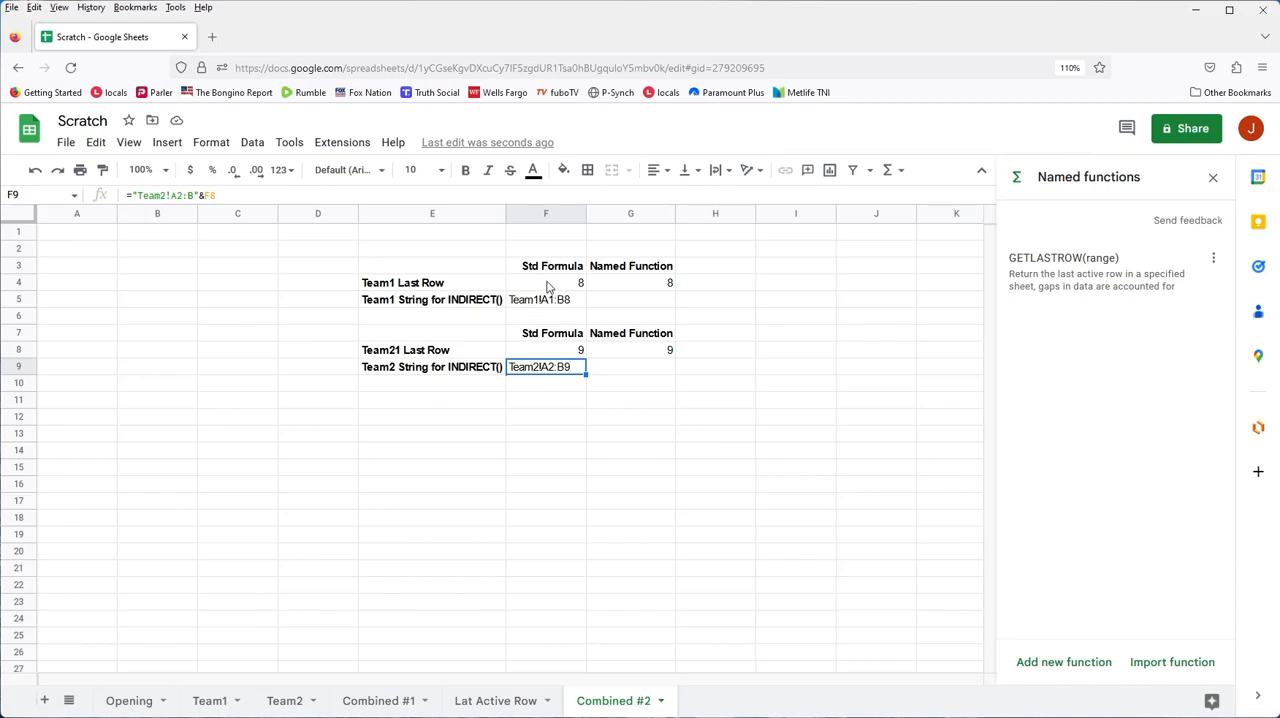
{"action": "left_click", "coordinate": [544, 282]}
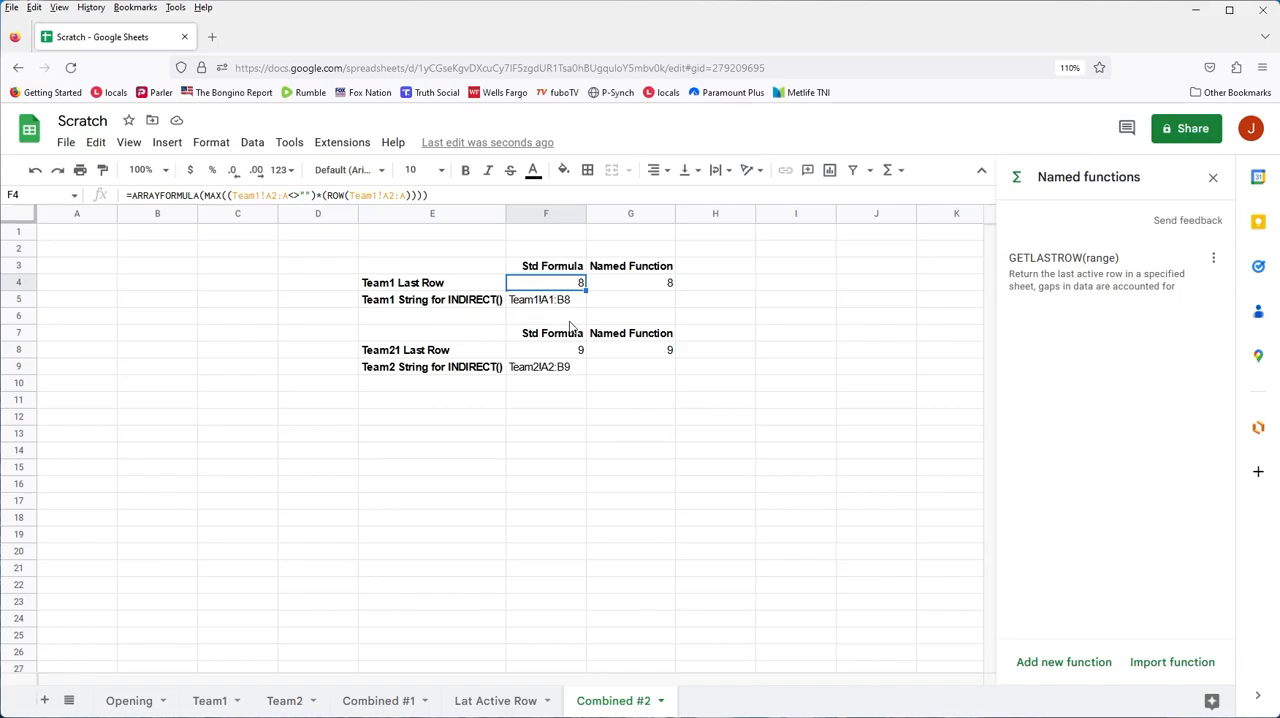
{"action": "left_click", "coordinate": [544, 300]}
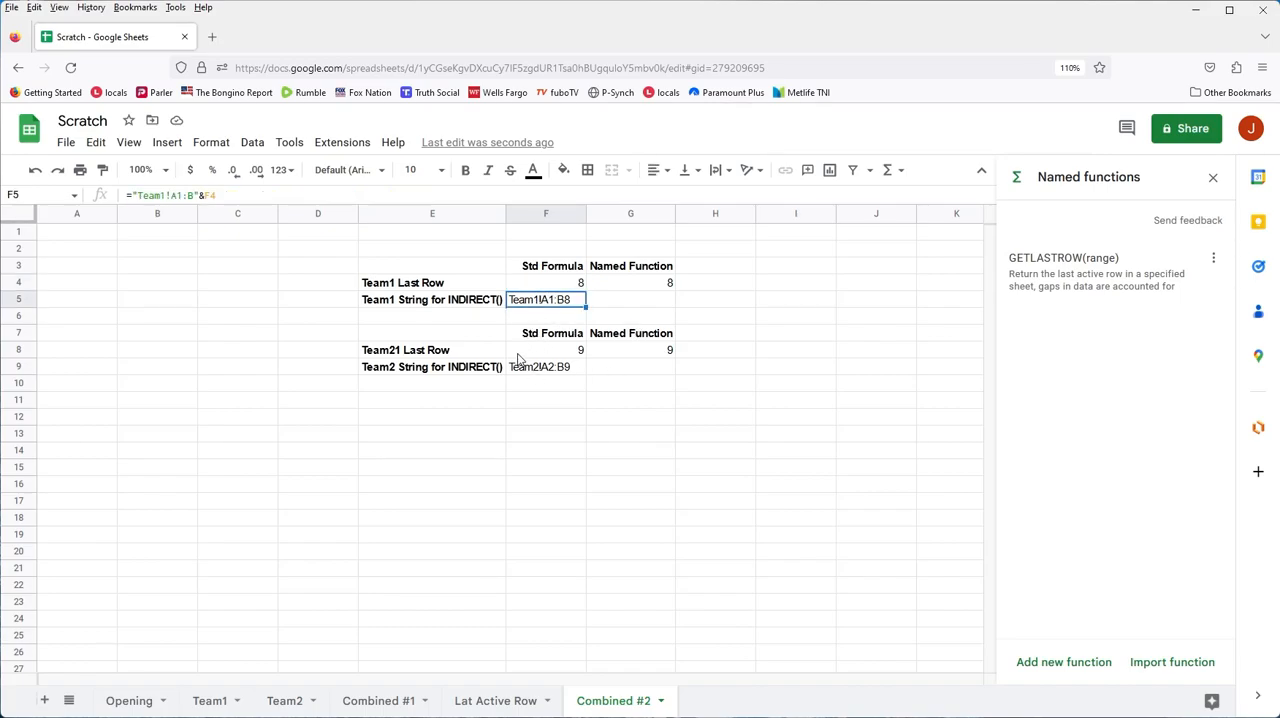
{"action": "mouse_move", "coordinate": [504, 476]}
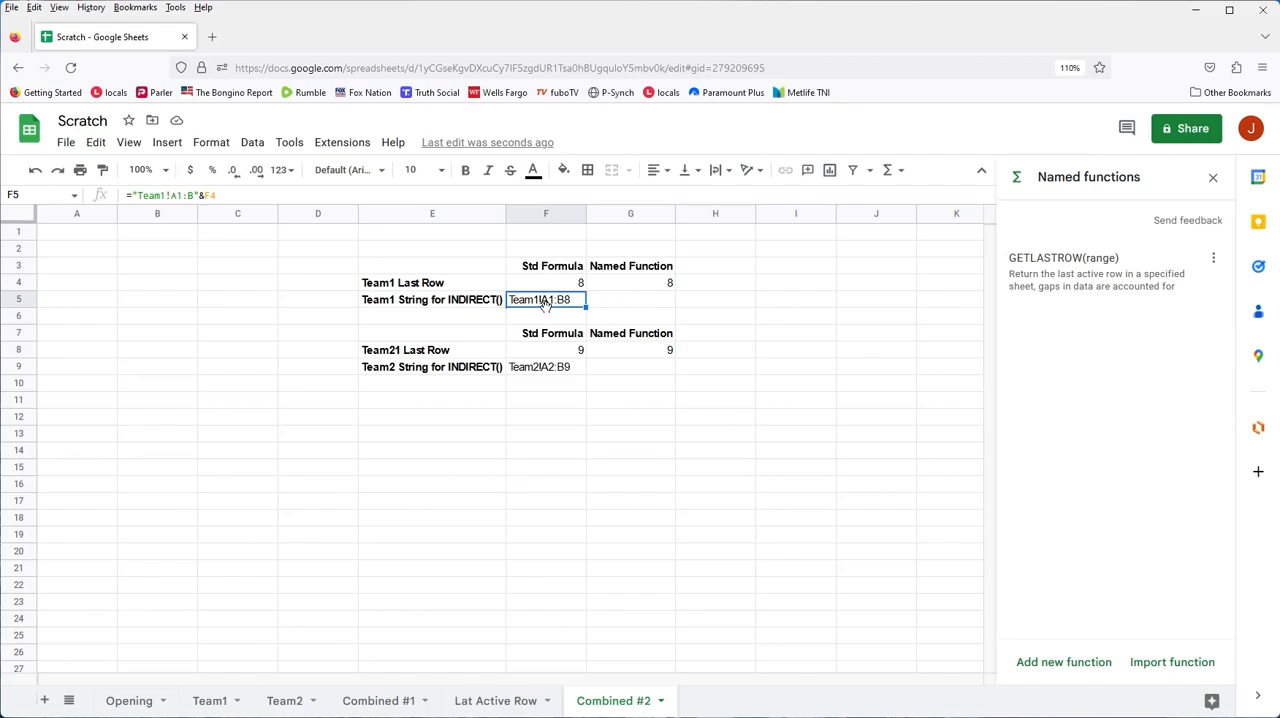
{"action": "mouse_move", "coordinate": [532, 320]}
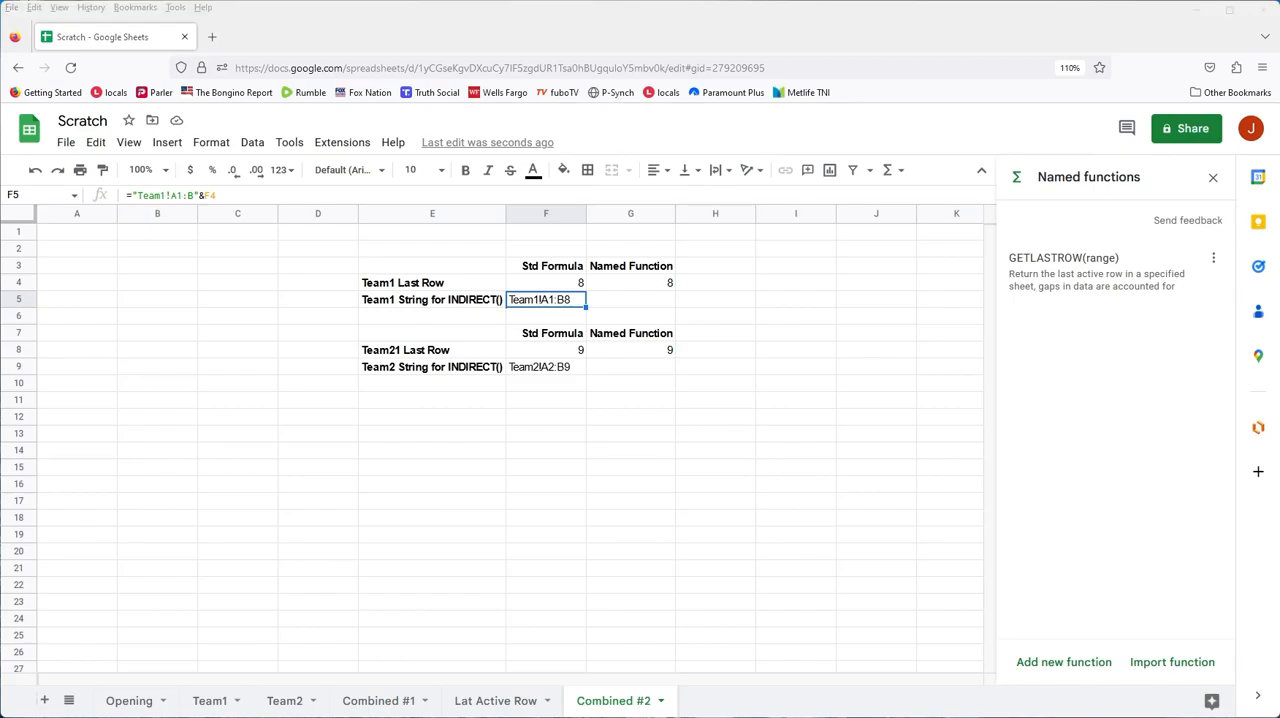
{"action": "mouse_move", "coordinate": [144, 408]}
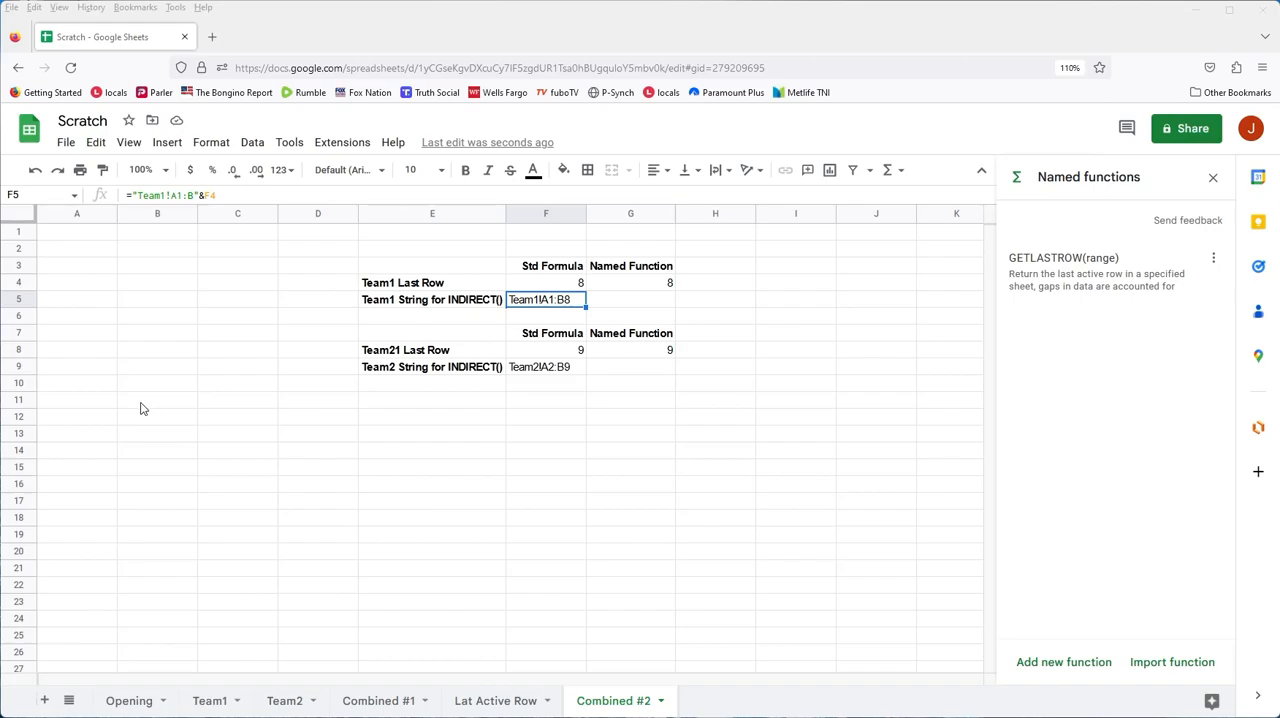
{"action": "mouse_move", "coordinate": [156, 292]}
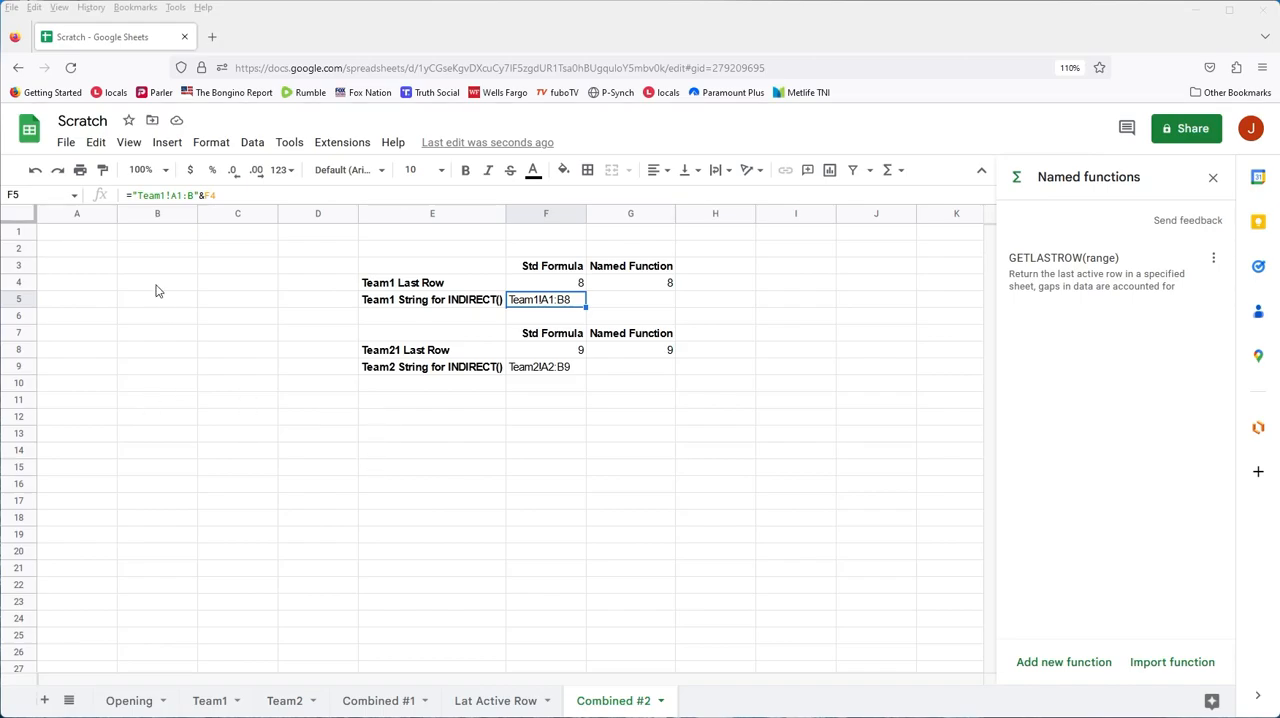
{"action": "mouse_move", "coordinate": [400, 416]}
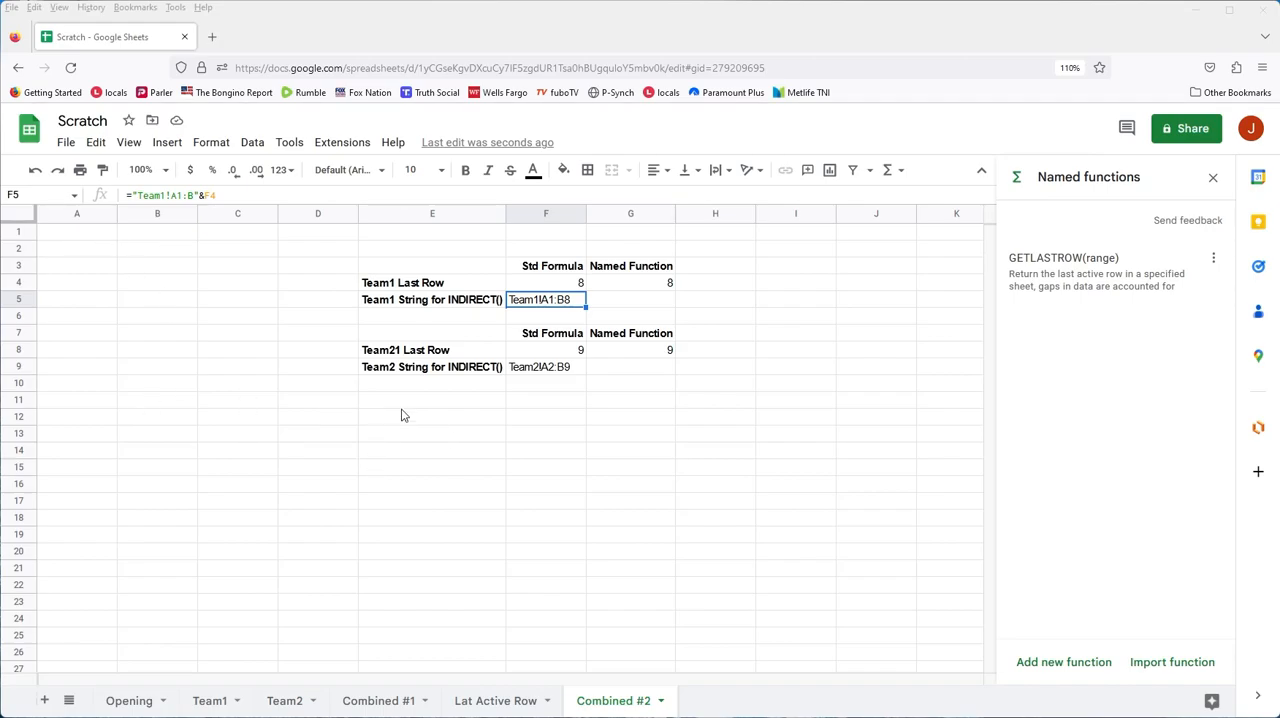
Enter =INDIRECT(F5) in E12 to pull in Team1's Sales Rep and Sales table
{"action": "left_click", "coordinate": [432, 418]}
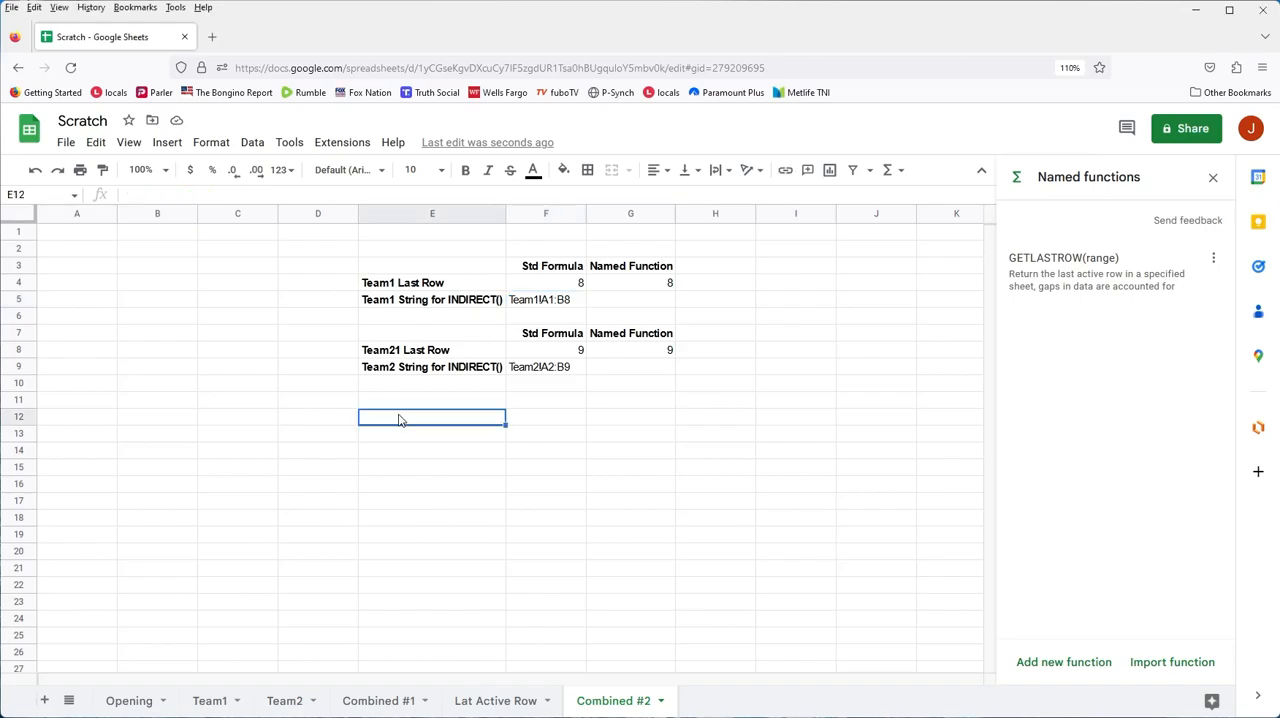
{"action": "mouse_move", "coordinate": [392, 424]}
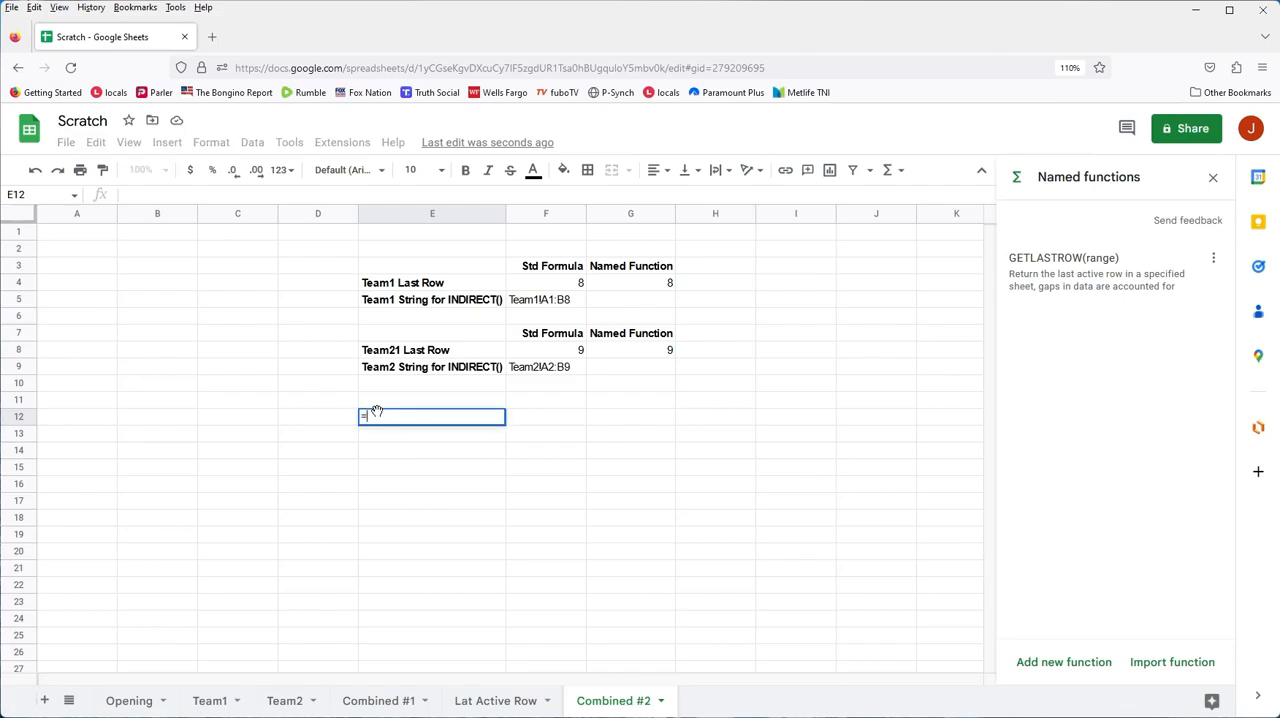
{"action": "type", "text": "=IND"}
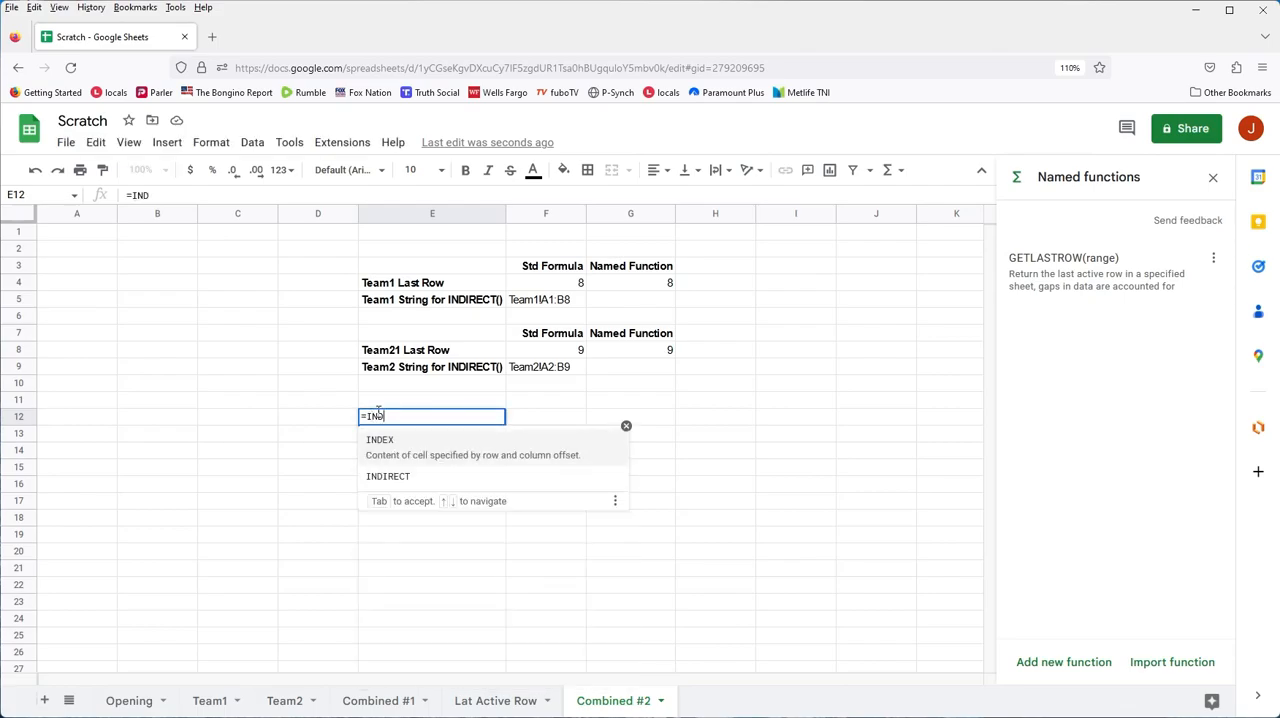
{"action": "type", "text": "IRECT("}
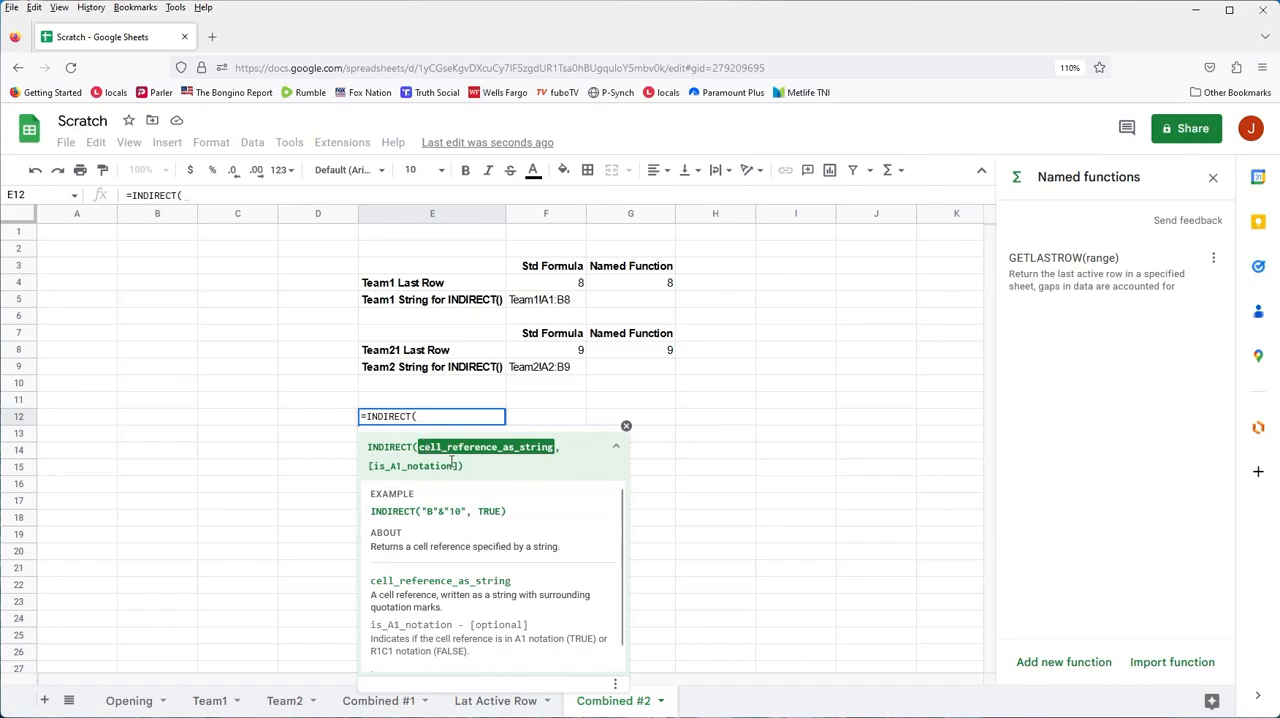
{"action": "mouse_move", "coordinate": [530, 304]}
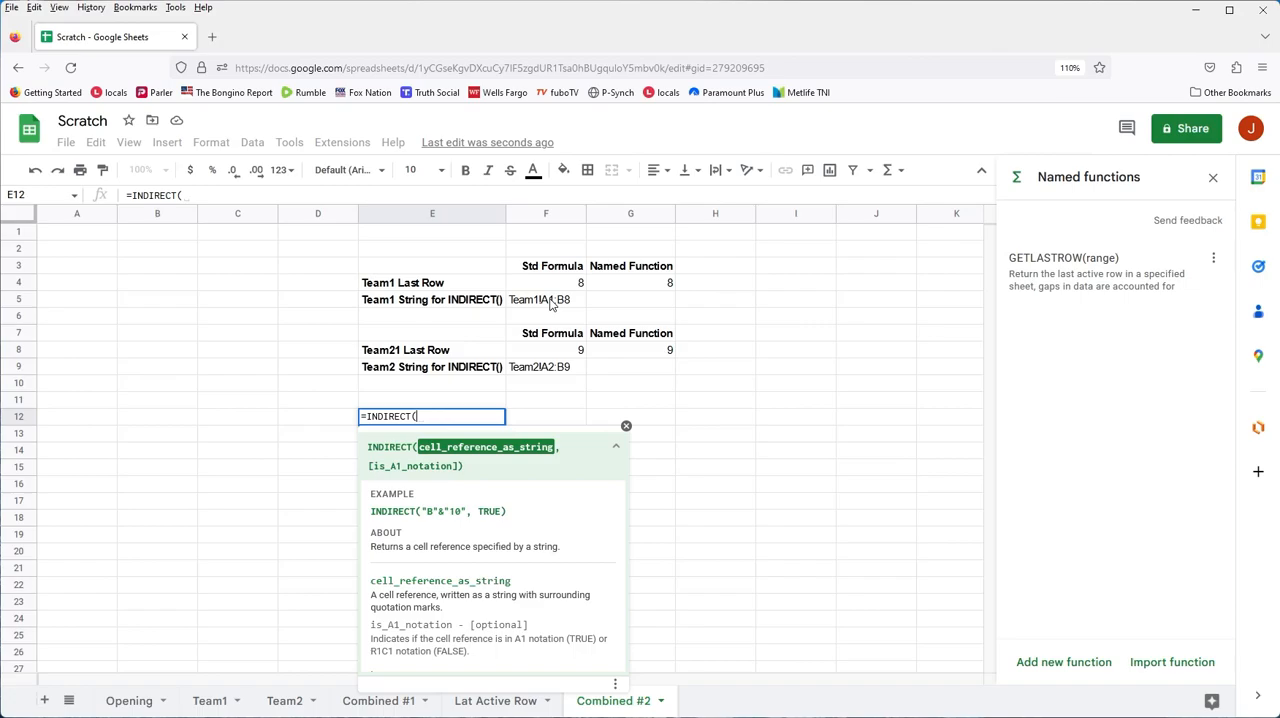
{"action": "left_click", "coordinate": [544, 300]}
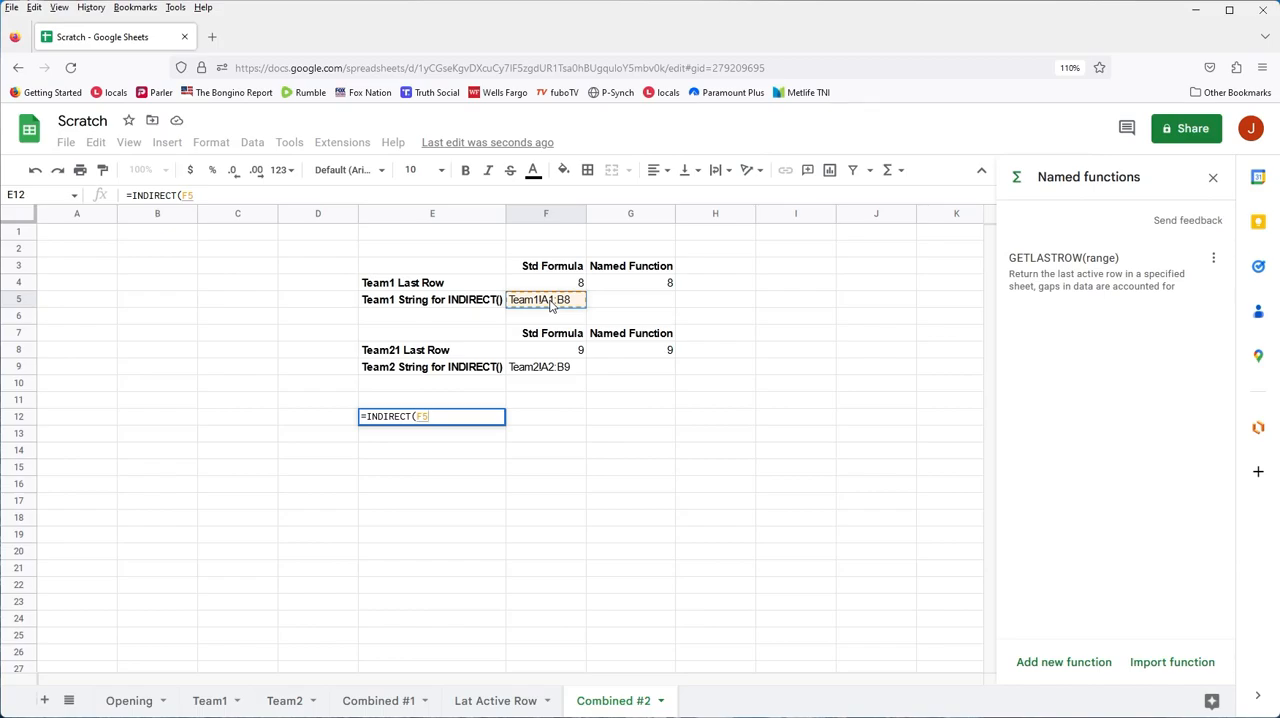
{"action": "key", "text": "Return"}
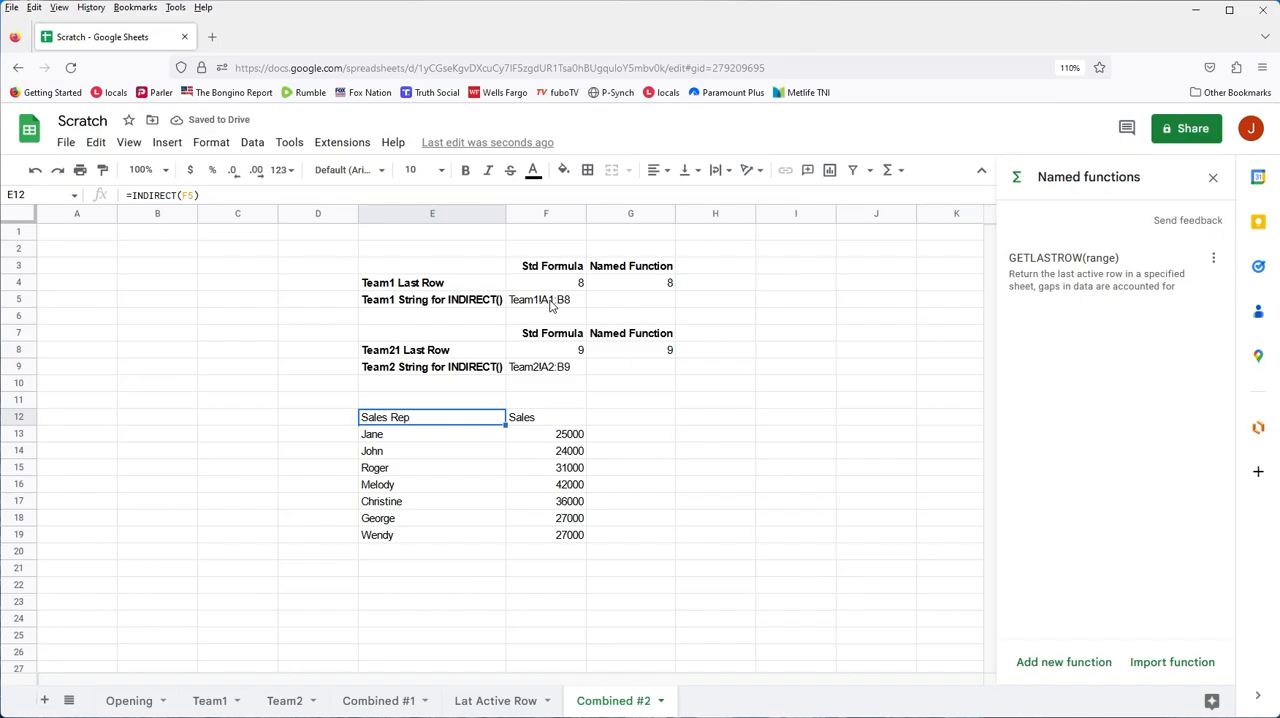
{"action": "mouse_move", "coordinate": [368, 426]}
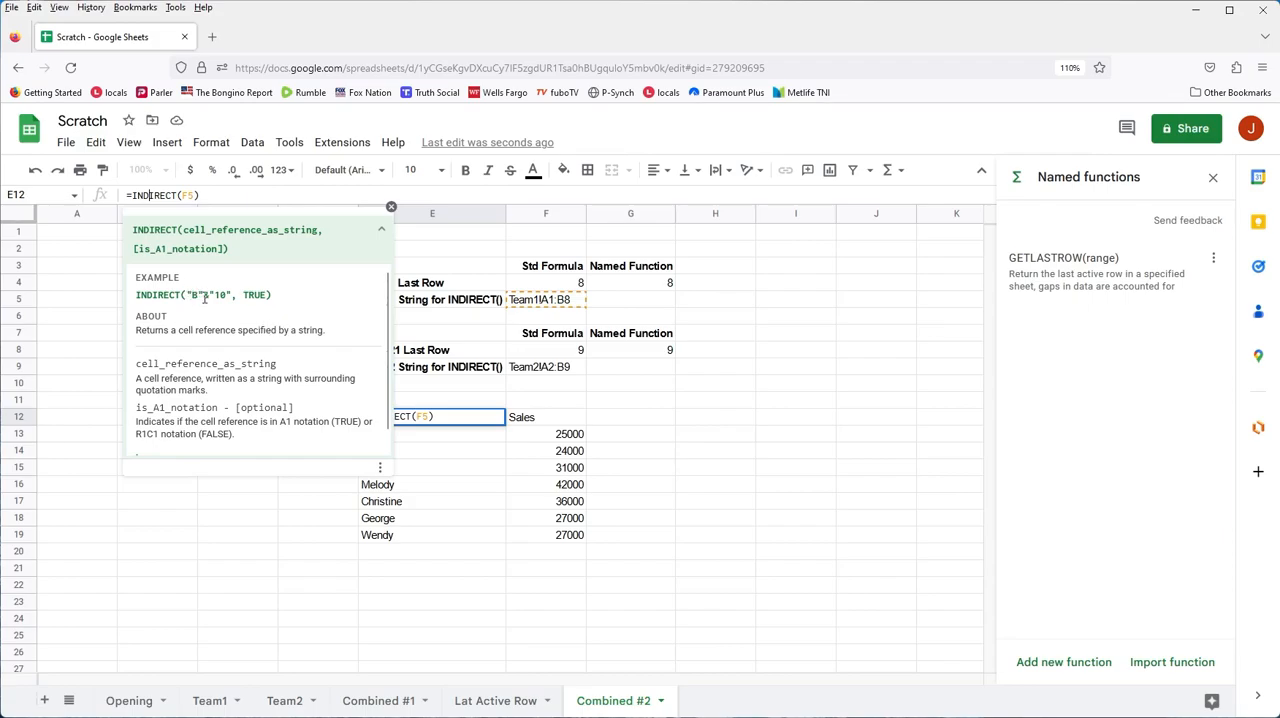
{"action": "mouse_move", "coordinate": [198, 306]}
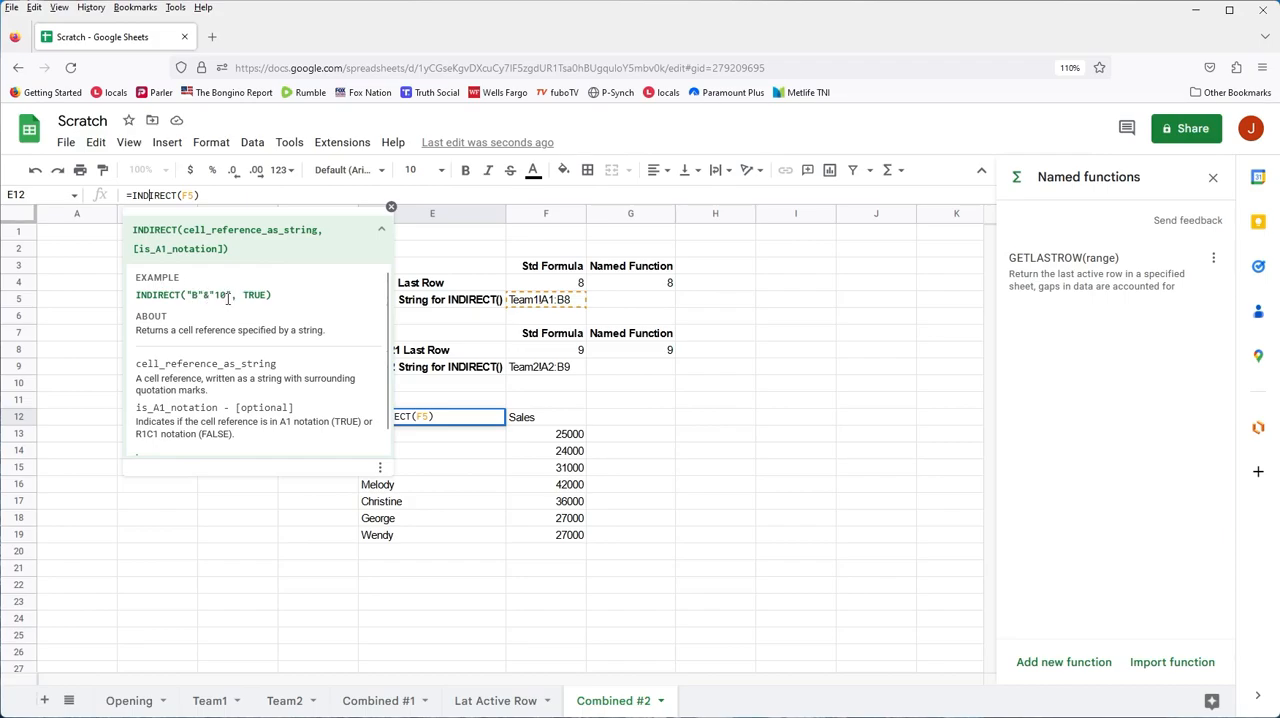
{"action": "mouse_move", "coordinate": [256, 348]}
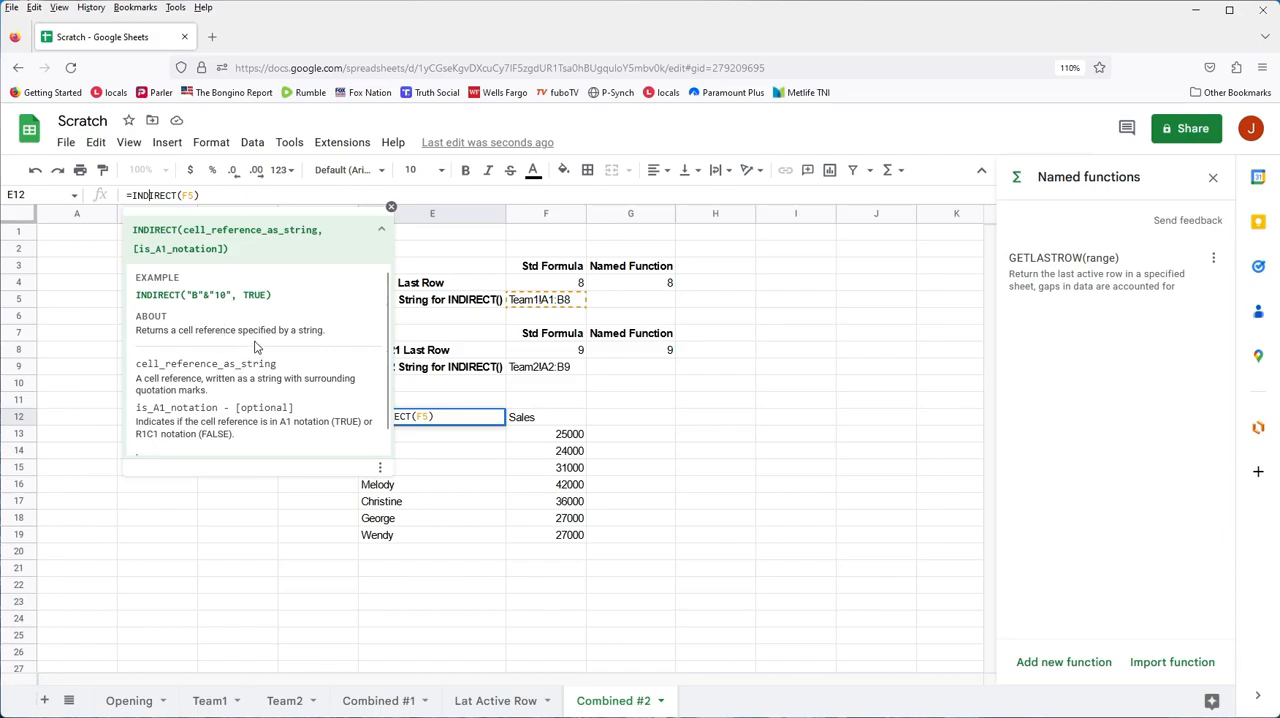
{"action": "mouse_move", "coordinate": [254, 348]}
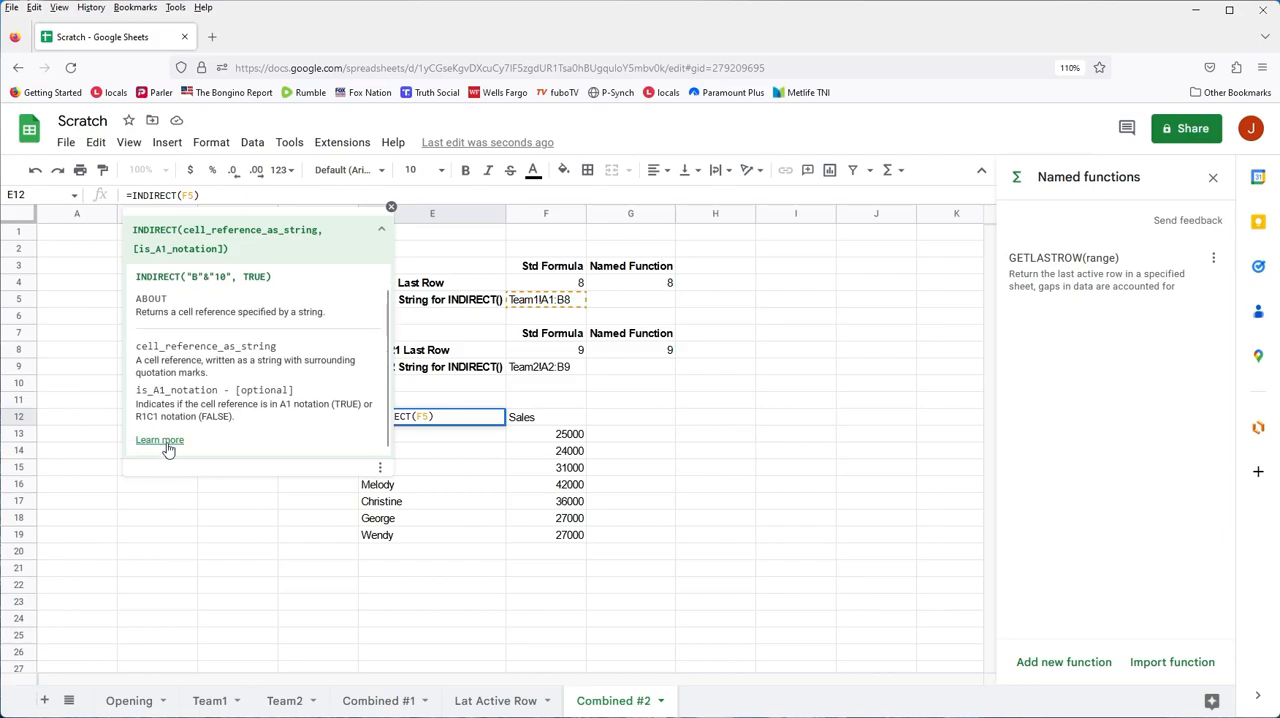
View the INDIRECT 'Learn more' help sidebar, close it and leave the E12 formula
{"action": "left_click", "coordinate": [160, 440]}
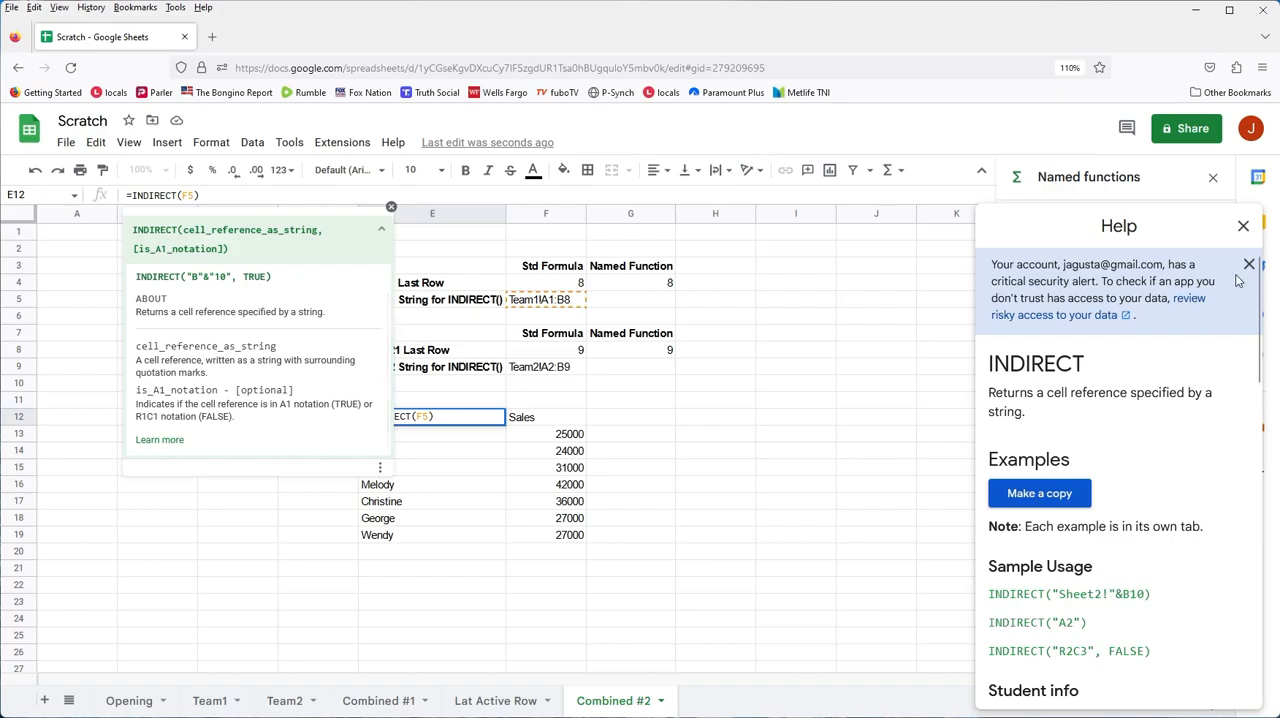
{"action": "mouse_move", "coordinate": [1154, 230]}
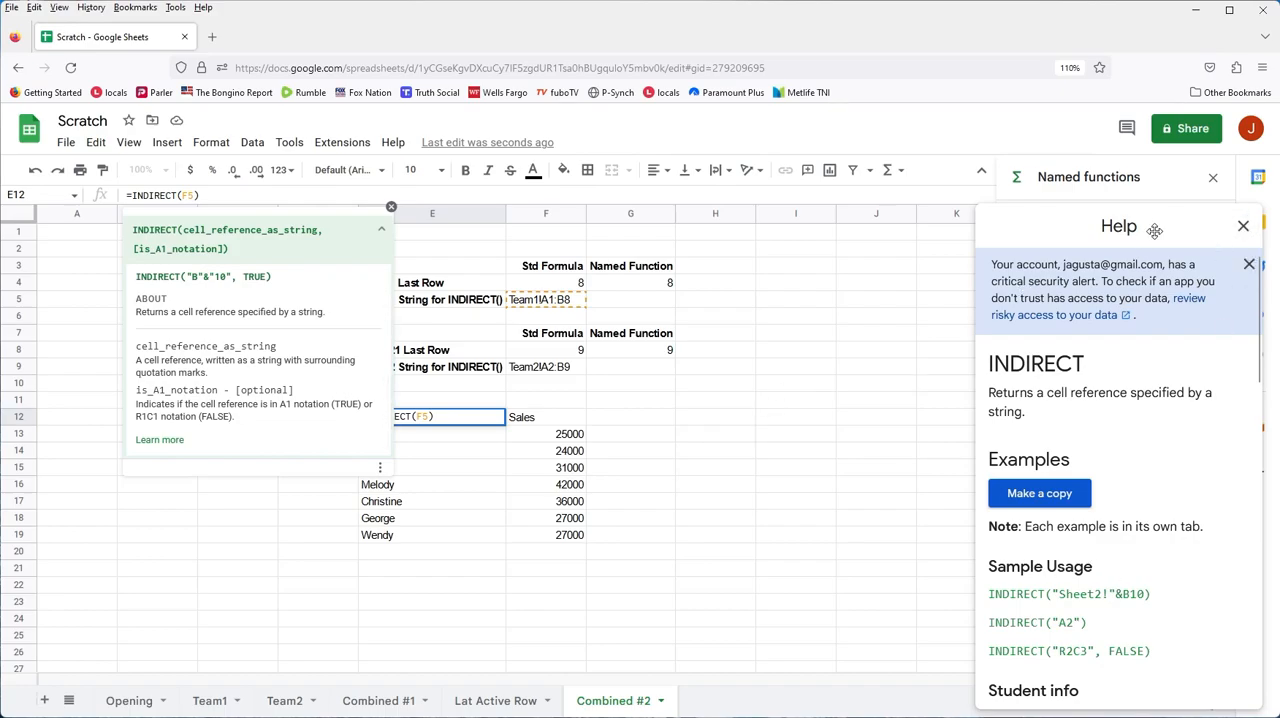
{"action": "left_click", "coordinate": [1244, 224]}
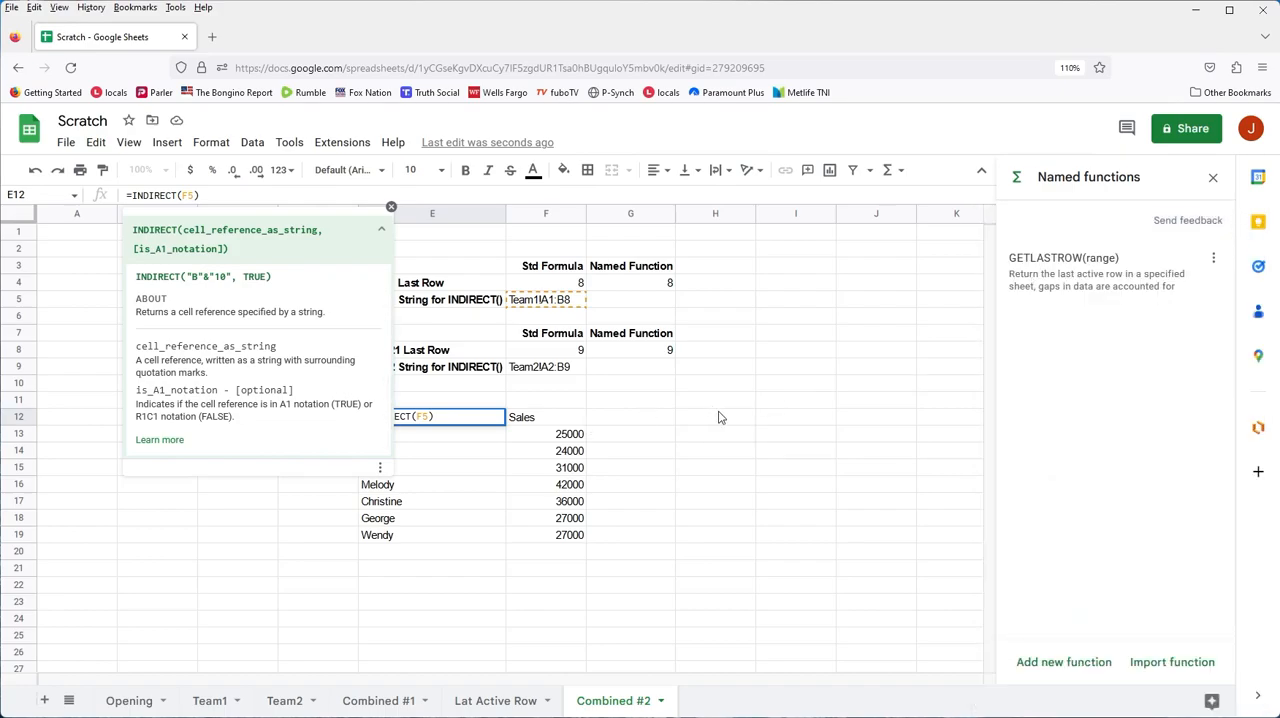
{"action": "left_click", "coordinate": [716, 416]}
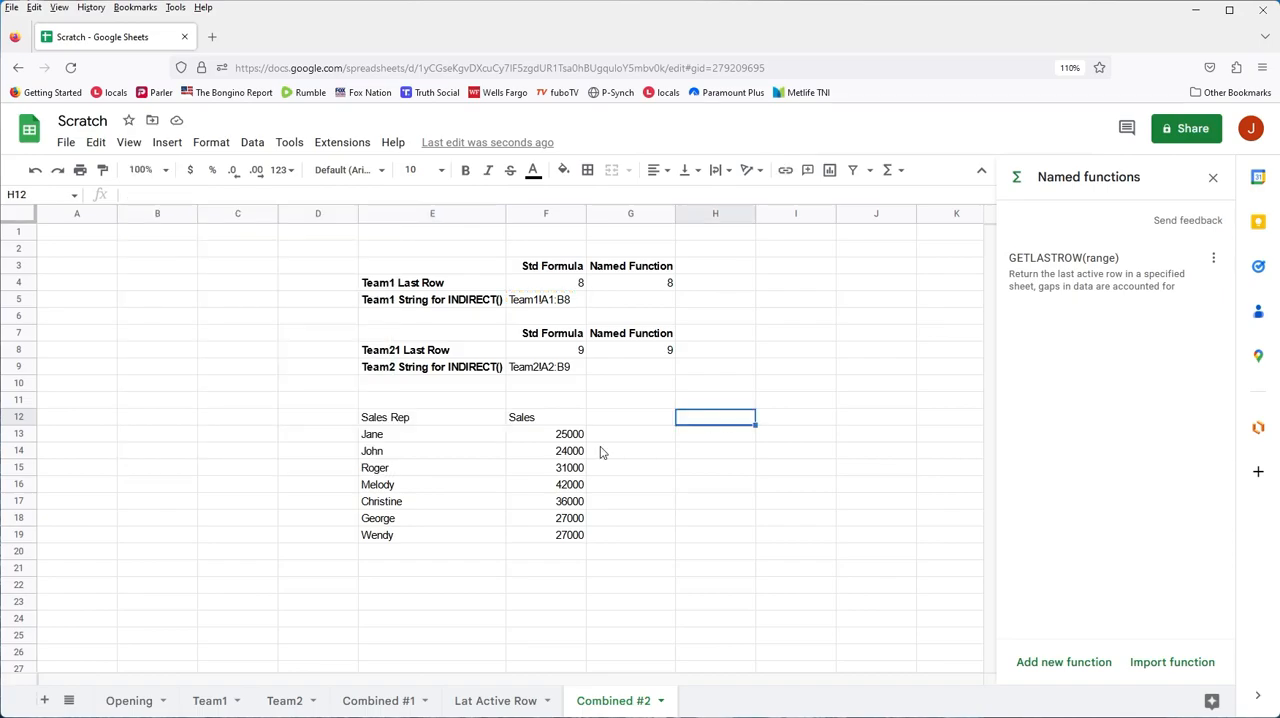
{"action": "mouse_move", "coordinate": [372, 400]}
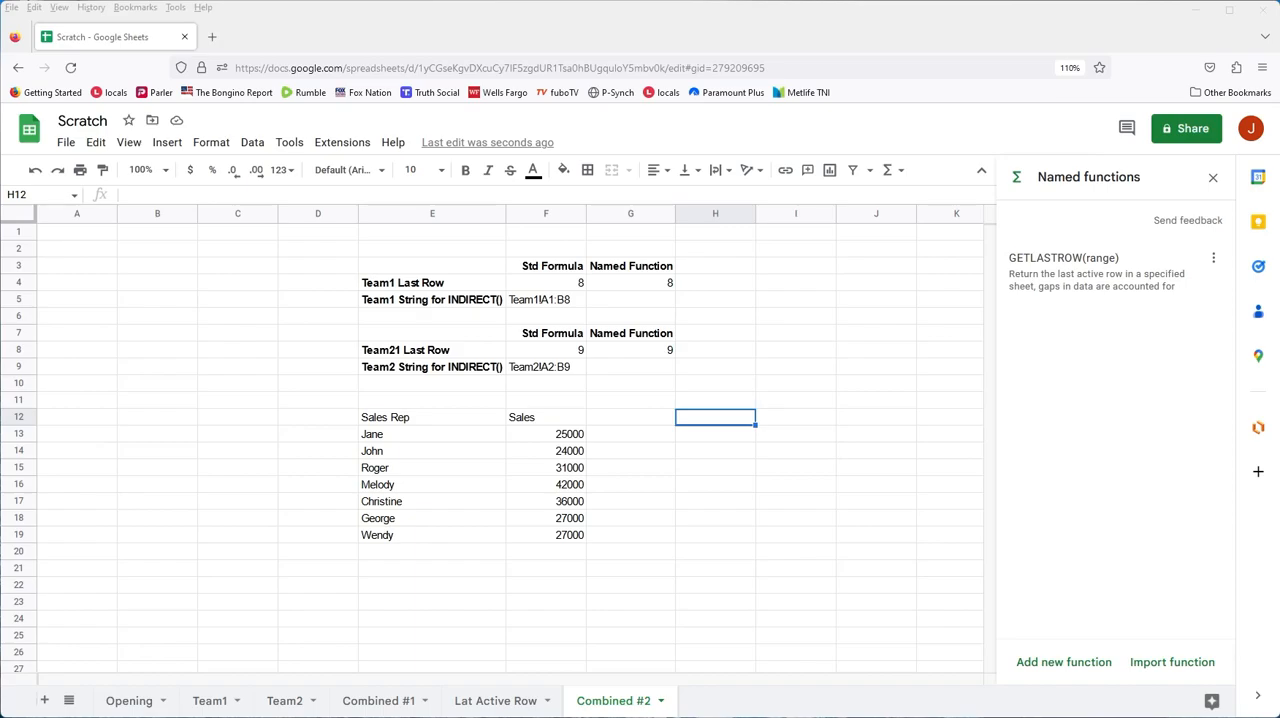
{"action": "mouse_move", "coordinate": [610, 336]}
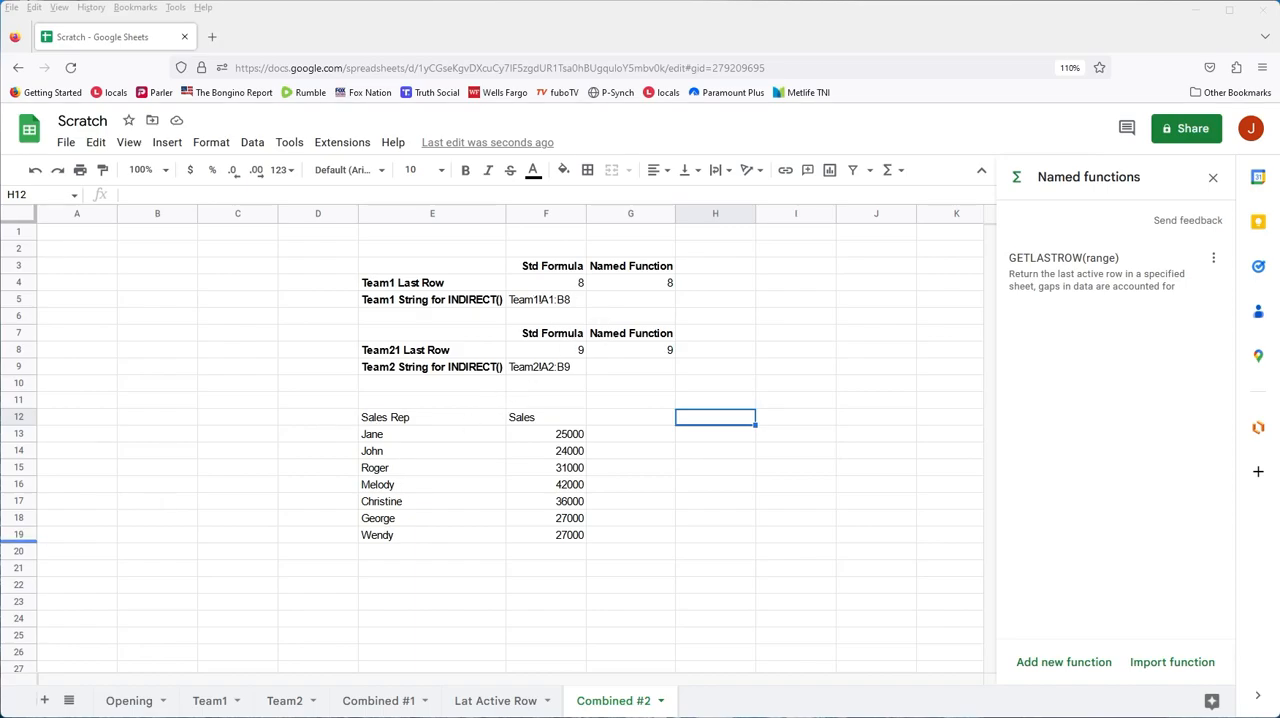
{"action": "mouse_move", "coordinate": [404, 426]}
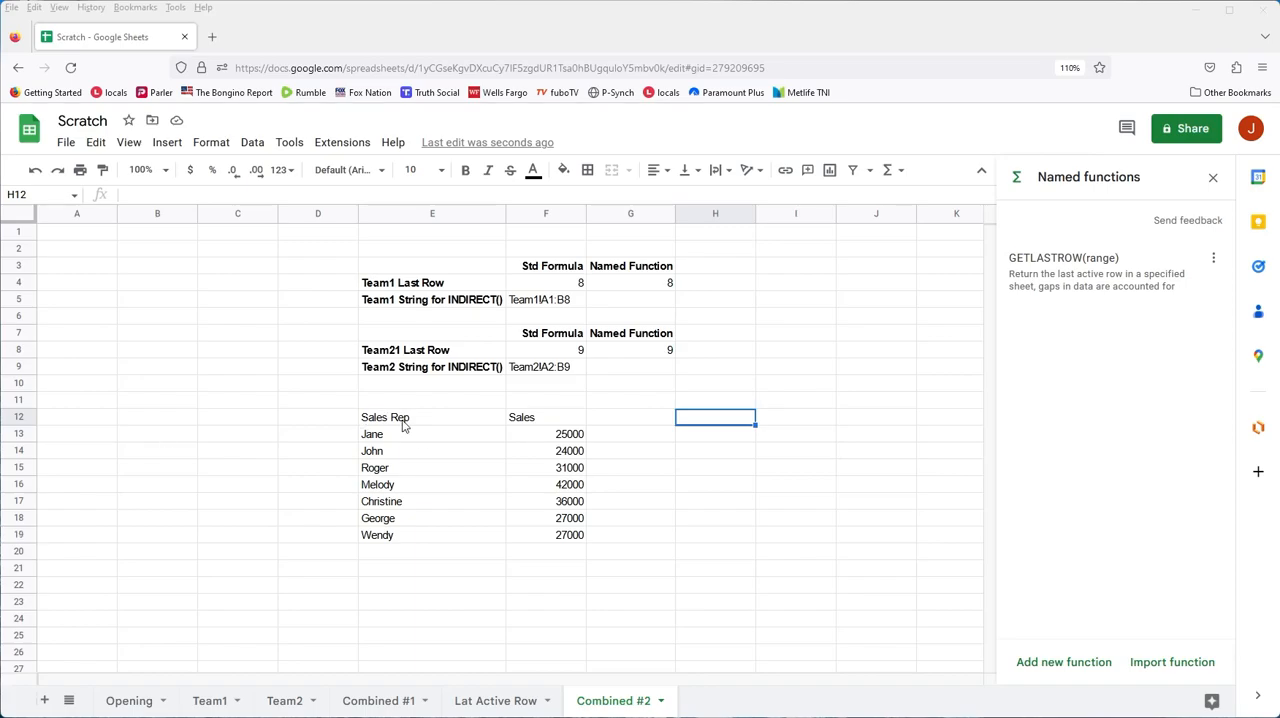
Rewrite E12 as =INDIRECT("Team1!A1:B"&F4) so the range text is built inline
{"action": "left_click", "coordinate": [432, 416]}
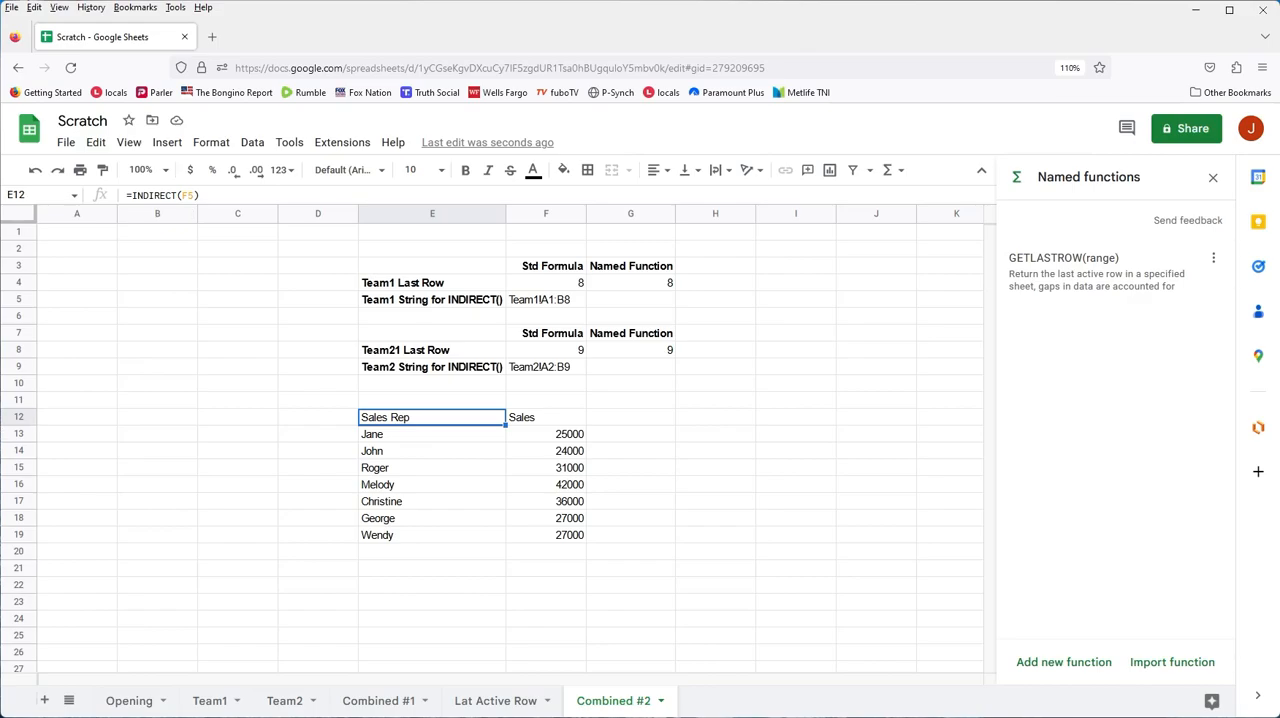
{"action": "mouse_move", "coordinate": [184, 344]}
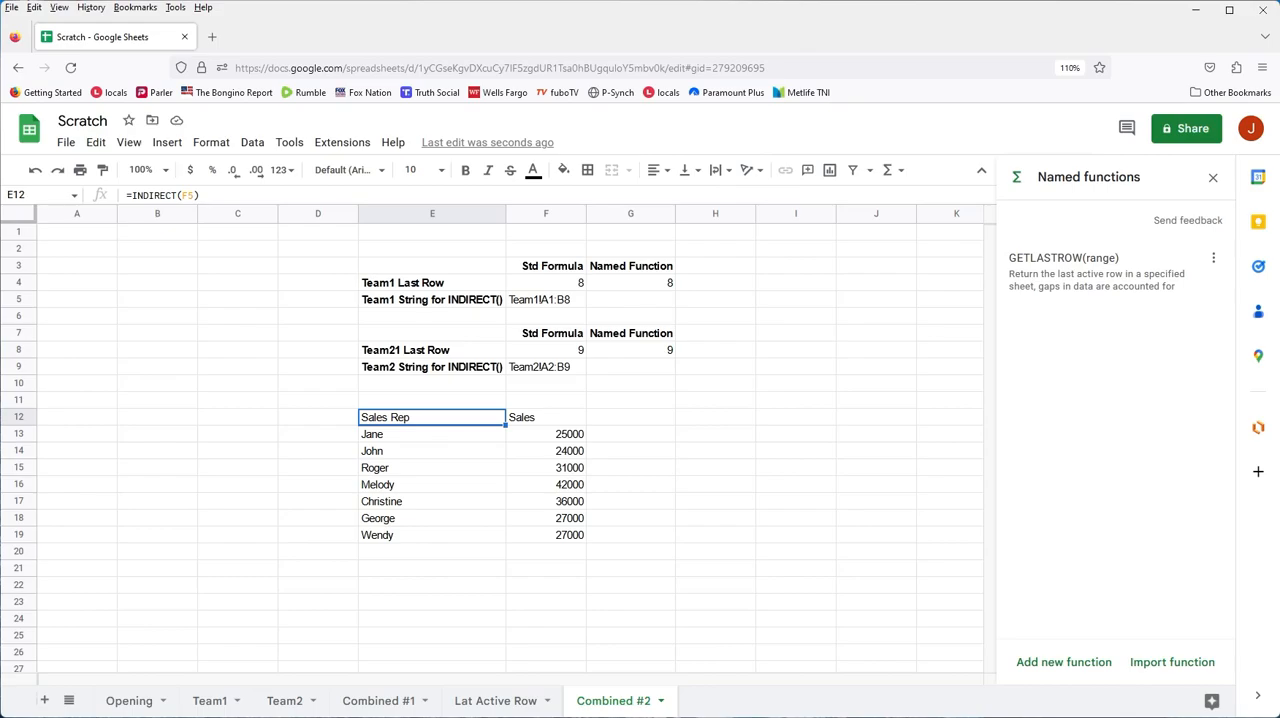
{"action": "mouse_move", "coordinate": [196, 220]}
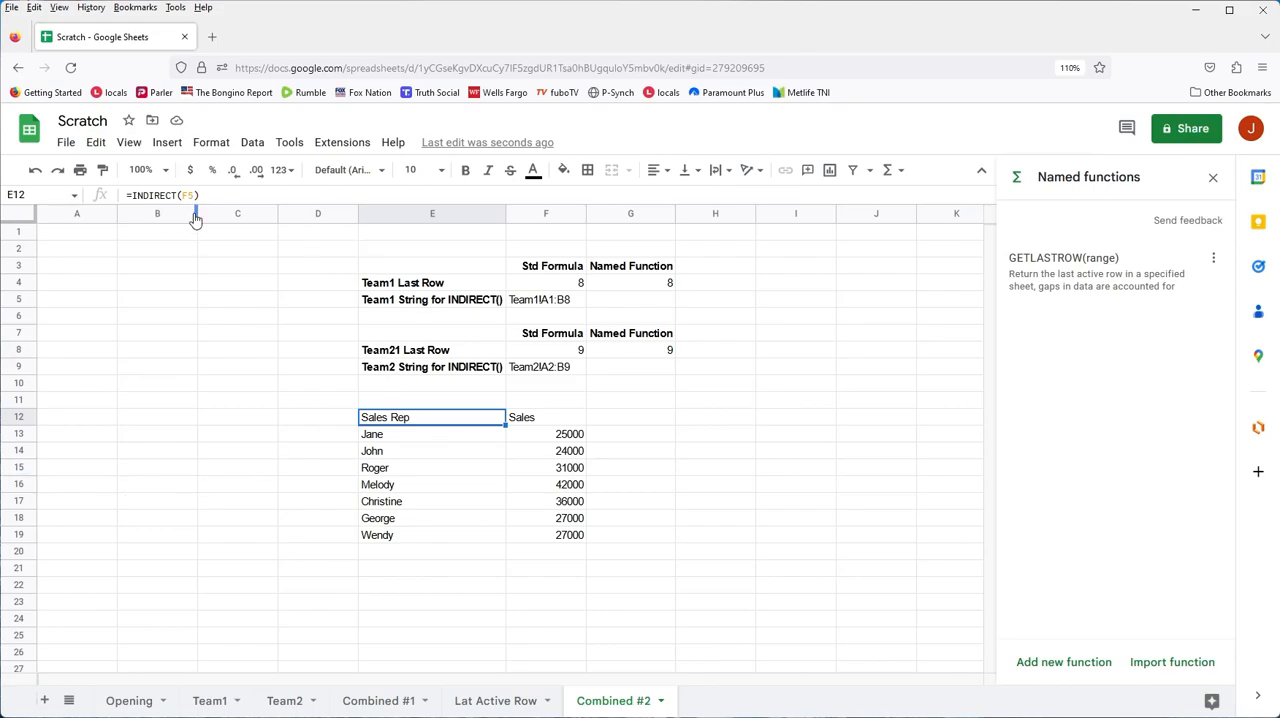
{"action": "type", "text": "F"}
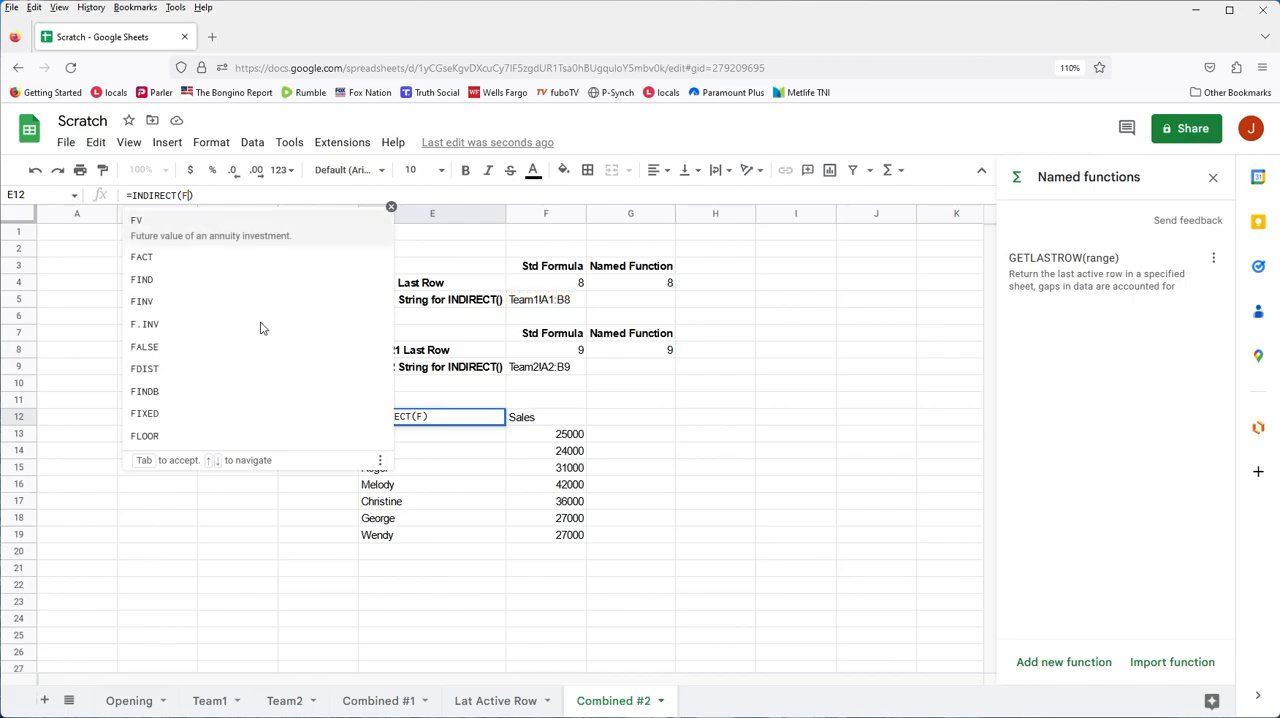
{"action": "type", "text": "\"Team1"}
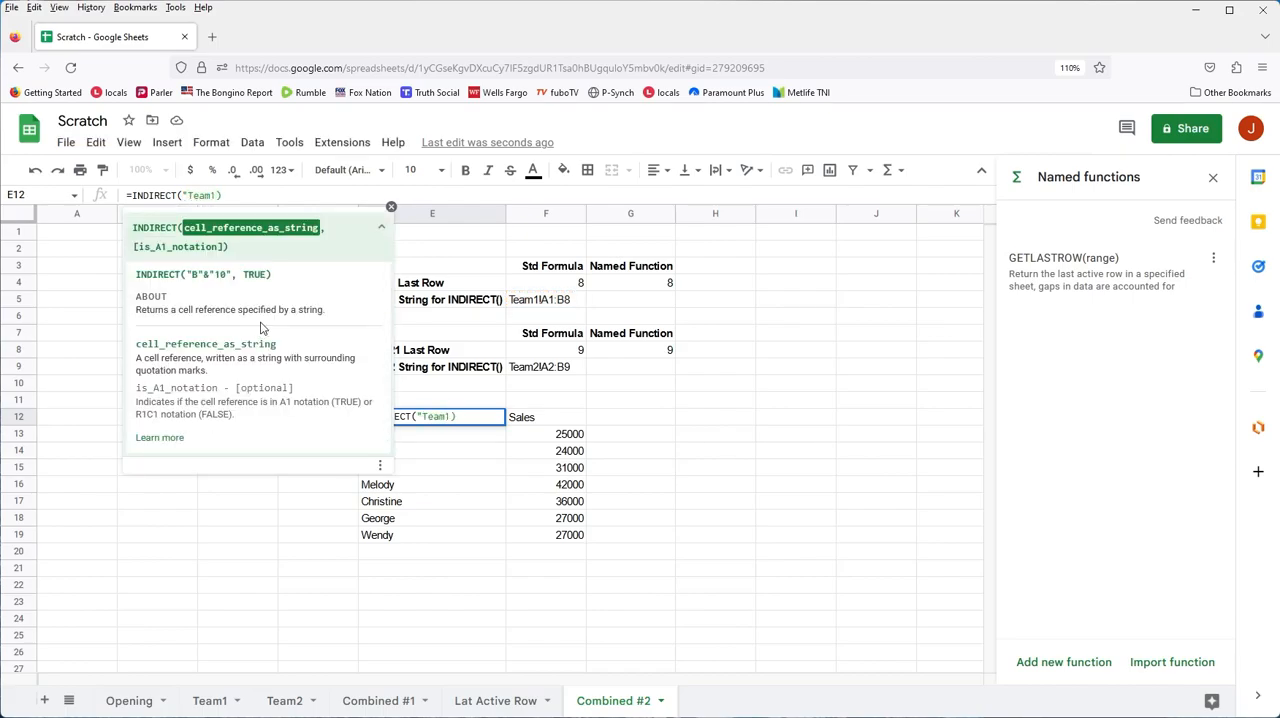
{"action": "type", "text": "!"}
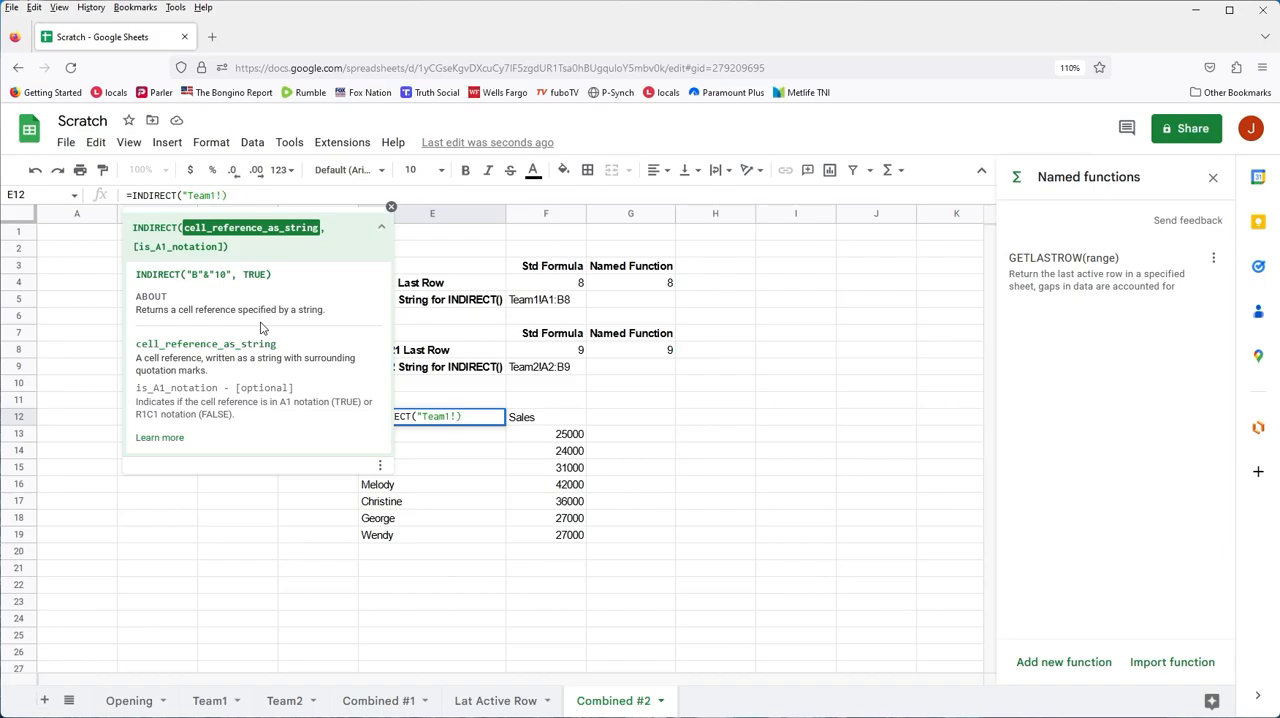
{"action": "type", "text": "A1"}
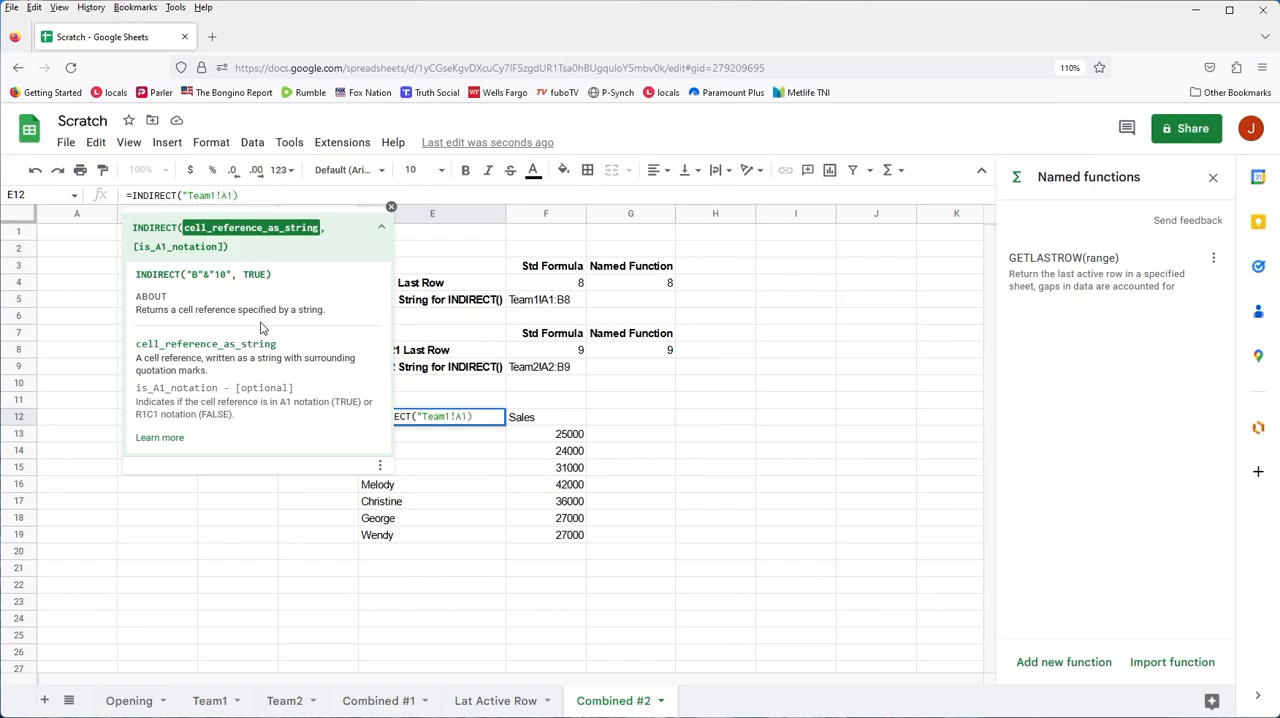
{"action": "type", "text": ":"}
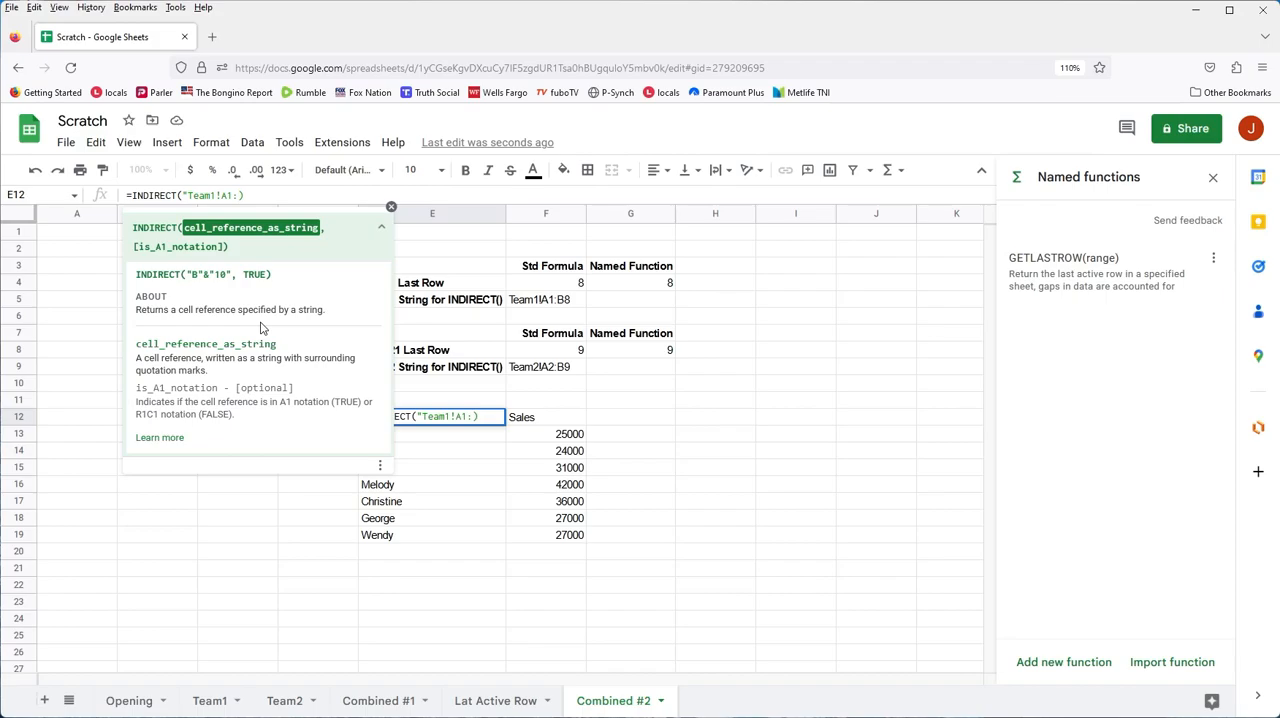
{"action": "type", "text": "B"}
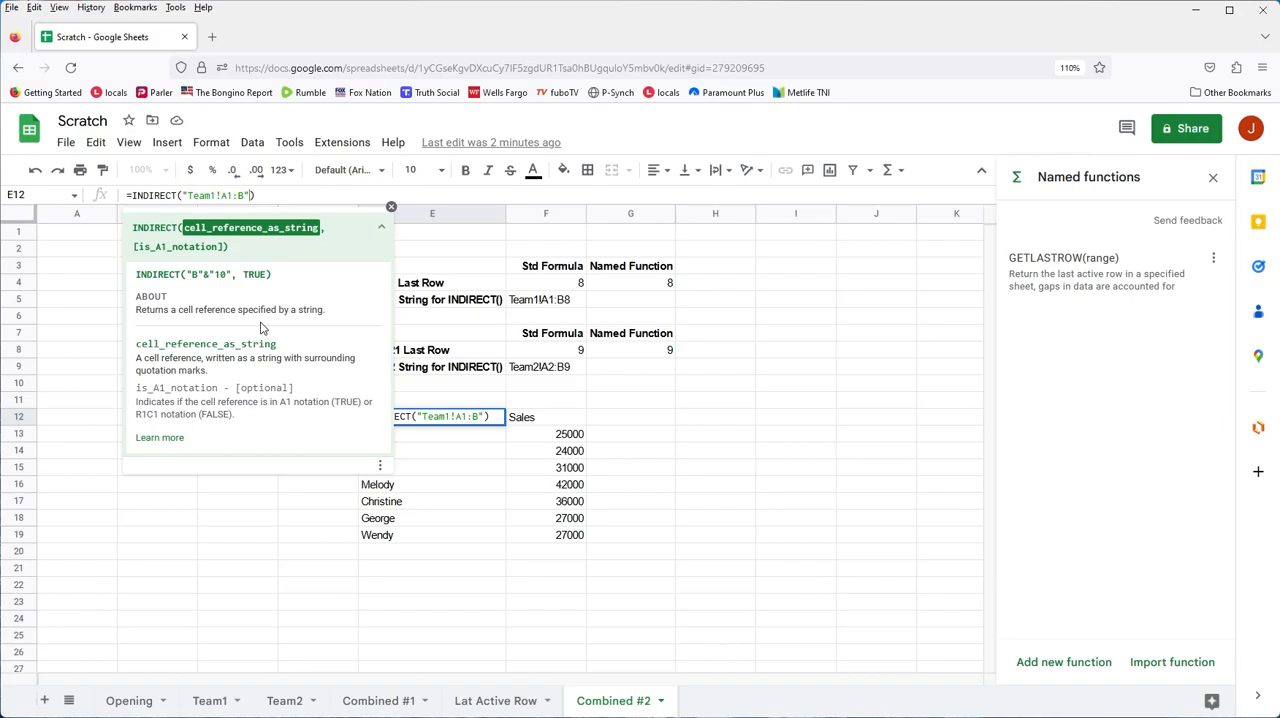
{"action": "type", "text": "&F"}
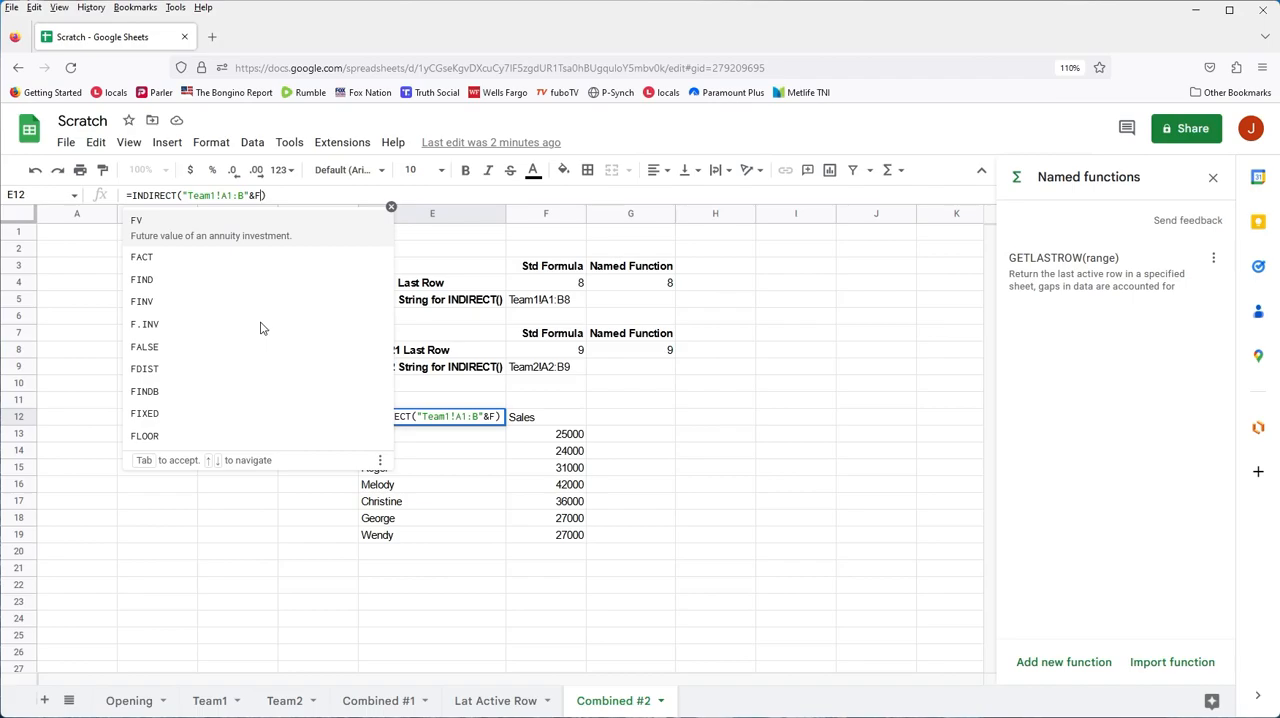
{"action": "type", "text": "4"}
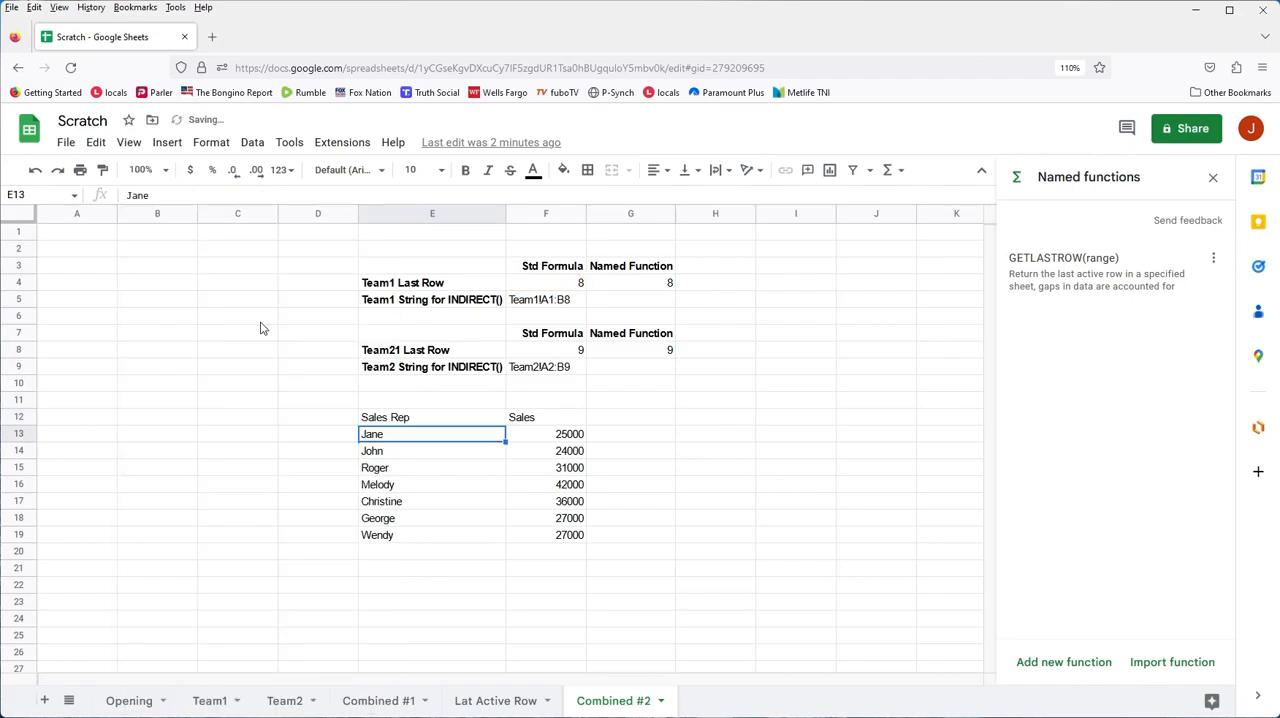
Replace &F4 in E12 with &GETLASTROW(Team1!...) so INDIRECT finds Team1's last row itself
{"action": "left_click", "coordinate": [432, 416]}
{"action": "type", "text": "=INDIRECT(\"Team1!A1:B\"&F4"}
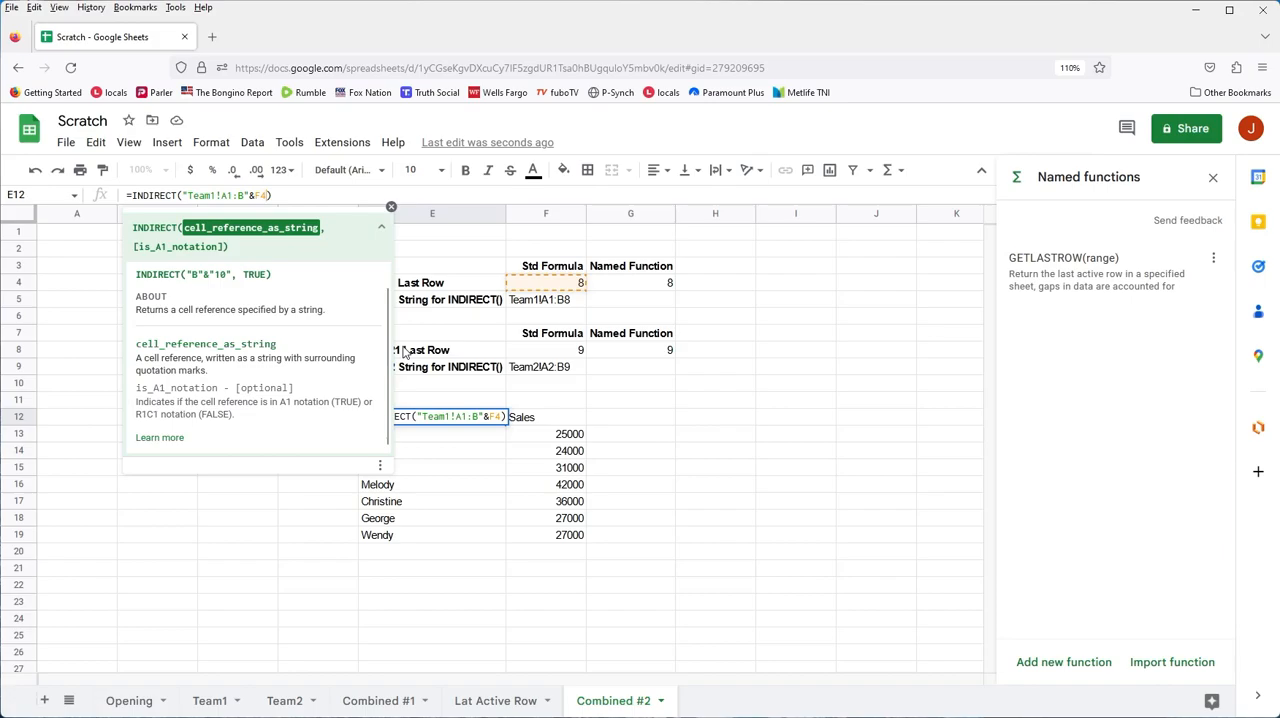
{"action": "type", "text": "&GETLASTROW("}
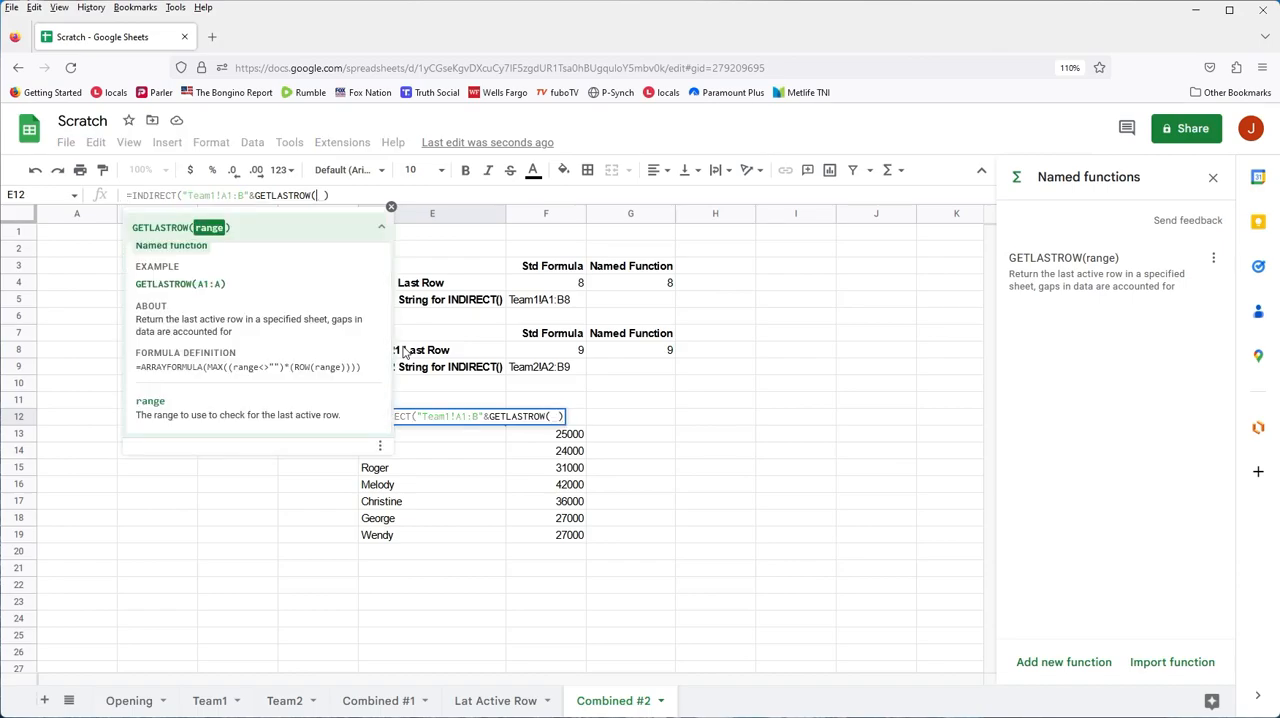
{"action": "type", "text": "Team"}
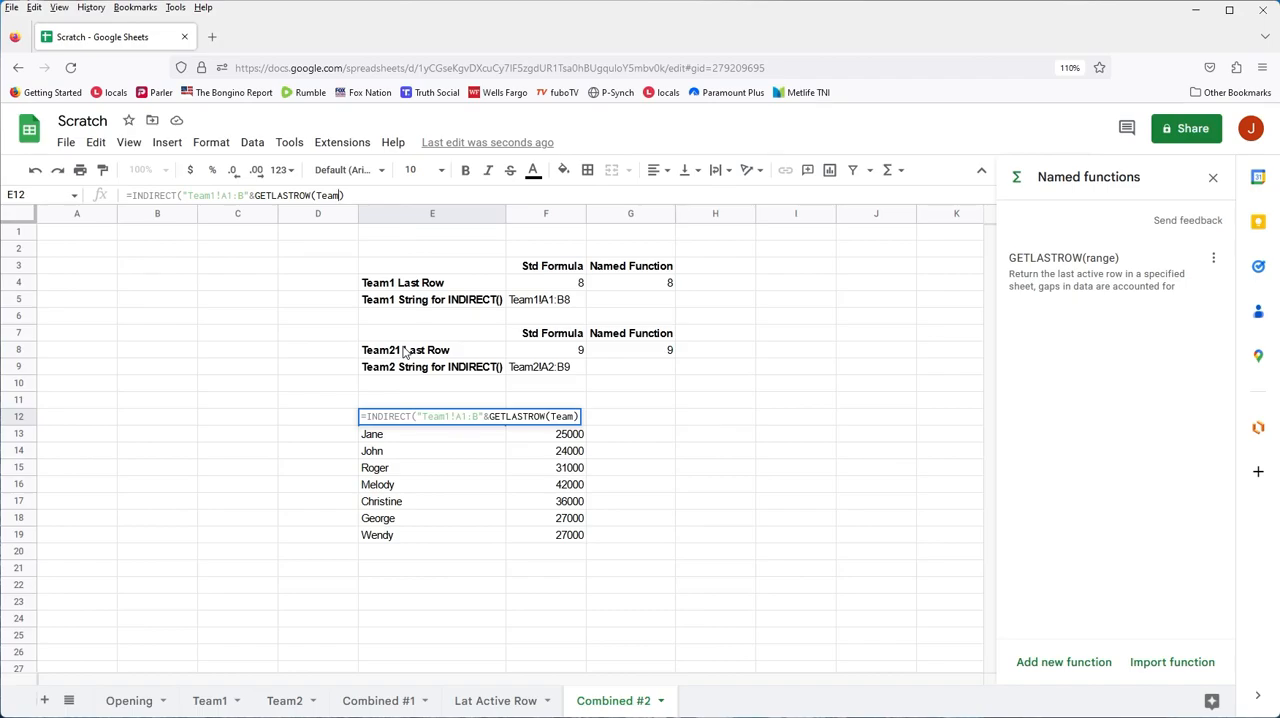
{"action": "type", "text": "1!"}
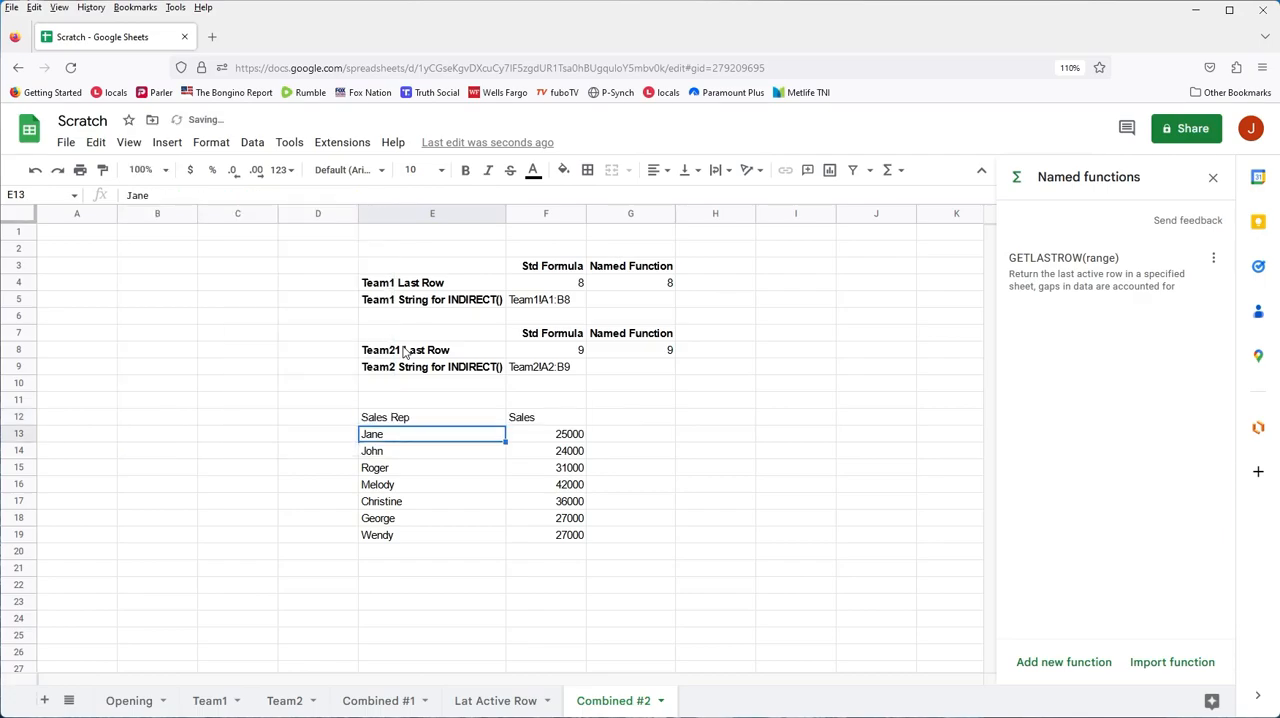
{"action": "left_click", "coordinate": [432, 416]}
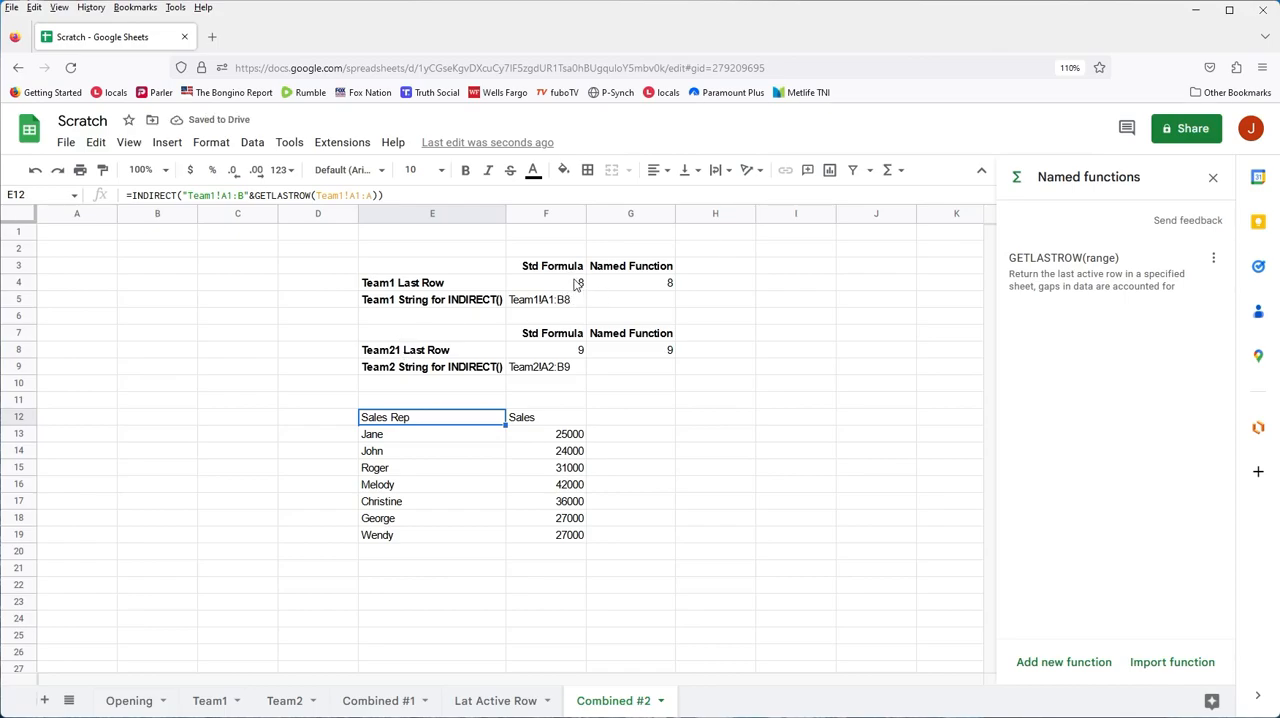
{"action": "left_click", "coordinate": [544, 282]}
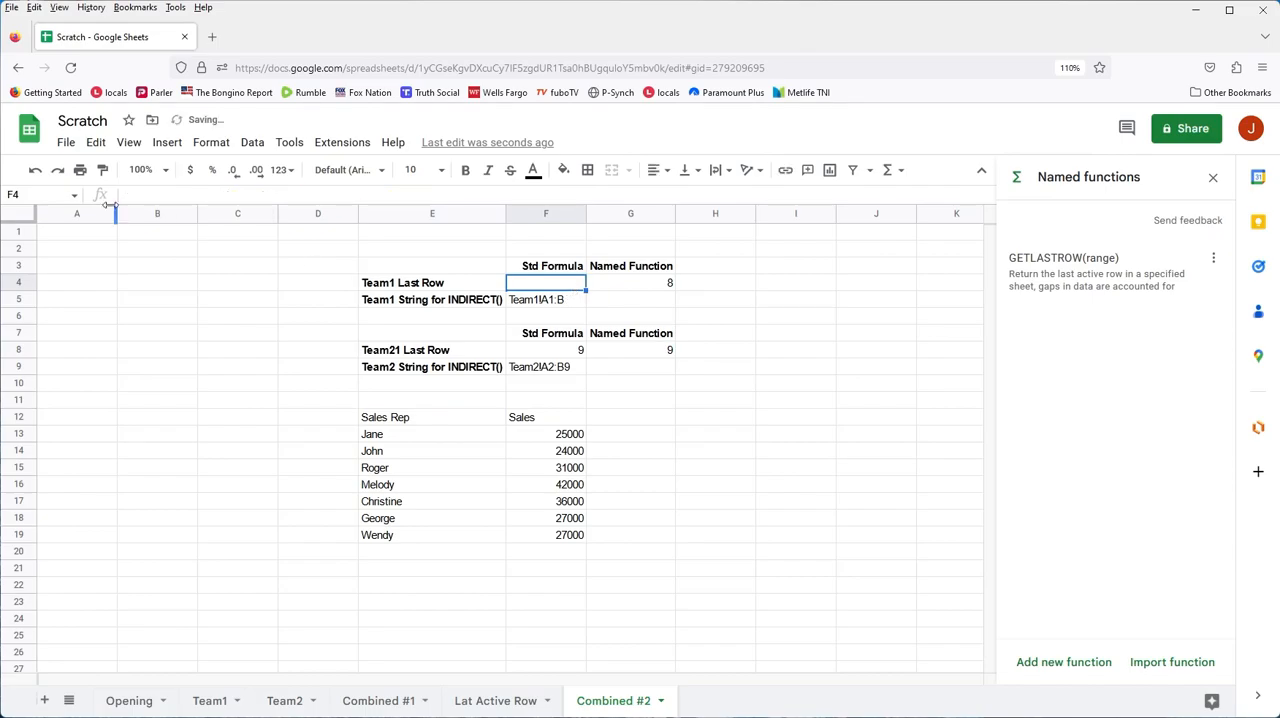
{"action": "left_click", "coordinate": [544, 282]}
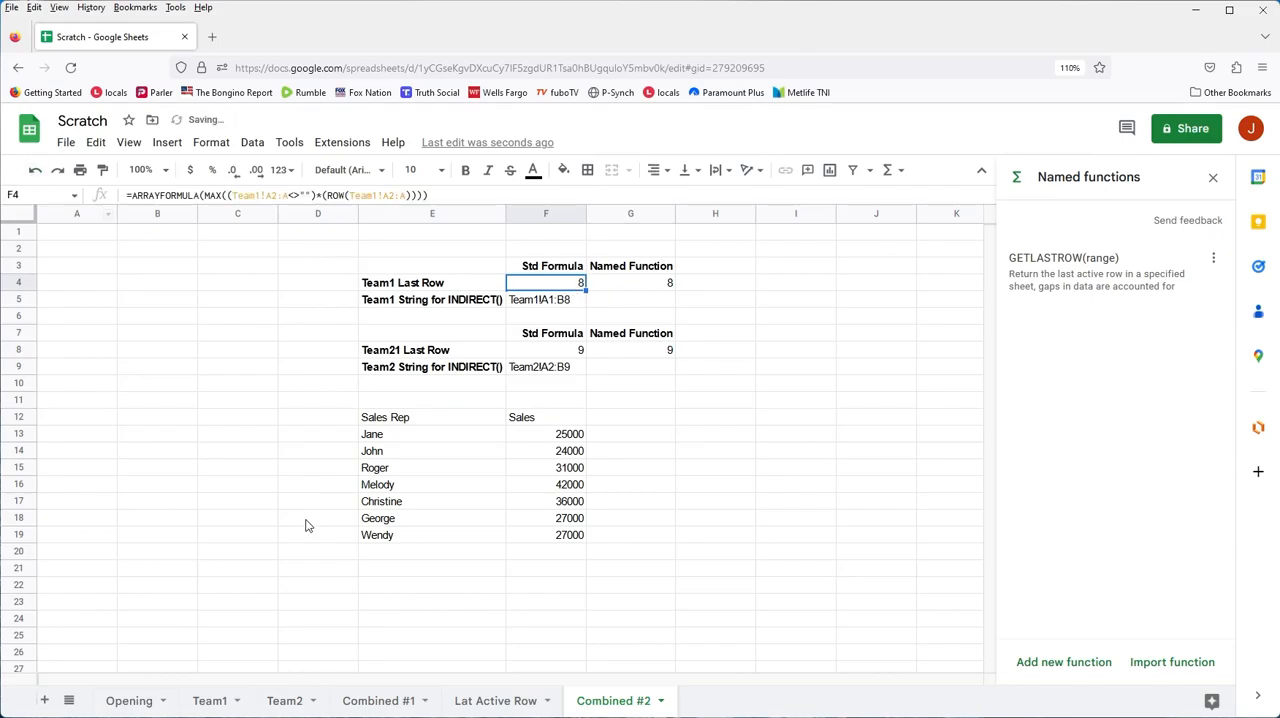
{"action": "left_click", "coordinate": [432, 416]}
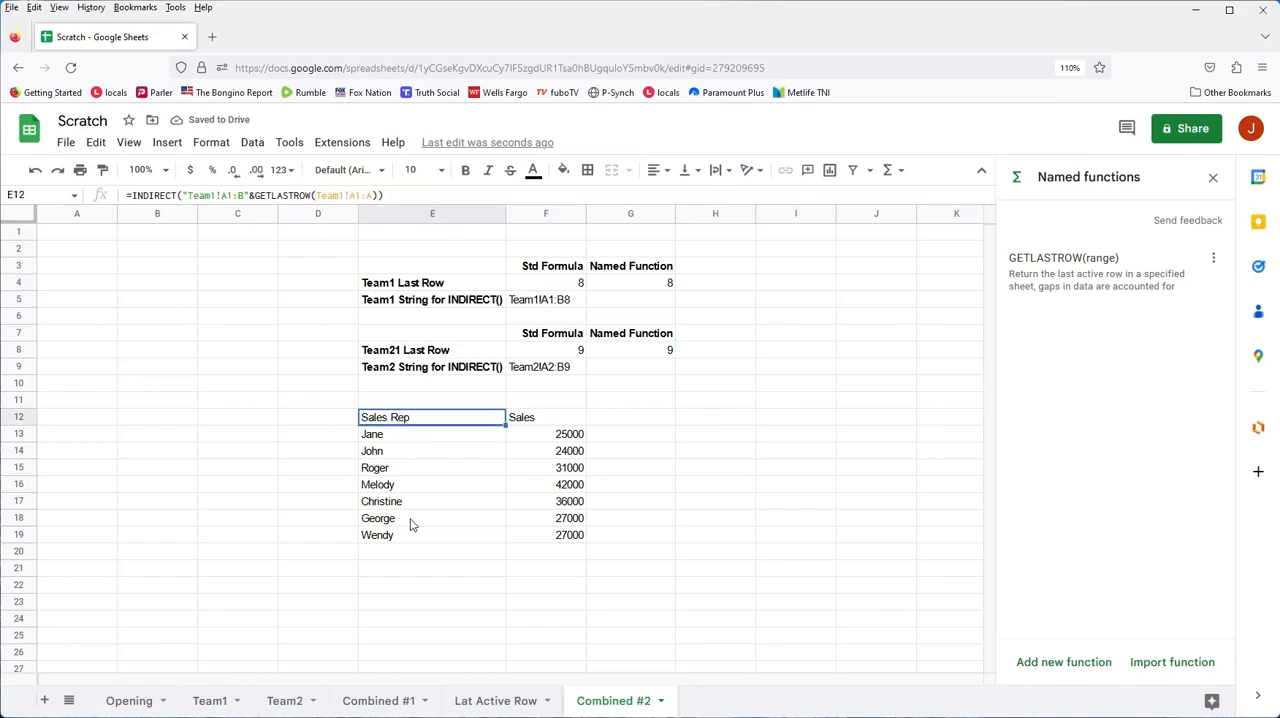
{"action": "mouse_move", "coordinate": [424, 492]}
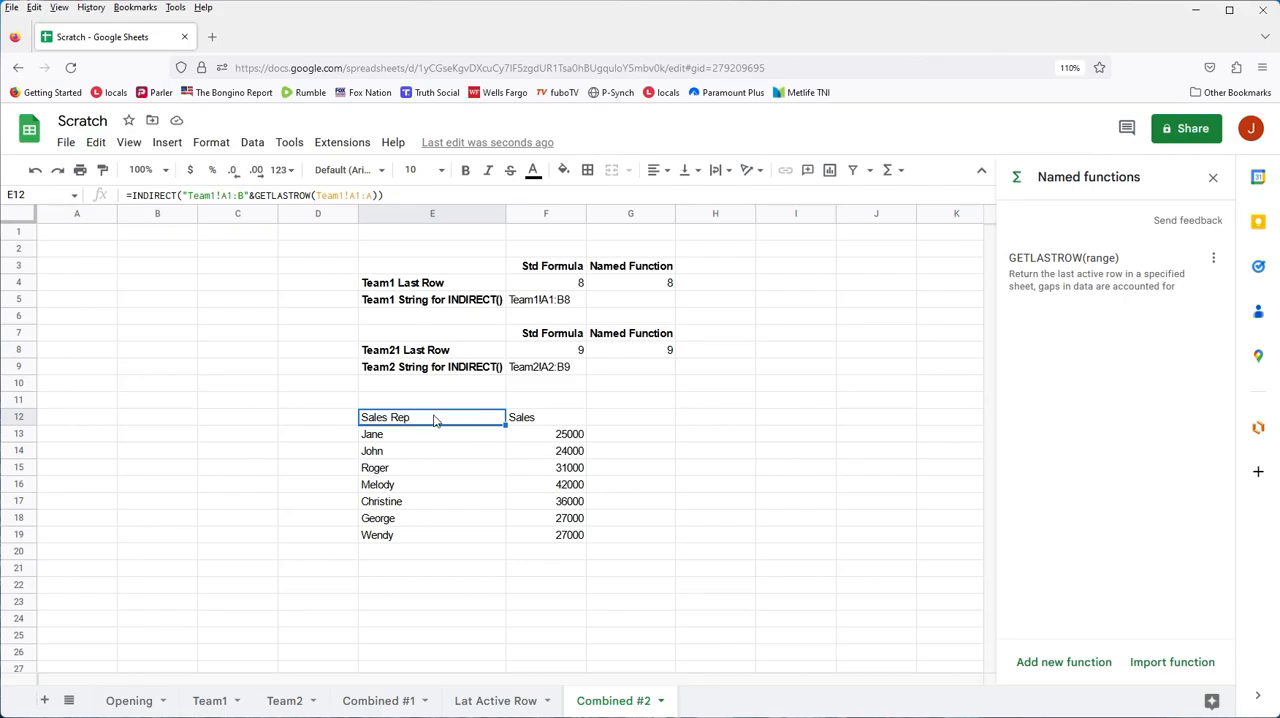
{"action": "mouse_move", "coordinate": [298, 482]}
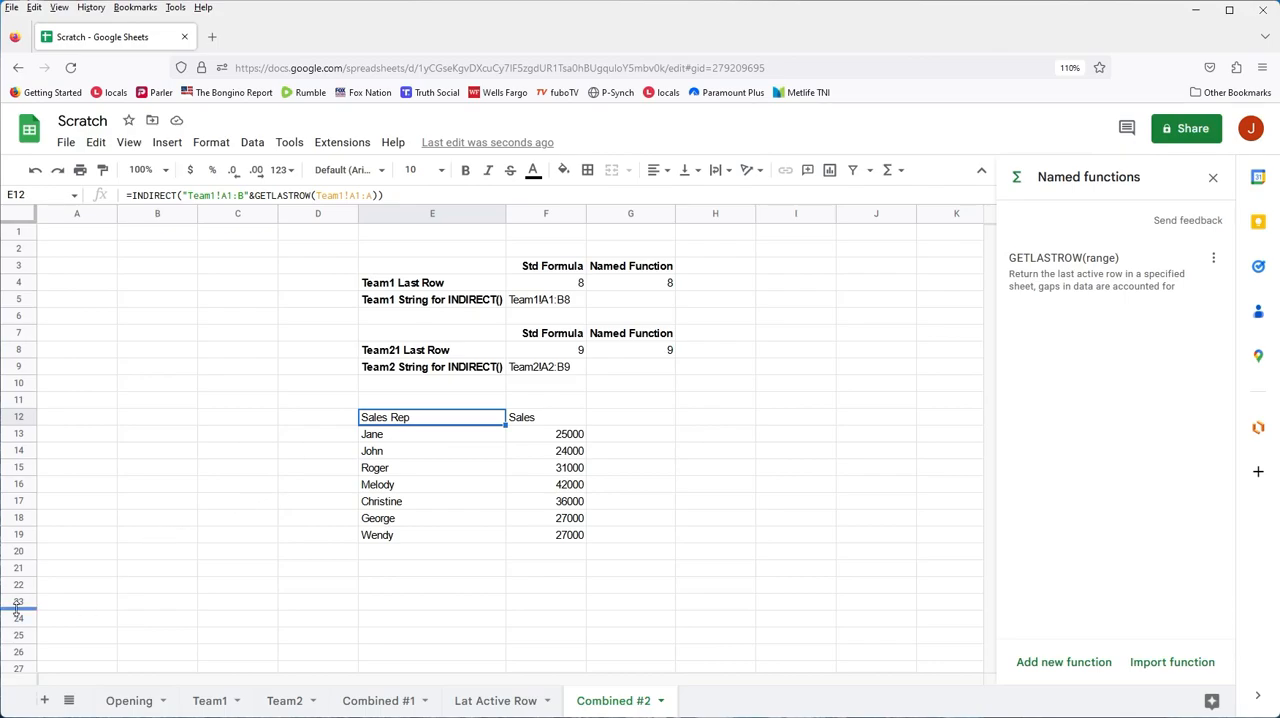
{"action": "mouse_move", "coordinate": [388, 490]}
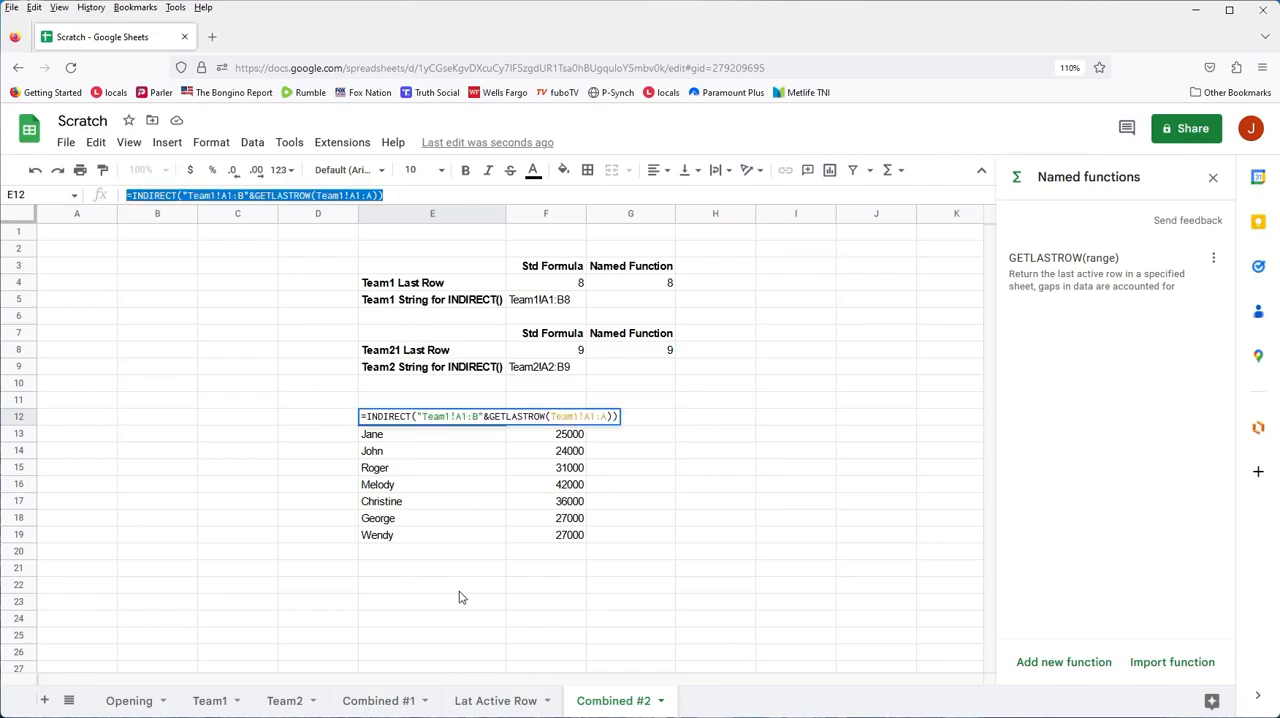
Enter the braced INDIRECT/GETLASTROW array formula in A1 stacking Team1 and Team2 tables
{"action": "left_click", "coordinate": [76, 232]}
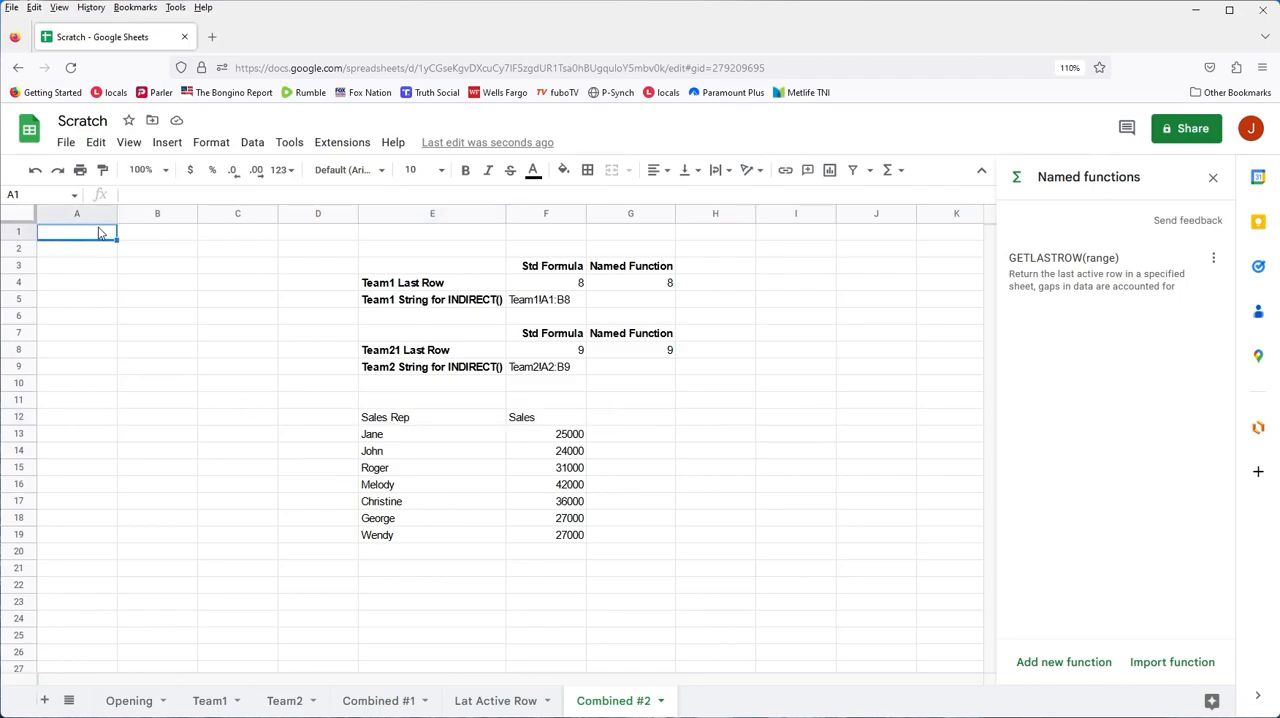
{"action": "type", "text": "=INDIRECT(\"Team1!A1:B\"&GETLASTROW(Team1!A1:A))"}
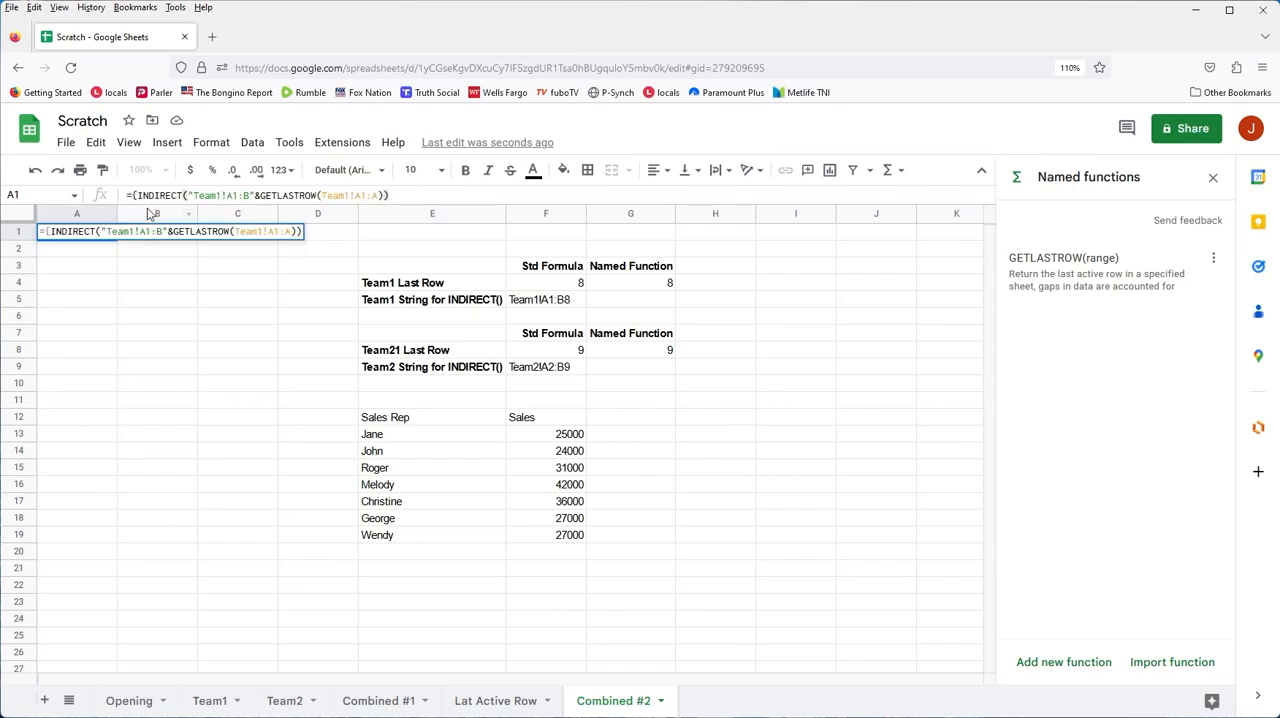
{"action": "type", "text": ")"}
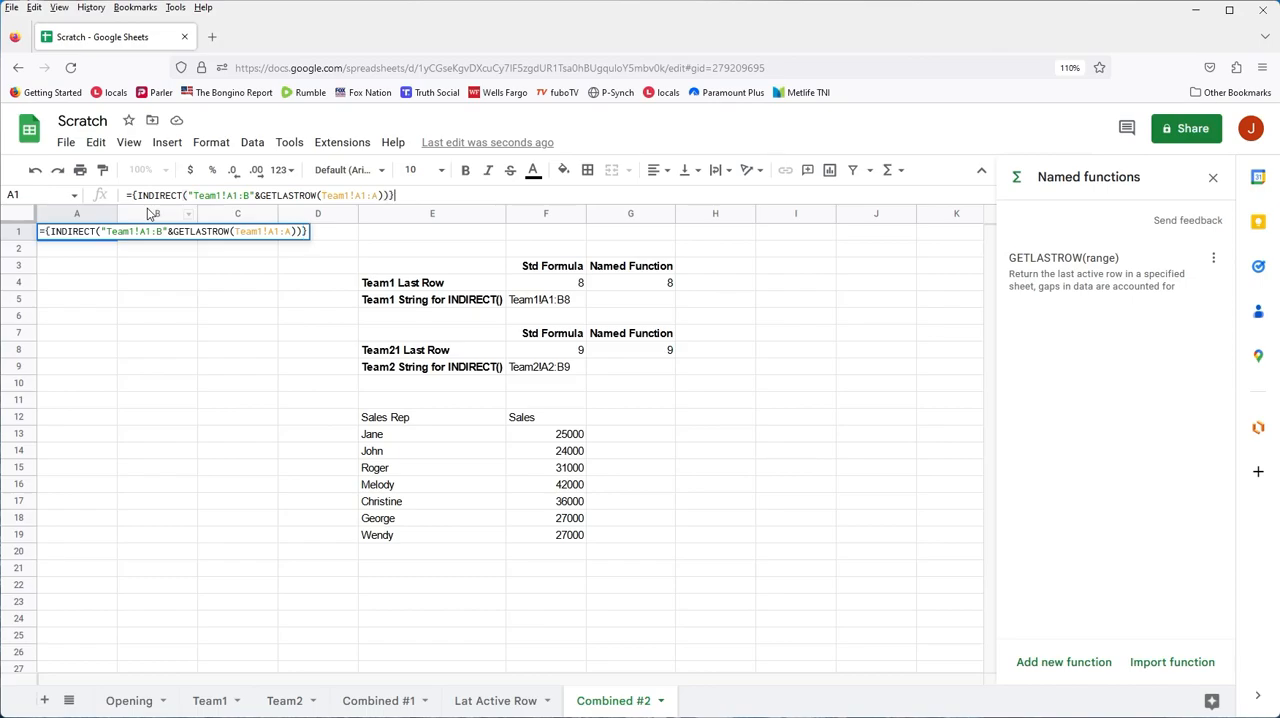
{"action": "key", "text": "Return"}
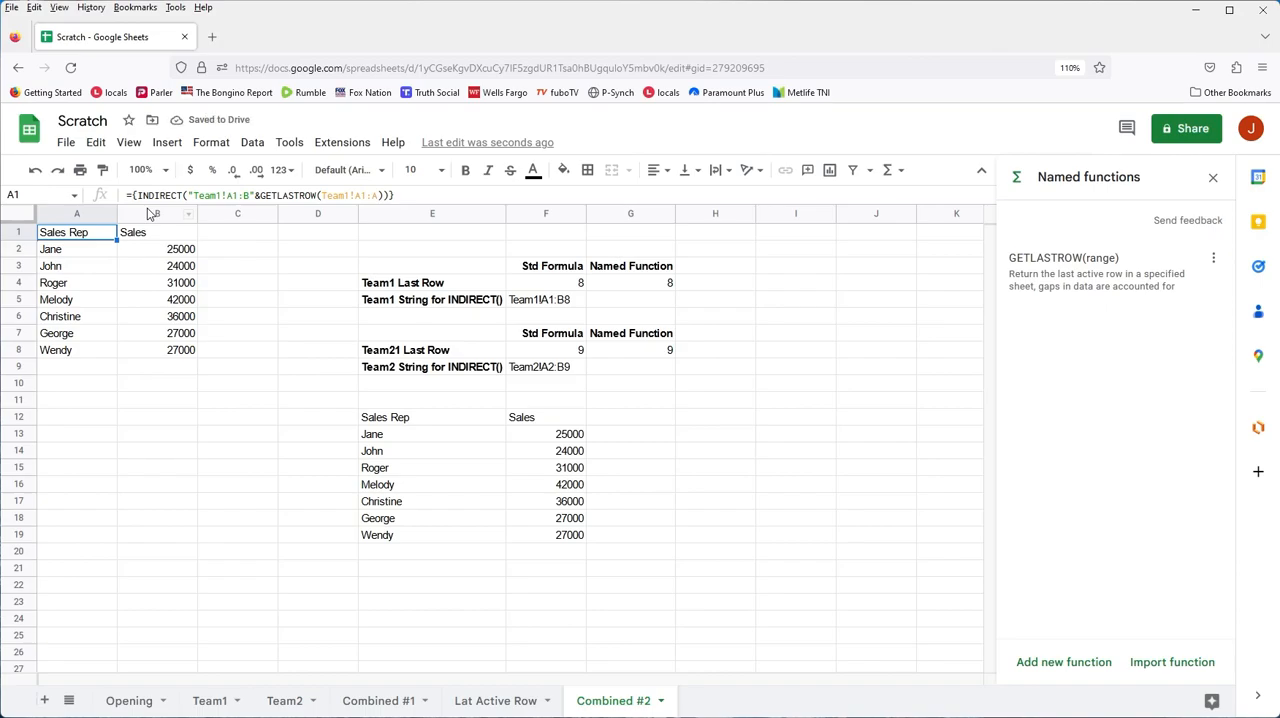
{"action": "mouse_move", "coordinate": [344, 280]}
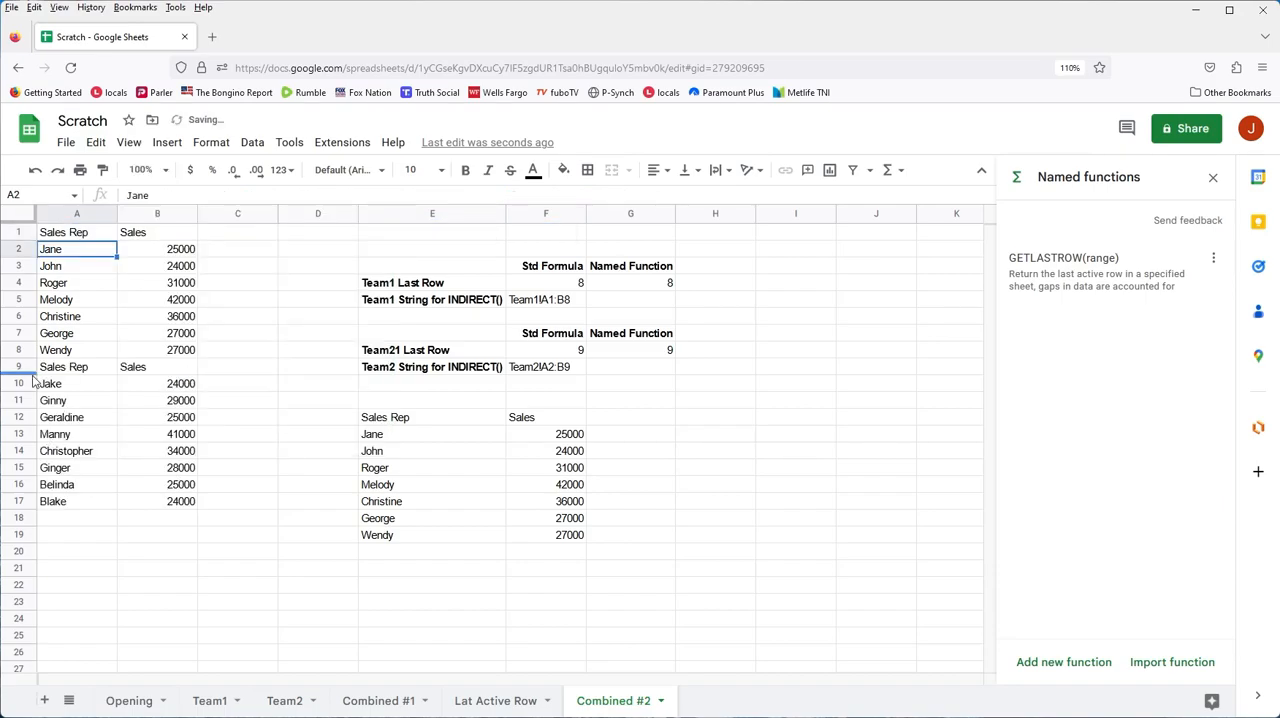
Right-align the Sales header in B1 and reopen A1's formula to start Team2's range at A2
{"action": "left_click", "coordinate": [76, 366]}
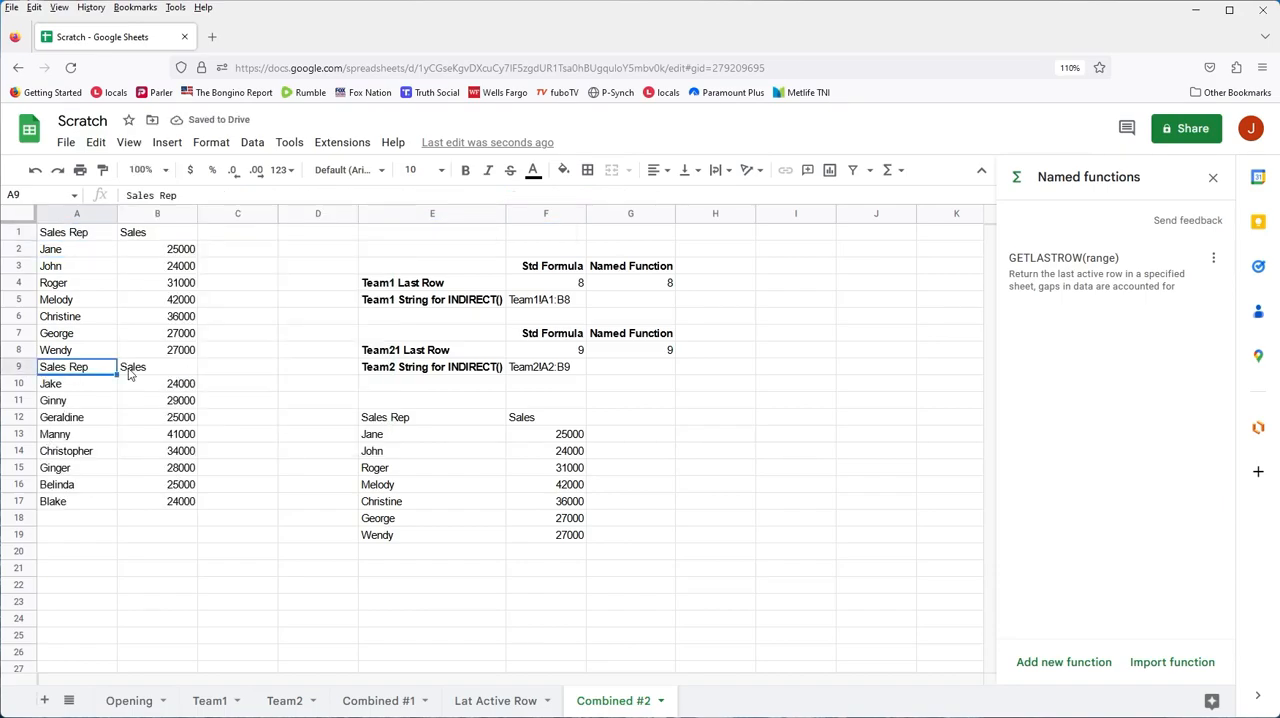
{"action": "left_click", "coordinate": [156, 366]}
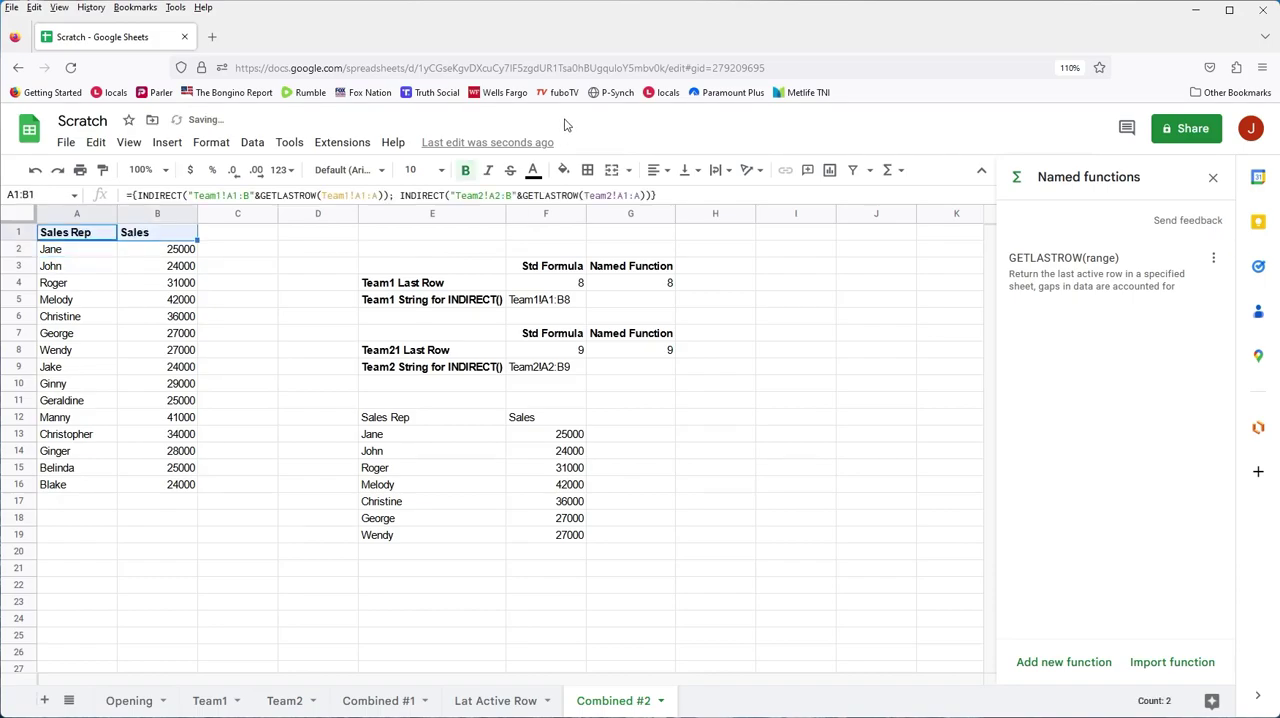
{"action": "left_click", "coordinate": [156, 232]}
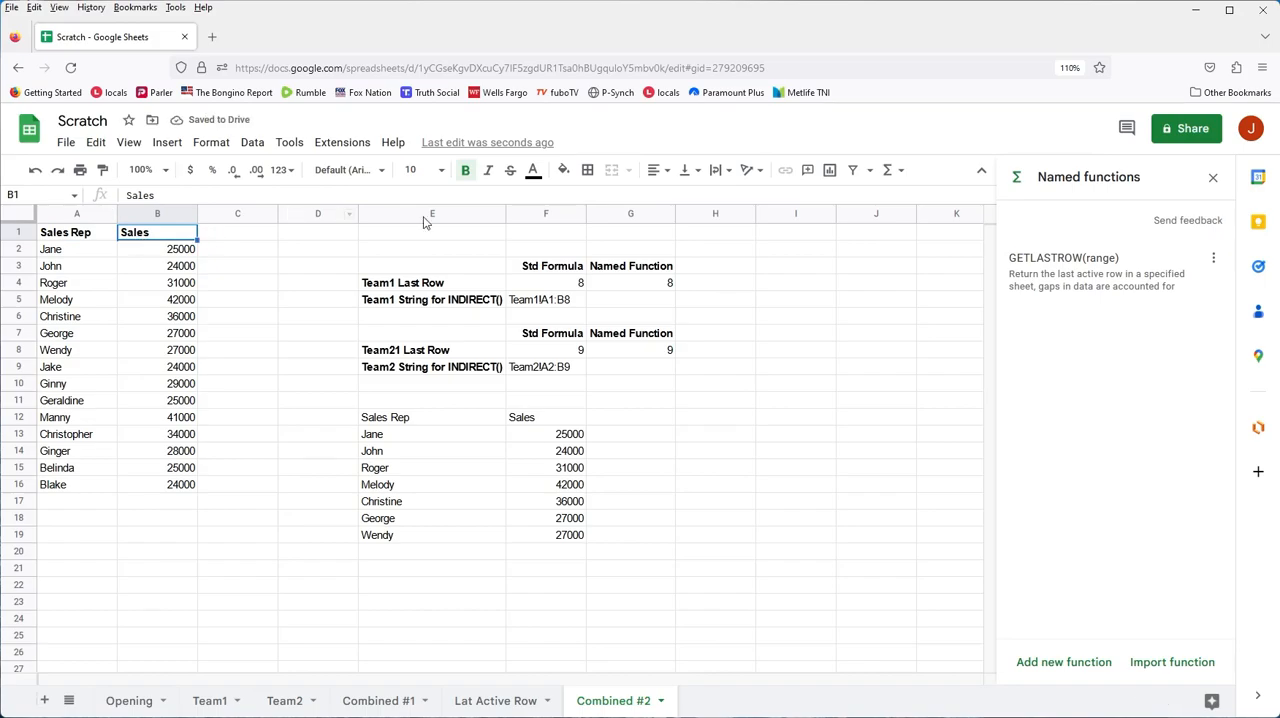
{"action": "left_click", "coordinate": [654, 168]}
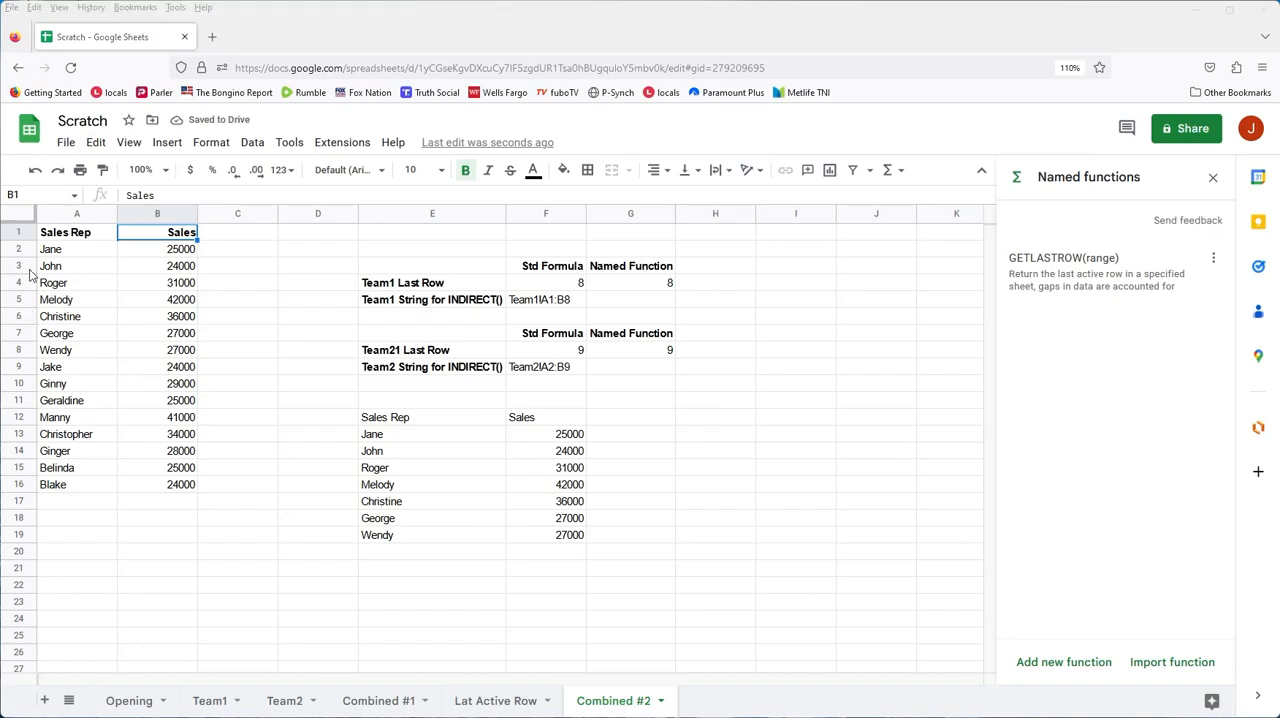
{"action": "left_click", "coordinate": [76, 232]}
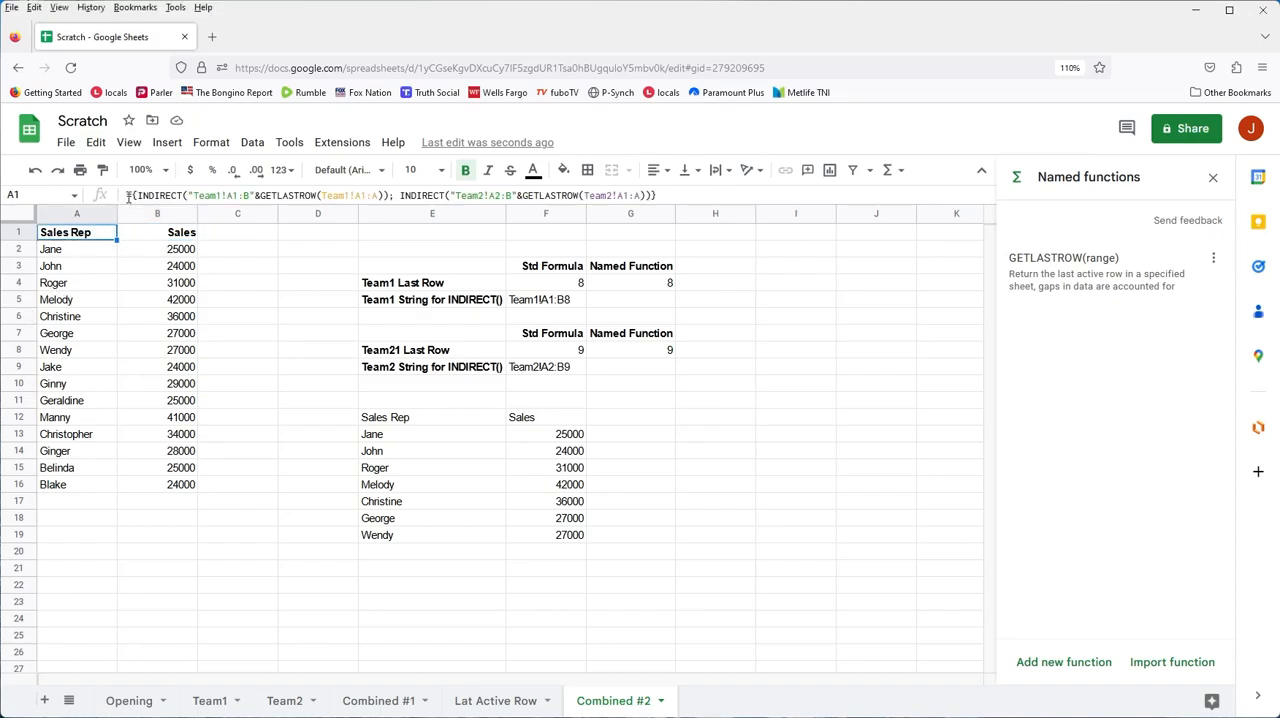
{"action": "double_click", "coordinate": [76, 232]}
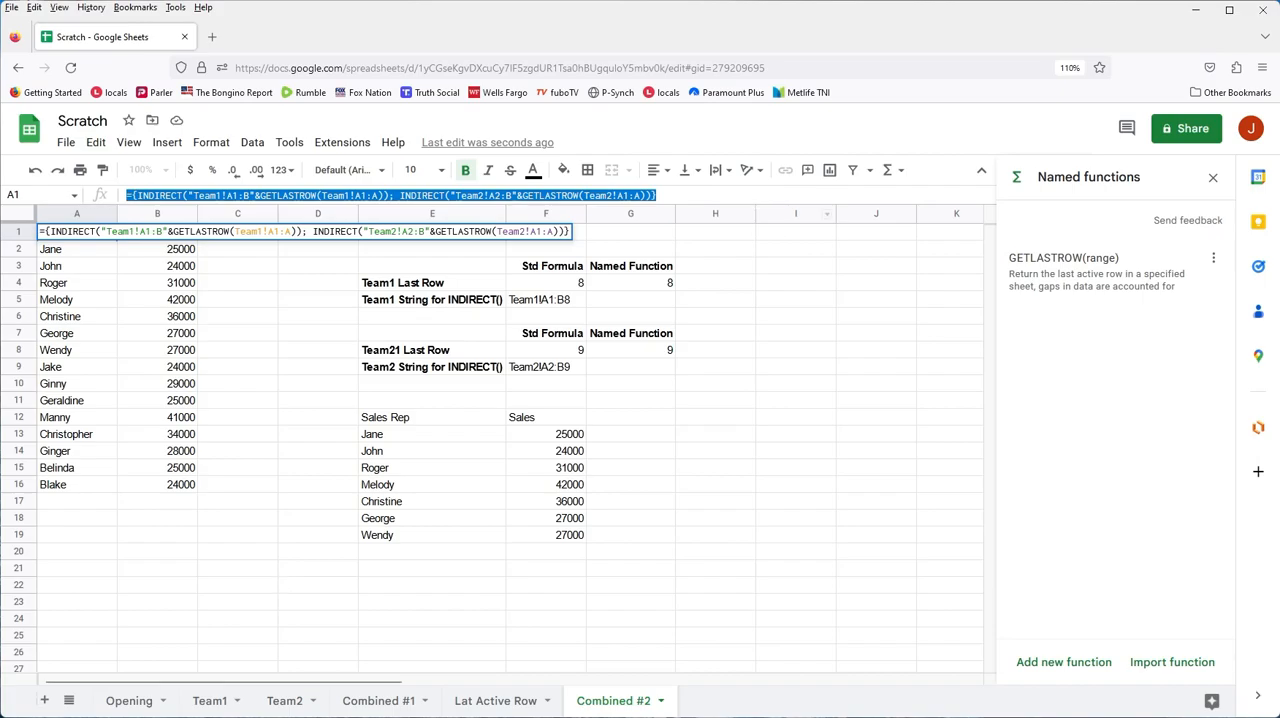
{"action": "mouse_move", "coordinate": [216, 456]}
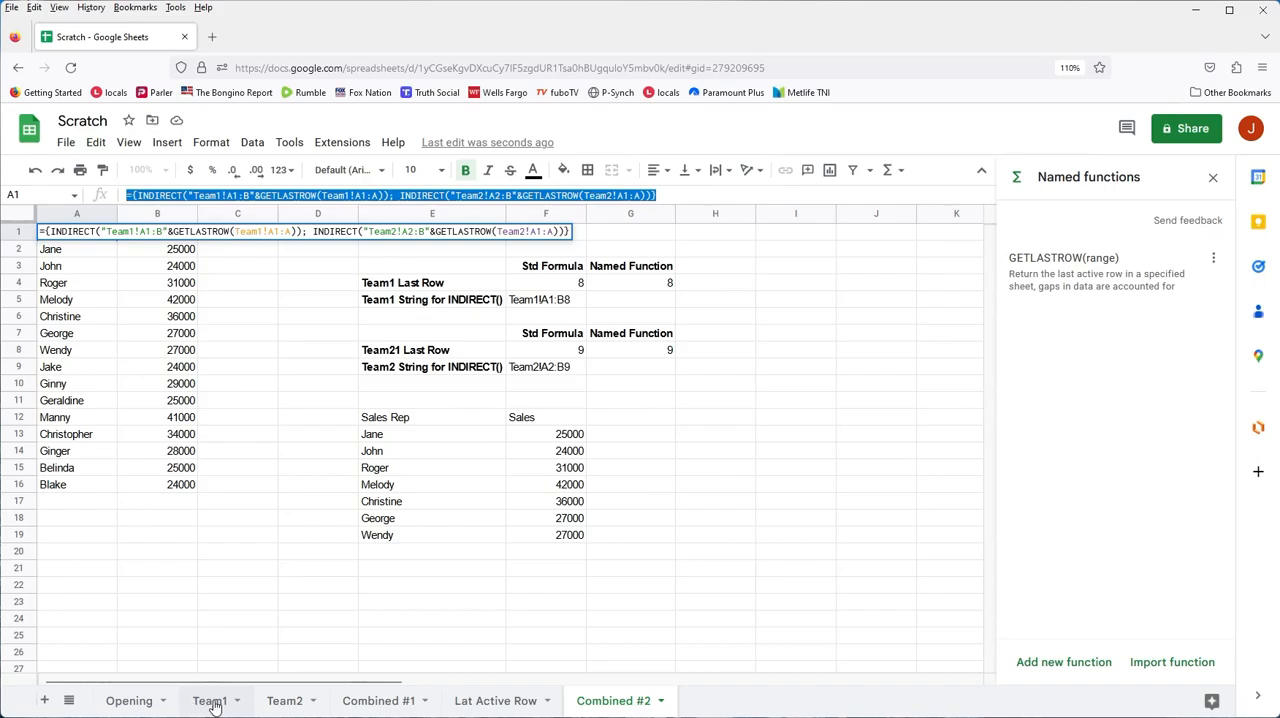
{"action": "mouse_move", "coordinate": [284, 700]}
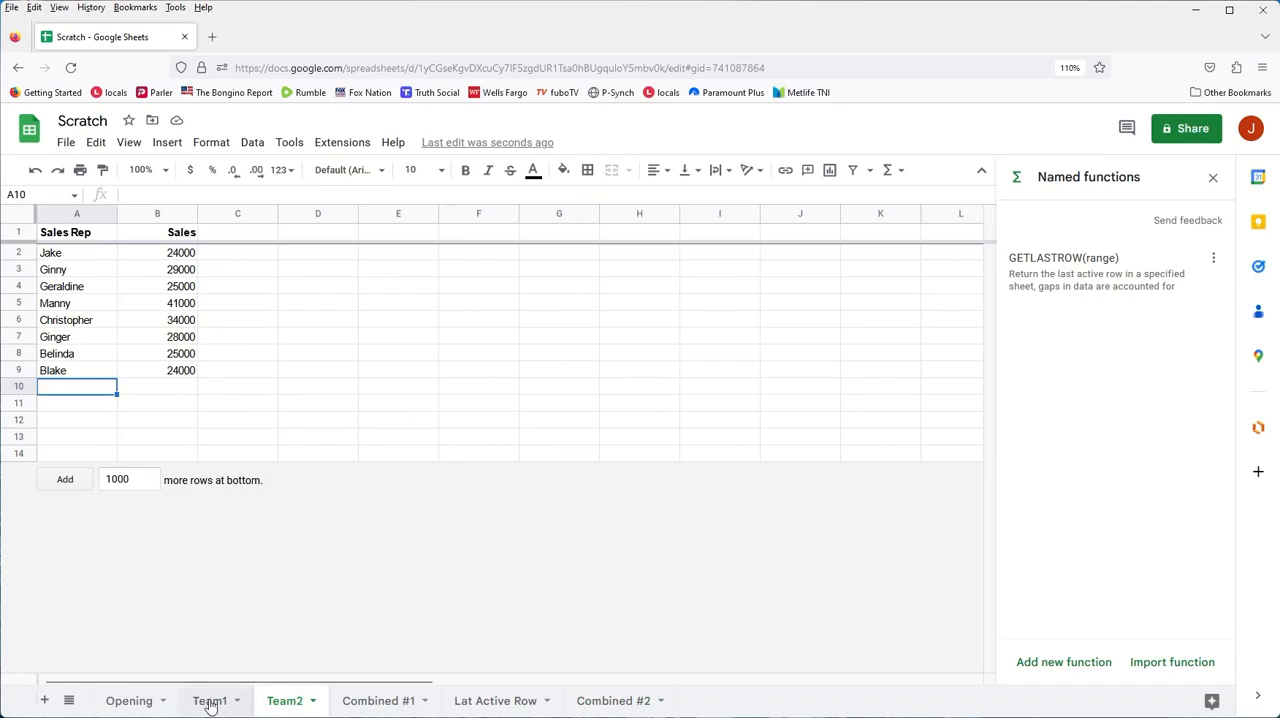
Enter Kevin in the first empty Team1 row and return to the other sheet tab
{"action": "left_click", "coordinate": [210, 700]}
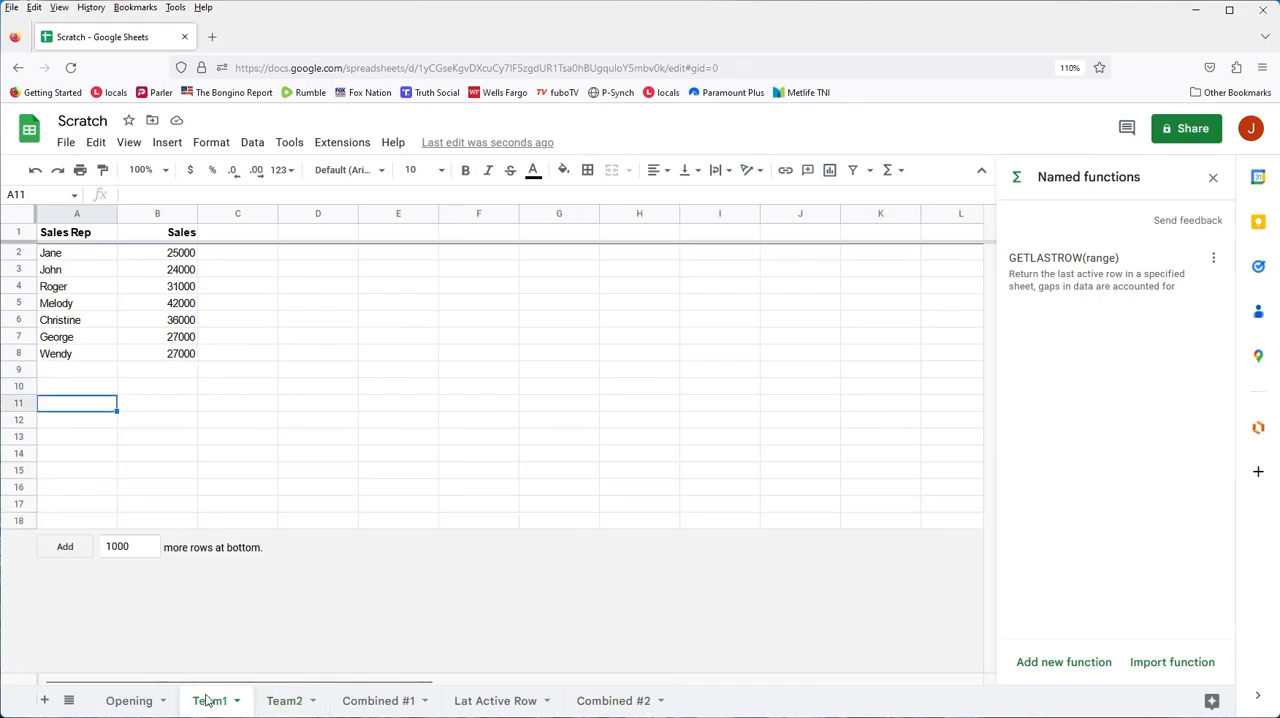
{"action": "left_click", "coordinate": [76, 368]}
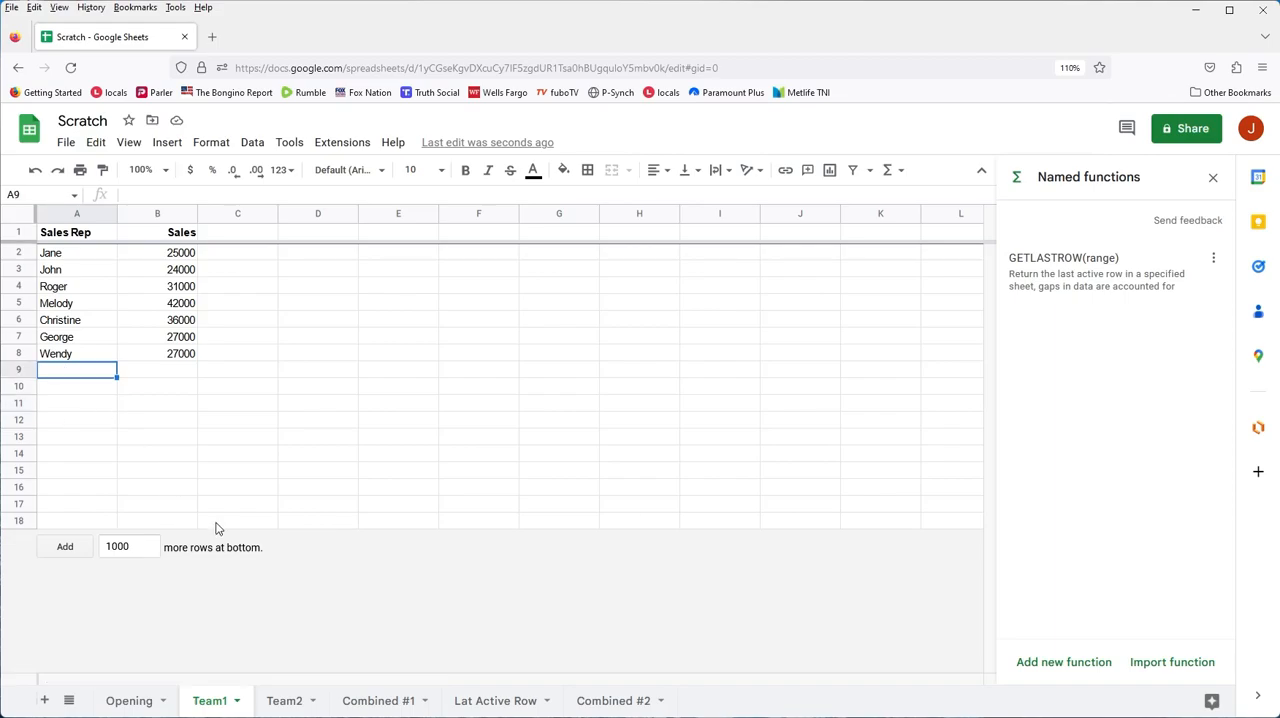
{"action": "type", "text": "Kevin"}
{"action": "left_click", "coordinate": [156, 370]}
{"action": "type", "text": "21000"}
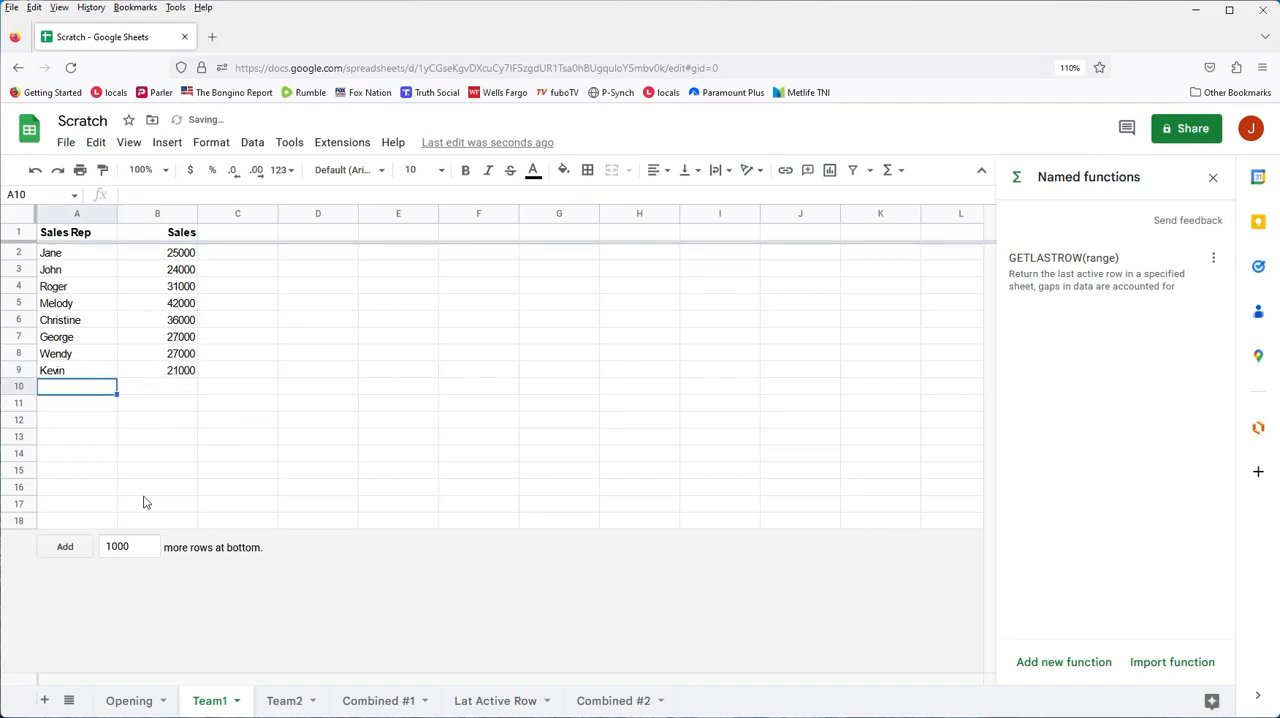
{"action": "left_click", "coordinate": [612, 700]}
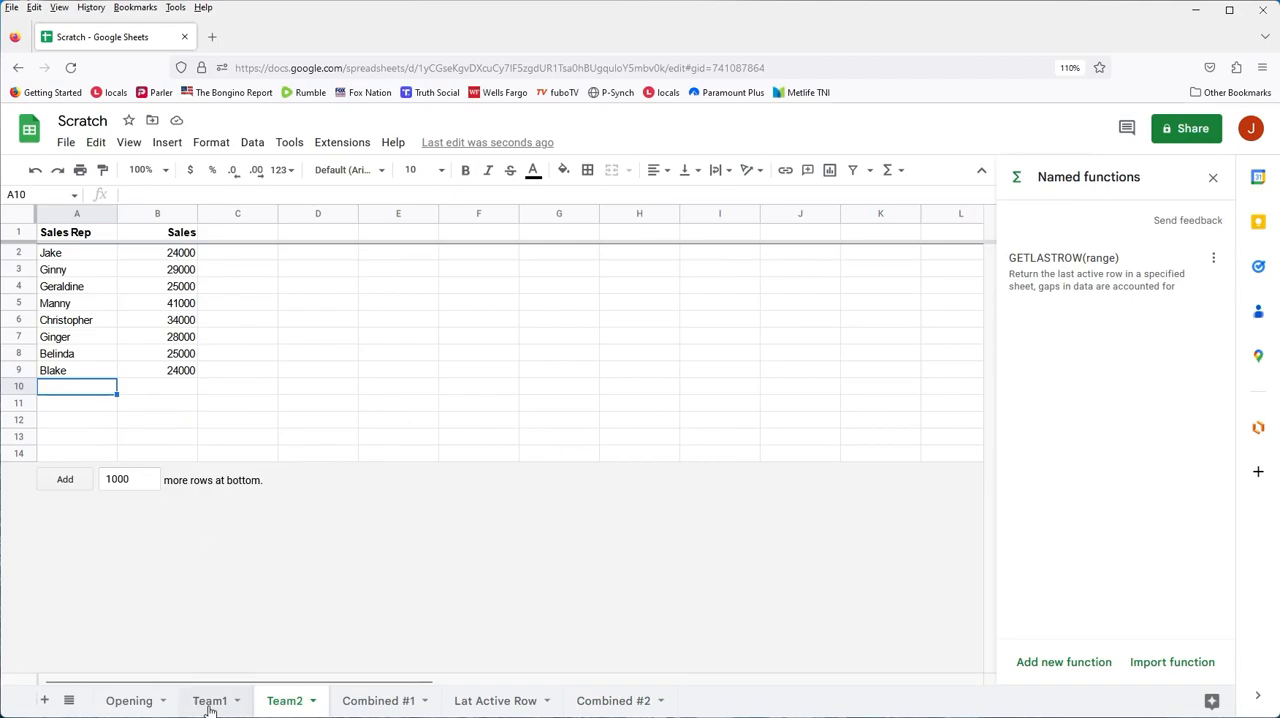
{"action": "mouse_move", "coordinate": [92, 404]}
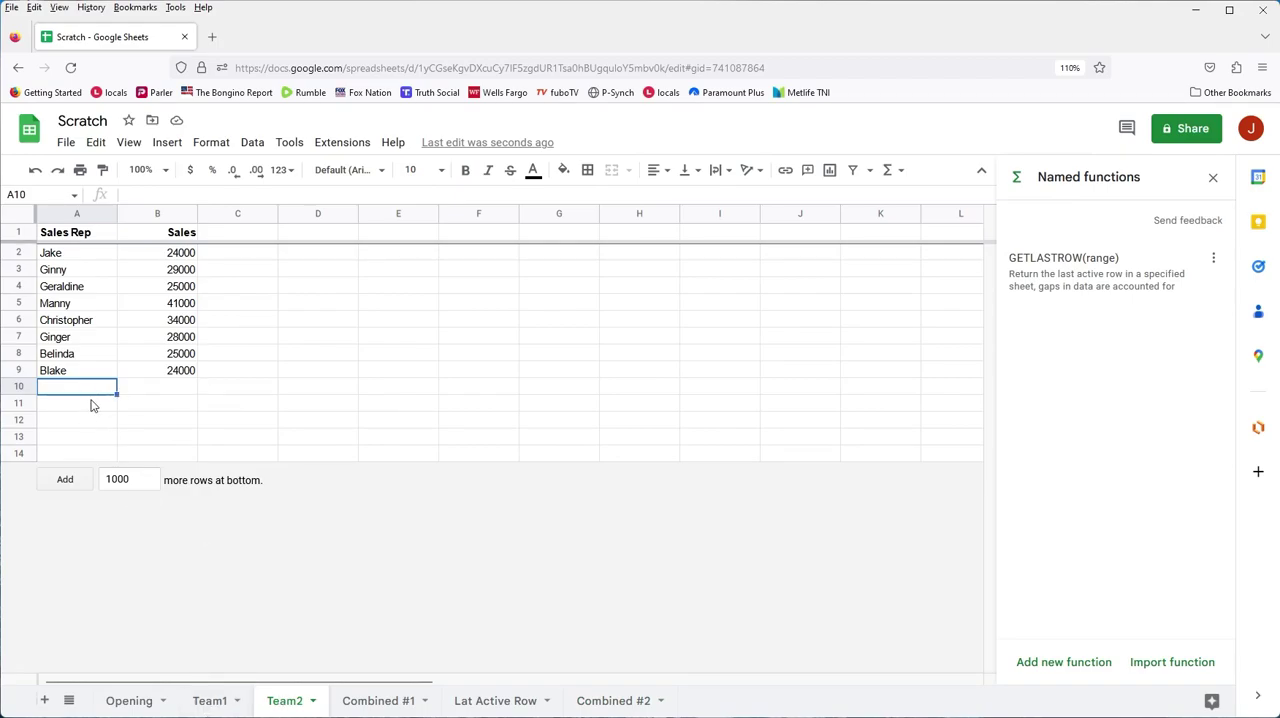
Enter Mary with 44000 in sales as Team2's new last row
{"action": "type", "text": "Mary"}
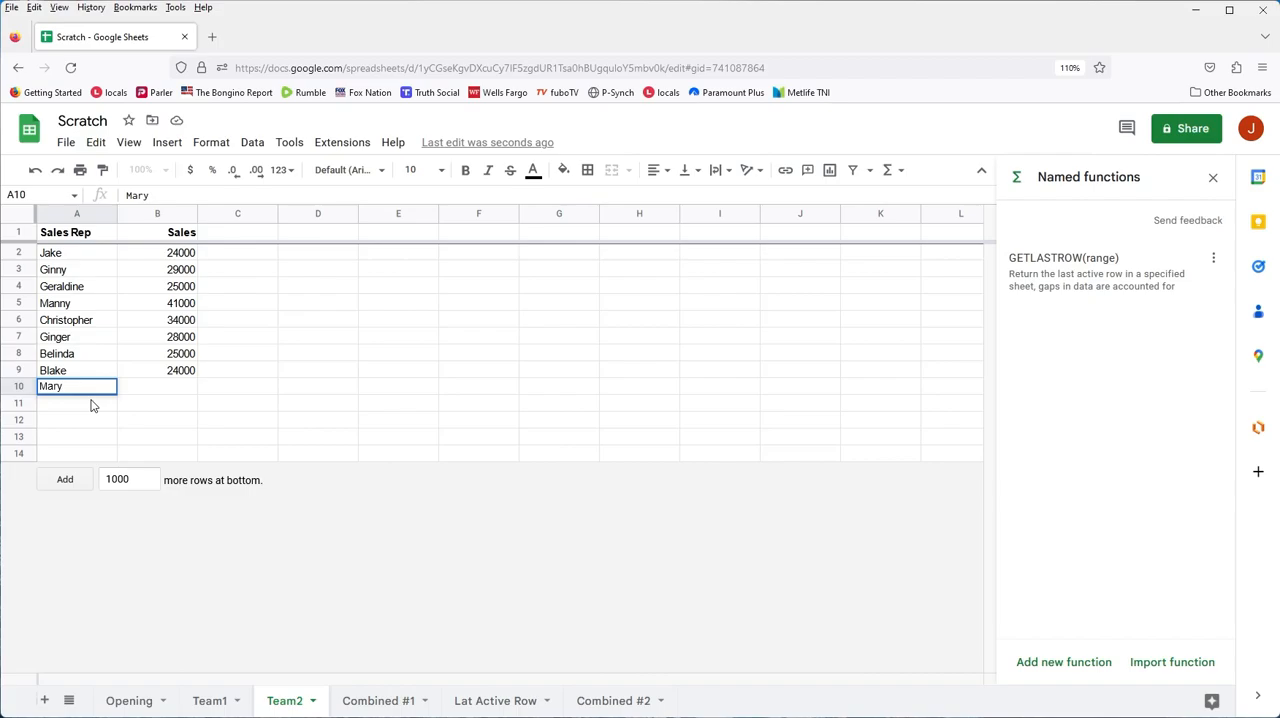
{"action": "key", "text": "tab"}
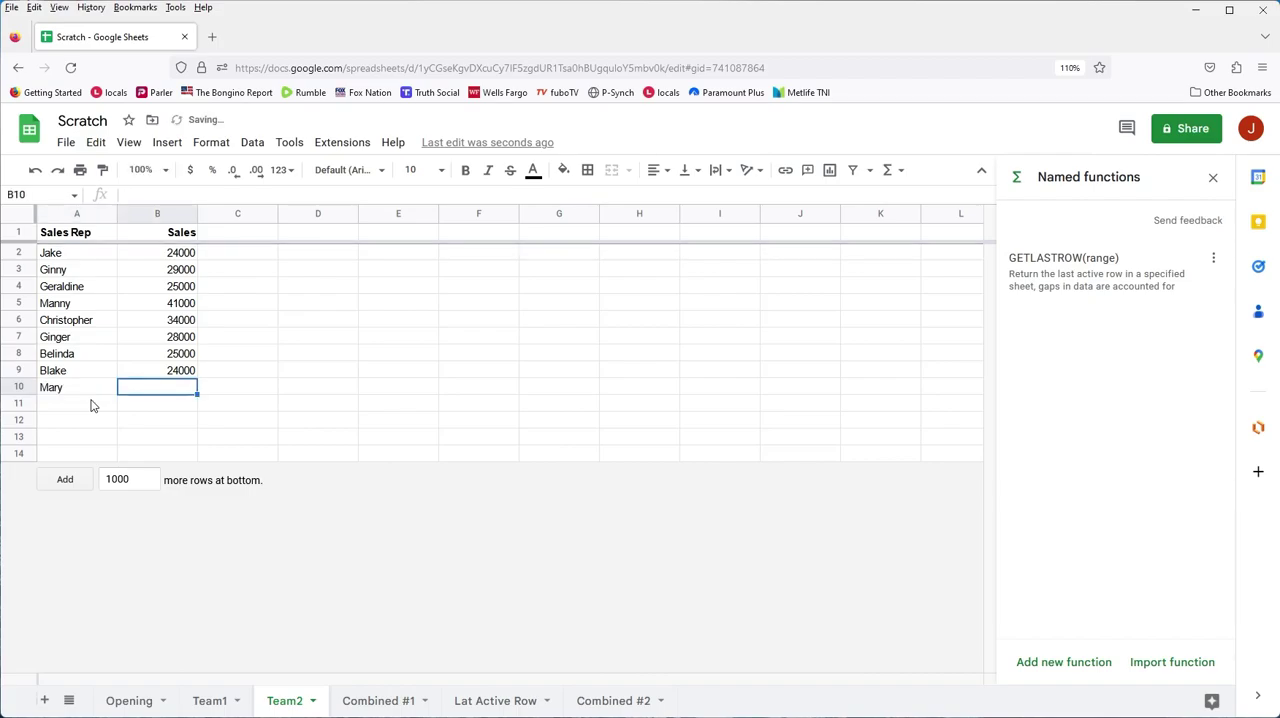
{"action": "type", "text": "4"}
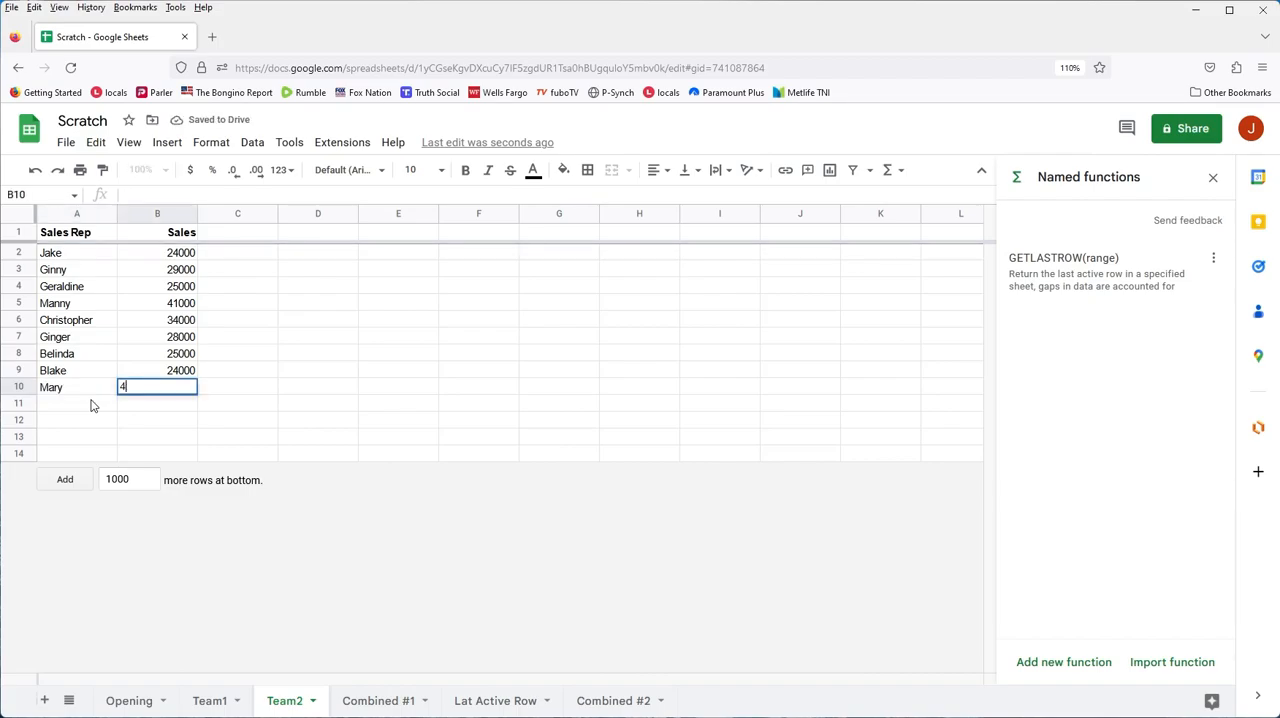
{"action": "key", "text": "enter"}
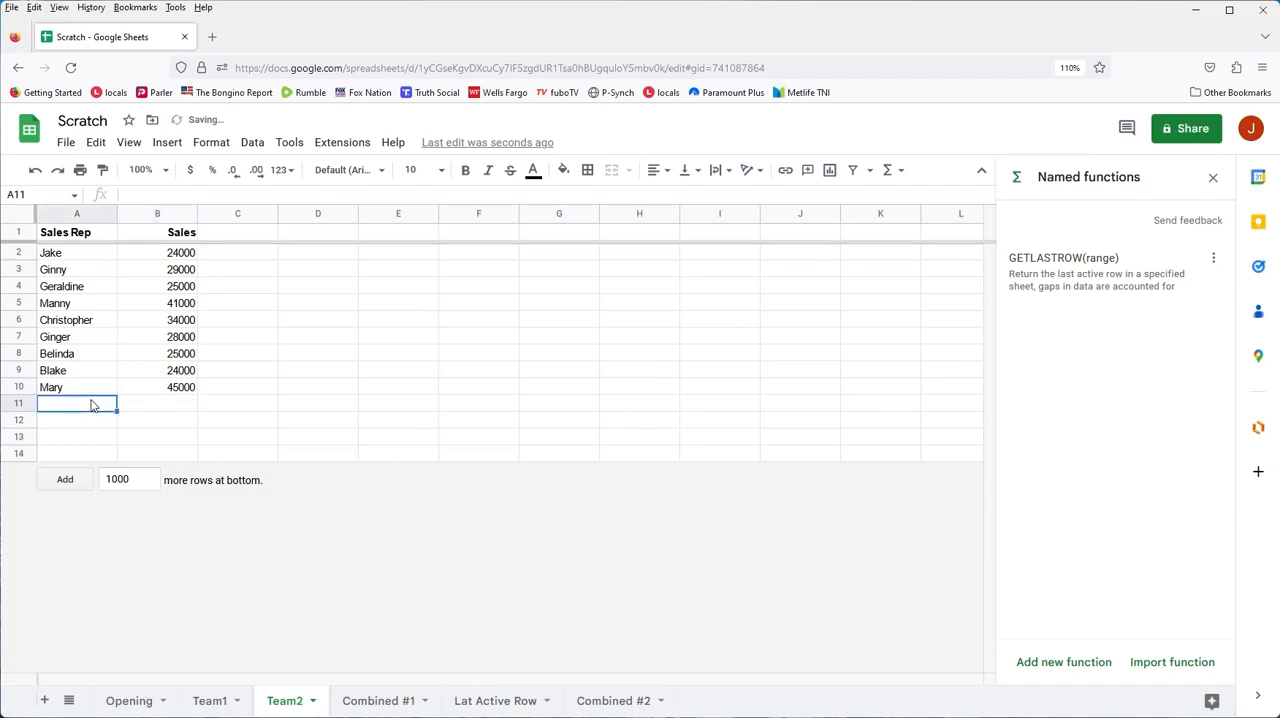
Verify Combined #2 now ends with Mary and her 44000 in B18
{"action": "left_click", "coordinate": [612, 700]}
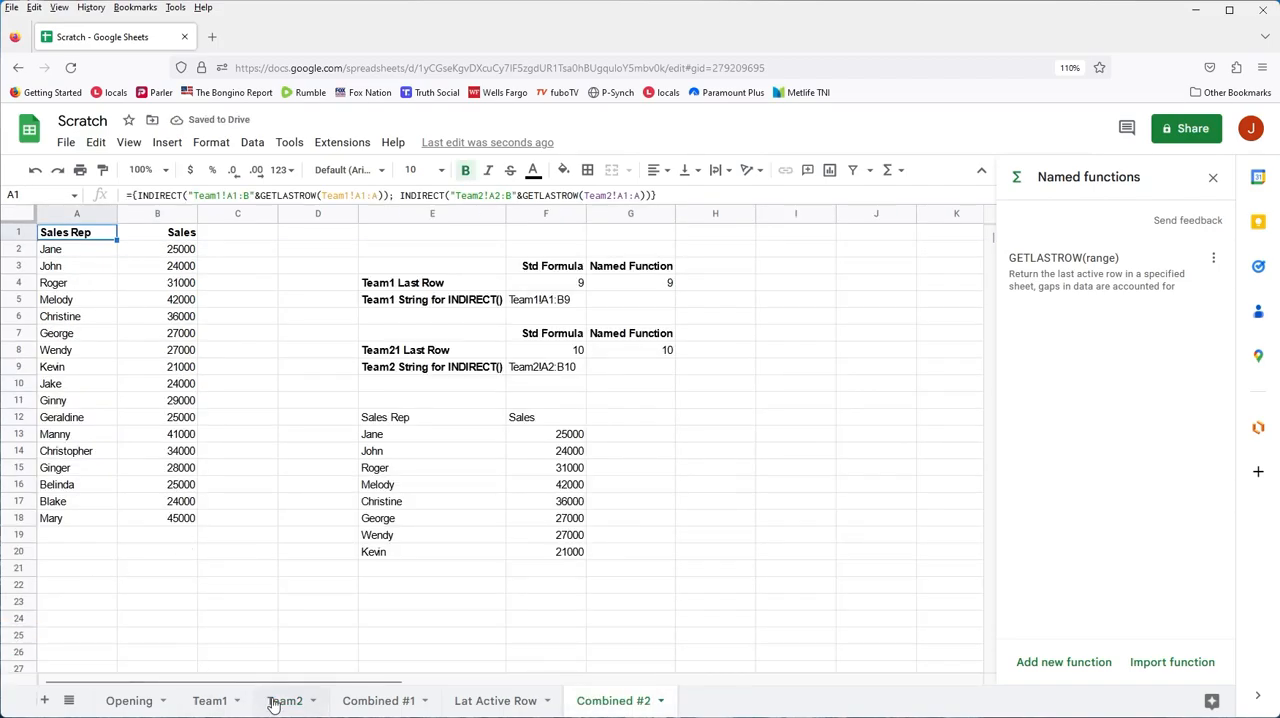
{"action": "left_click", "coordinate": [284, 700]}
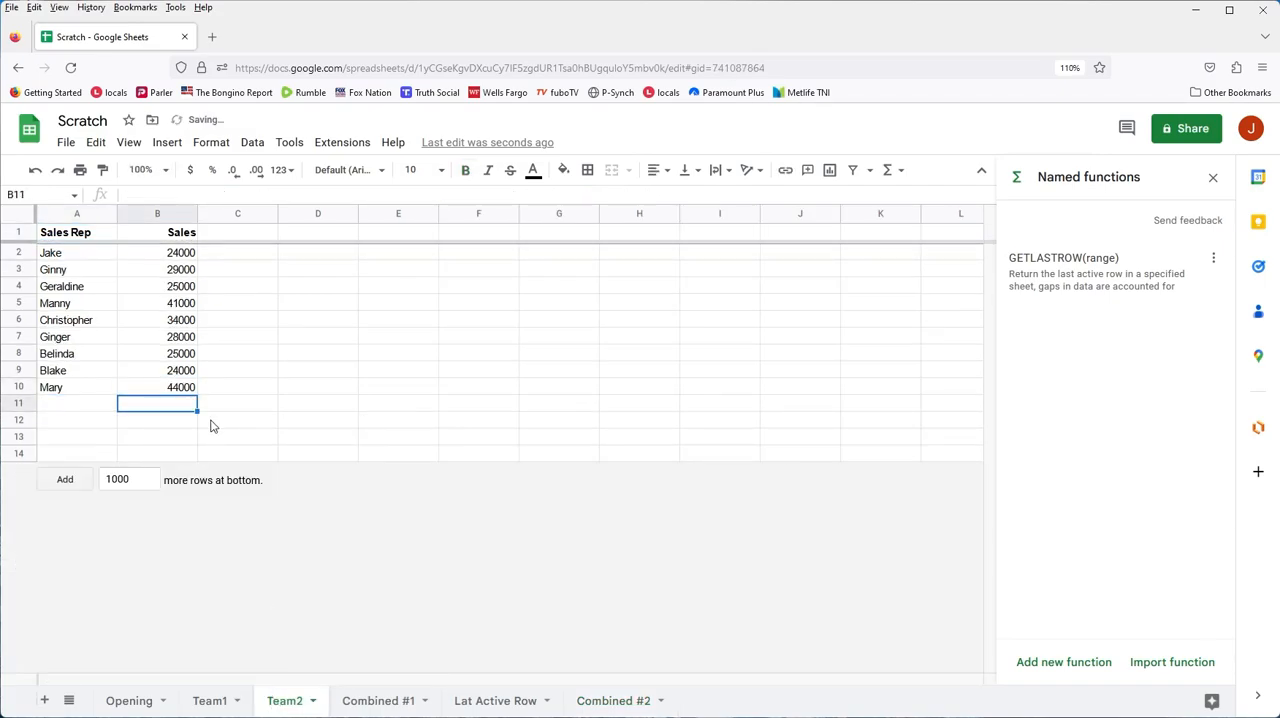
{"action": "left_click", "coordinate": [612, 700]}
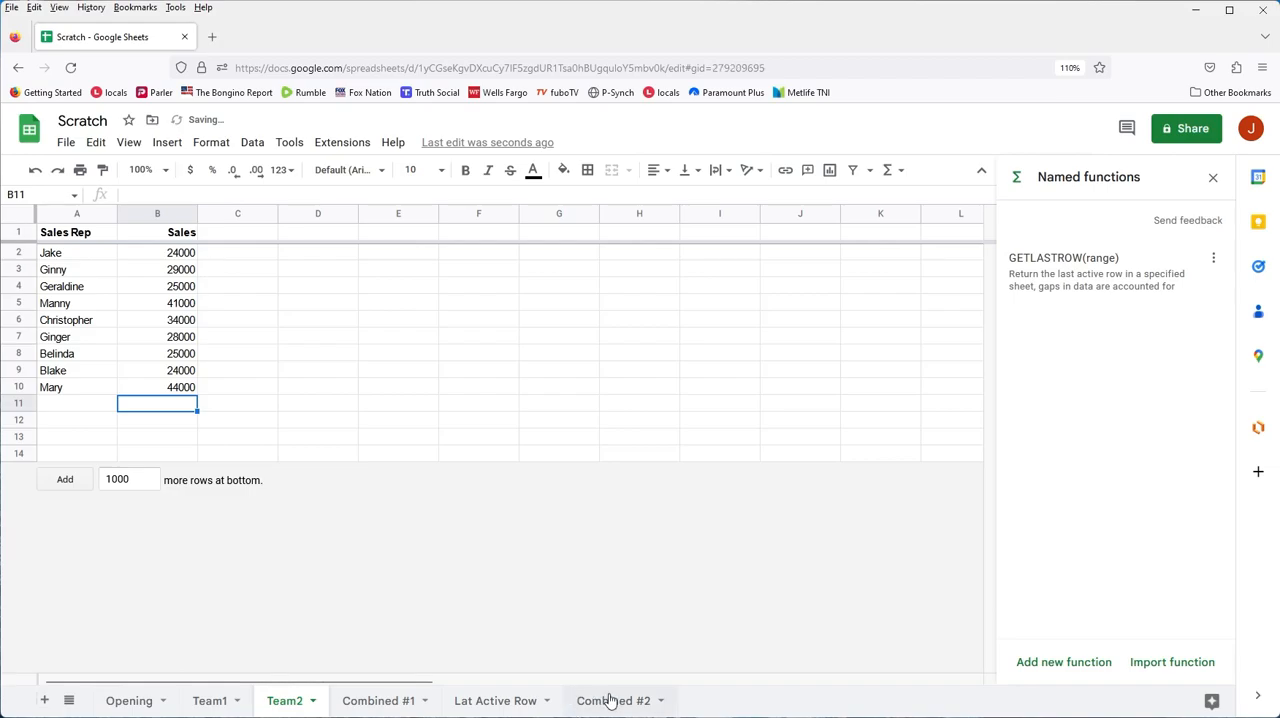
{"action": "left_click", "coordinate": [612, 700]}
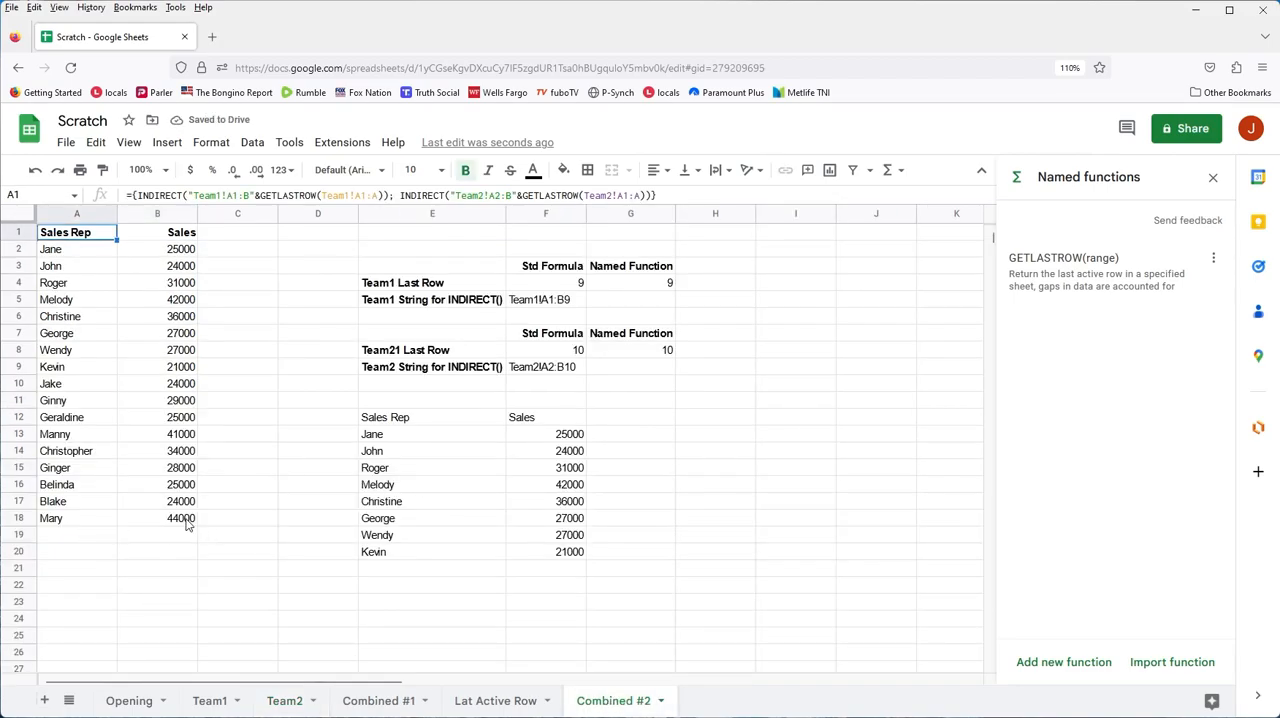
{"action": "left_click", "coordinate": [156, 518]}
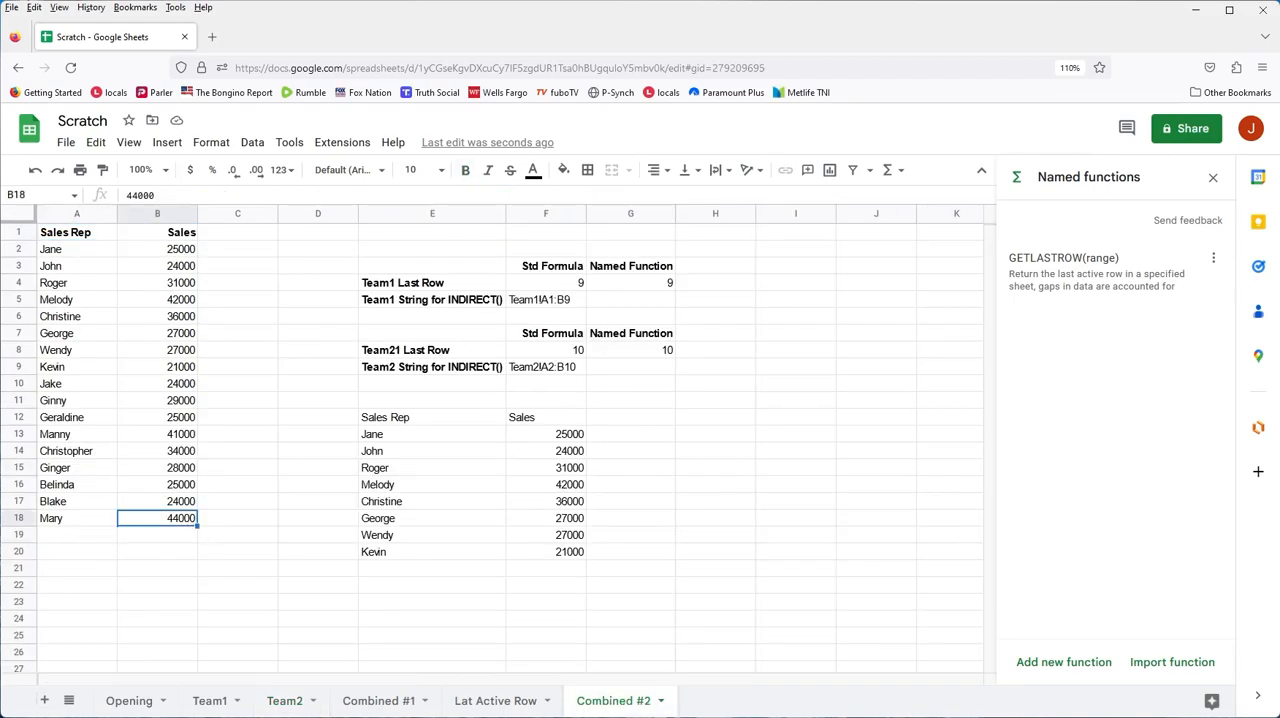